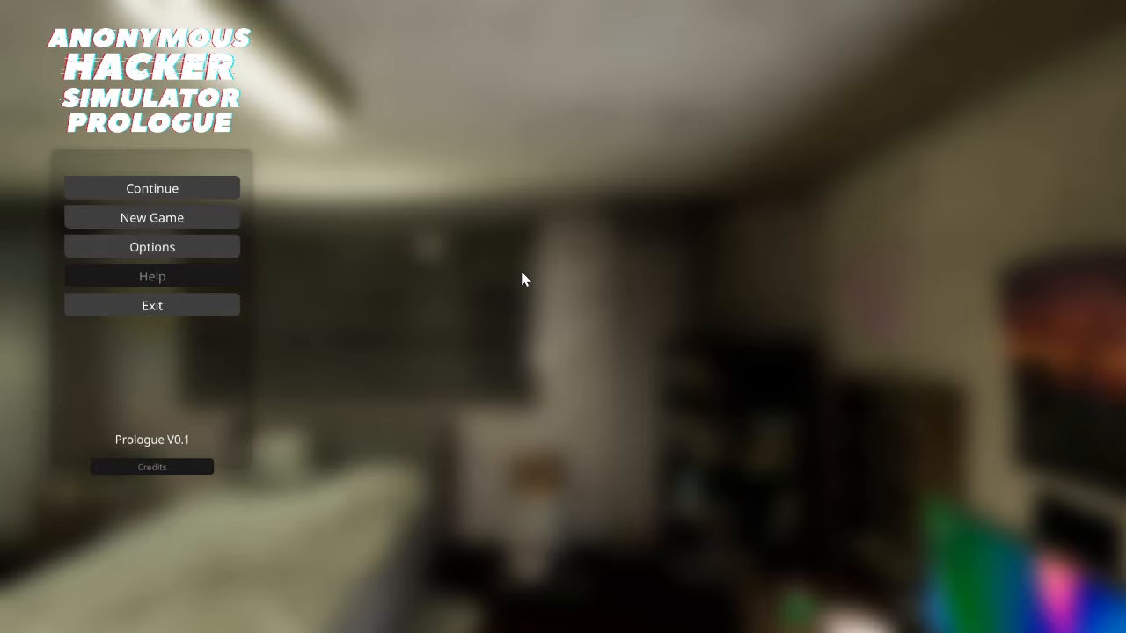
pyautogui.moveTo(506, 191)
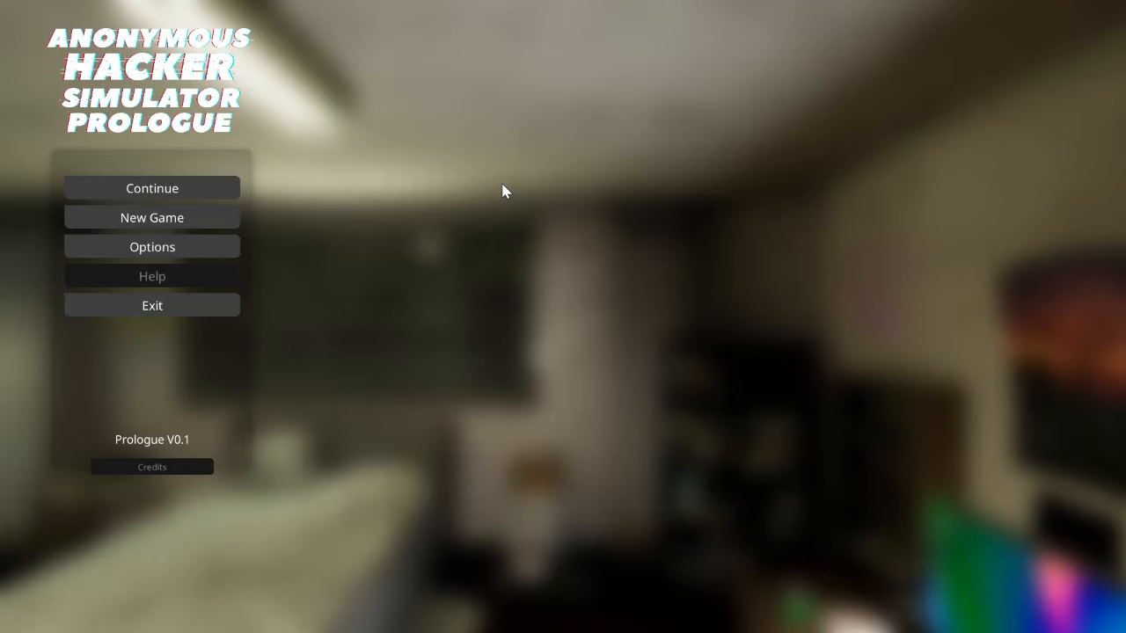
pyautogui.moveTo(506, 209)
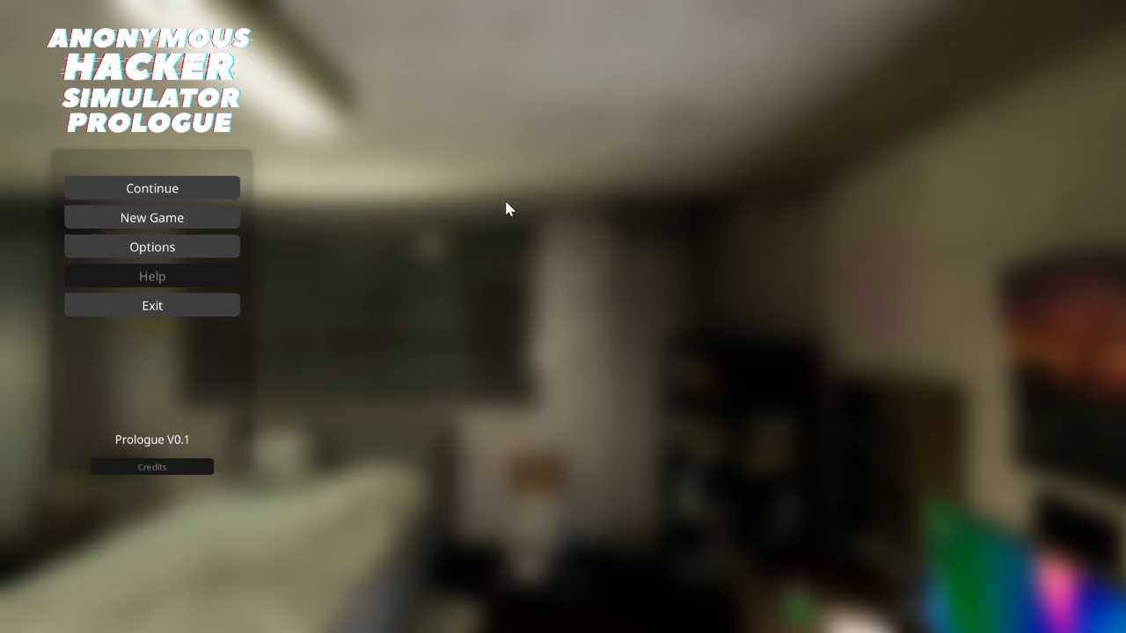
# Continue the game from the title menu
pyautogui.click(151, 217)
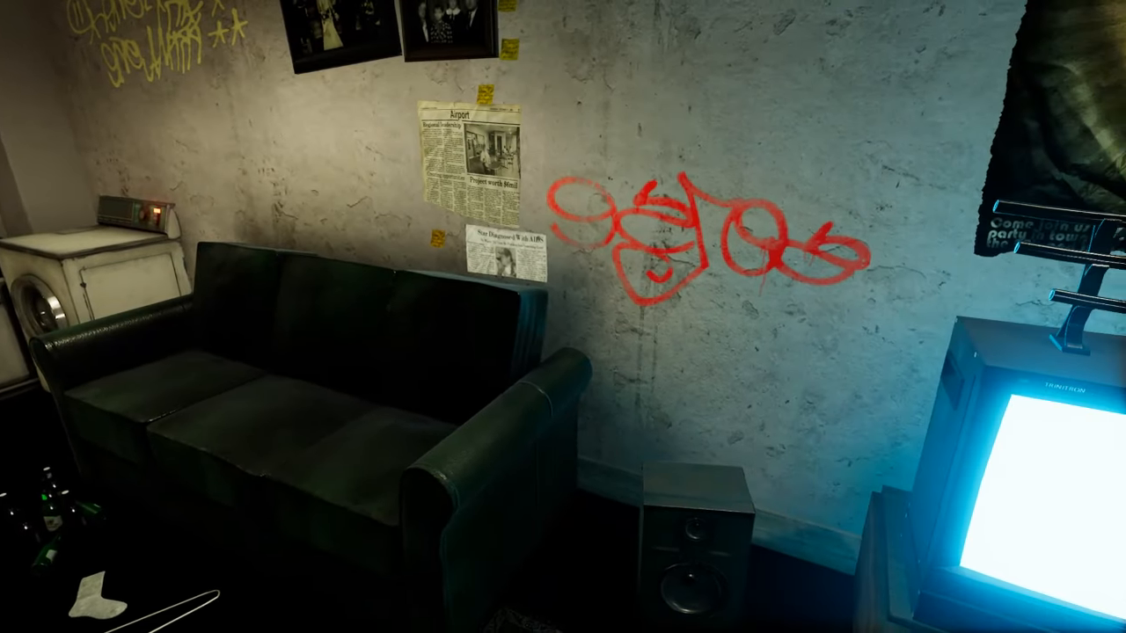
pyautogui.moveTo(563, 316)
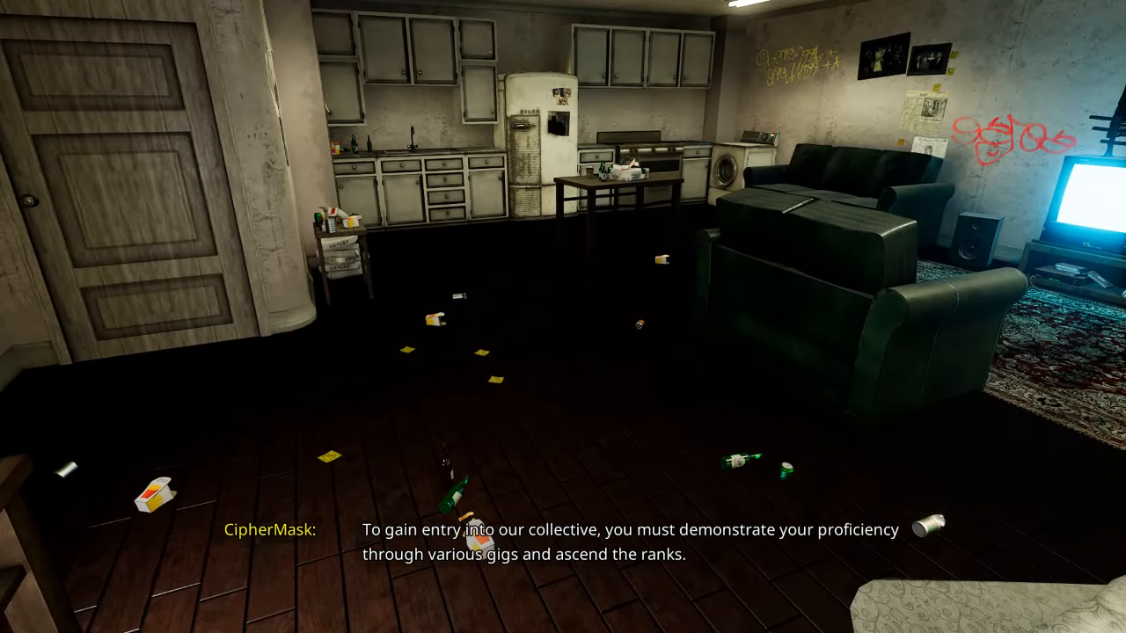
pyautogui.moveTo(563, 317)
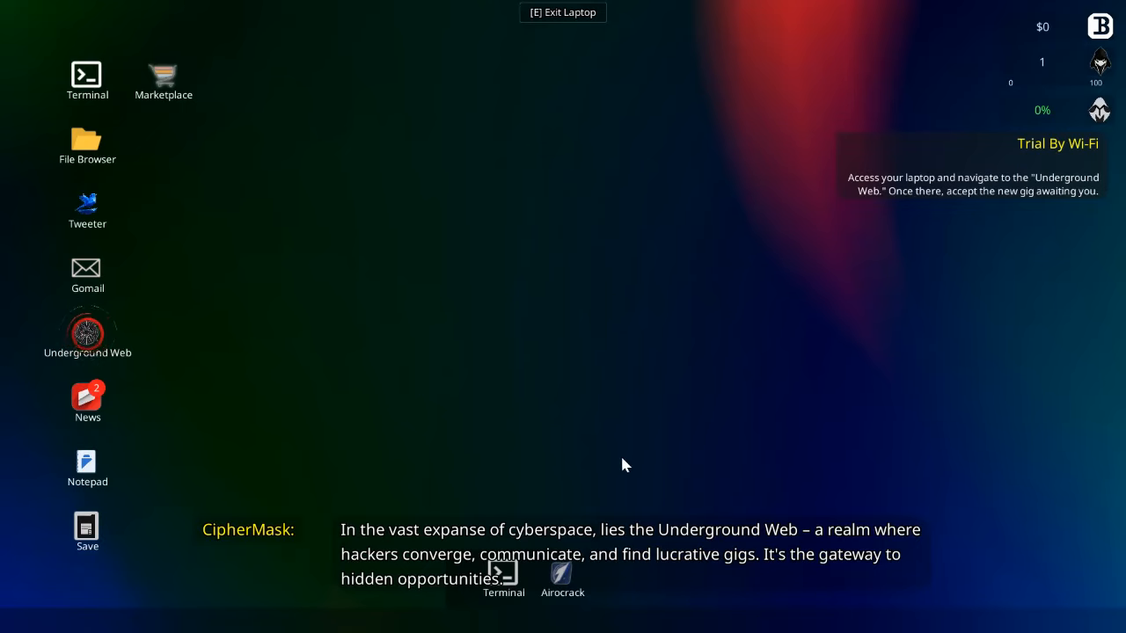
# Open the News app on the laptop, then the Underground Web
pyautogui.click(87, 401)
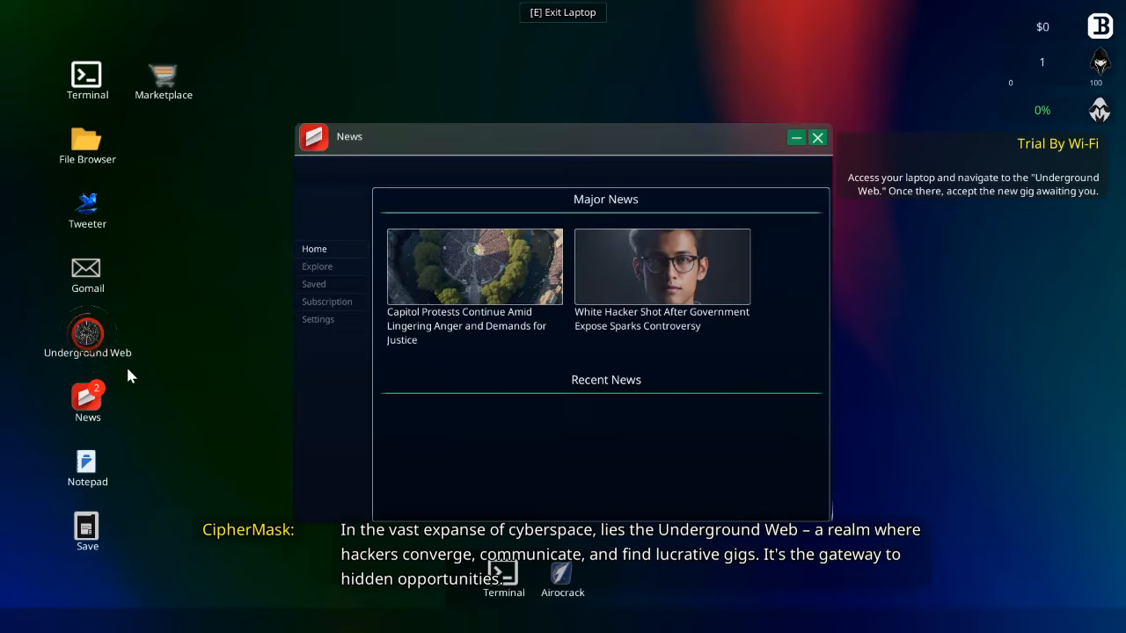
pyautogui.click(662, 266)
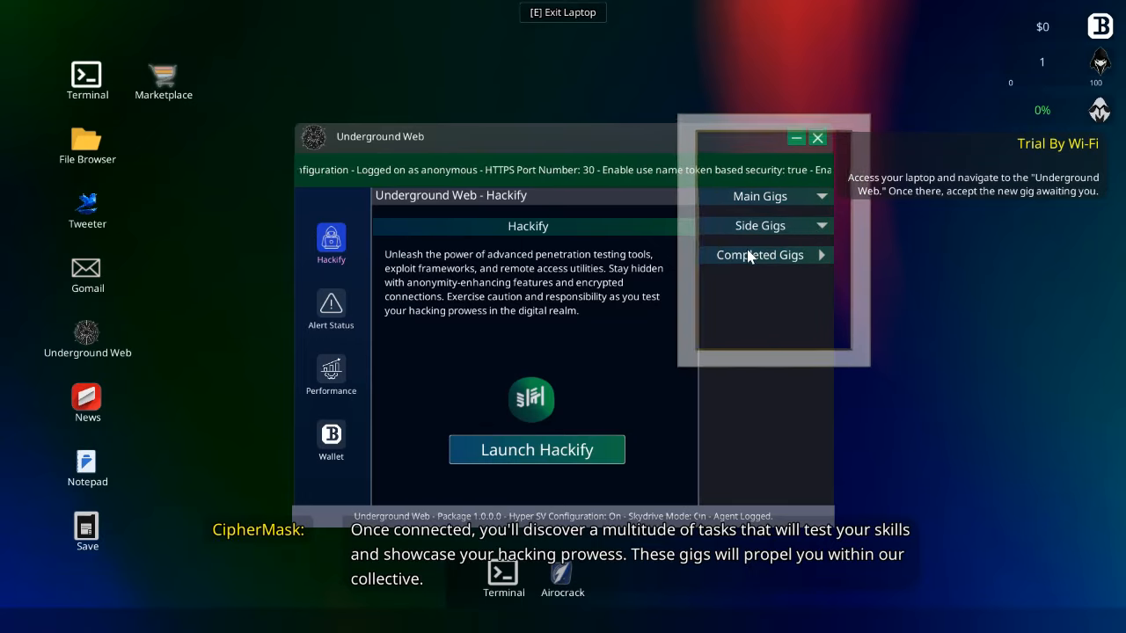
# Show Main Gigs in the Underground Web sidebar to bring up the Gigs tutorial
pyautogui.click(759, 195)
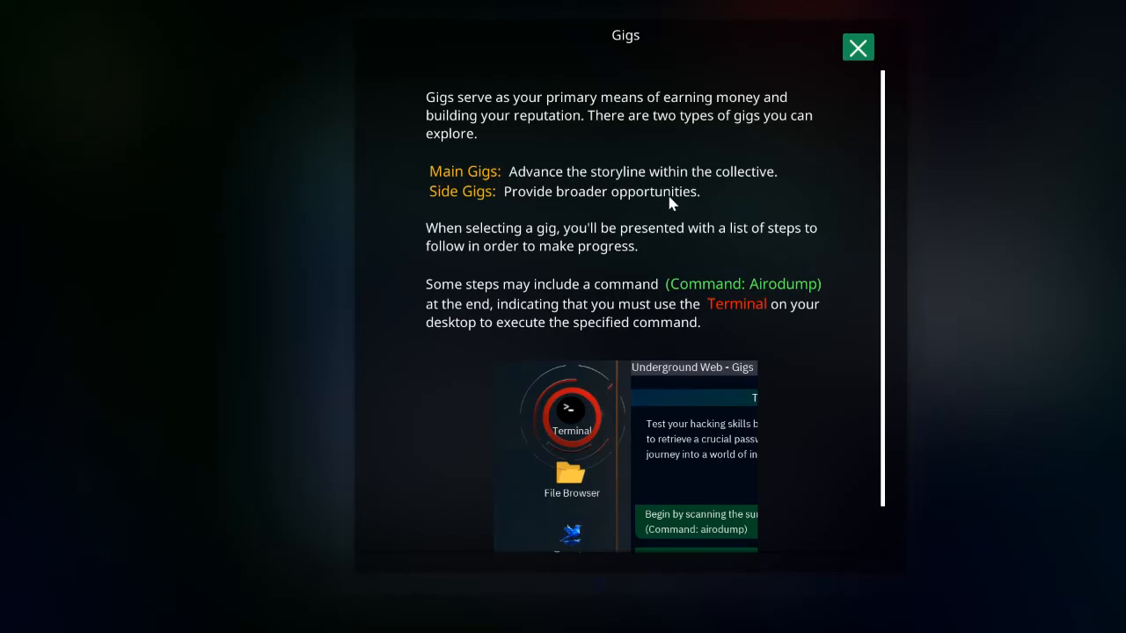
pyautogui.moveTo(675, 166)
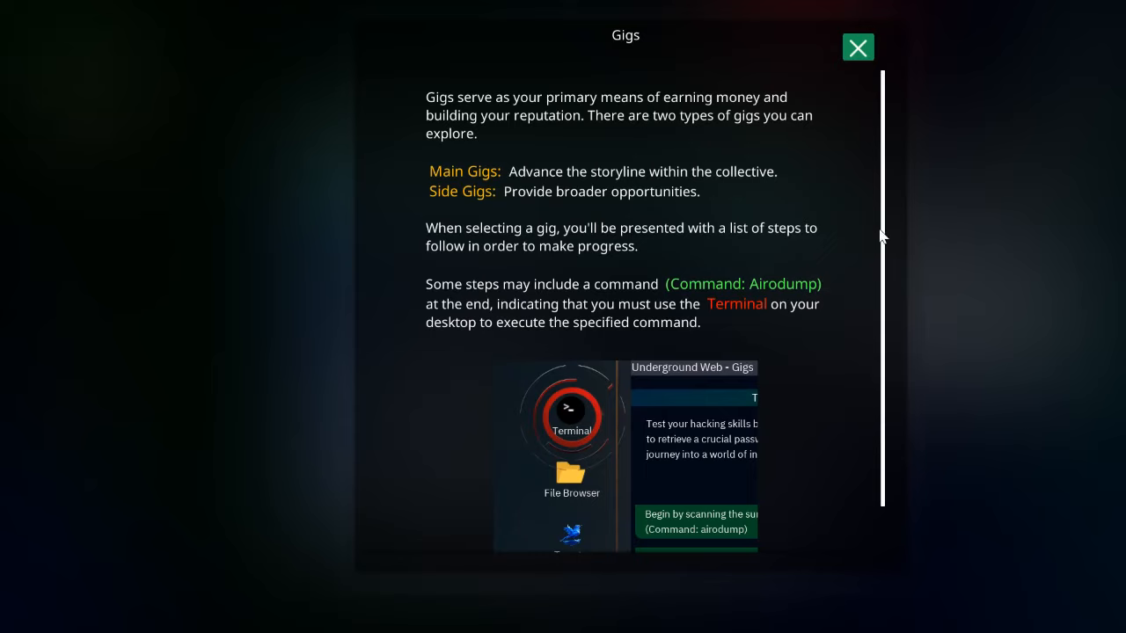
pyautogui.moveTo(517, 180)
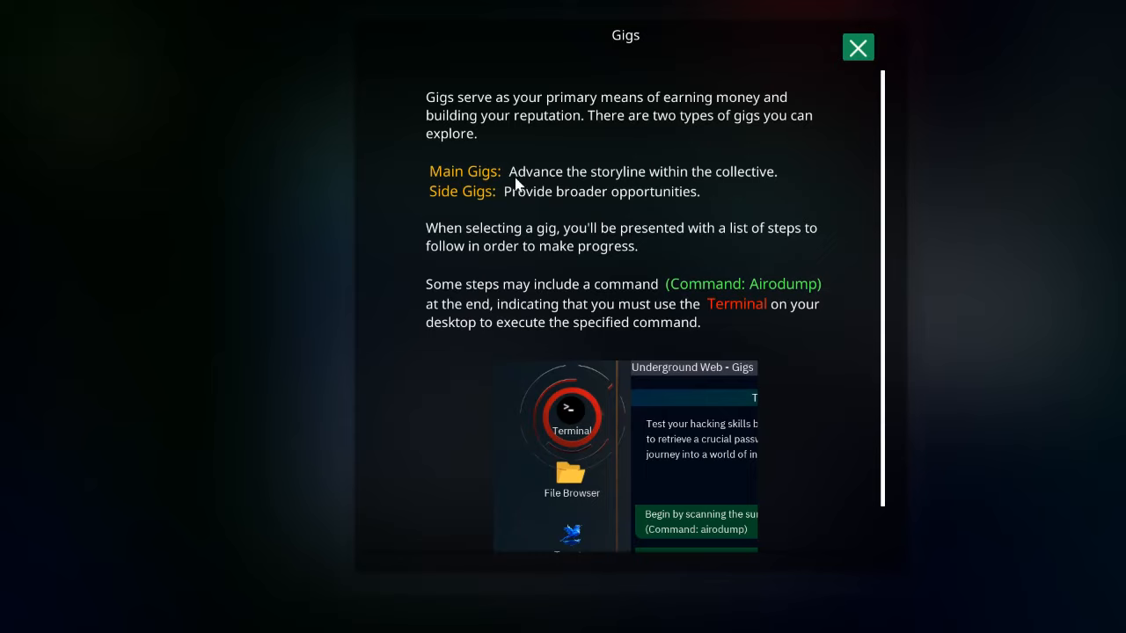
pyautogui.moveTo(491, 215)
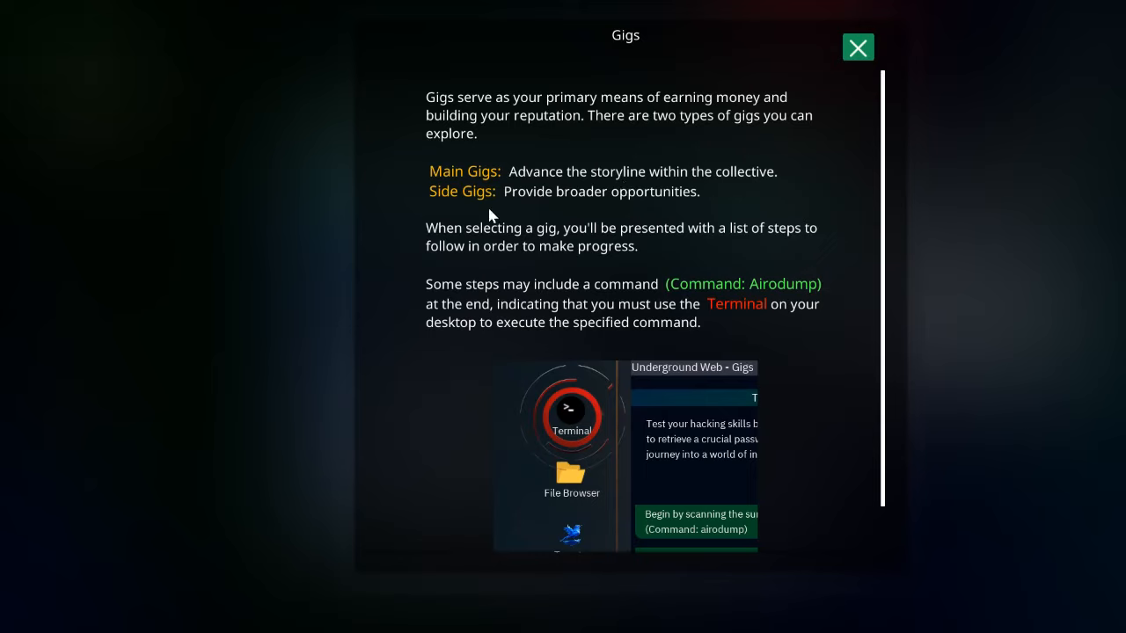
pyautogui.moveTo(568, 214)
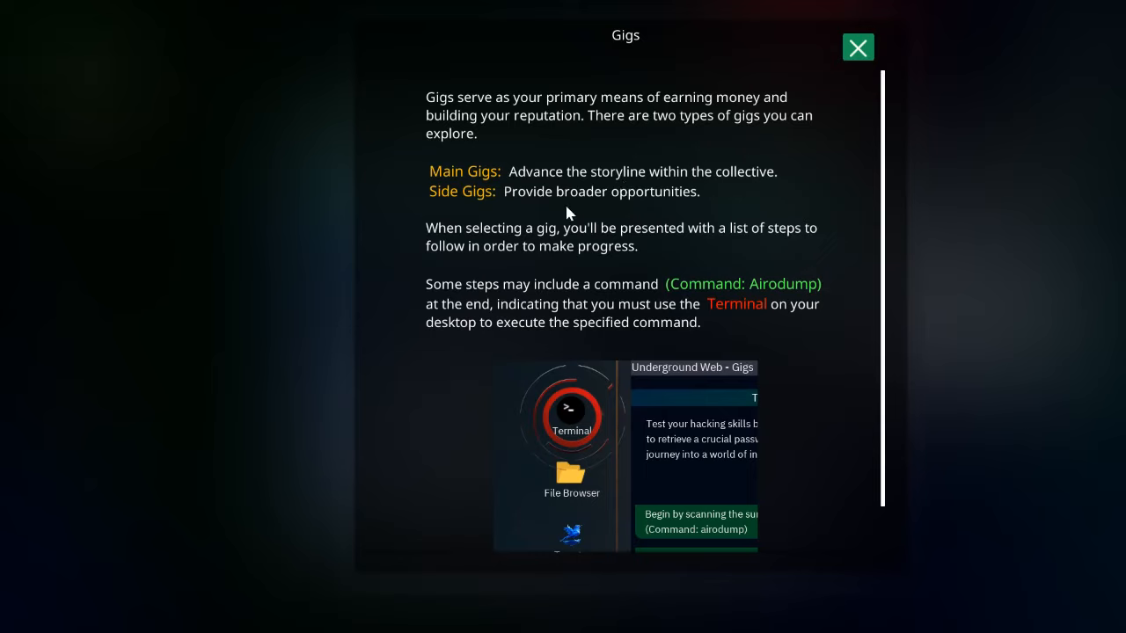
pyautogui.moveTo(589, 215)
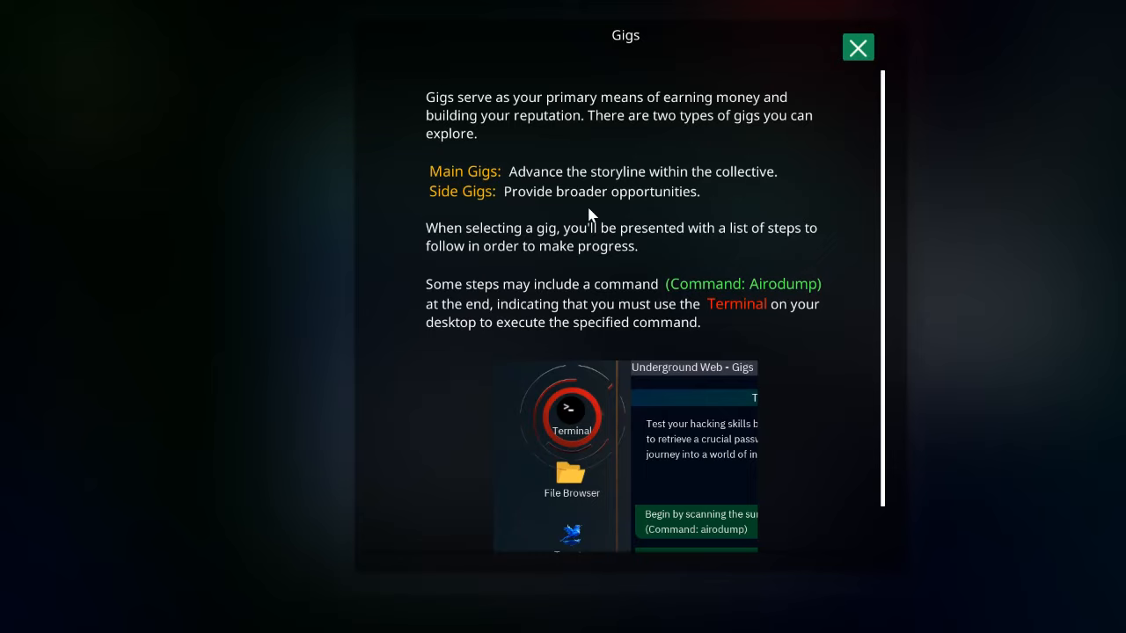
pyautogui.moveTo(871, 288)
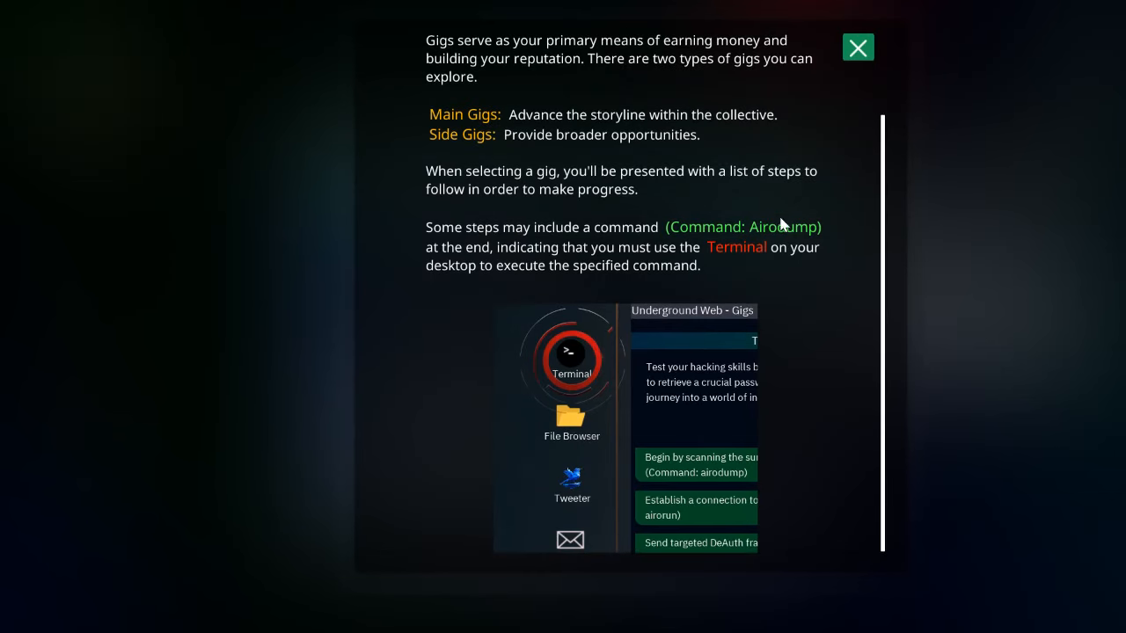
pyautogui.moveTo(653, 95)
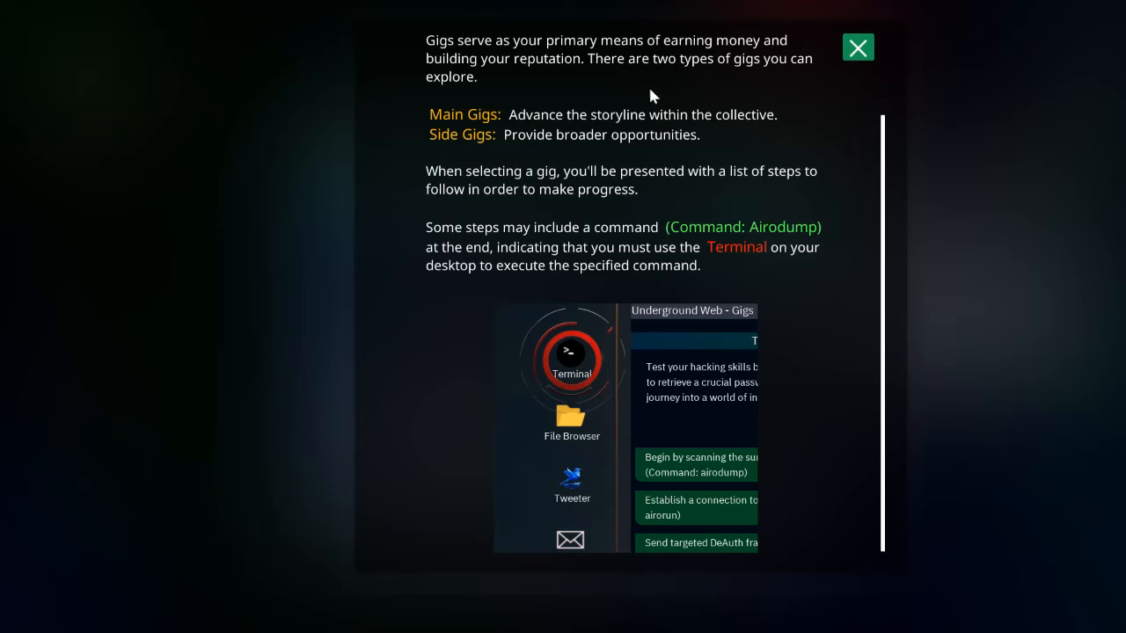
# Dismiss the Gigs guide, close the Underground Web, and read the Terminal tutorial
pyautogui.click(858, 48)
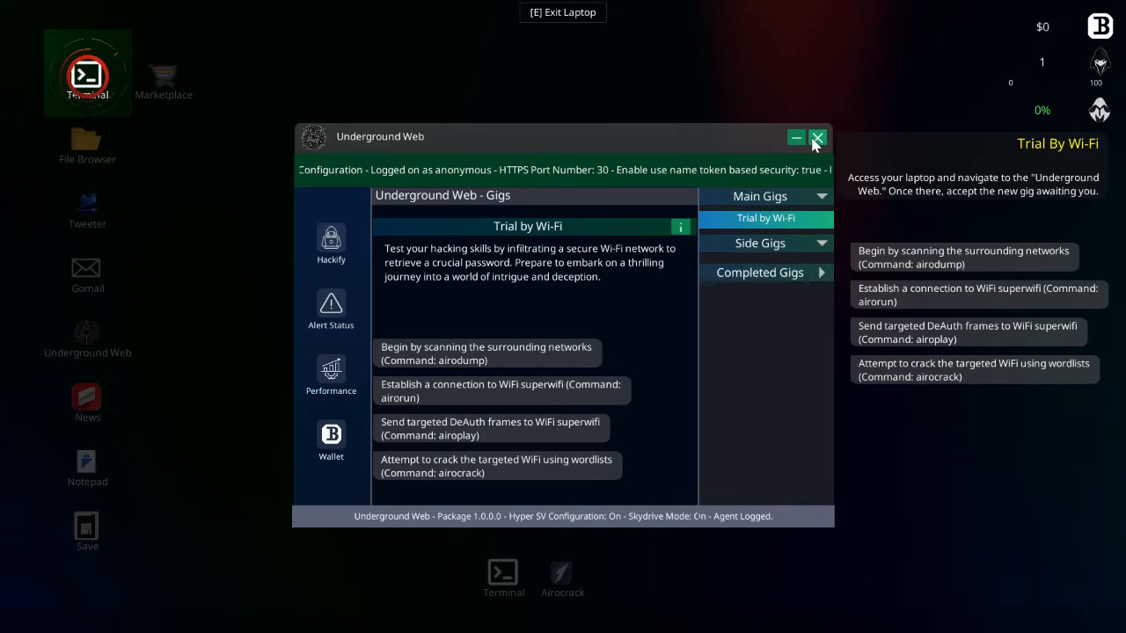
pyautogui.click(816, 138)
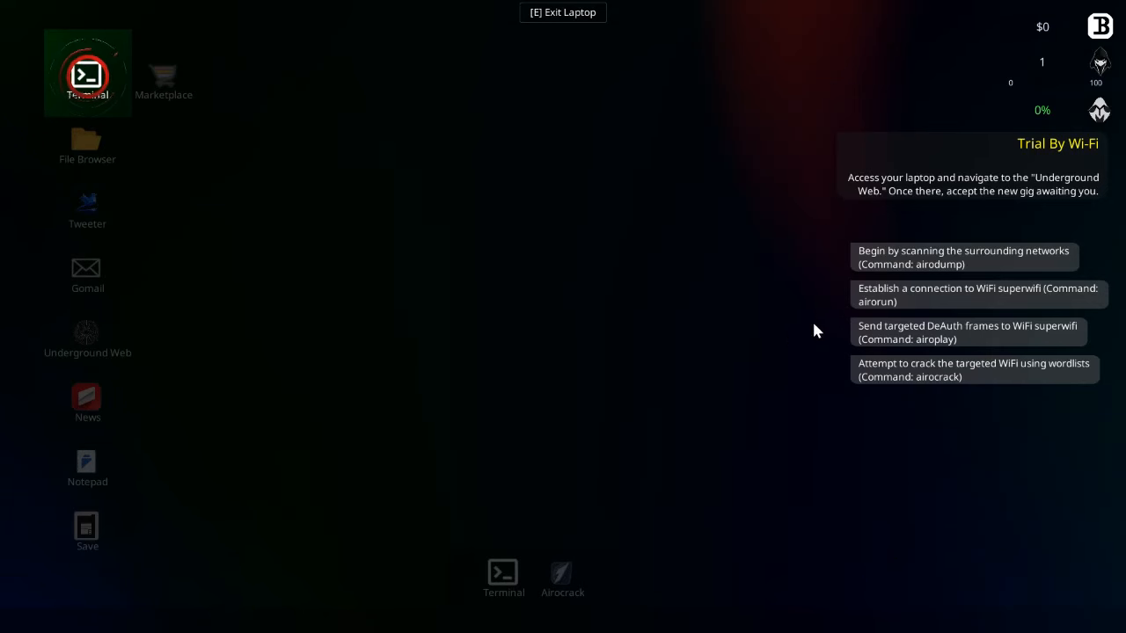
pyautogui.click(87, 73)
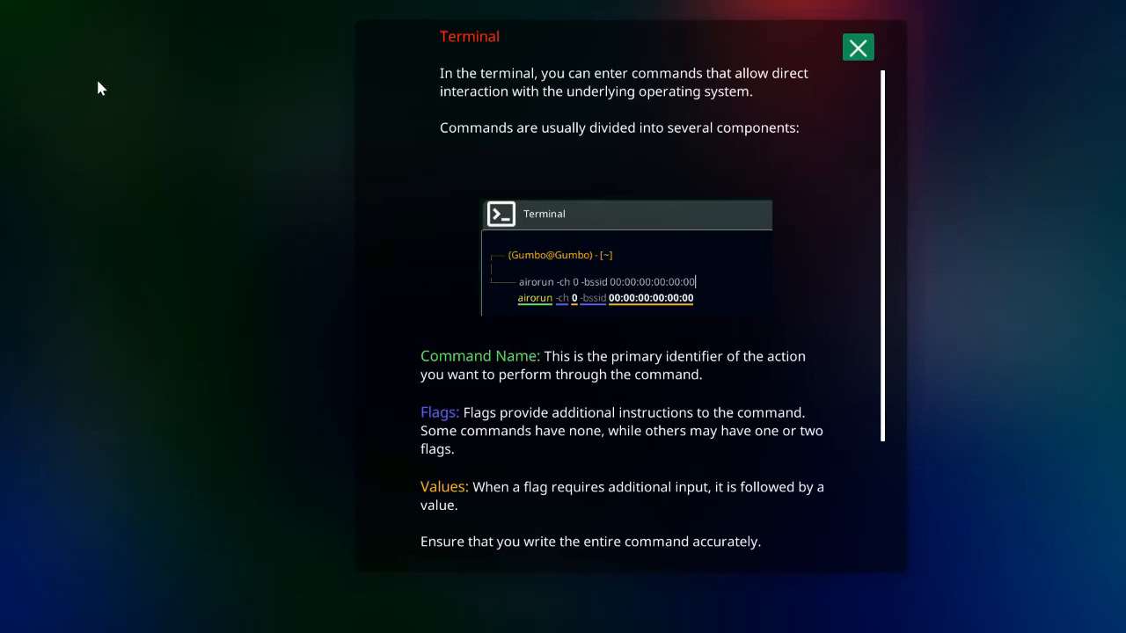
pyautogui.moveTo(618, 306)
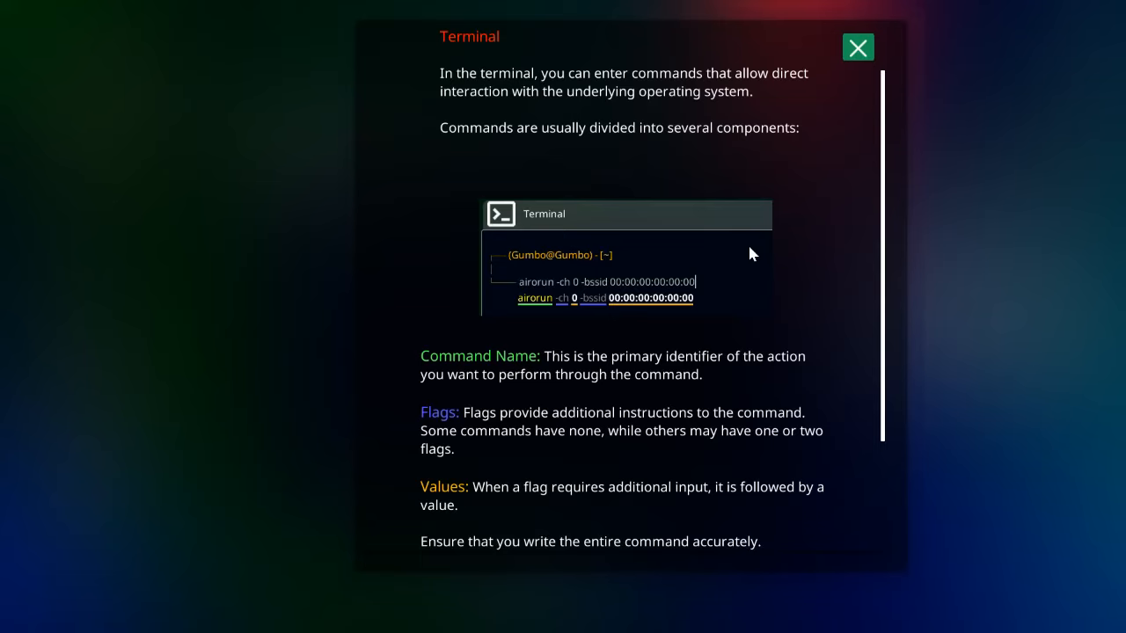
pyautogui.moveTo(862, 218)
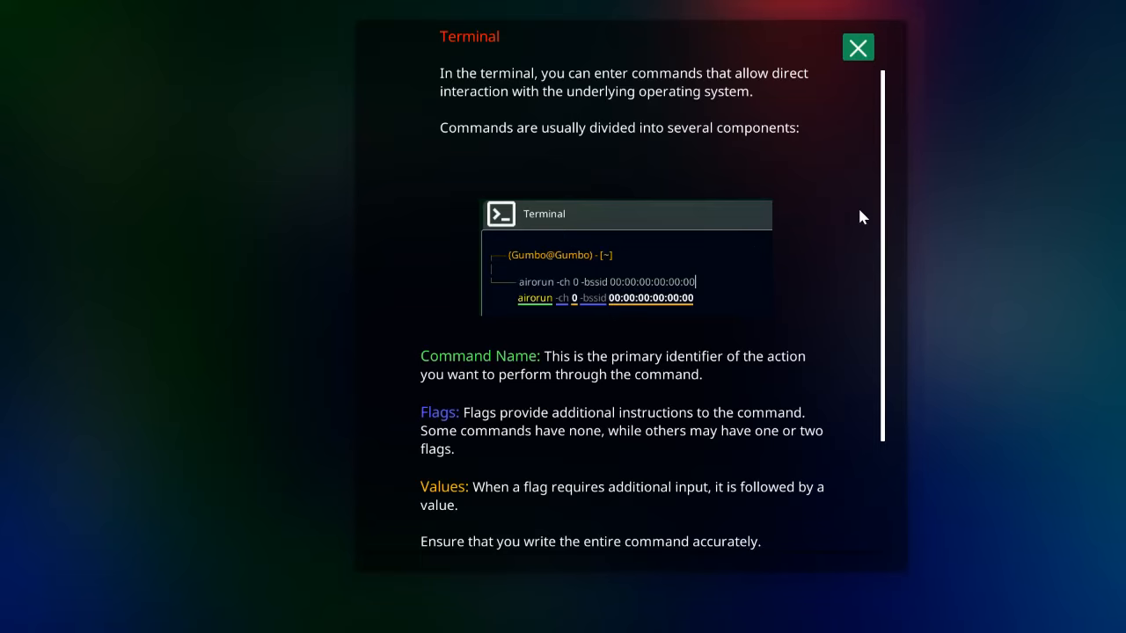
pyautogui.scroll(-3)
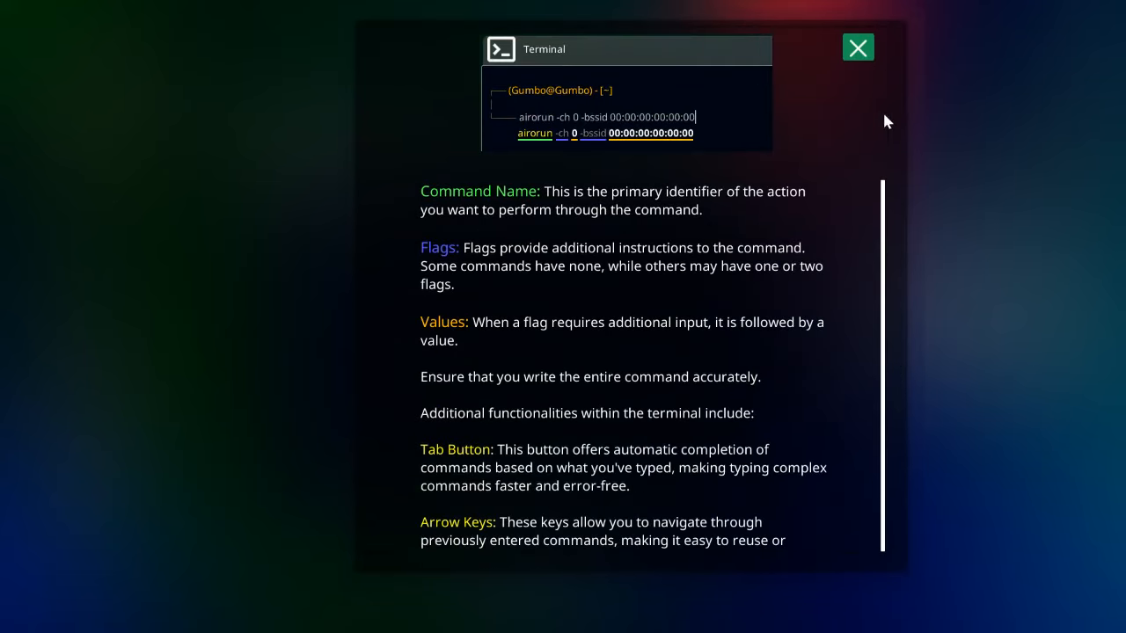
# Dismiss the Terminal guide and run an airodump network scan
pyautogui.click(856, 47)
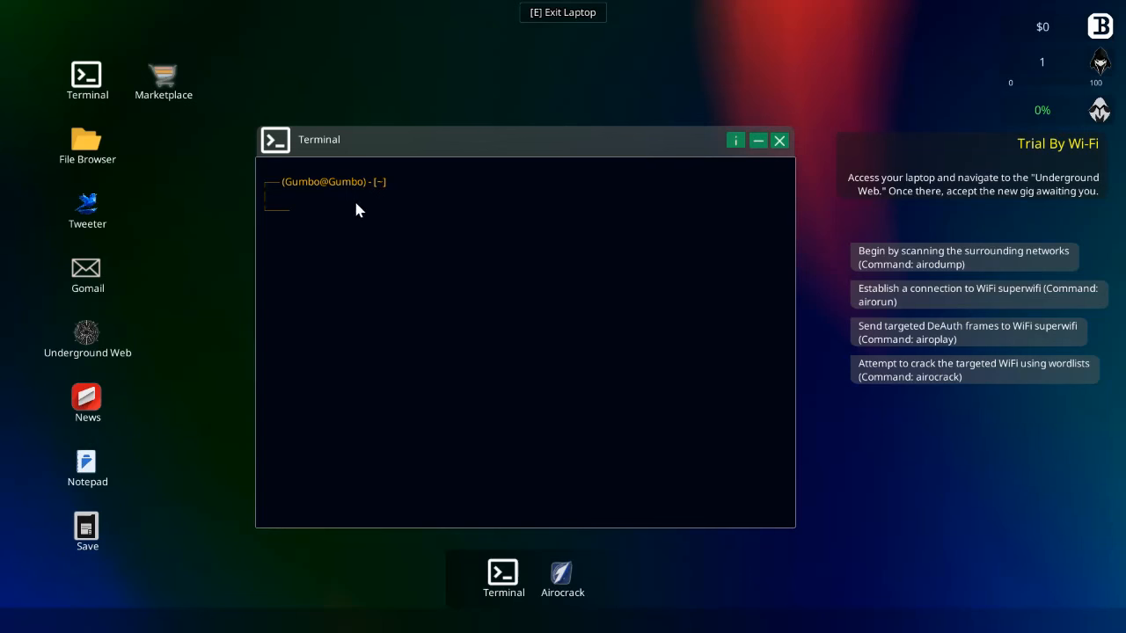
pyautogui.write('airodump')
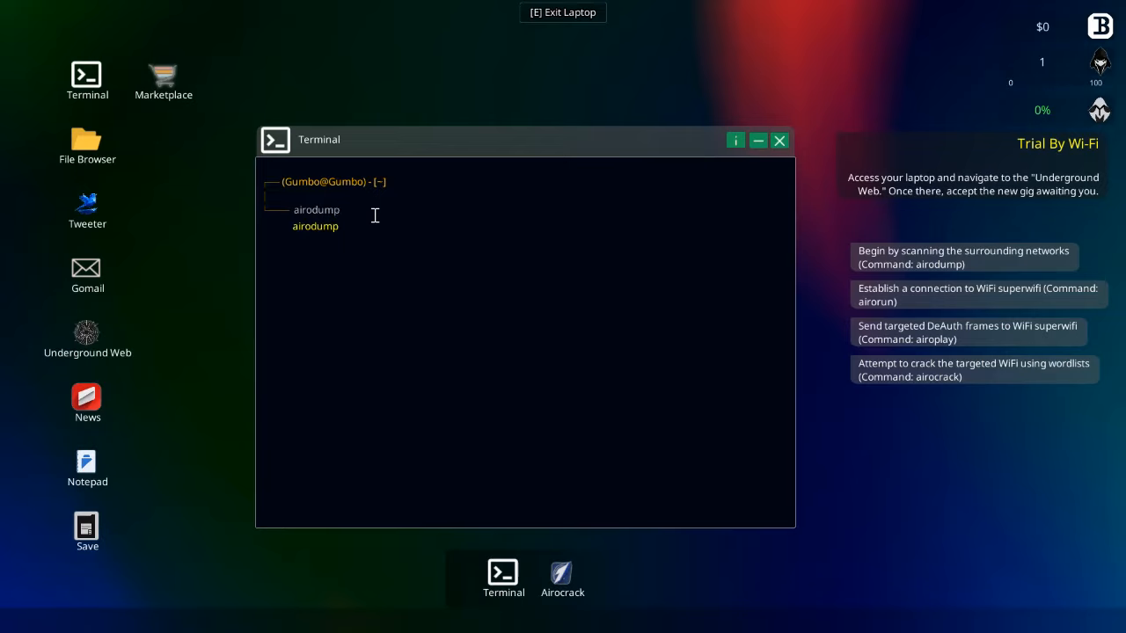
pyautogui.press('Return')
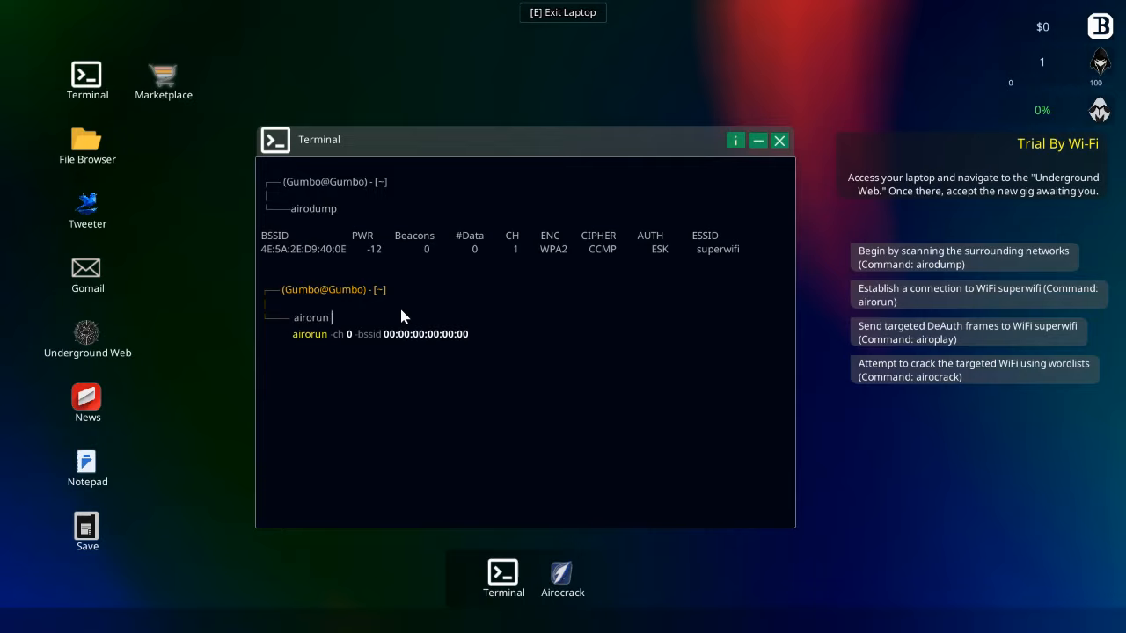
# Type 'airorun -ch 1 -bssid' and copy superwifi's BSSID from the scan results
pyautogui.write('-ch')
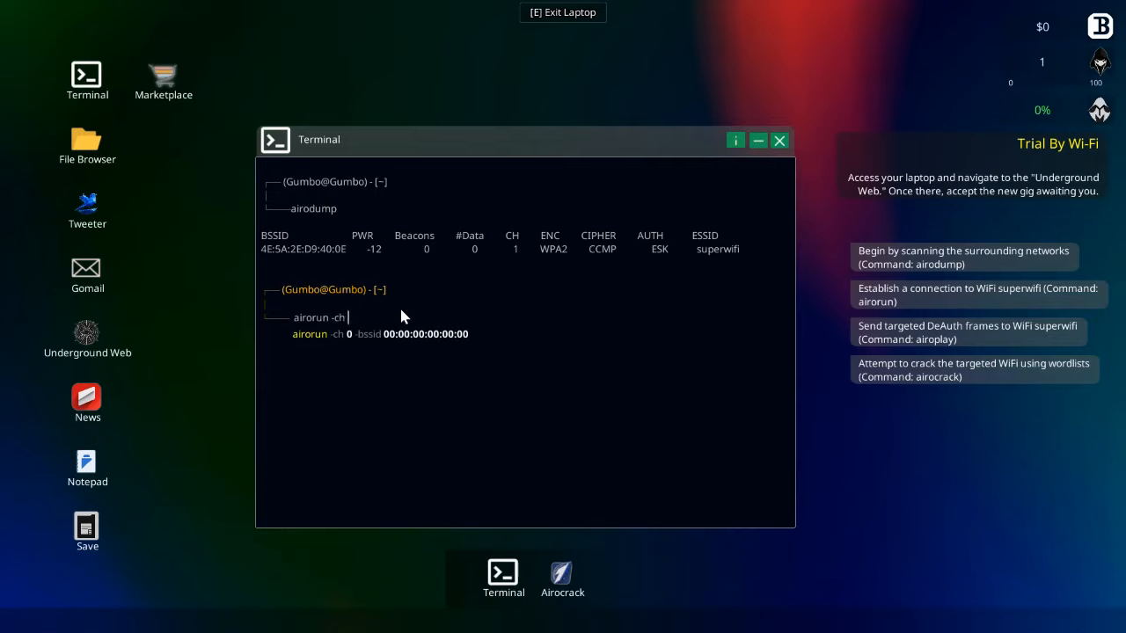
pyautogui.write('1')
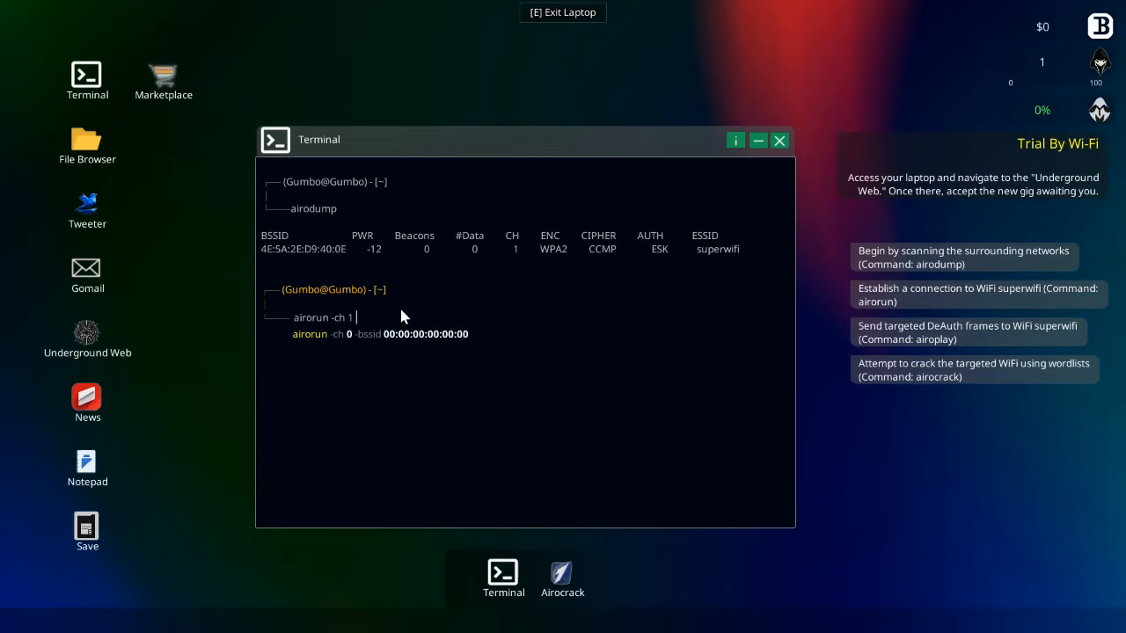
pyautogui.write('-bssid')
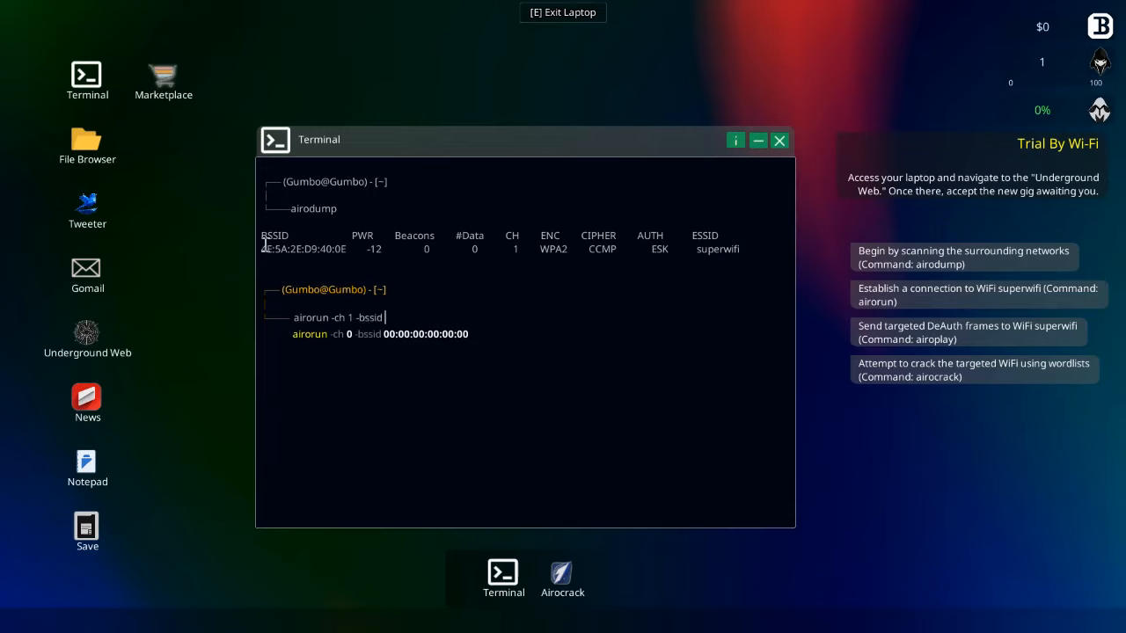
pyautogui.rightClick(303, 249)
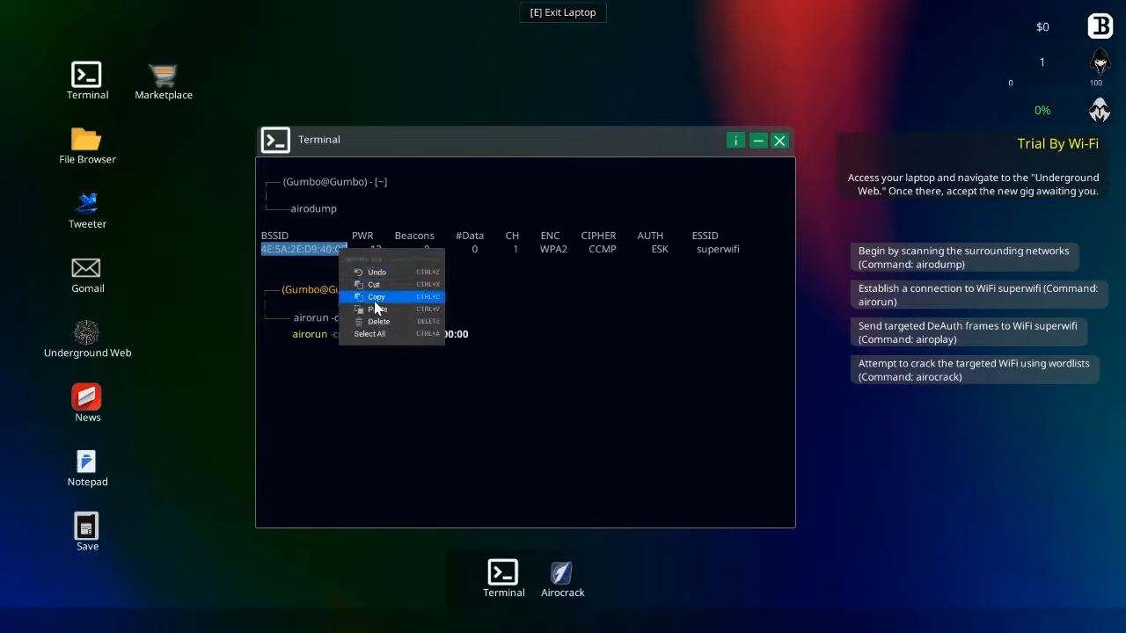
pyautogui.click(376, 309)
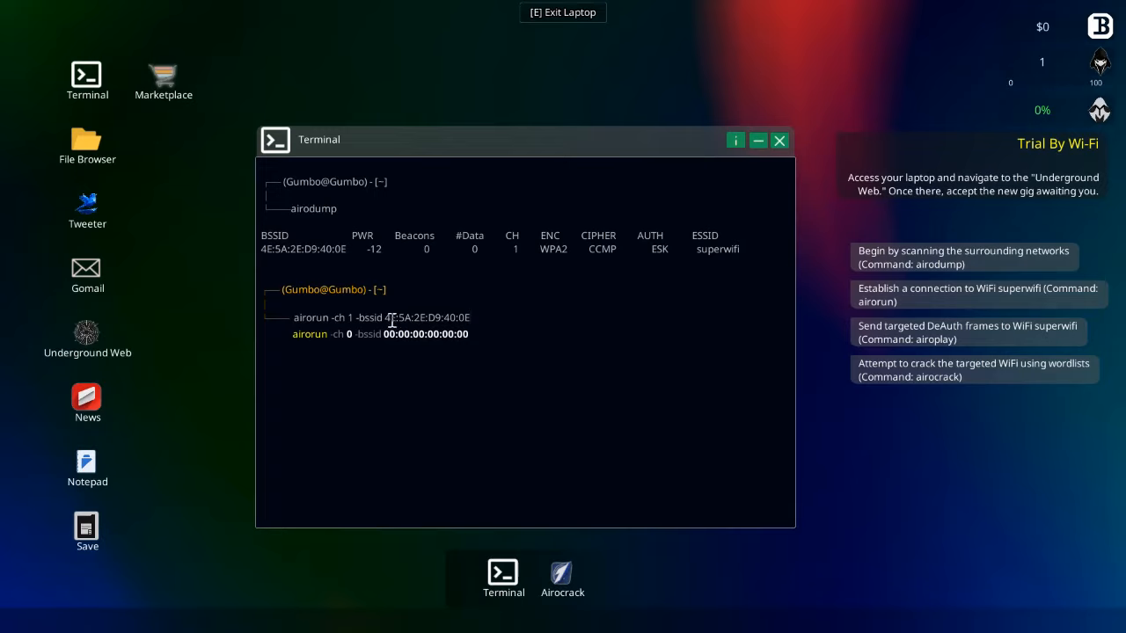
pyautogui.moveTo(428, 264)
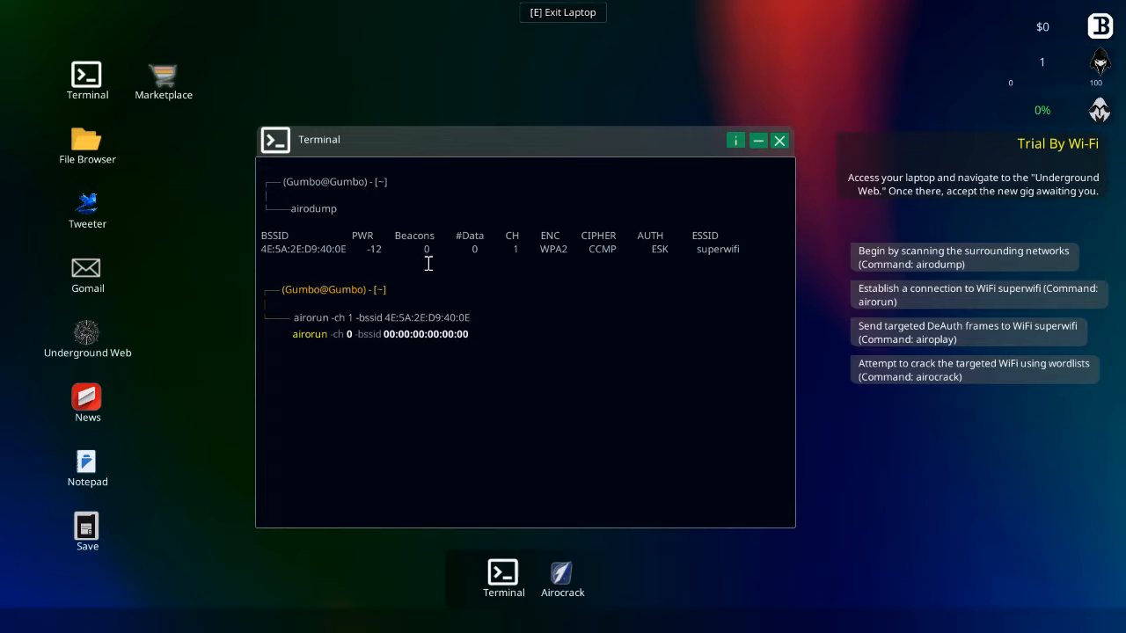
# Connect to superwifi, then copy its BSSID for the airoplay deauth command
pyautogui.press('Return')
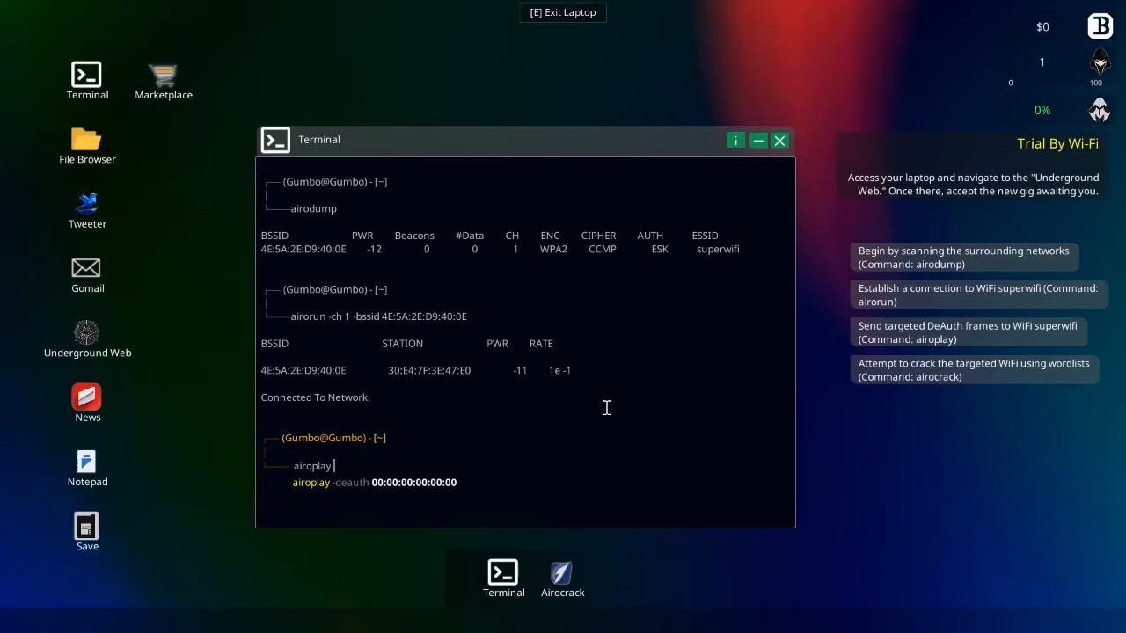
pyautogui.moveTo(365, 497)
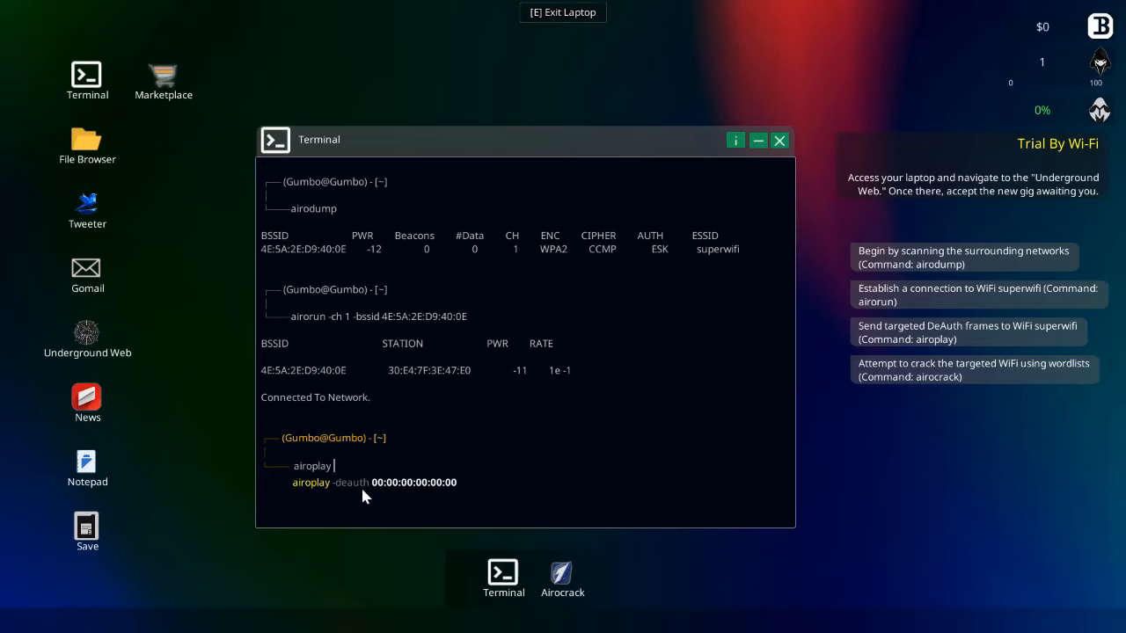
pyautogui.moveTo(279, 251)
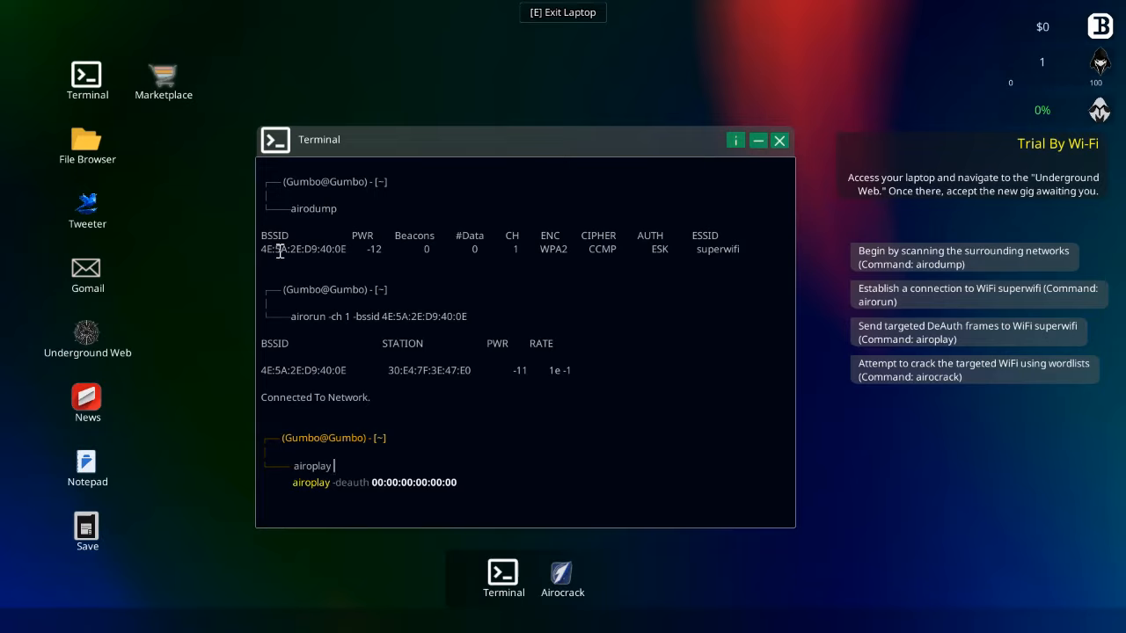
pyautogui.moveTo(637, 264)
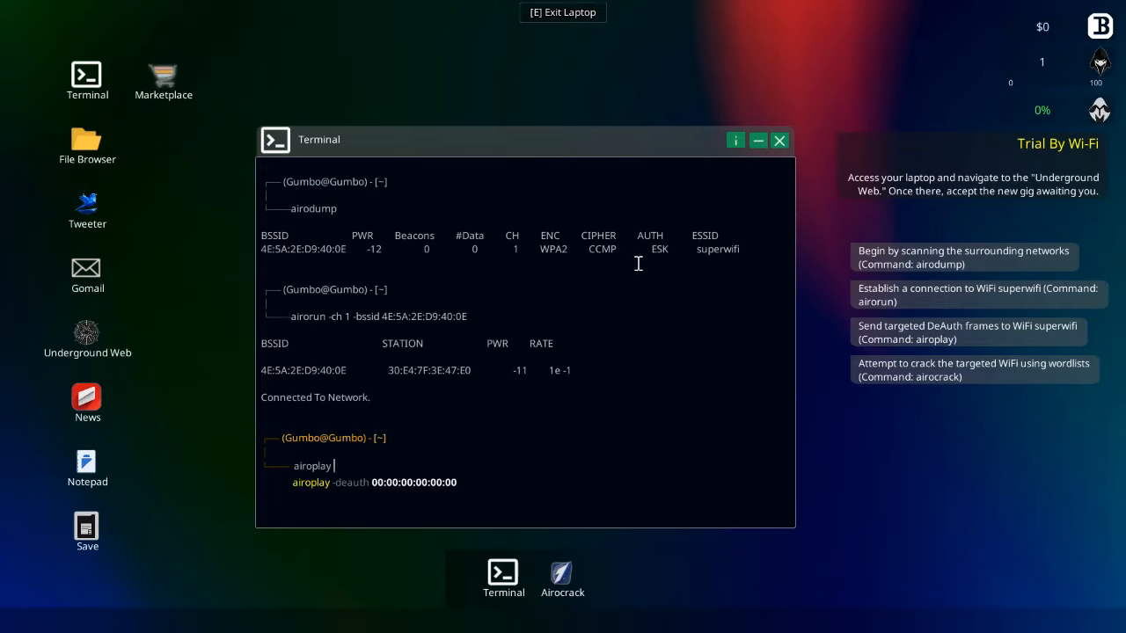
pyautogui.moveTo(513, 240)
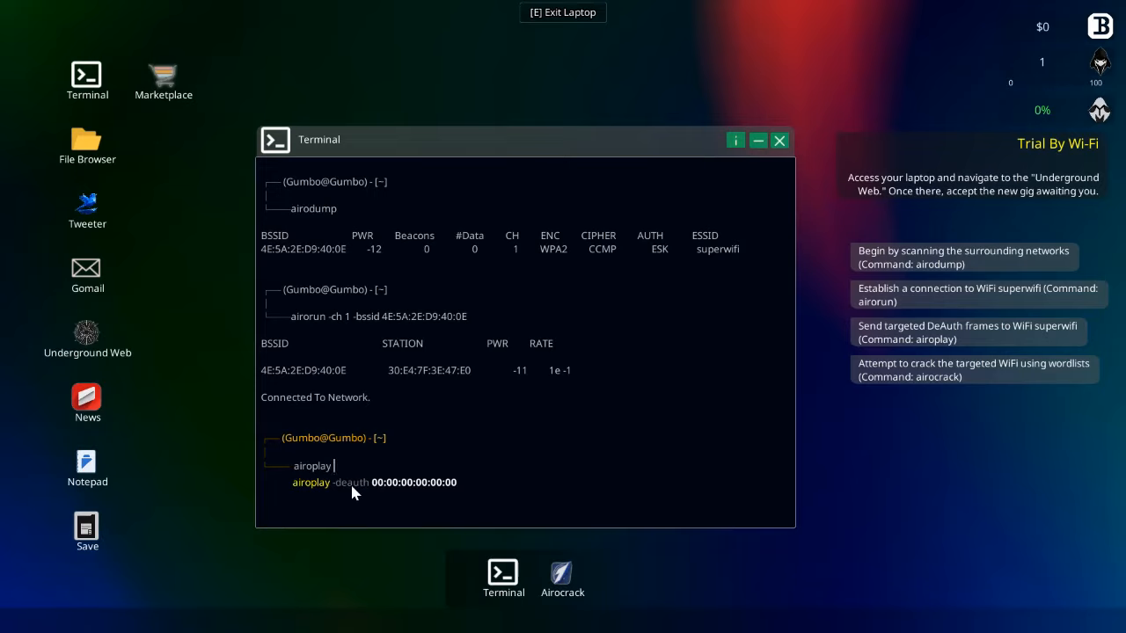
pyautogui.moveTo(447, 413)
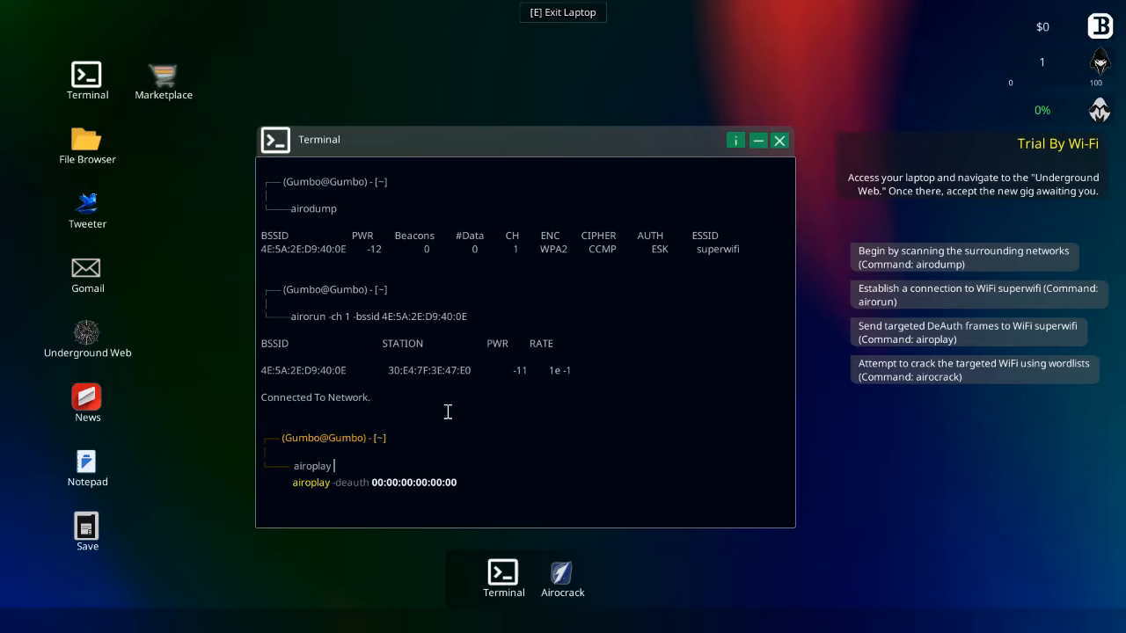
pyautogui.write('deauth')
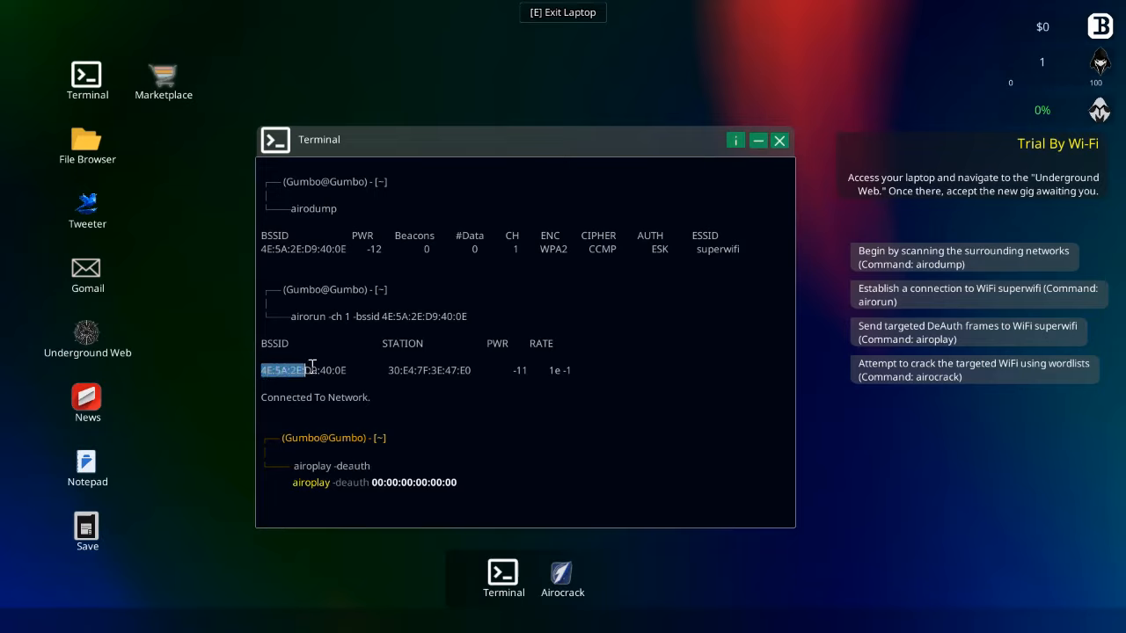
pyautogui.rightClick(304, 369)
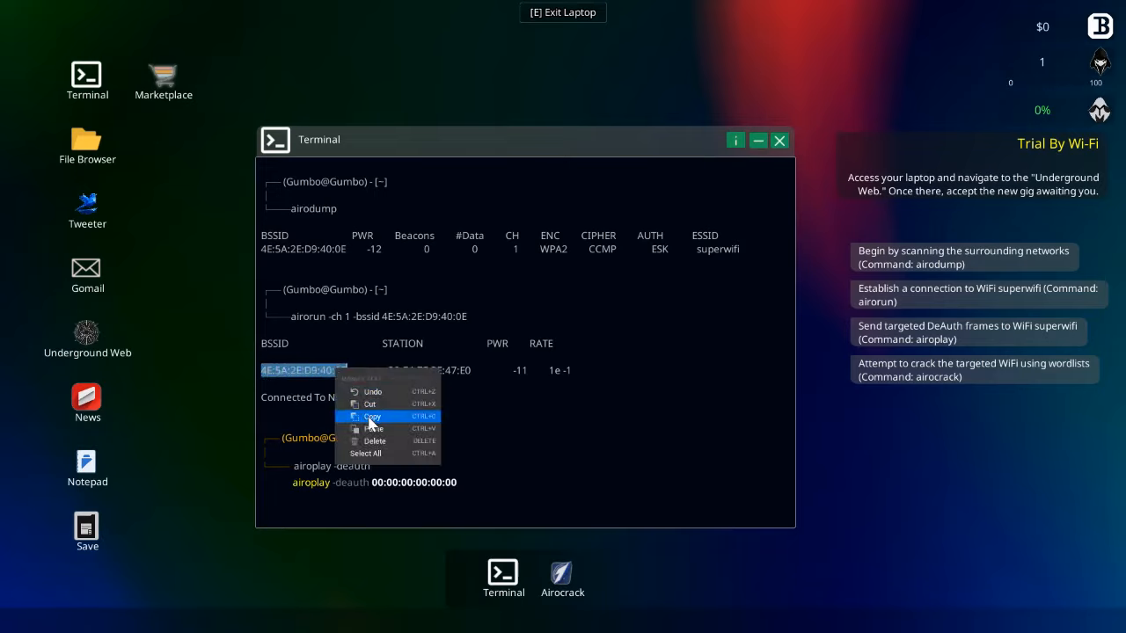
pyautogui.click(370, 416)
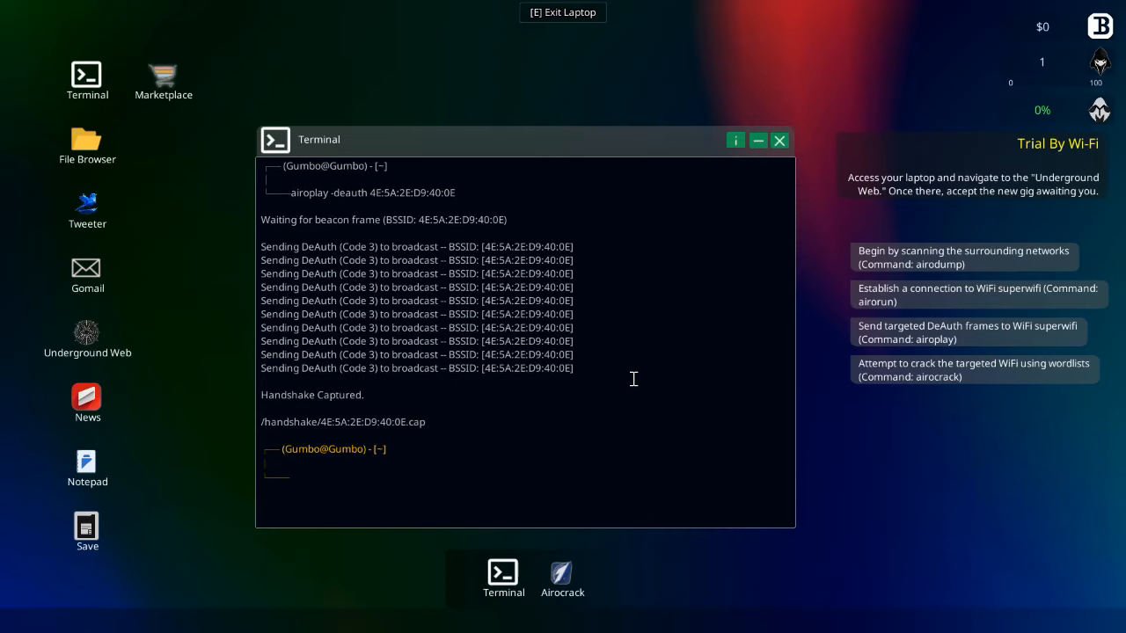
pyautogui.moveTo(347, 475)
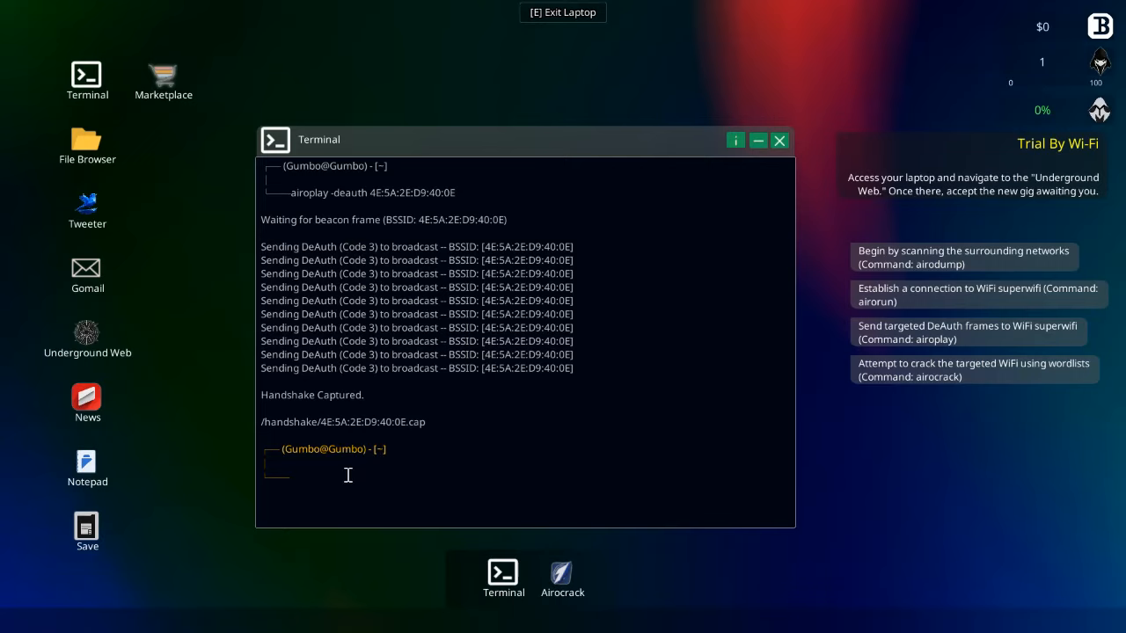
# Run airocrack on the handshake file 4E:5A:2E:D9:40:0E.cap to crack superwifi
pyautogui.write('airocrack -')
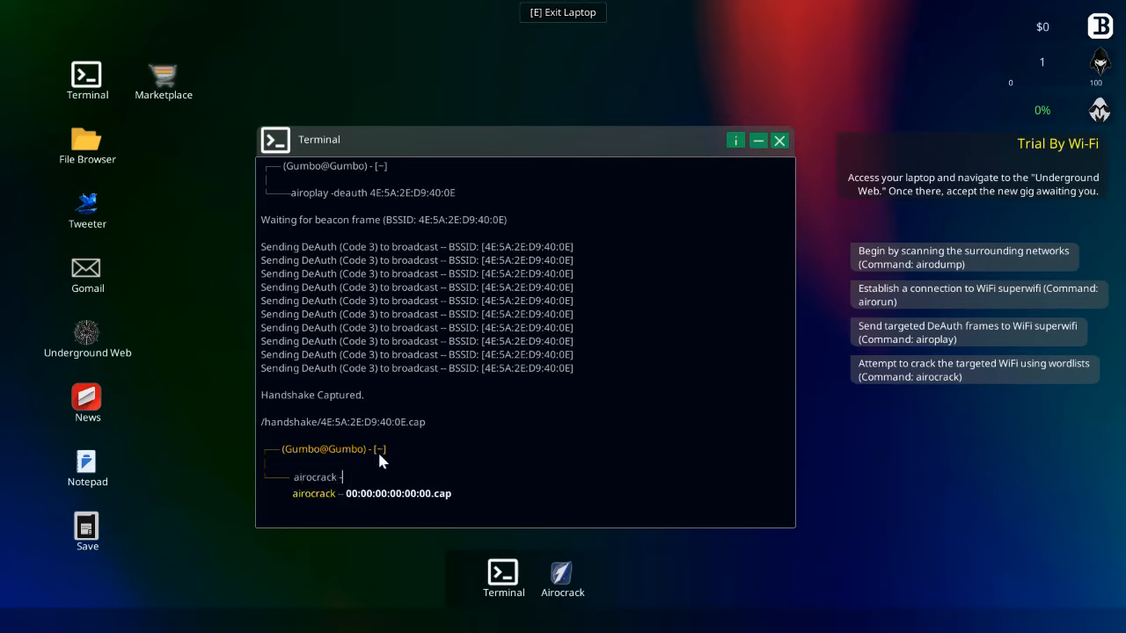
pyautogui.doubleClick(374, 422)
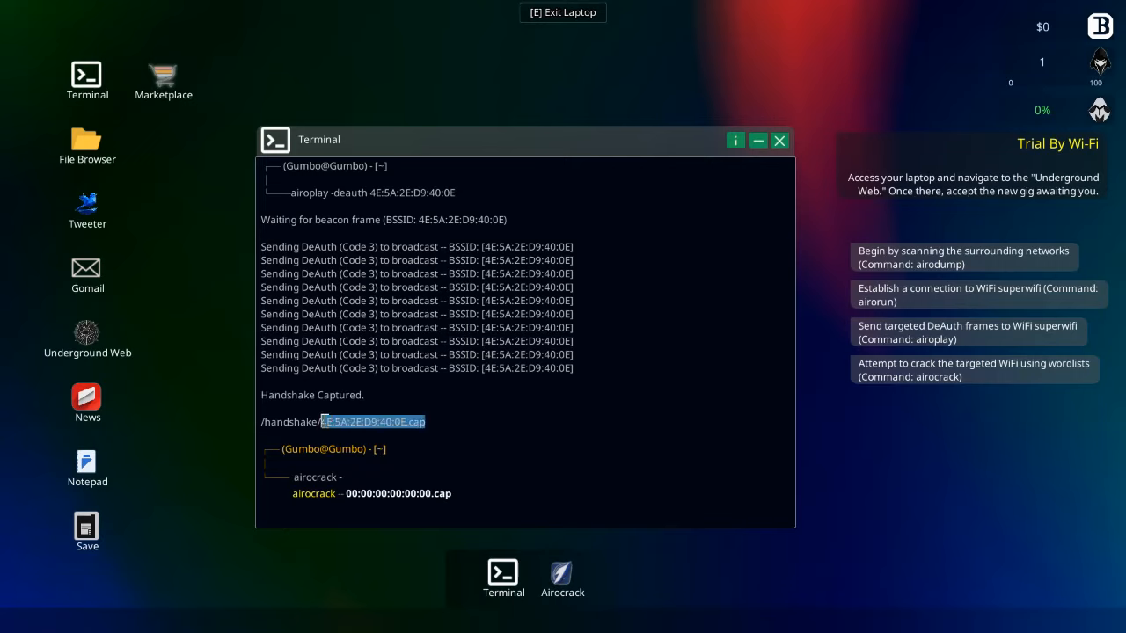
pyautogui.click(348, 477)
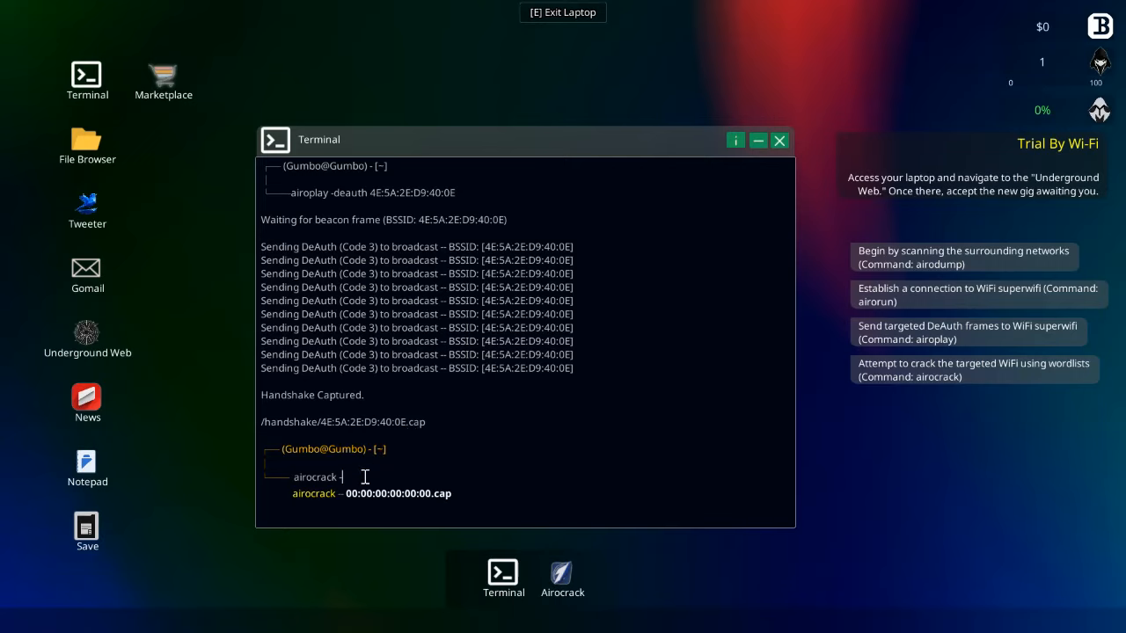
pyautogui.write('4E:5A:2E:D9:40:0E.cap')
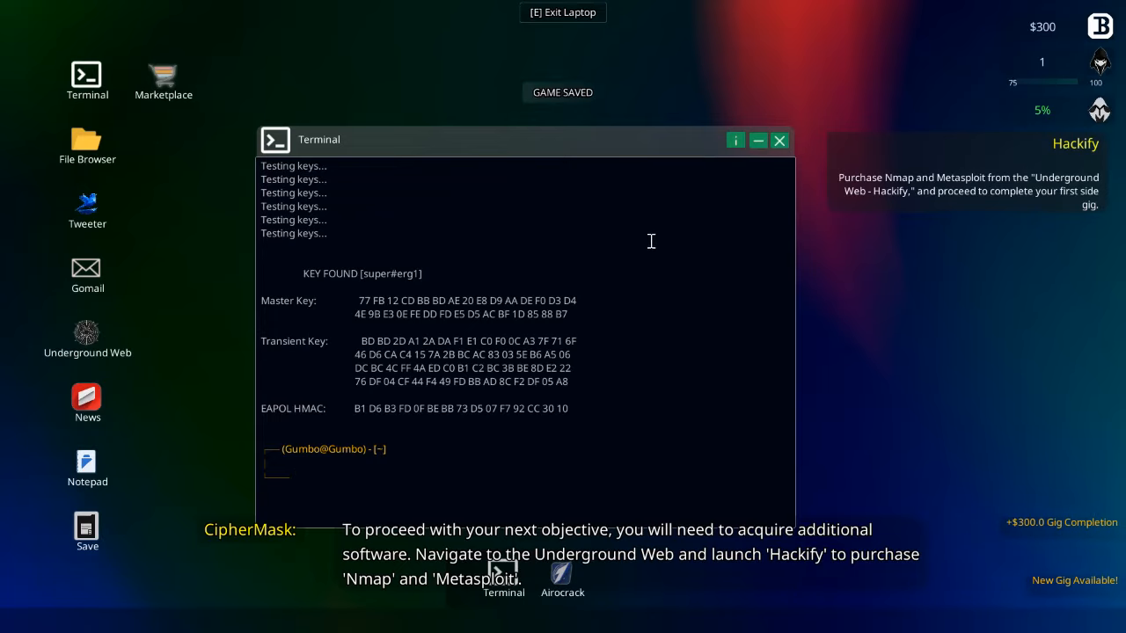
pyautogui.moveTo(715, 276)
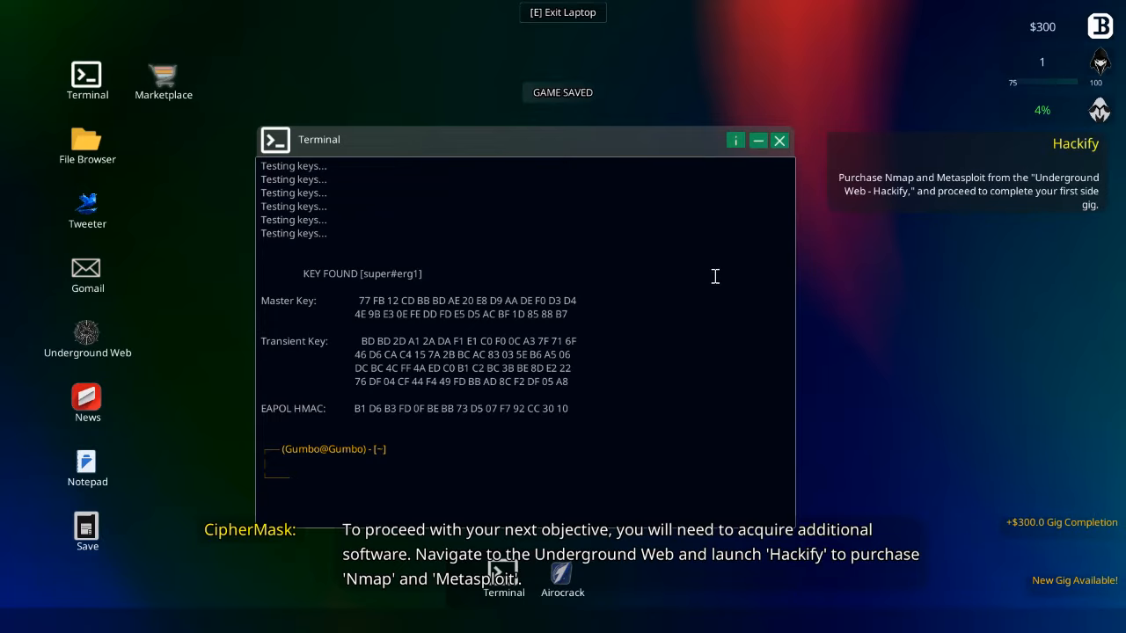
# Close the terminal, launch Hackify, and buy Nmap for $100
pyautogui.click(778, 140)
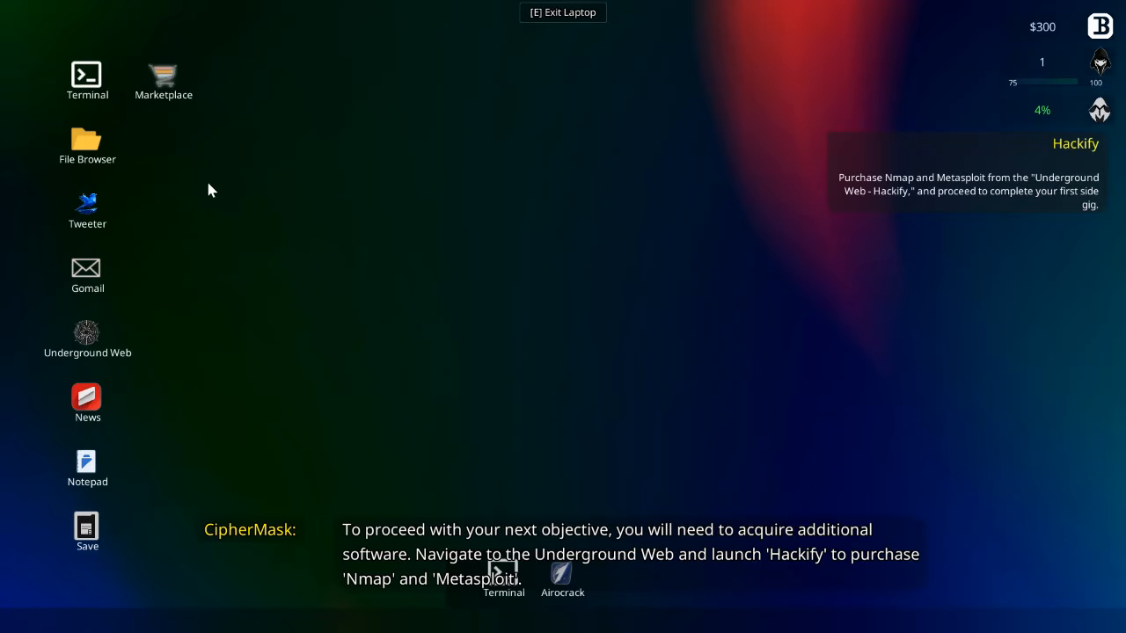
pyautogui.doubleClick(86, 334)
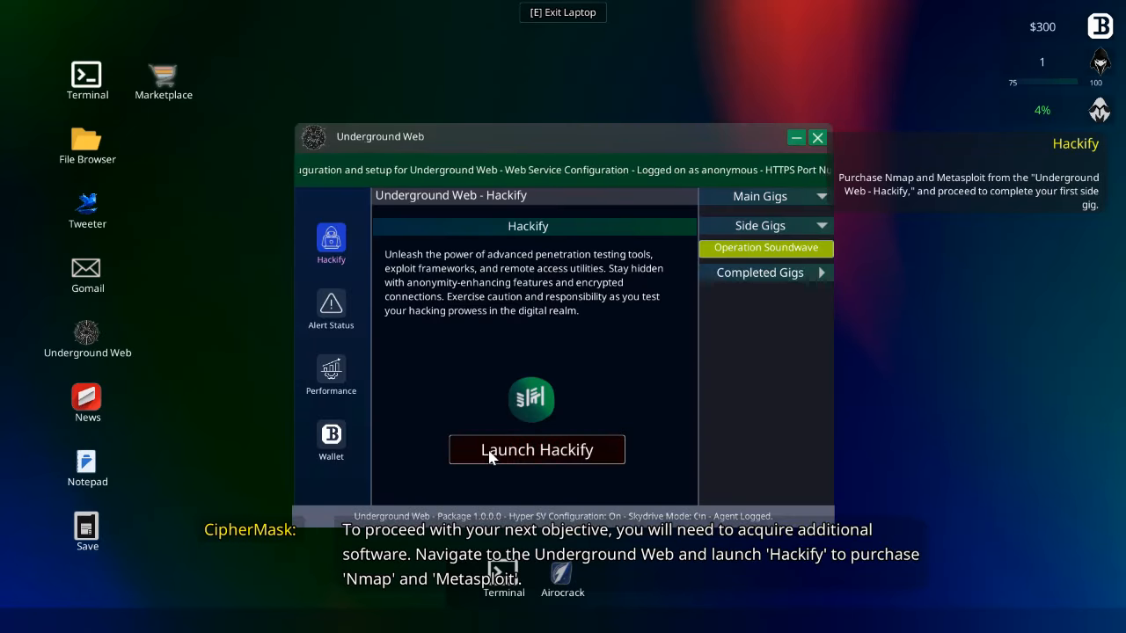
pyautogui.click(536, 450)
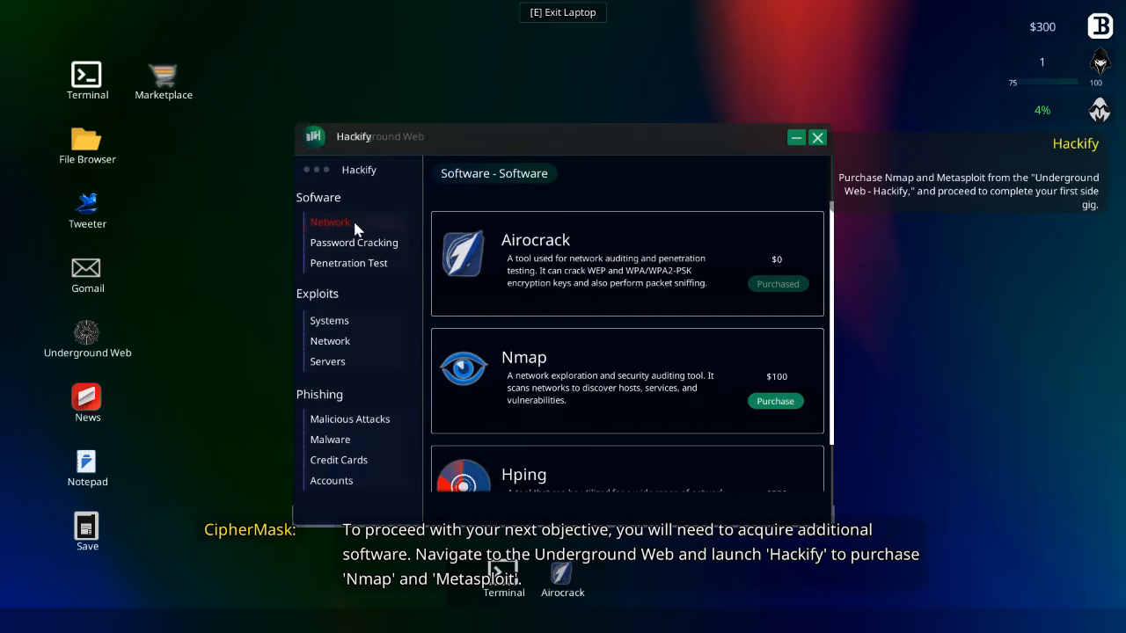
pyautogui.click(775, 401)
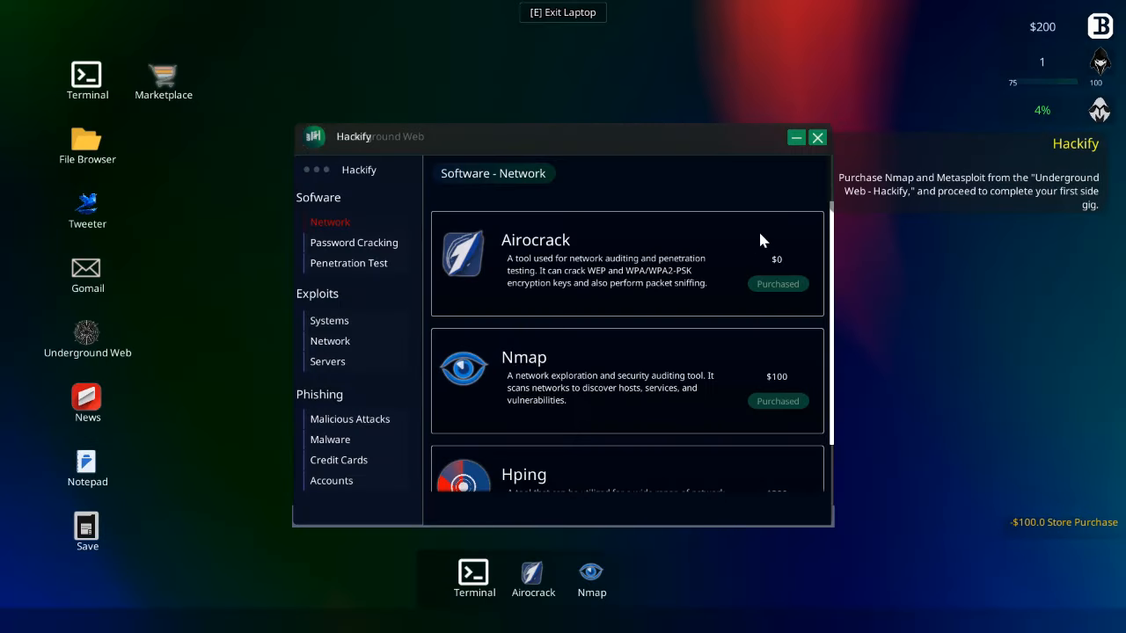
pyautogui.moveTo(381, 311)
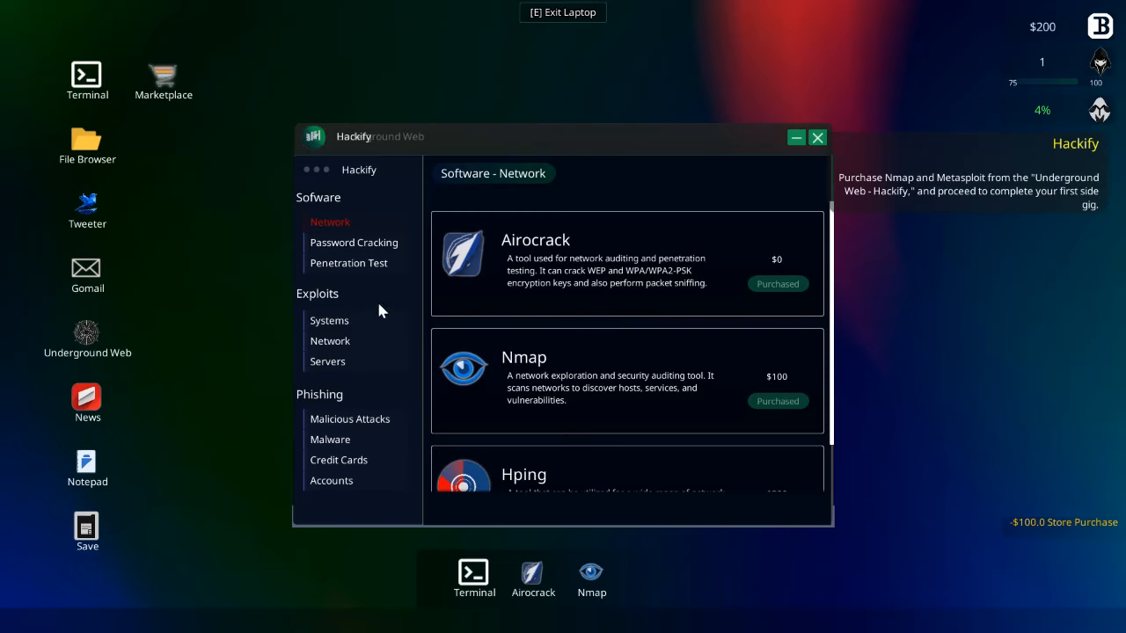
# Buy Metasploit for $150 under Penetration Test and close Hackify
pyautogui.click(348, 262)
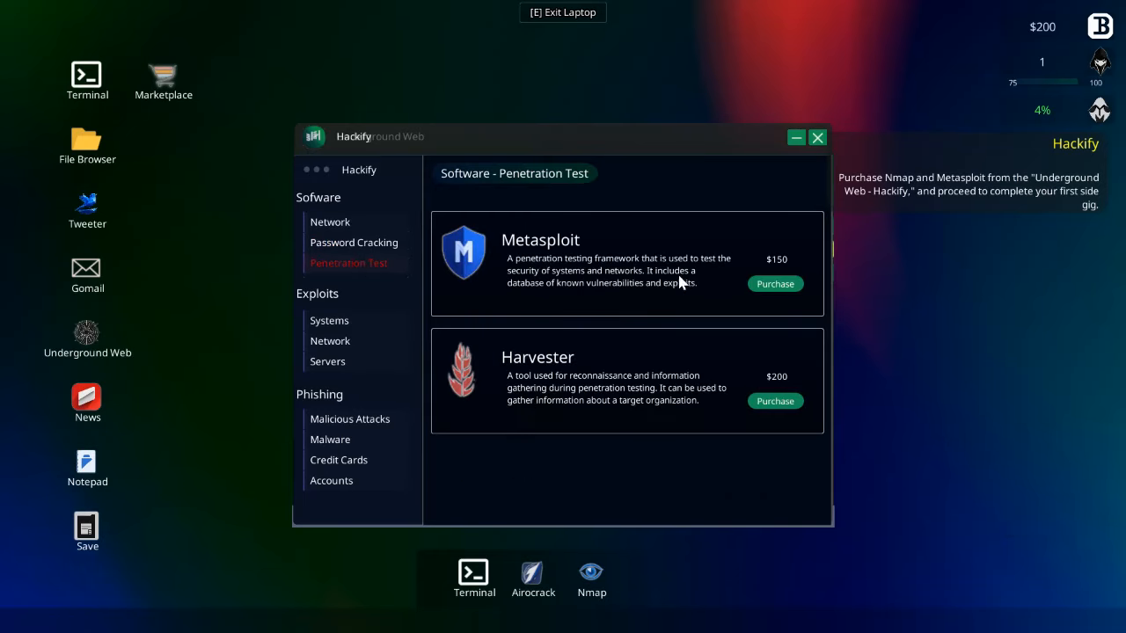
pyautogui.click(775, 283)
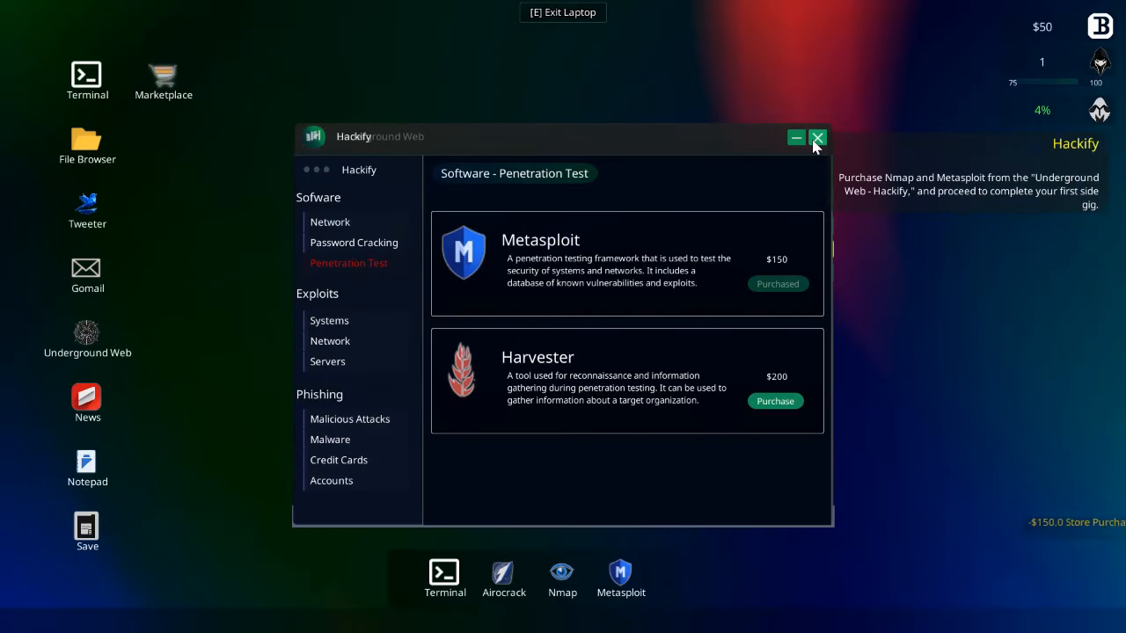
pyautogui.click(817, 138)
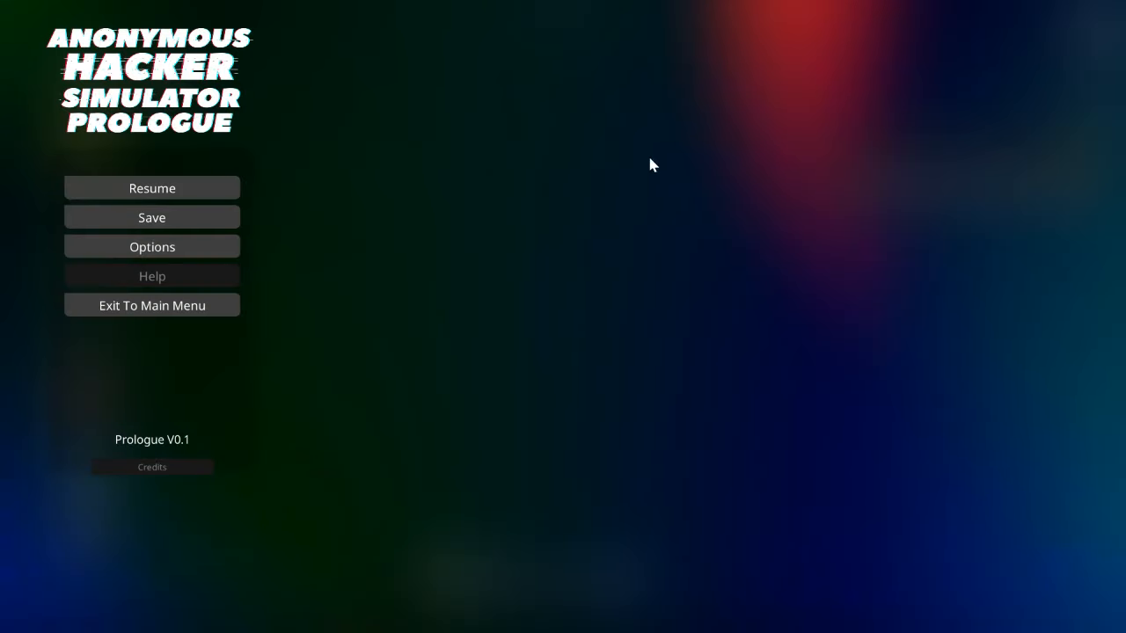
pyautogui.click(152, 247)
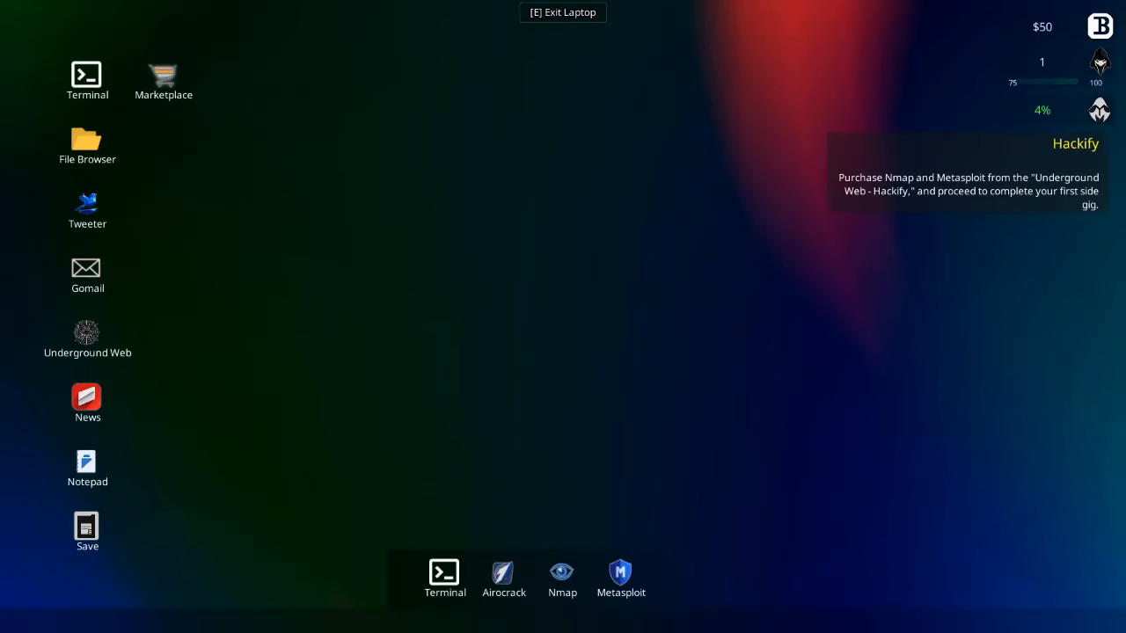
pyautogui.moveTo(93, 338)
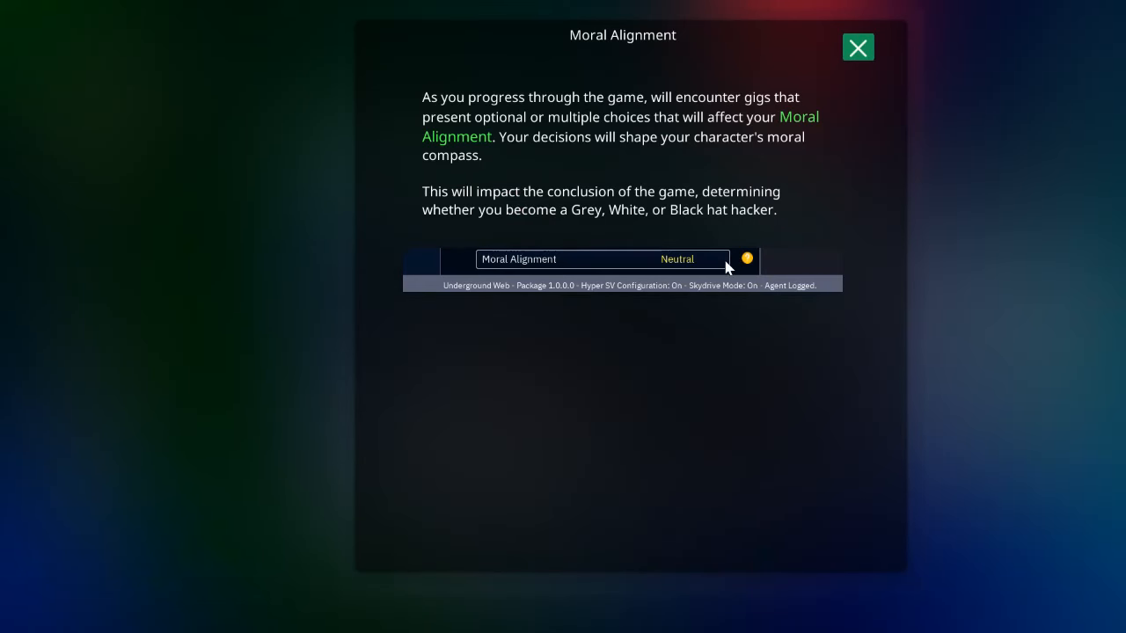
pyautogui.moveTo(448, 110)
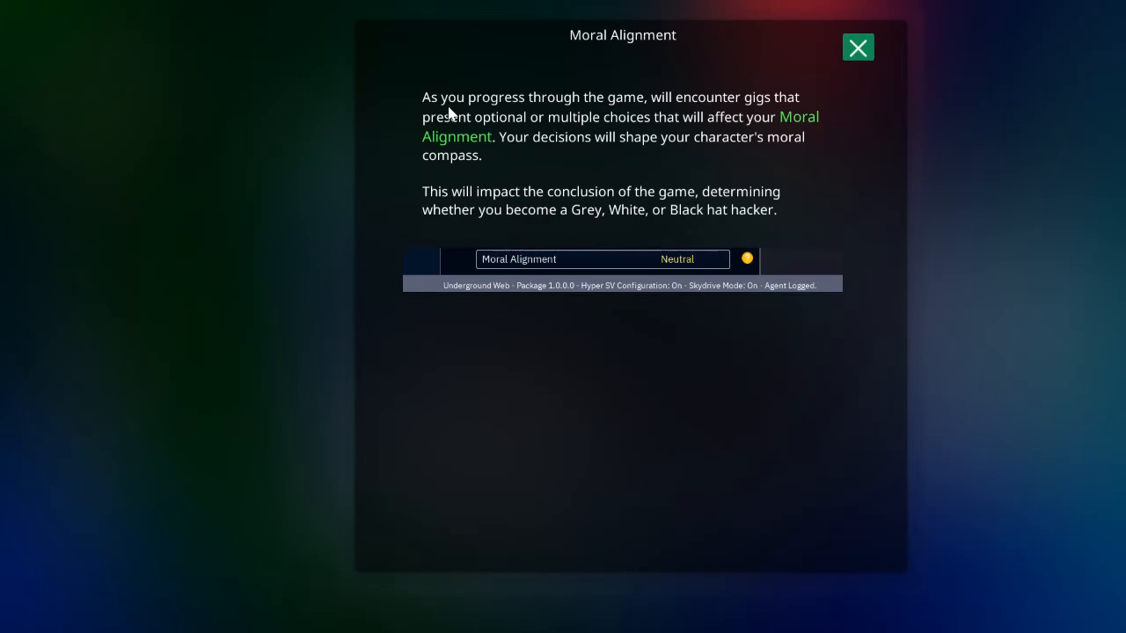
pyautogui.moveTo(500, 134)
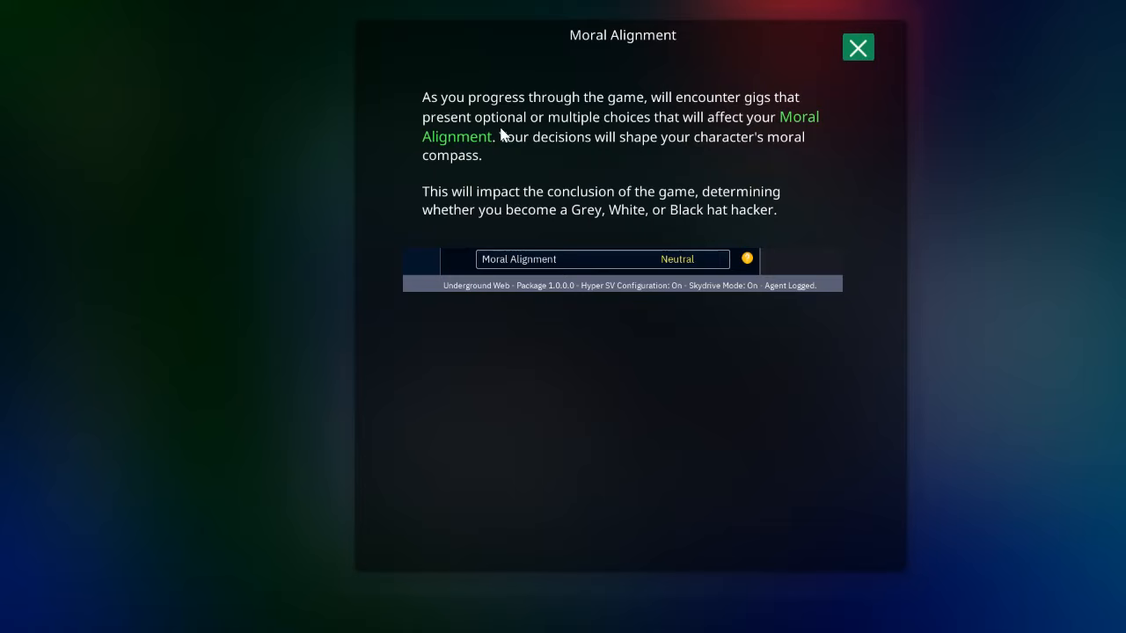
pyautogui.moveTo(581, 126)
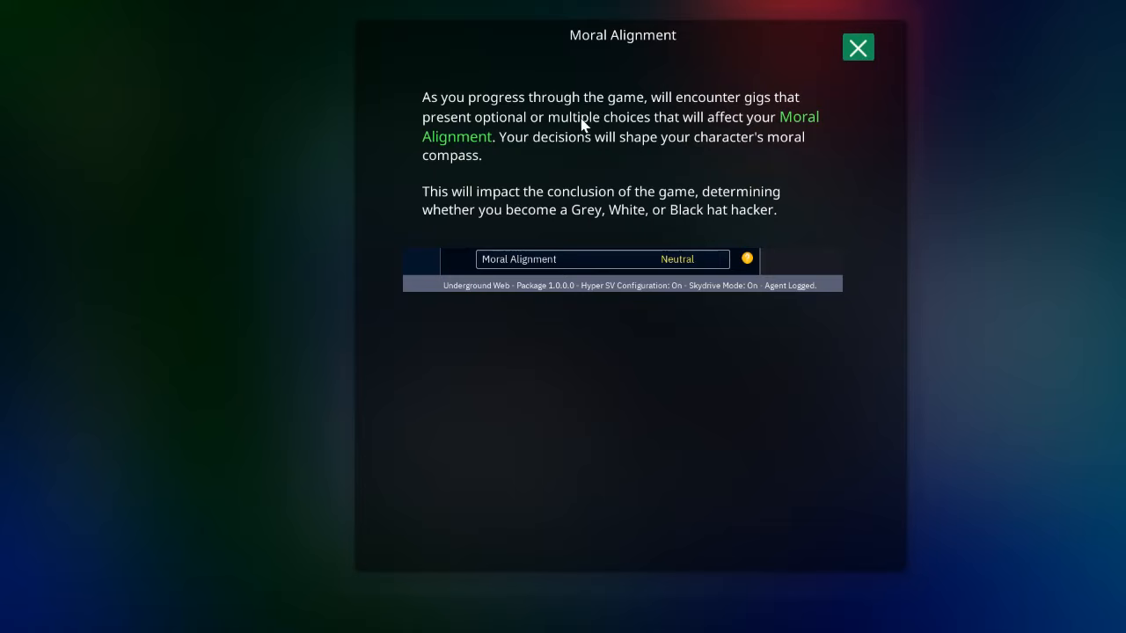
pyautogui.moveTo(658, 157)
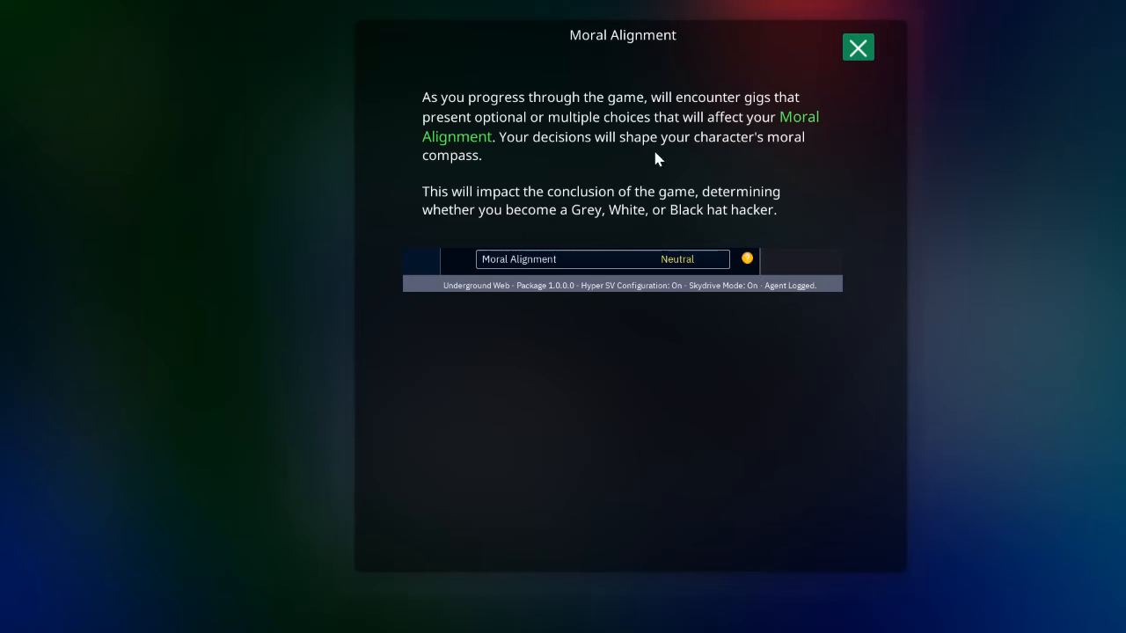
pyautogui.click(858, 48)
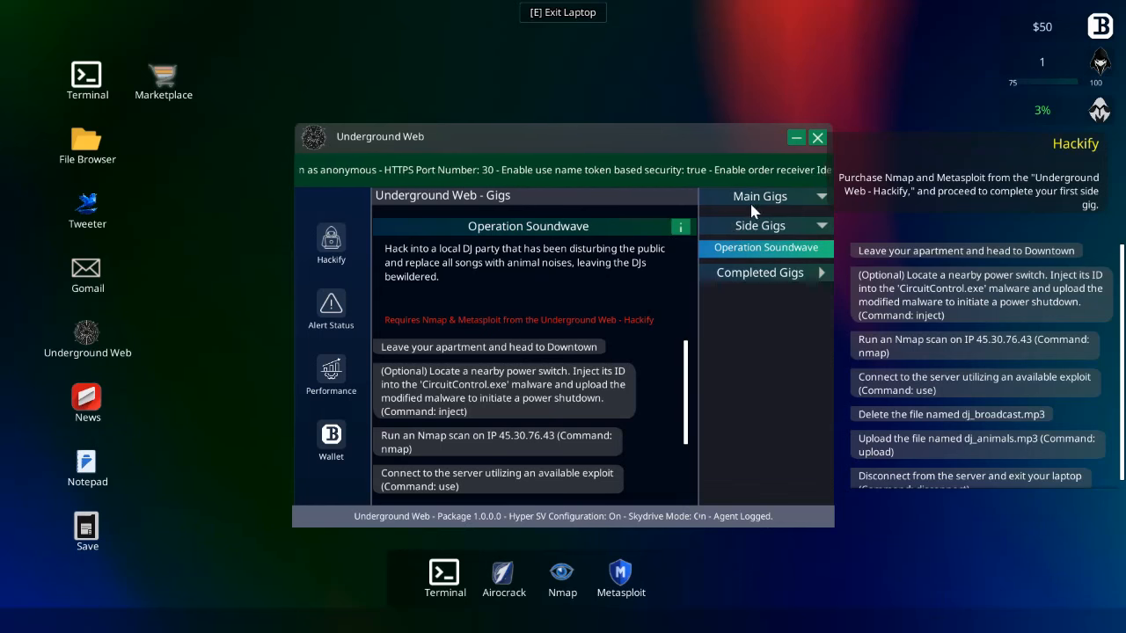
# Close the gigs window, leave the laptop, and choose Downtown as the destination
pyautogui.click(816, 137)
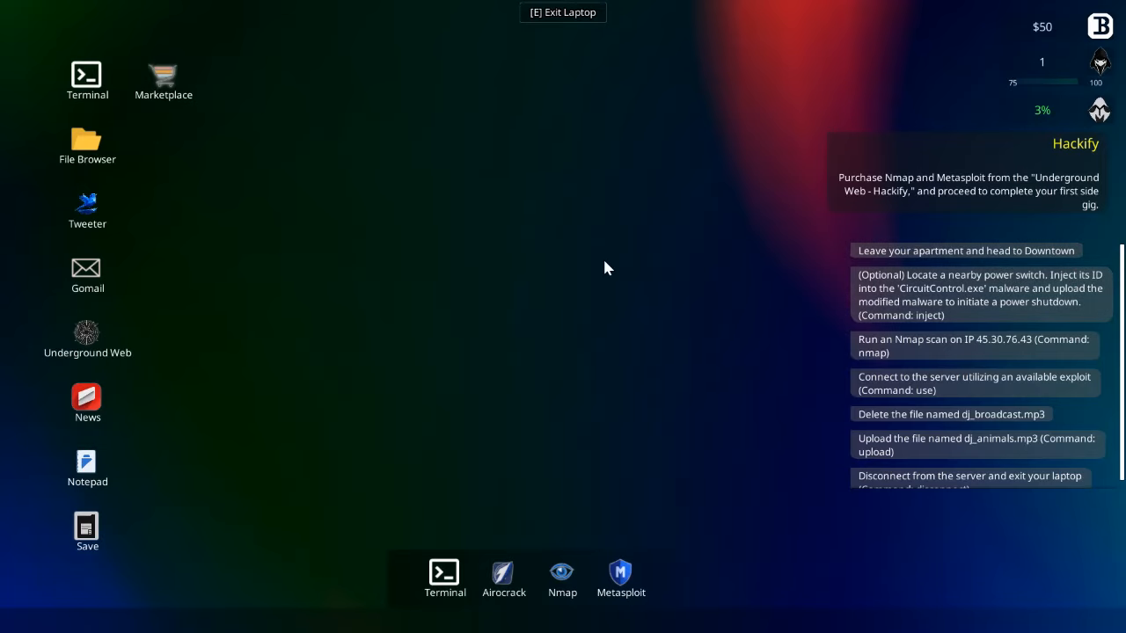
pyautogui.press('e')
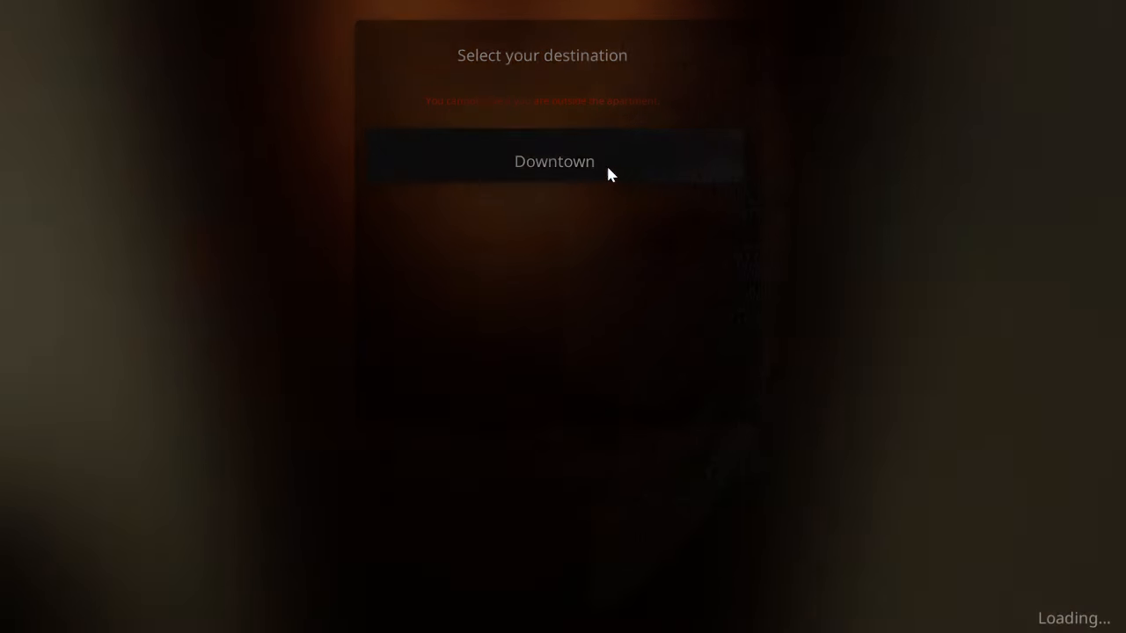
pyautogui.click(554, 161)
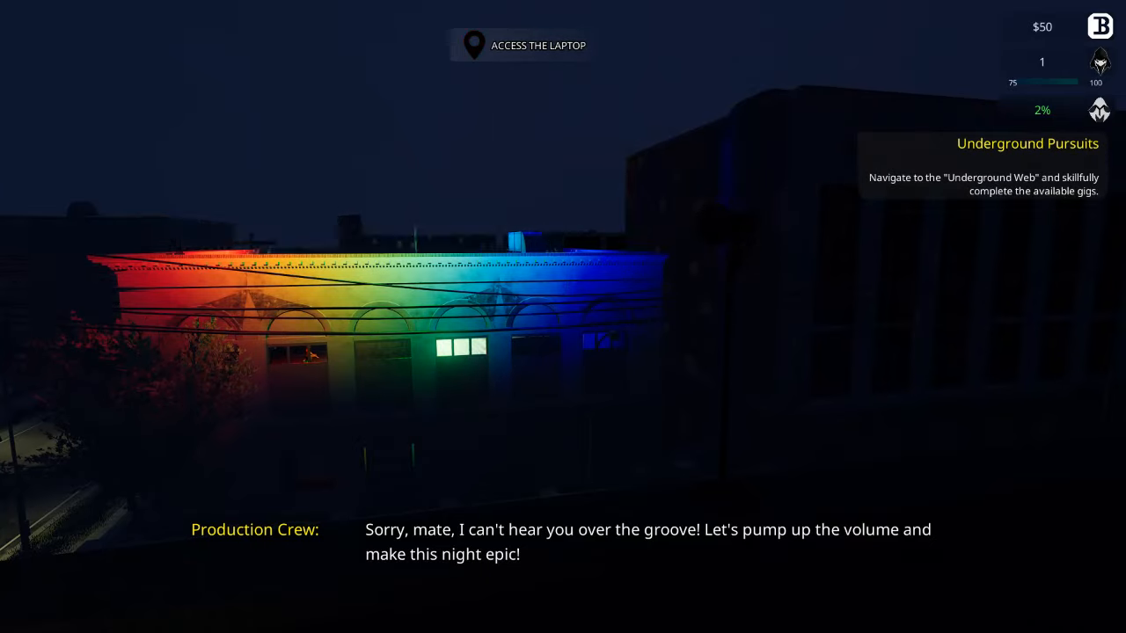
pyautogui.moveTo(563, 317)
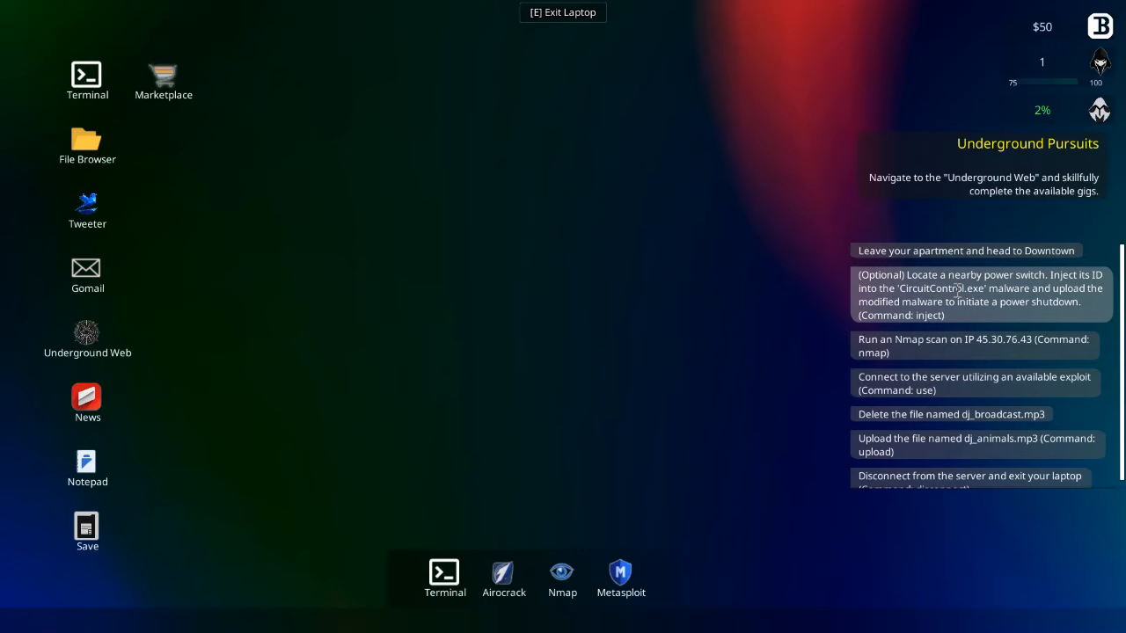
# Launch Hackify and browse the Systems, Servers, Malicious Attacks and Malware listings
pyautogui.doubleClick(87, 335)
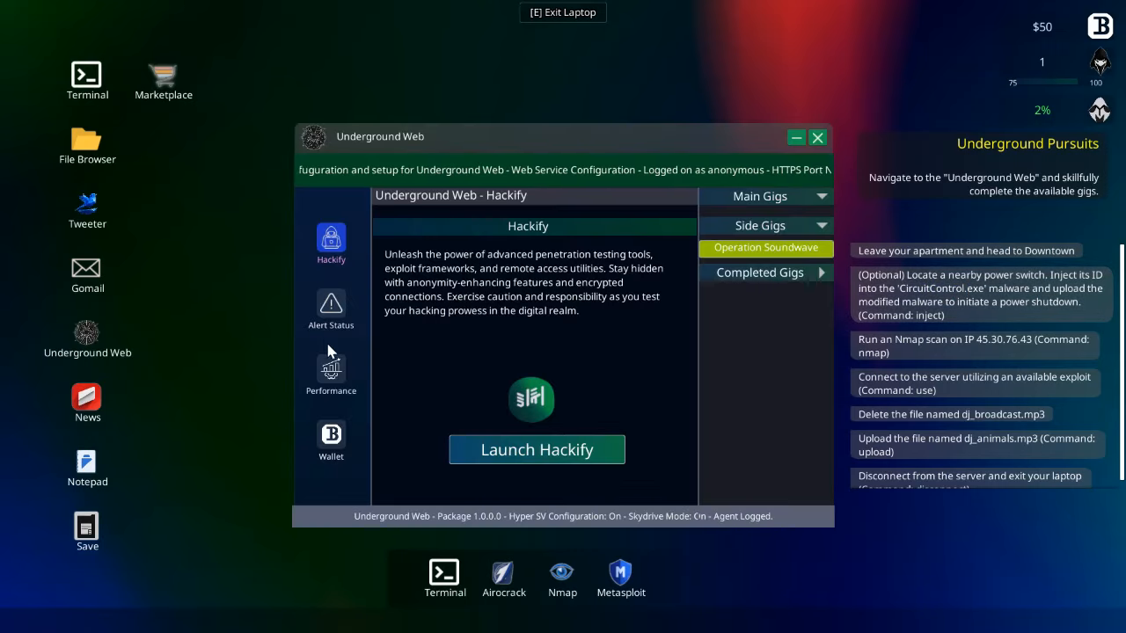
pyautogui.click(537, 449)
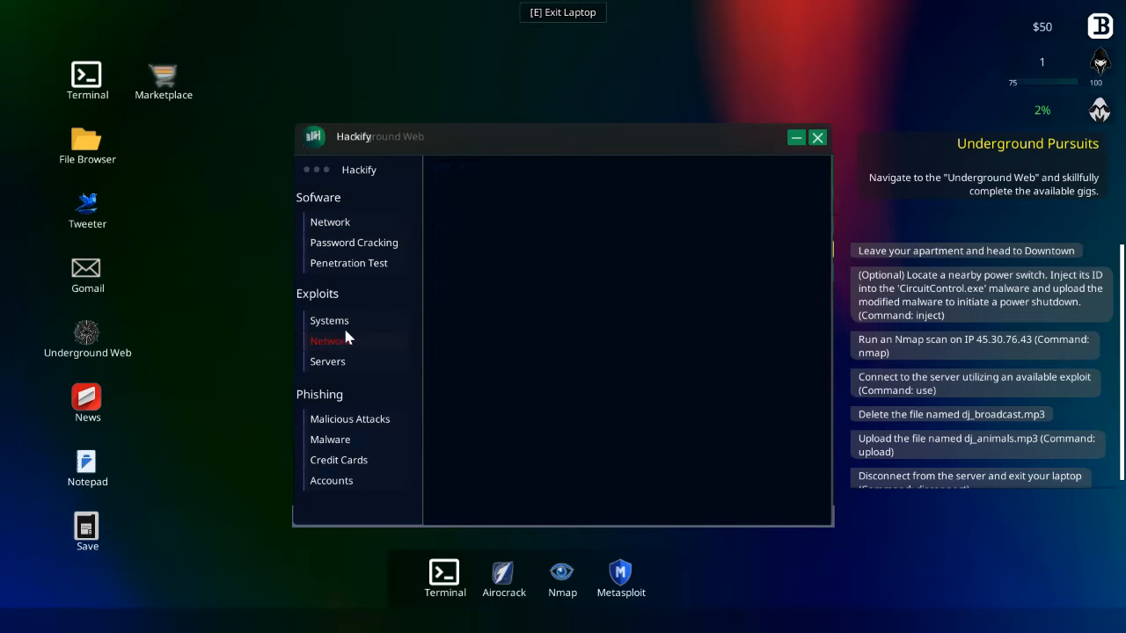
pyautogui.click(329, 320)
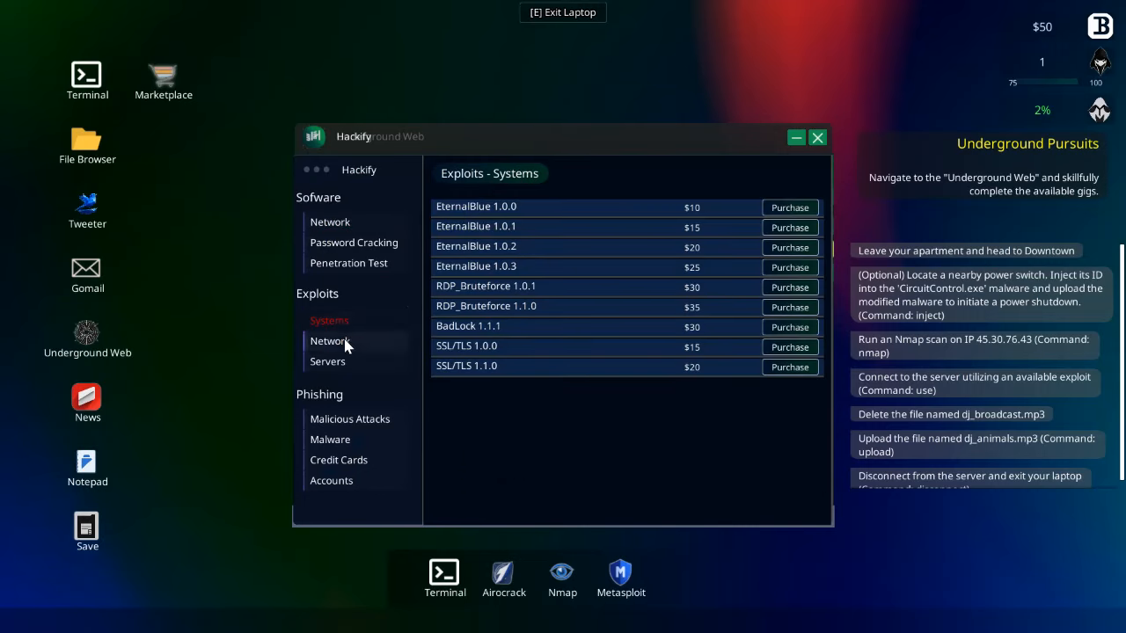
pyautogui.click(327, 362)
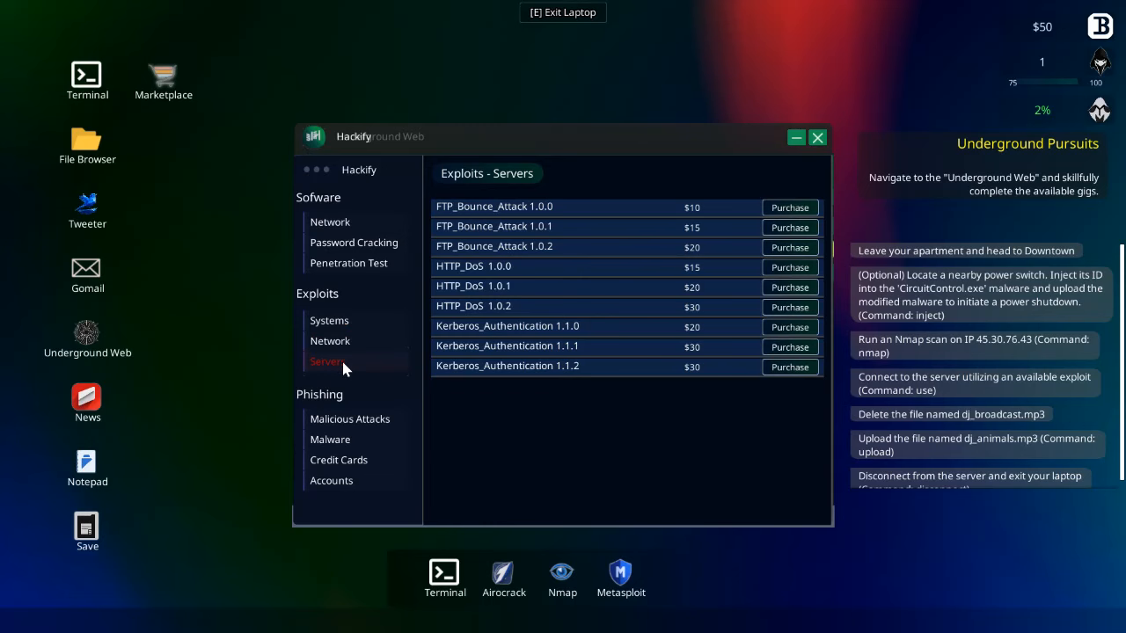
pyautogui.click(349, 418)
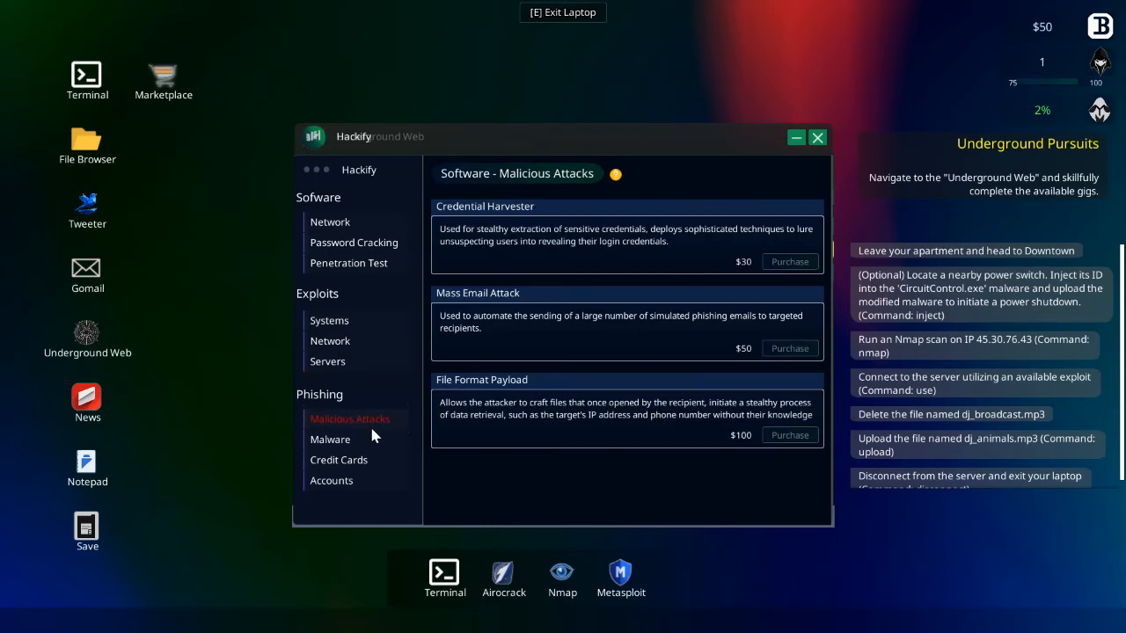
pyautogui.click(330, 438)
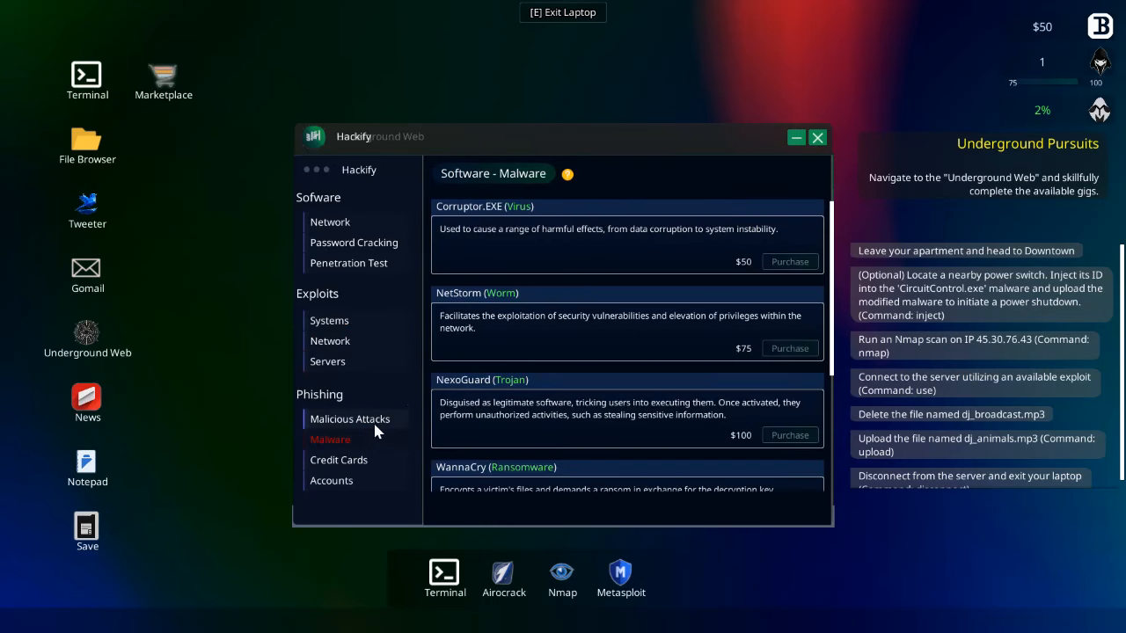
pyautogui.moveTo(611, 349)
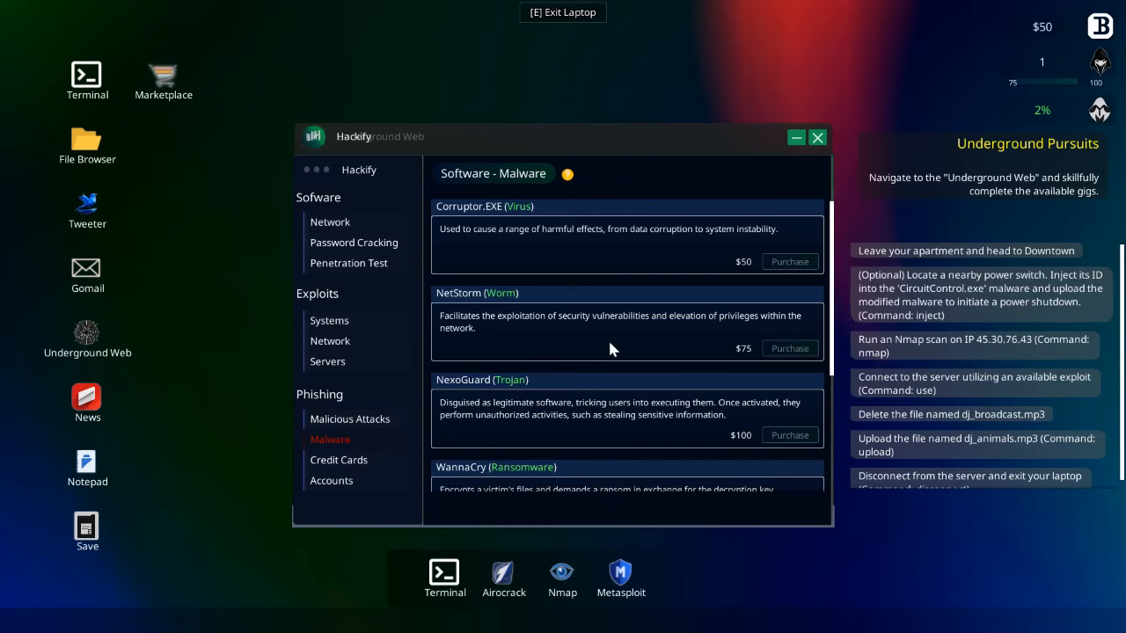
pyautogui.scroll(-3)
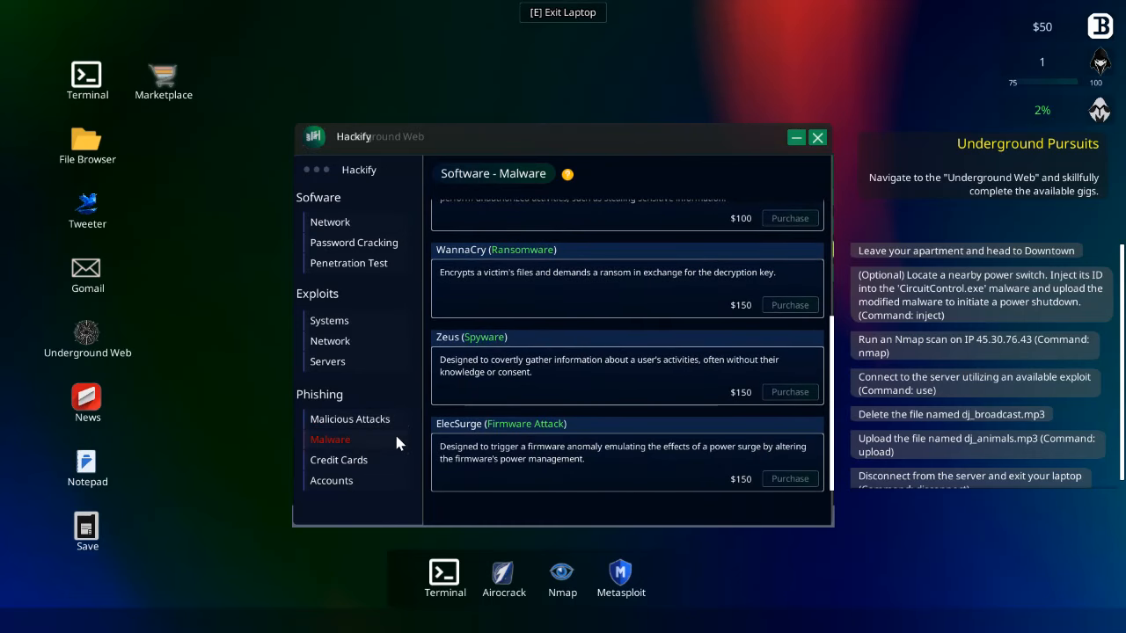
pyautogui.moveTo(564, 136); pyautogui.dragTo(563, 128)
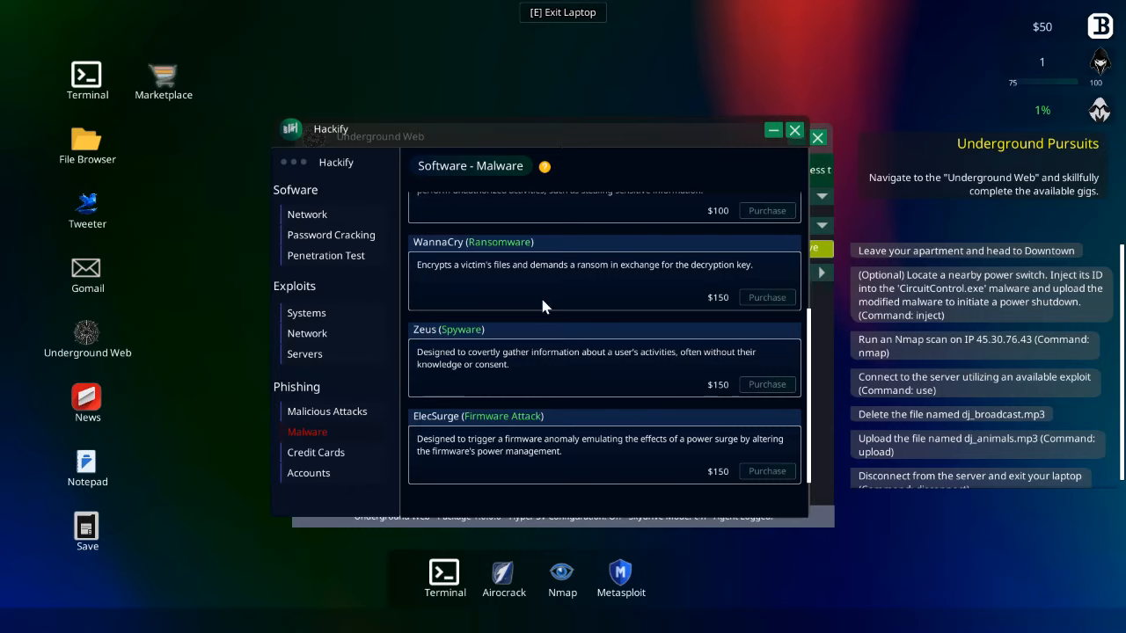
pyautogui.scroll(3)
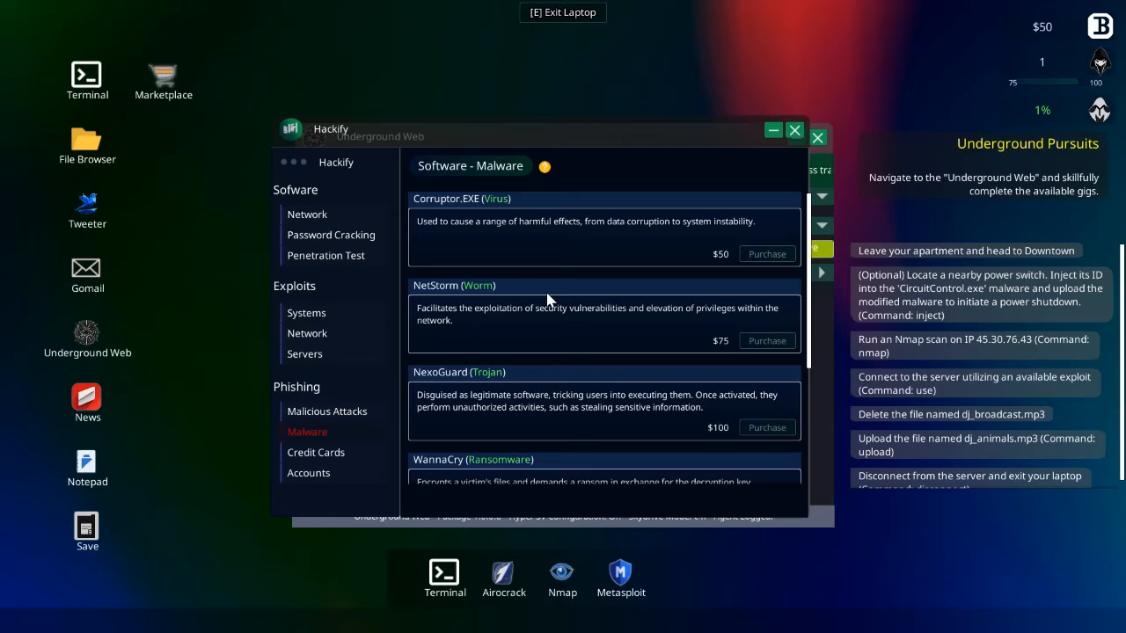
pyautogui.scroll(-3)
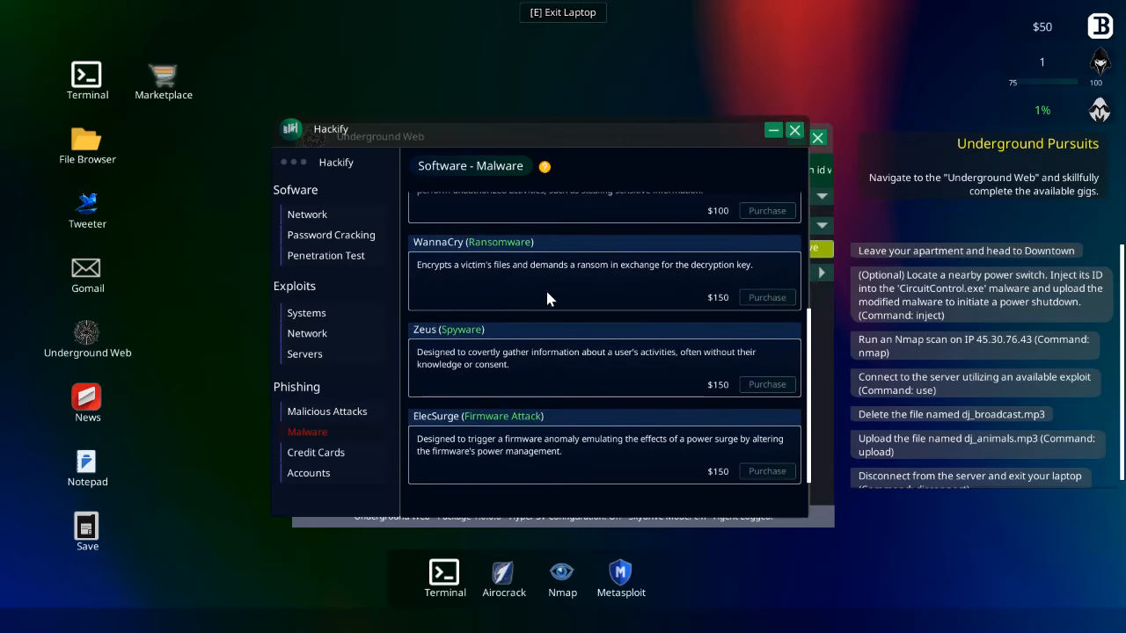
pyautogui.scroll(3)
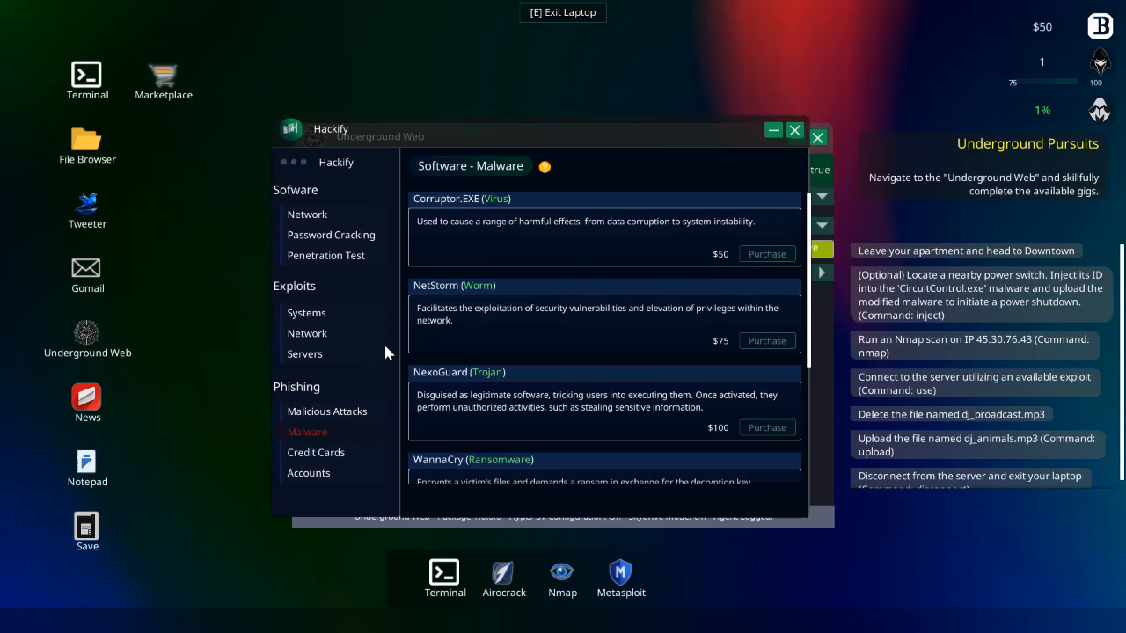
# Revisit Malicious Attacks, Servers and Systems, view Password Cracking and Network, then return to Malware
pyautogui.click(327, 411)
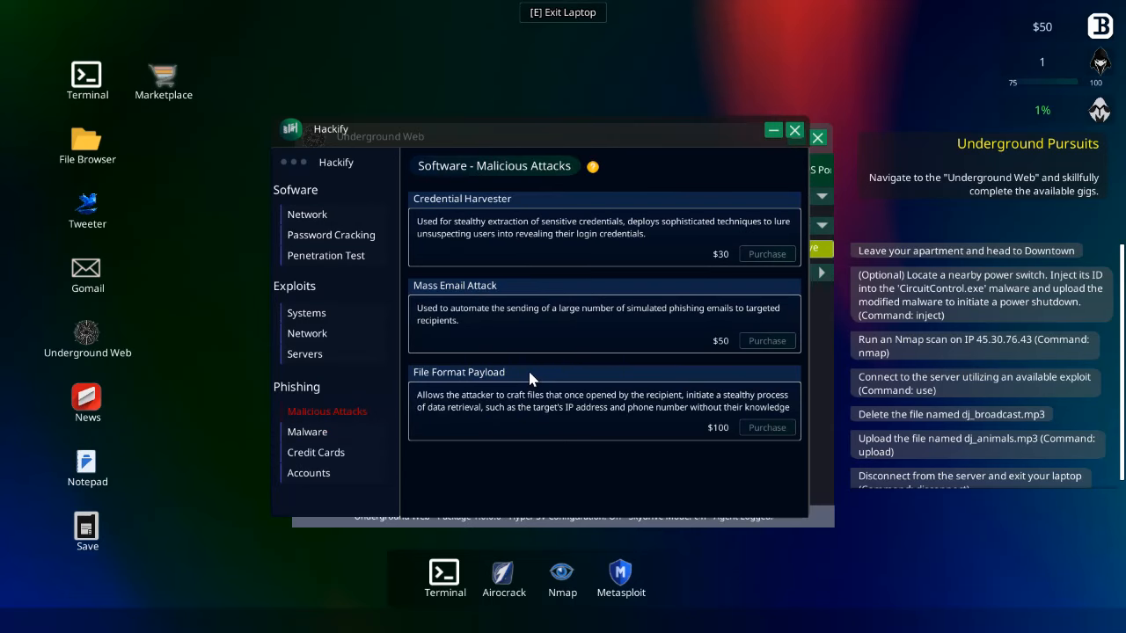
pyautogui.click(304, 353)
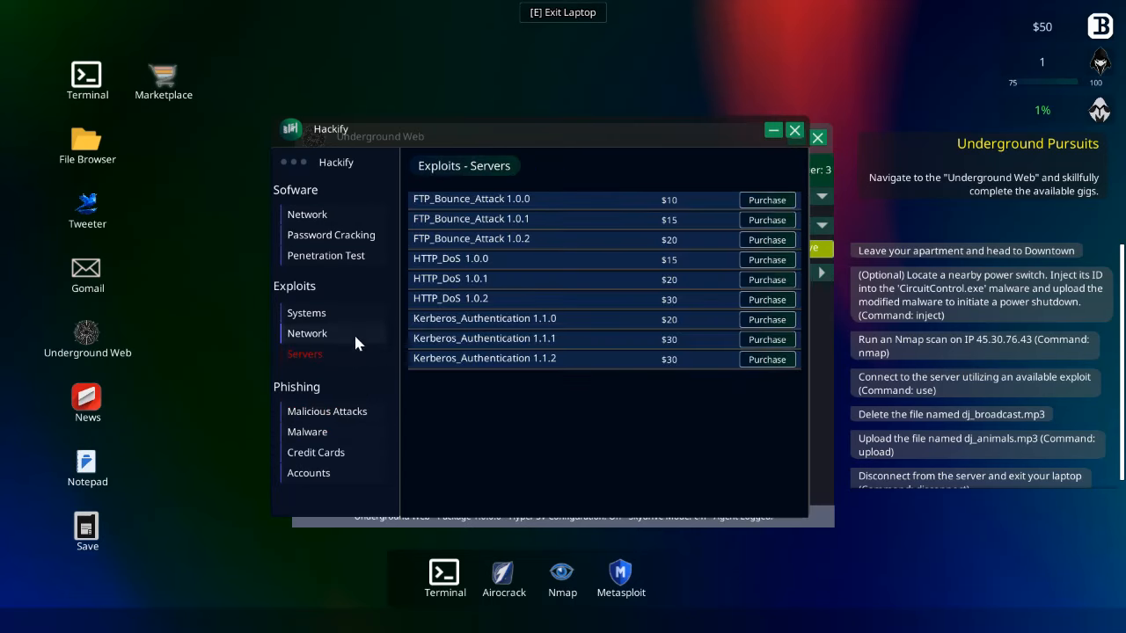
pyautogui.click(306, 314)
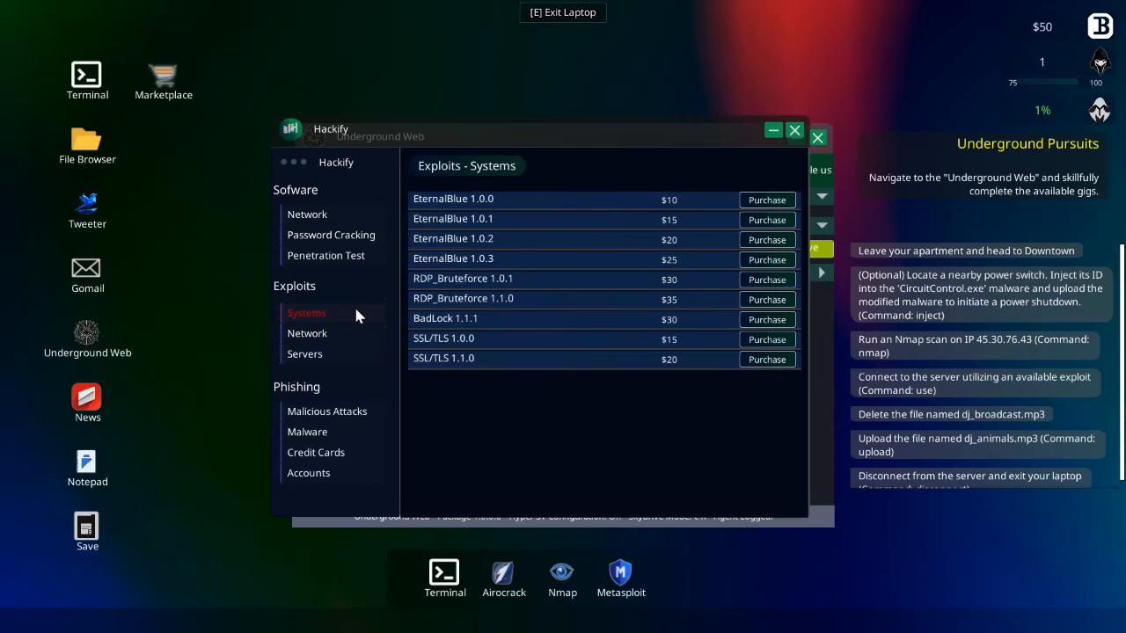
pyautogui.click(330, 235)
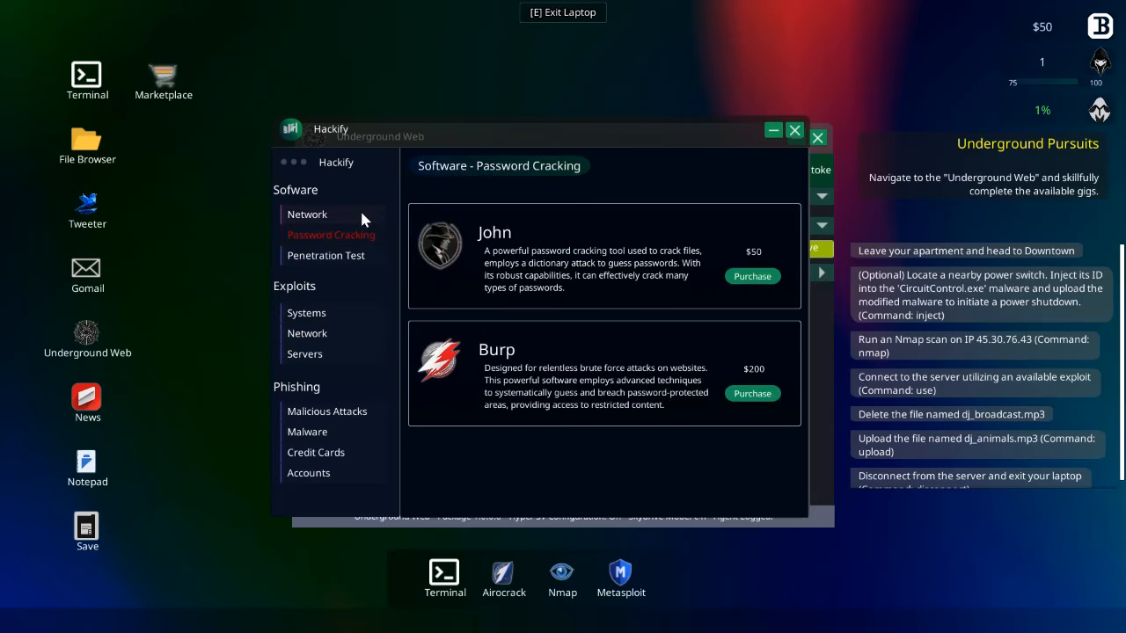
pyautogui.click(307, 214)
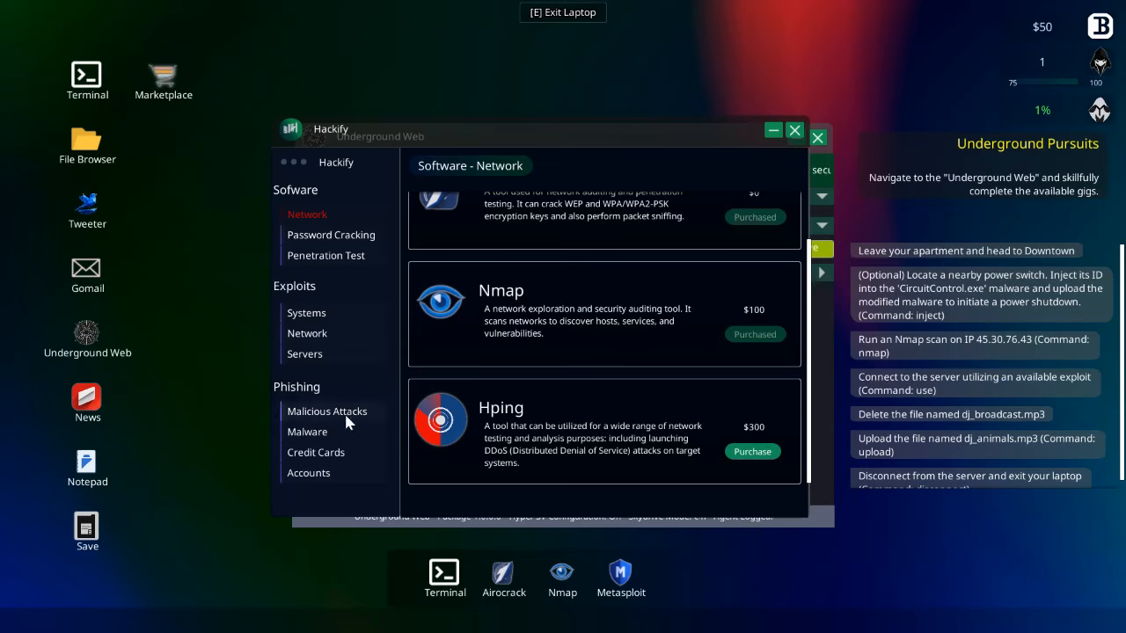
pyautogui.click(307, 432)
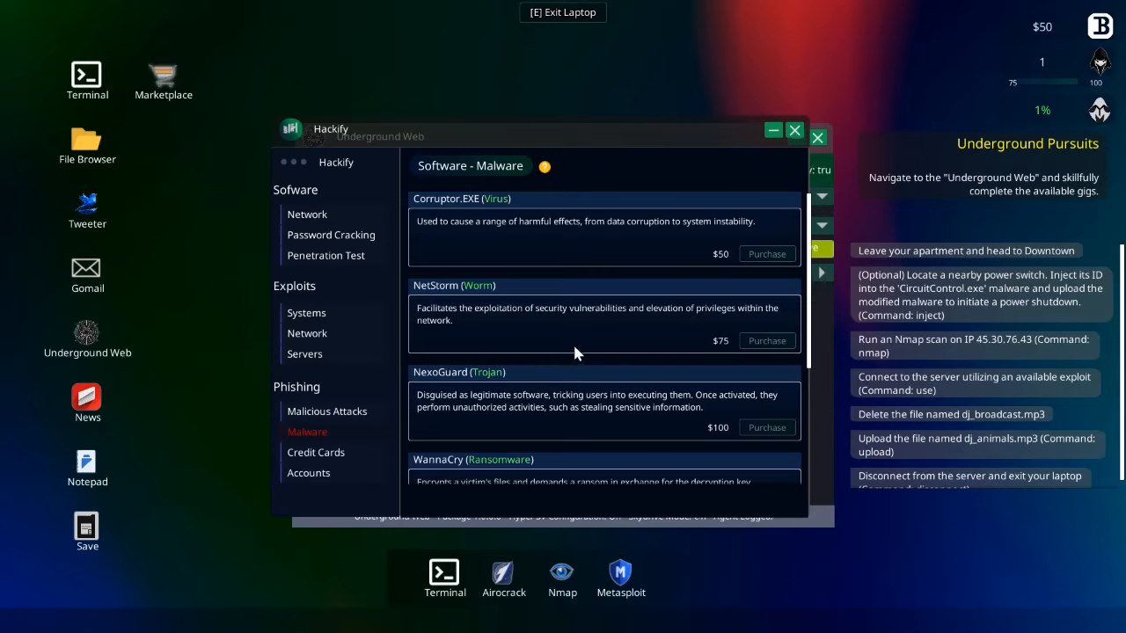
pyautogui.moveTo(790, 167)
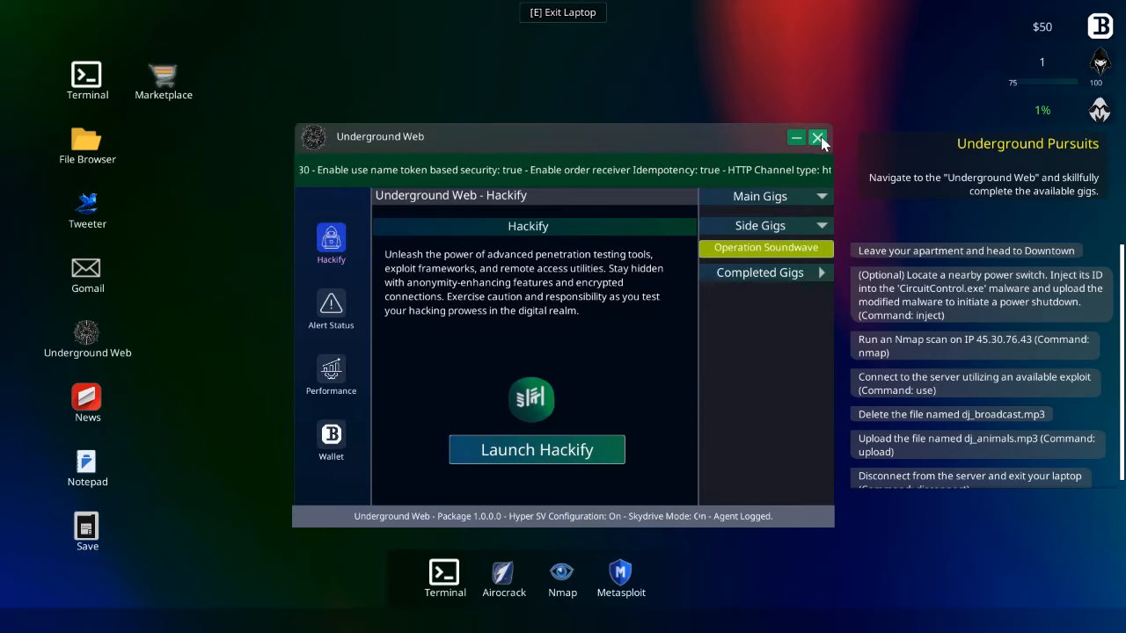
# Close the Underground Web and type 'inject -s' in the terminal
pyautogui.click(817, 137)
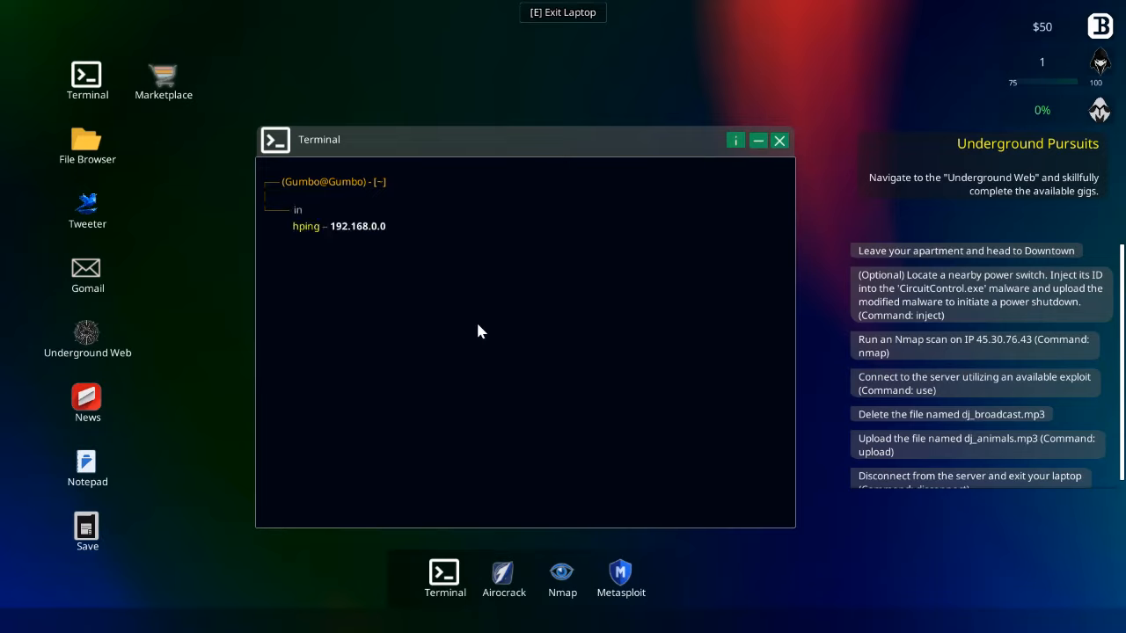
pyautogui.write('inject')
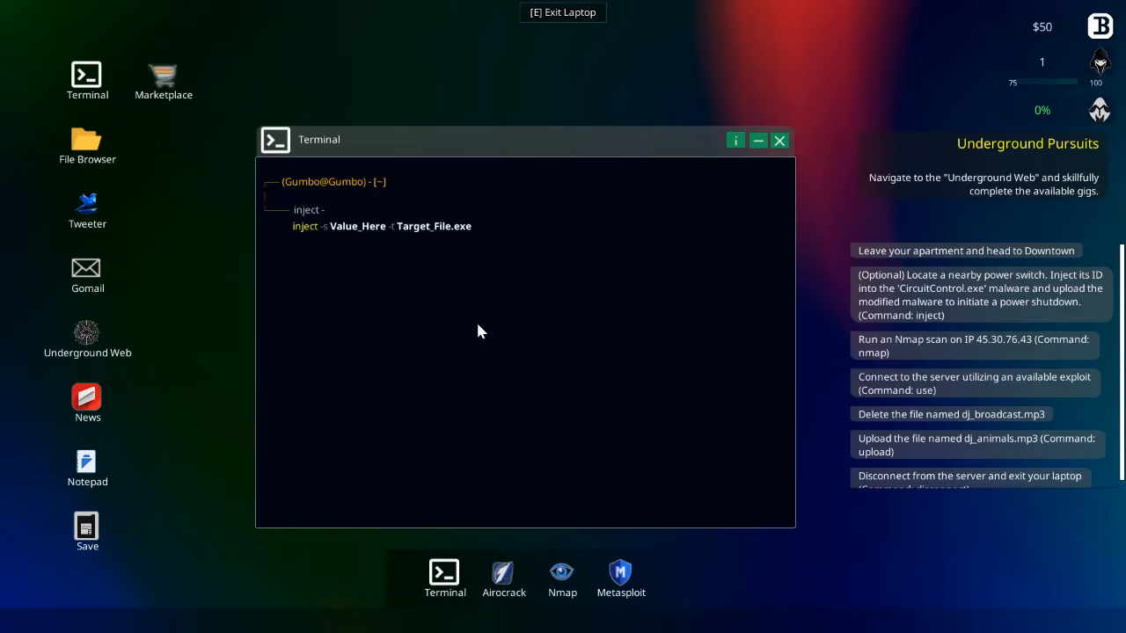
pyautogui.write('-s')
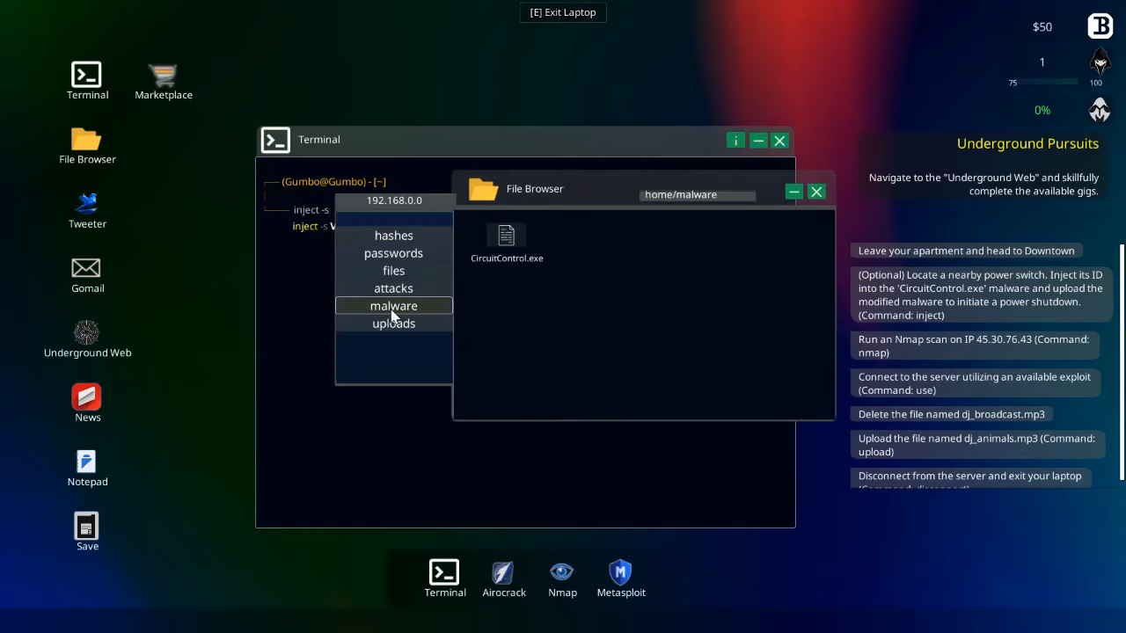
# Read CircuitControl.exe's source, close the viewer and file browser, and type 'nmap'
pyautogui.doubleClick(507, 242)
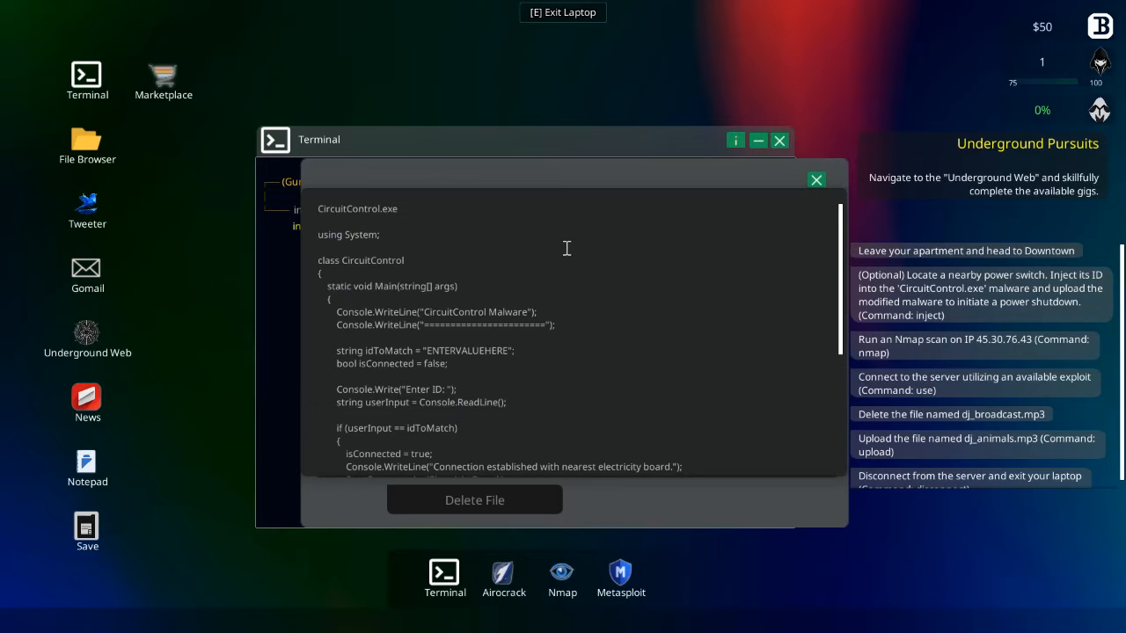
pyautogui.scroll(-3)
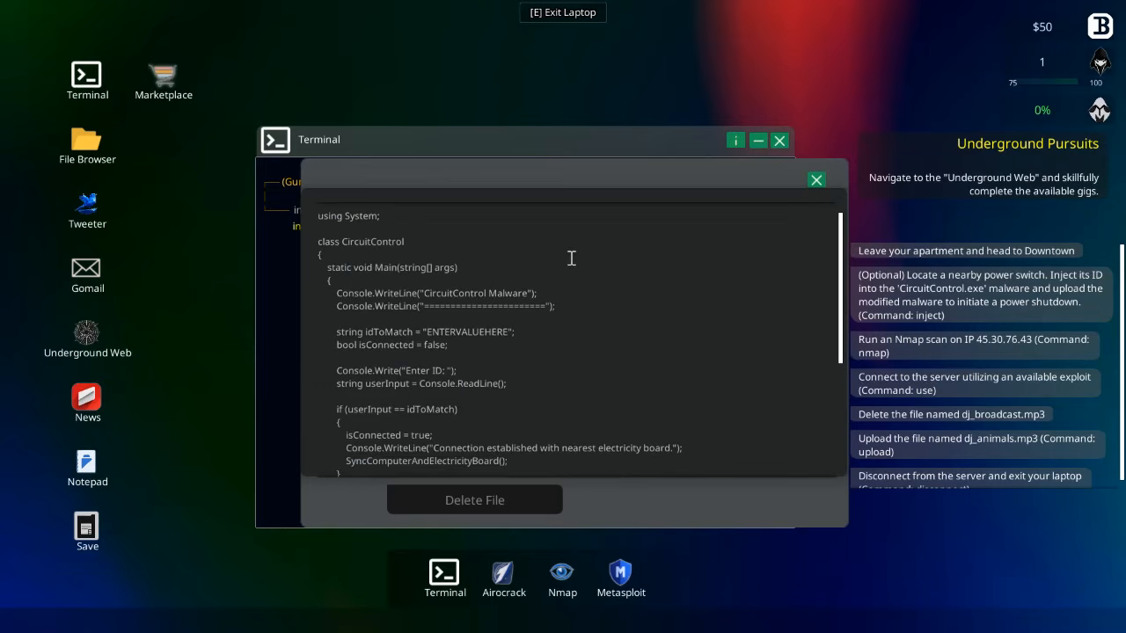
pyautogui.scroll(-3)
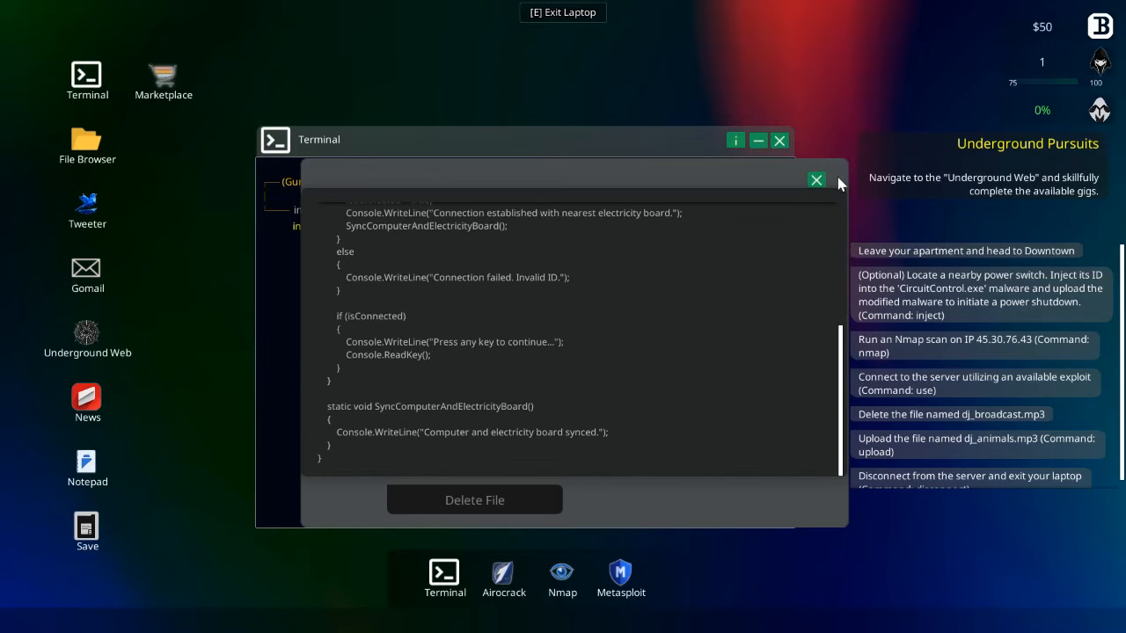
pyautogui.click(816, 180)
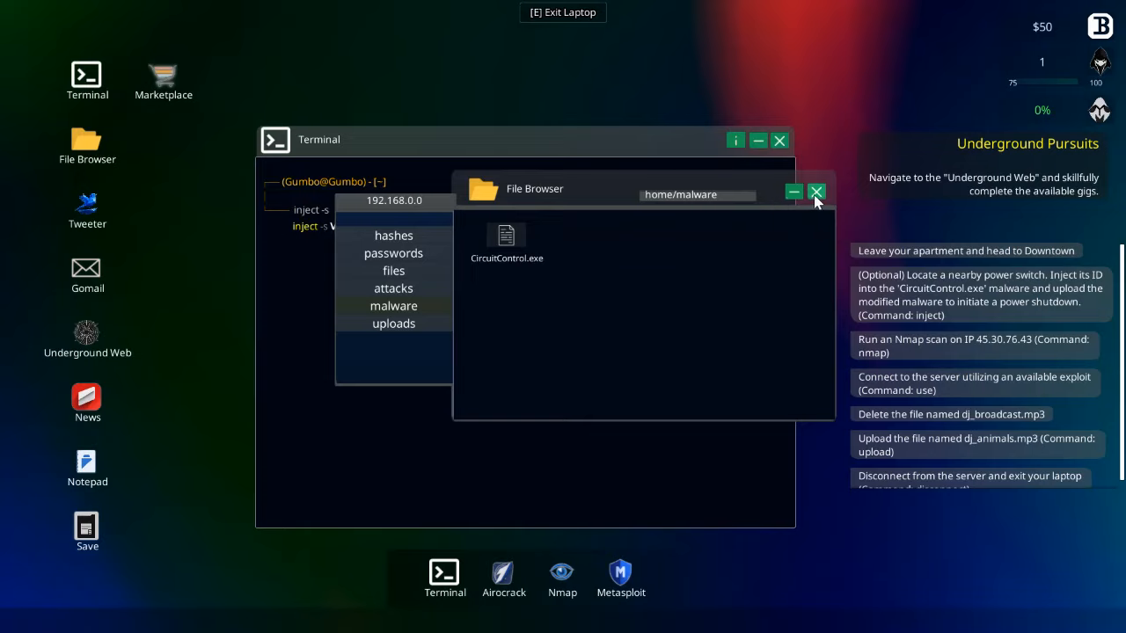
pyautogui.click(816, 192)
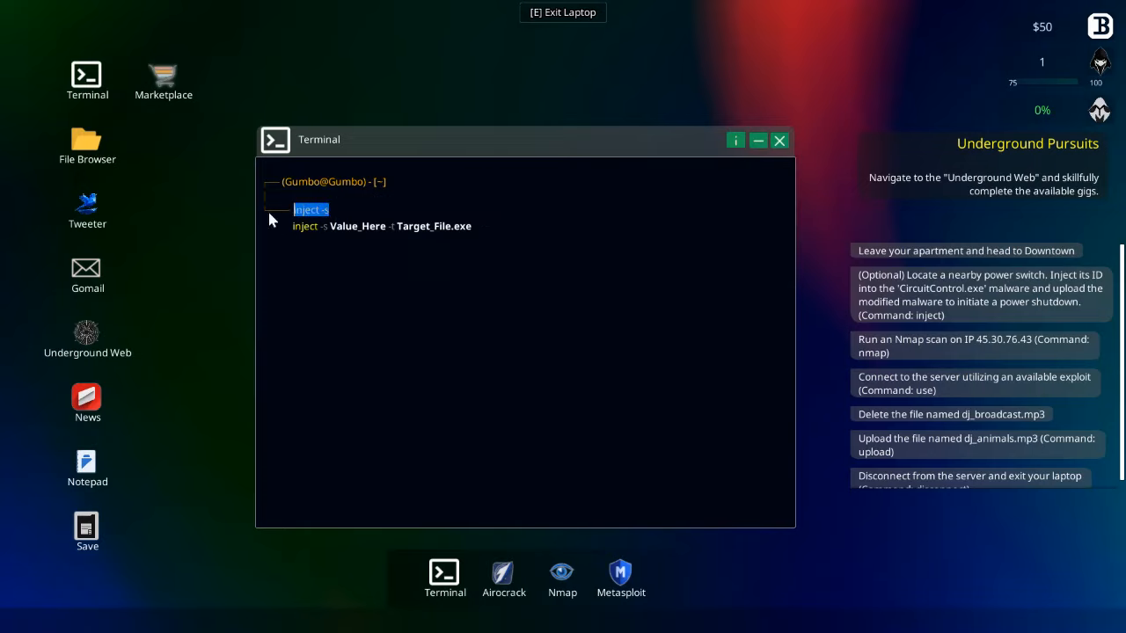
pyautogui.moveTo(370, 295)
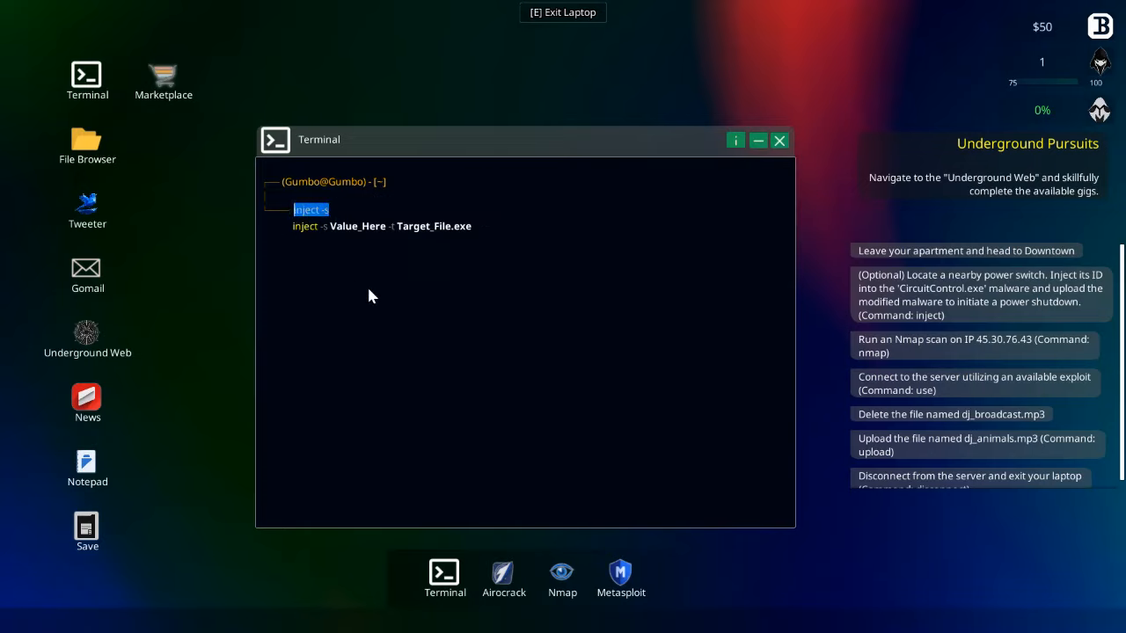
pyautogui.write('nmap -- 45.30.76.43')
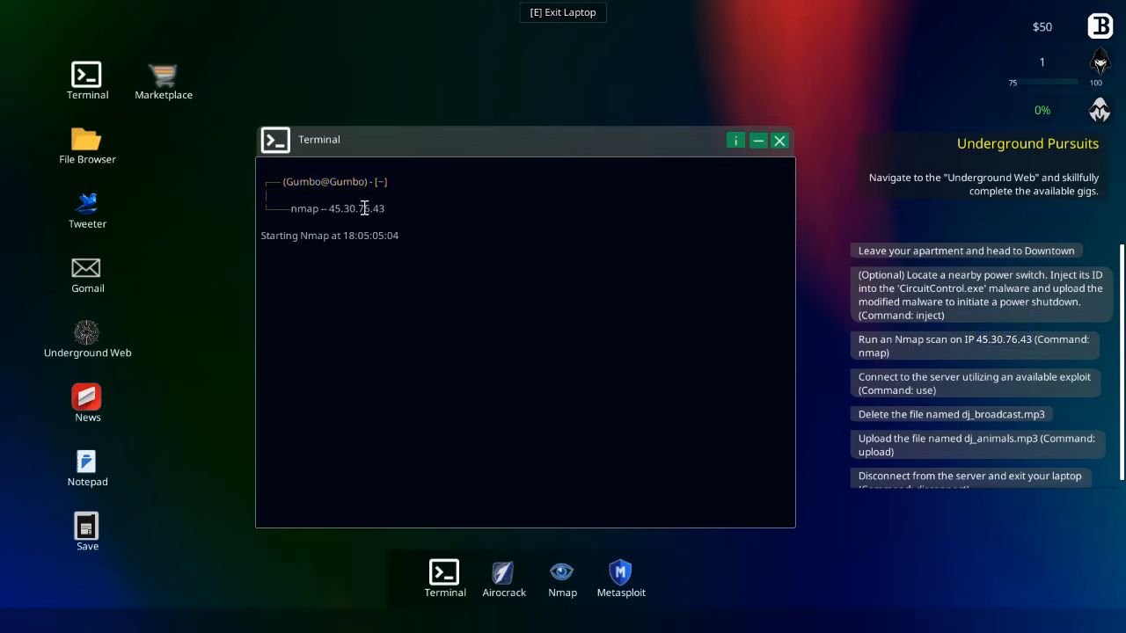
# Run the Nmap scan of 45.30.76.43 and start typing the 'use -' command
pyautogui.press('Return')
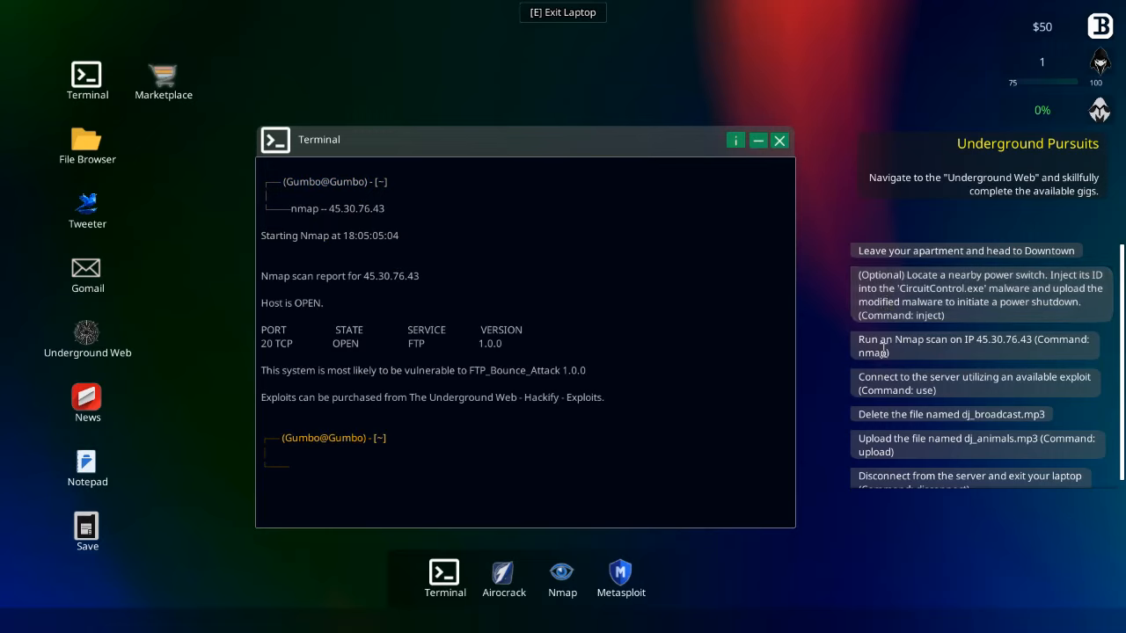
pyautogui.moveTo(480, 378)
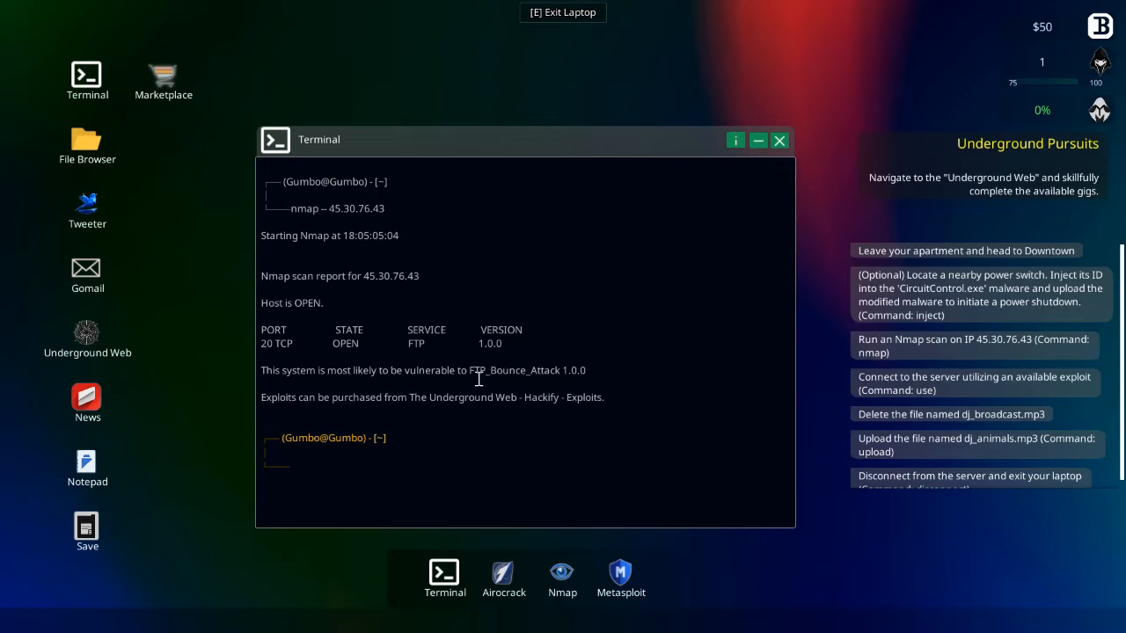
pyautogui.write('use')
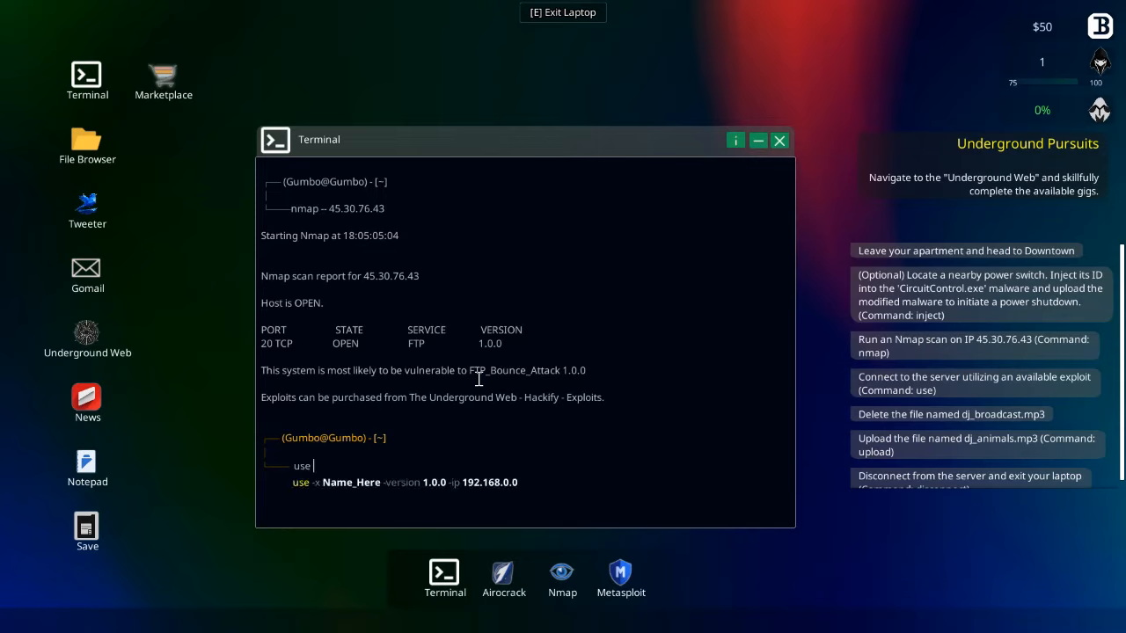
pyautogui.write('-x')
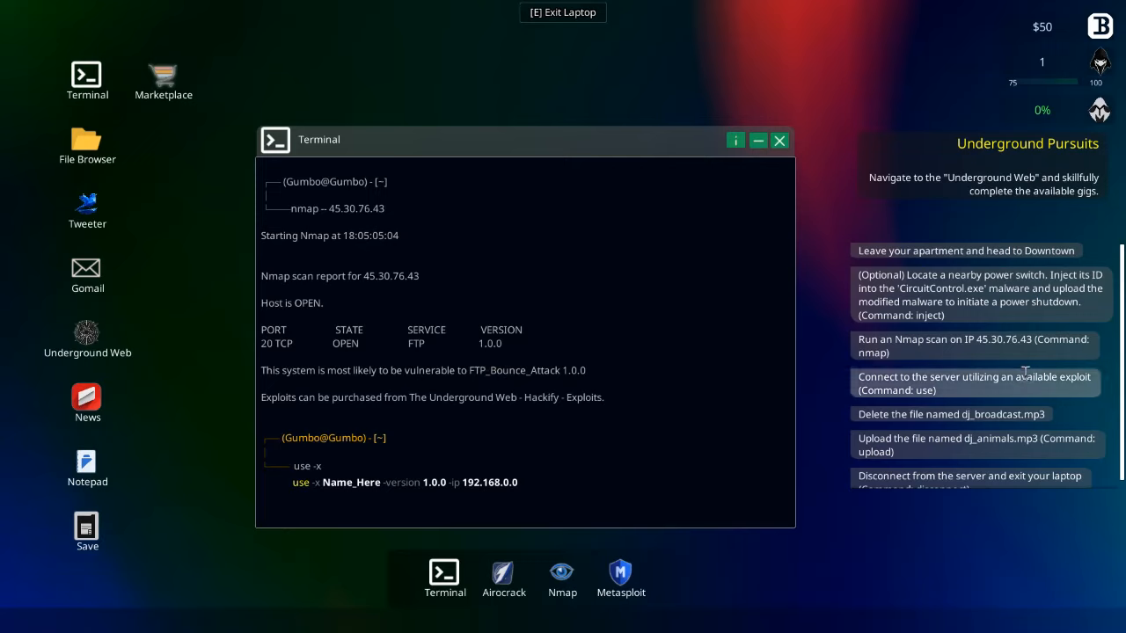
pyautogui.moveTo(1087, 379)
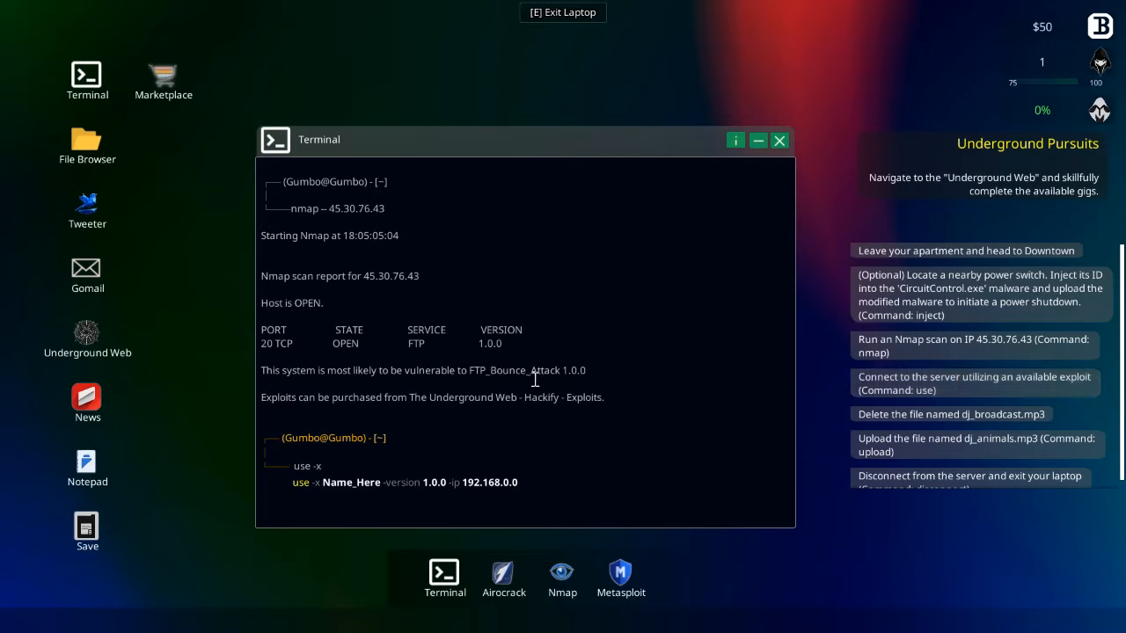
pyautogui.moveTo(621, 577)
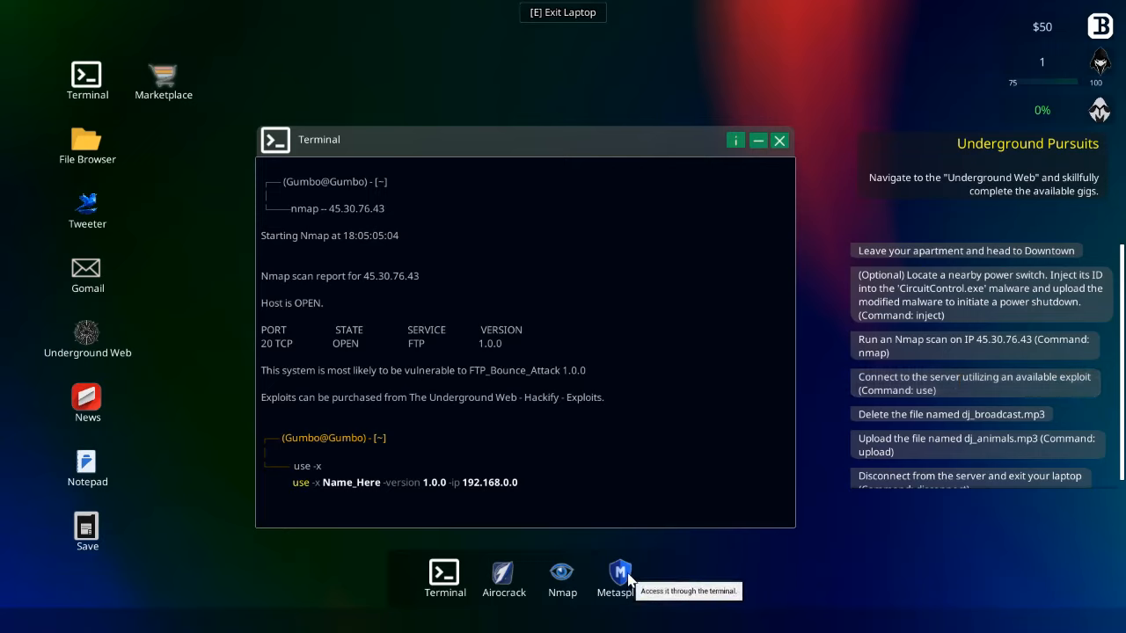
pyautogui.moveTo(86, 333)
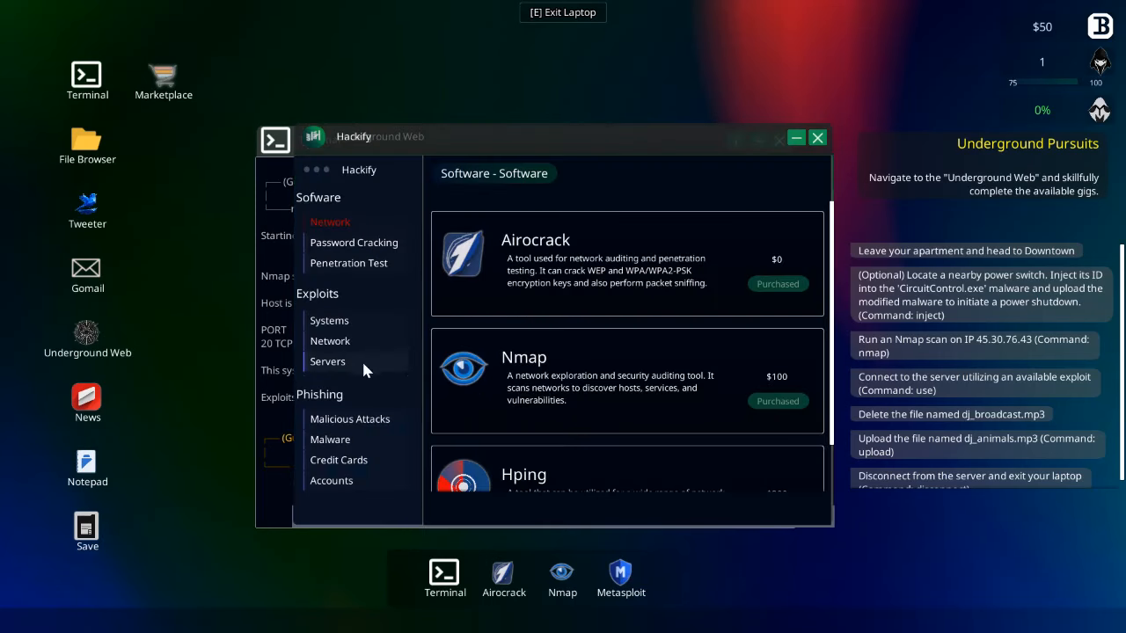
# Browse Hackify's system, network and server exploits and purchase FTP_Bounce_Attack 1.0.0
pyautogui.click(329, 320)
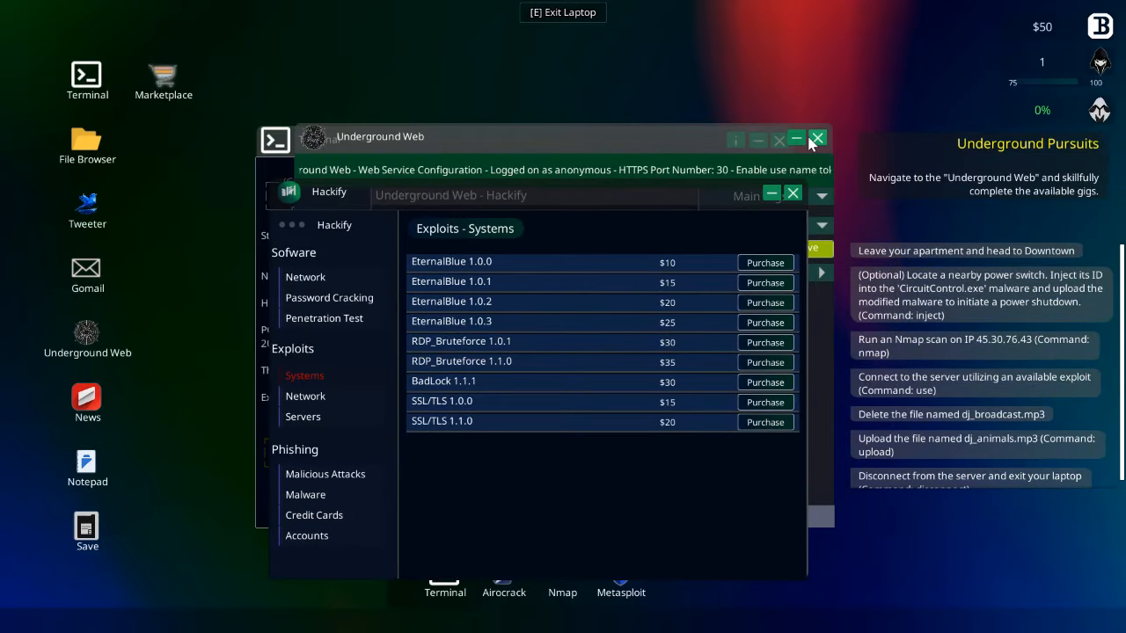
pyautogui.click(816, 139)
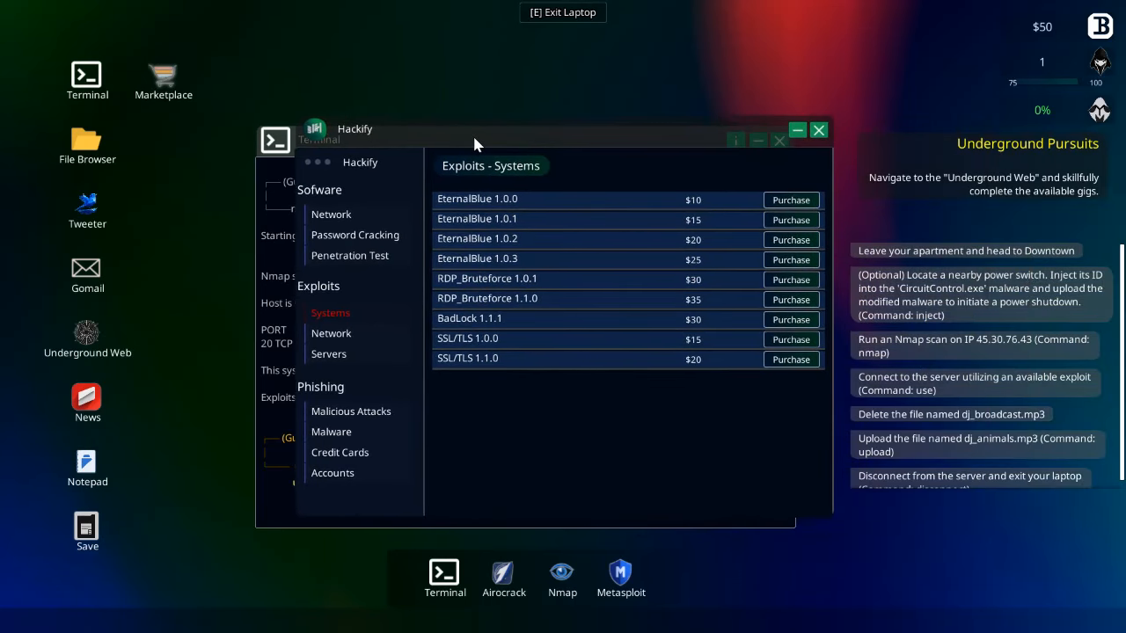
pyautogui.click(332, 333)
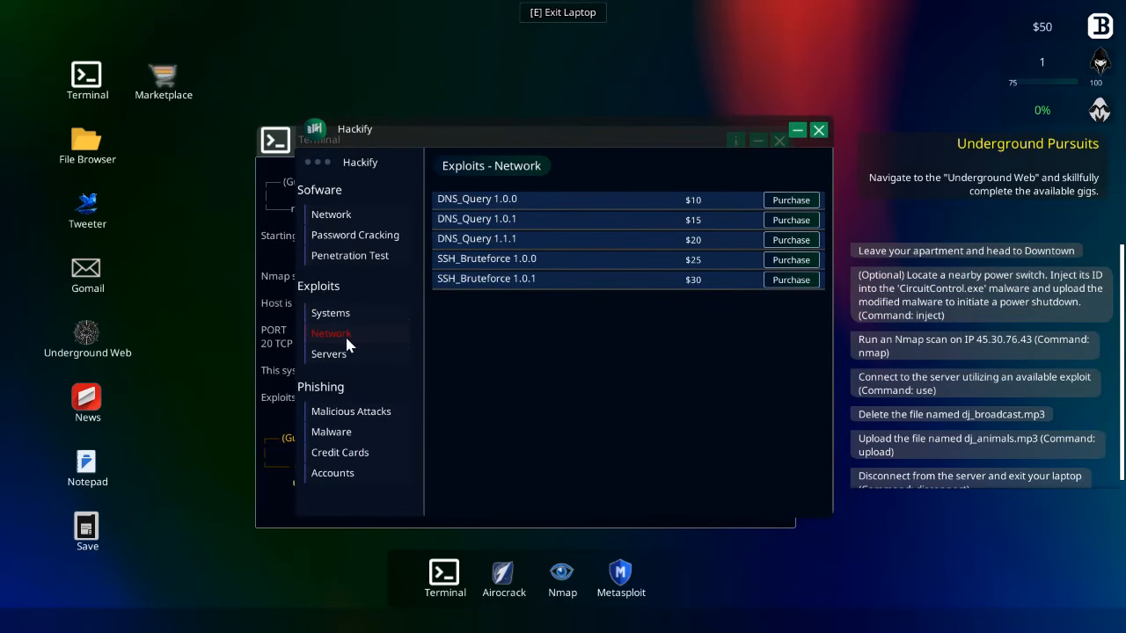
pyautogui.click(328, 354)
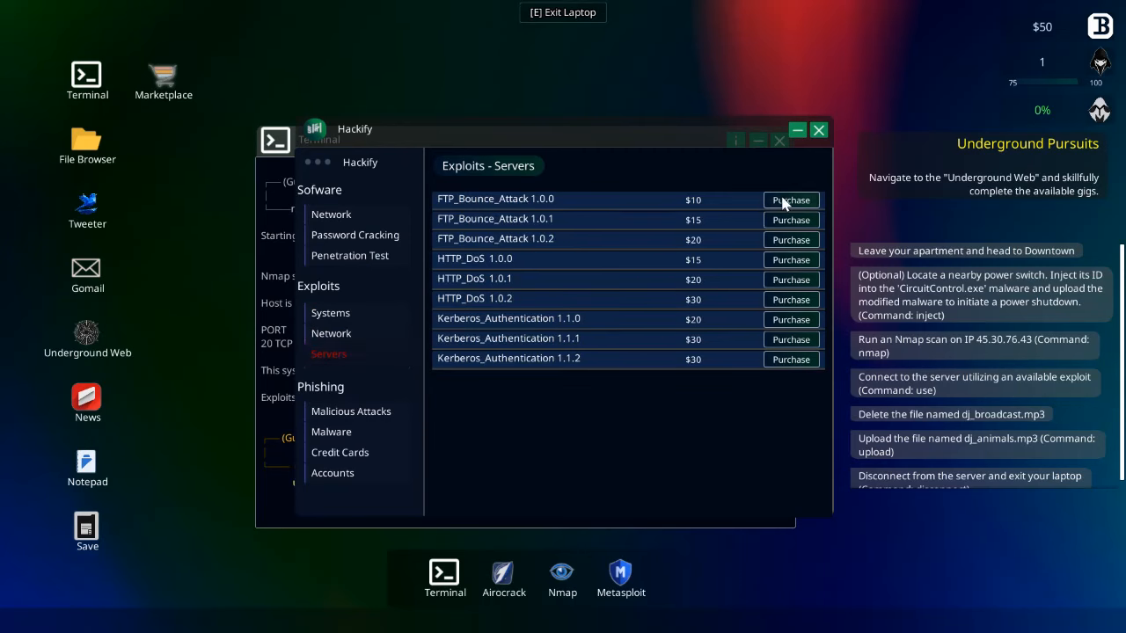
pyautogui.click(790, 200)
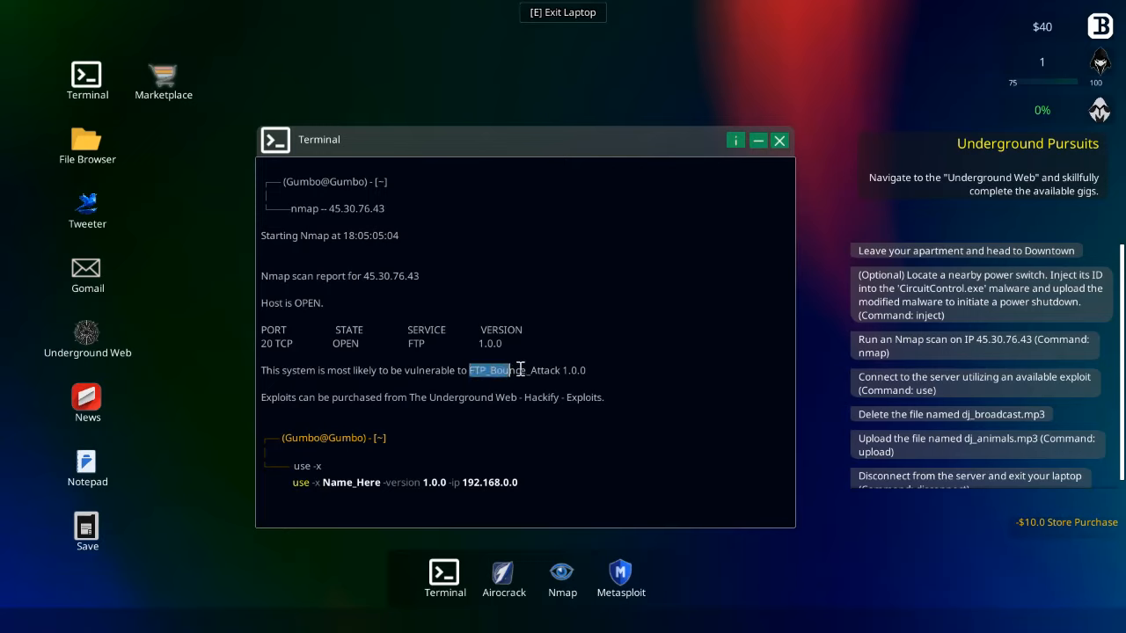
pyautogui.rightClick(519, 369)
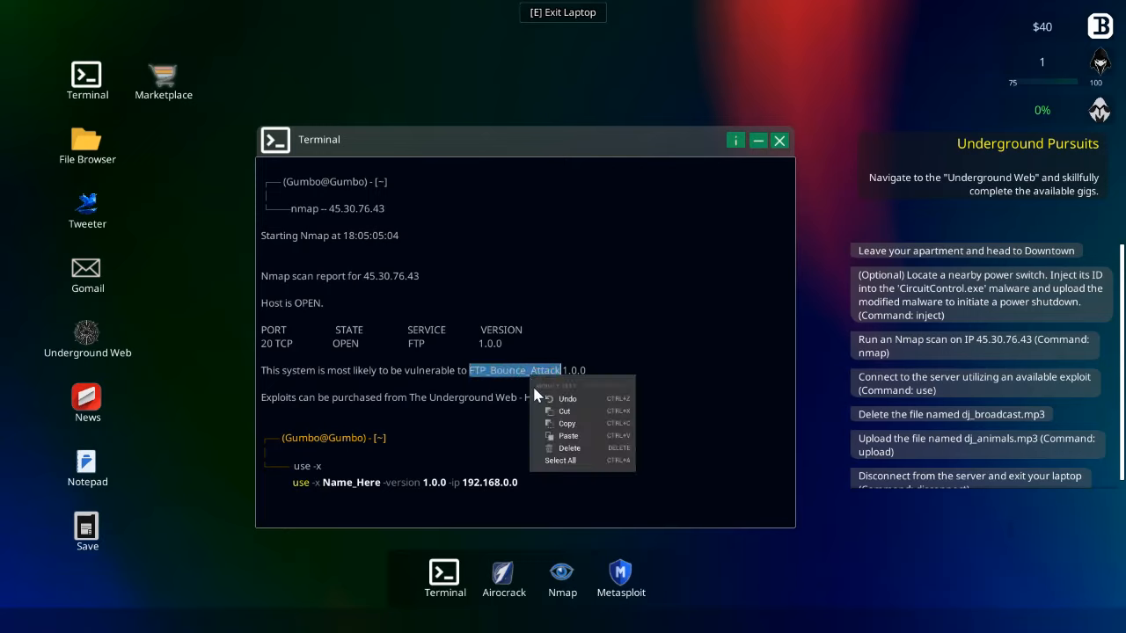
pyautogui.click(355, 467)
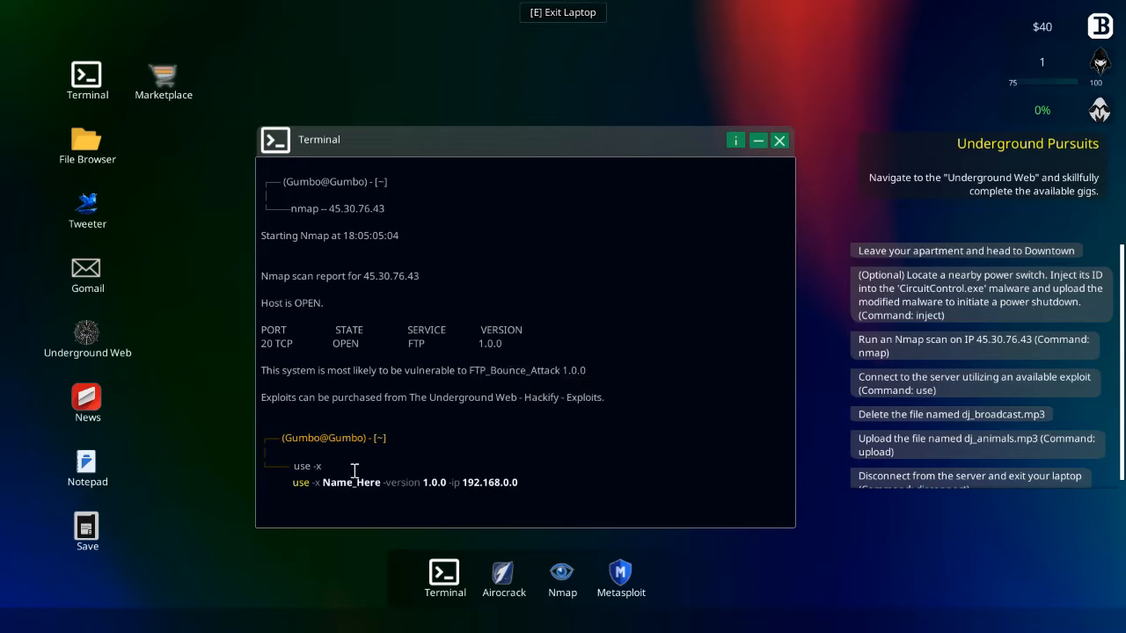
pyautogui.write('FTP_Bounce_Attack -version 1.0.0')
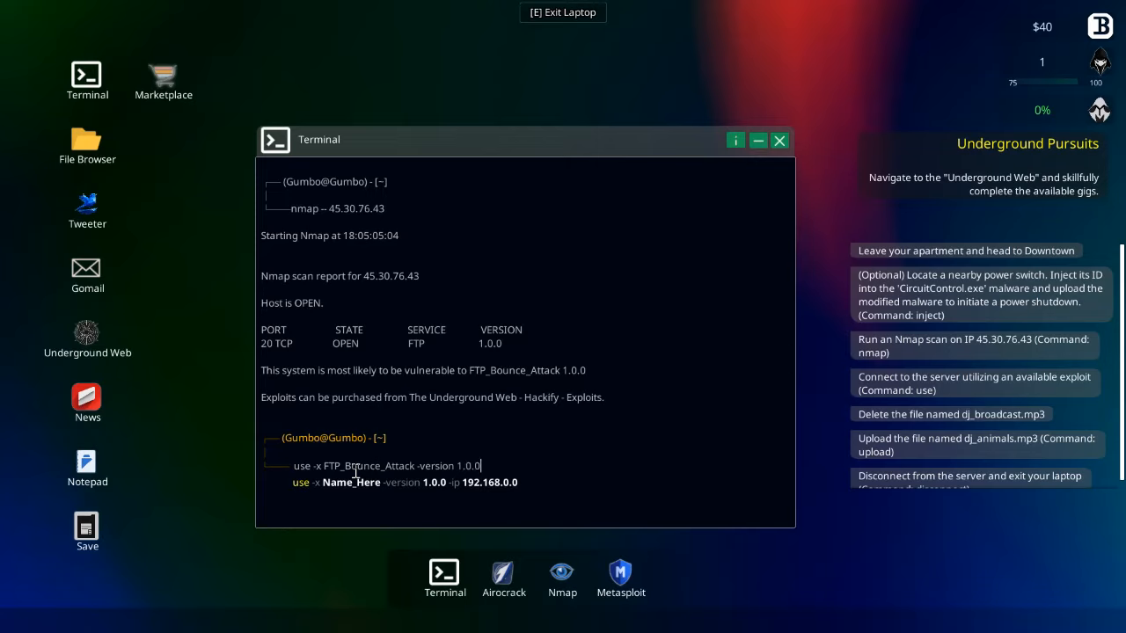
pyautogui.write('-ip')
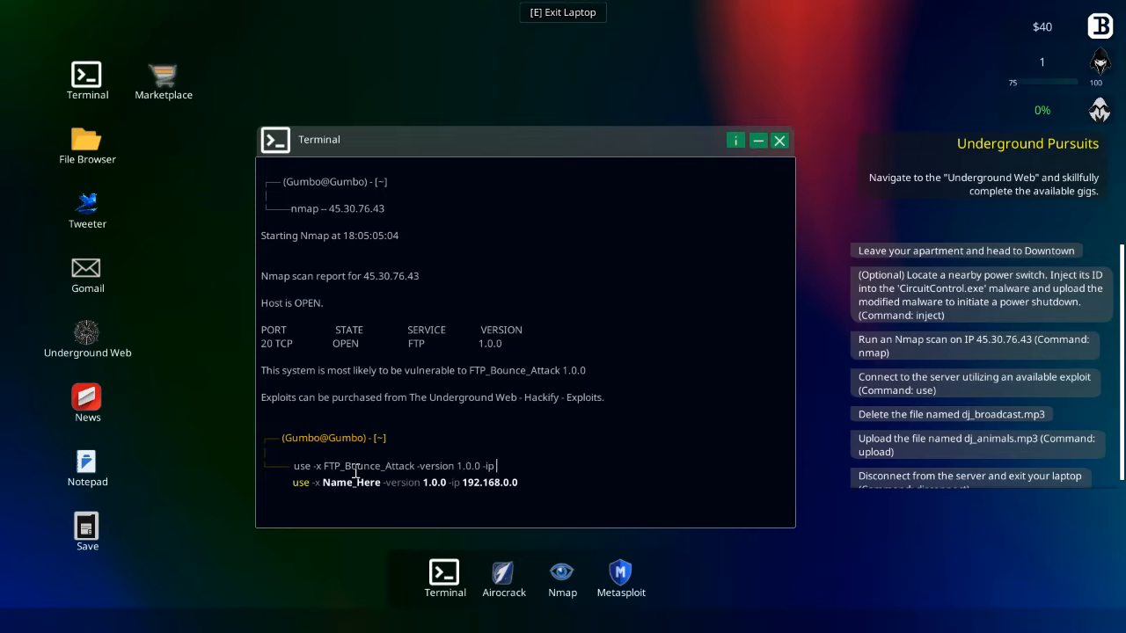
pyautogui.doubleClick(391, 275)
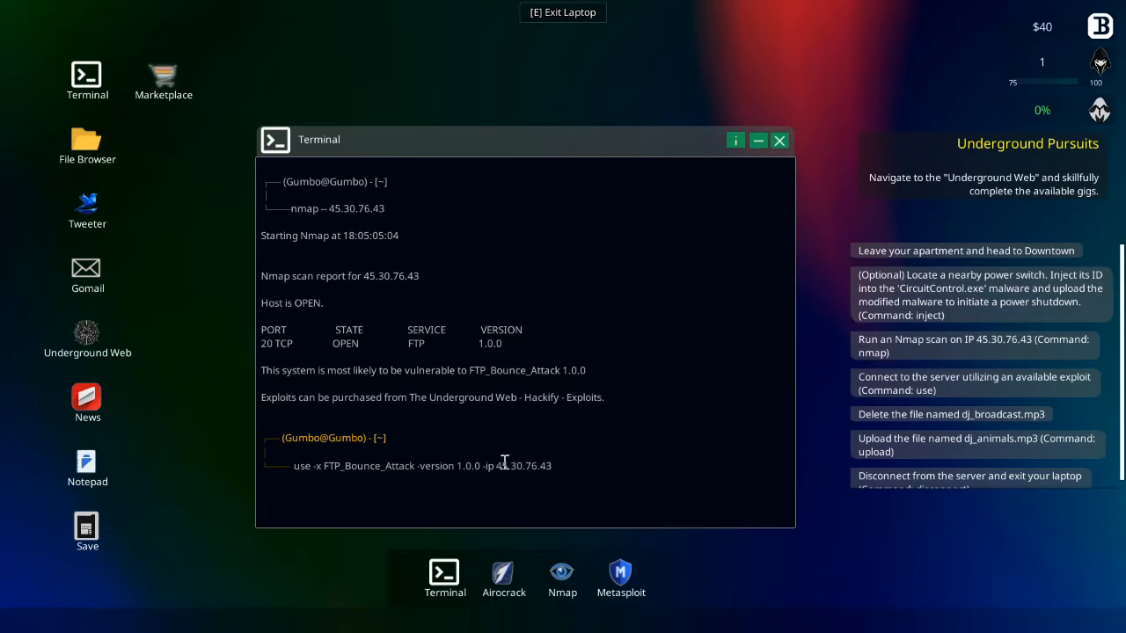
pyautogui.press('Return')
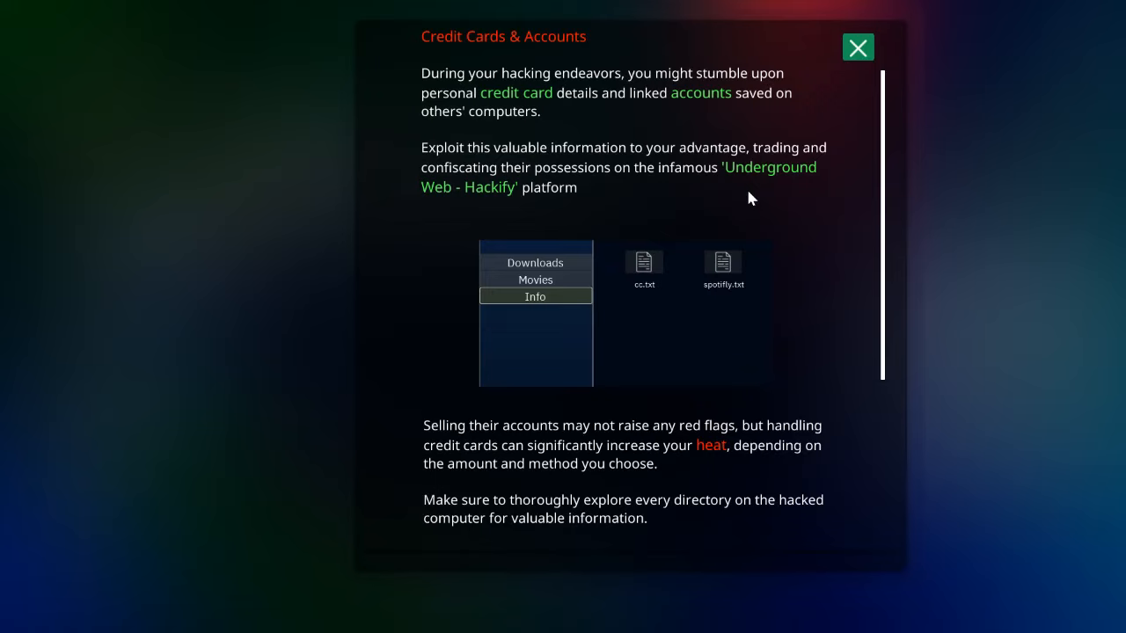
pyautogui.moveTo(604, 144)
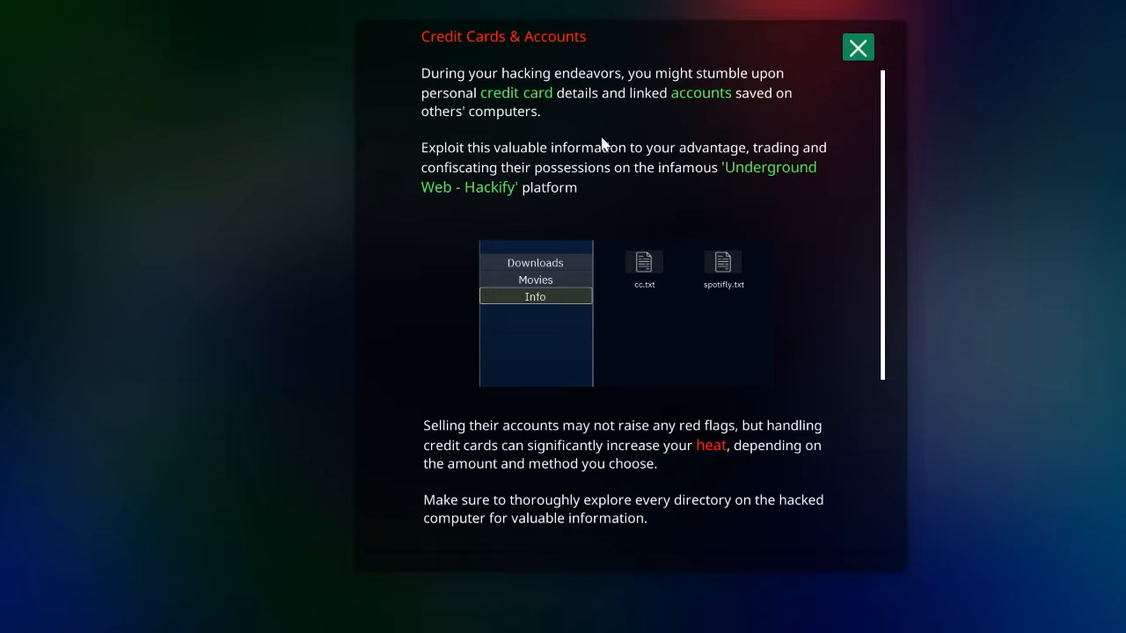
pyautogui.moveTo(685, 162)
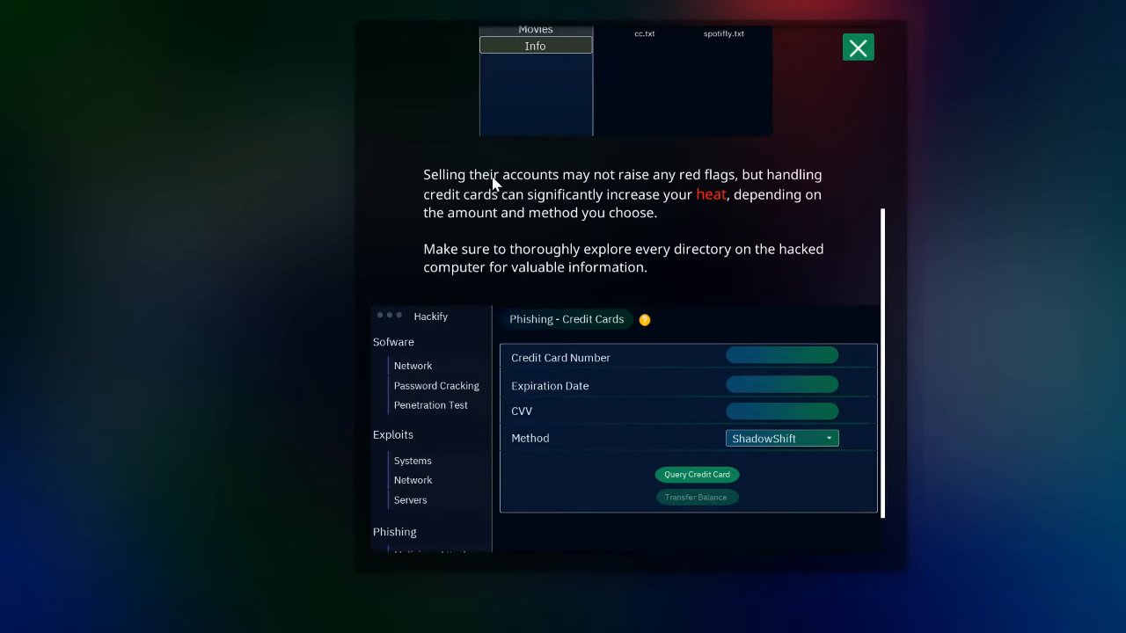
pyautogui.moveTo(440, 202)
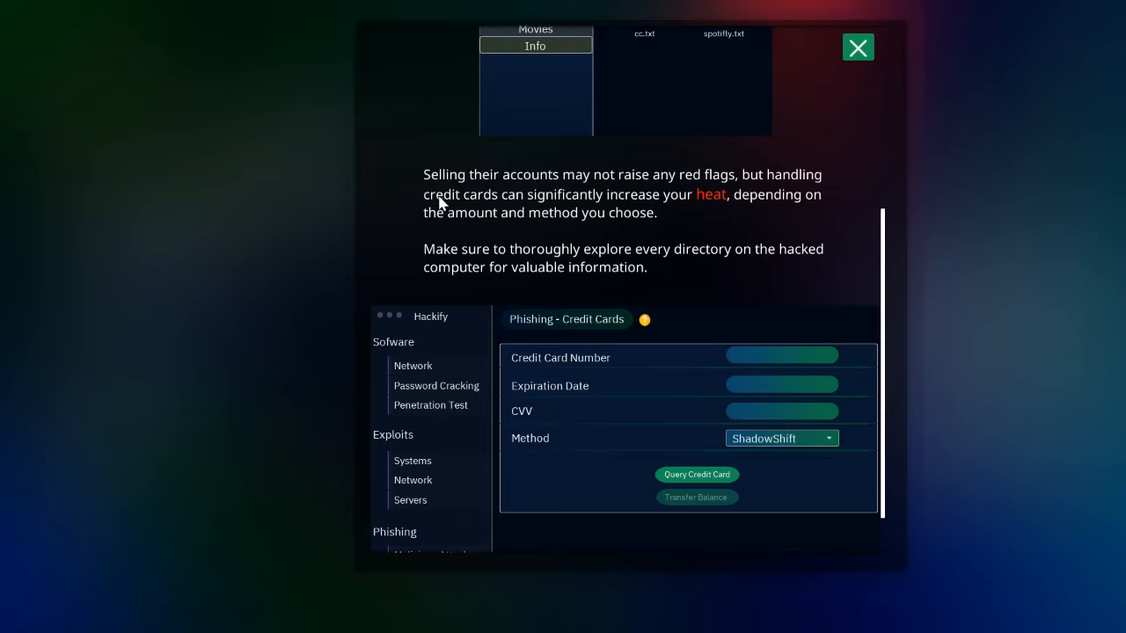
pyautogui.moveTo(673, 207)
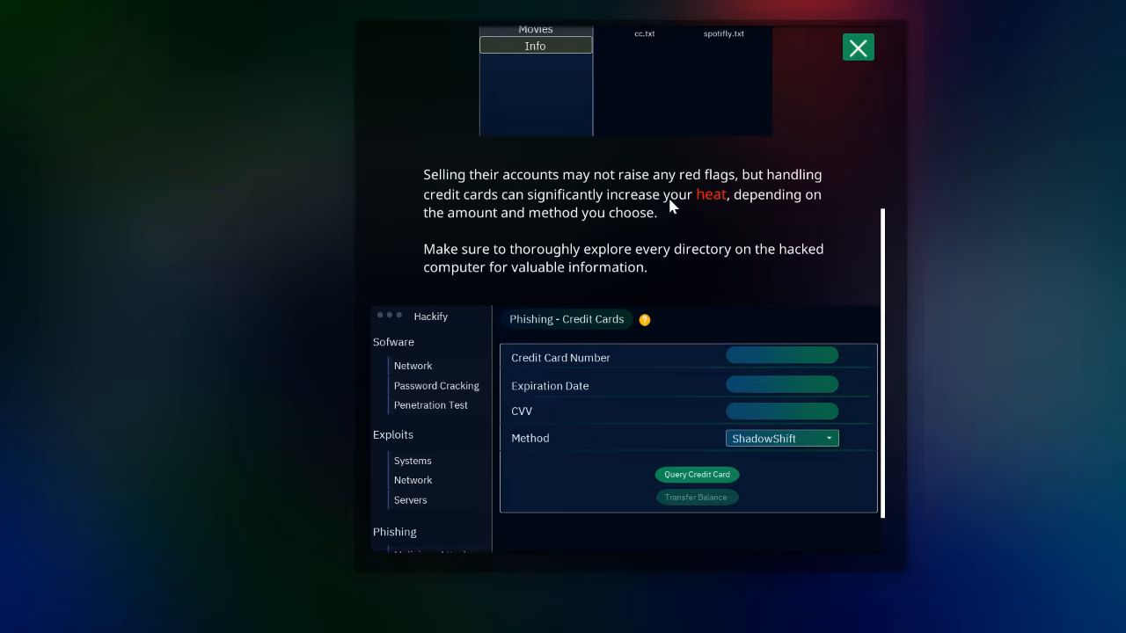
pyautogui.moveTo(514, 225)
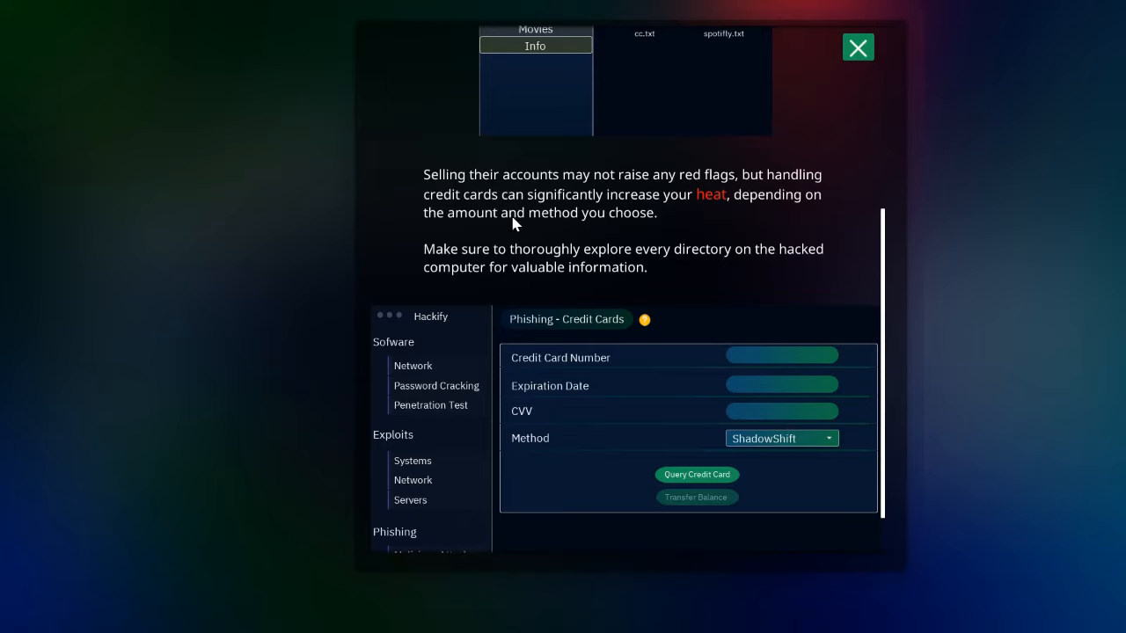
pyautogui.moveTo(484, 264)
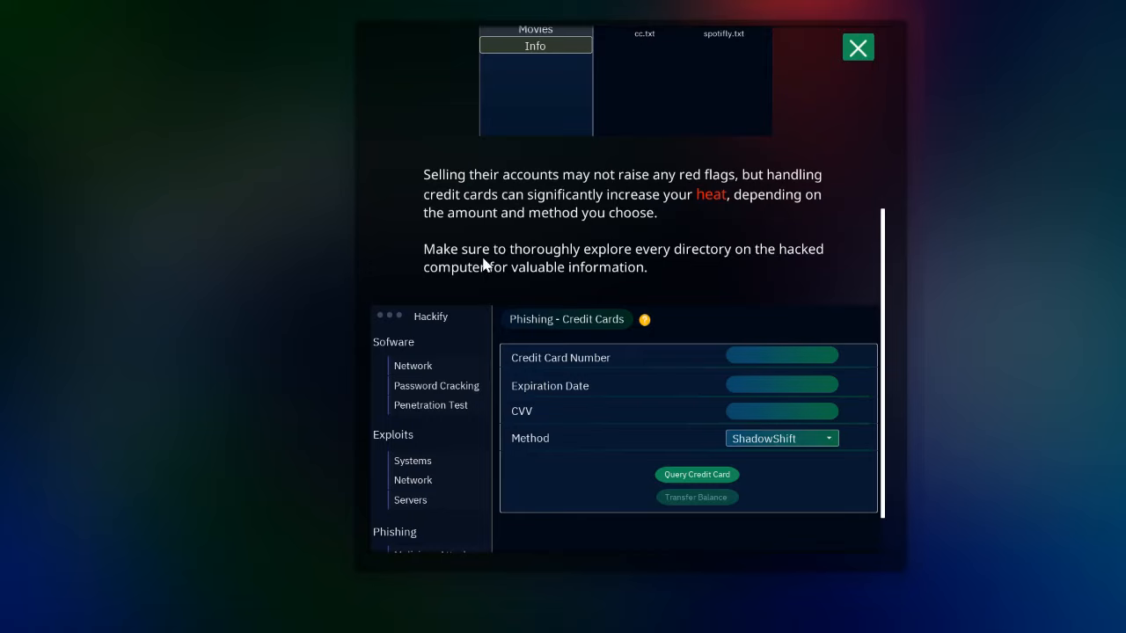
pyautogui.moveTo(755, 267)
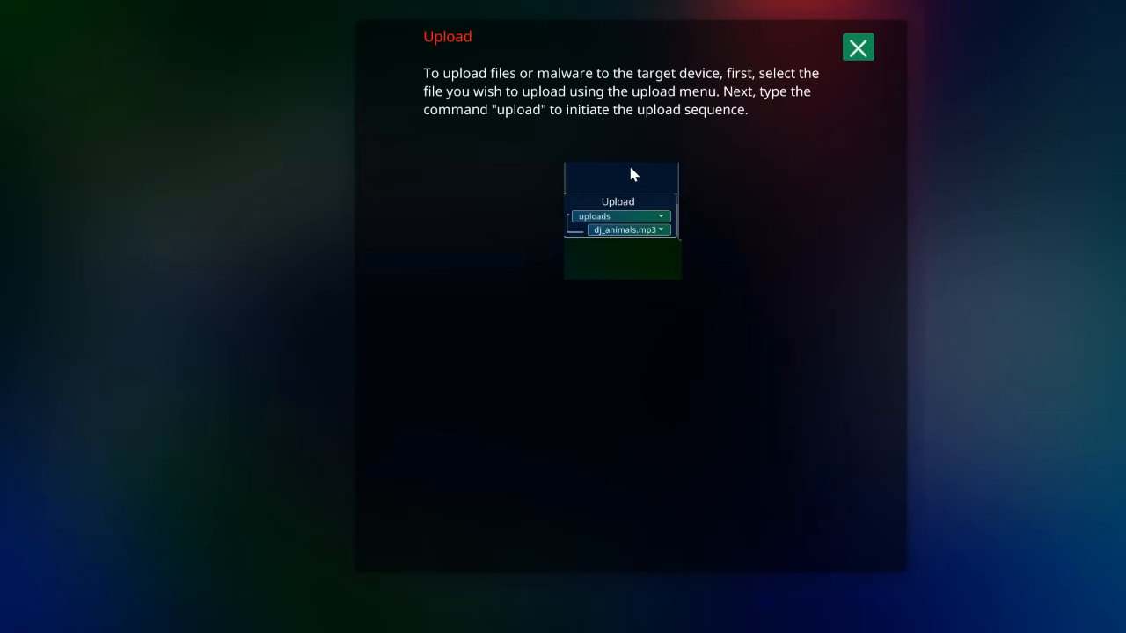
pyautogui.moveTo(527, 97)
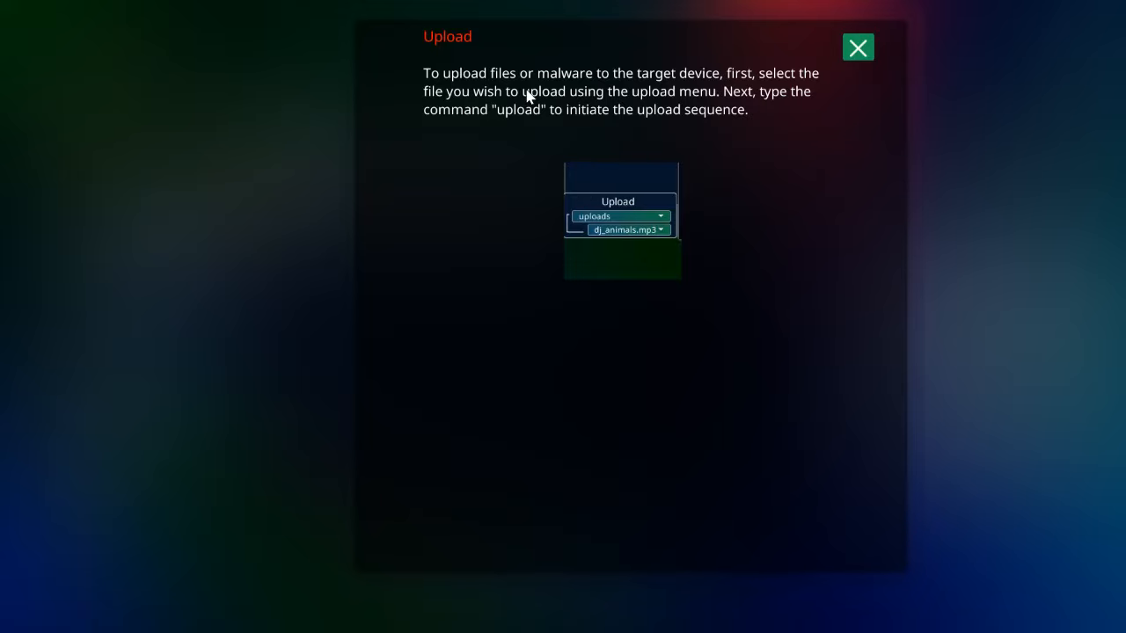
pyautogui.moveTo(616, 135)
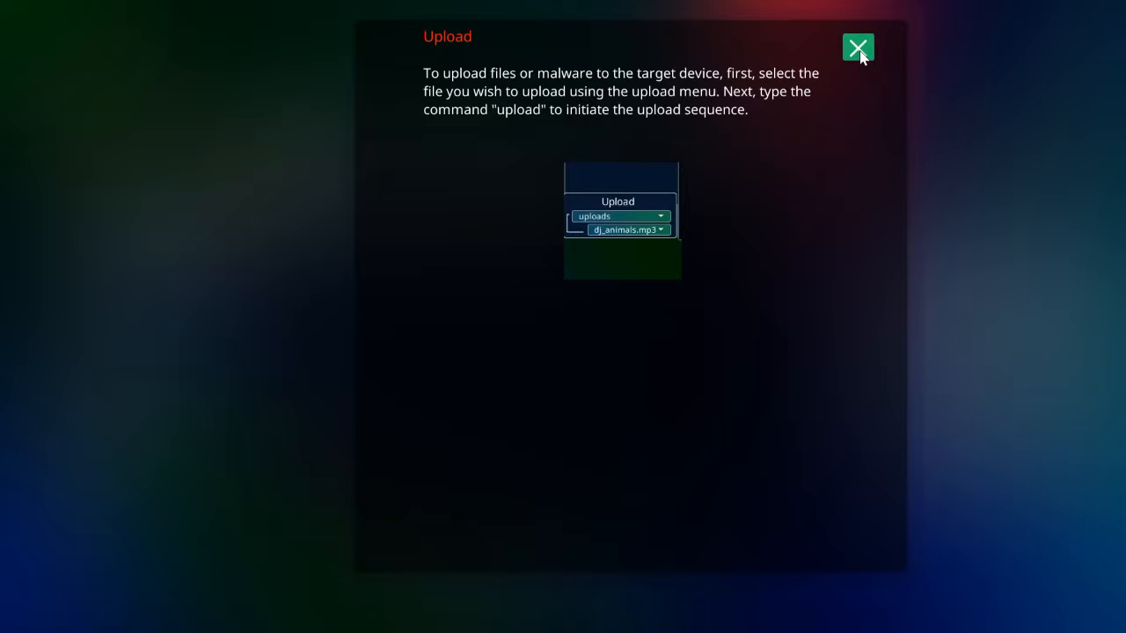
pyautogui.moveTo(638, 229)
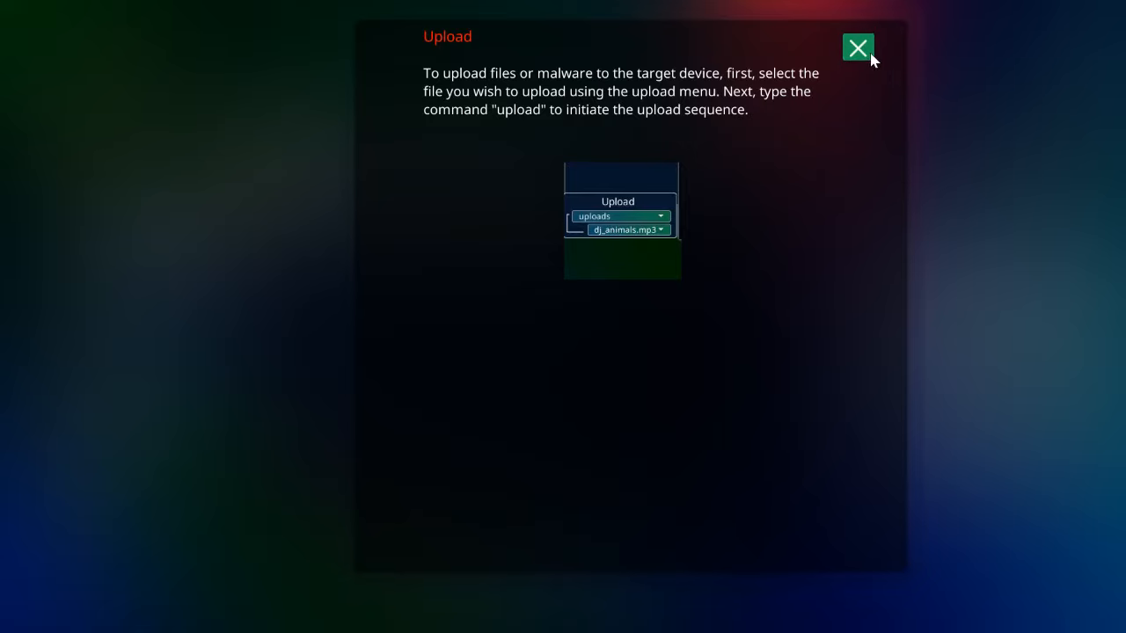
# Dismiss the Credit Cards & Accounts and Upload tutorial tips with the green X
pyautogui.click(858, 48)
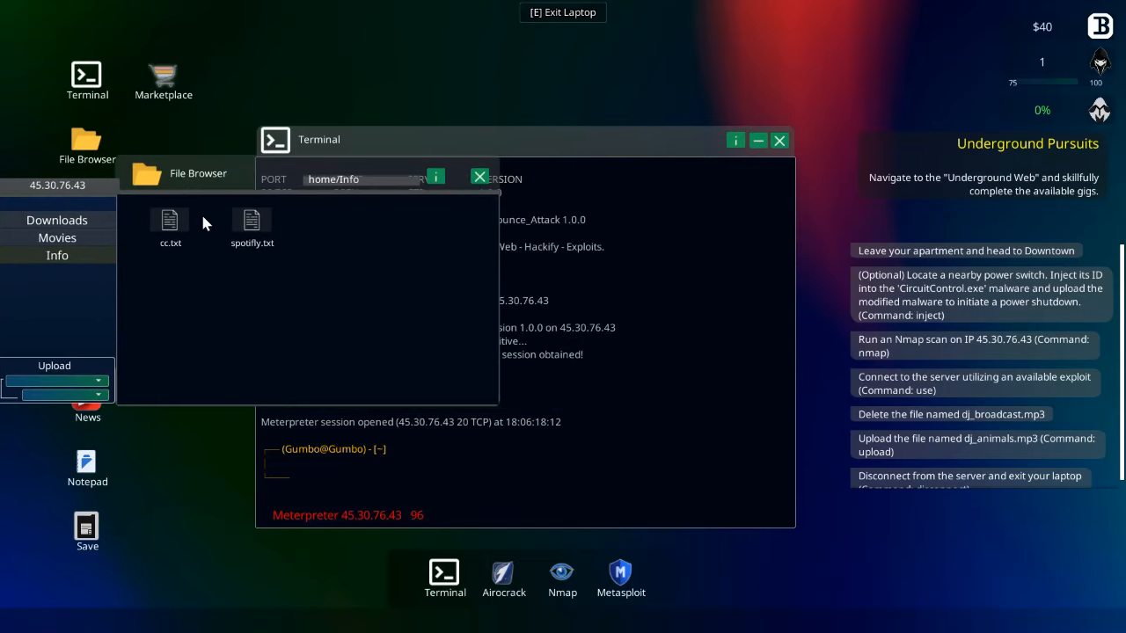
pyautogui.moveTo(315, 188)
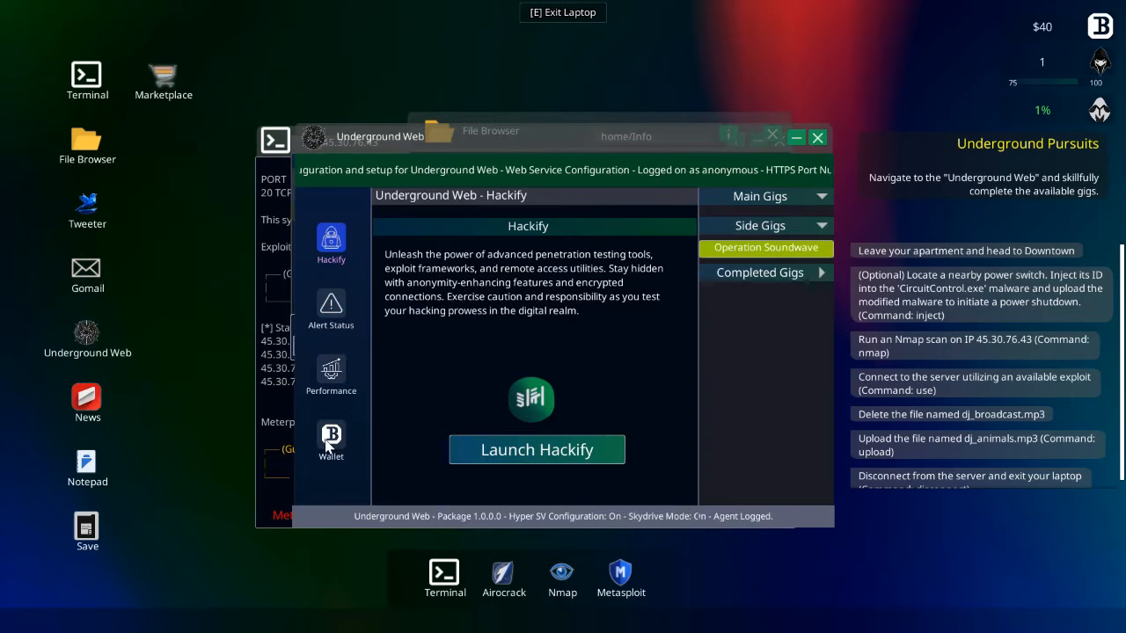
# Launch Hackify and select the full card number in cc.txt for copying
pyautogui.click(536, 449)
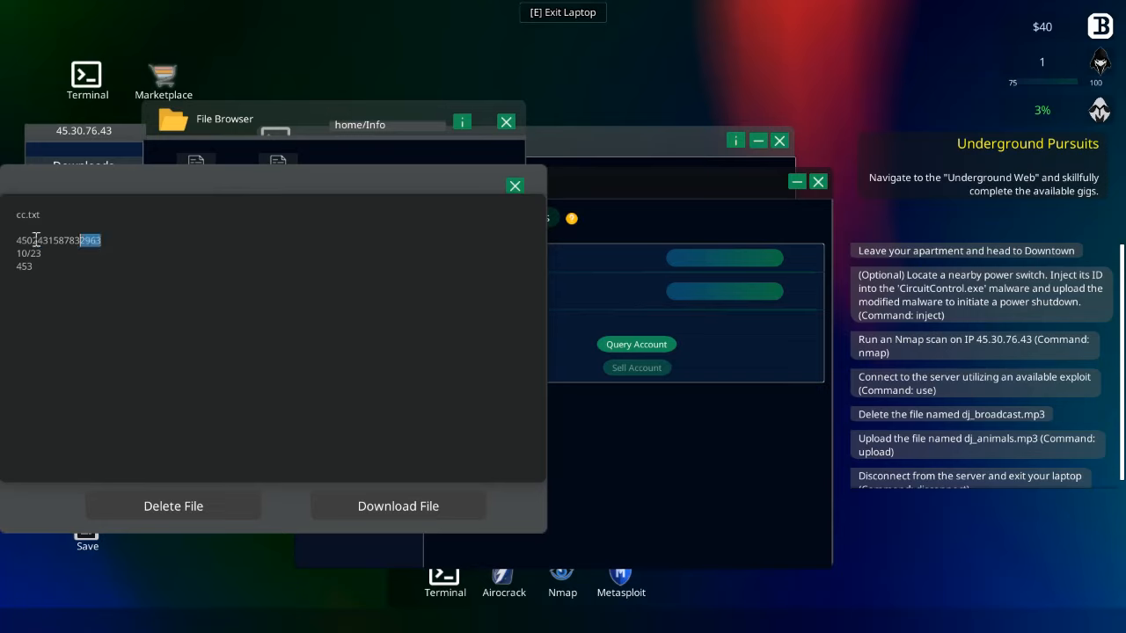
pyautogui.tripleClick(57, 240)
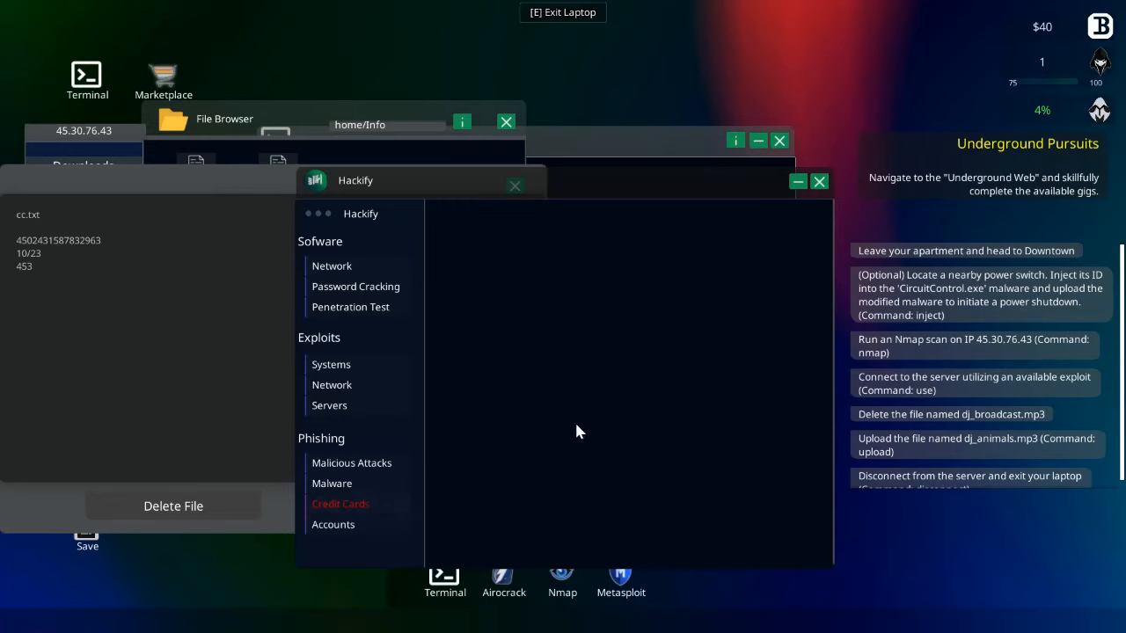
# Paste the card details, compare transfer methods, and transfer the balance via SecureXchange
pyautogui.click(340, 503)
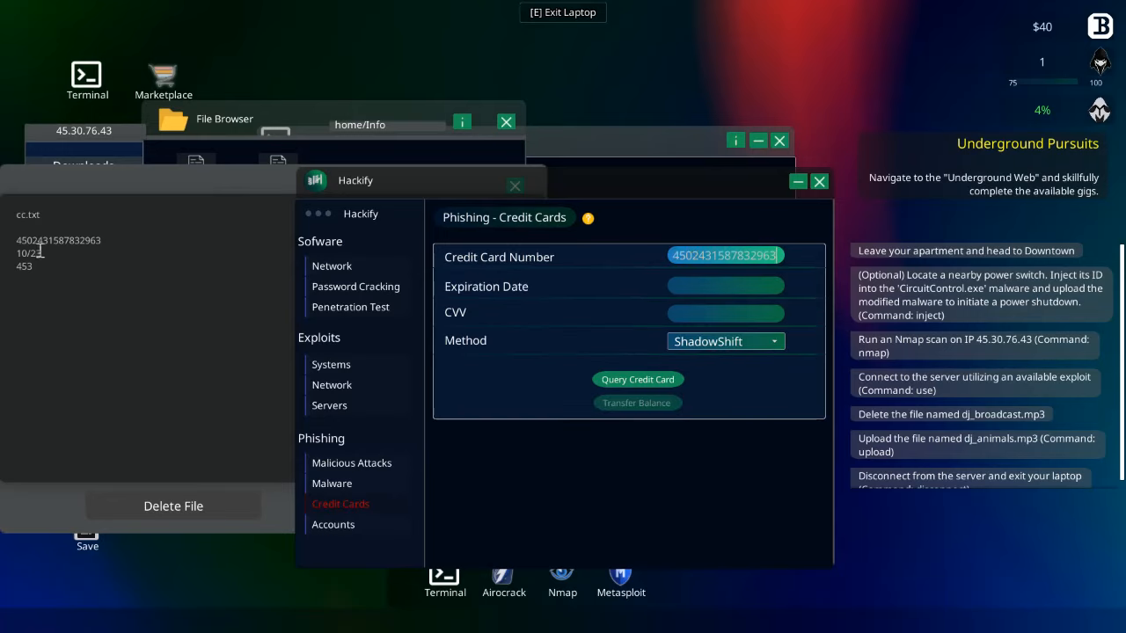
pyautogui.rightClick(26, 253)
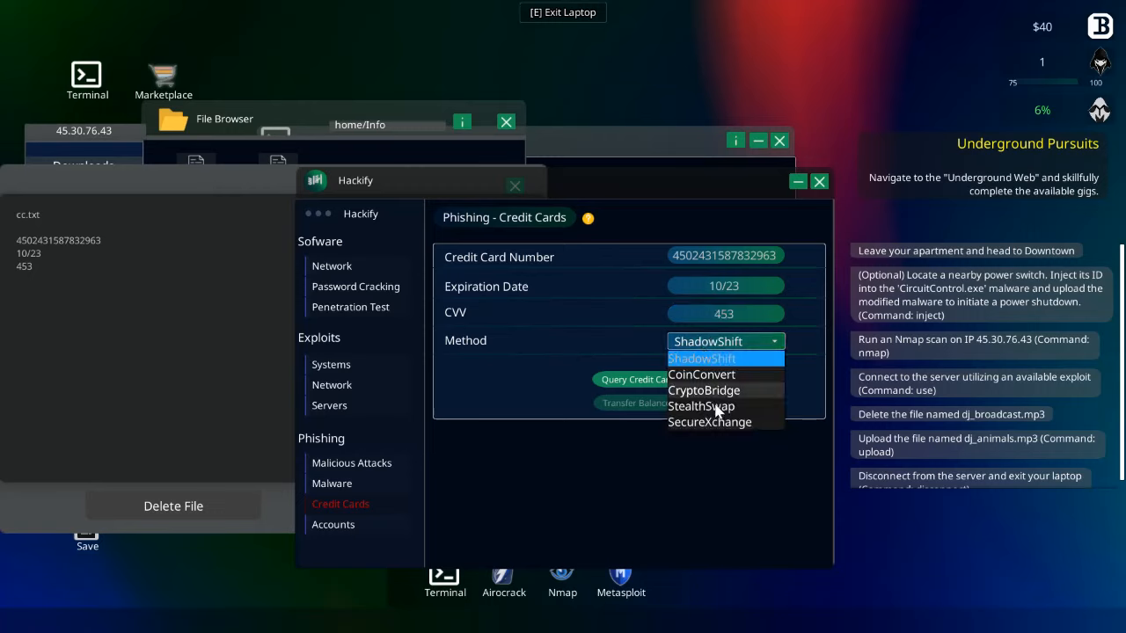
pyautogui.click(709, 422)
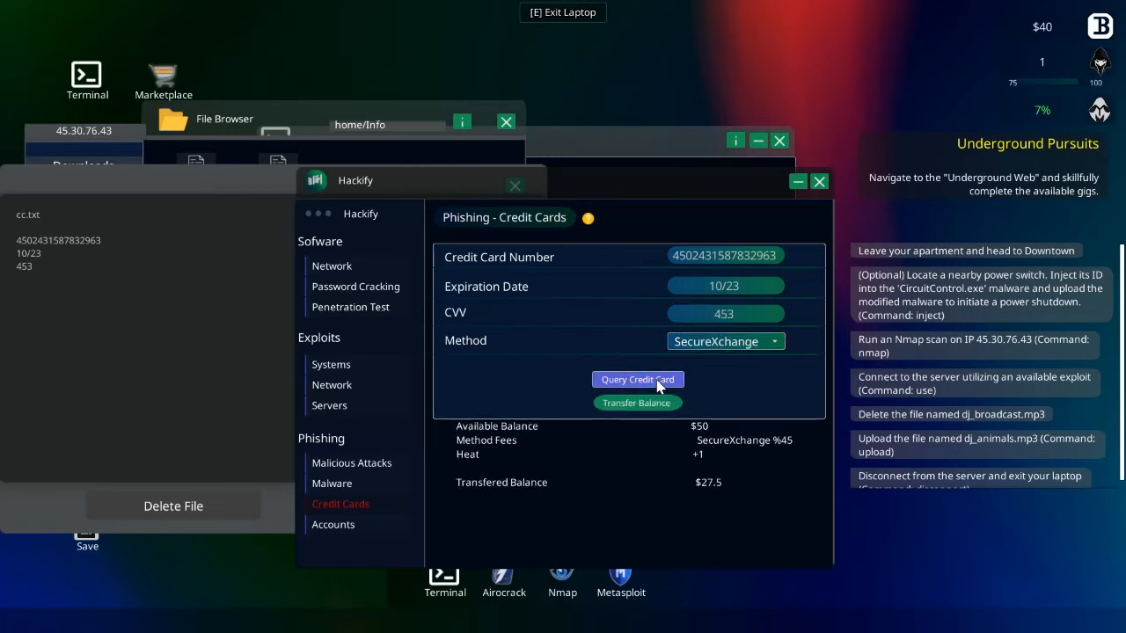
pyautogui.click(725, 342)
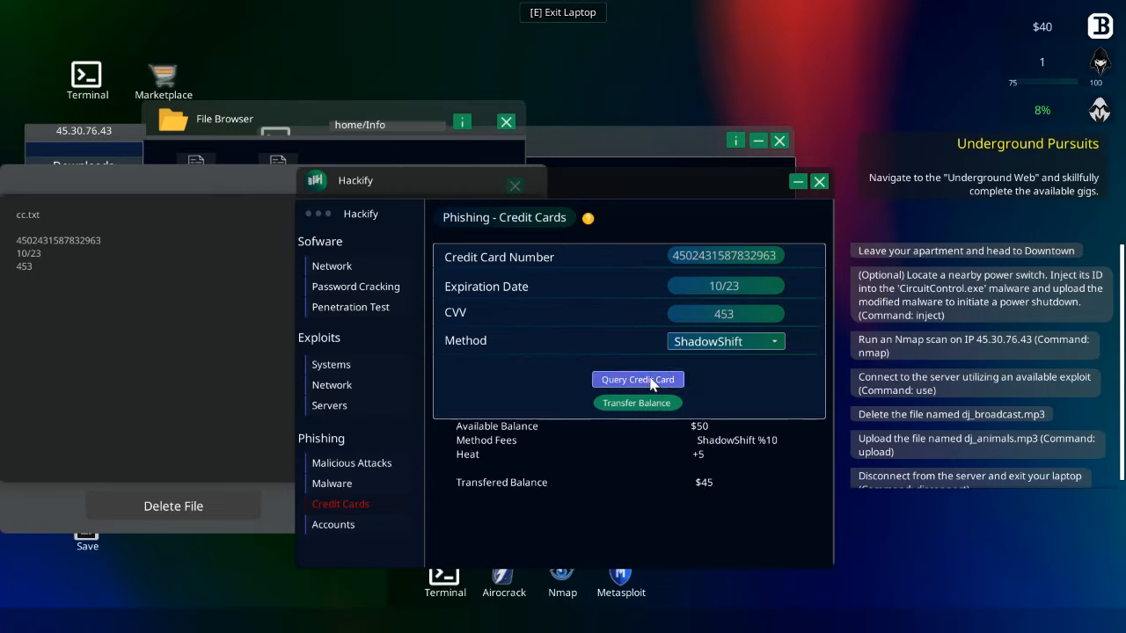
pyautogui.click(716, 342)
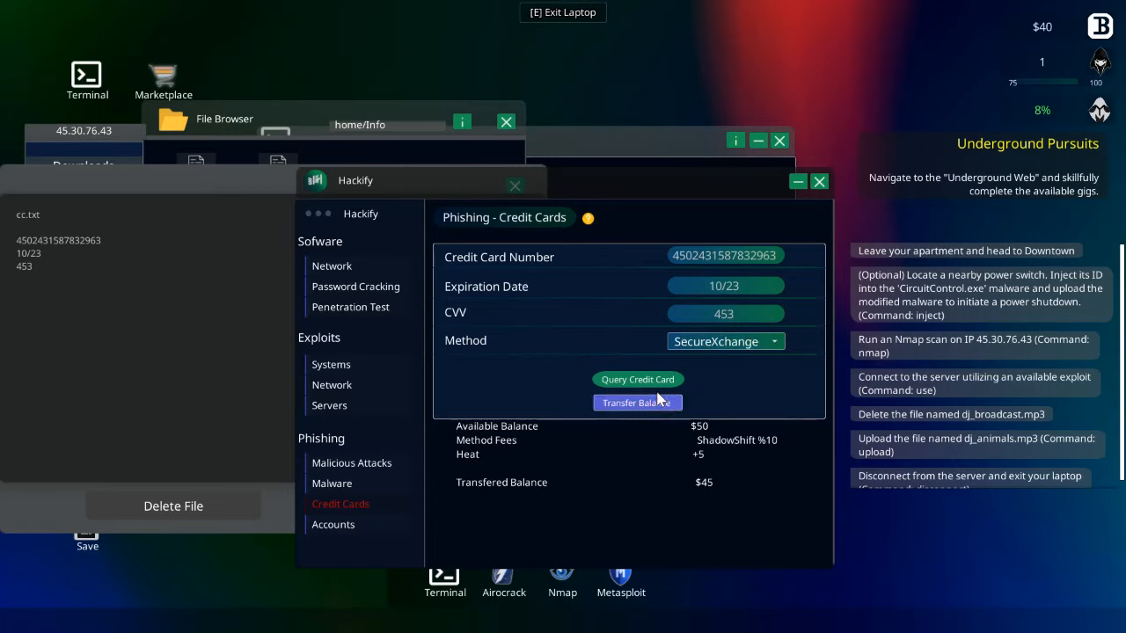
pyautogui.click(637, 402)
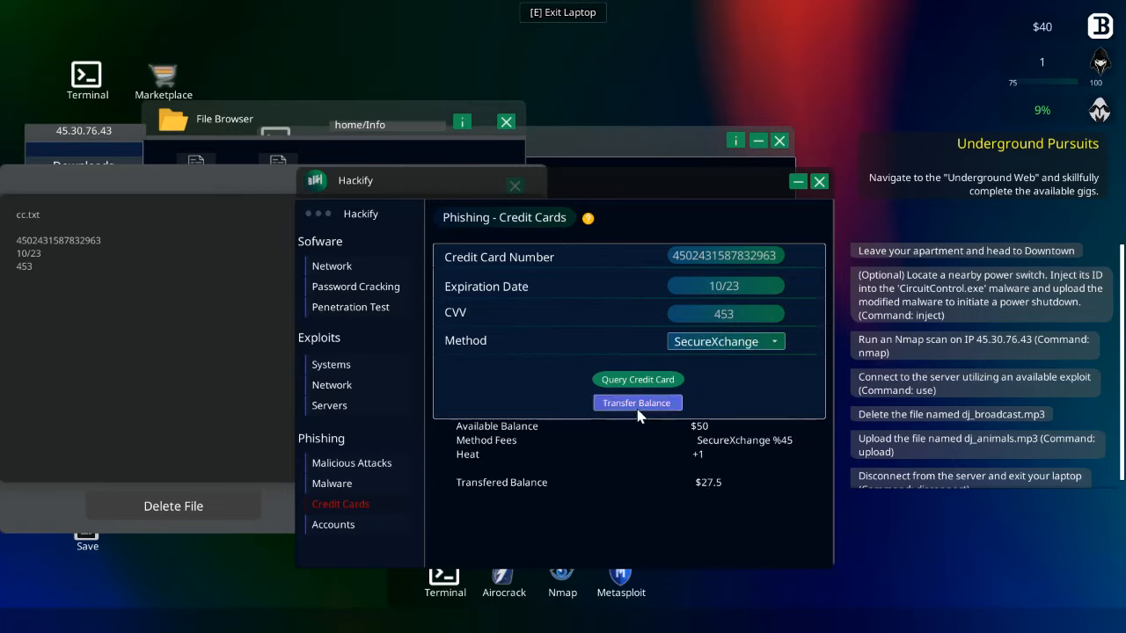
pyautogui.click(637, 403)
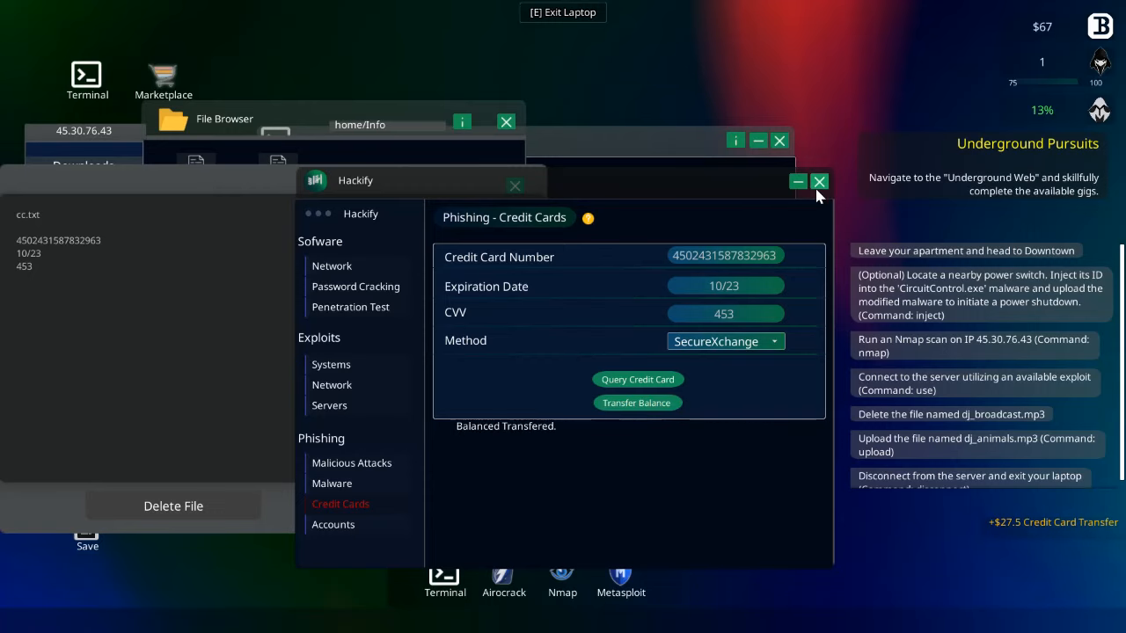
# Close Hackify and relaunch it from the Underground Web for the account sale
pyautogui.click(819, 182)
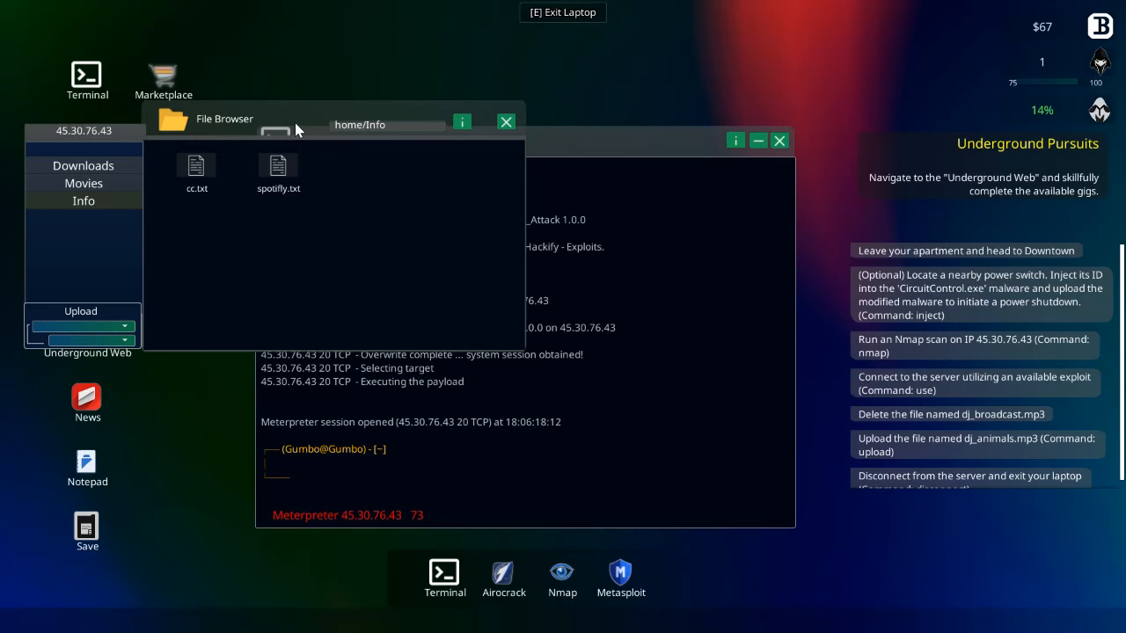
pyautogui.click(88, 339)
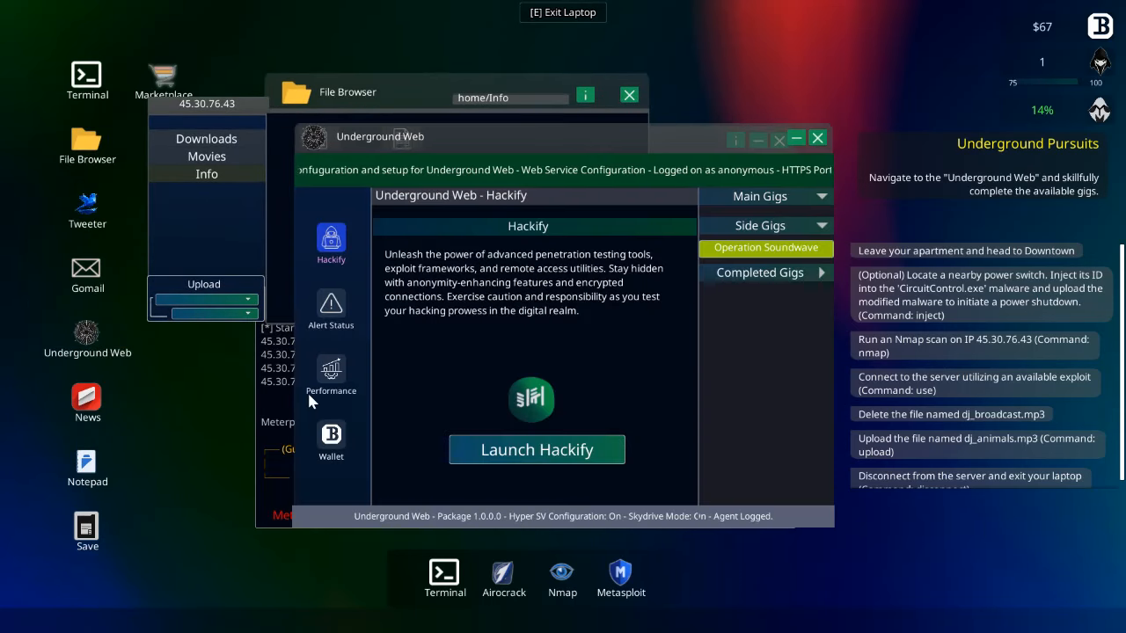
pyautogui.click(537, 449)
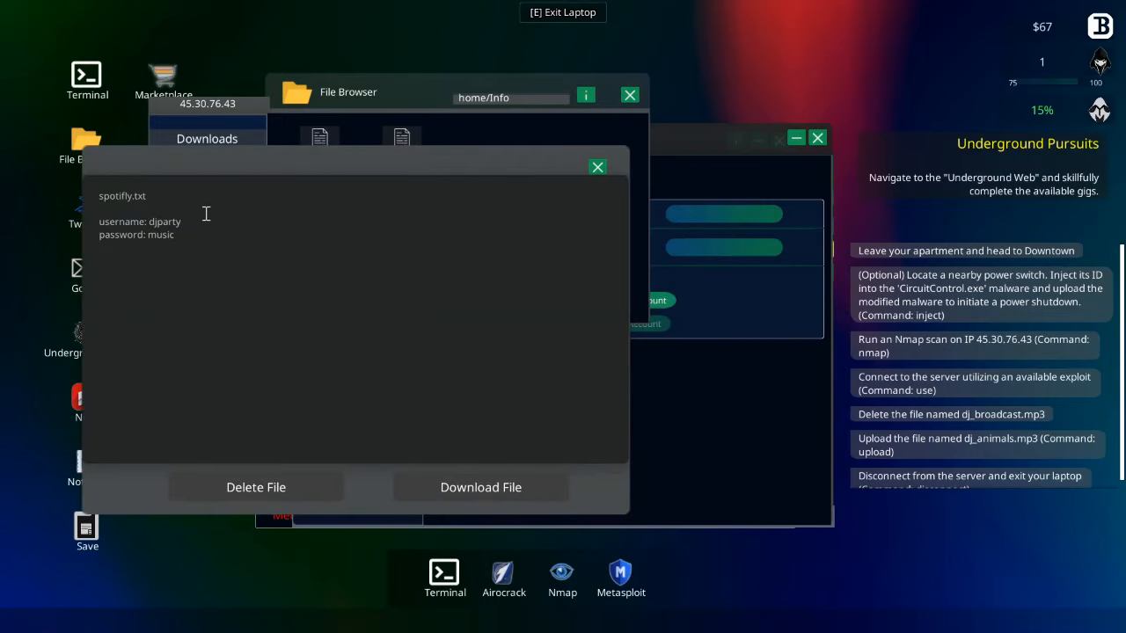
pyautogui.rightClick(164, 222)
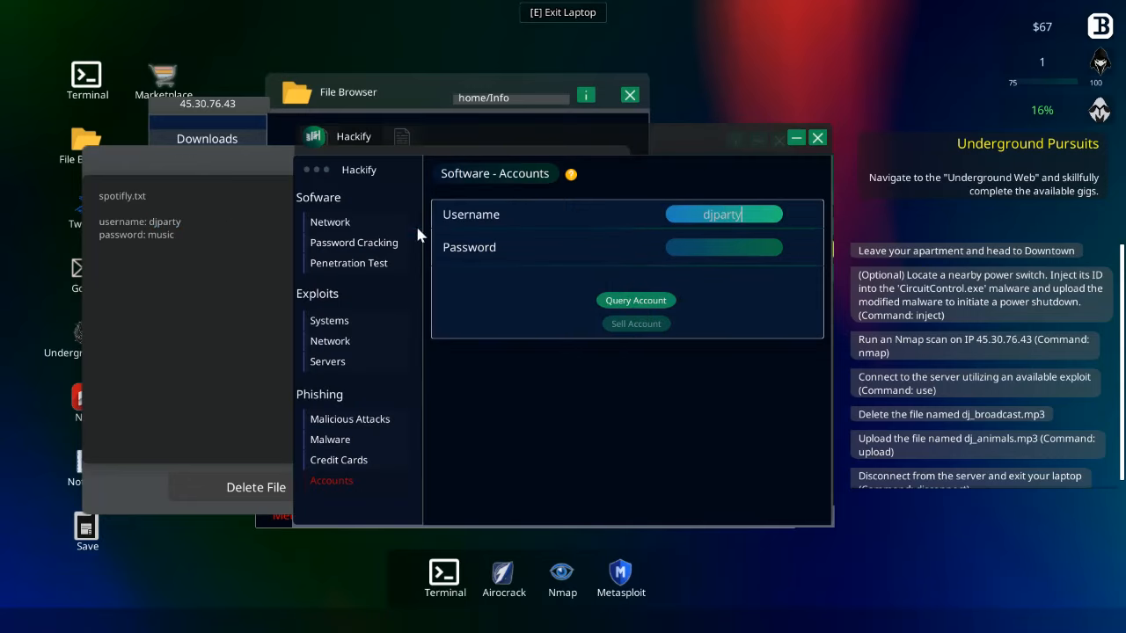
pyautogui.rightClick(136, 235)
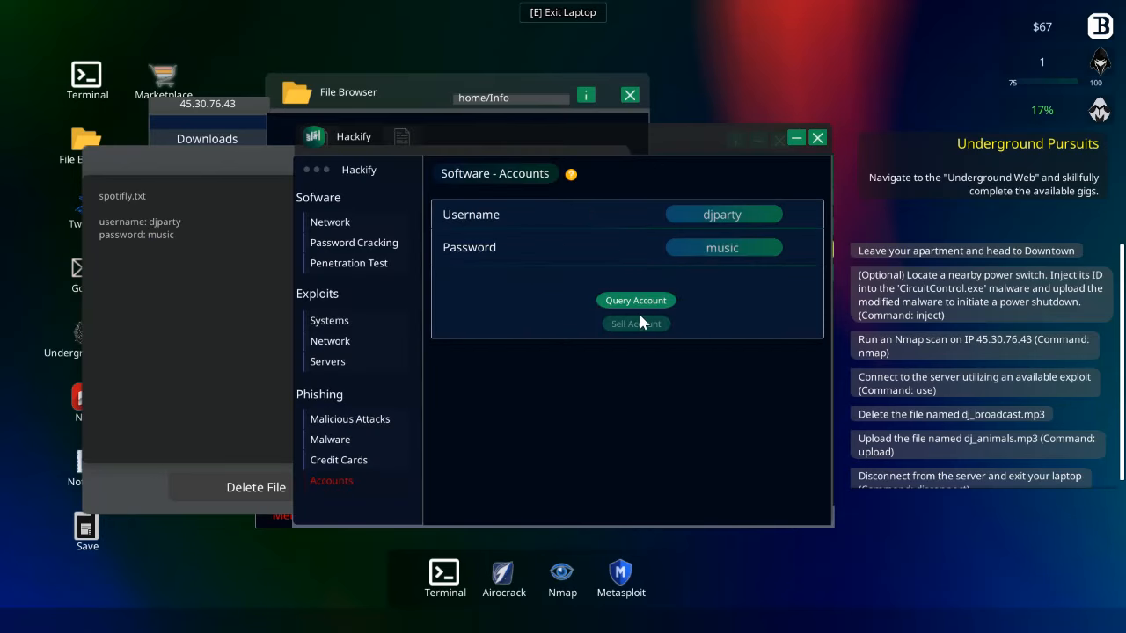
pyautogui.moveTo(818, 192)
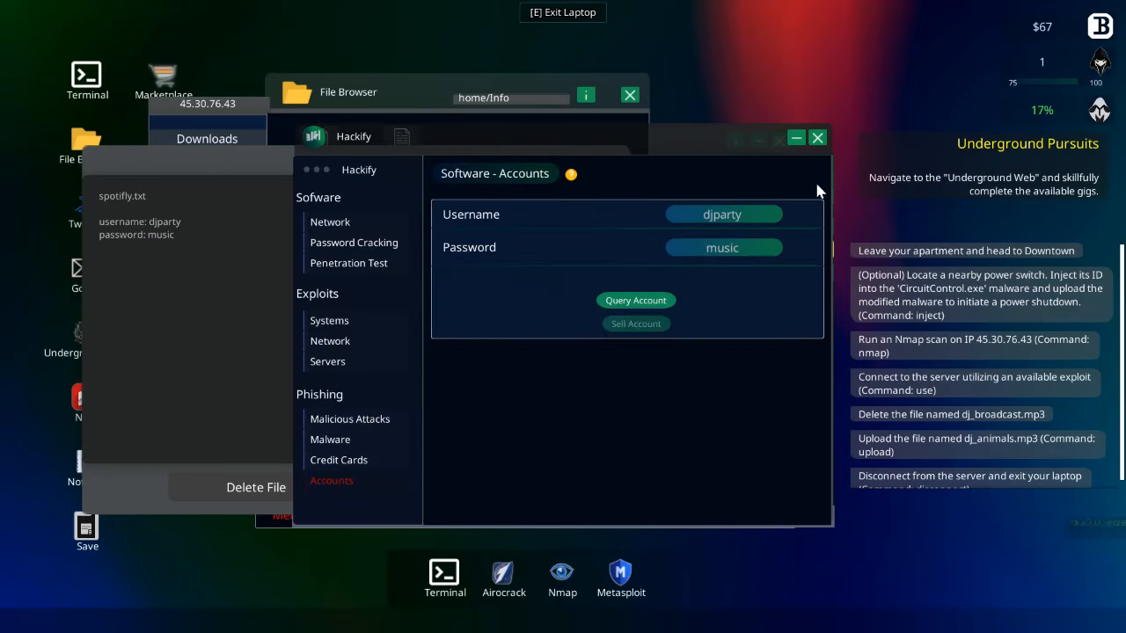
pyautogui.click(635, 324)
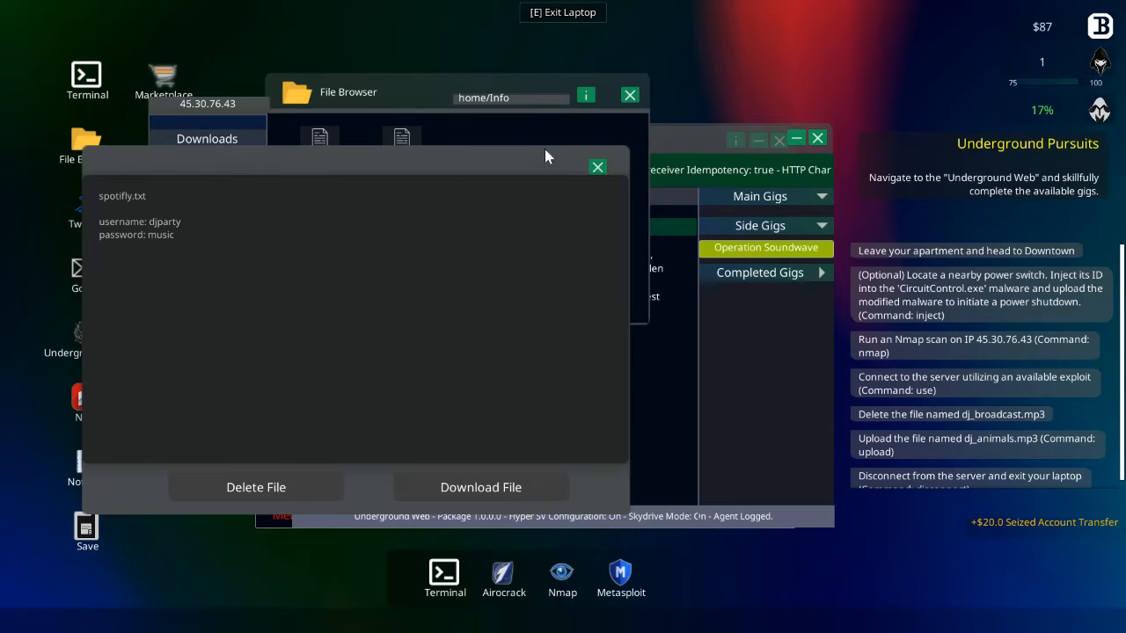
# Close spotifly.txt, delete dj_broadcast.mp3 from Downloads, and select uploads/dj_animals.mp3 for upload
pyautogui.click(208, 156)
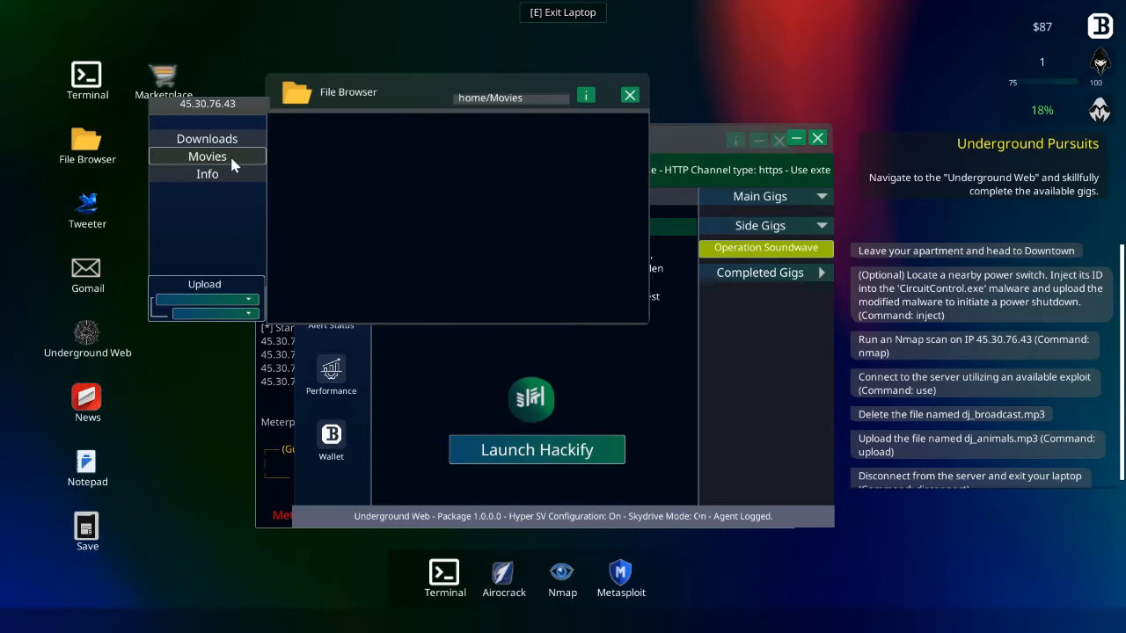
pyautogui.moveTo(207, 173)
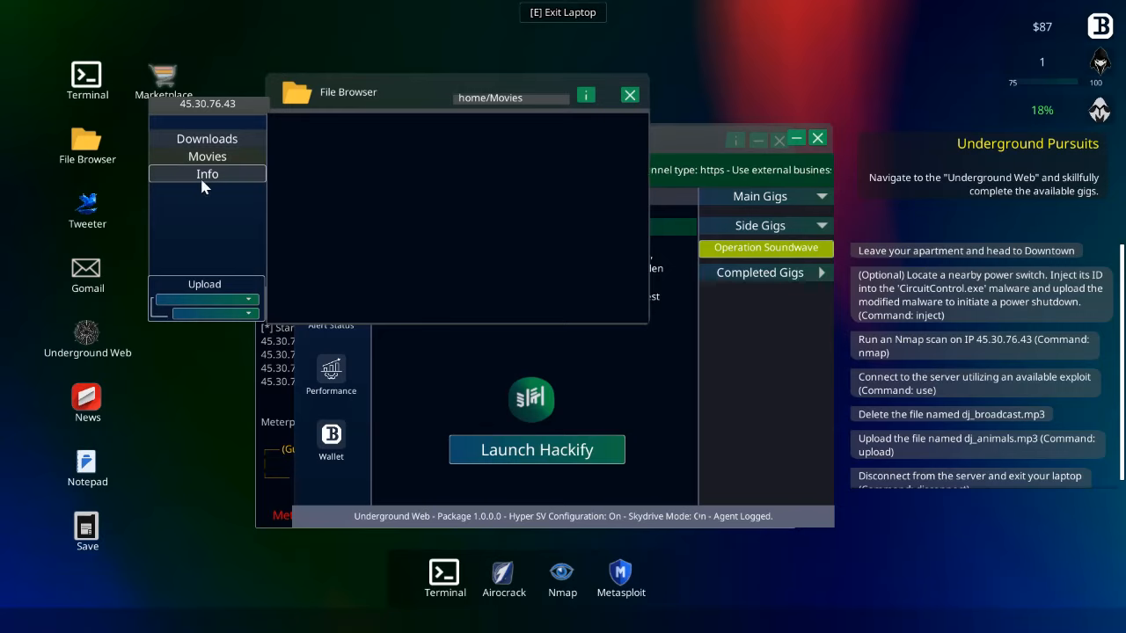
pyautogui.click(207, 138)
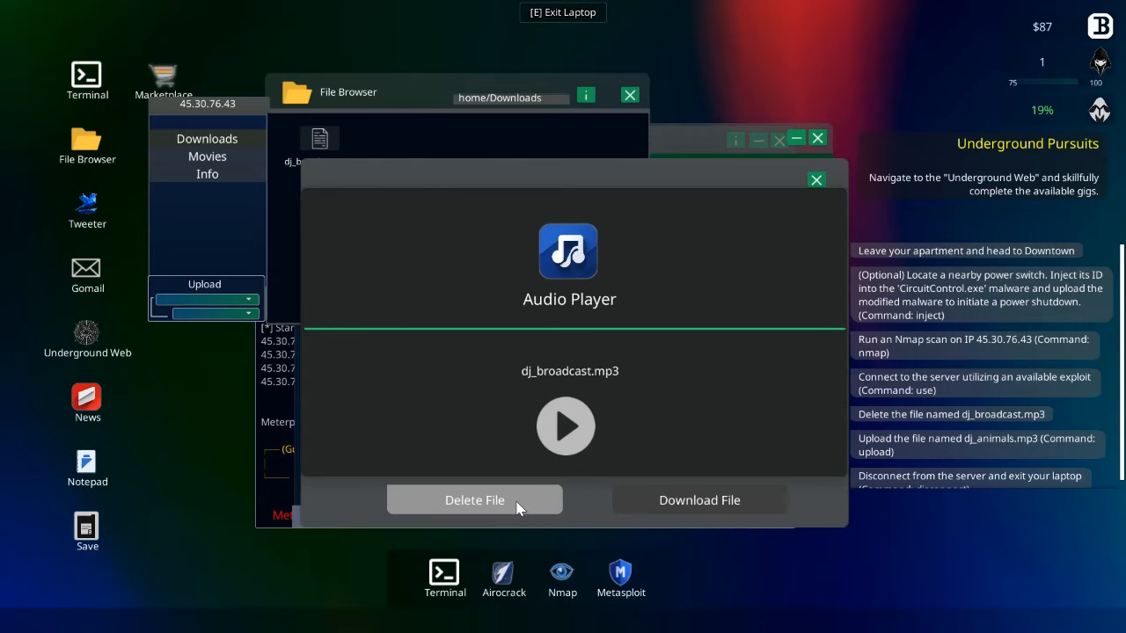
pyautogui.click(474, 500)
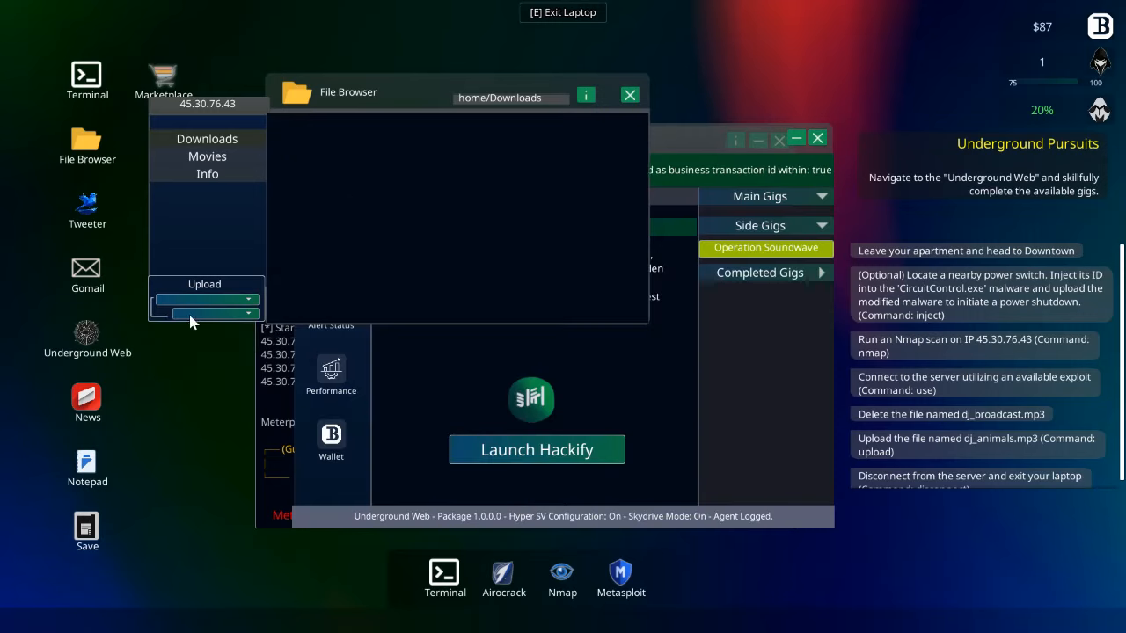
pyautogui.click(206, 299)
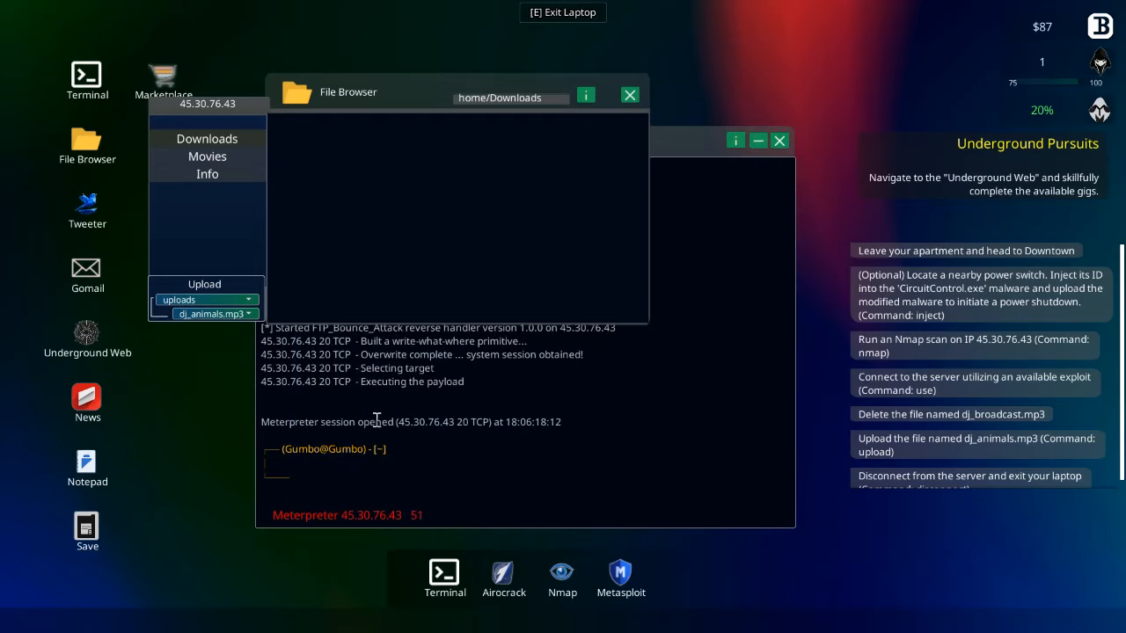
# Run 'upload dj_animals.mp3' in the terminal, then begin typing 'disconnect'
pyautogui.write('upl')
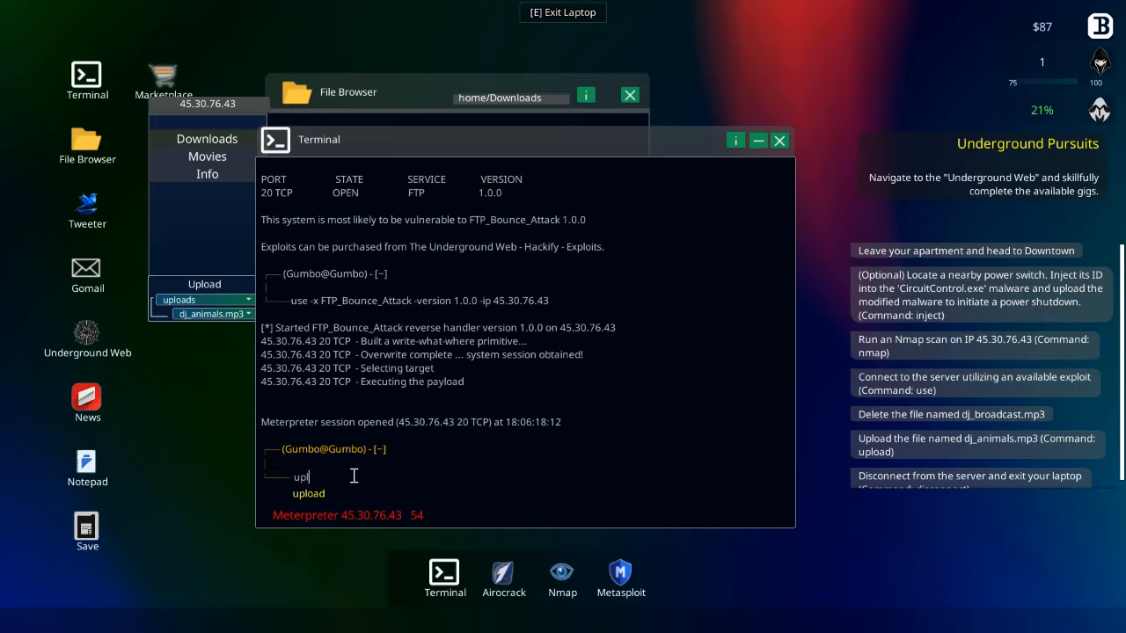
pyautogui.write('oad')
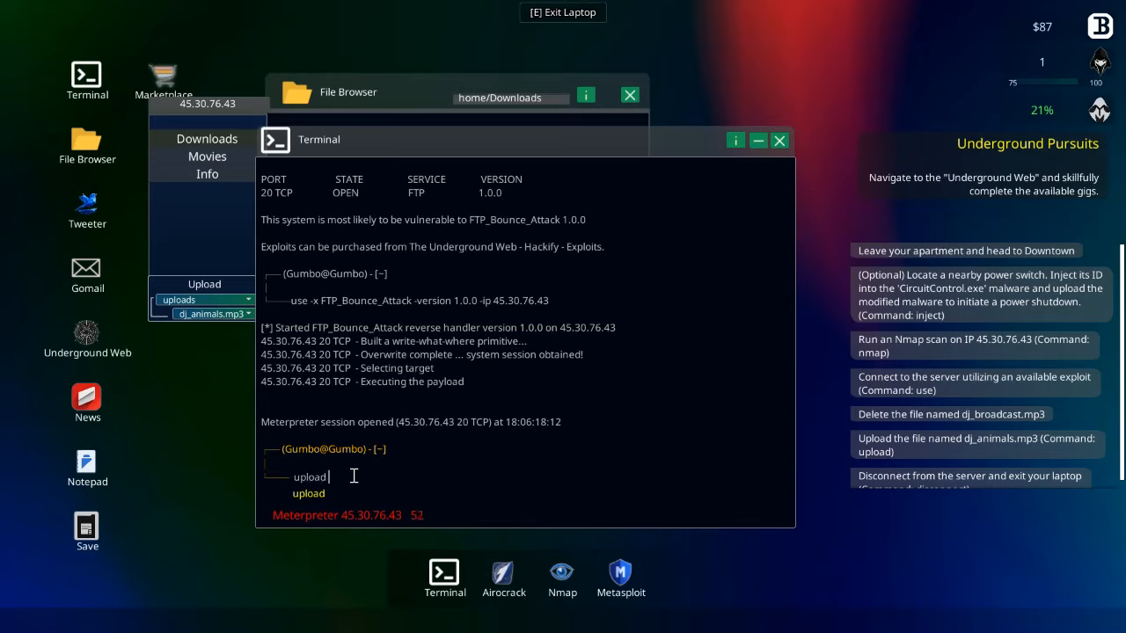
pyautogui.write('dj')
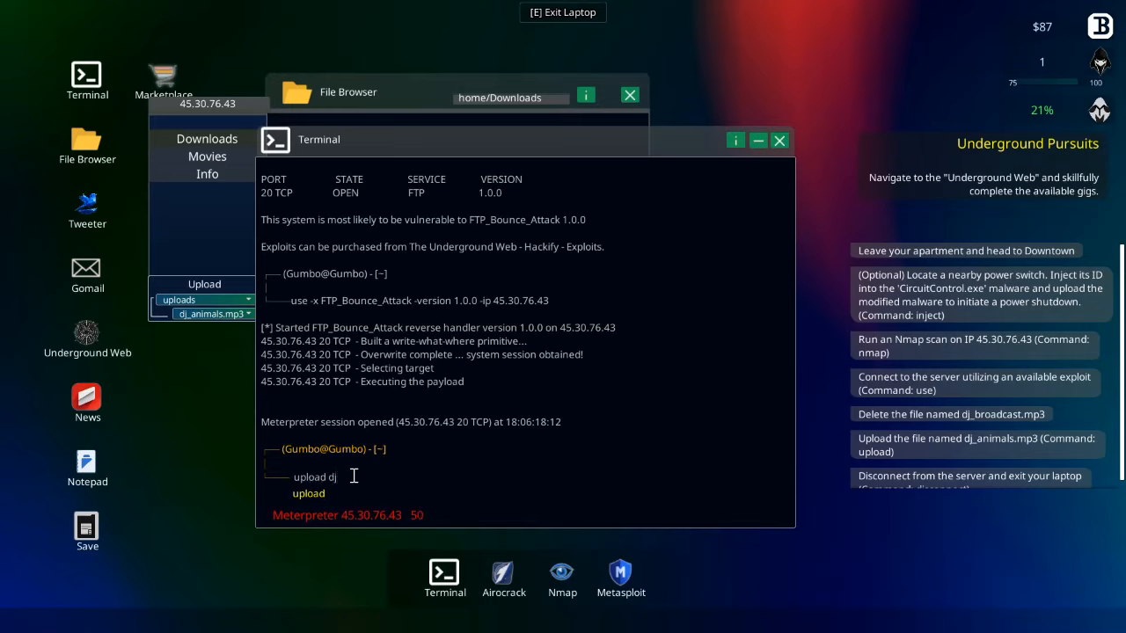
pyautogui.write('_a')
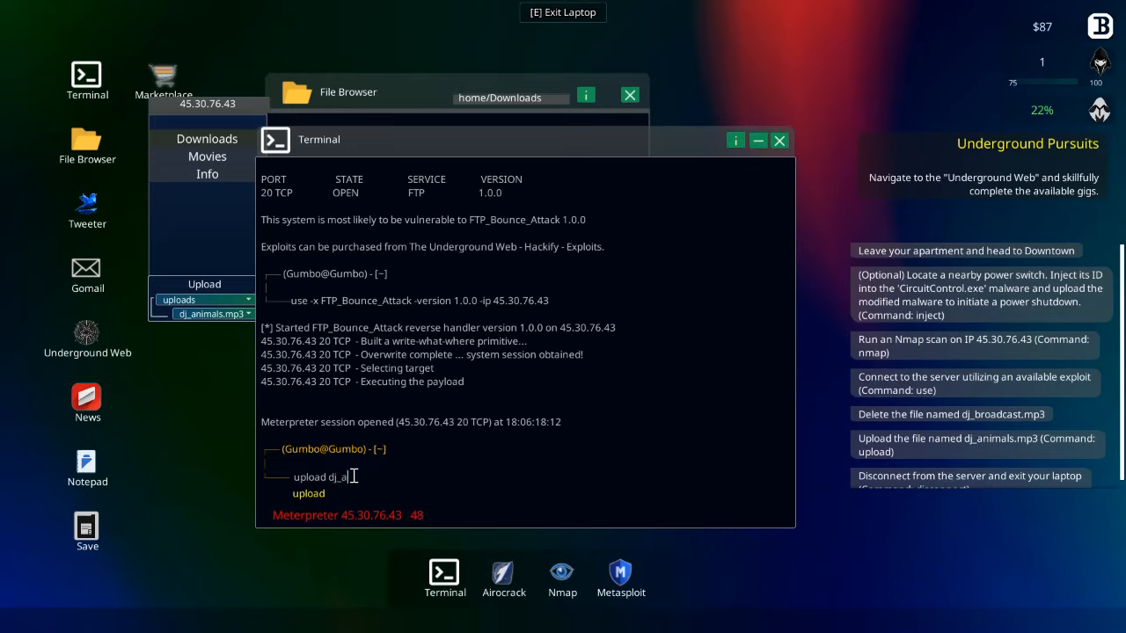
pyautogui.write('nimals')
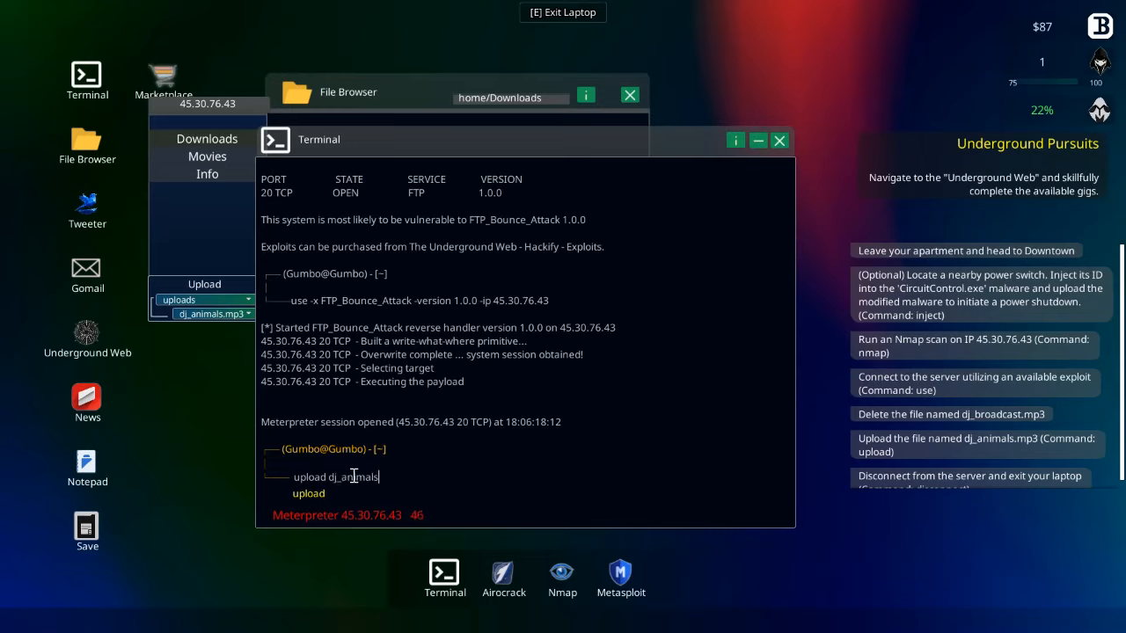
pyautogui.write('p3')
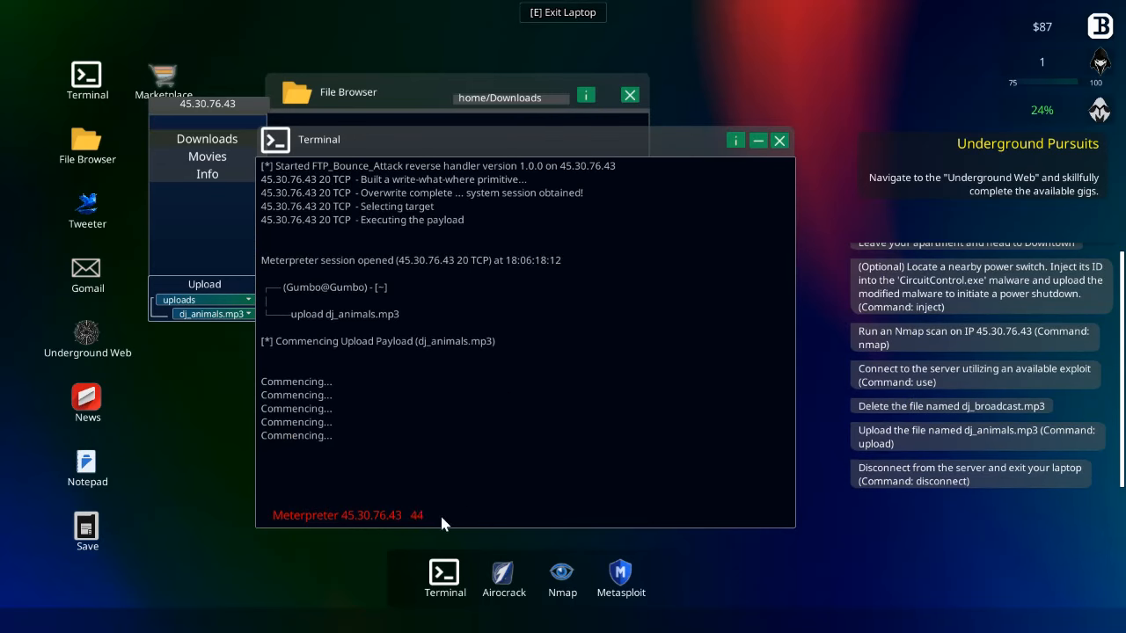
pyautogui.write('d')
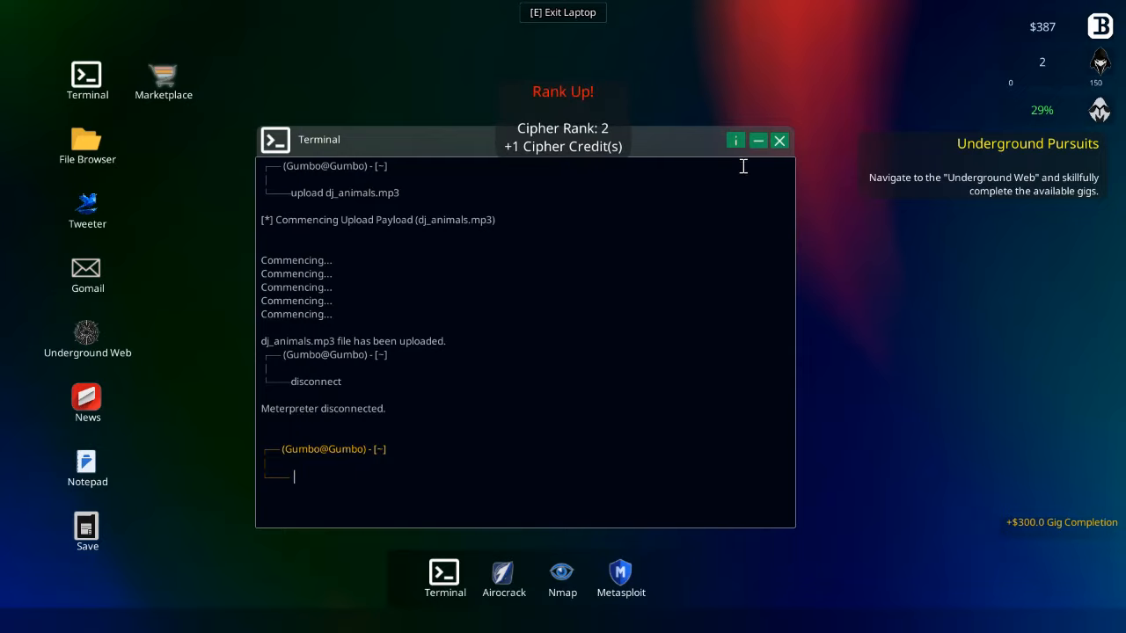
# Read the news story about party music turning into animal noises, then close the News window
pyautogui.click(777, 141)
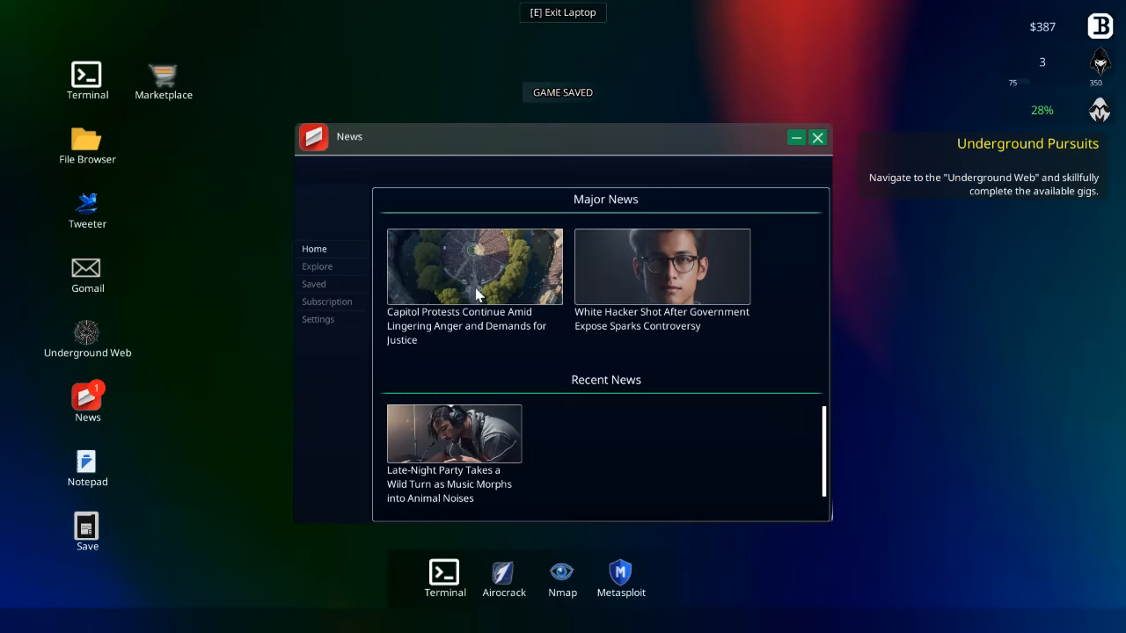
pyautogui.click(816, 137)
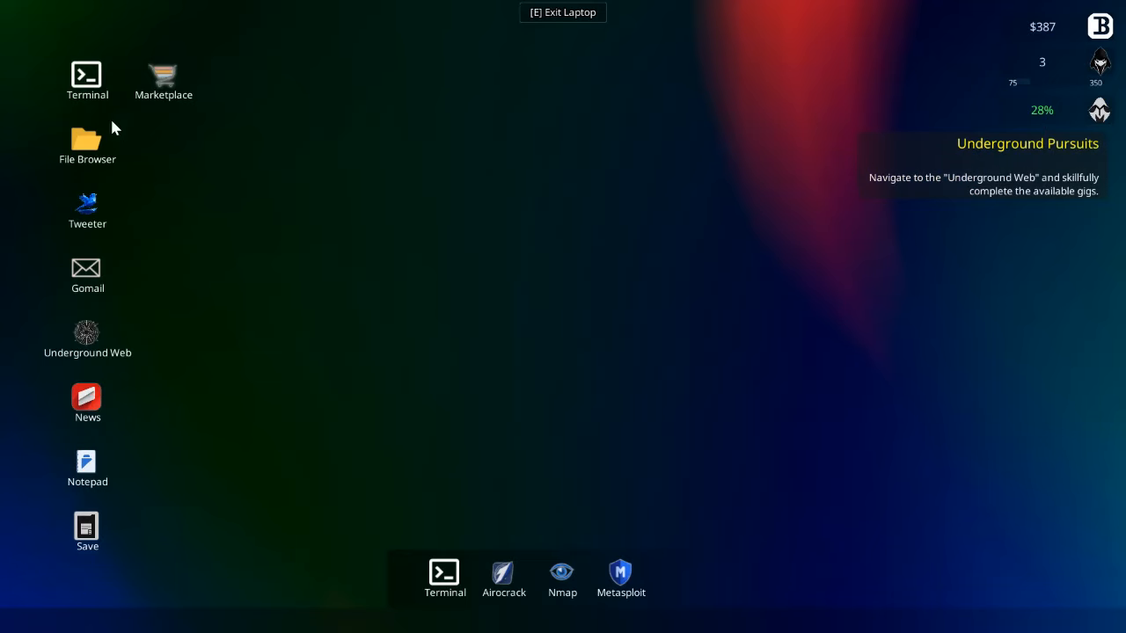
# Open the Grades of Chaos side gig in Underground Web and start a new email
pyautogui.doubleClick(87, 339)
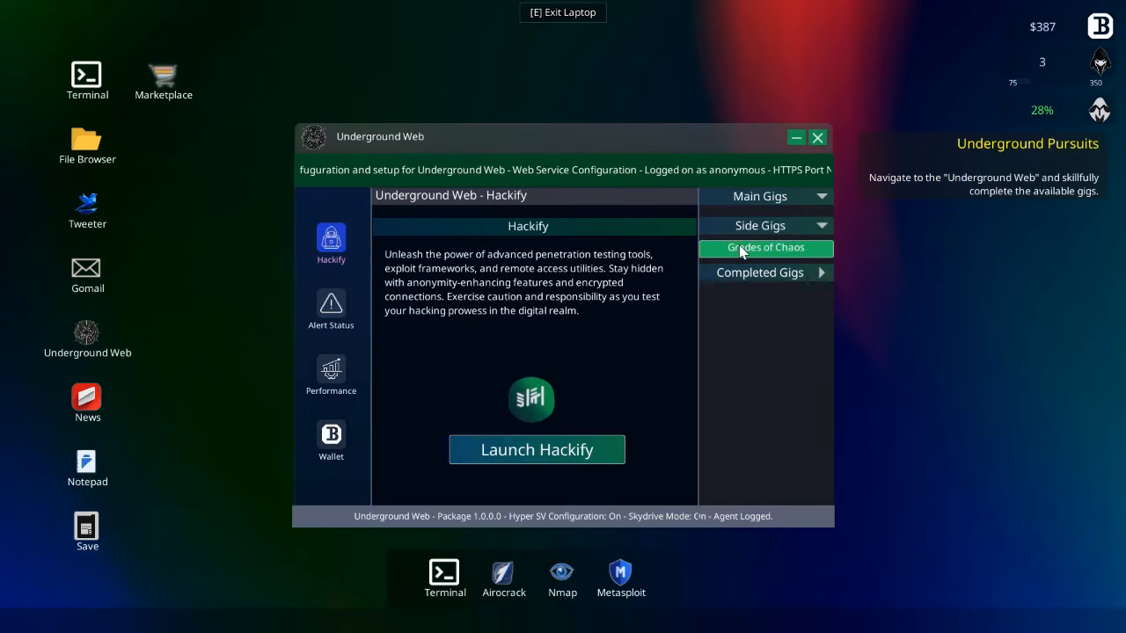
pyautogui.click(817, 138)
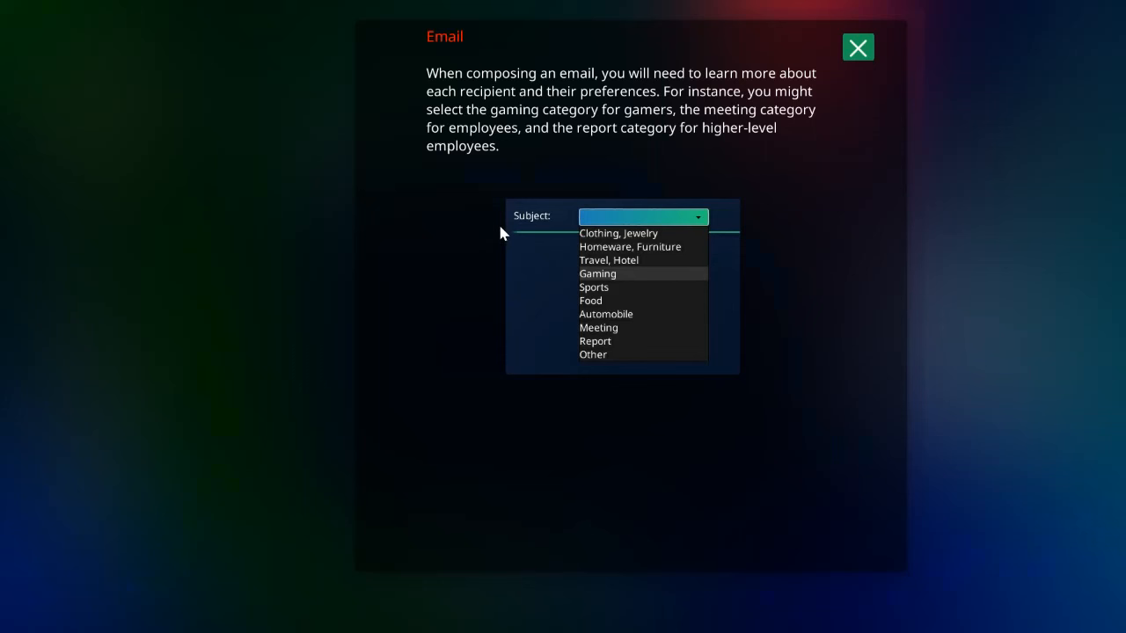
pyautogui.moveTo(775, 90)
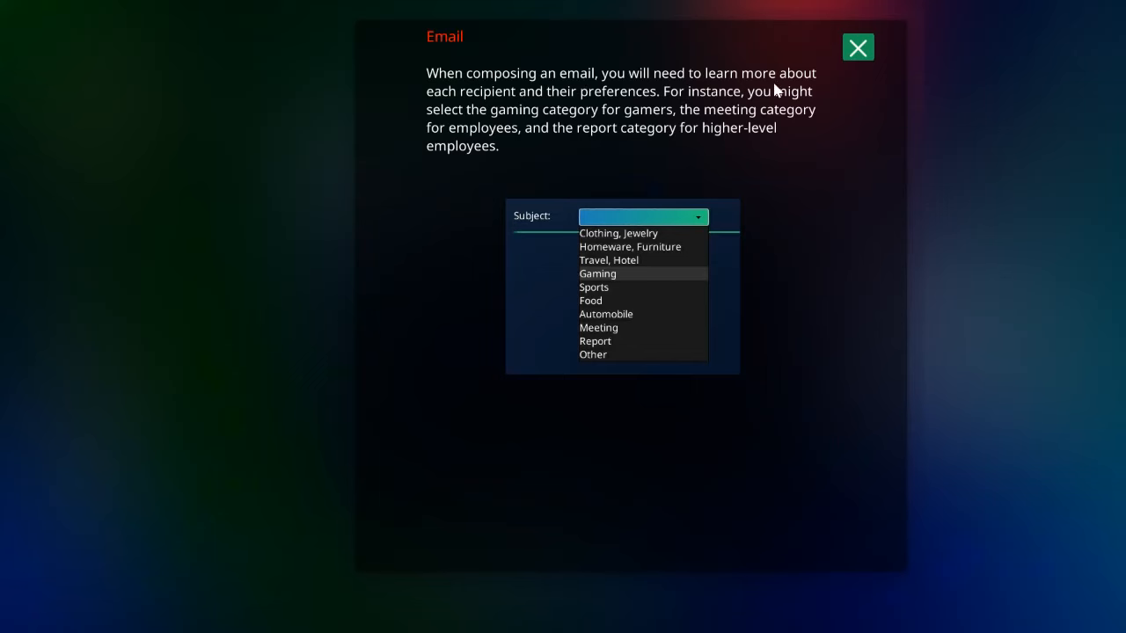
pyautogui.click(858, 47)
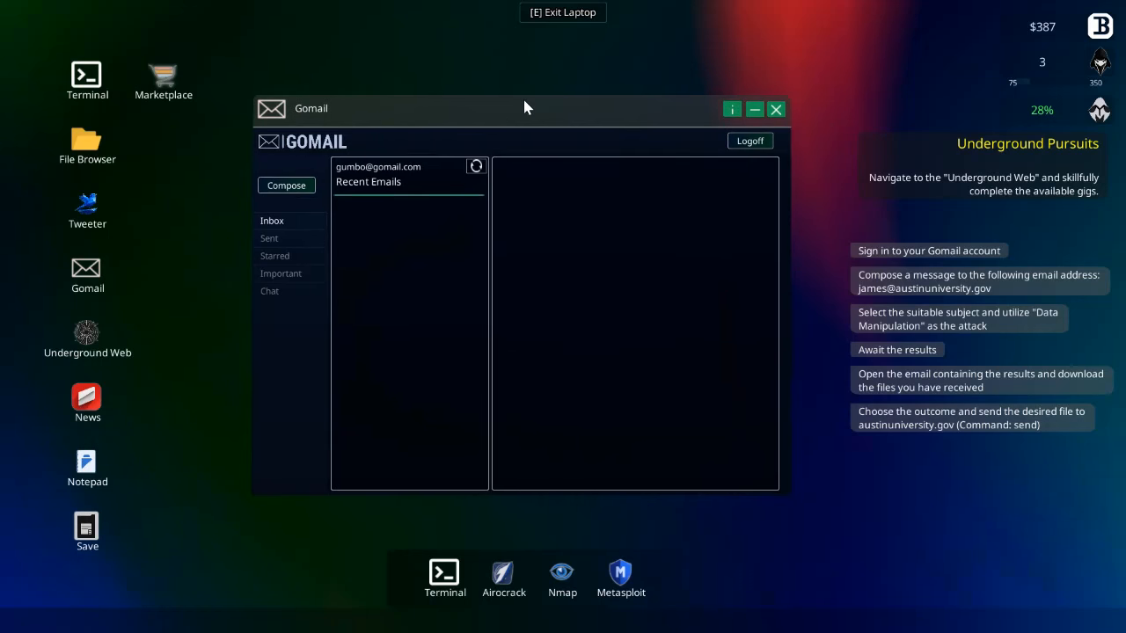
pyautogui.click(286, 185)
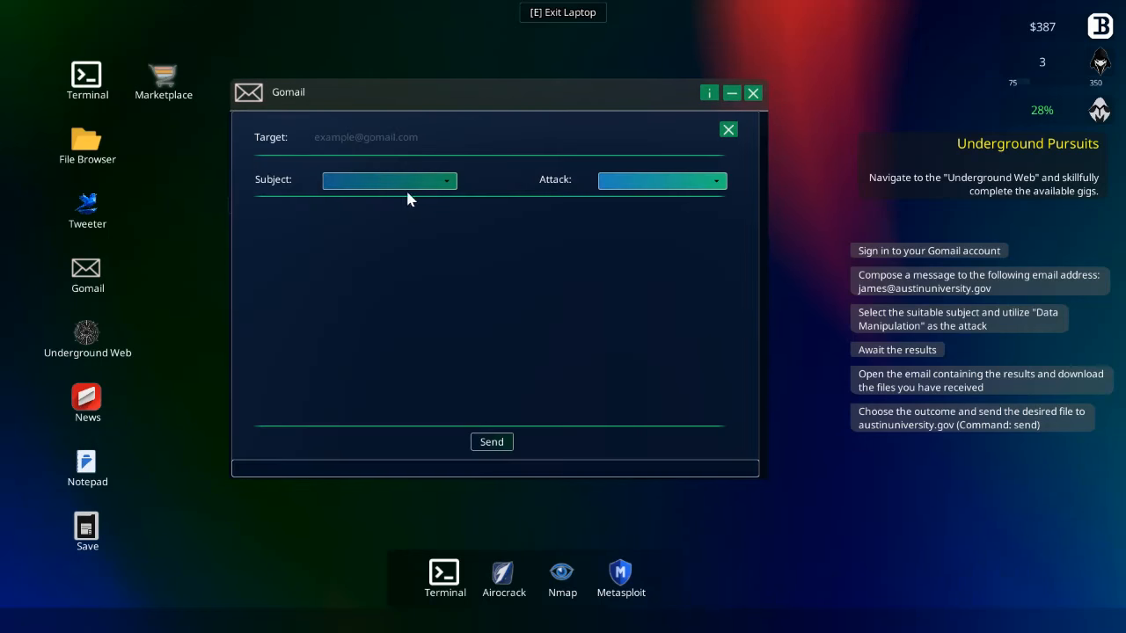
# Send the pasted target a Meeting email carrying Data_Manipulation.js
pyautogui.rightClick(924, 288)
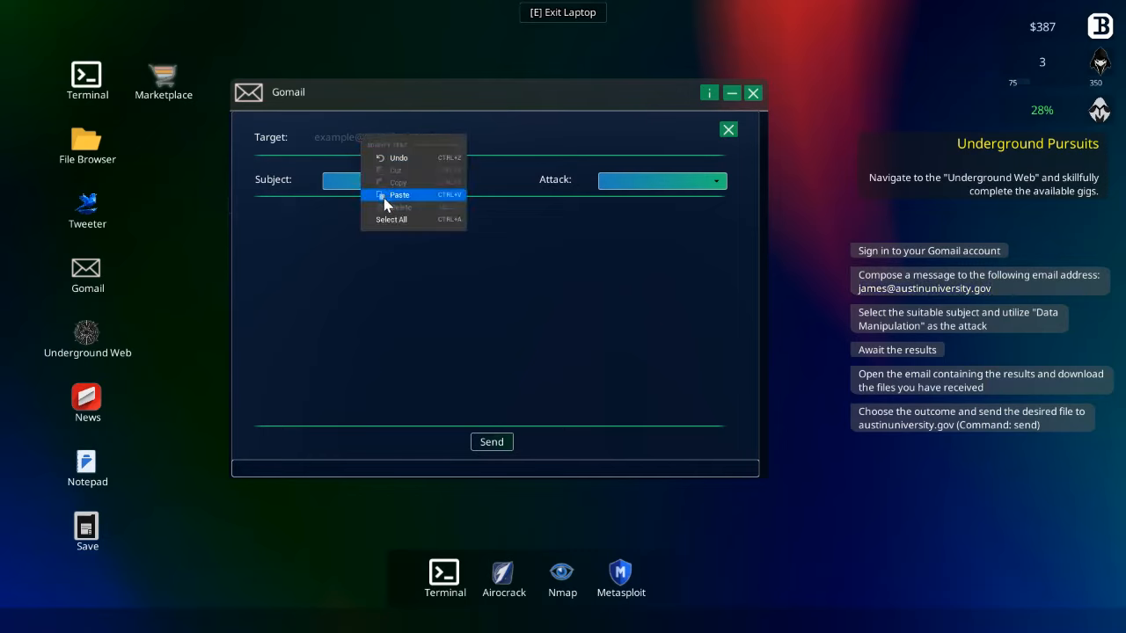
pyautogui.click(389, 179)
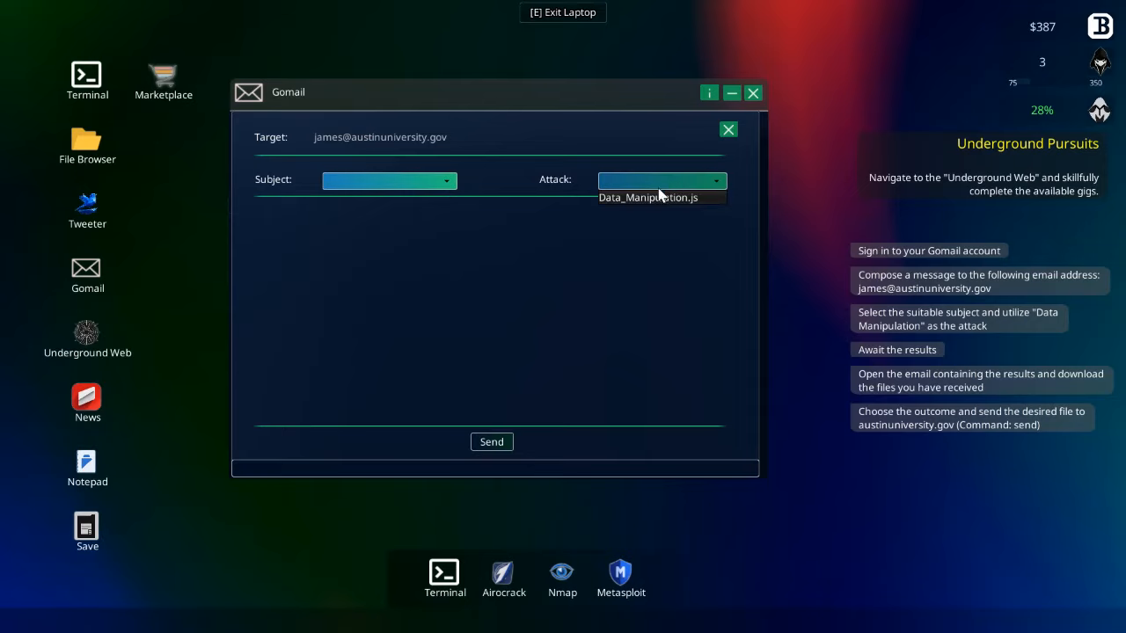
pyautogui.click(390, 180)
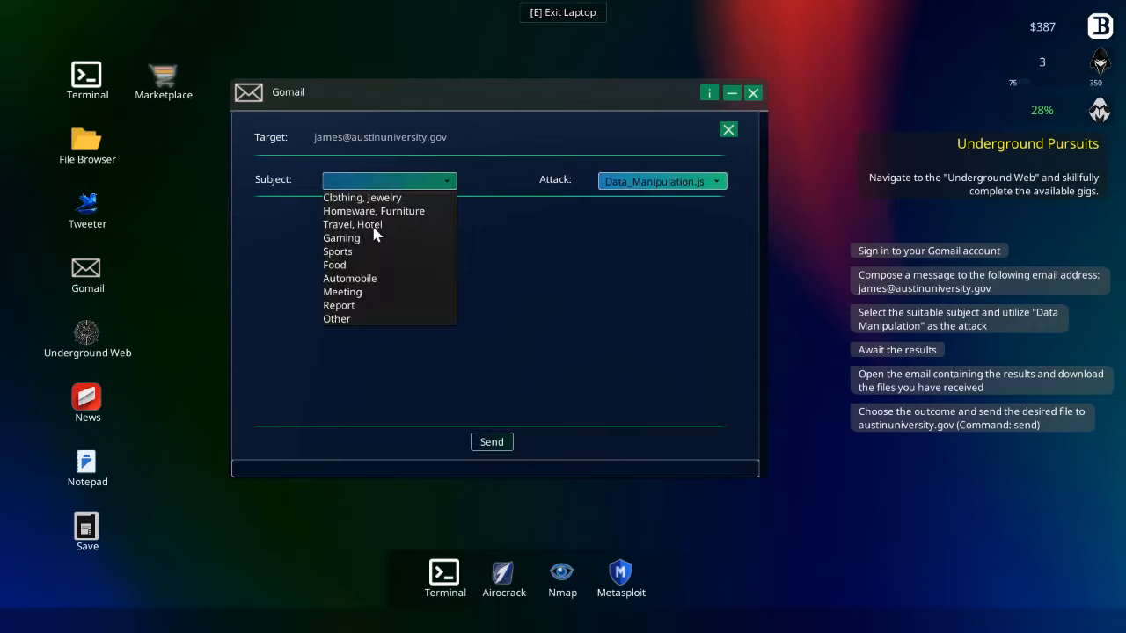
pyautogui.click(342, 292)
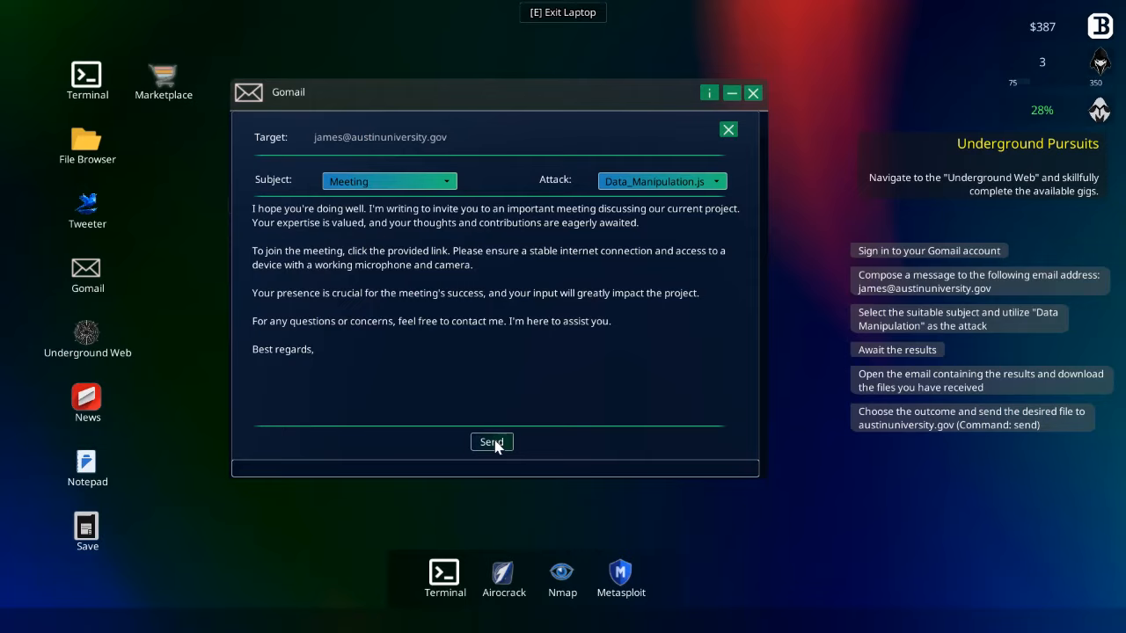
pyautogui.click(491, 442)
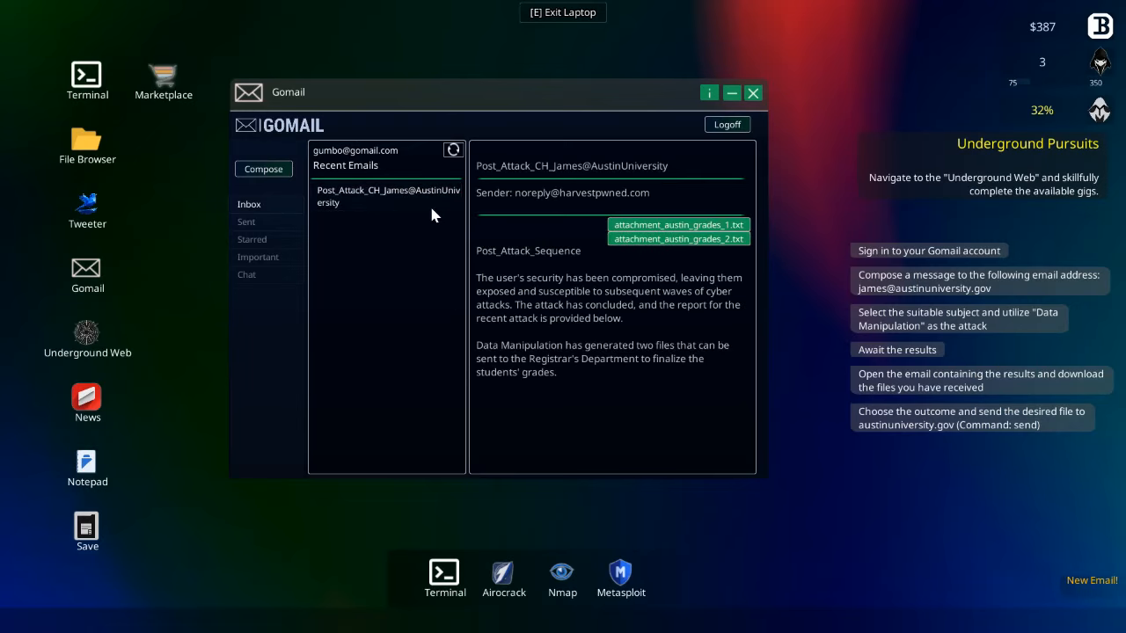
# Download attachment_austin_grades_2.txt from the results email and bring up a Terminal
pyautogui.click(679, 225)
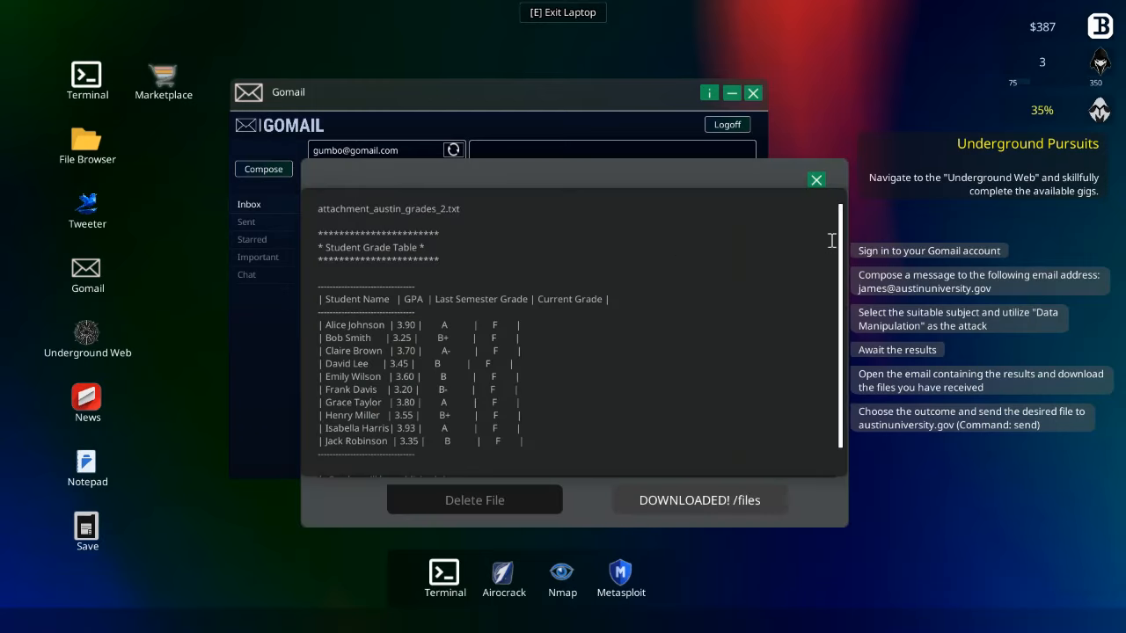
pyautogui.click(752, 93)
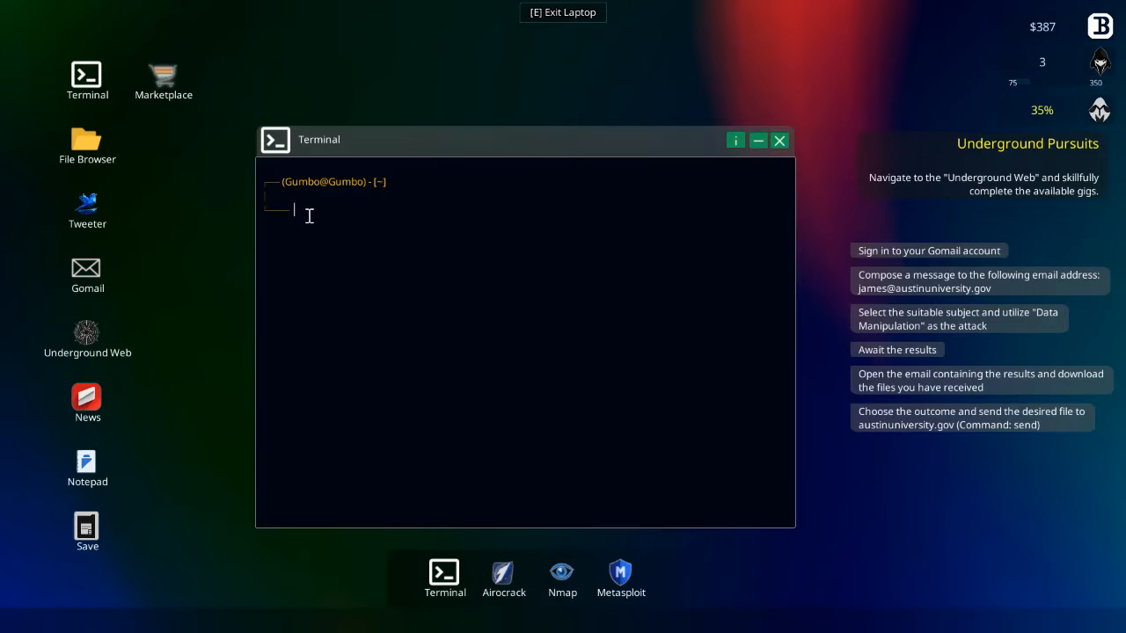
# Build the send command for attachment_austin_grades_2.txt, checking the file name in File Browser
pyautogui.write('send')
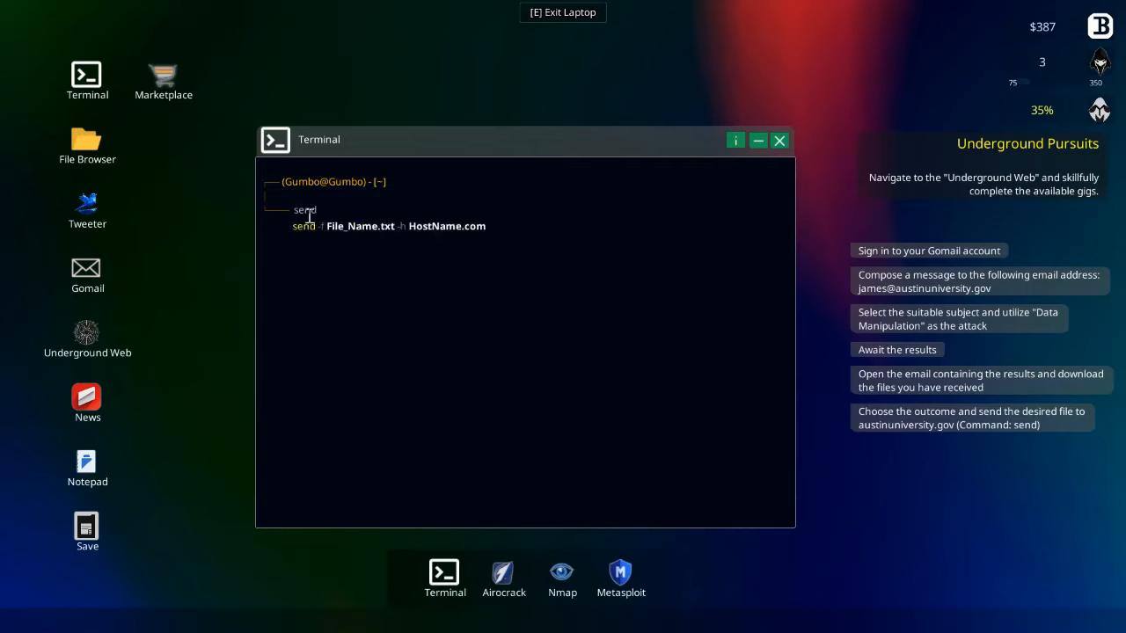
pyautogui.write('-f')
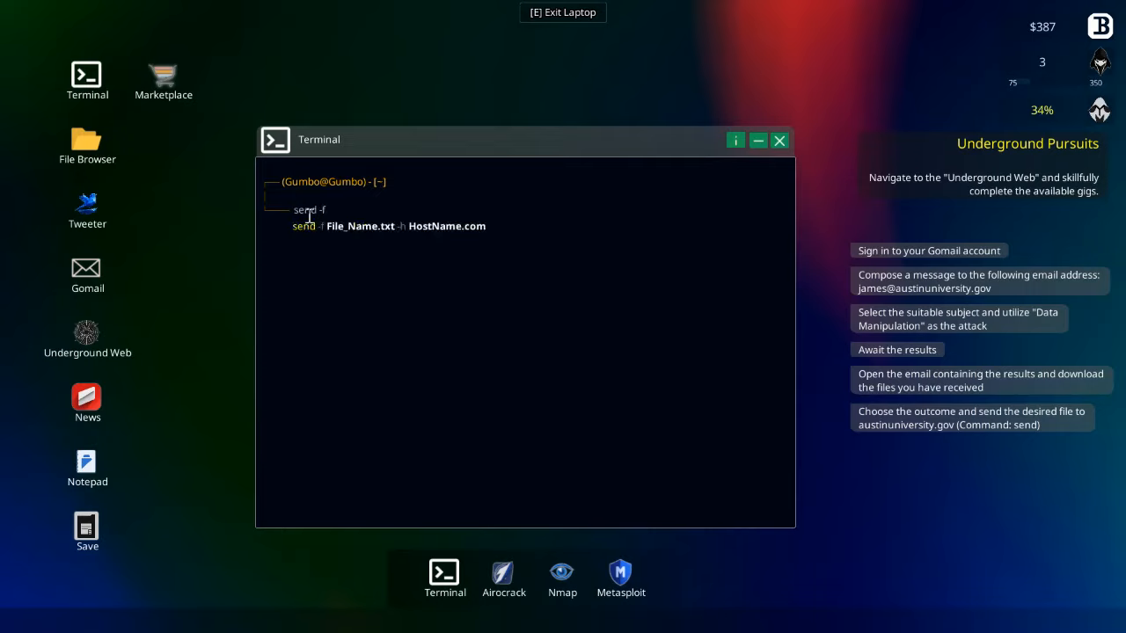
pyautogui.click(87, 145)
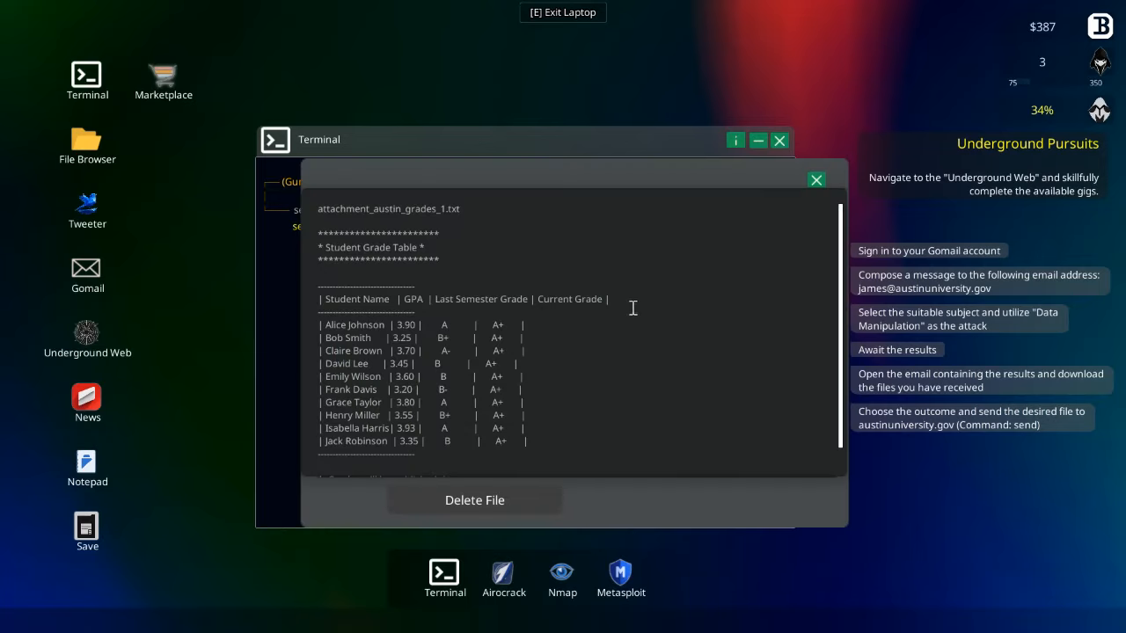
pyautogui.scroll(-3)
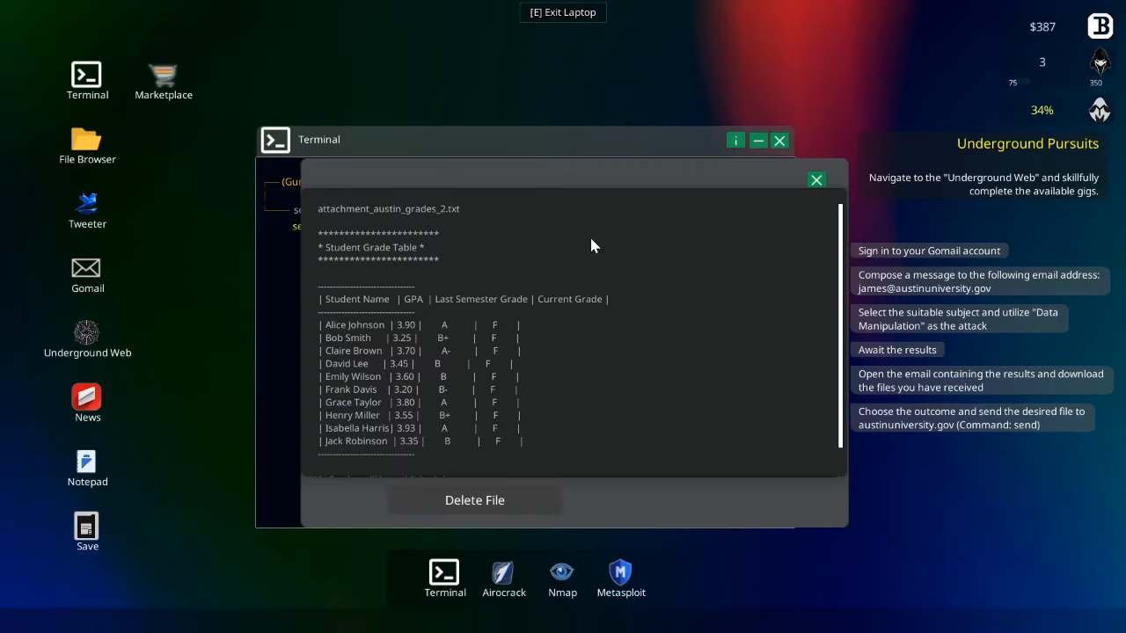
pyautogui.moveTo(409, 231)
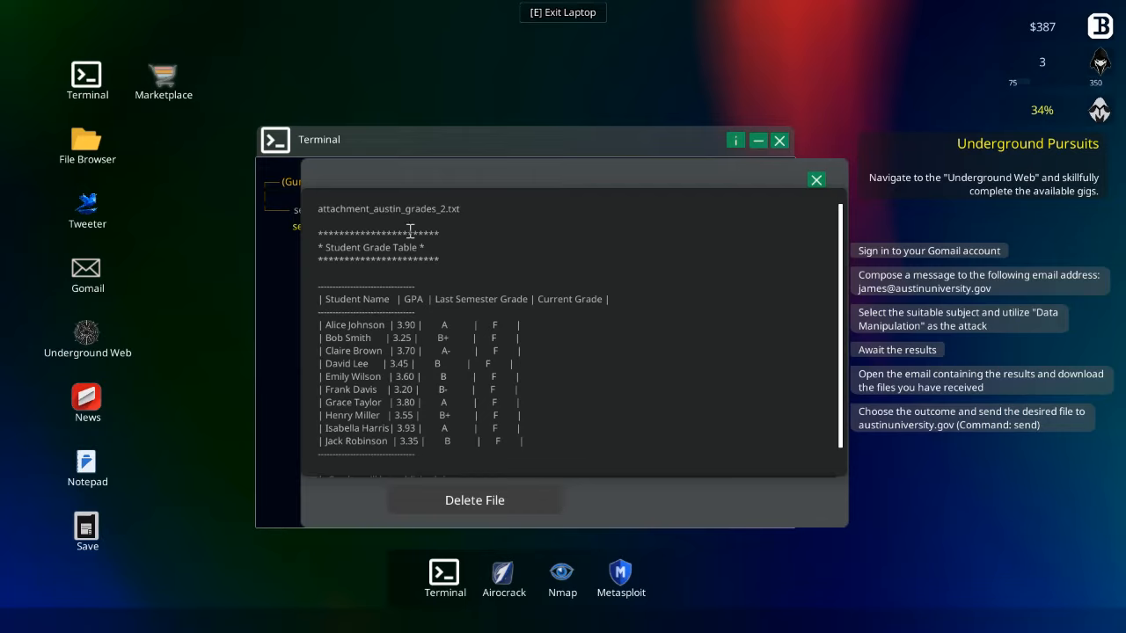
pyautogui.rightClick(387, 208)
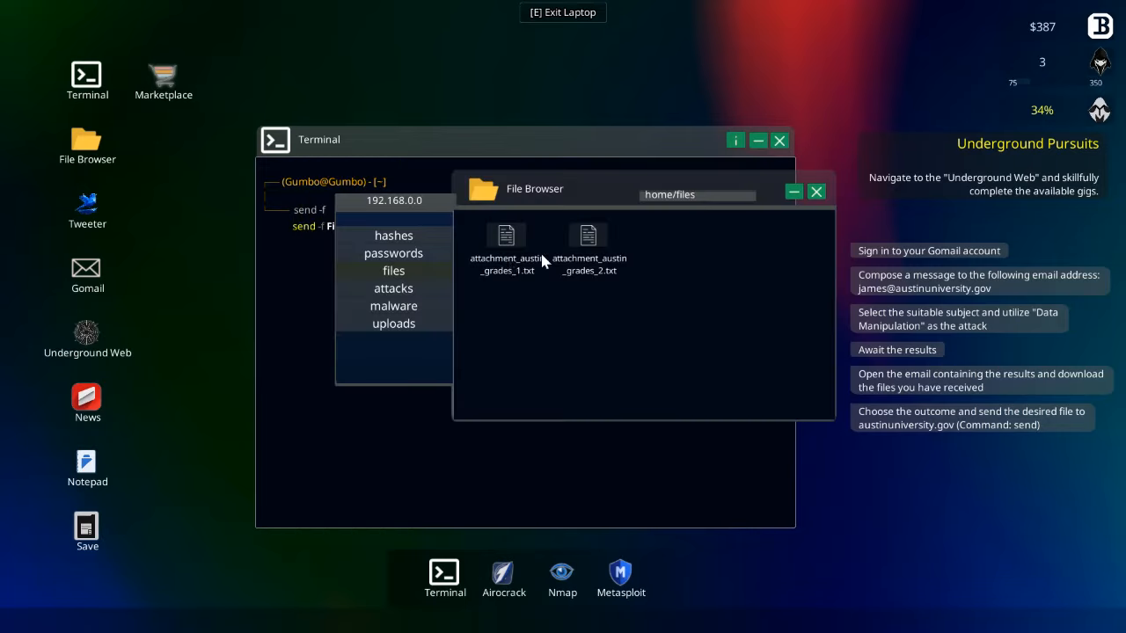
pyautogui.click(815, 192)
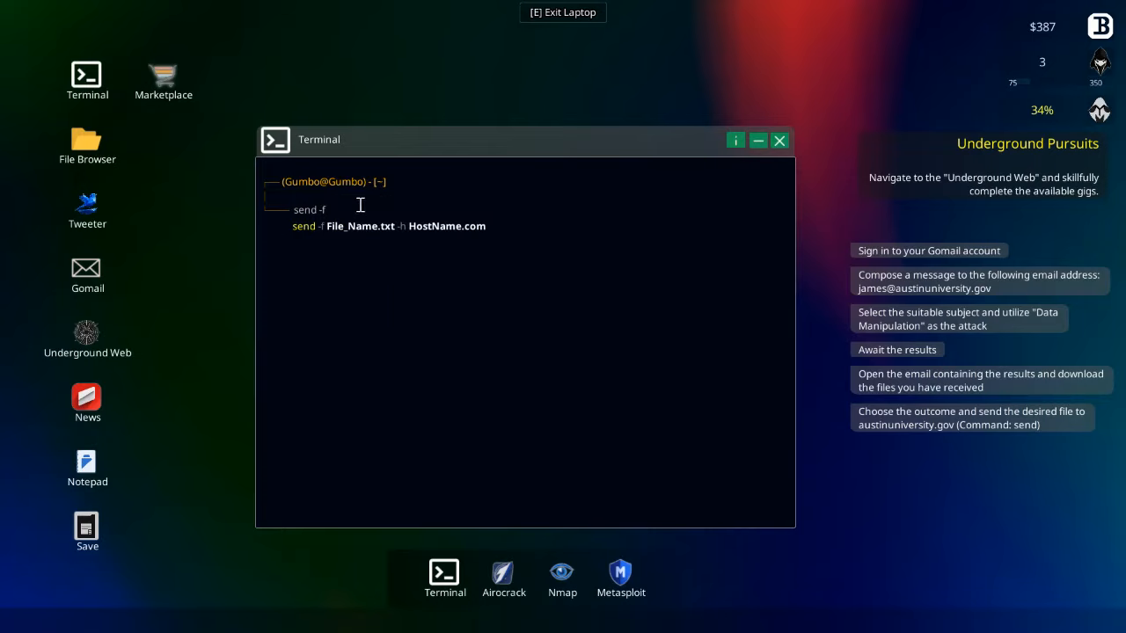
pyautogui.write('attachment_austin_grades_2.txt')
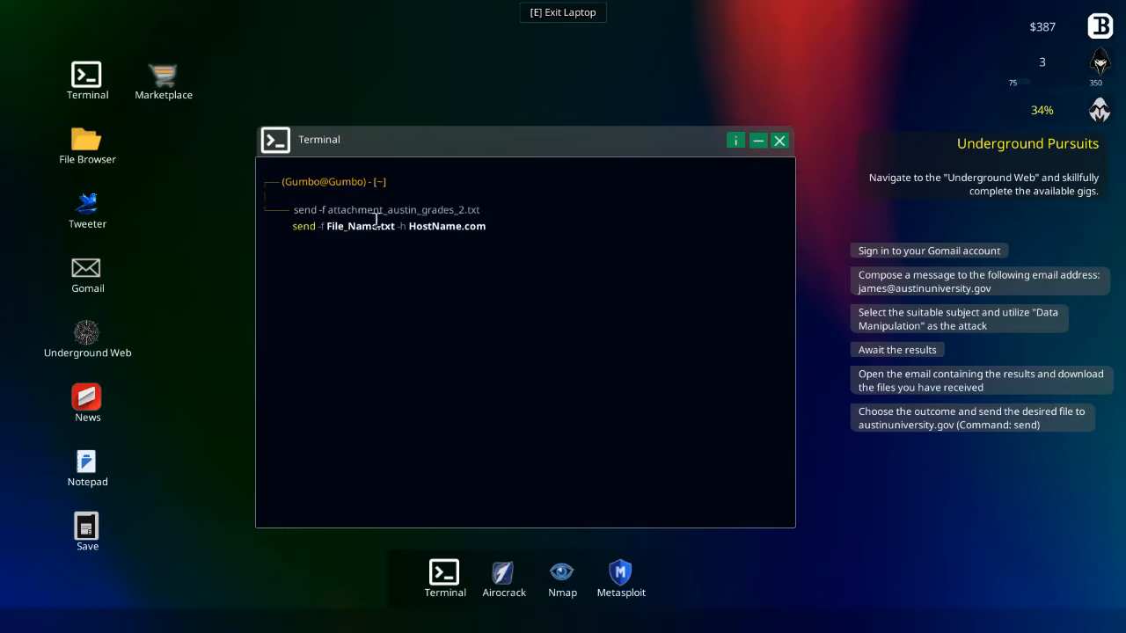
pyautogui.write('-h austinuniversity.gov')
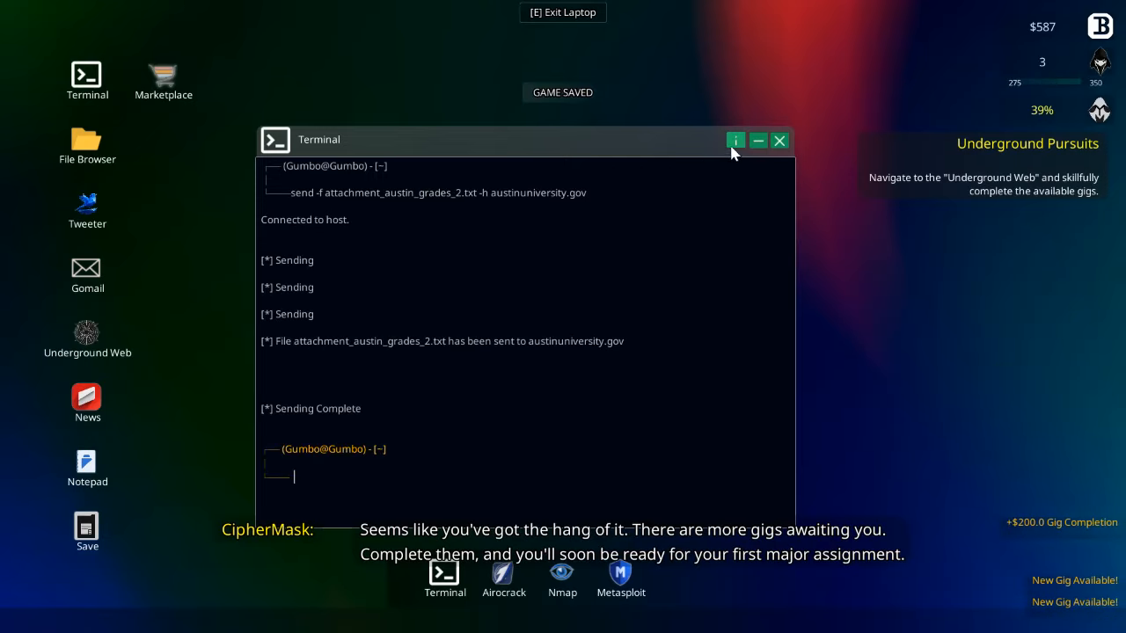
# Review the Award Expose gig in Underground Web and pick Harvester in Hackify
pyautogui.click(777, 141)
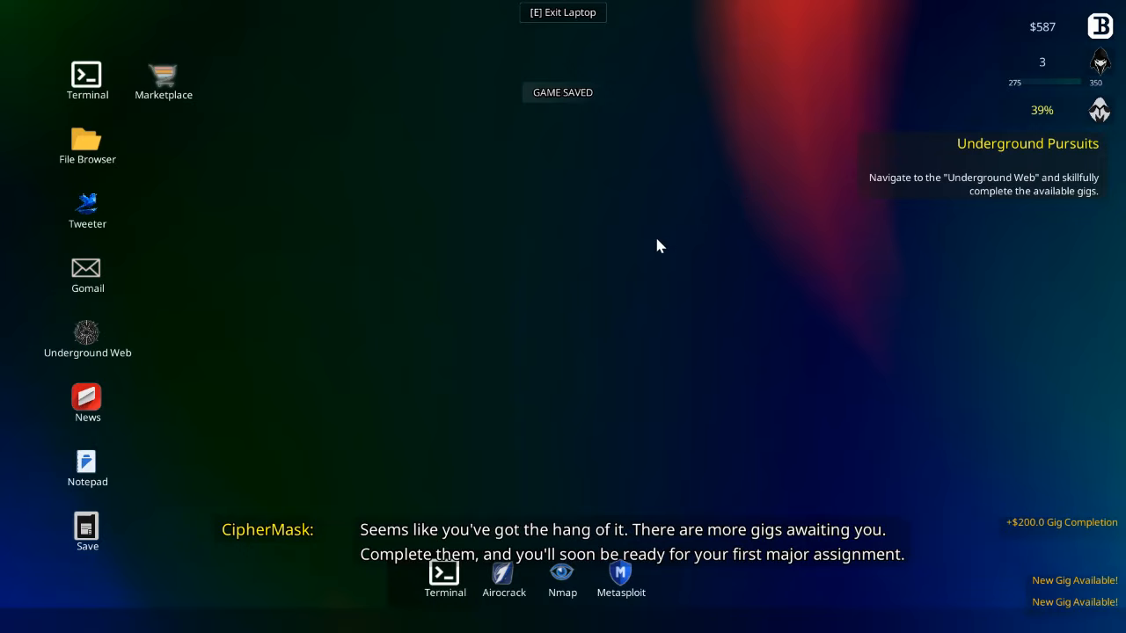
pyautogui.moveTo(182, 258)
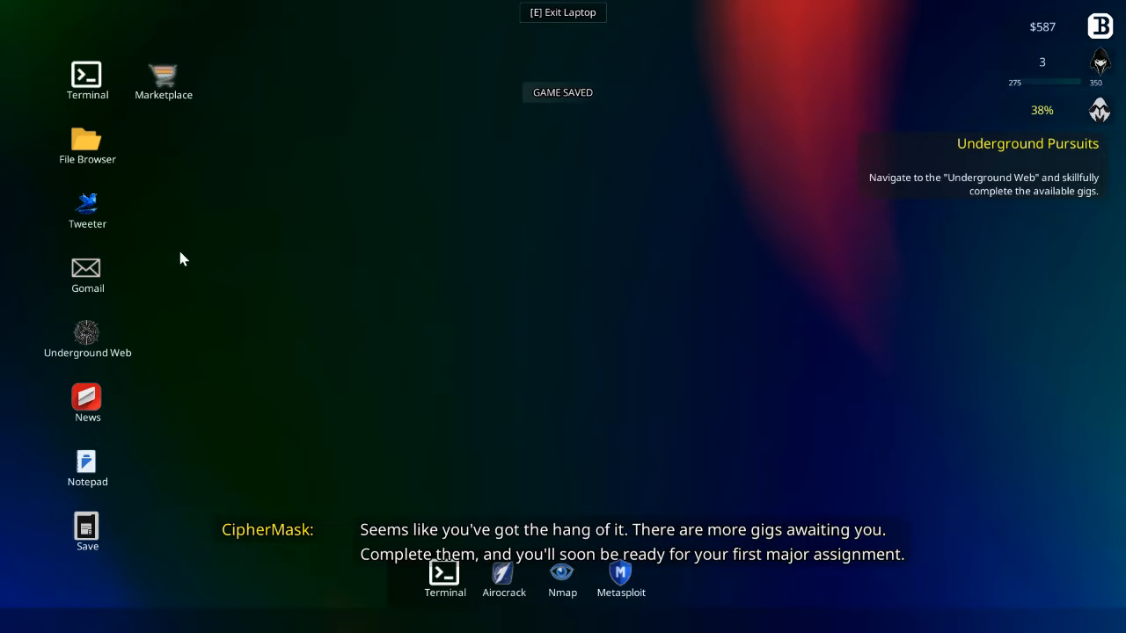
pyautogui.doubleClick(87, 334)
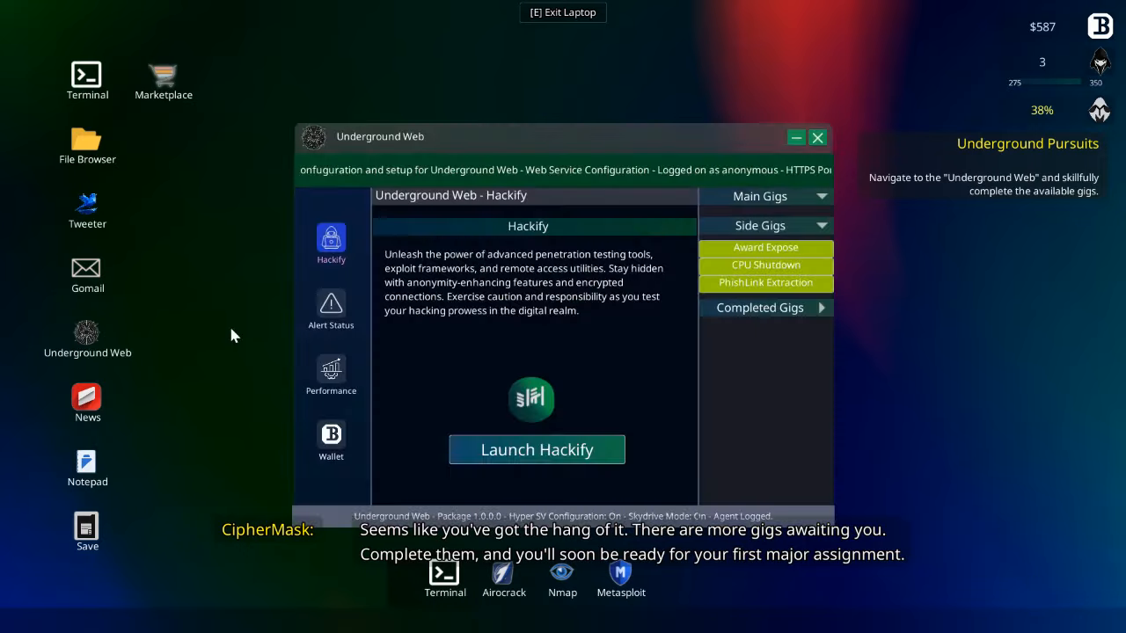
pyautogui.click(765, 247)
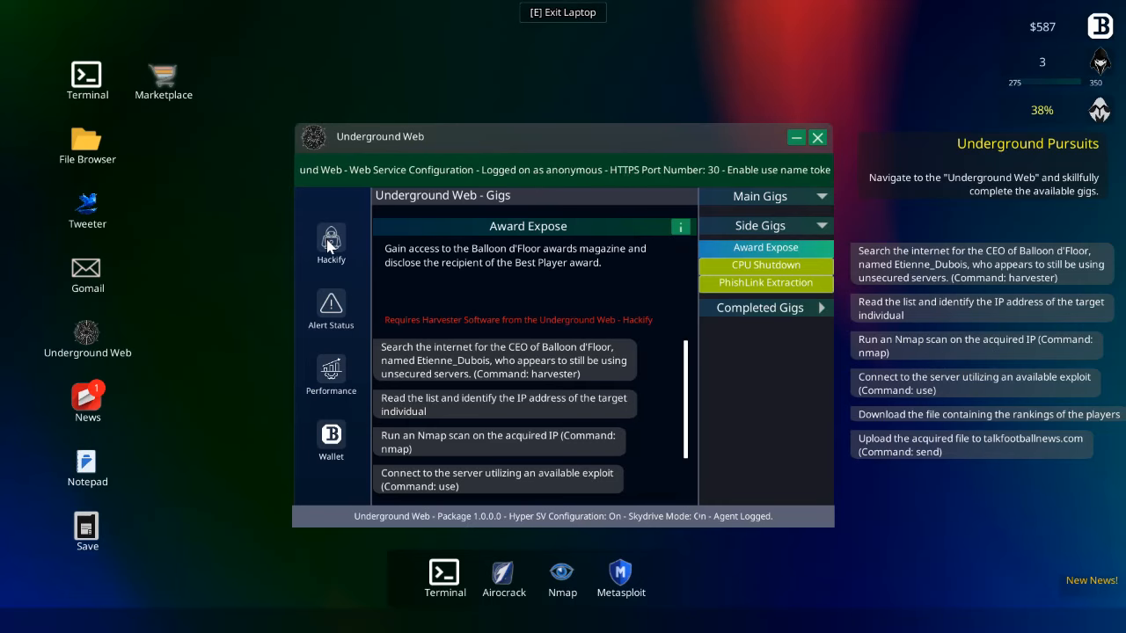
pyautogui.click(331, 244)
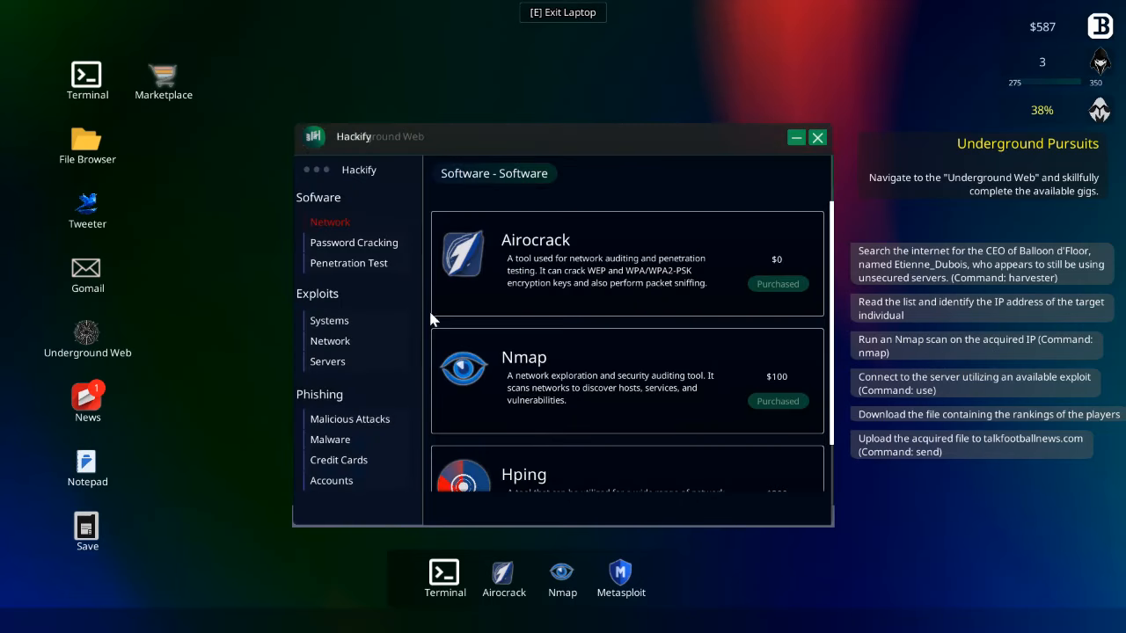
pyautogui.click(348, 262)
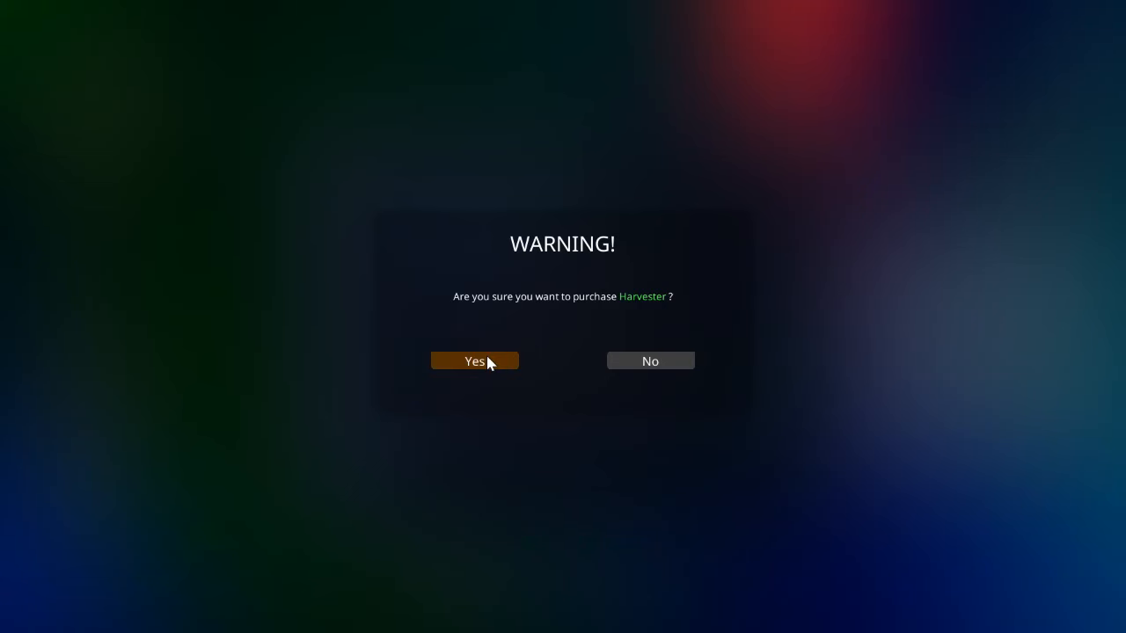
# Confirm buying Harvester for $200, then close the Underground Web windows
pyautogui.click(474, 360)
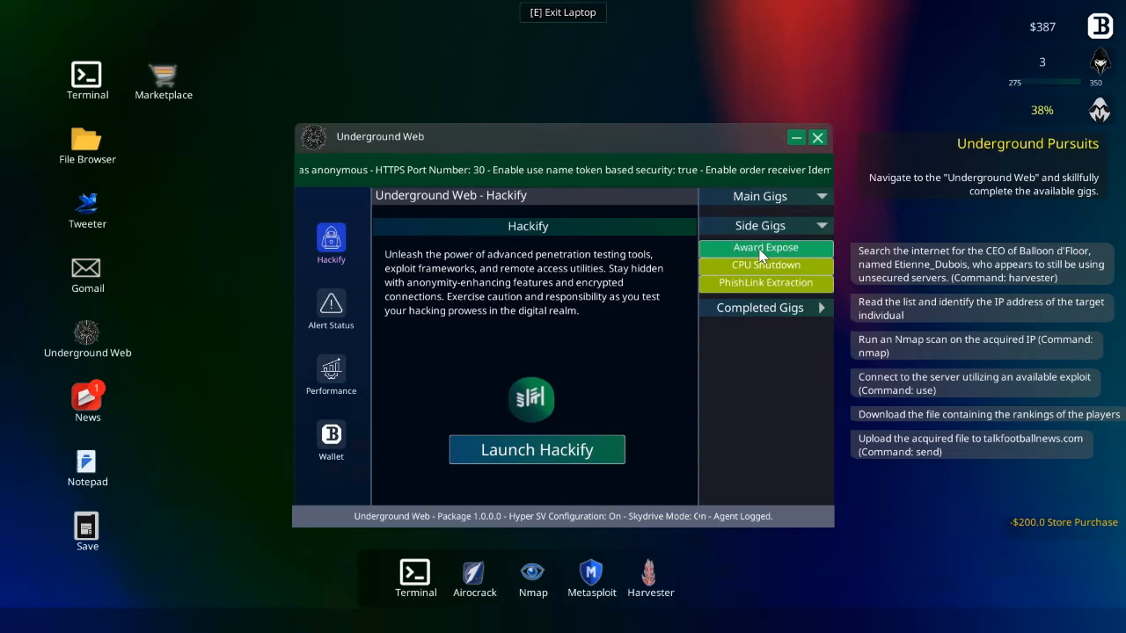
pyautogui.click(765, 247)
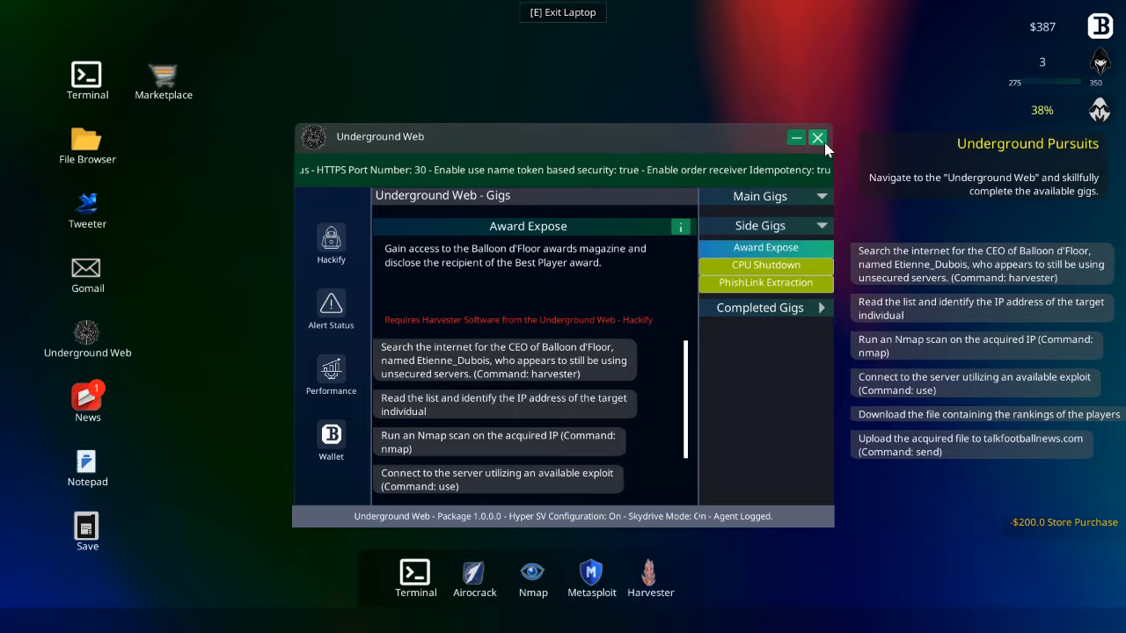
pyautogui.click(818, 137)
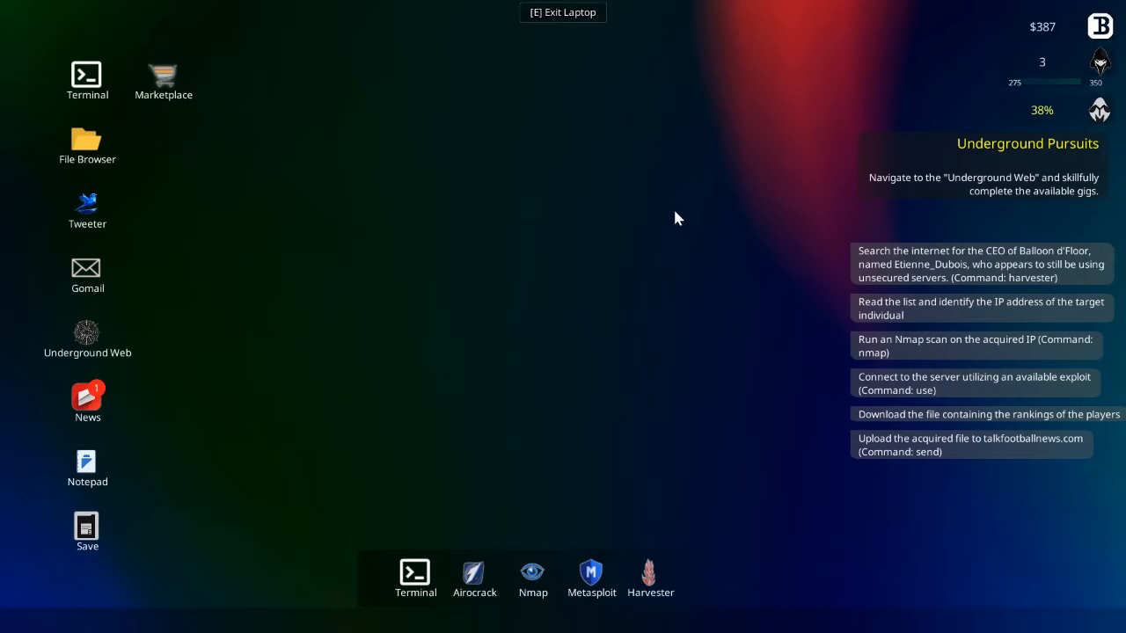
pyautogui.moveTo(79, 236)
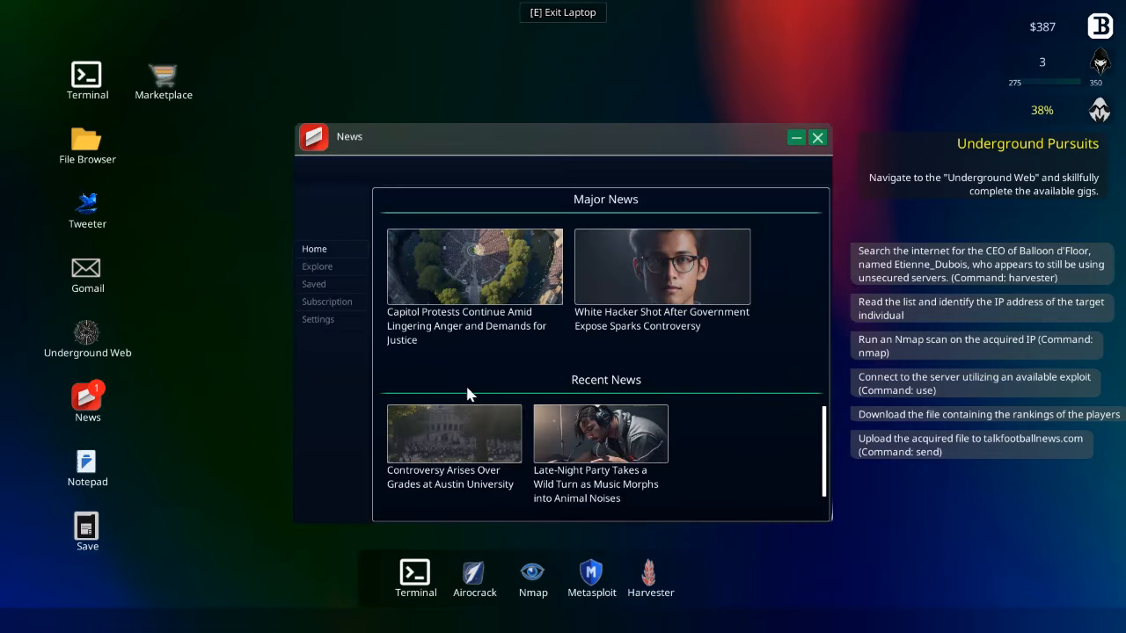
pyautogui.click(817, 138)
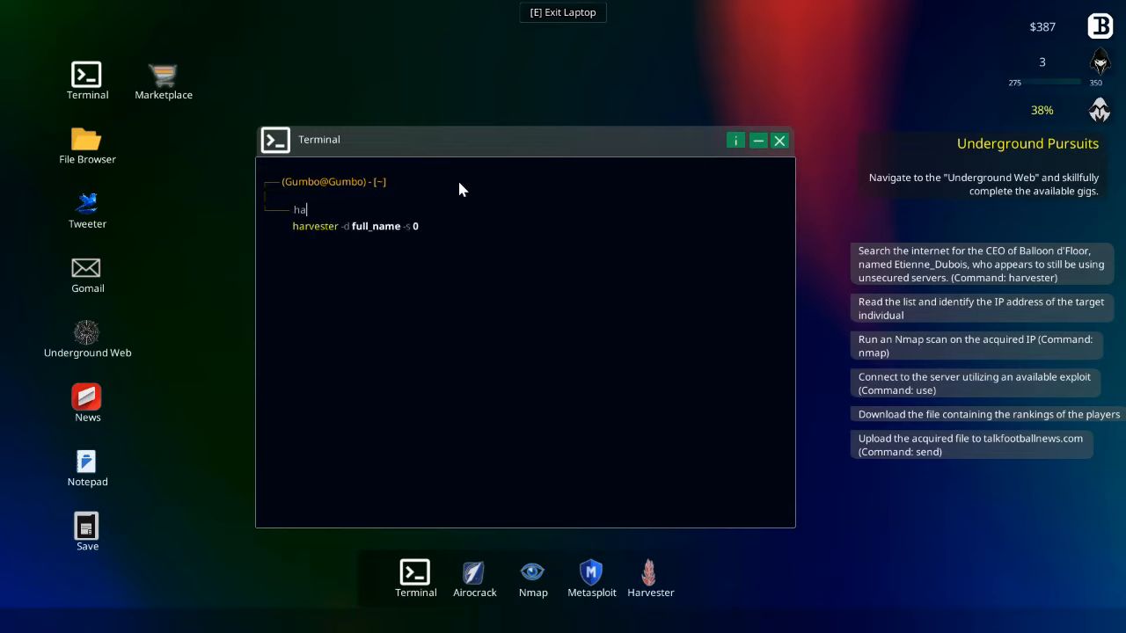
pyautogui.write('rves')
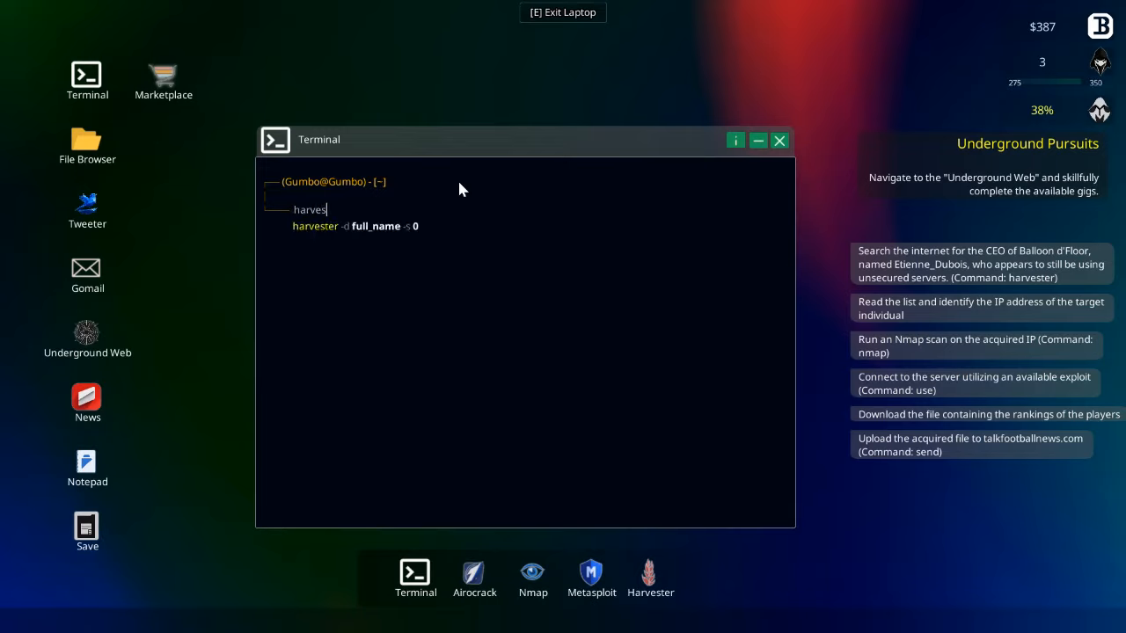
pyautogui.write('ter')
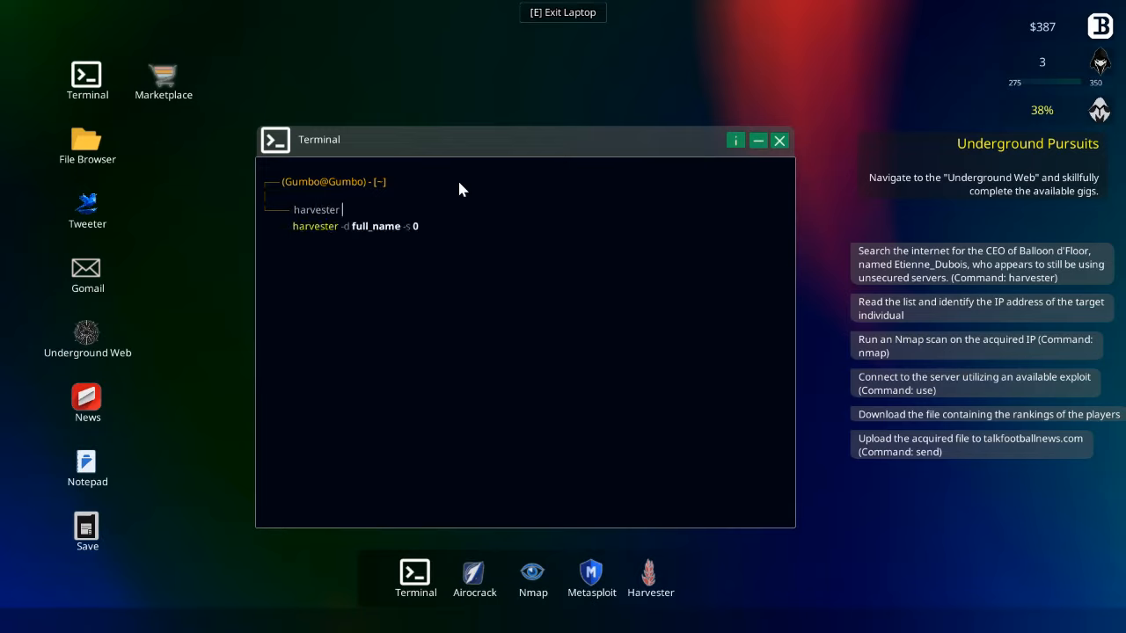
pyautogui.write('-d')
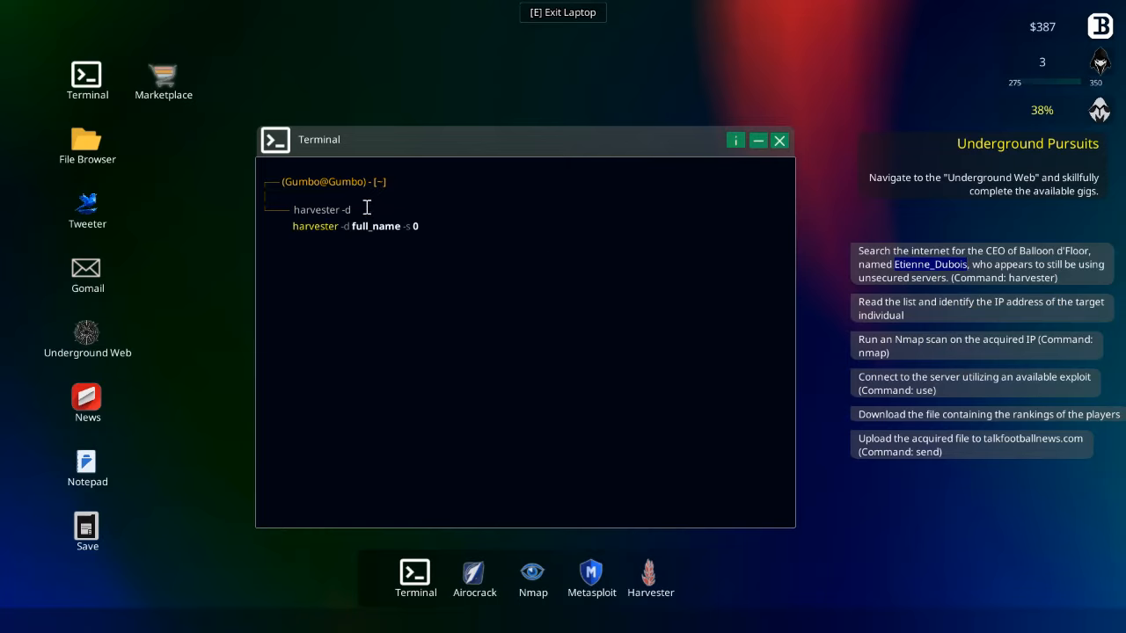
pyautogui.write('Etienne_Dubois -')
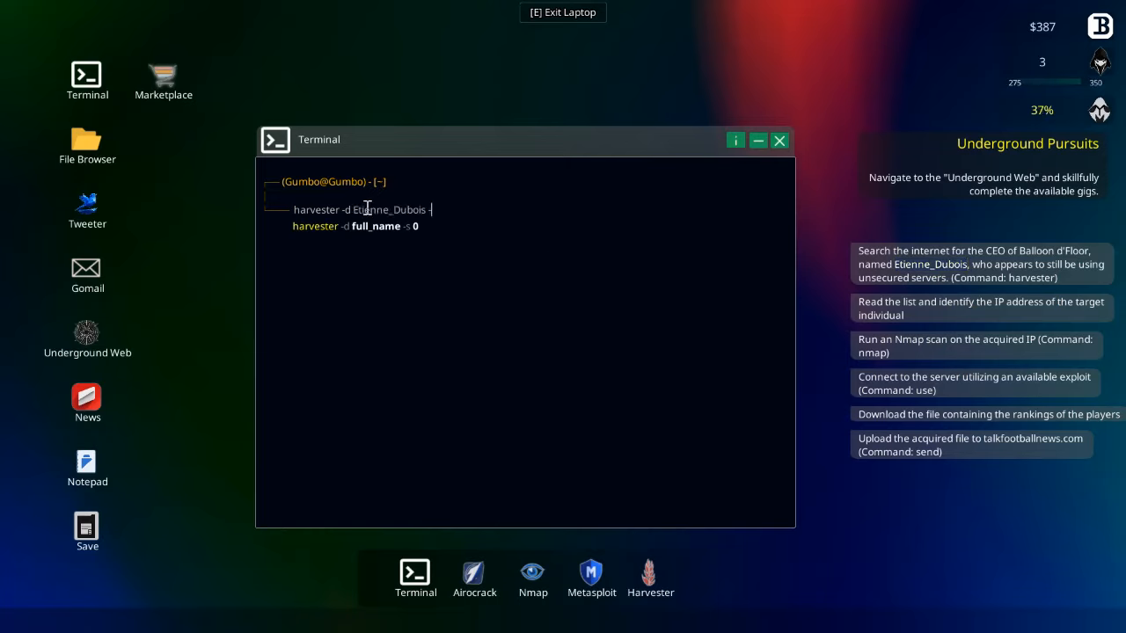
pyautogui.press('Return')
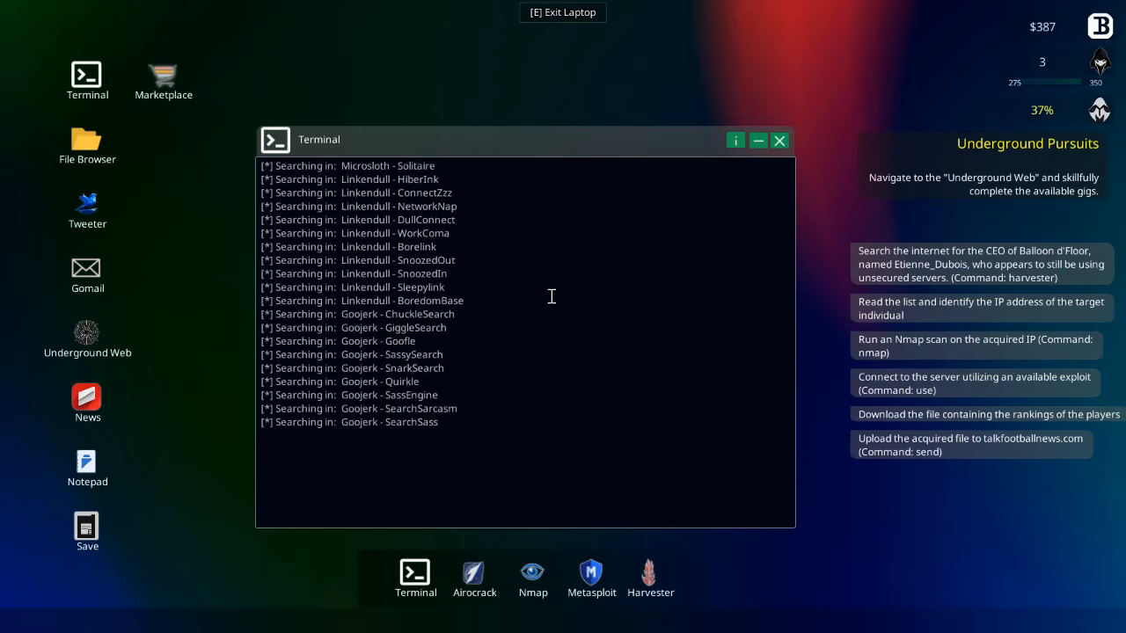
pyautogui.scroll(-3)
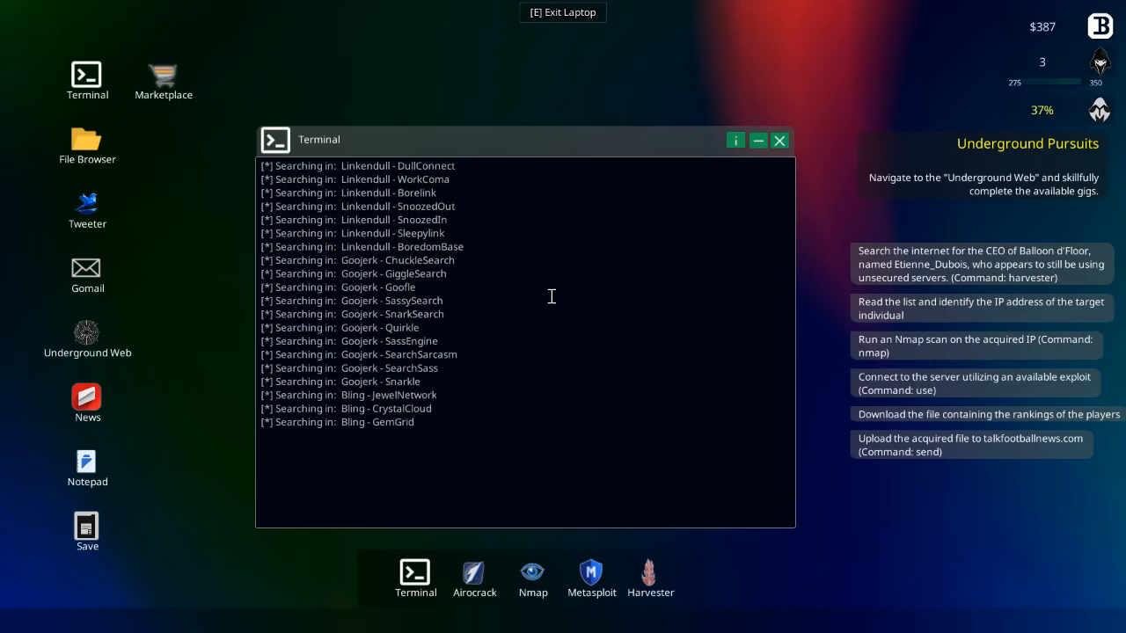
pyautogui.scroll(-3)
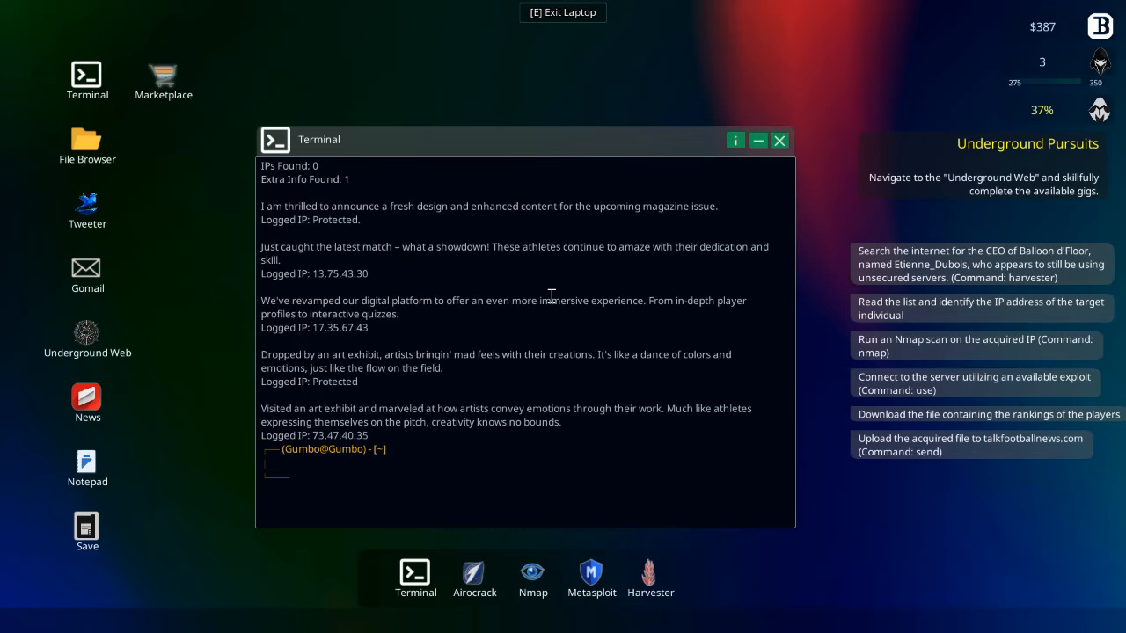
pyautogui.moveTo(537, 323)
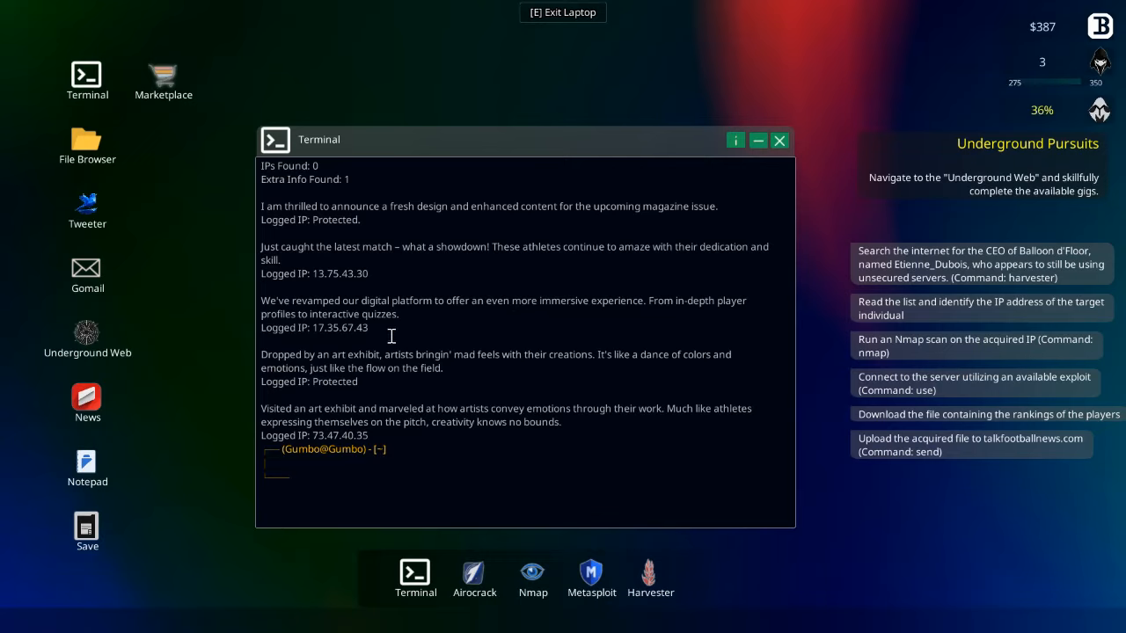
pyautogui.rightClick(341, 327)
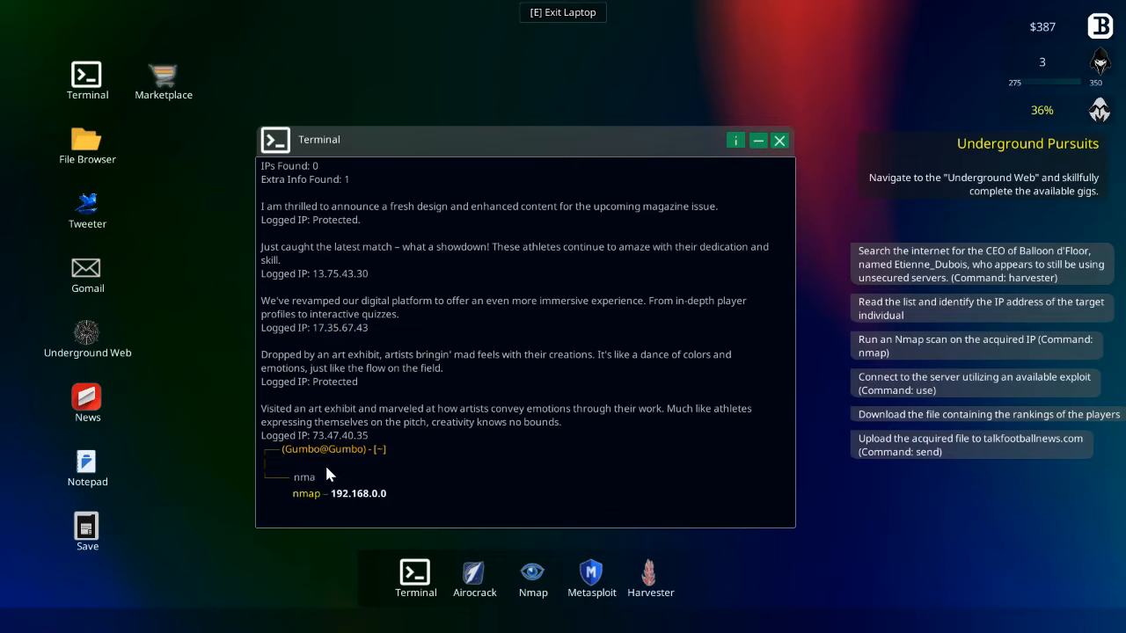
# Scan 17.35.67.43 with nmap, revealing open NetBIOS port 135 vulnerable to EternalBlue
pyautogui.write('harvester -d Etienne_Dubois -s')
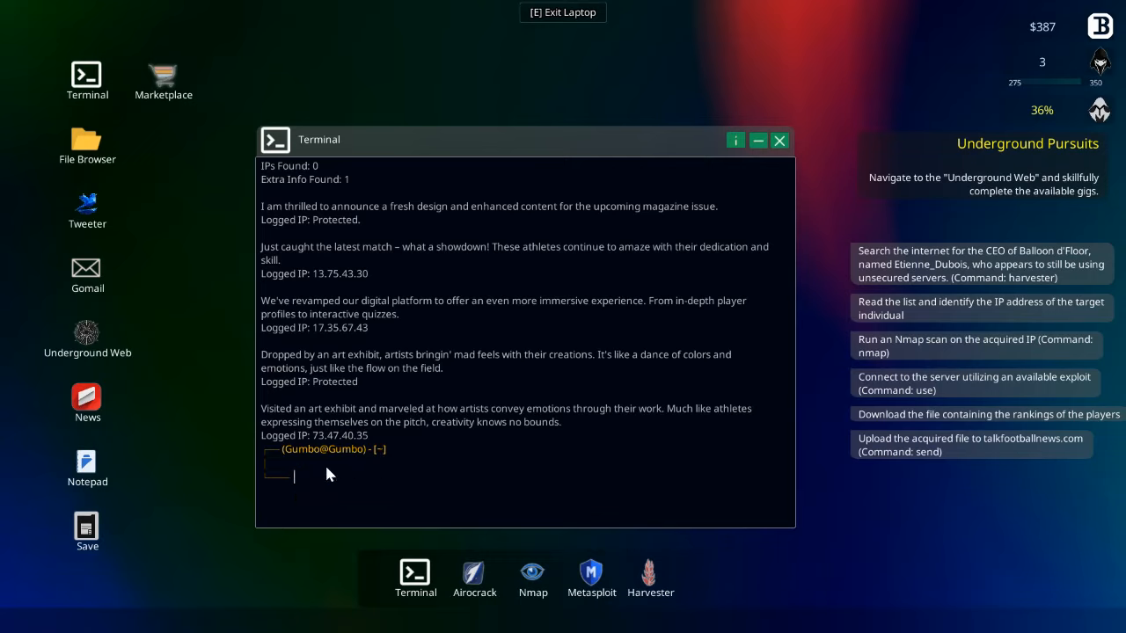
pyautogui.write('nmap')
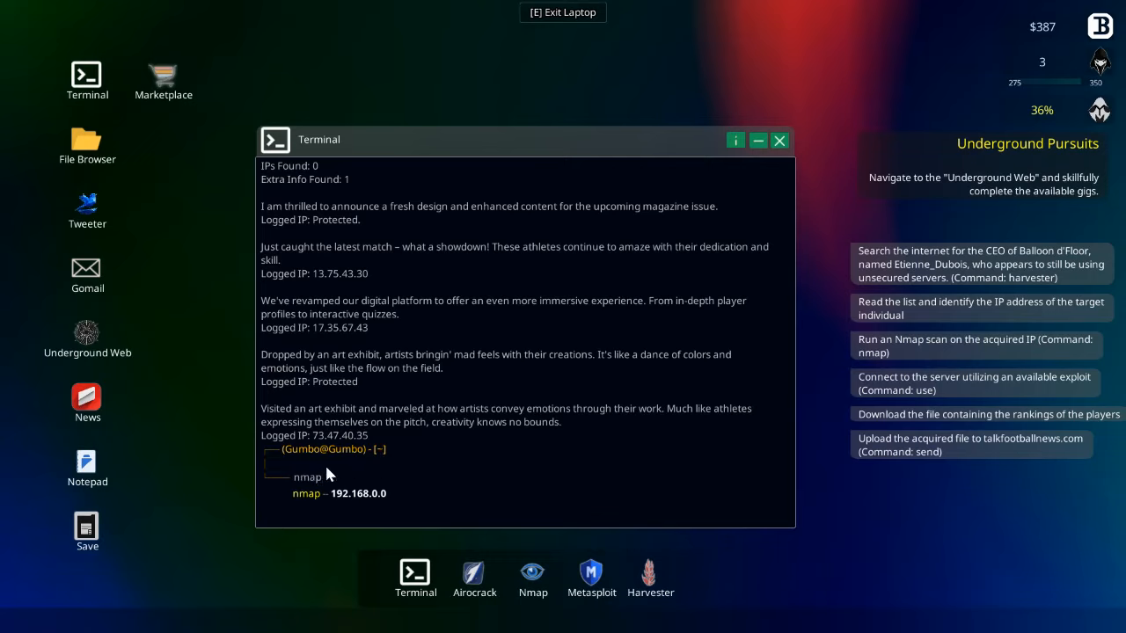
pyautogui.write('17.35.67.43')
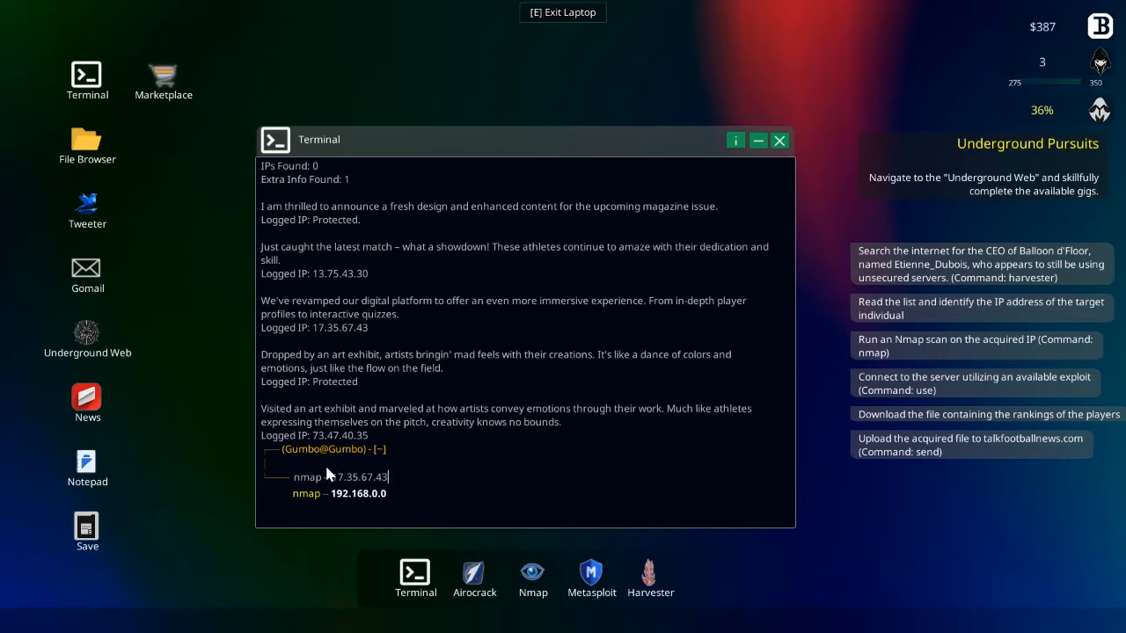
pyautogui.press('Return')
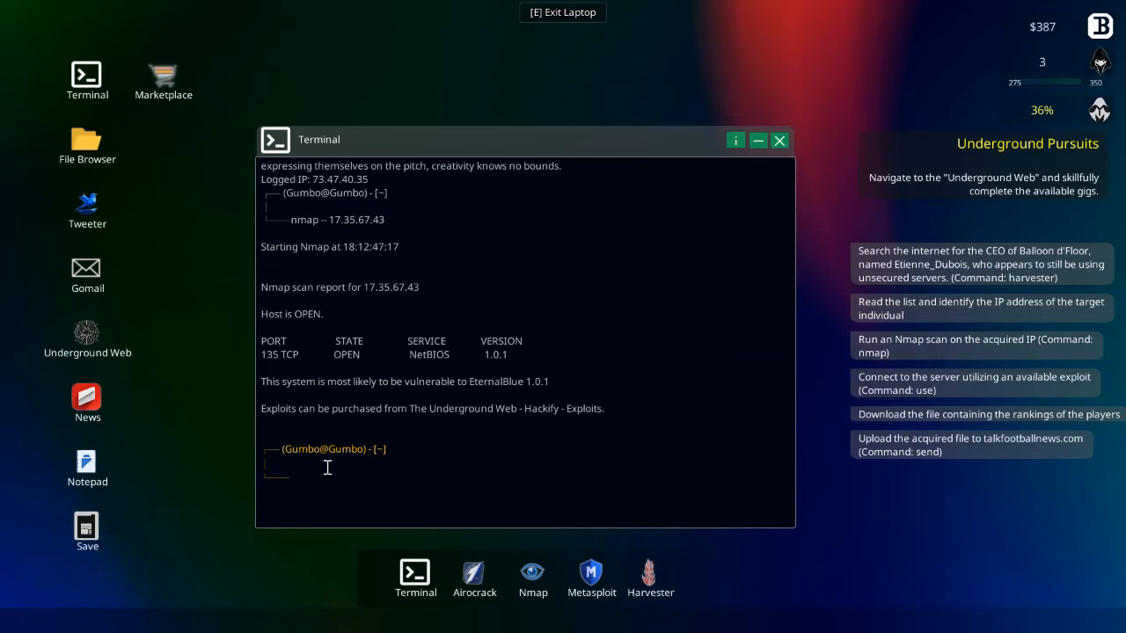
pyautogui.moveTo(92, 252)
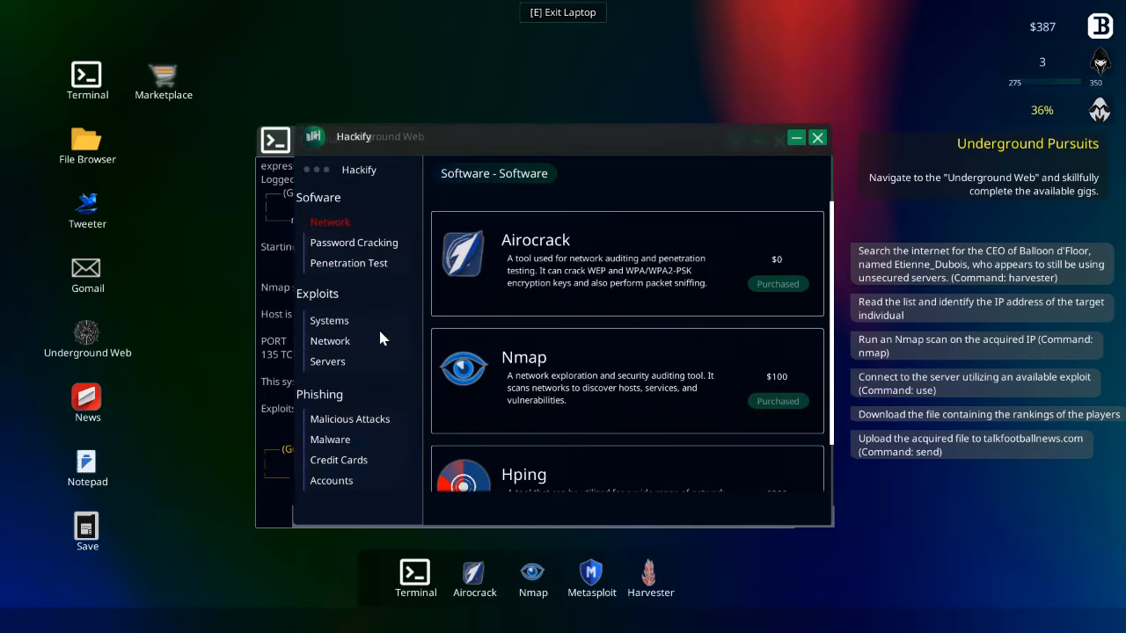
# Purchase EternalBlue 1.0.1 from Hackify's system exploits for $15
pyautogui.click(329, 320)
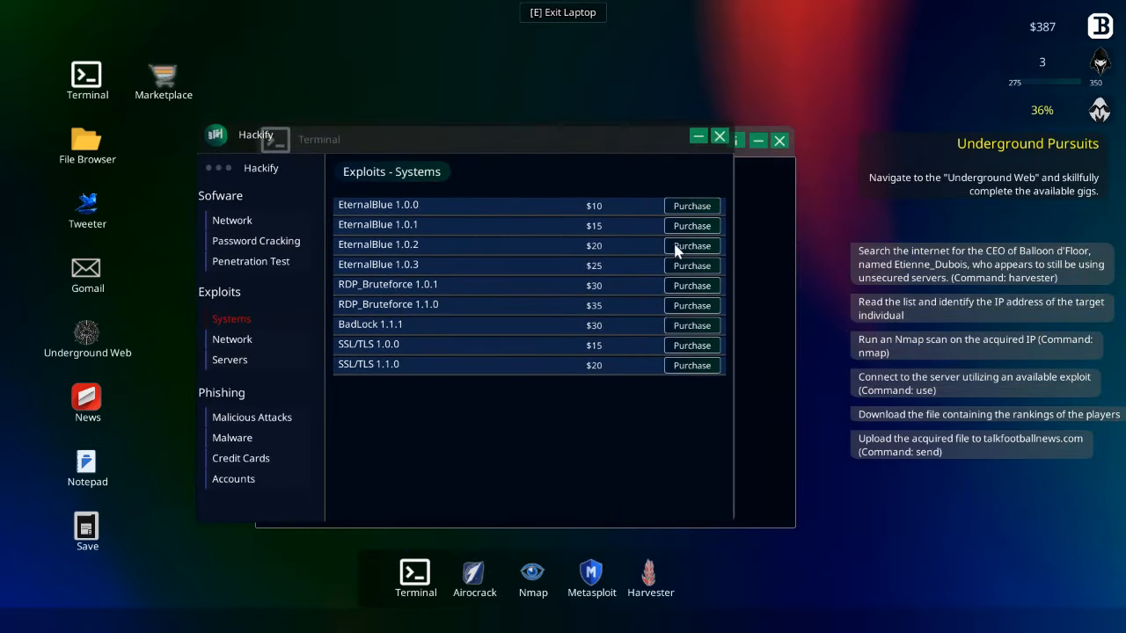
pyautogui.click(692, 225)
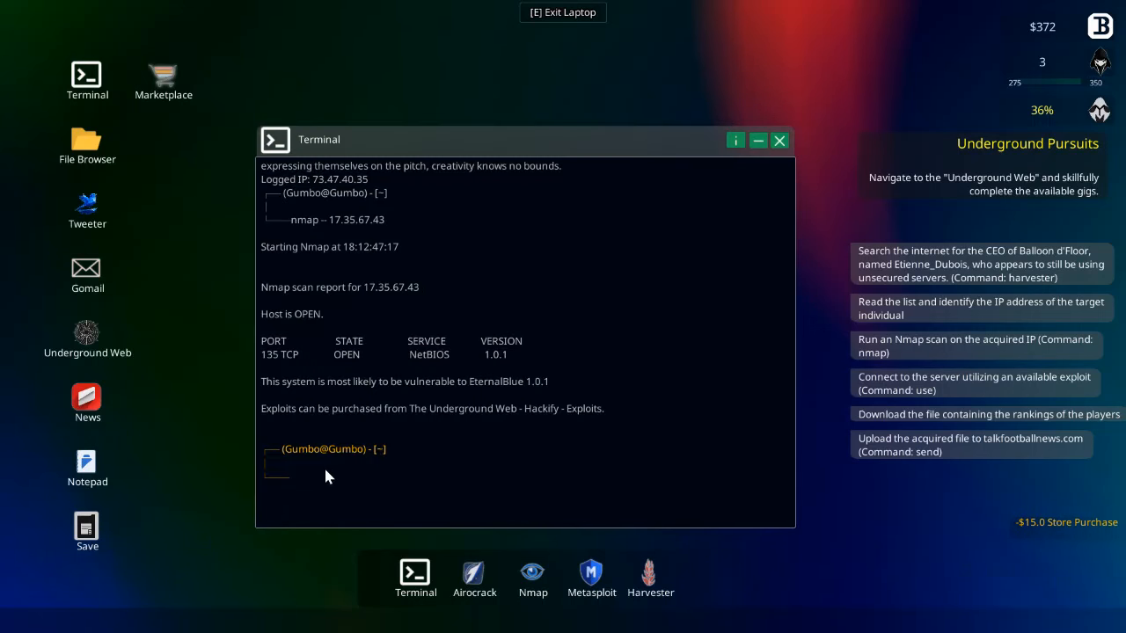
# Run 'use -x EternalBlue -version 1.0.1 -ip 17.35.67.43', copying name and IP from the scan
pyautogui.write('use')
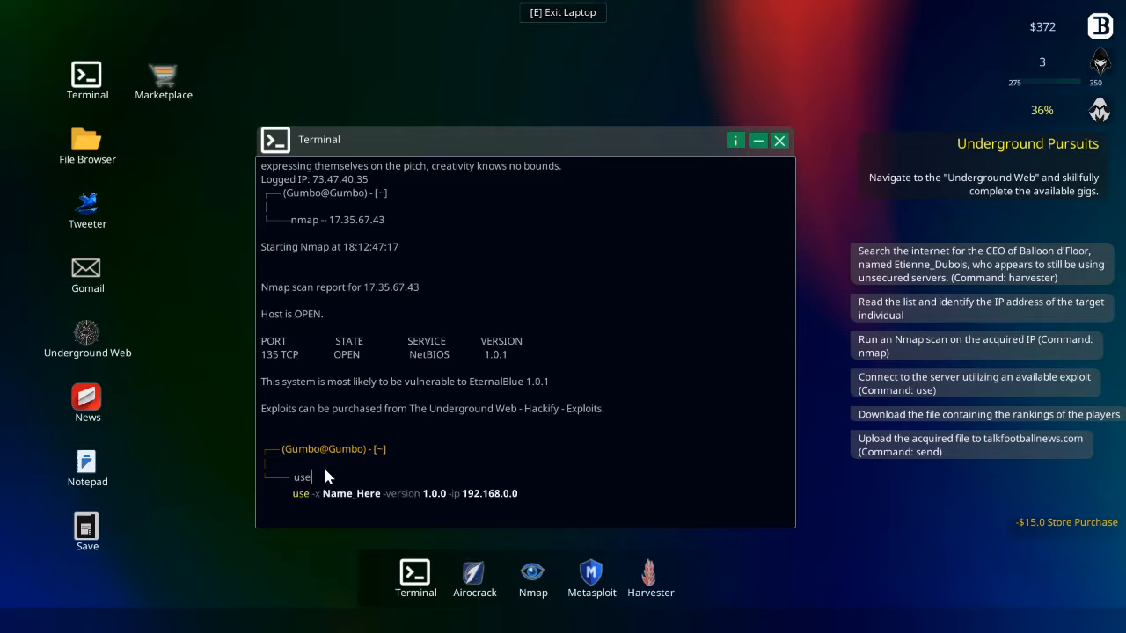
pyautogui.write('-x')
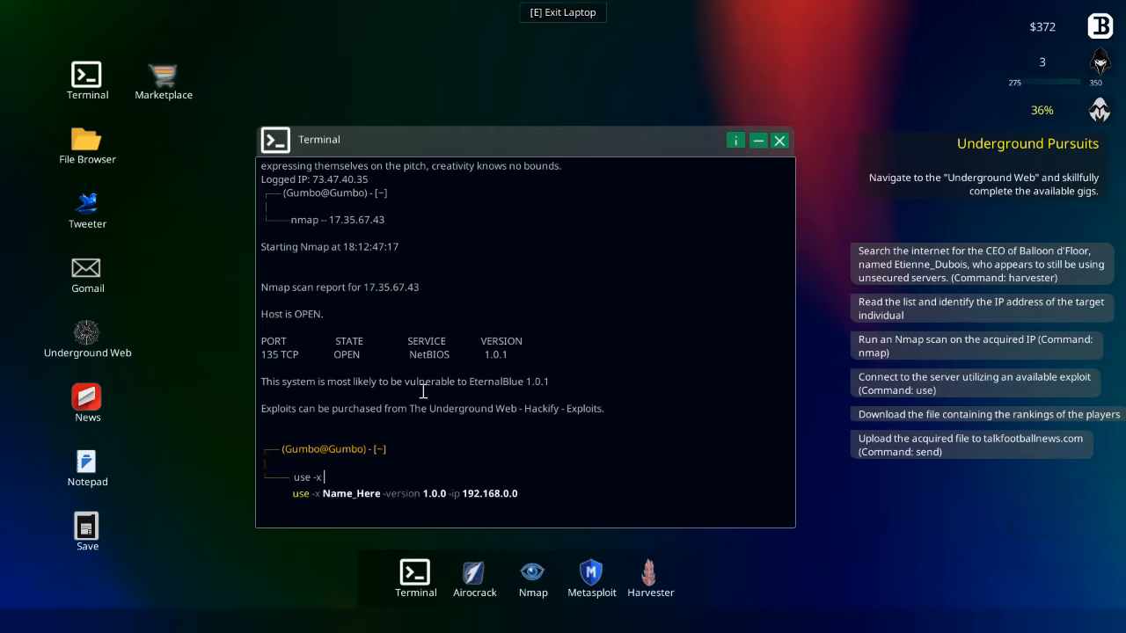
pyautogui.rightClick(498, 381)
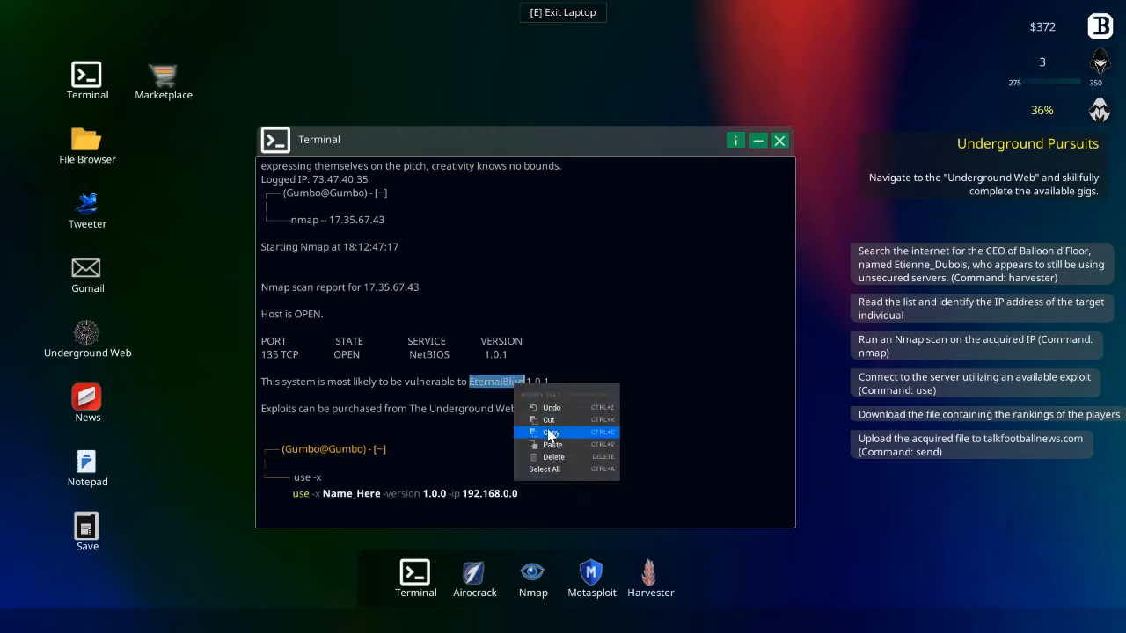
pyautogui.click(546, 432)
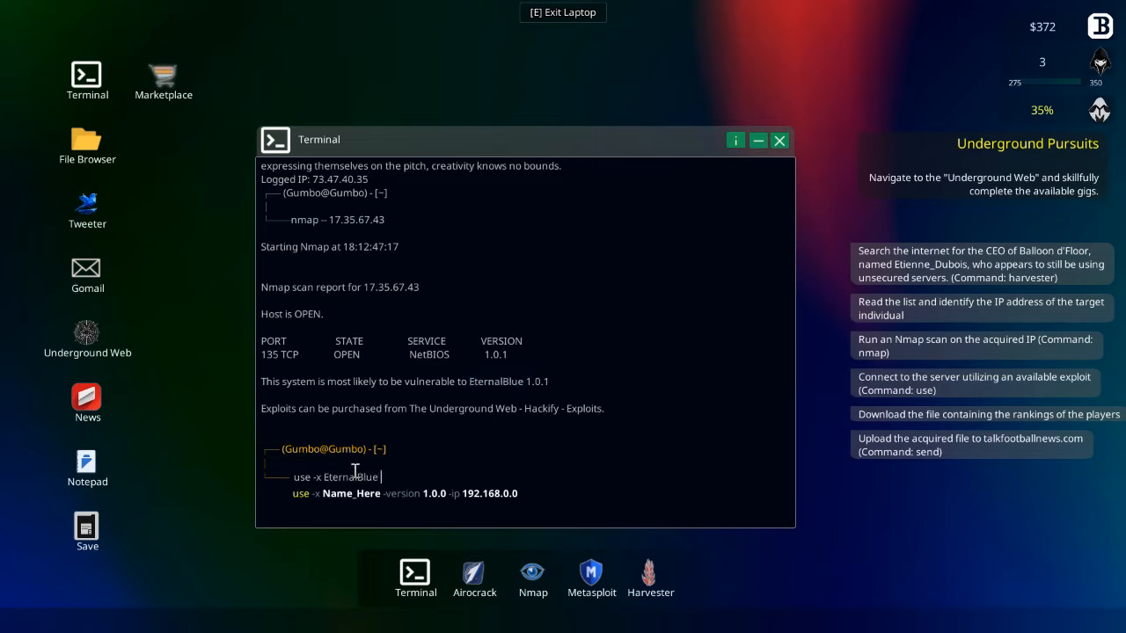
pyautogui.write('-version')
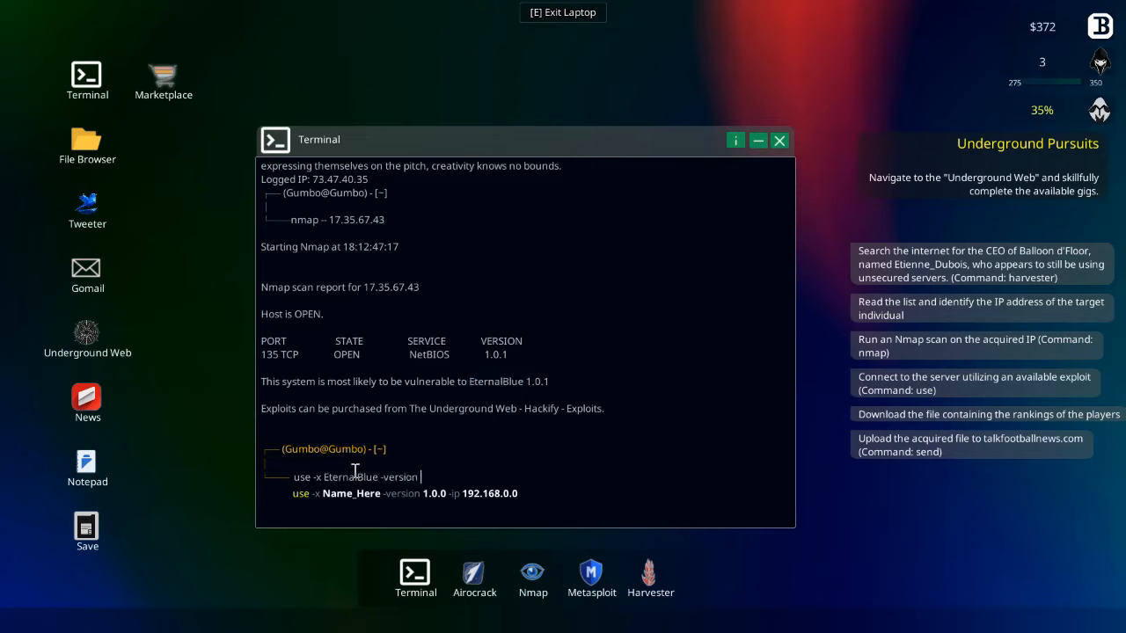
pyautogui.write('1.0.')
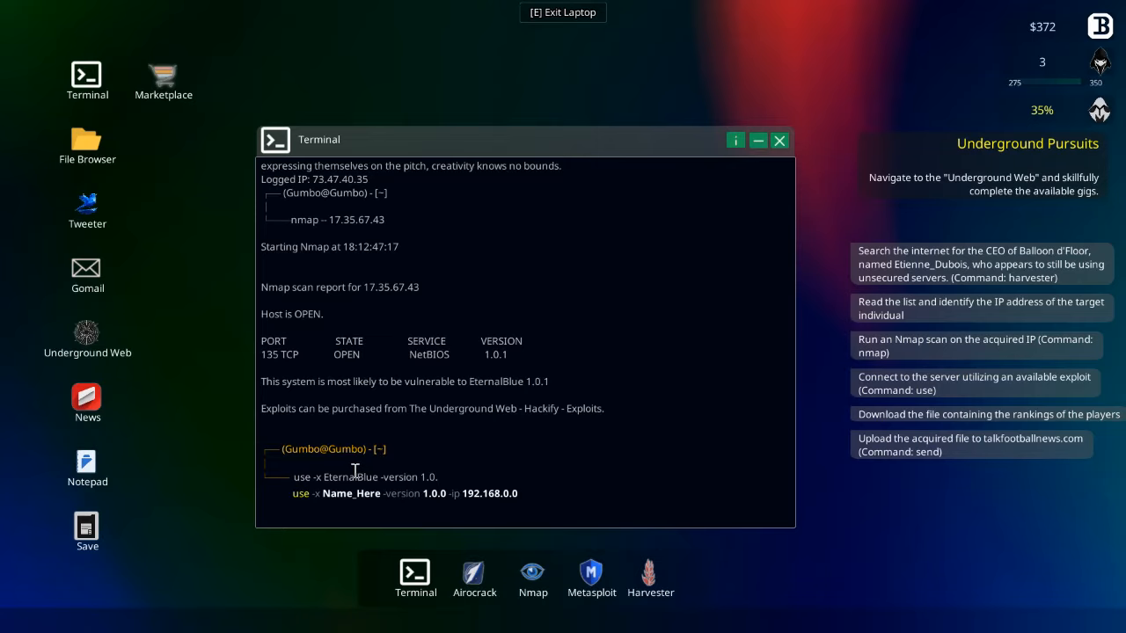
pyautogui.write('1 -ip')
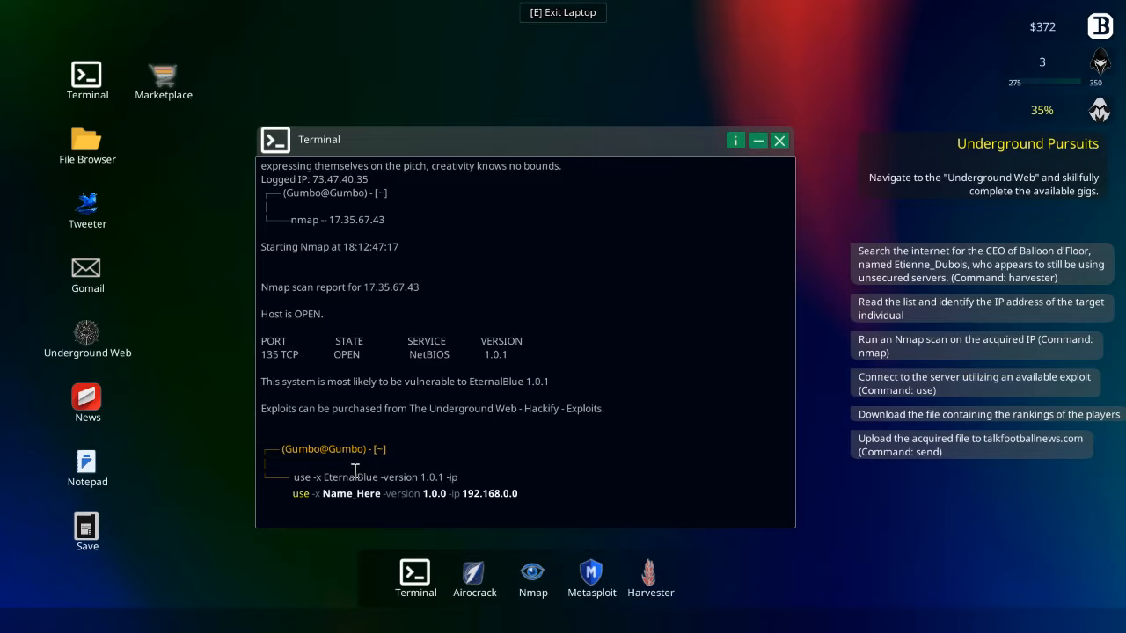
pyautogui.doubleClick(391, 287)
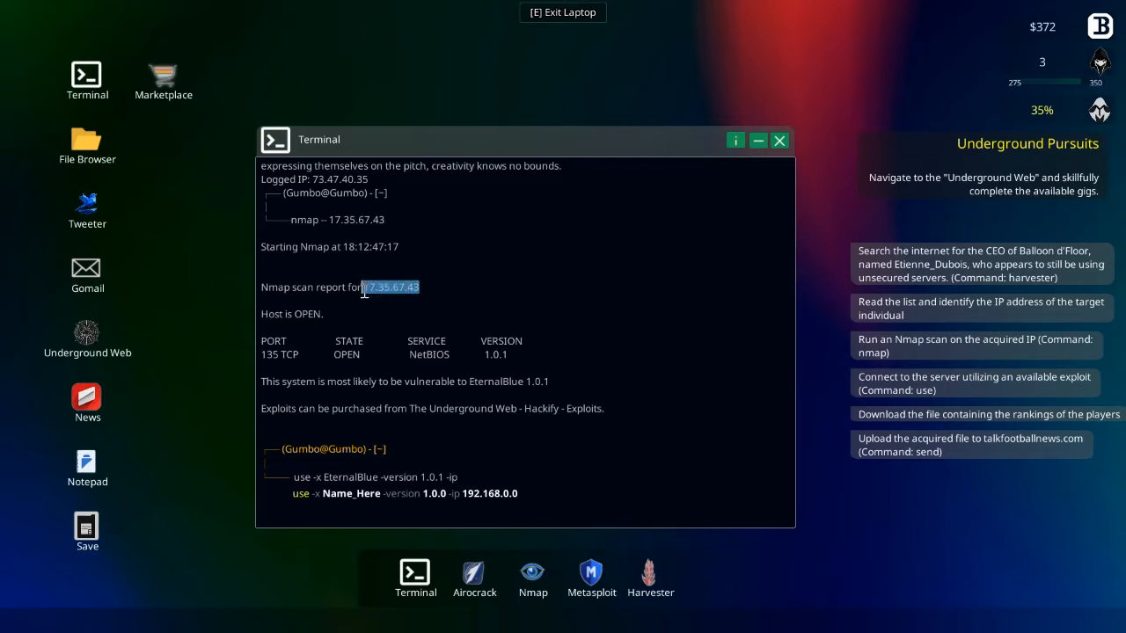
pyautogui.click(475, 477)
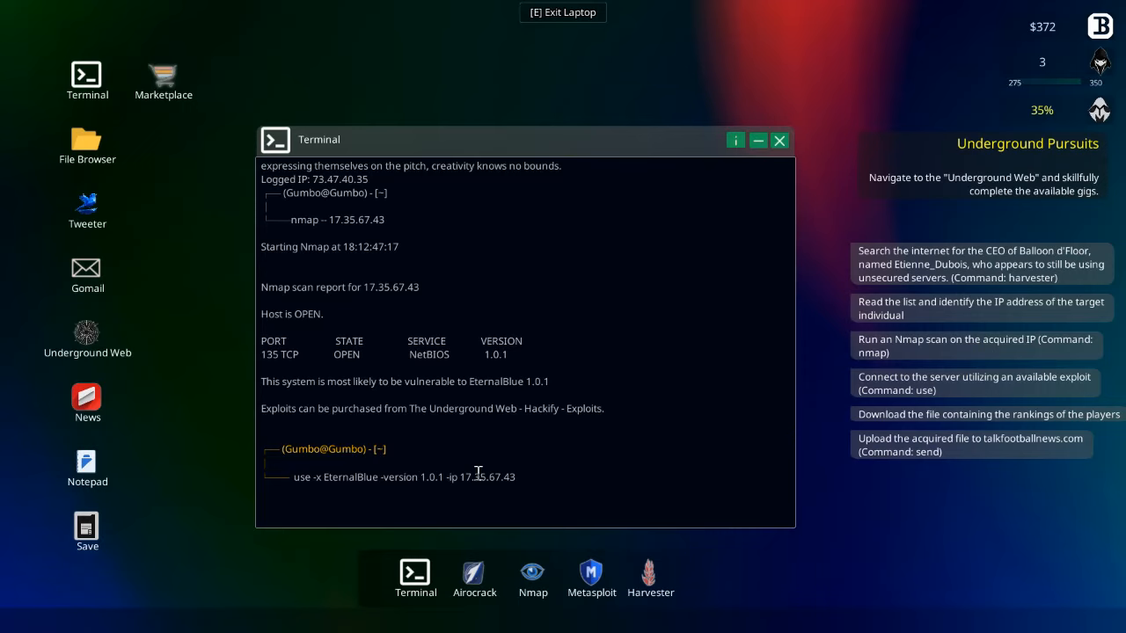
pyautogui.press('Return')
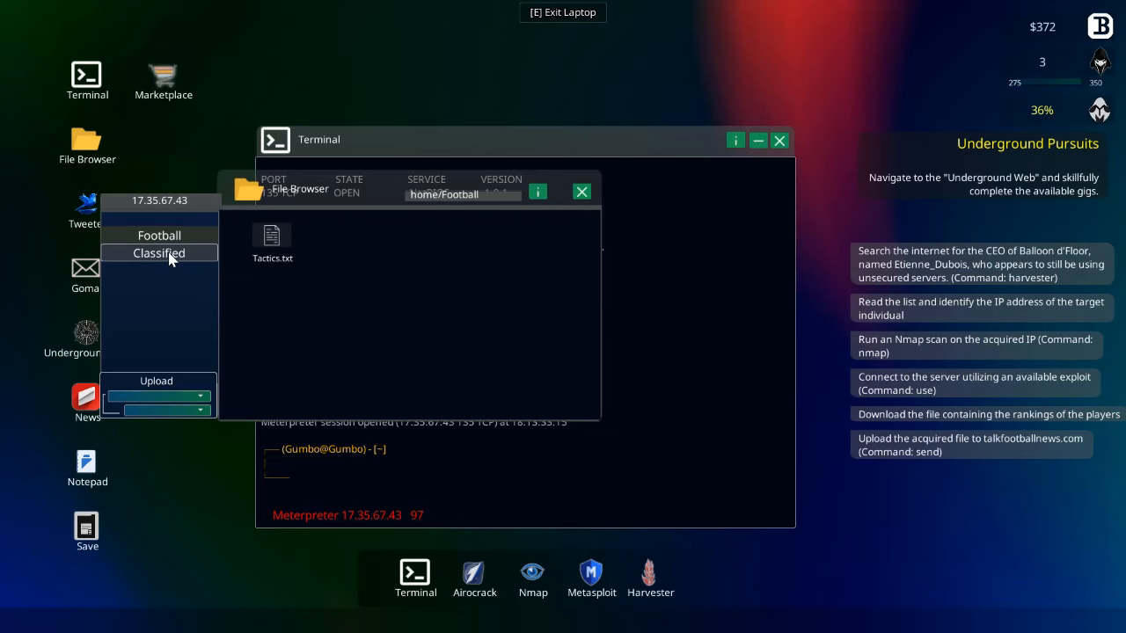
# Open the Classified folder, launch Hackify from Underground Web, and bring File Browser forward
pyautogui.click(160, 254)
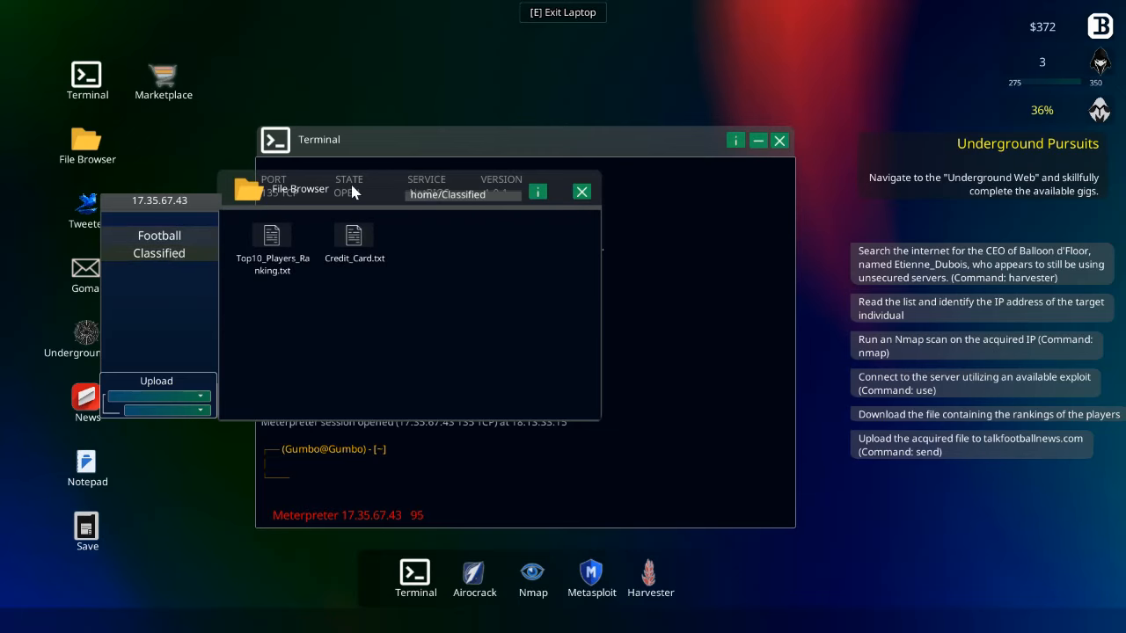
pyautogui.click(87, 339)
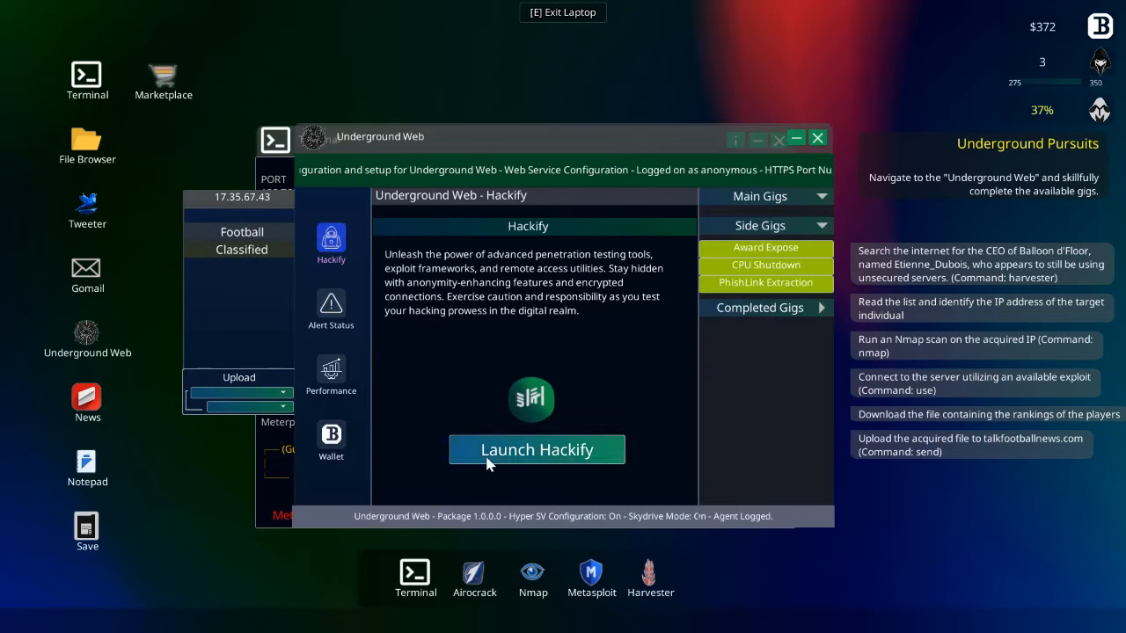
pyautogui.click(536, 449)
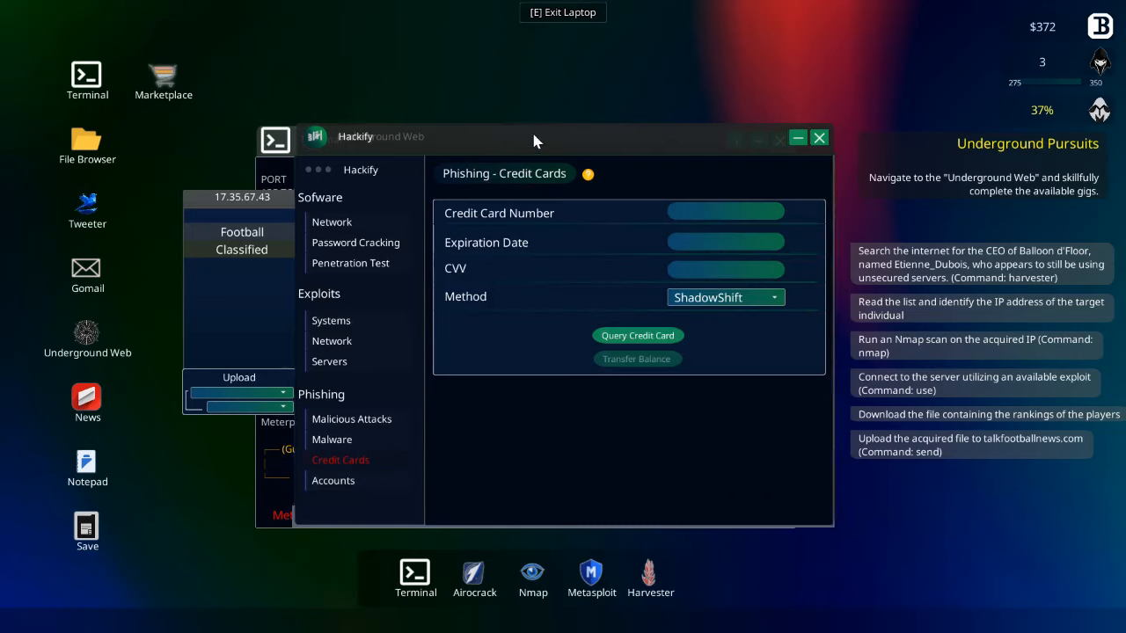
pyautogui.click(87, 145)
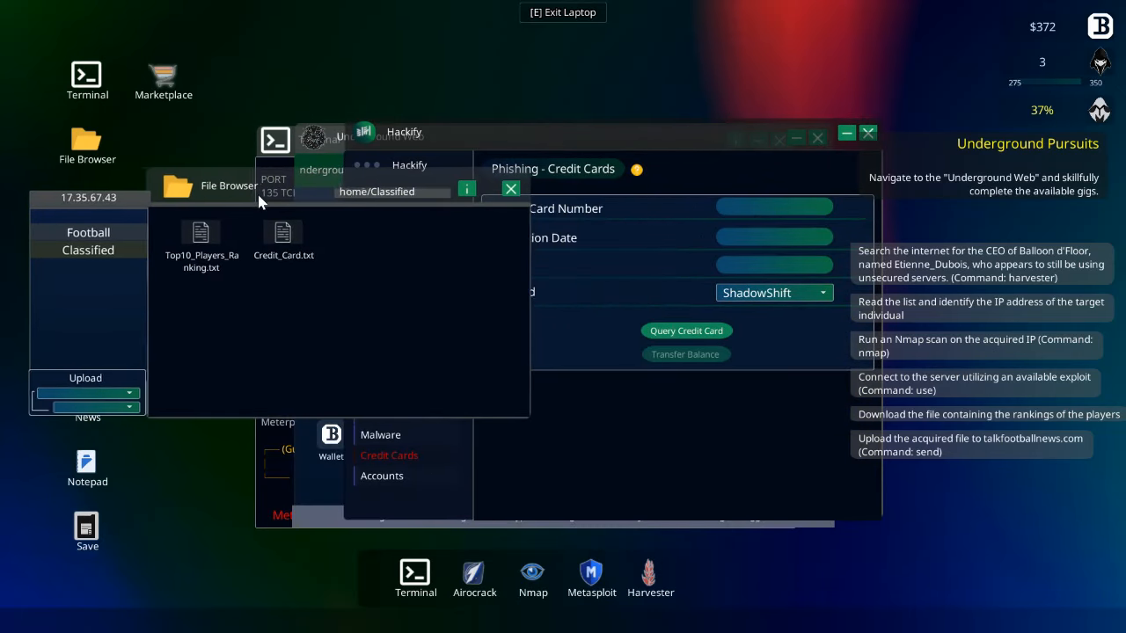
# Open Credit_Card.txt and copy its card number
pyautogui.doubleClick(284, 233)
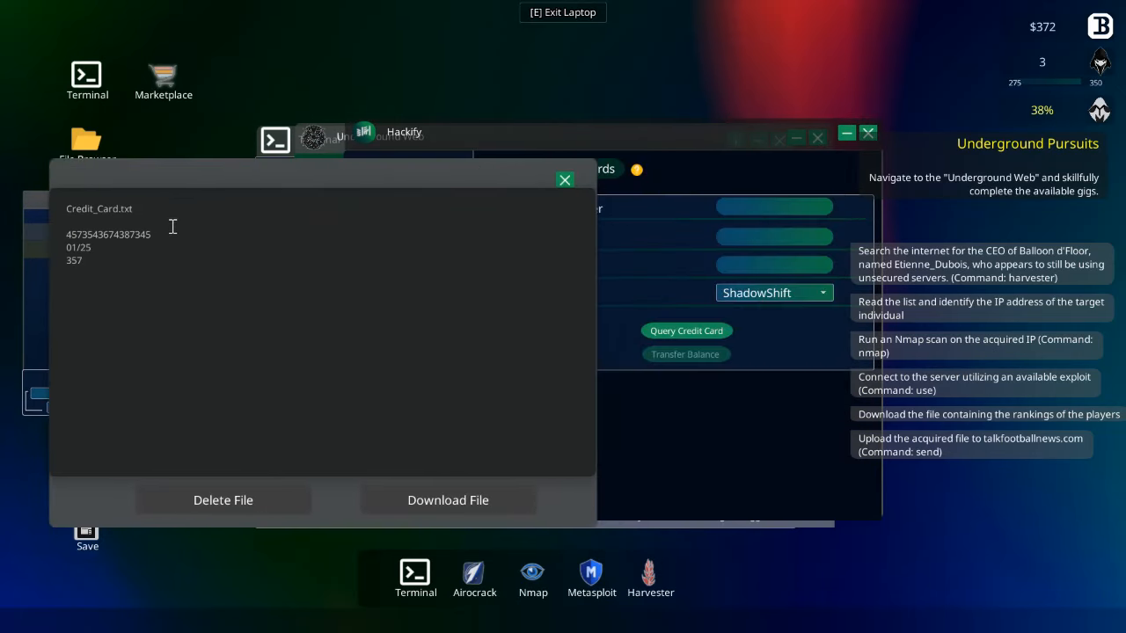
pyautogui.rightClick(108, 234)
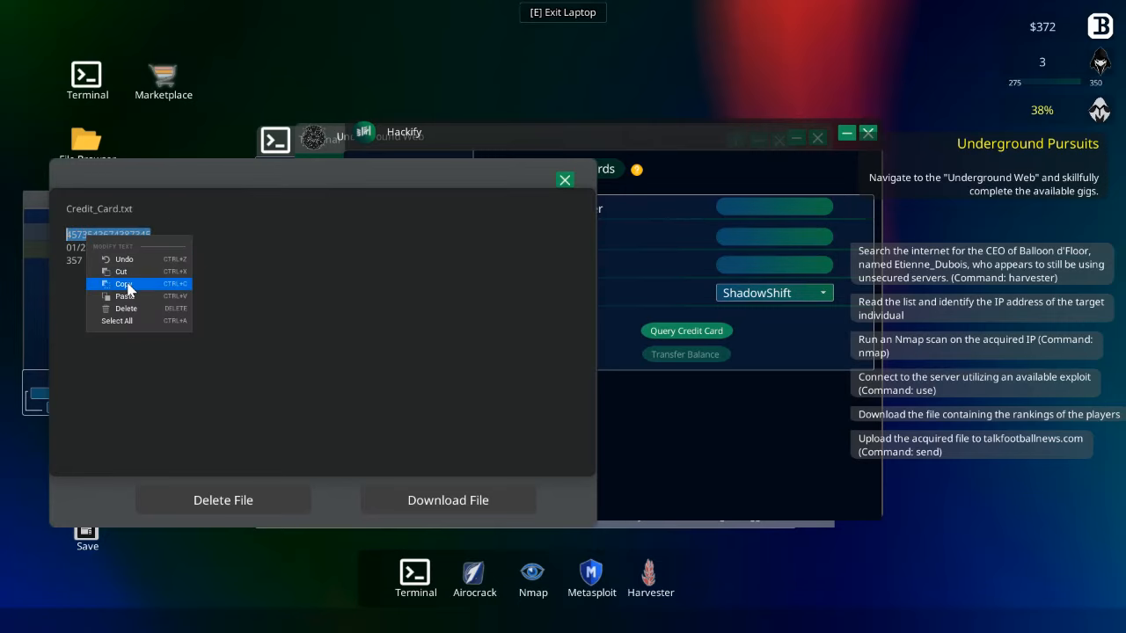
pyautogui.click(123, 283)
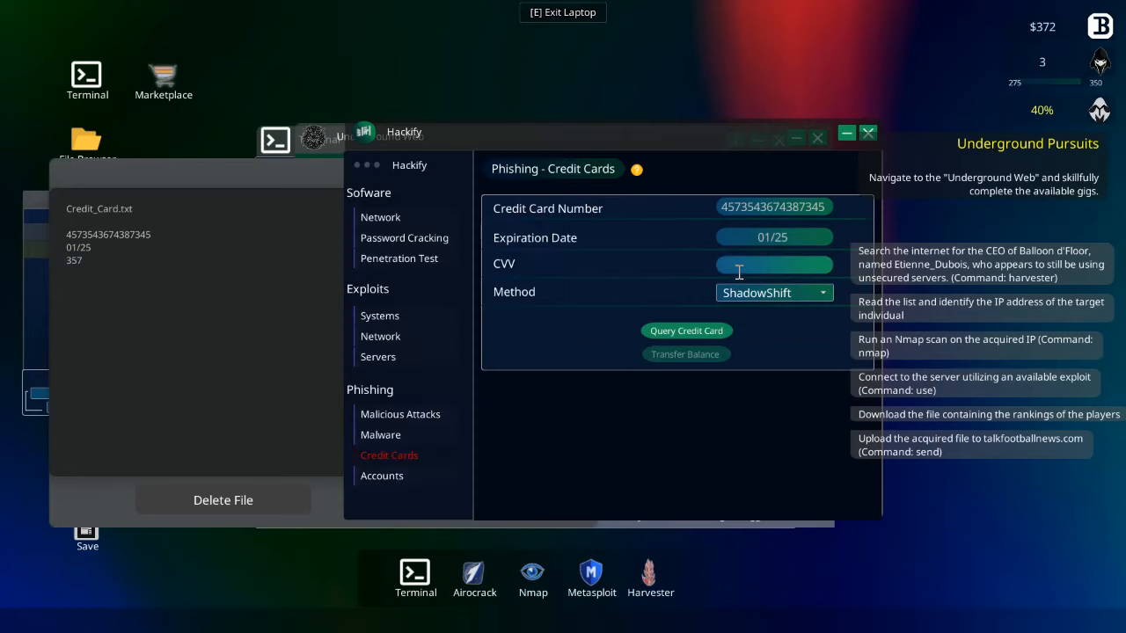
pyautogui.write('357')
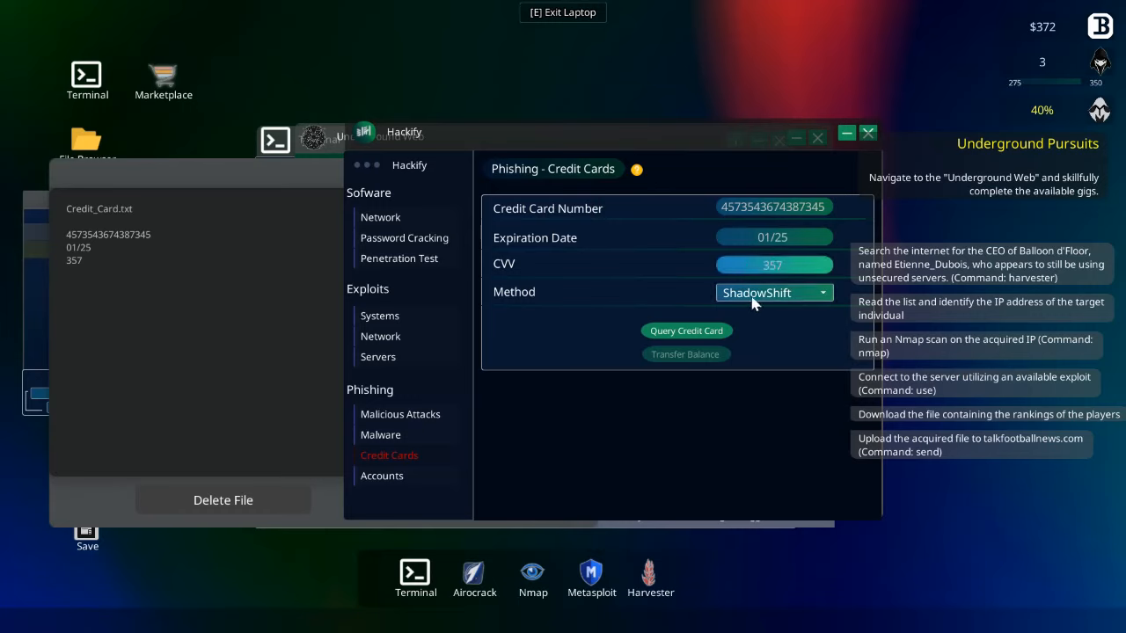
pyautogui.click(686, 354)
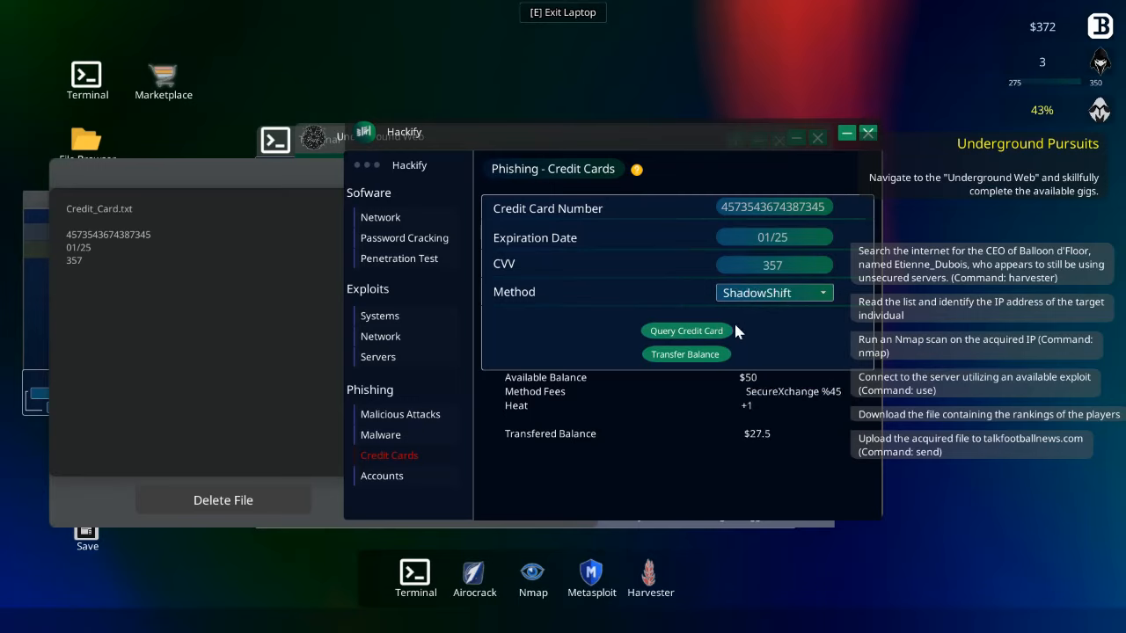
pyautogui.click(685, 354)
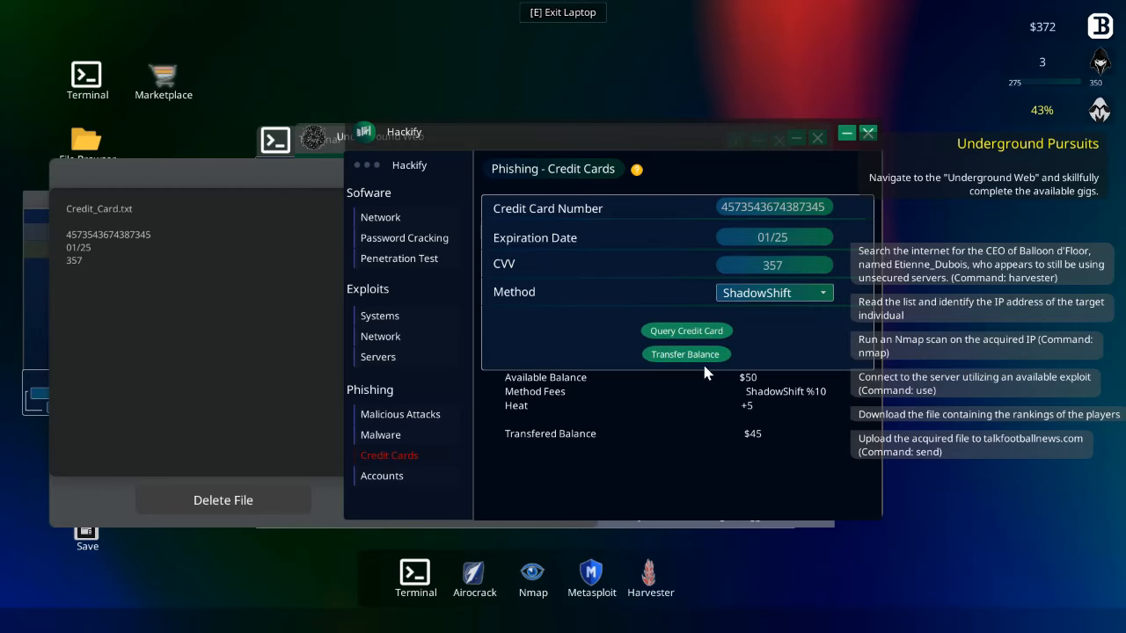
pyautogui.click(686, 353)
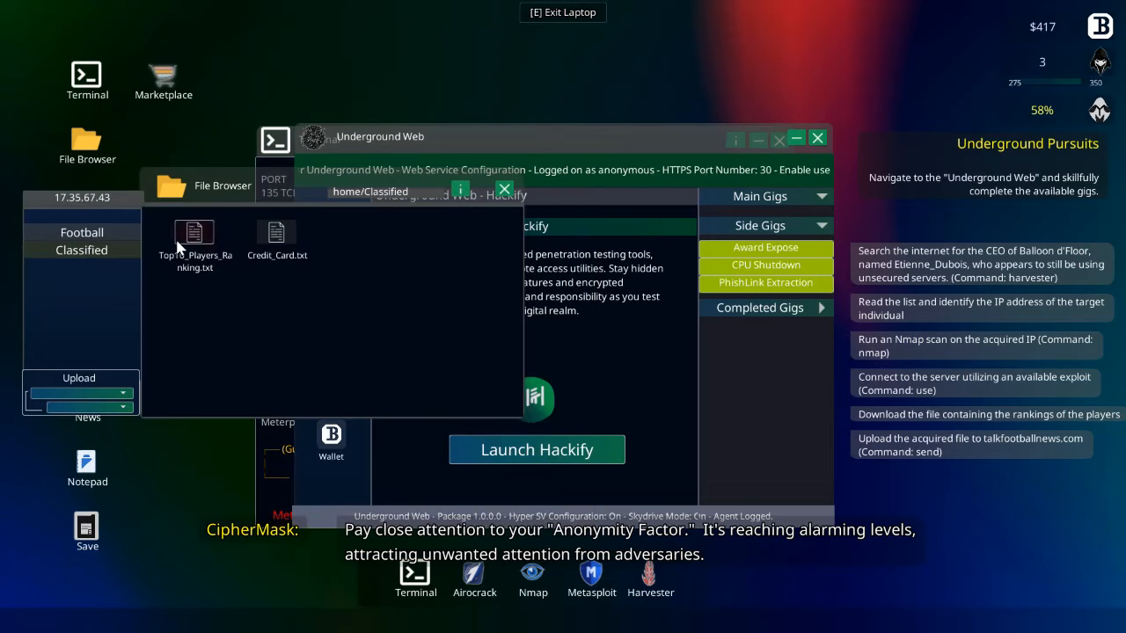
# Open Top10_Players_Ranking.txt and close the Alert Levels tutorial
pyautogui.doubleClick(195, 238)
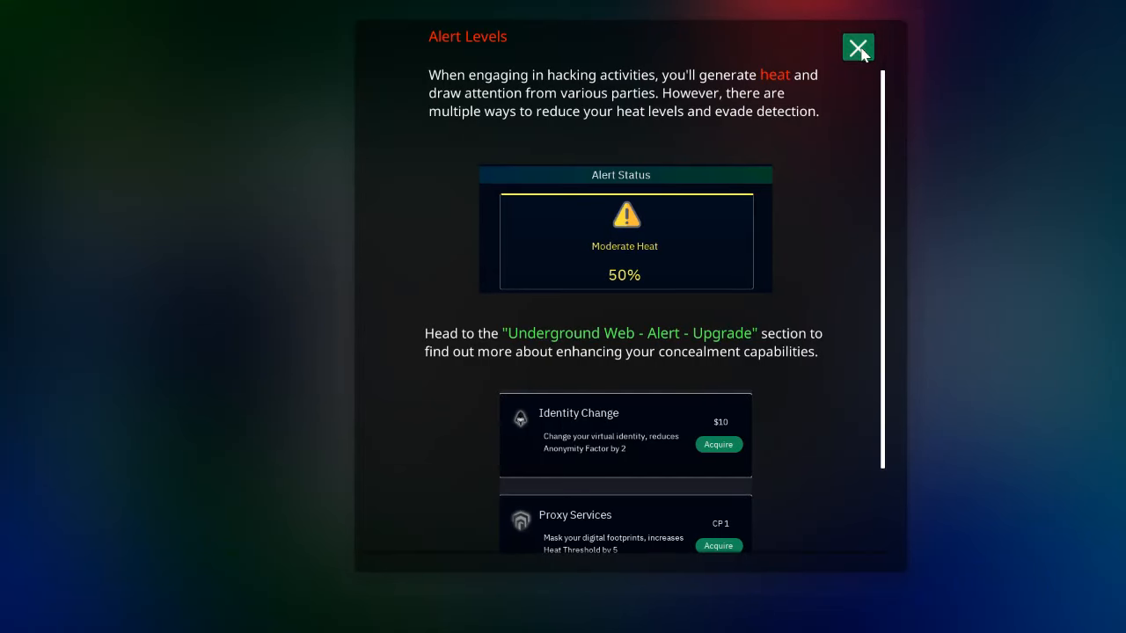
pyautogui.click(858, 48)
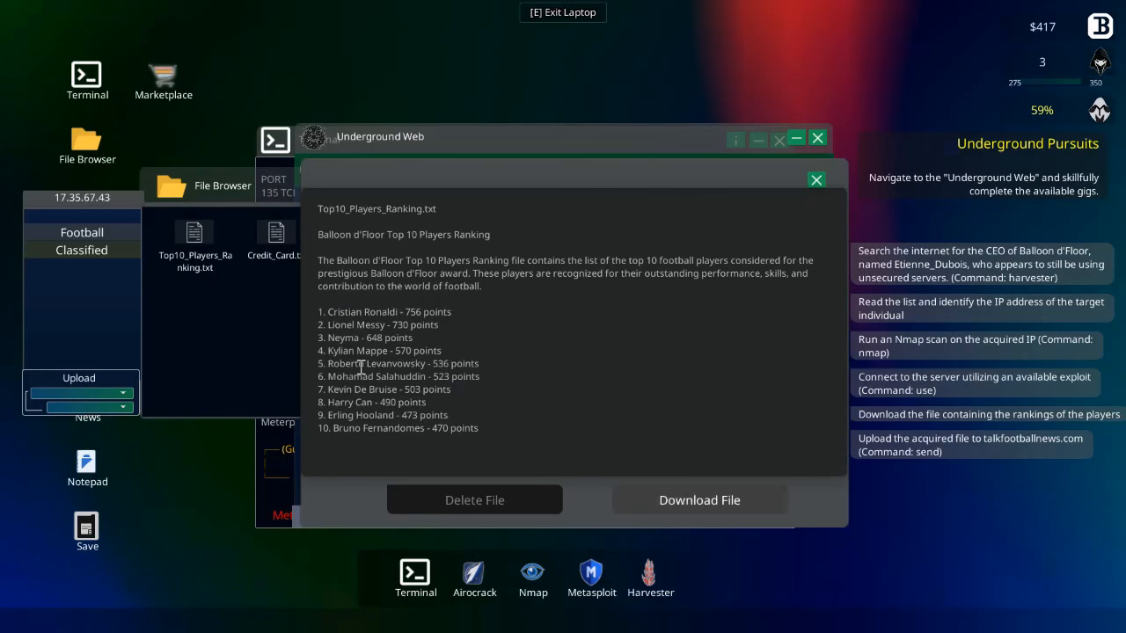
# Download Top10_Players_Ranking.txt and begin the 'send -f' command, checking the file name
pyautogui.click(699, 500)
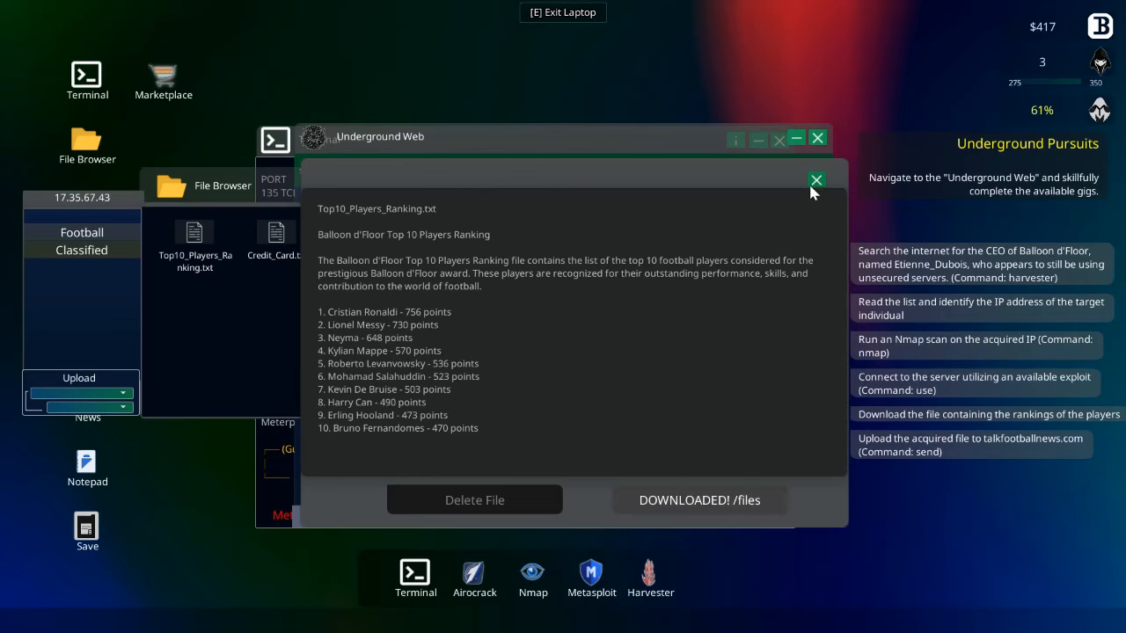
pyautogui.click(817, 180)
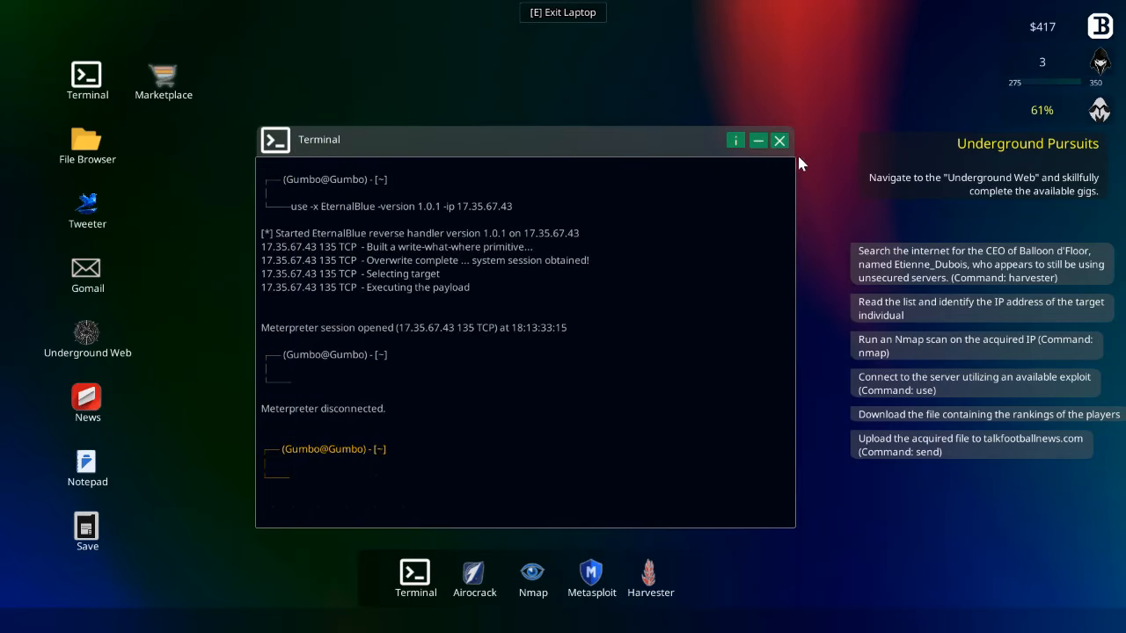
pyautogui.write('s')
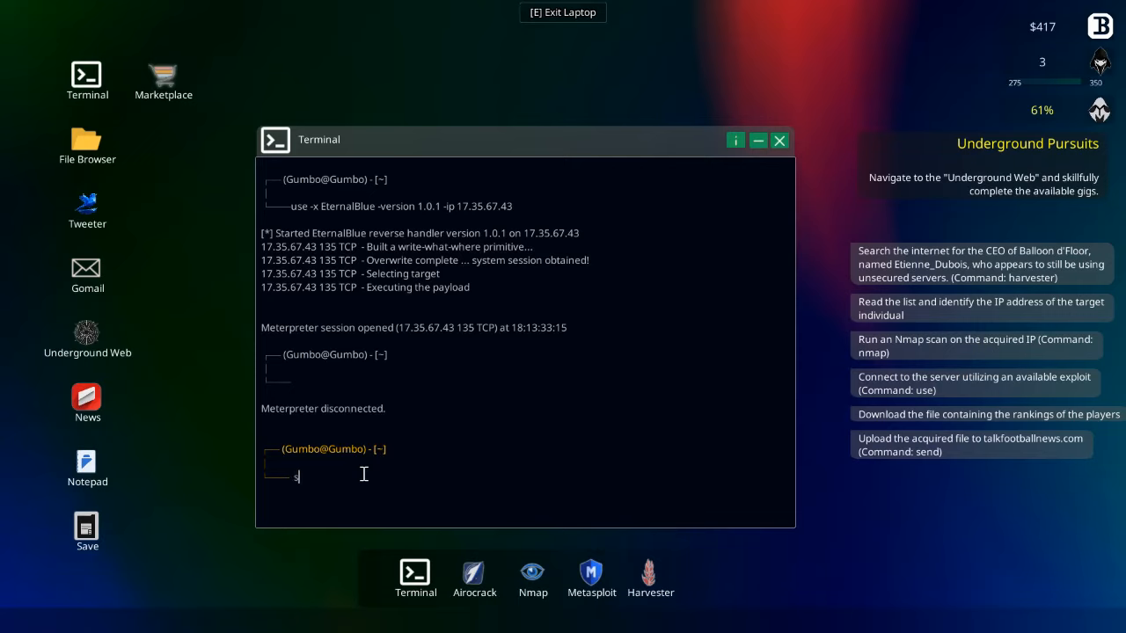
pyautogui.write('end -f')
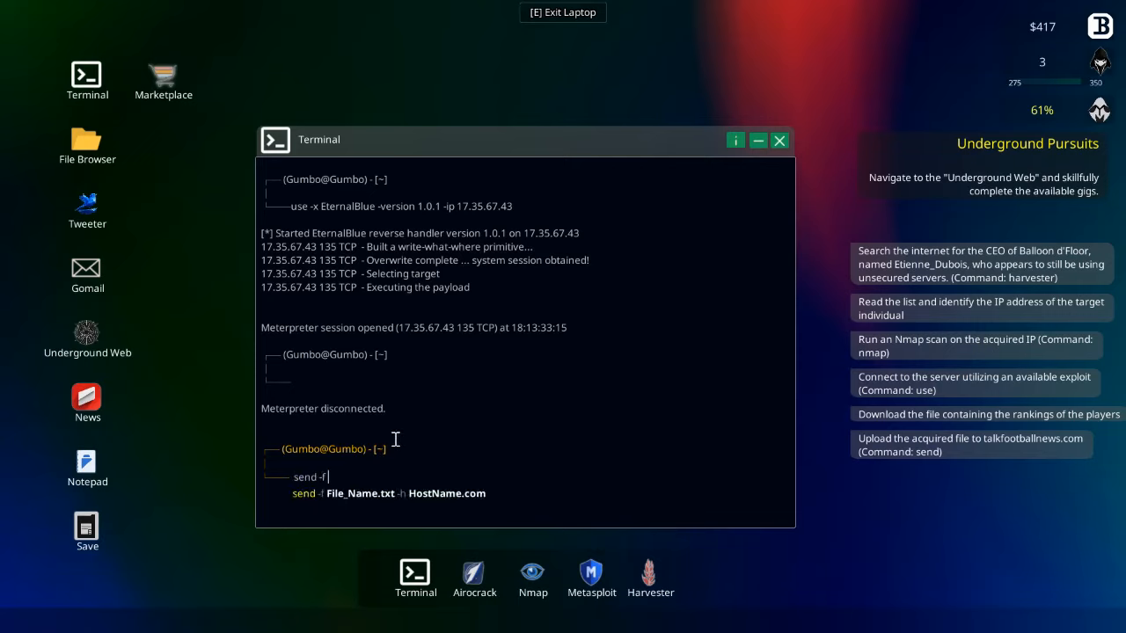
pyautogui.click(86, 145)
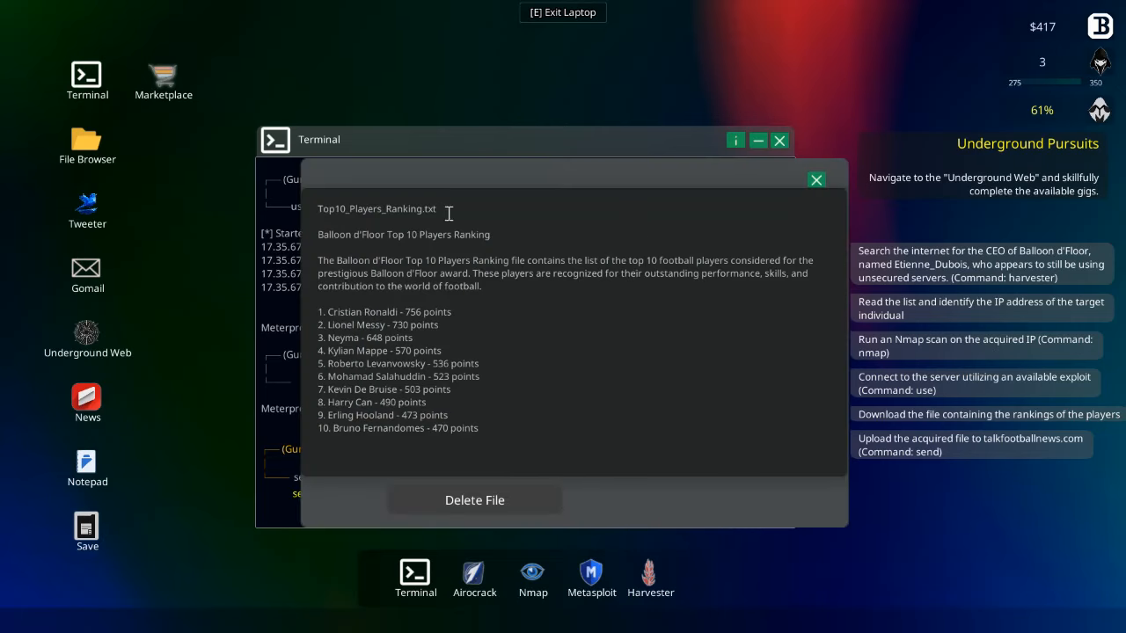
pyautogui.doubleClick(377, 209)
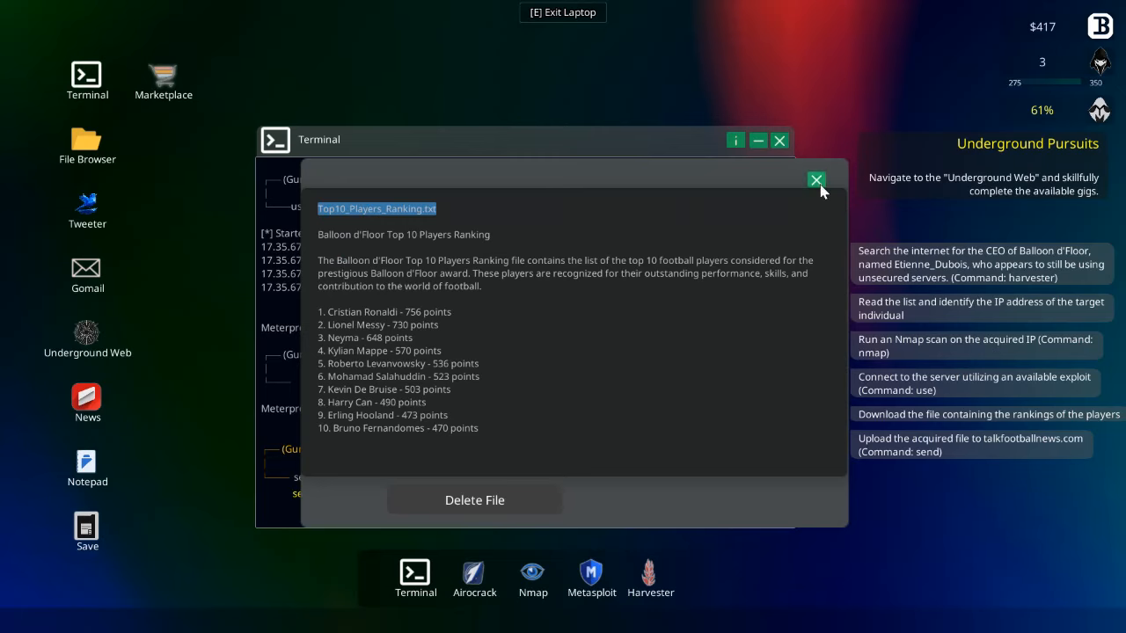
pyautogui.click(816, 180)
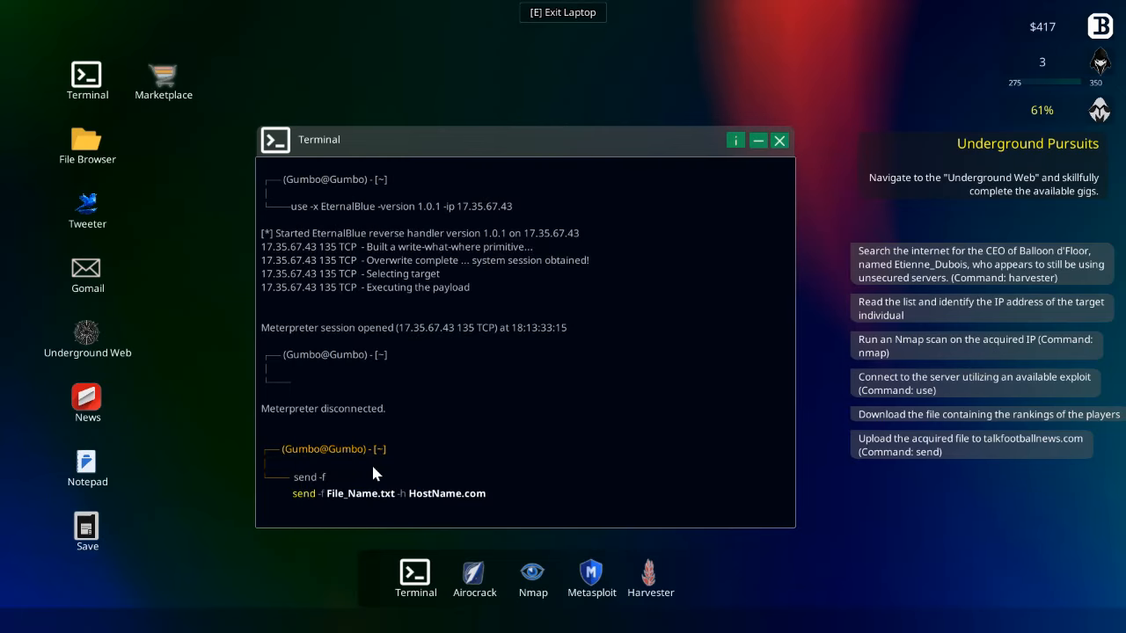
# Send Top10_Players_Ranking.txt to host talkfootballnews.com from the Terminal
pyautogui.write('Top10_Players_Ranking.txt')
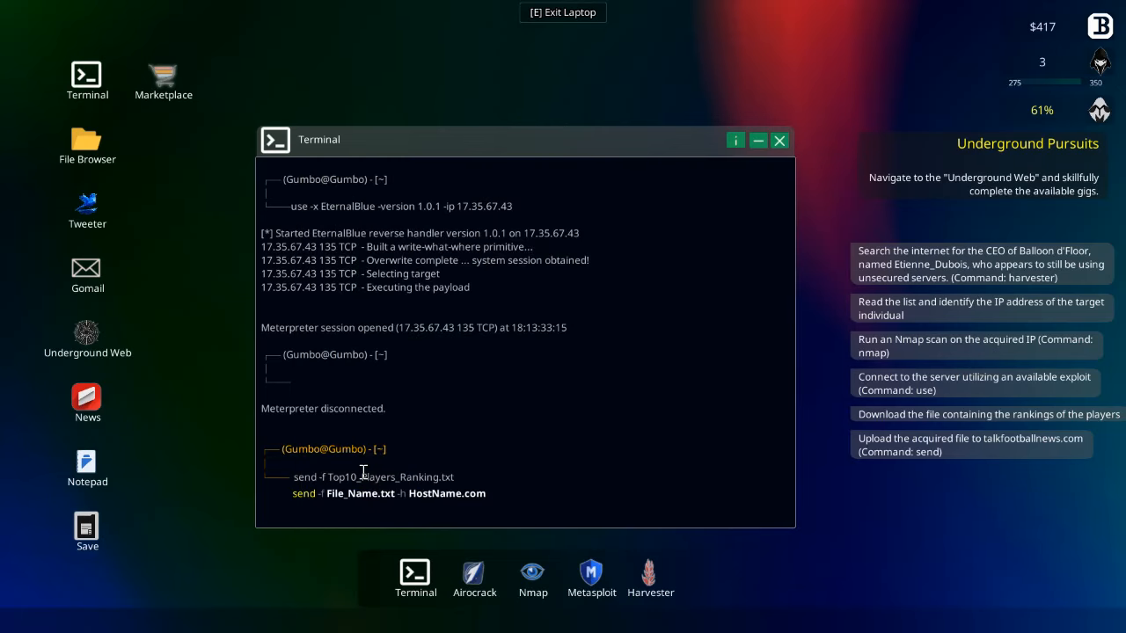
pyautogui.write('-h')
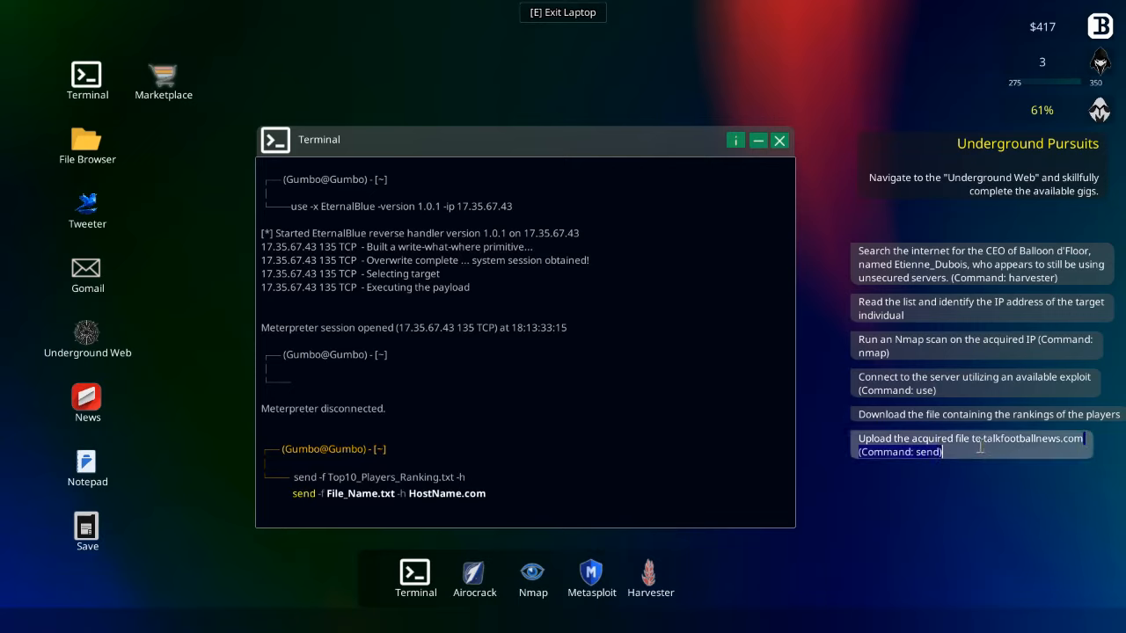
pyautogui.rightClick(968, 444)
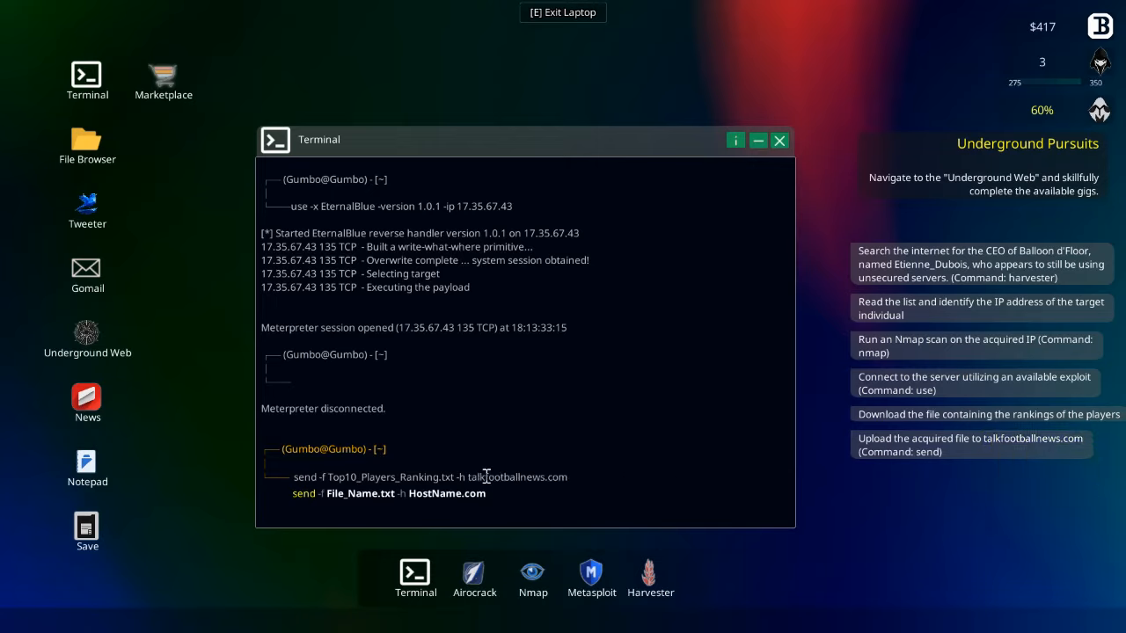
pyautogui.press('Return')
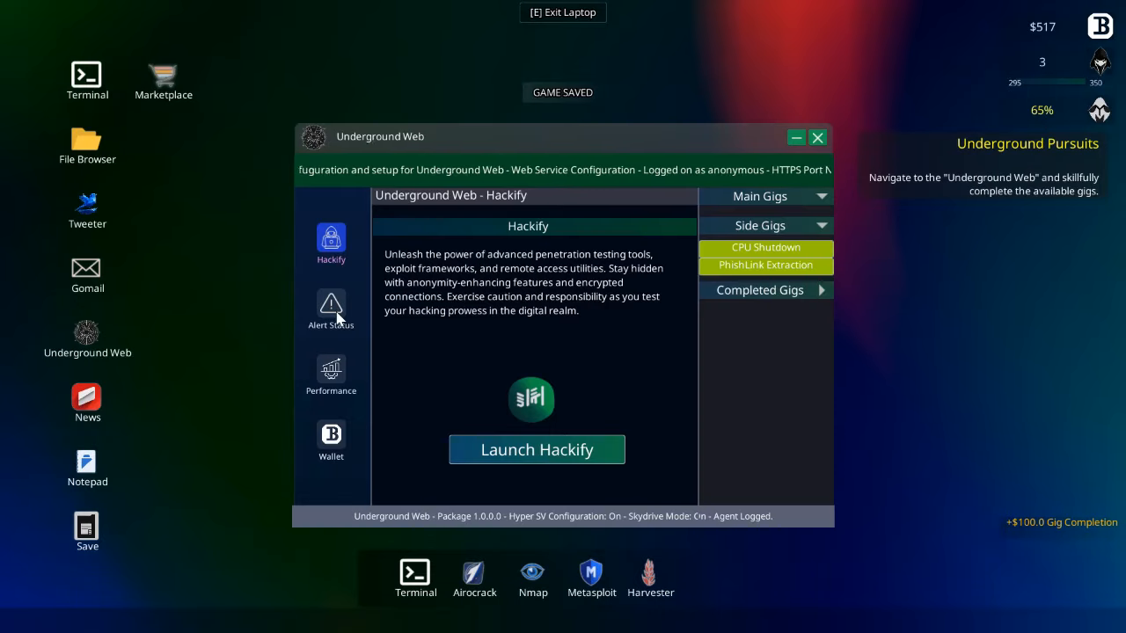
# On Alert Status, acquire Proxy Services and two Identity Changes
pyautogui.click(331, 308)
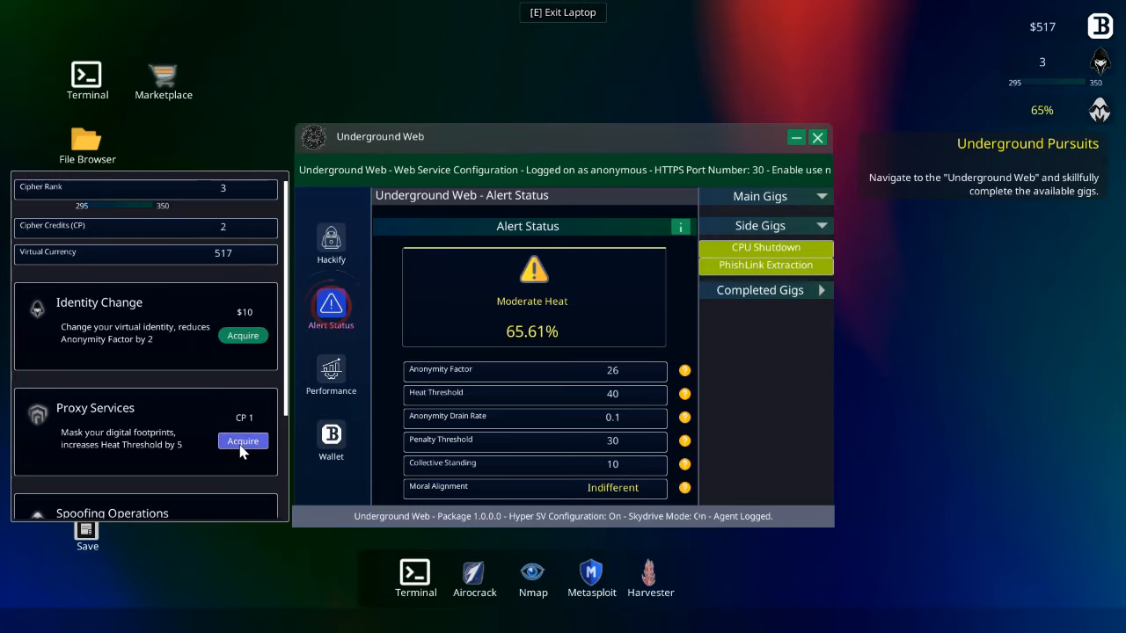
pyautogui.click(242, 441)
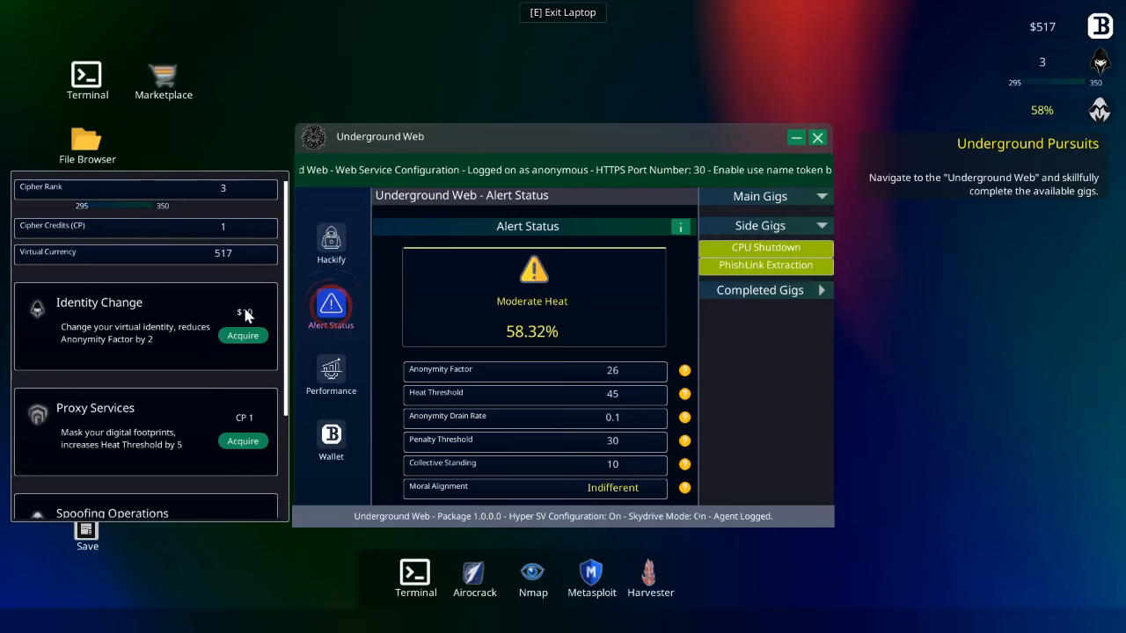
pyautogui.click(243, 336)
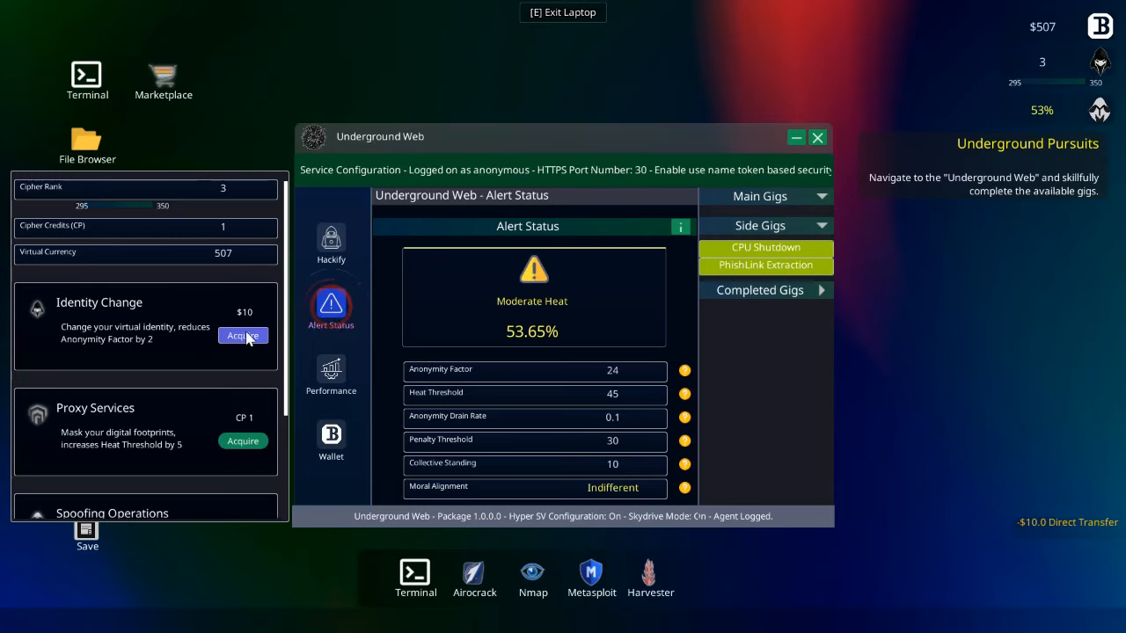
pyautogui.click(242, 336)
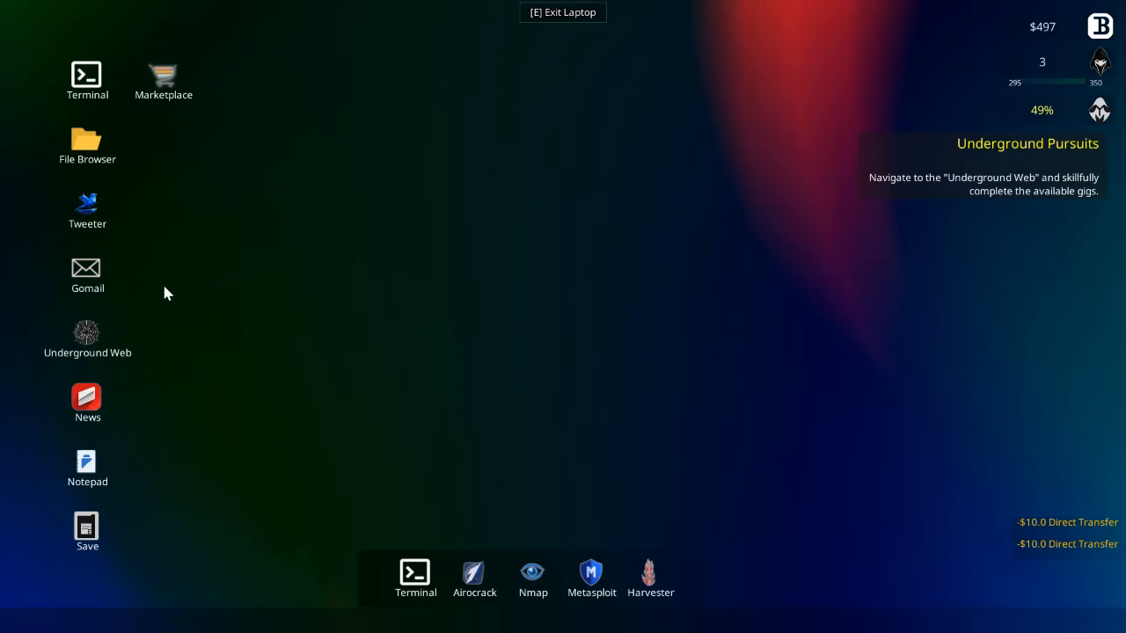
pyautogui.doubleClick(87, 333)
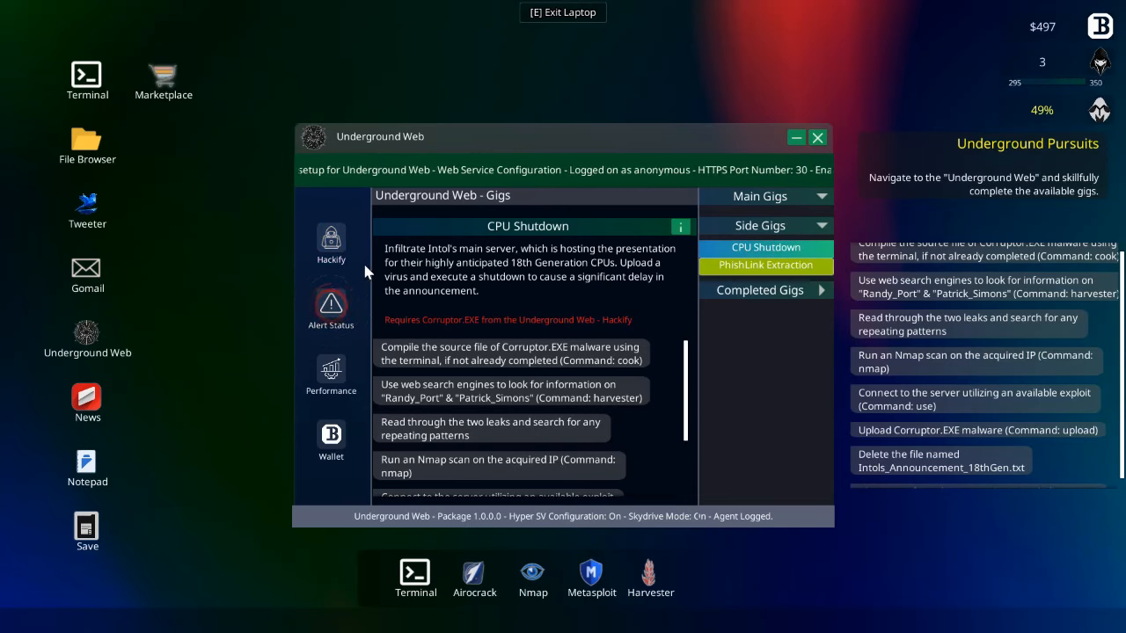
# Buy Corruptor.EXE for $50 from Hackify's malicious attack tools
pyautogui.click(331, 243)
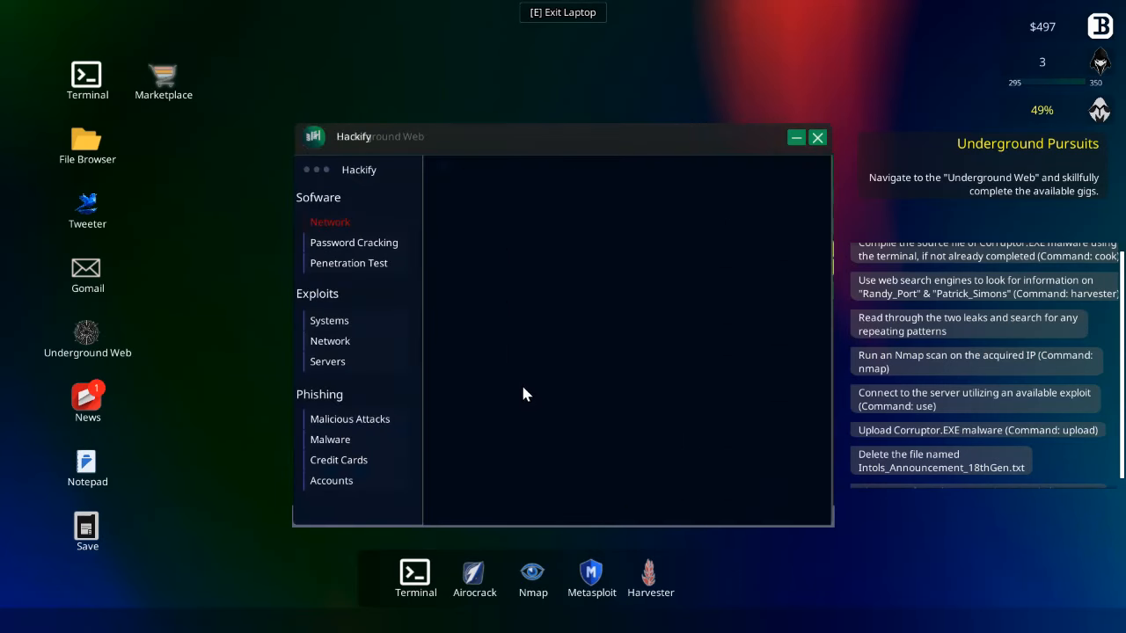
pyautogui.click(330, 222)
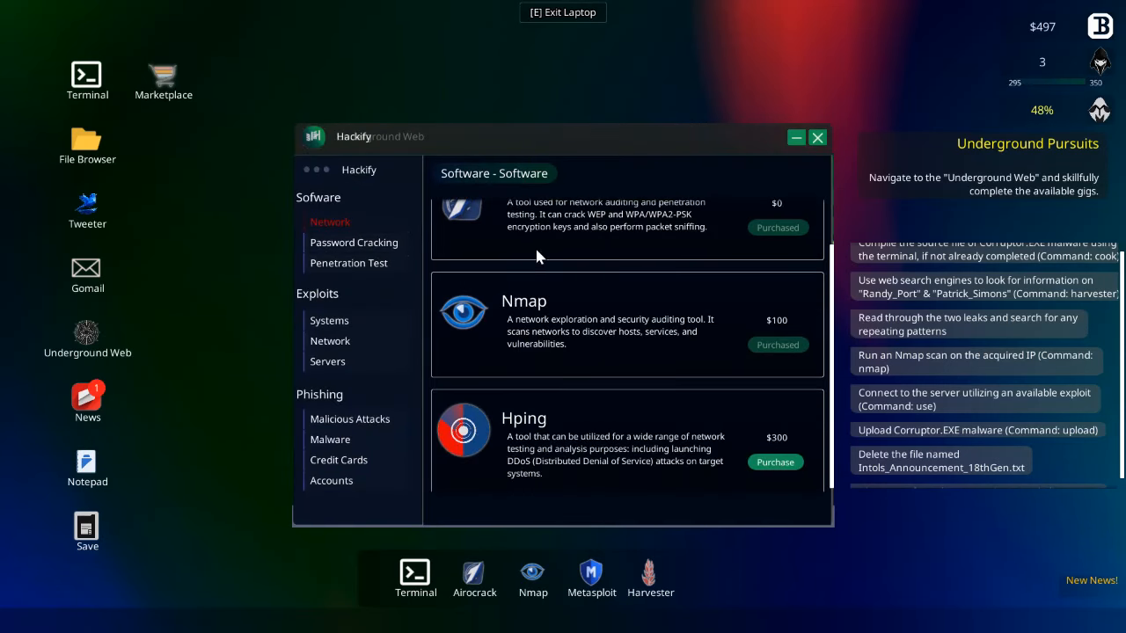
pyautogui.click(349, 262)
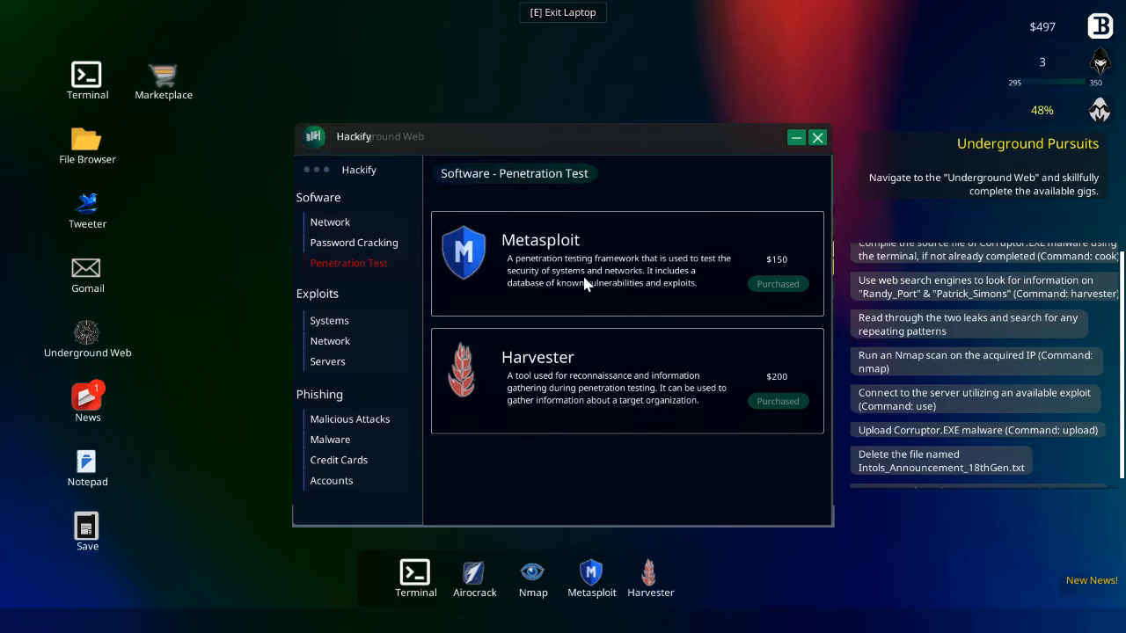
pyautogui.click(330, 341)
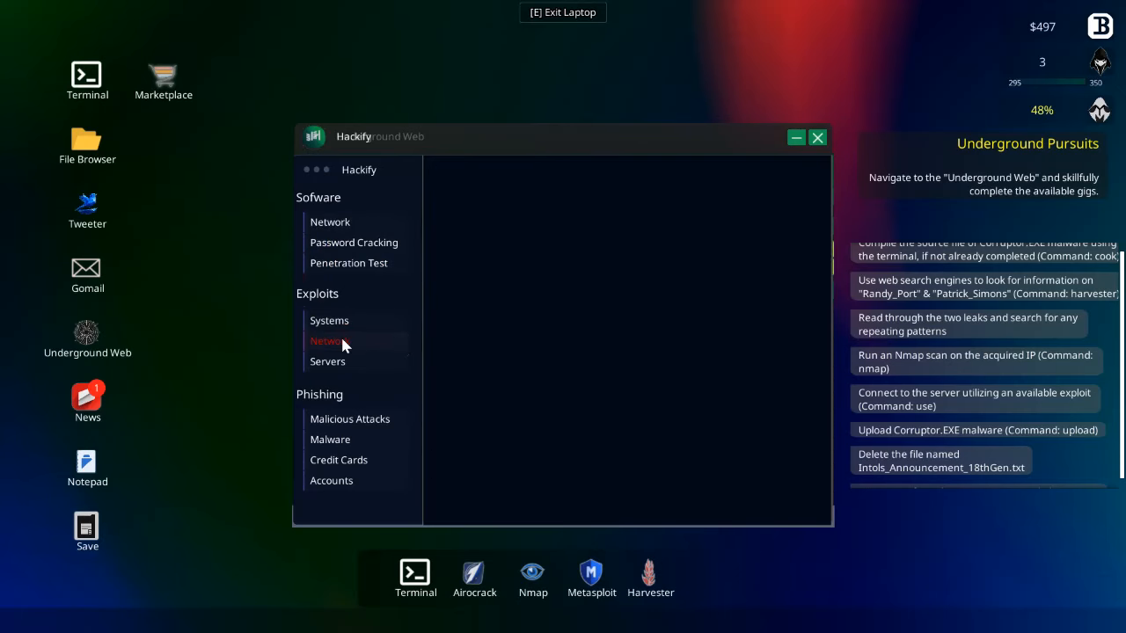
pyautogui.click(328, 361)
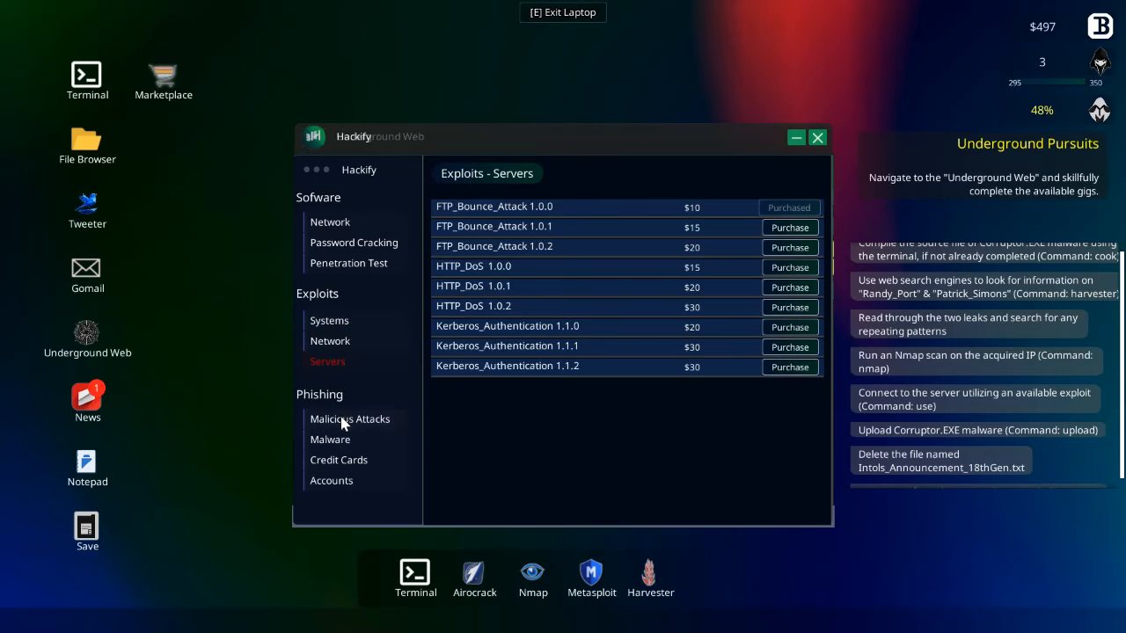
pyautogui.click(349, 419)
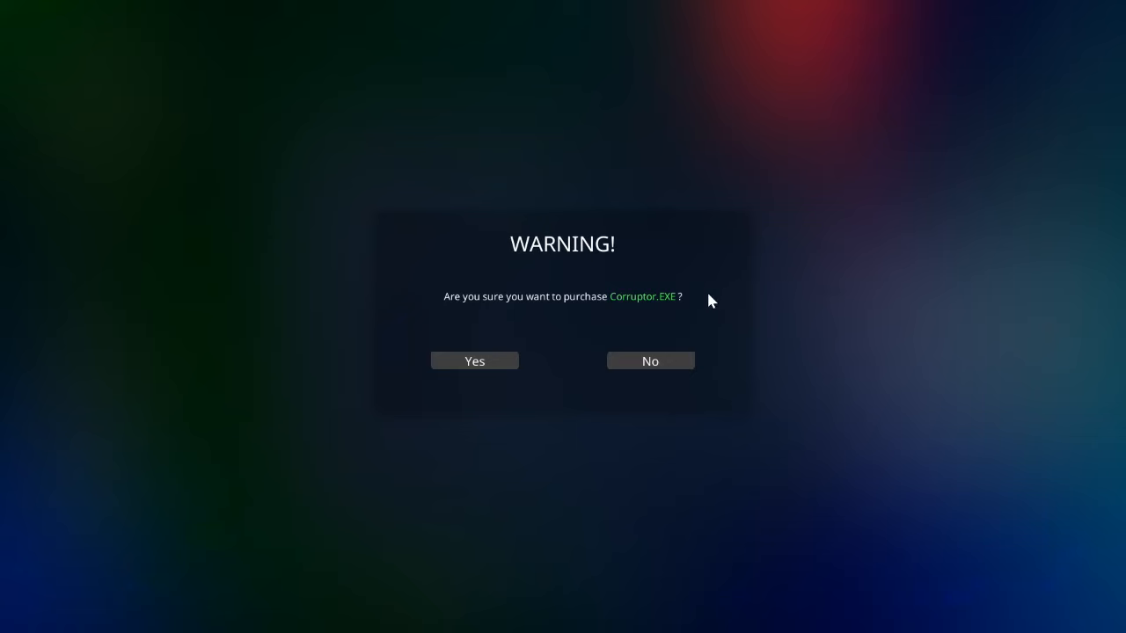
pyautogui.click(474, 361)
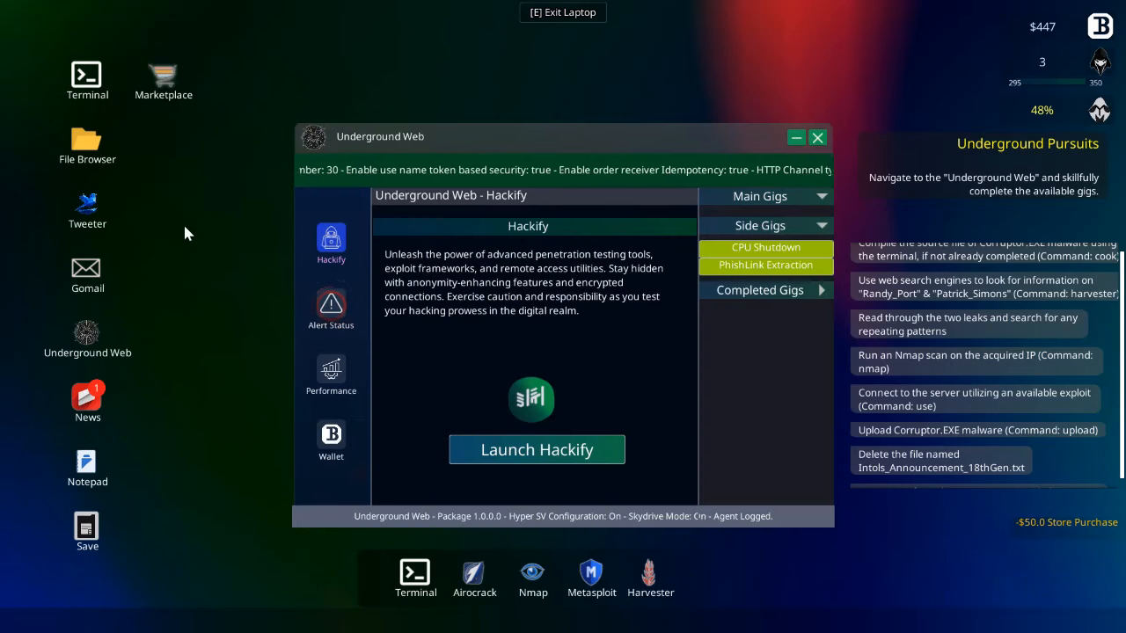
# Scroll through the CPU Shutdown gig's steps, then close Underground Web
pyautogui.click(766, 247)
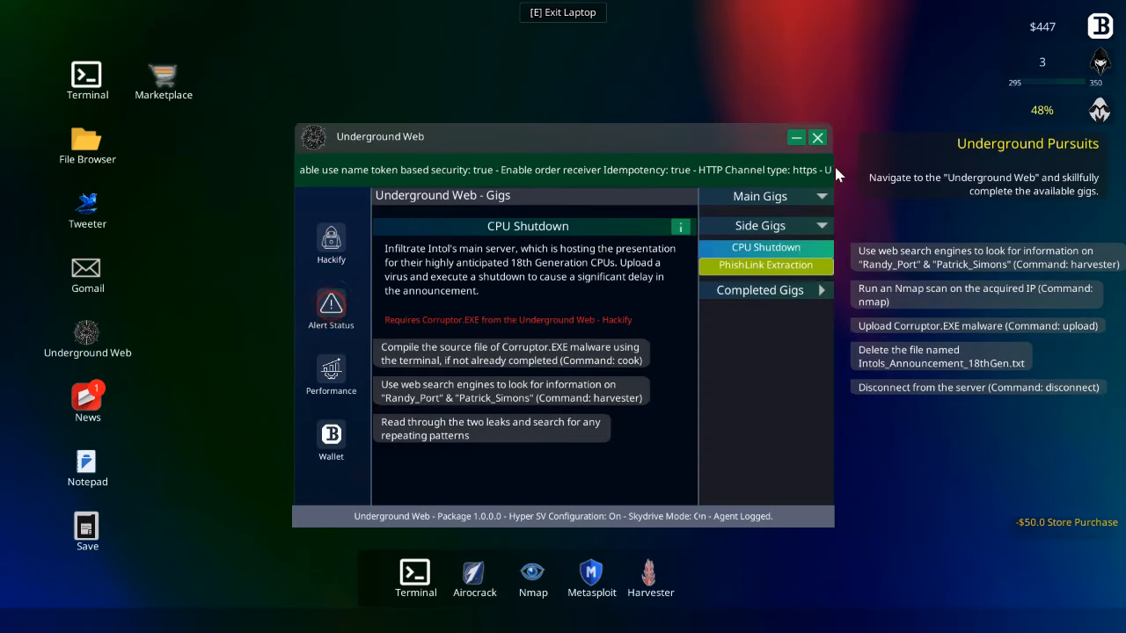
pyautogui.scroll(-3)
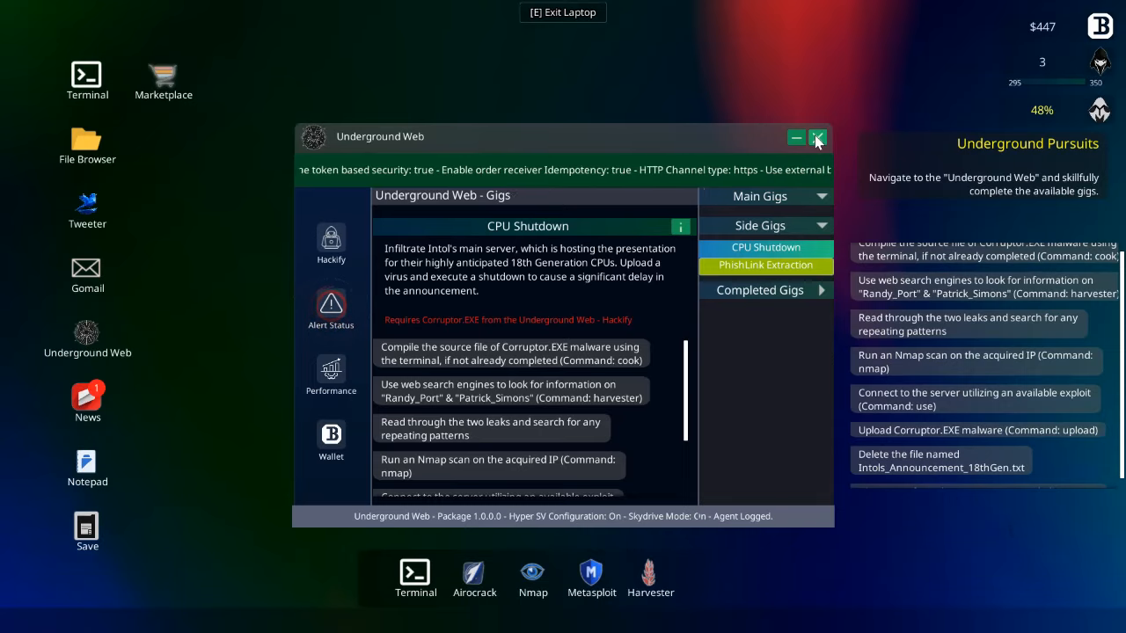
pyautogui.click(817, 138)
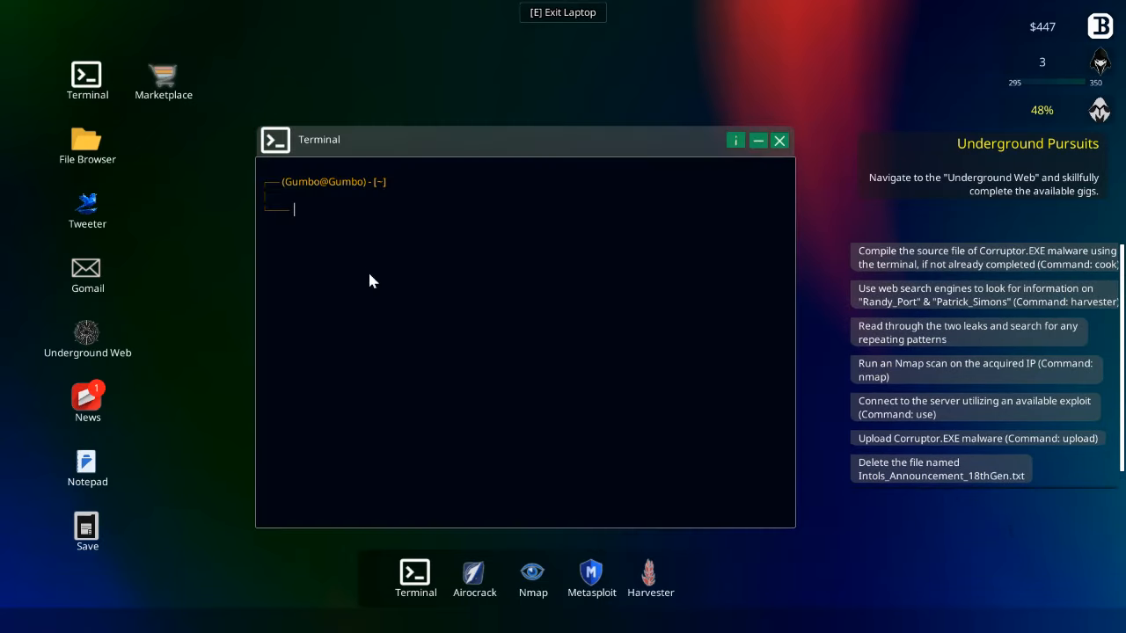
# Run 'cook -- Corruptor.EXE' in the Terminal
pyautogui.write('cook --')
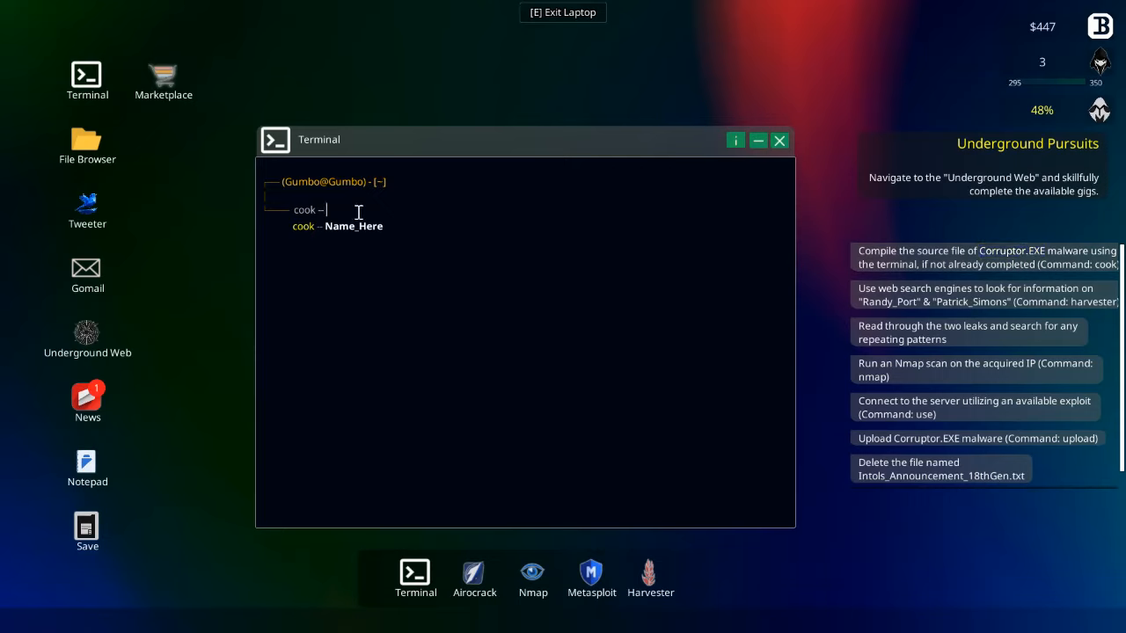
pyautogui.write('Corruptor.EXE')
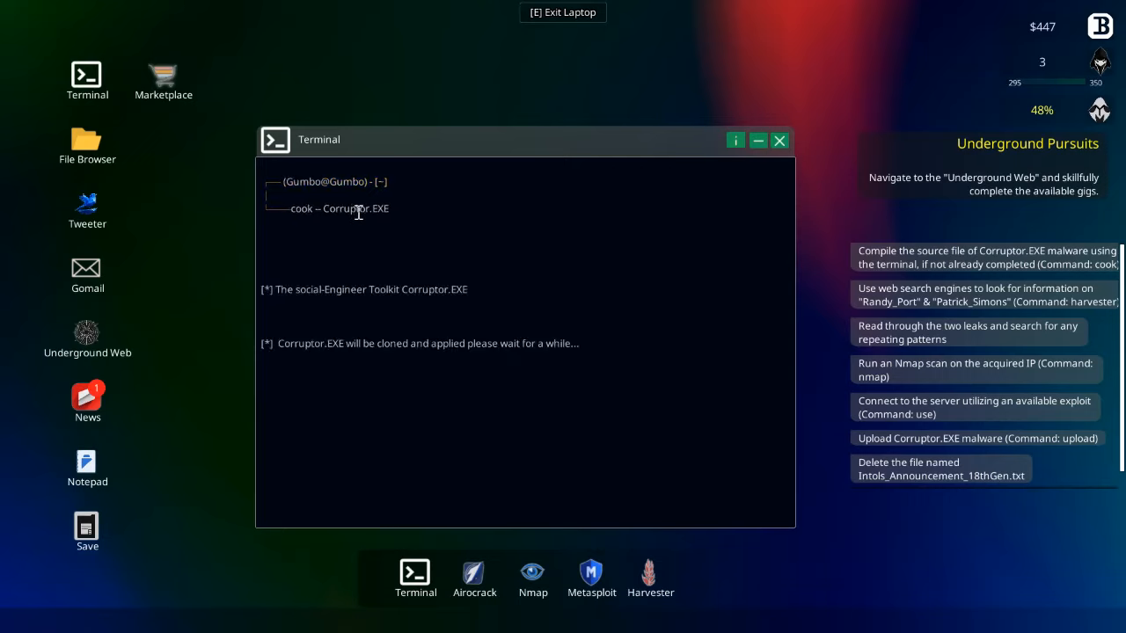
pyautogui.moveTo(601, 323)
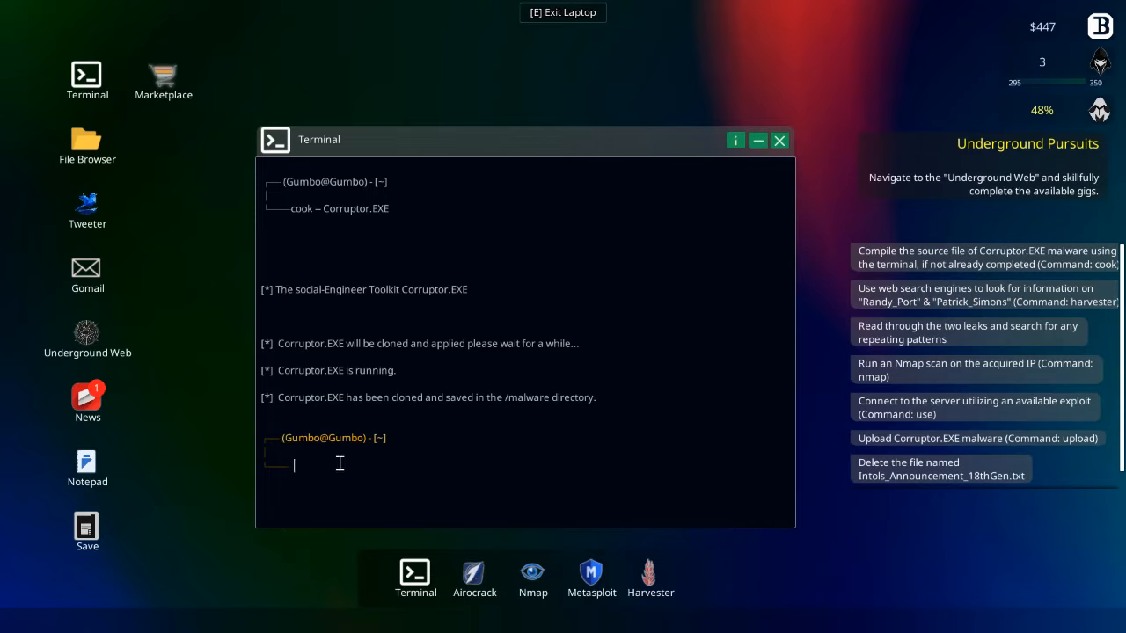
# Run 'harvester -d Randy_Port -s 0' and scroll through the leak output
pyautogui.write('harvester')
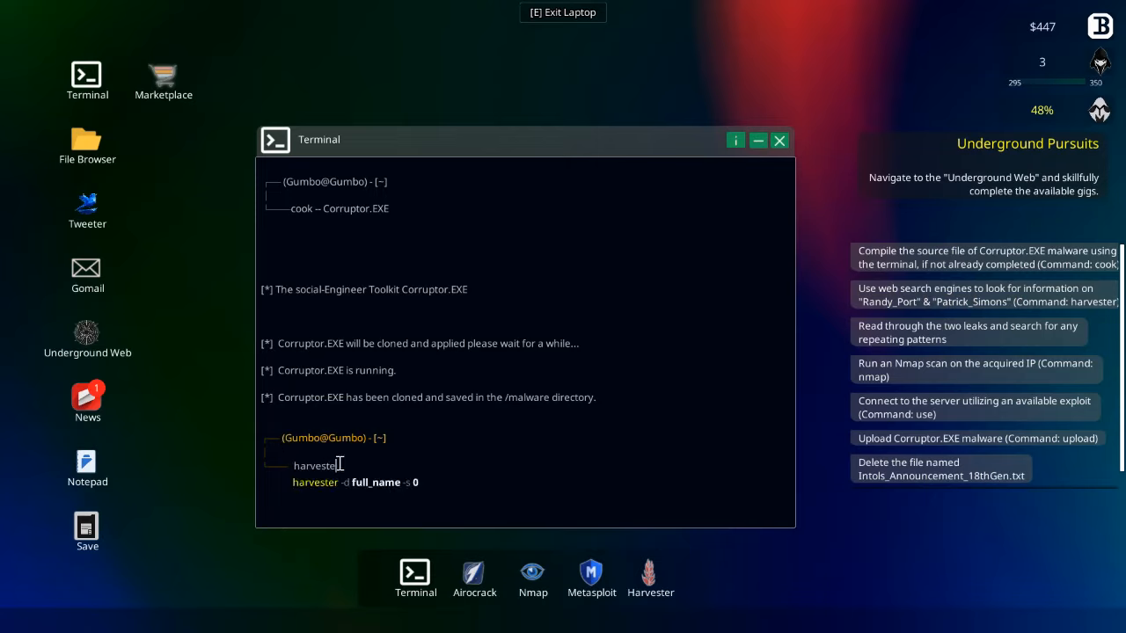
pyautogui.write('-d')
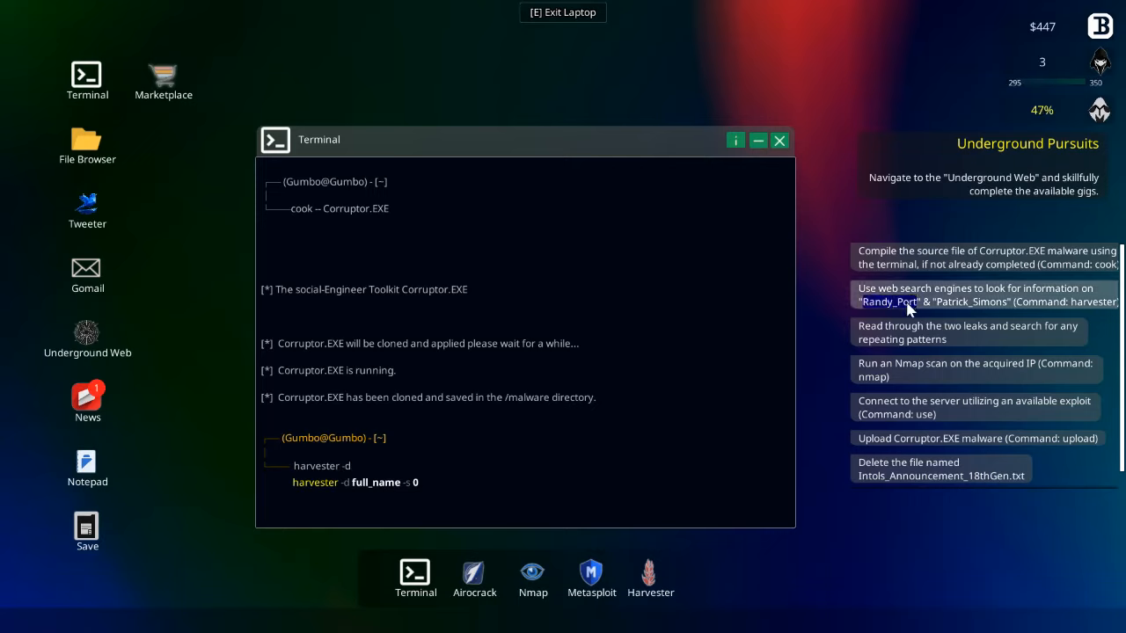
pyautogui.moveTo(375, 465)
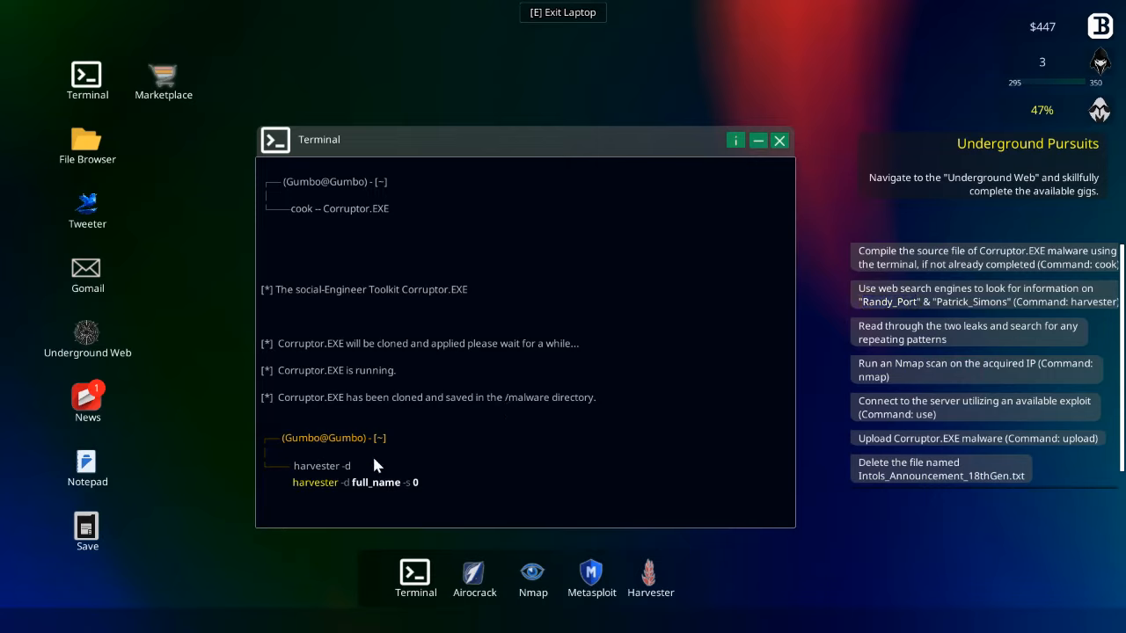
pyautogui.write('Randy_Port -s')
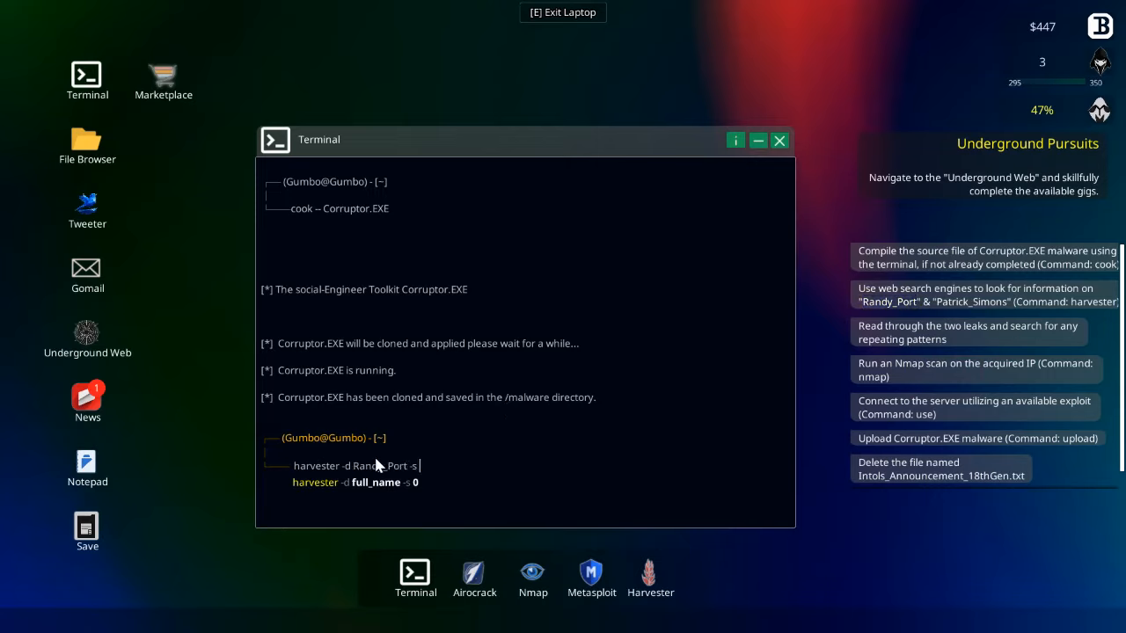
pyautogui.press('Return')
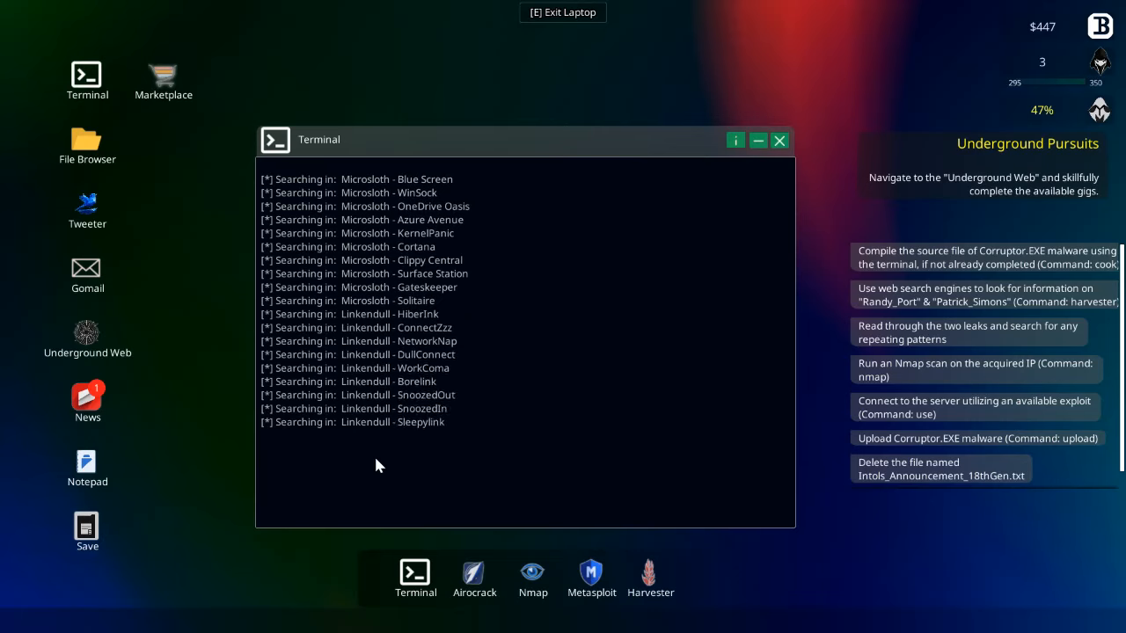
pyautogui.scroll(-3)
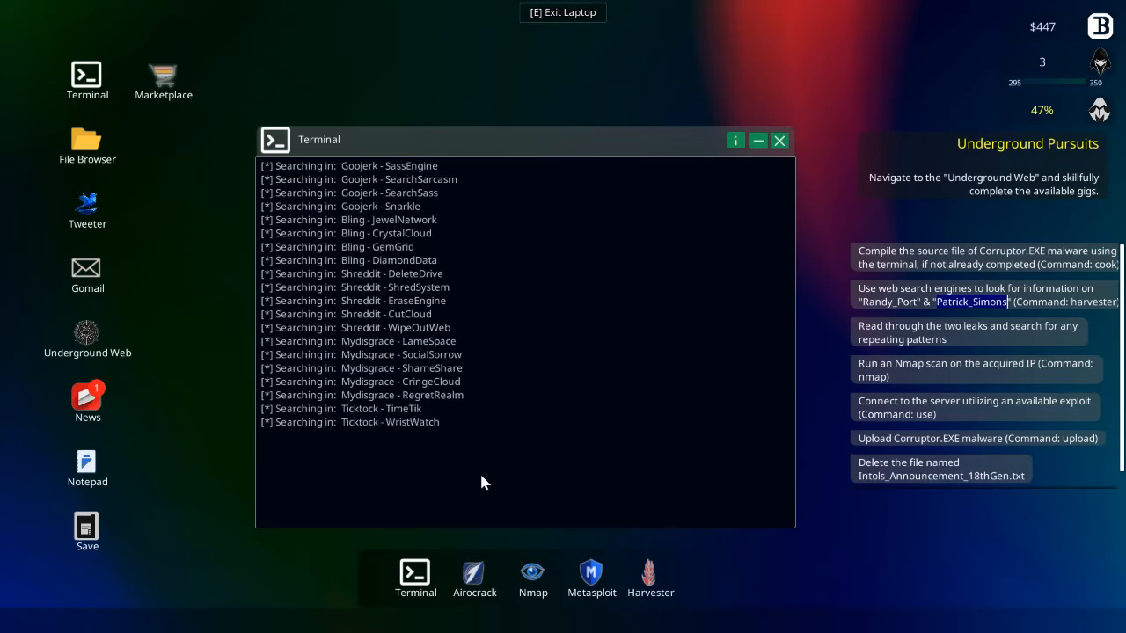
pyautogui.scroll(-3)
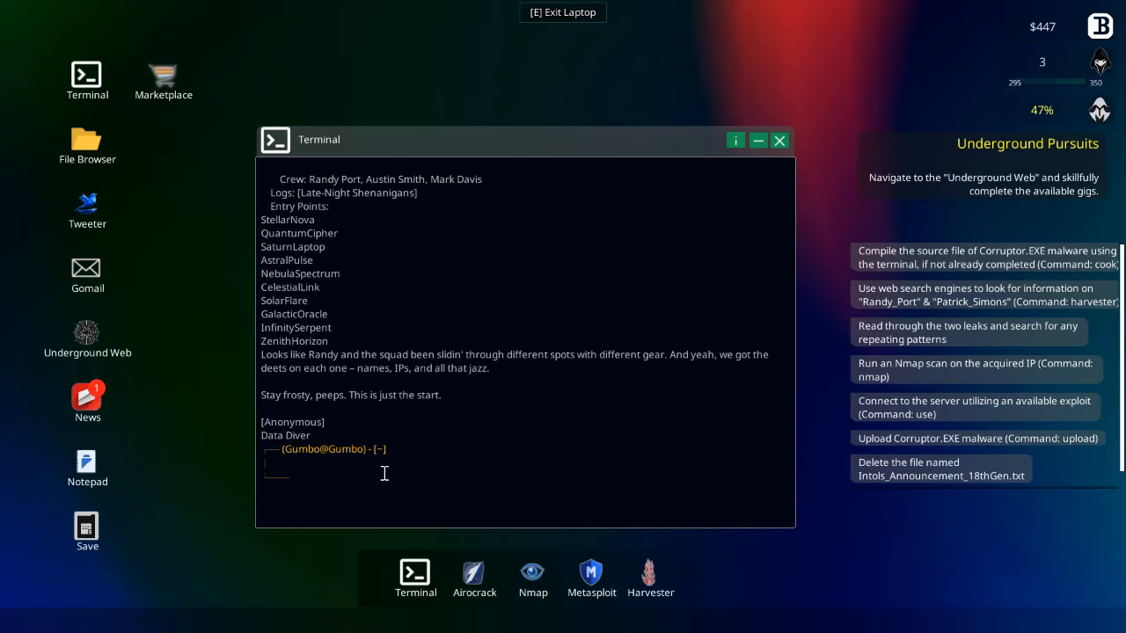
pyautogui.write('h')
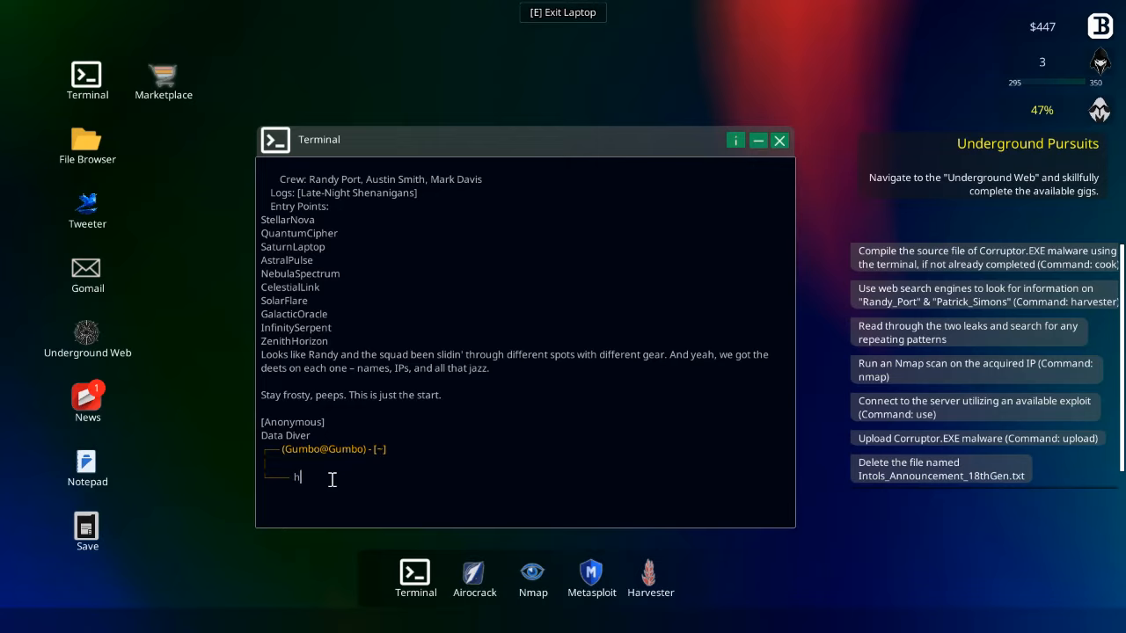
pyautogui.write('arvester -d Patrick_Simons')
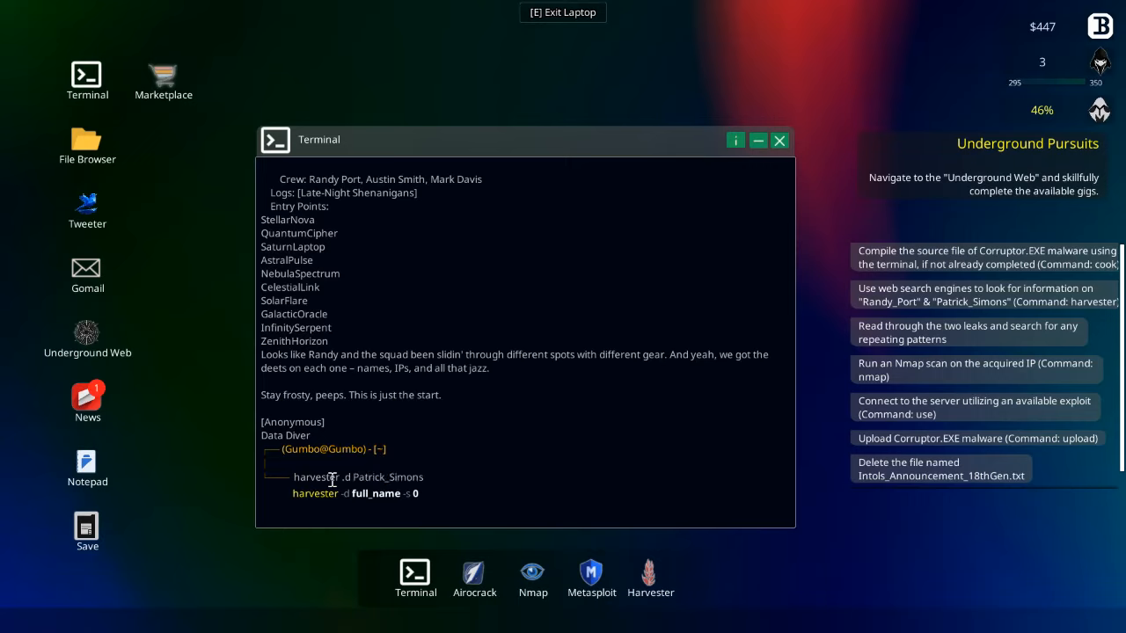
pyautogui.write('-s 0')
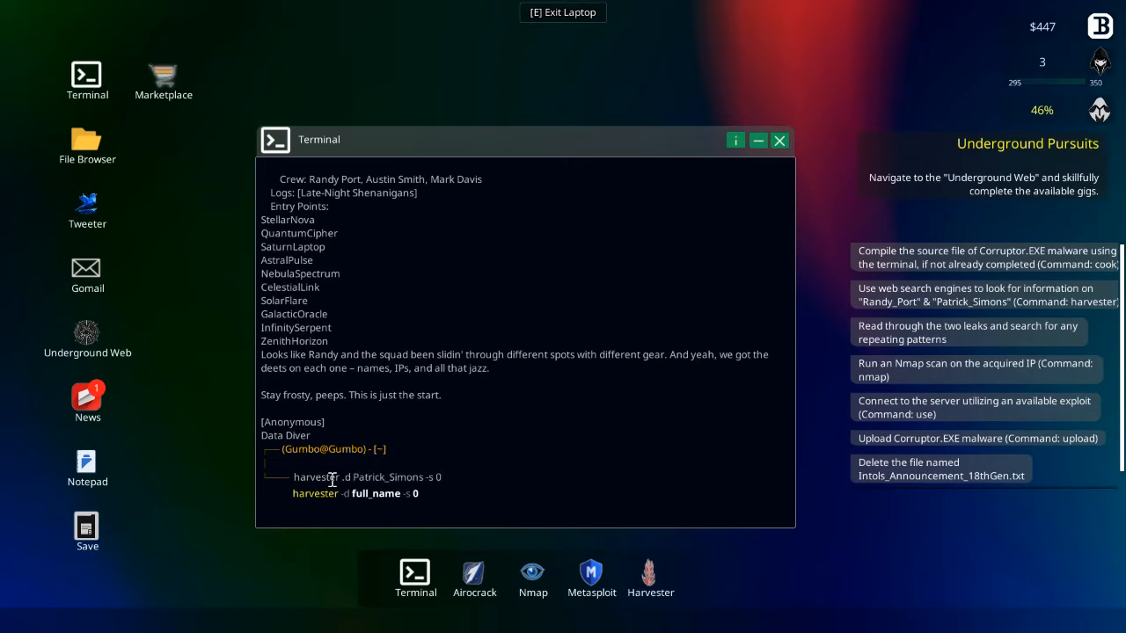
pyautogui.press('Return')
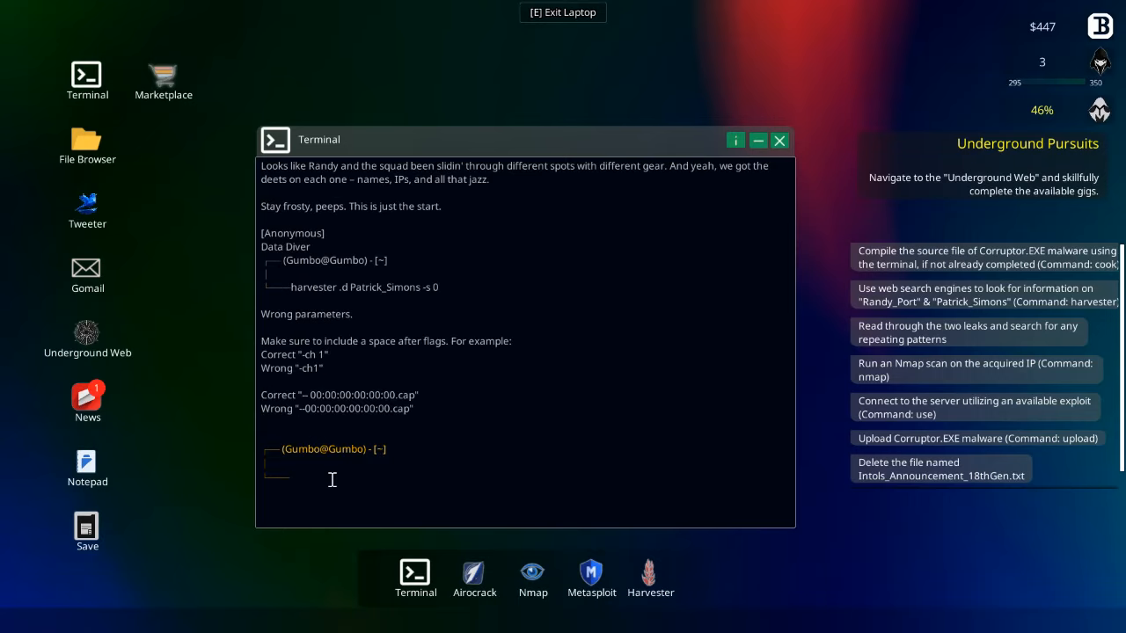
pyautogui.write('harvester -d')
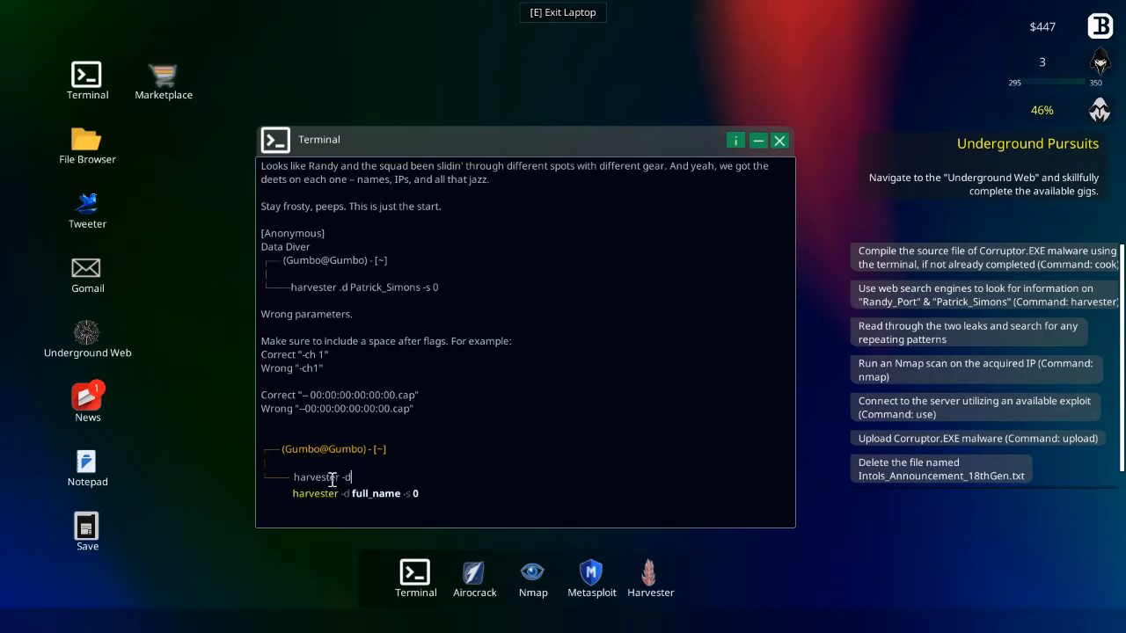
pyautogui.write('Patrick_Simons -s 0')
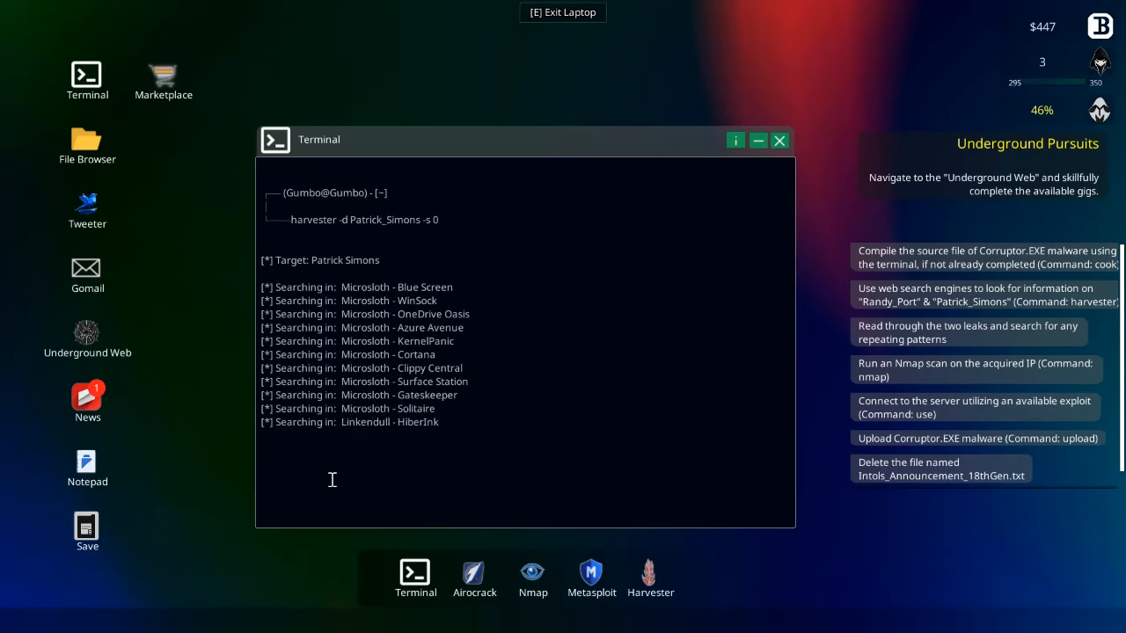
# Scroll the Patrick_Simons leak showing crew and entry-point IPs like MarsTower 35.180.20.90
pyautogui.scroll(-3)
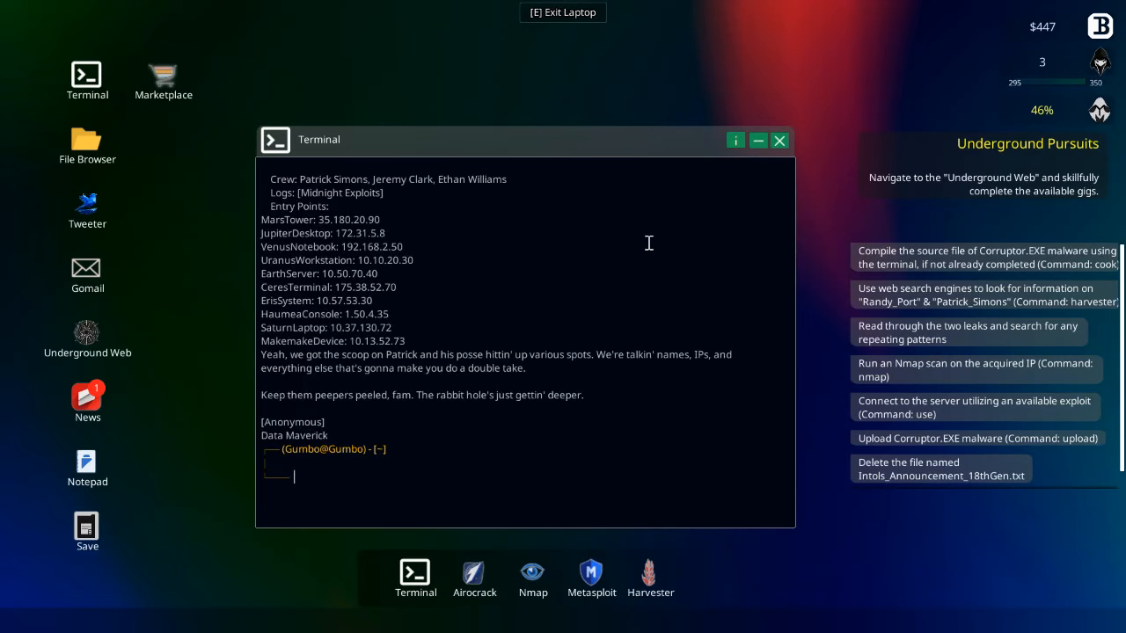
pyautogui.moveTo(515, 264)
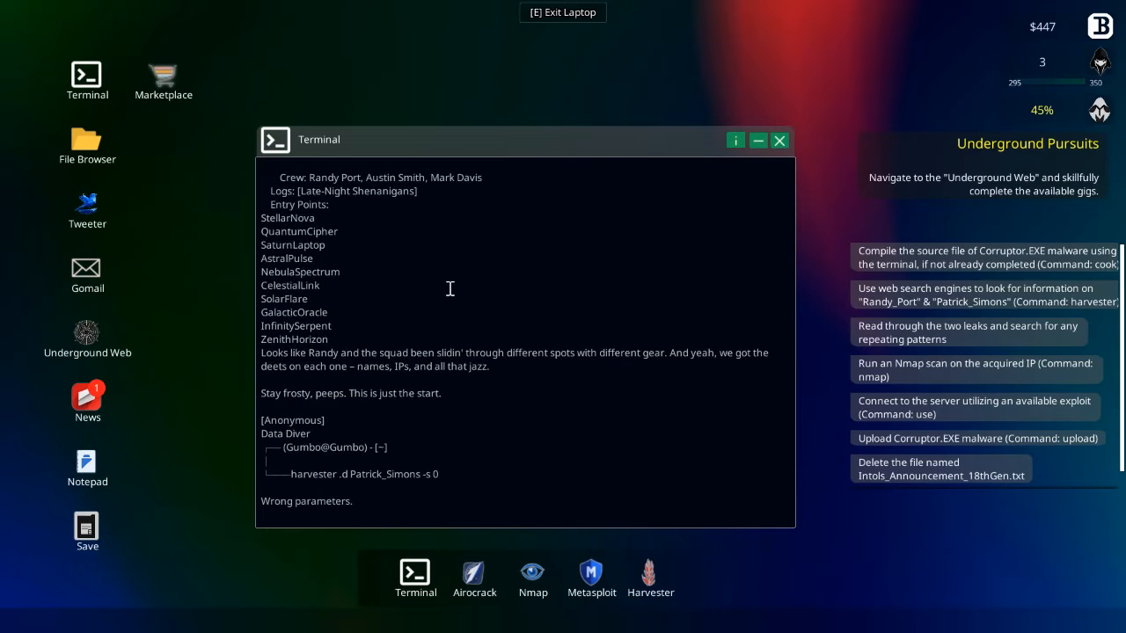
pyautogui.moveTo(434, 265)
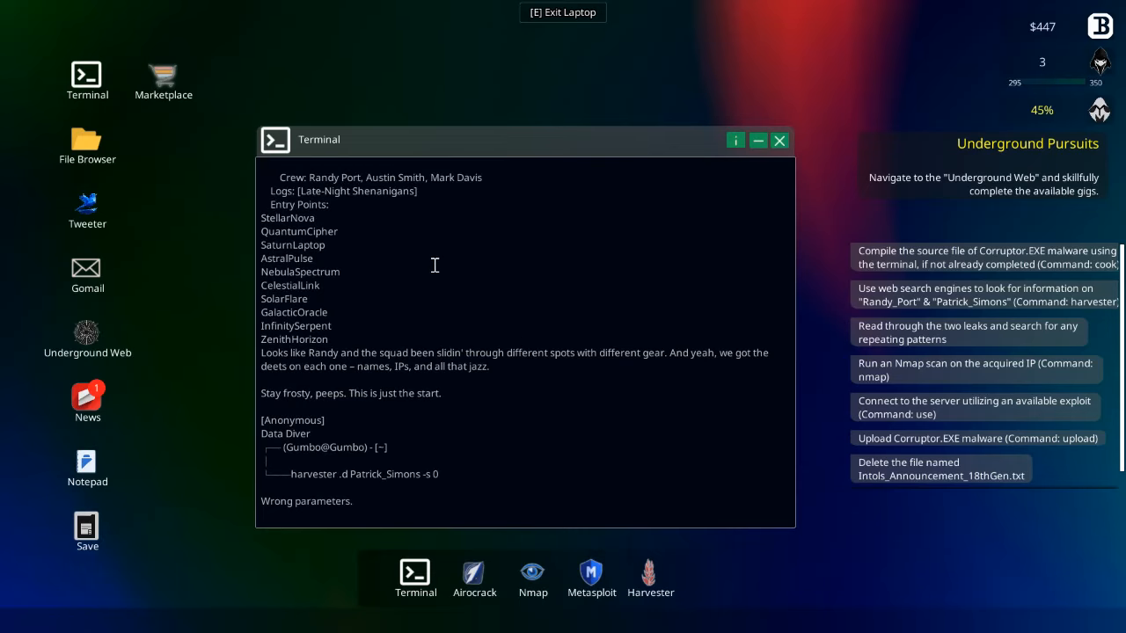
pyautogui.press('Return')
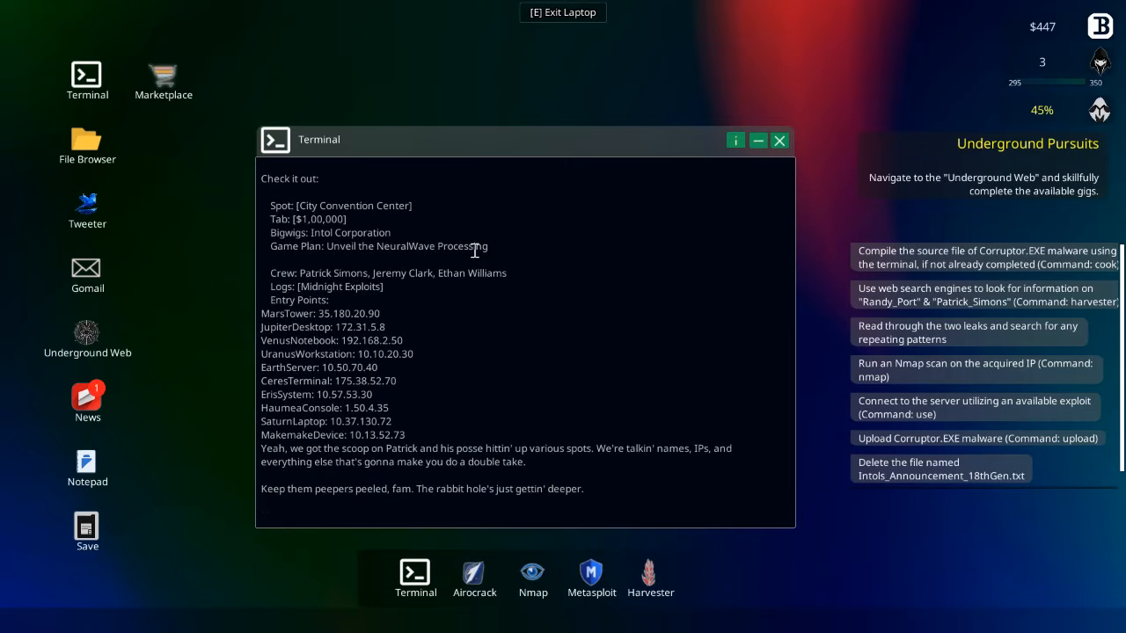
pyautogui.moveTo(517, 356)
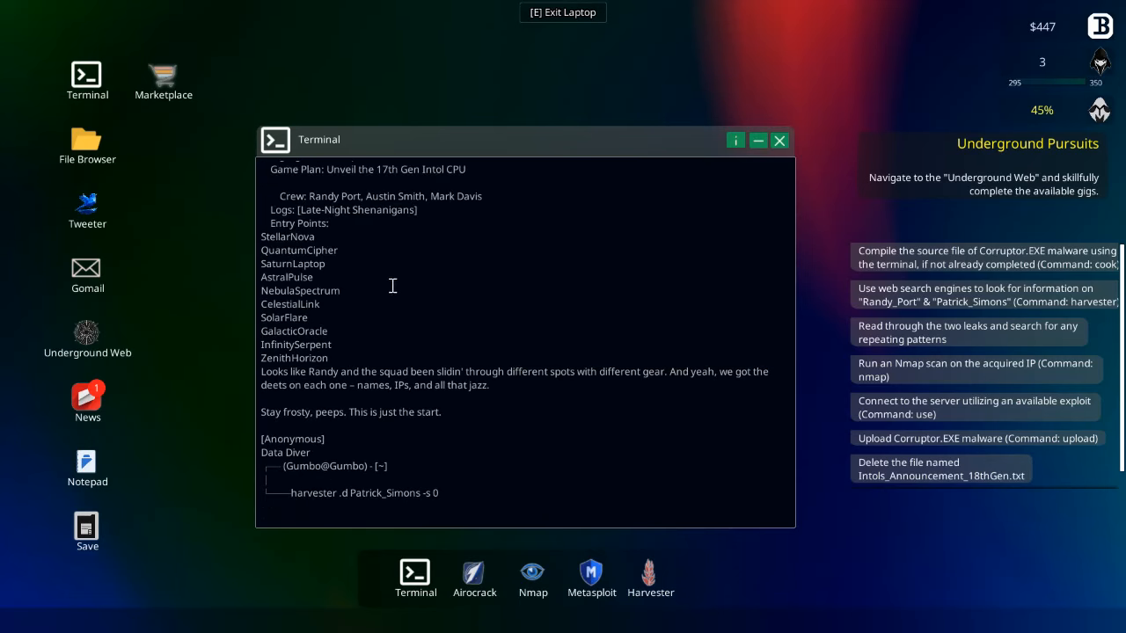
# Compare both leak outputs and select SaturnLaptop's IP 10.37.130.72
pyautogui.press('Return')
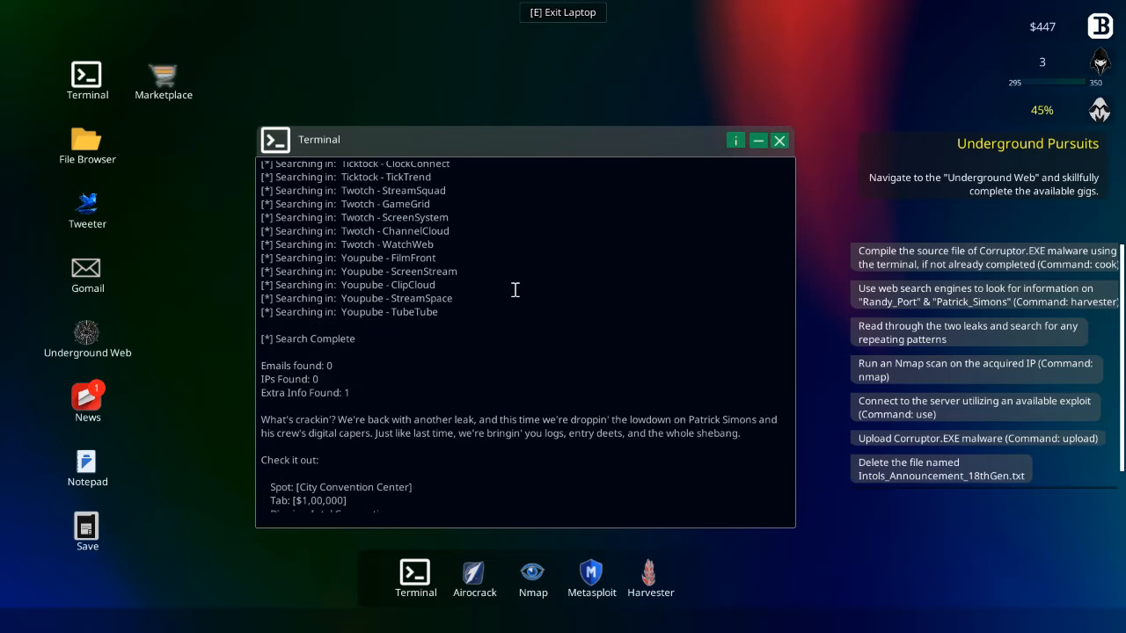
pyautogui.scroll(-3)
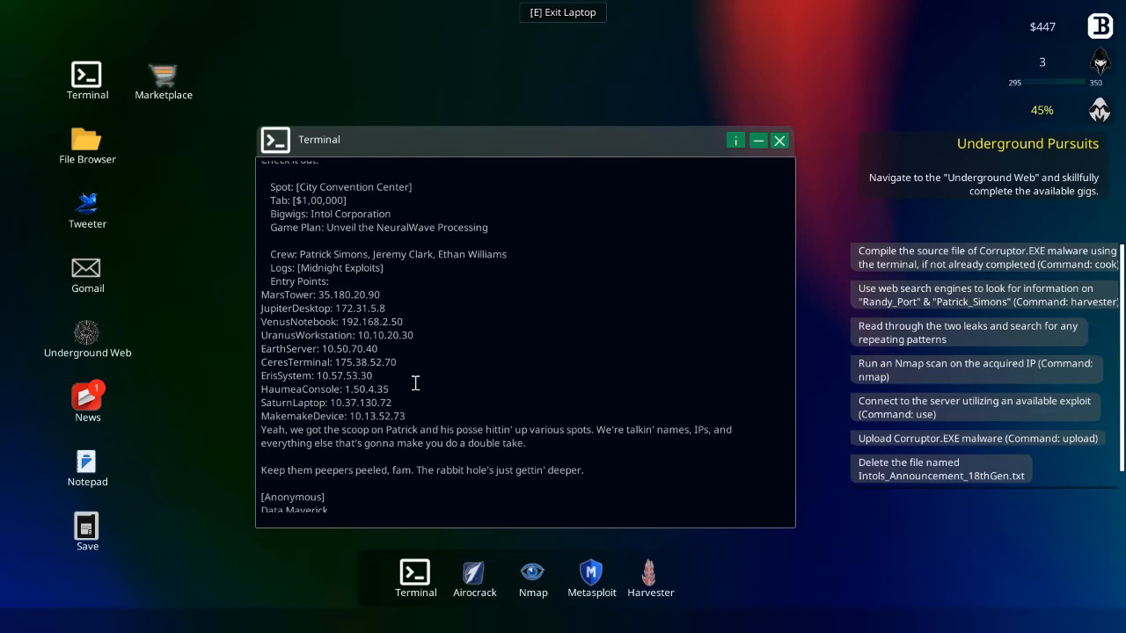
pyautogui.doubleClick(360, 402)
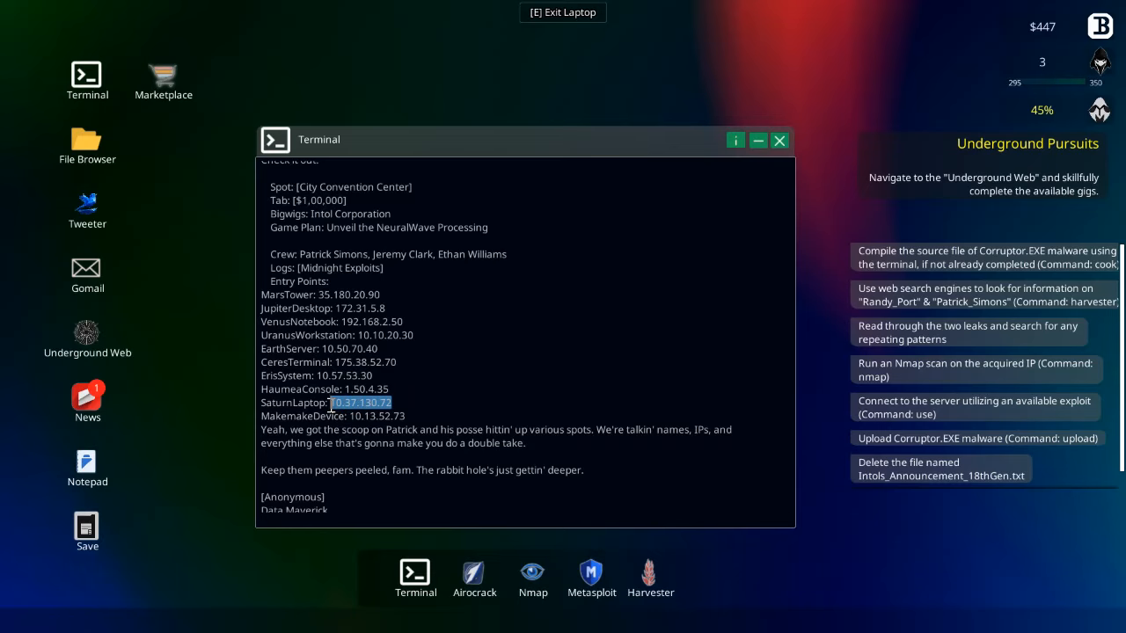
pyautogui.scroll(-3)
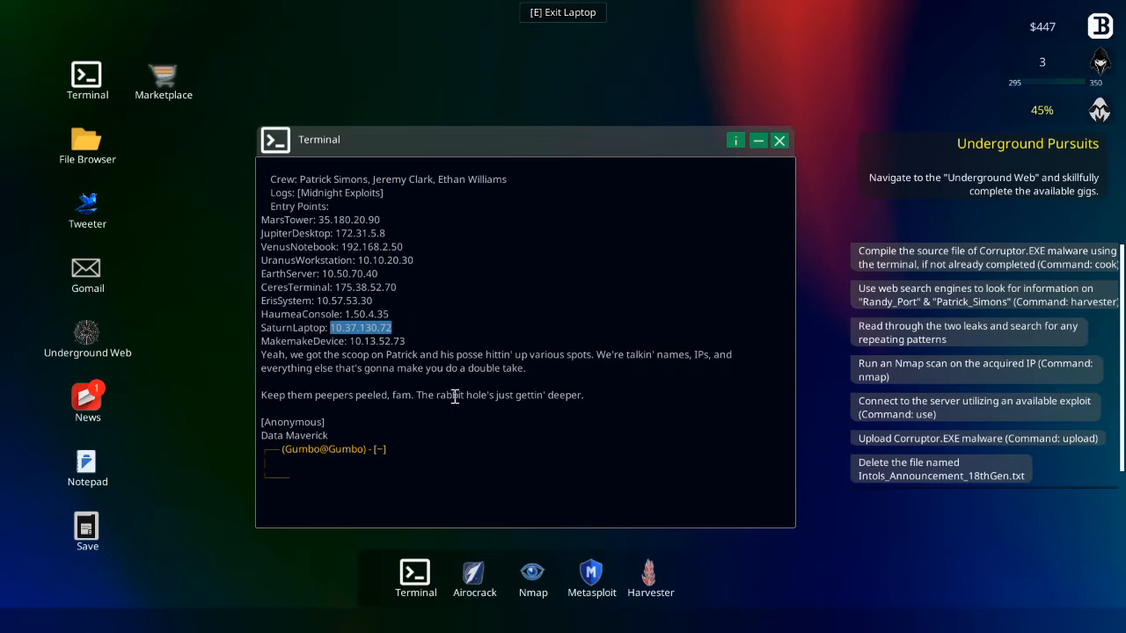
# Run an Nmap scan on 10.37.130.72, revealing open DNS port 53
pyautogui.write('nmap')
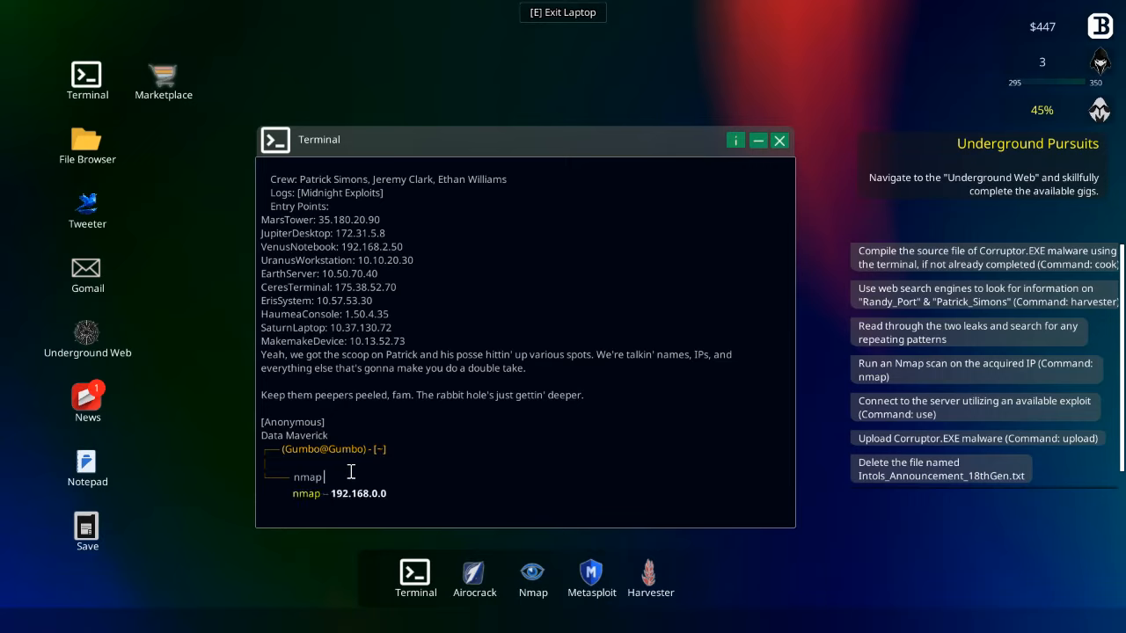
pyautogui.press('Return')
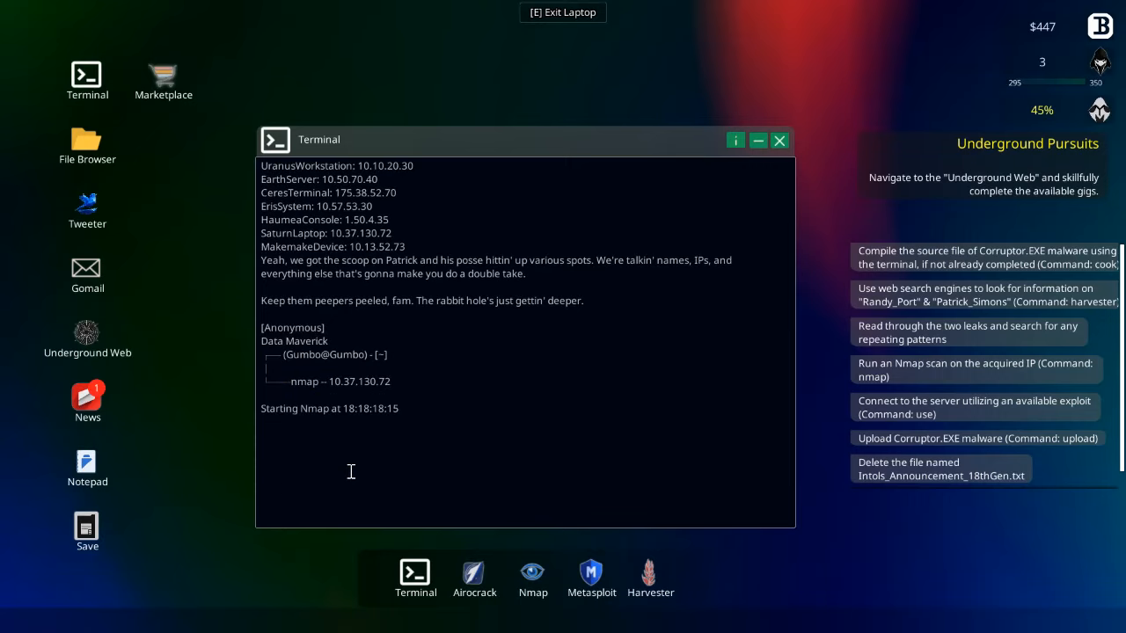
pyautogui.press('Return')
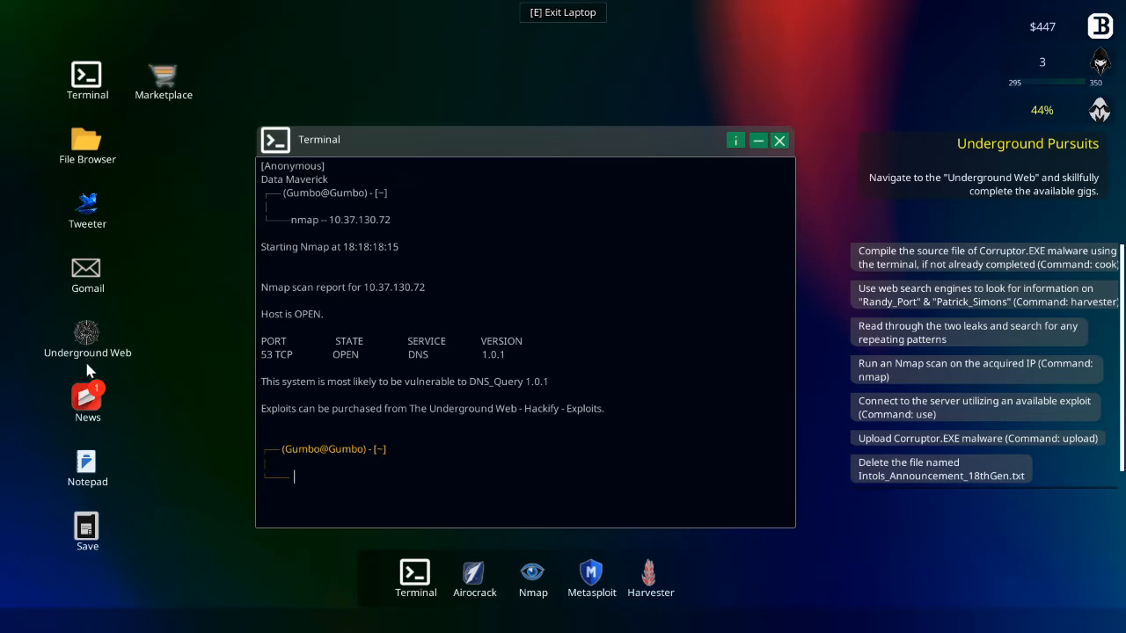
# Buy the DNS_Query 1.0.1 network exploit from Hackify for $15
pyautogui.click(87, 335)
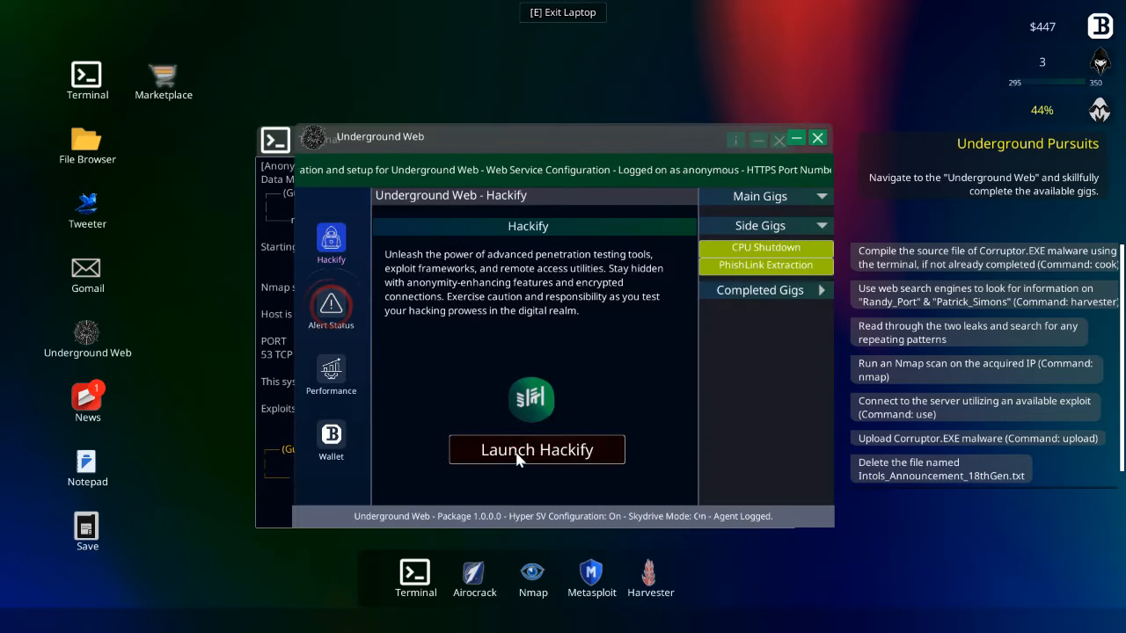
pyautogui.click(536, 450)
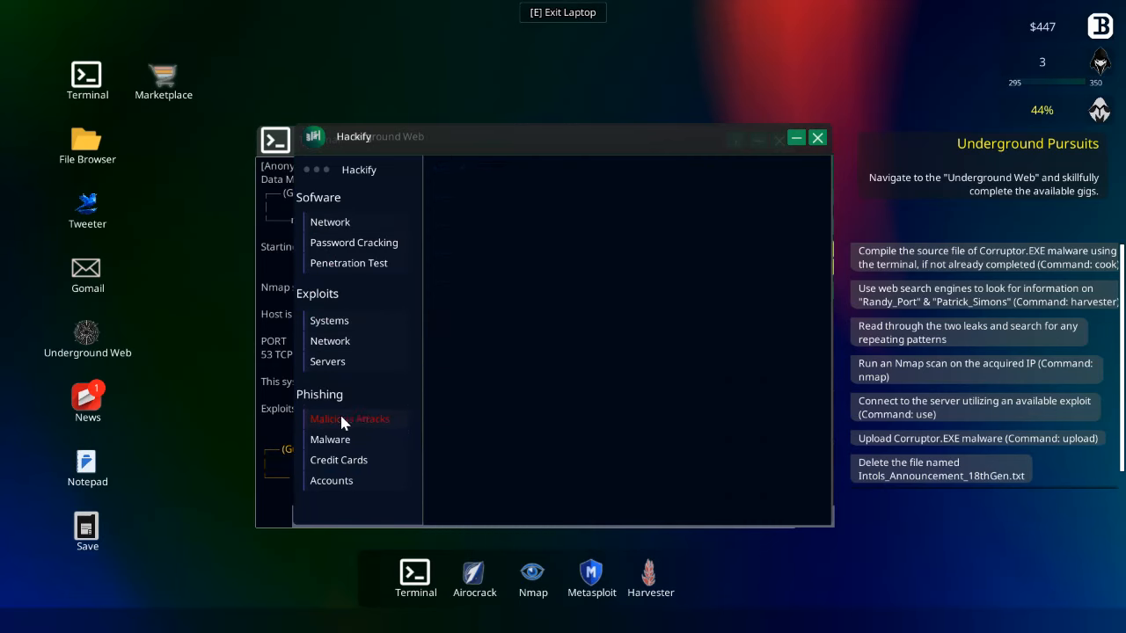
pyautogui.click(330, 439)
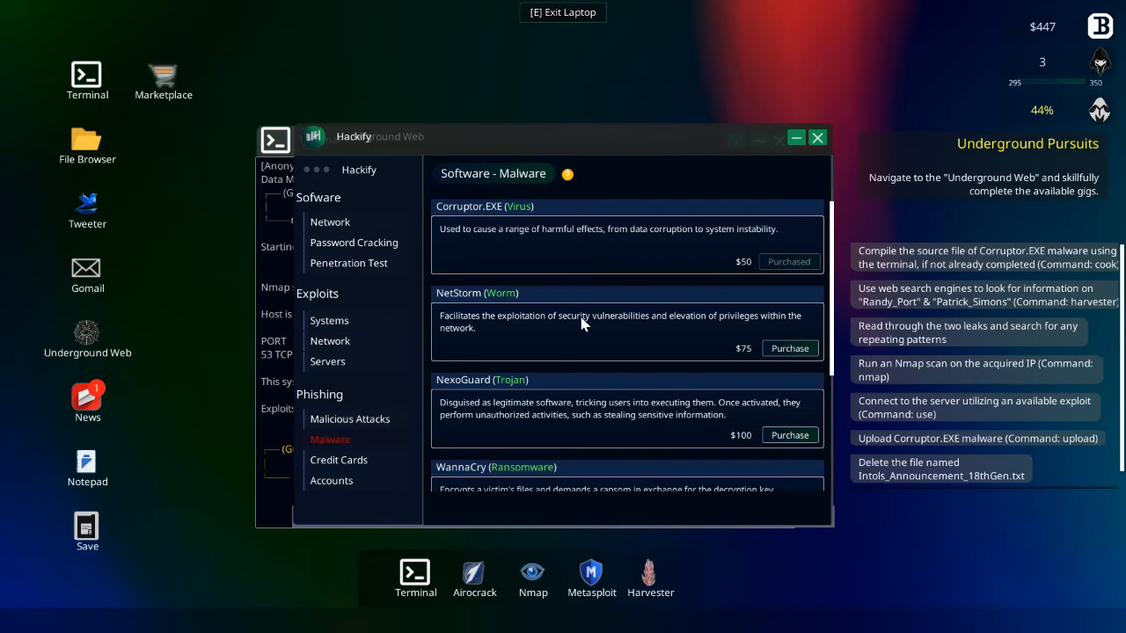
pyautogui.scroll(-3)
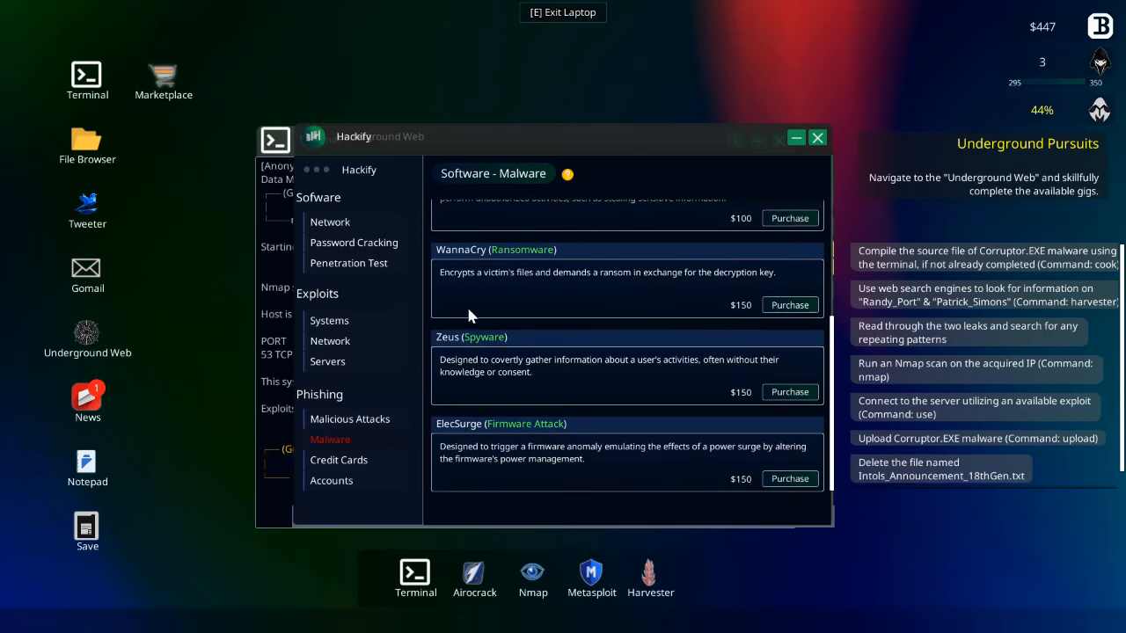
pyautogui.click(329, 320)
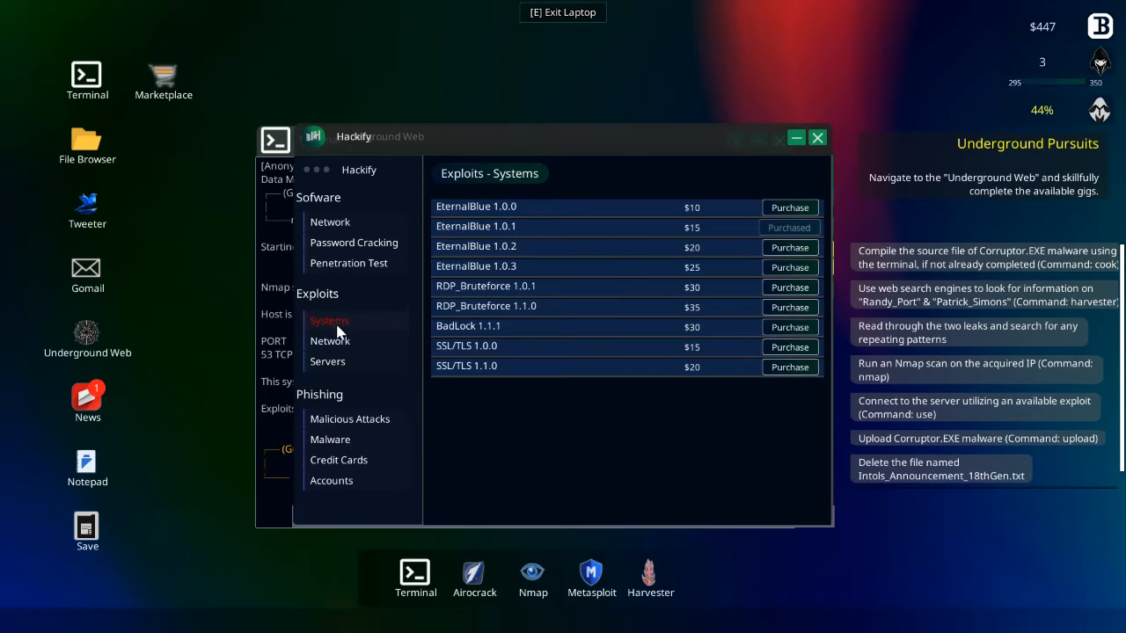
pyautogui.click(328, 362)
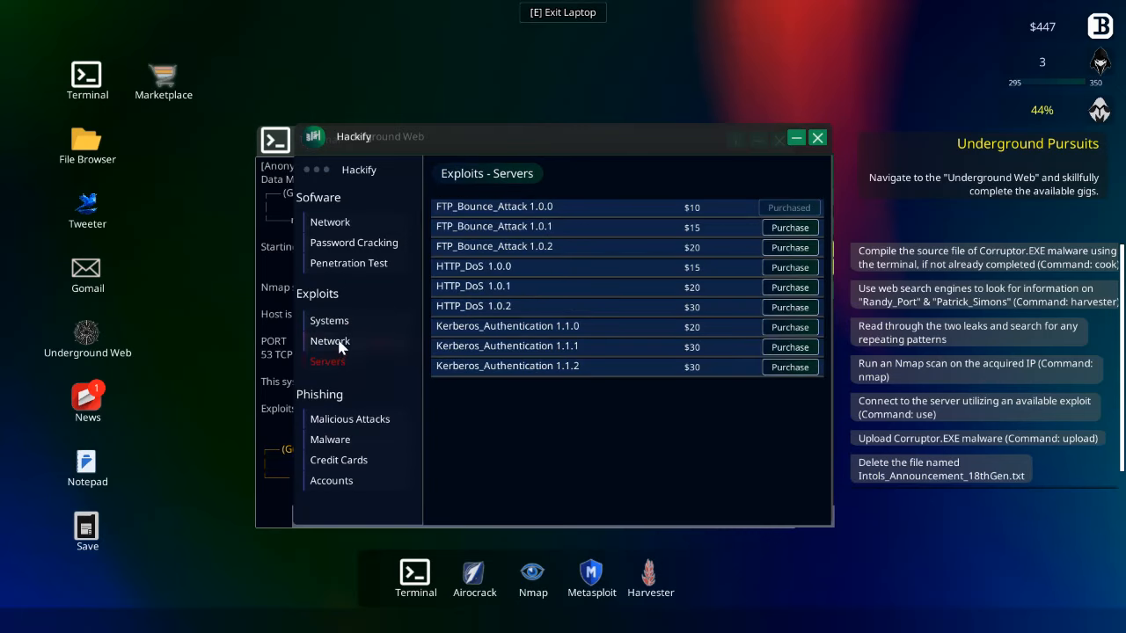
pyautogui.click(330, 341)
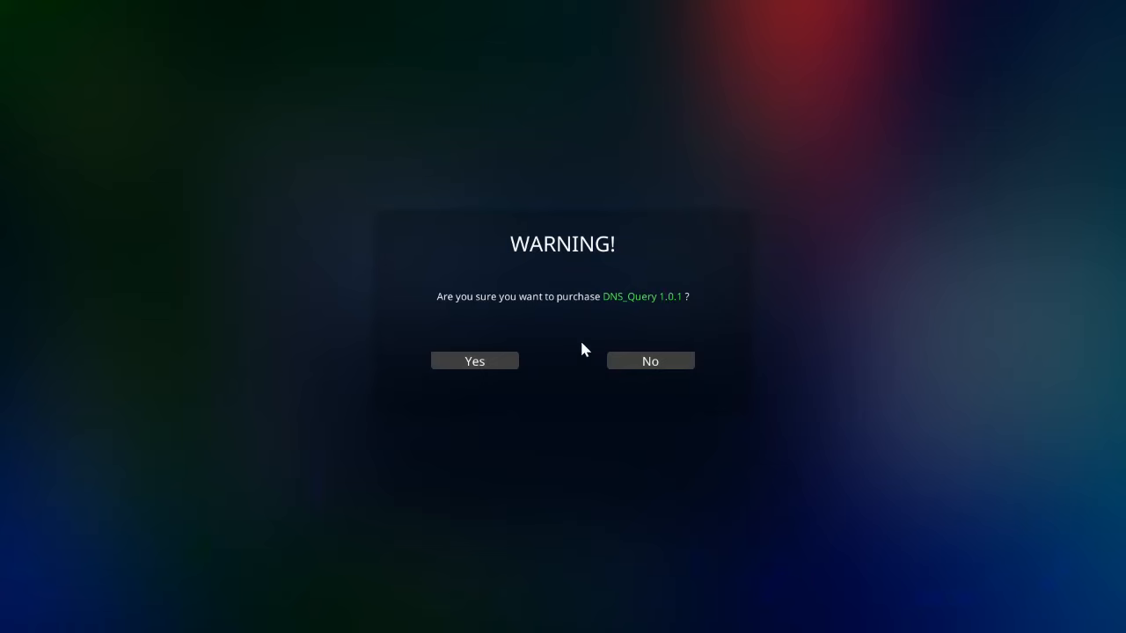
pyautogui.click(474, 361)
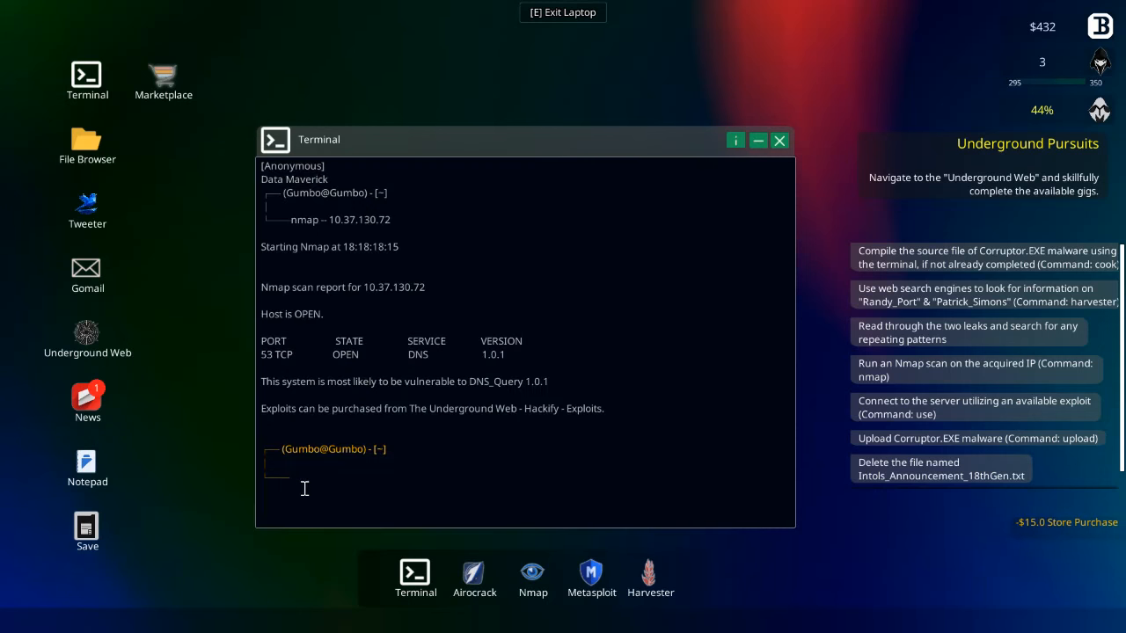
# Run 'use -x DNS_Query -version 1.0.1 -ip 10.37.130.72' to open a Meterpreter session
pyautogui.write('use -')
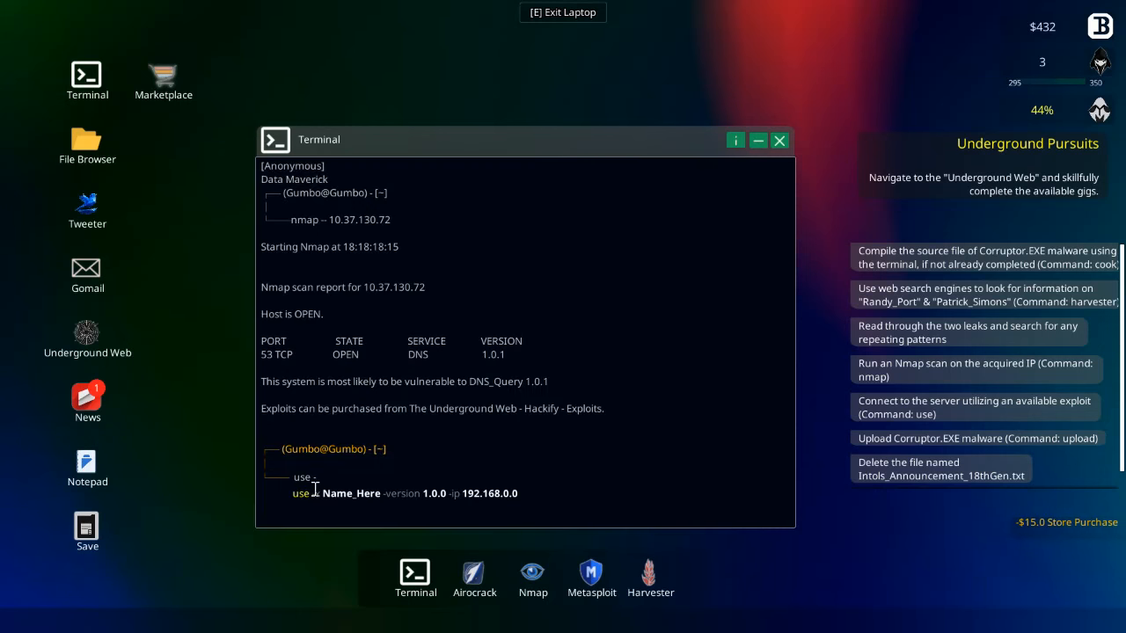
pyautogui.write('x')
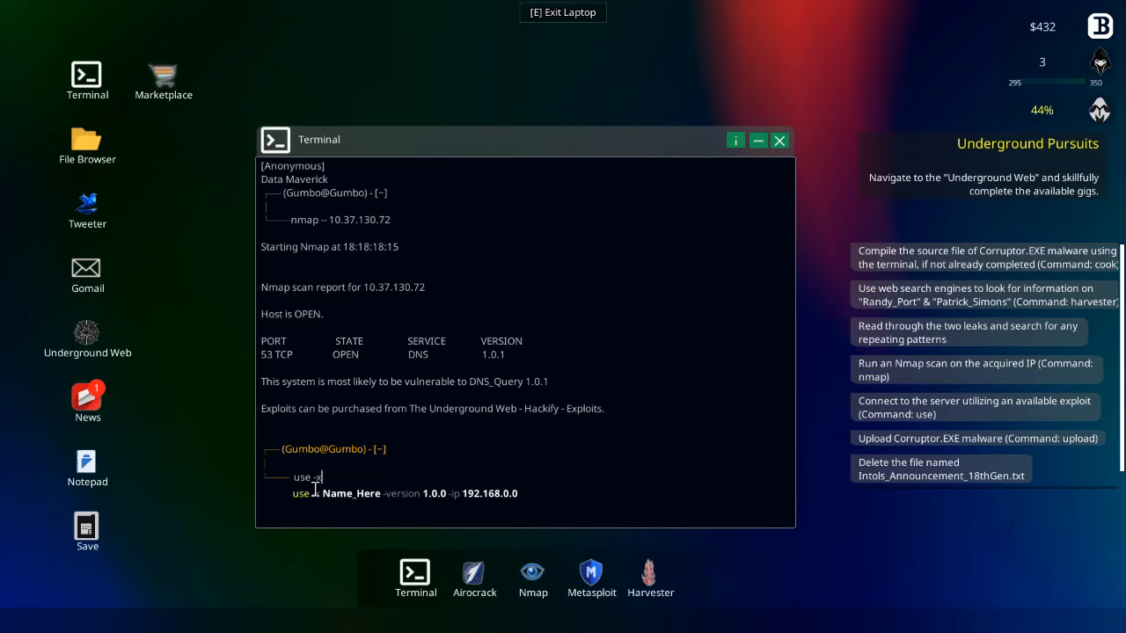
pyautogui.doubleClick(491, 381)
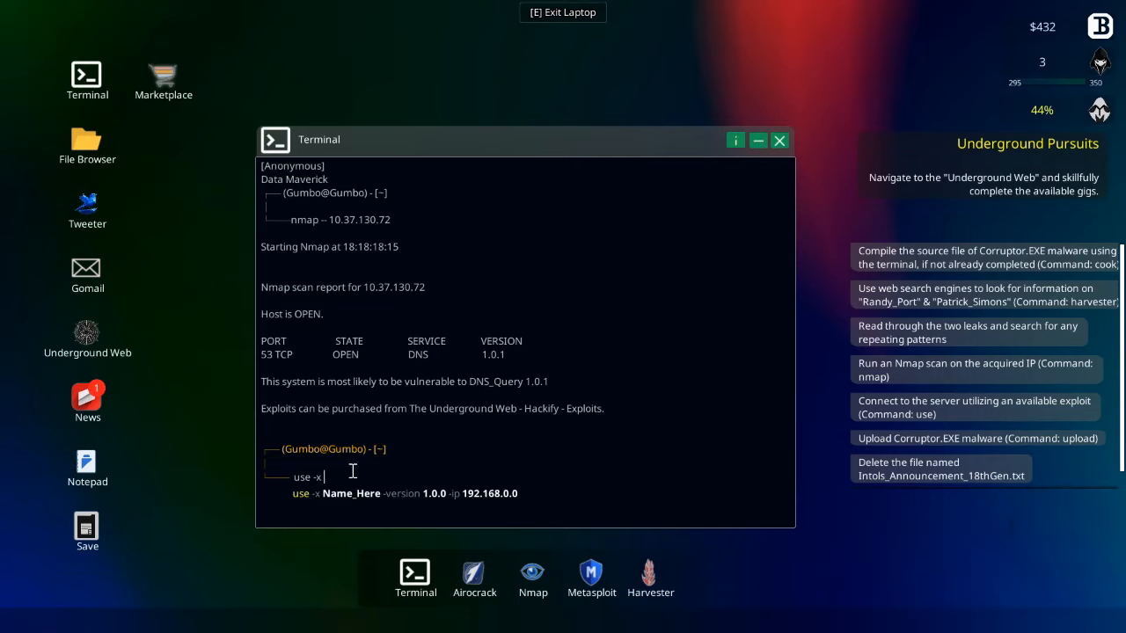
pyautogui.write('DNS_Query -v')
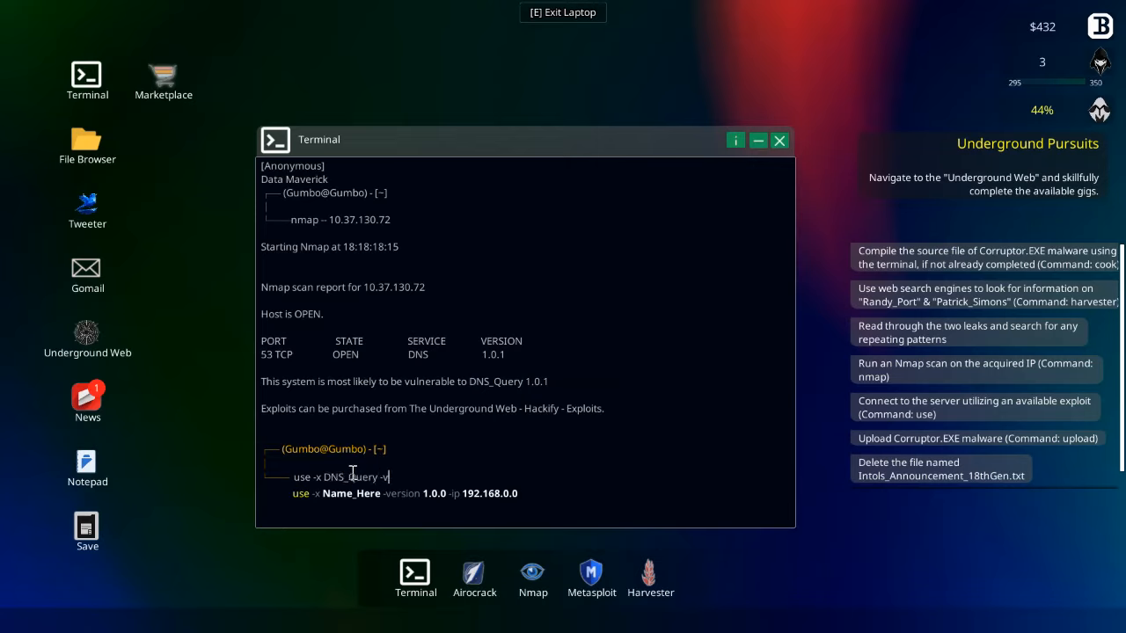
pyautogui.write('ersion 1.0.1 -ip')
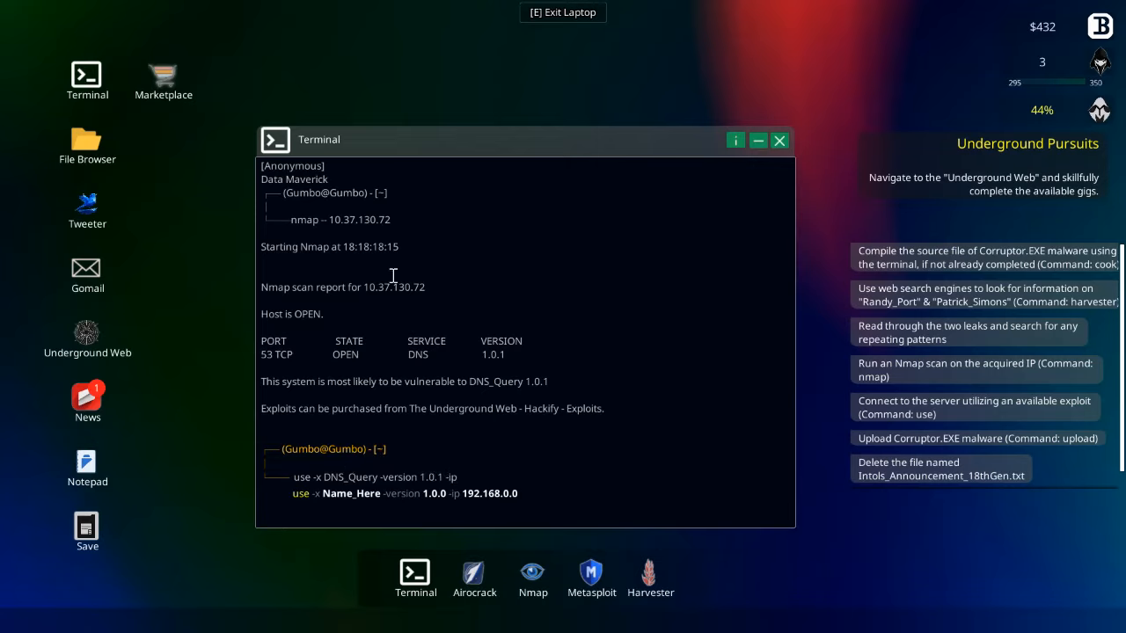
pyautogui.doubleClick(394, 286)
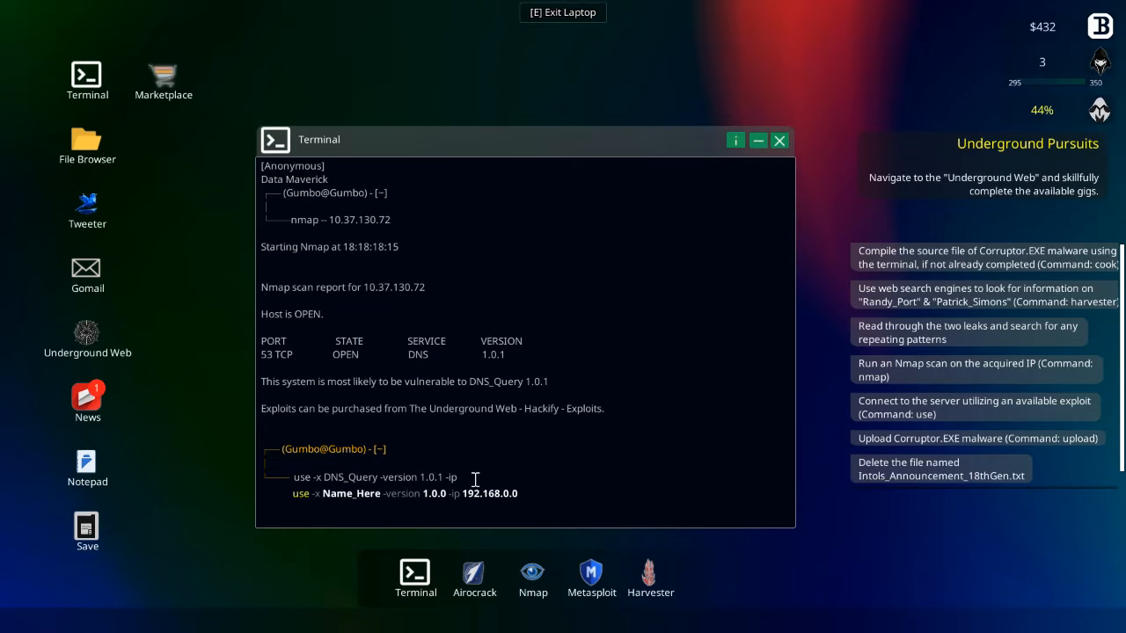
pyautogui.press('Return')
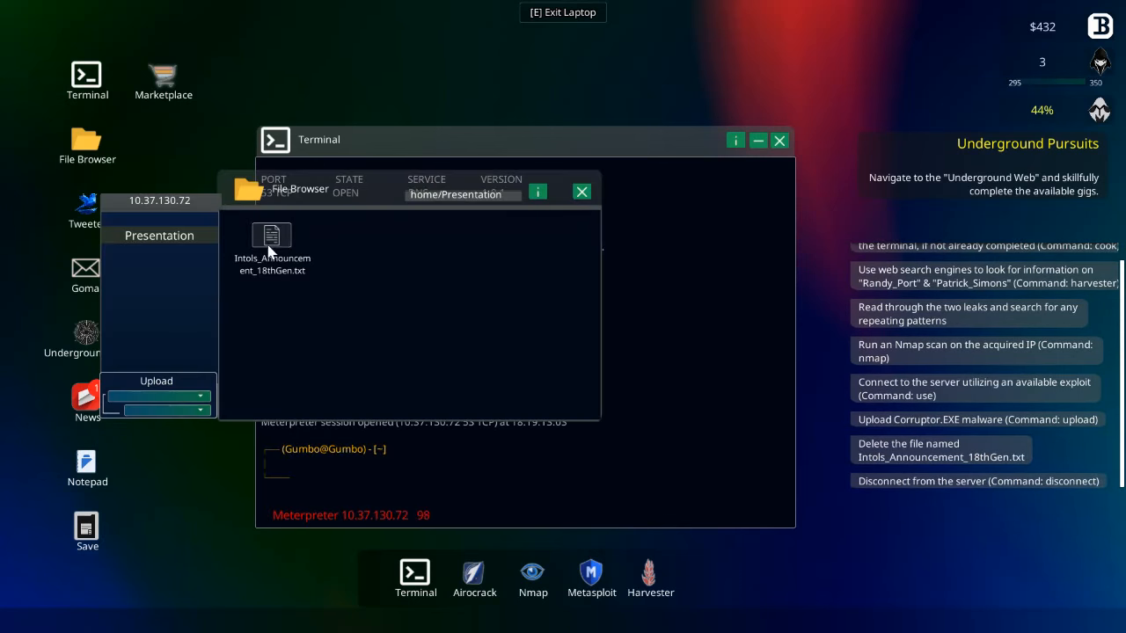
# Delete Intols_Announcement_18thGen.txt and choose Corruptor.EXE from the malware folder to upload
pyautogui.doubleClick(272, 242)
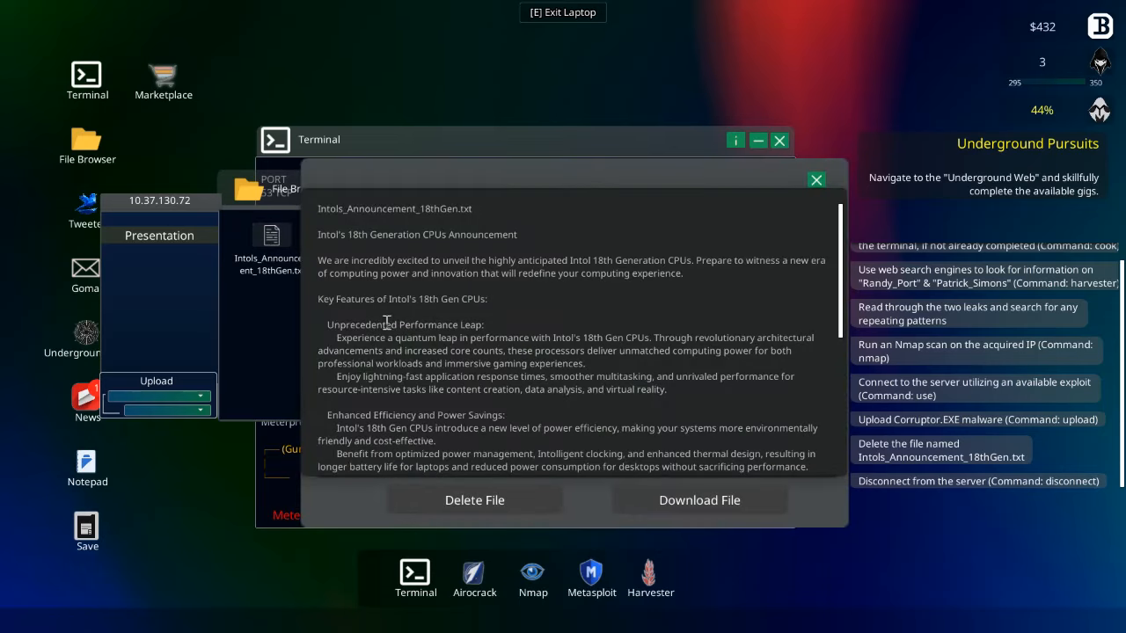
pyautogui.click(816, 180)
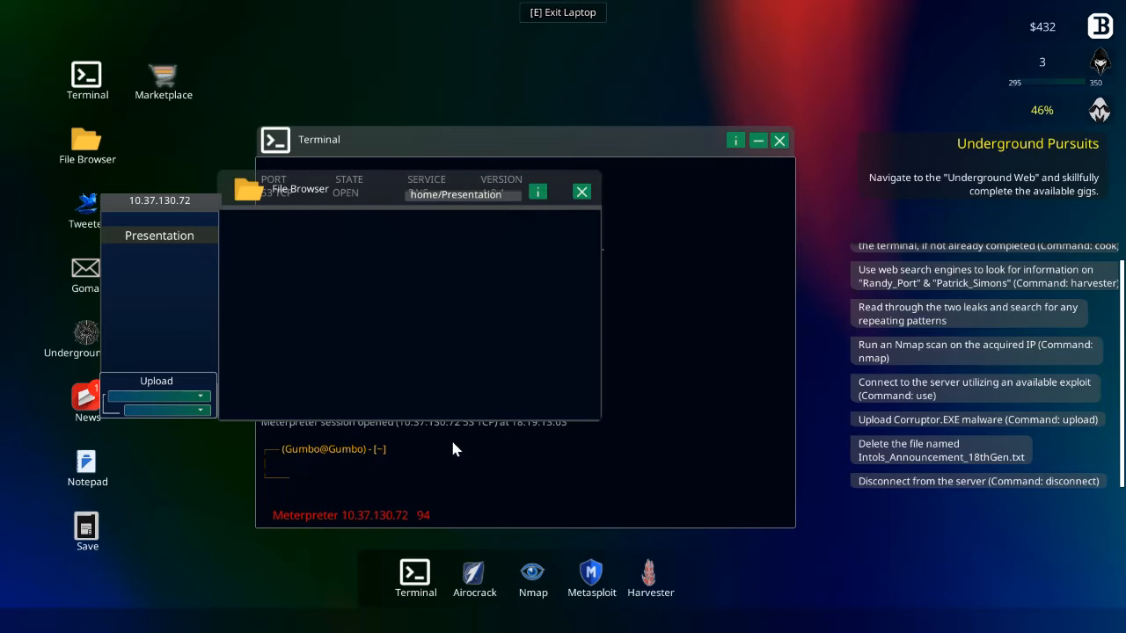
pyautogui.click(156, 396)
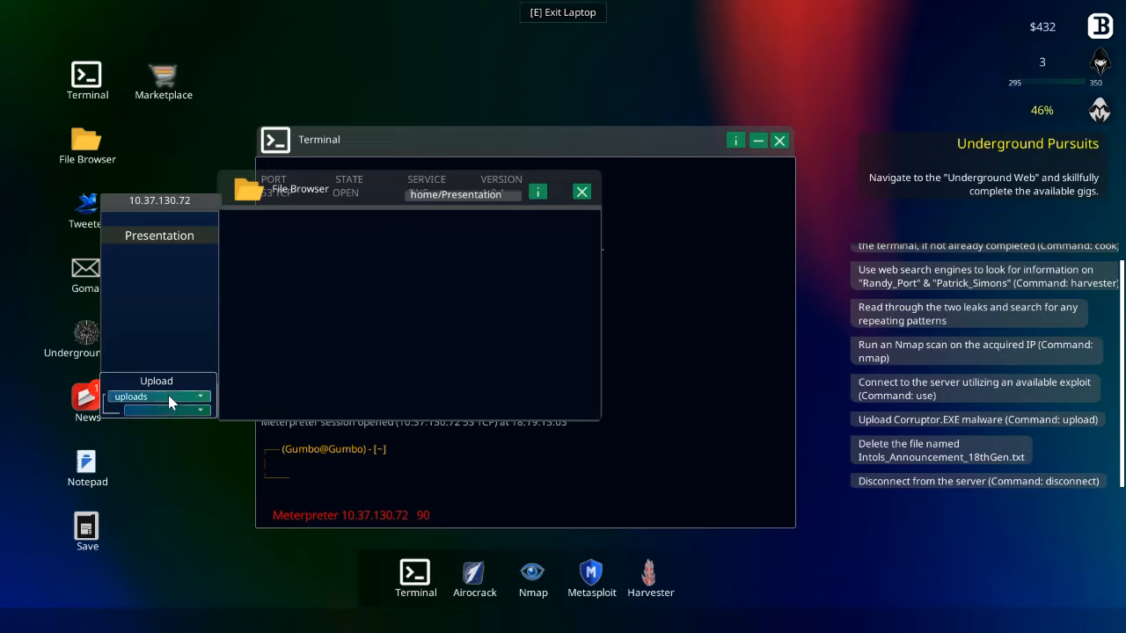
pyautogui.click(168, 411)
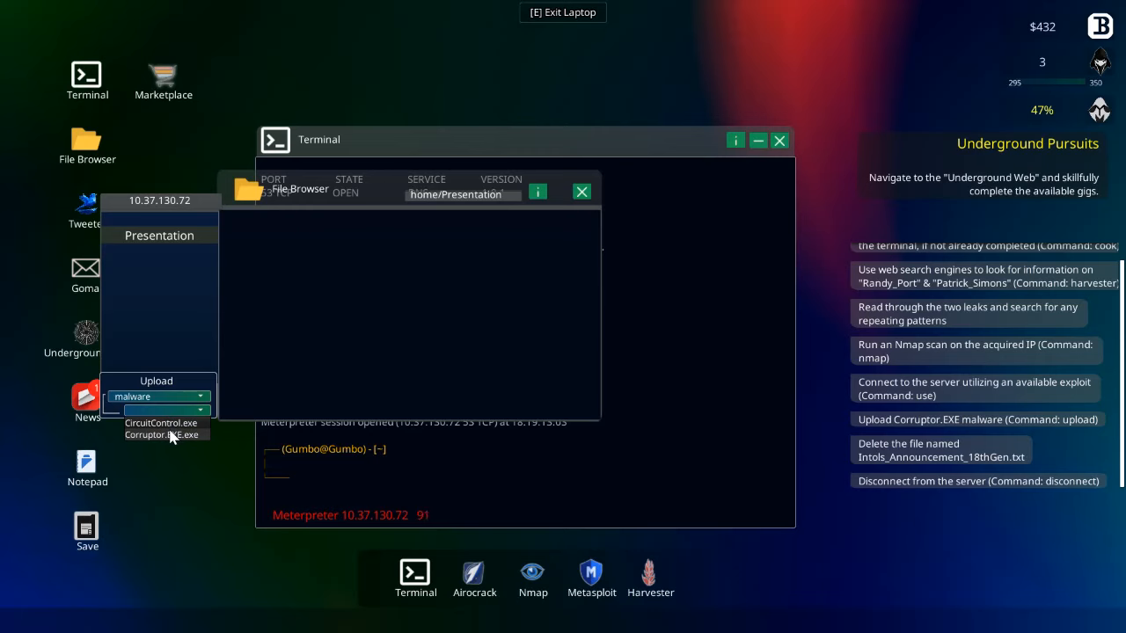
pyautogui.click(164, 434)
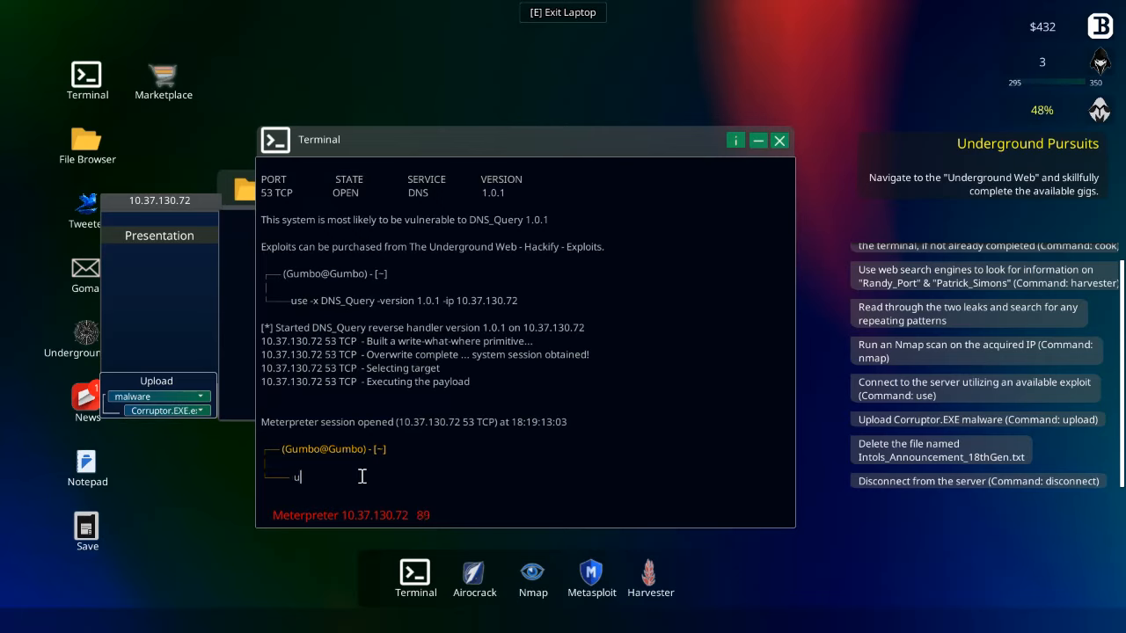
# Upload Corruptor.EXE to the server and disconnect the Meterpreter session
pyautogui.write('pload Corruptor.EXE')
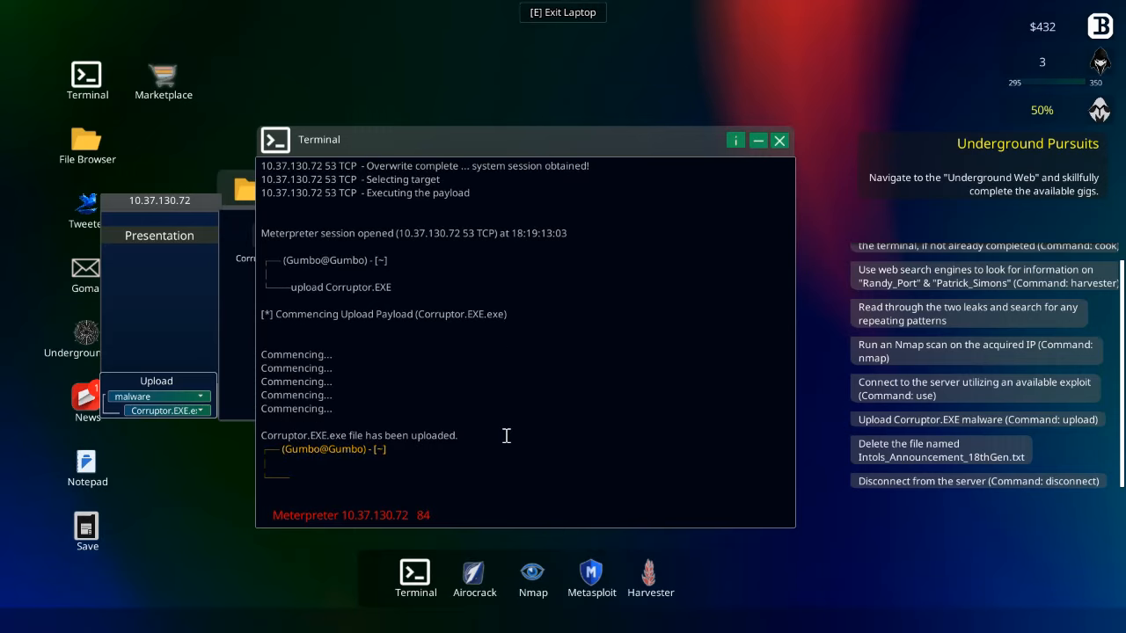
pyautogui.write('dis')
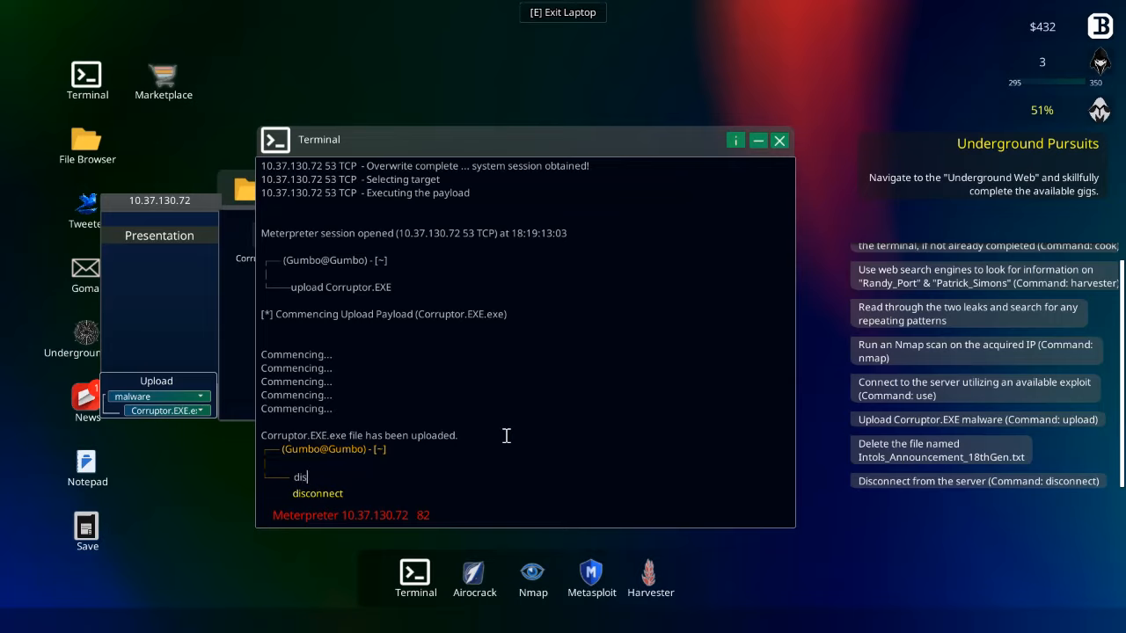
pyautogui.write('connect')
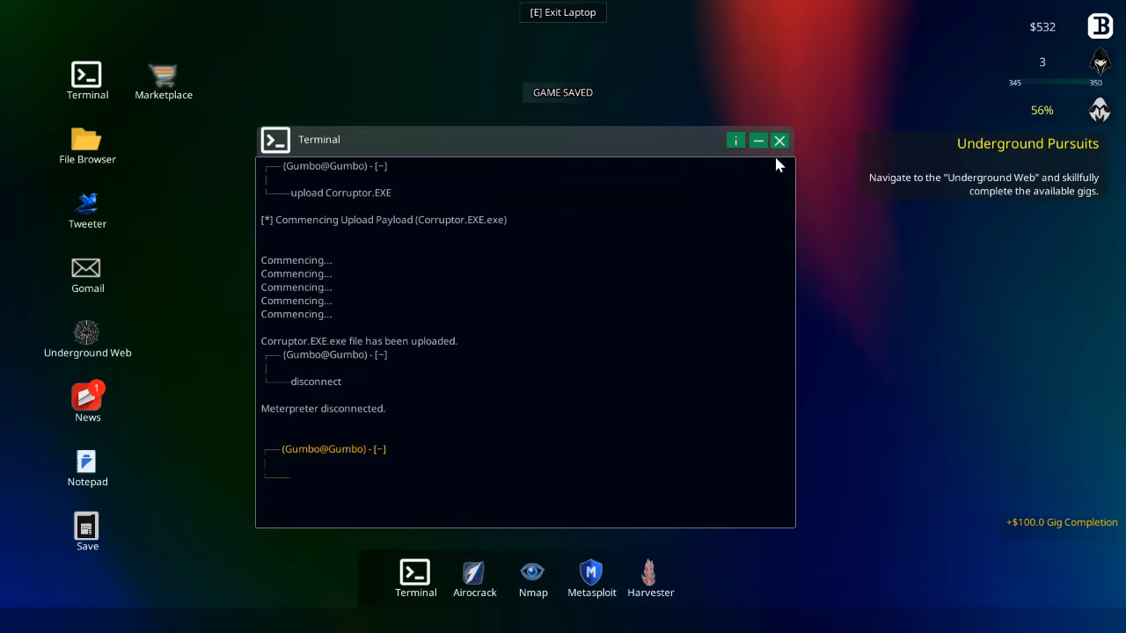
# Close the terminal, buy a $30 attack tool on Hackify, and review the PhishLink Extraction gig
pyautogui.click(778, 141)
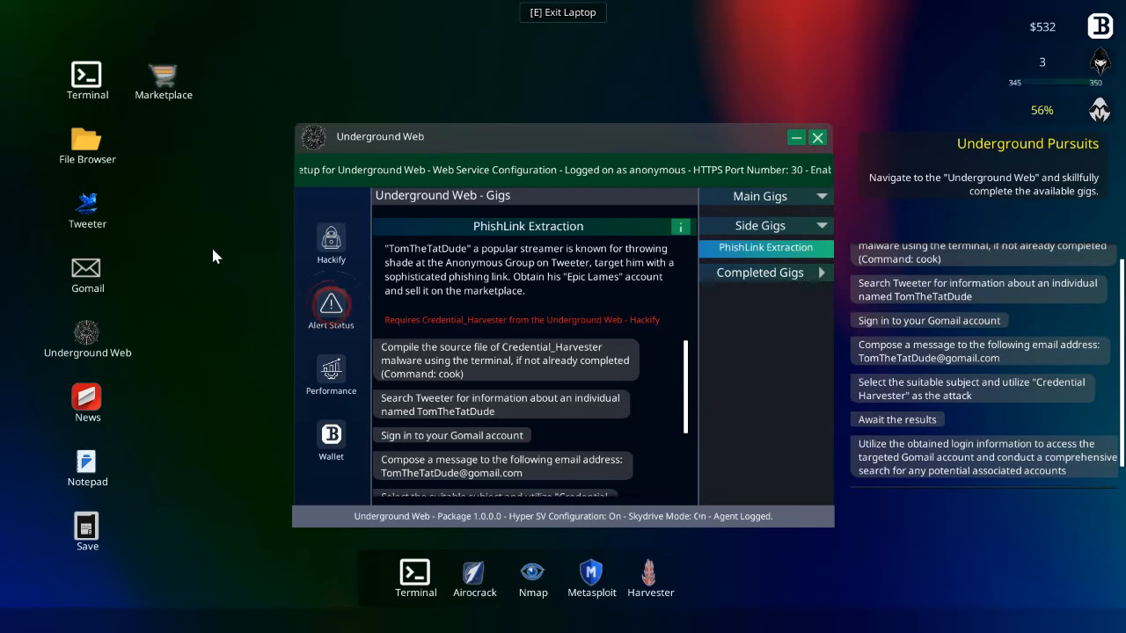
pyautogui.click(331, 242)
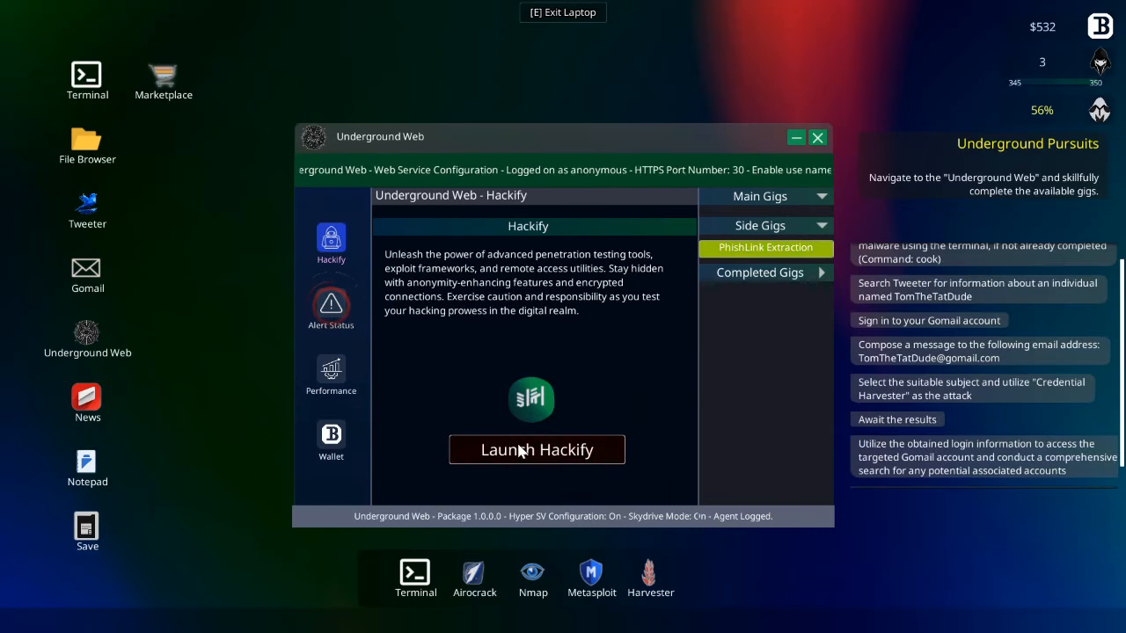
pyautogui.click(535, 449)
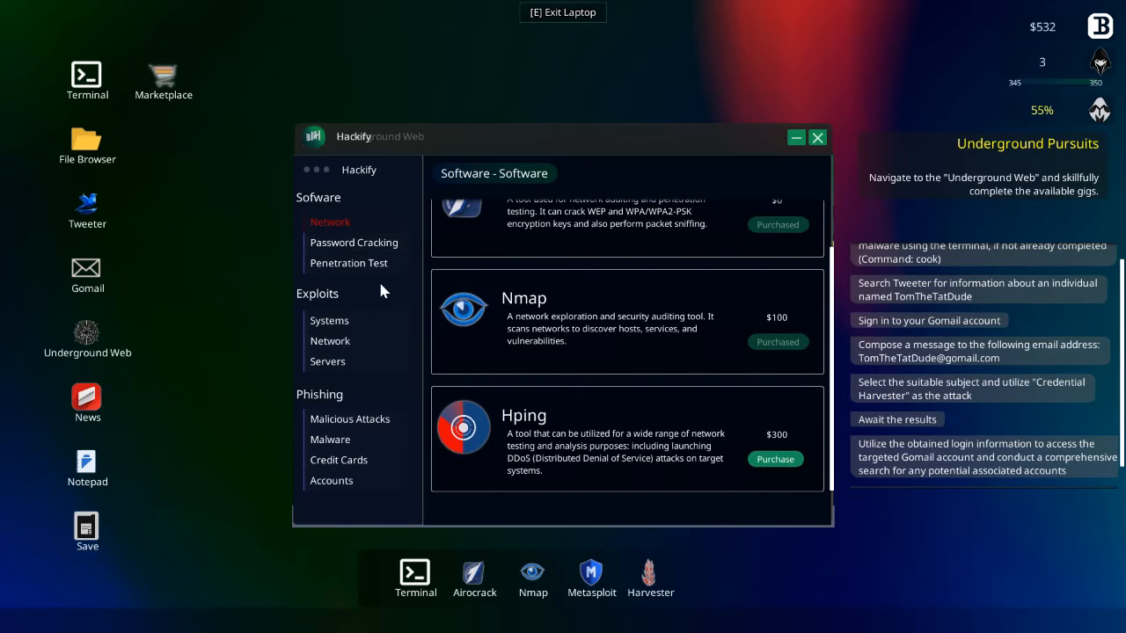
pyautogui.click(354, 243)
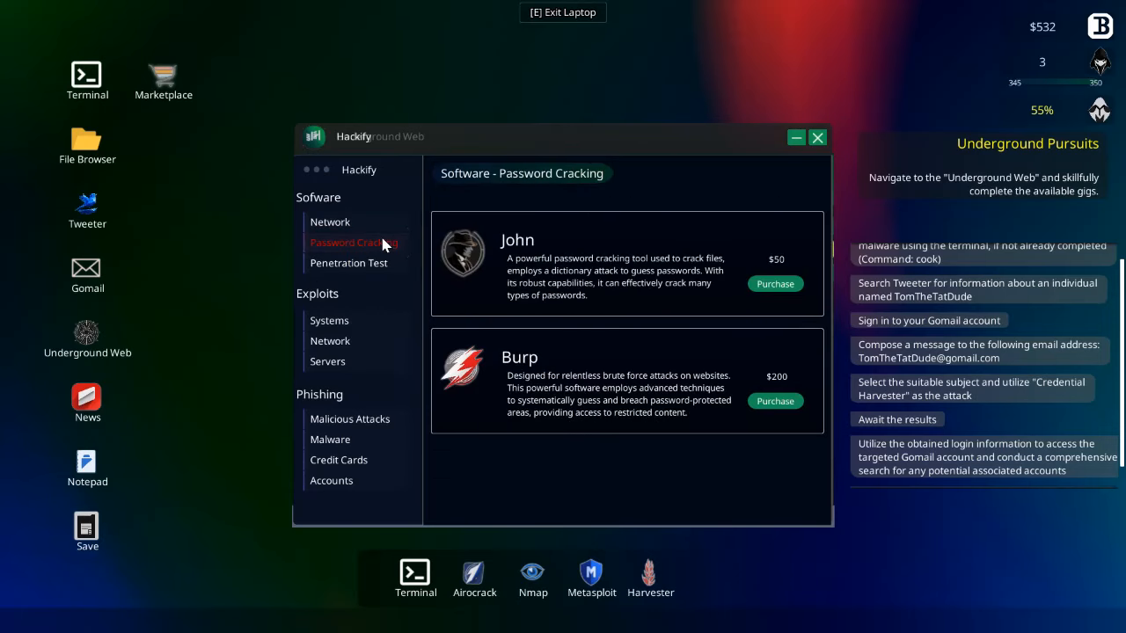
pyautogui.click(329, 320)
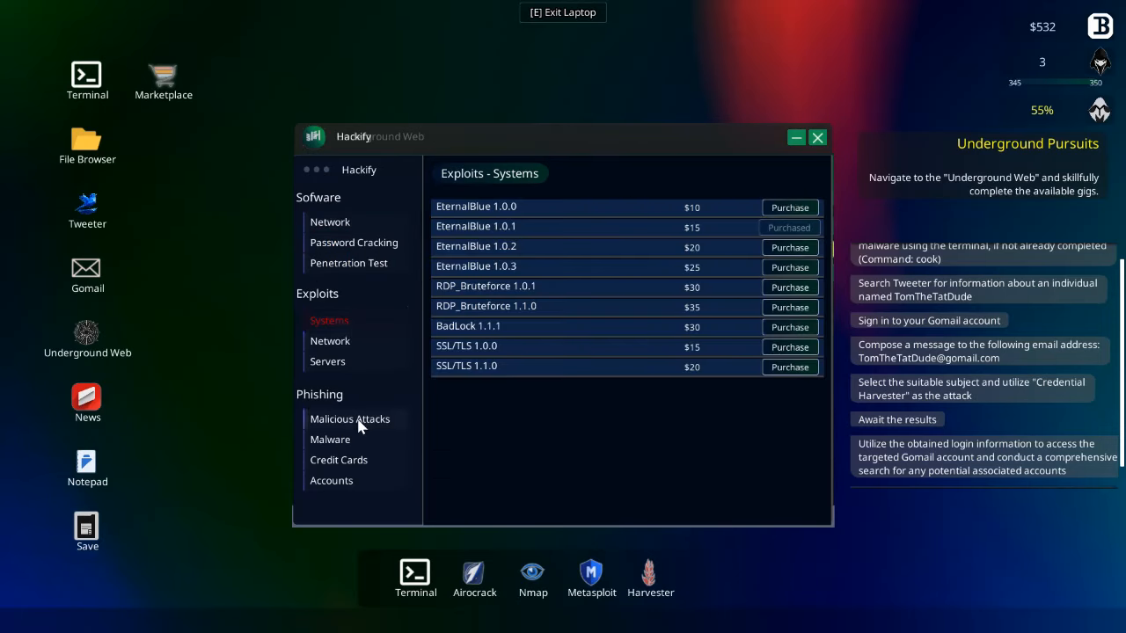
pyautogui.click(350, 419)
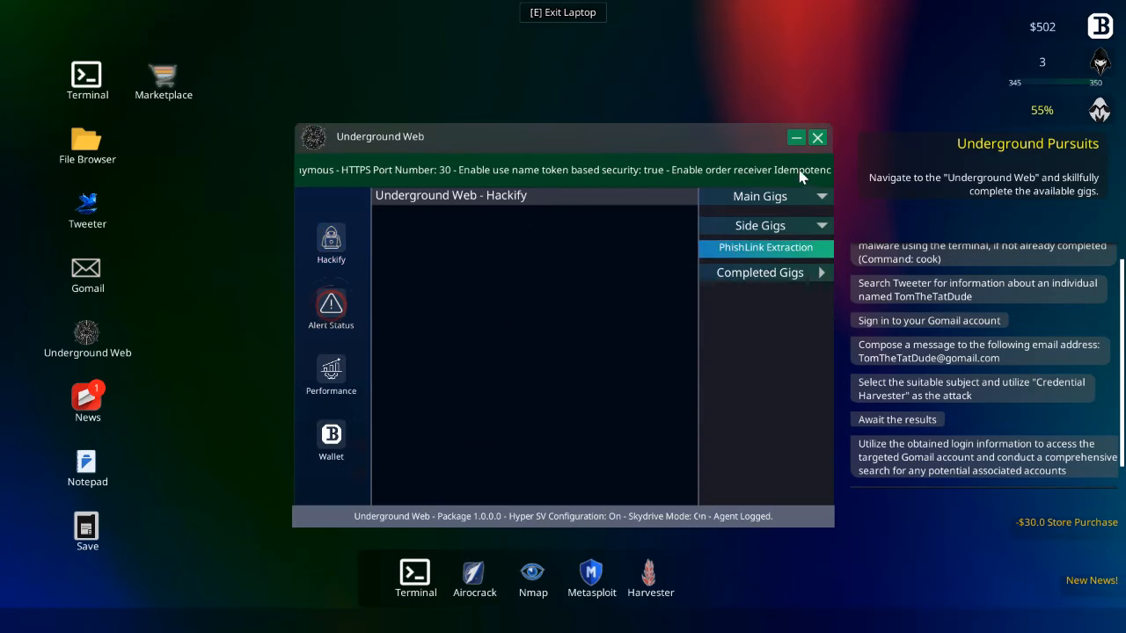
pyautogui.click(765, 248)
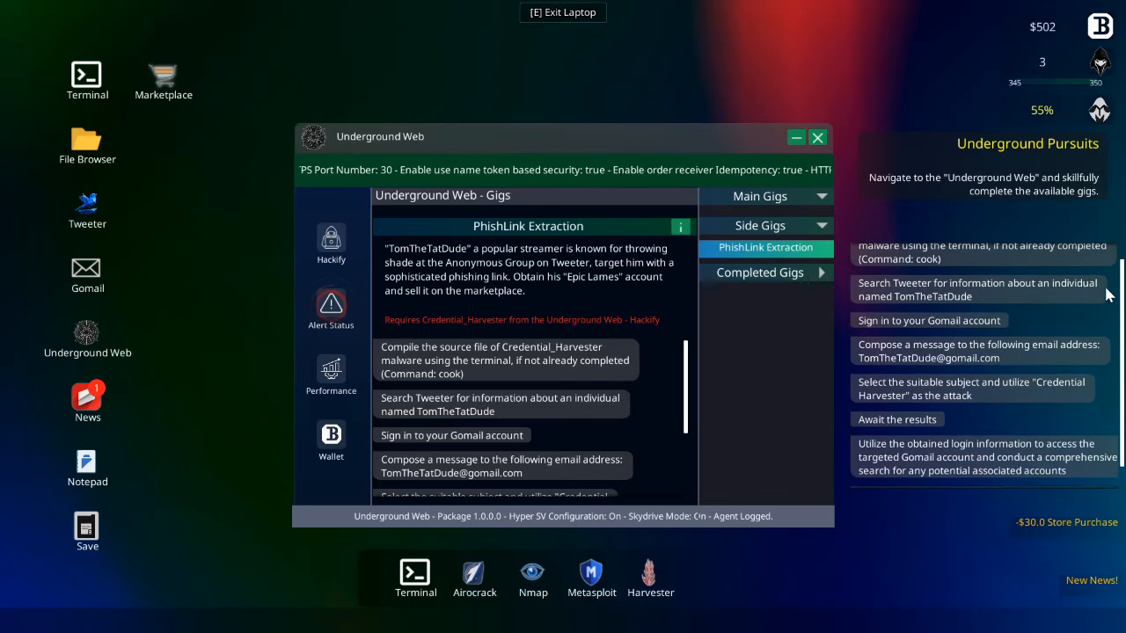
pyautogui.click(817, 137)
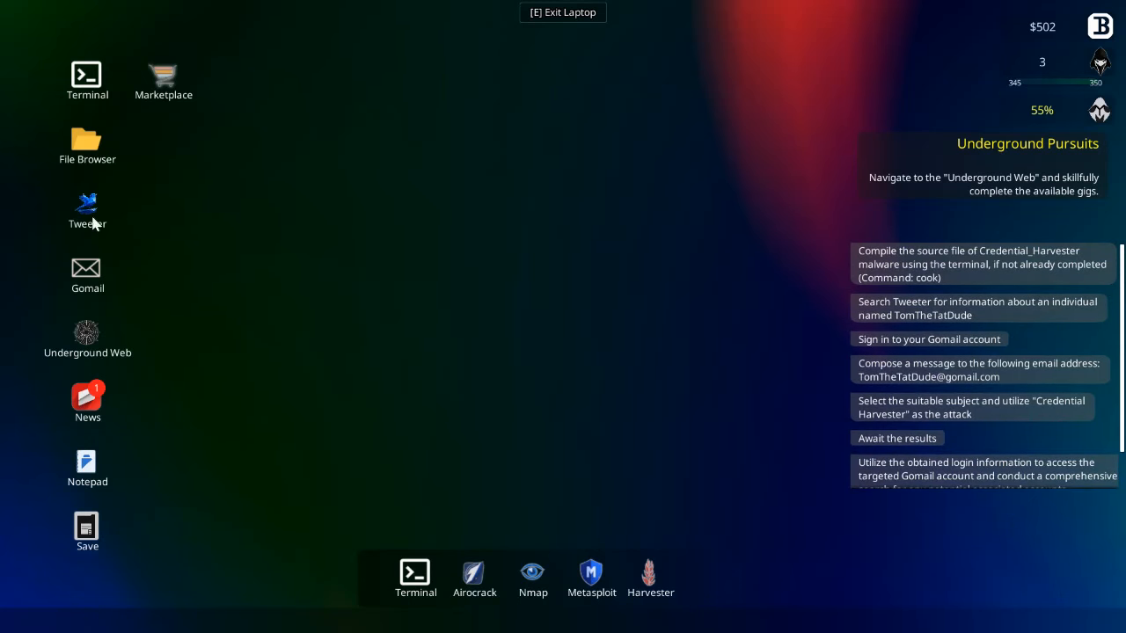
# Copy the Credential_Harvester name and run the cook command for it in the terminal
pyautogui.click(86, 396)
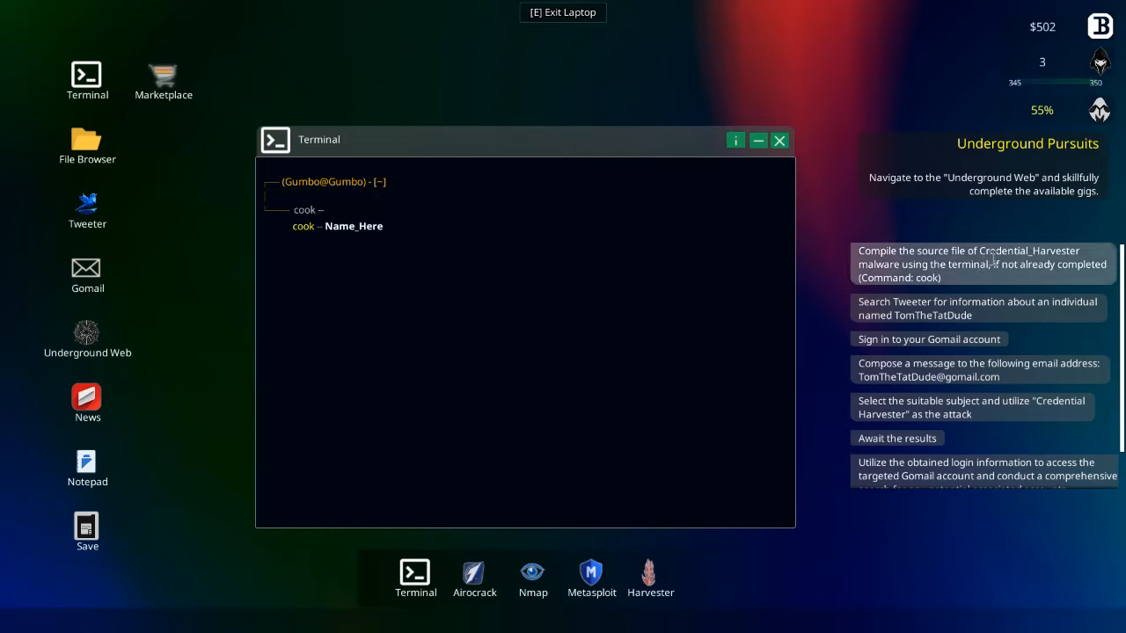
pyautogui.rightClick(1029, 250)
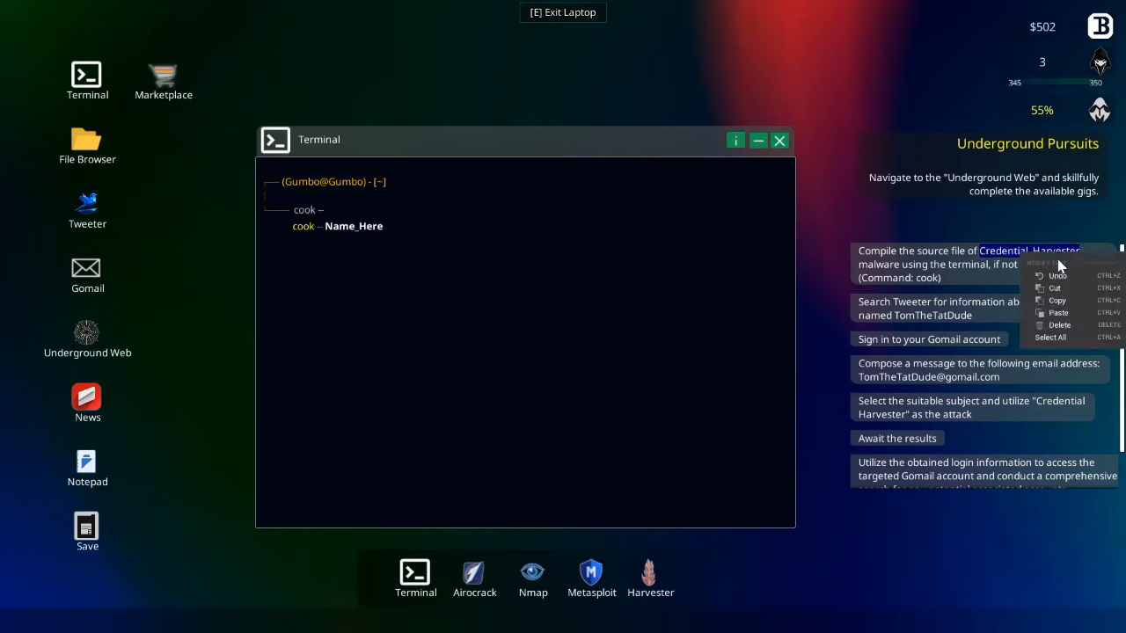
pyautogui.click(1058, 312)
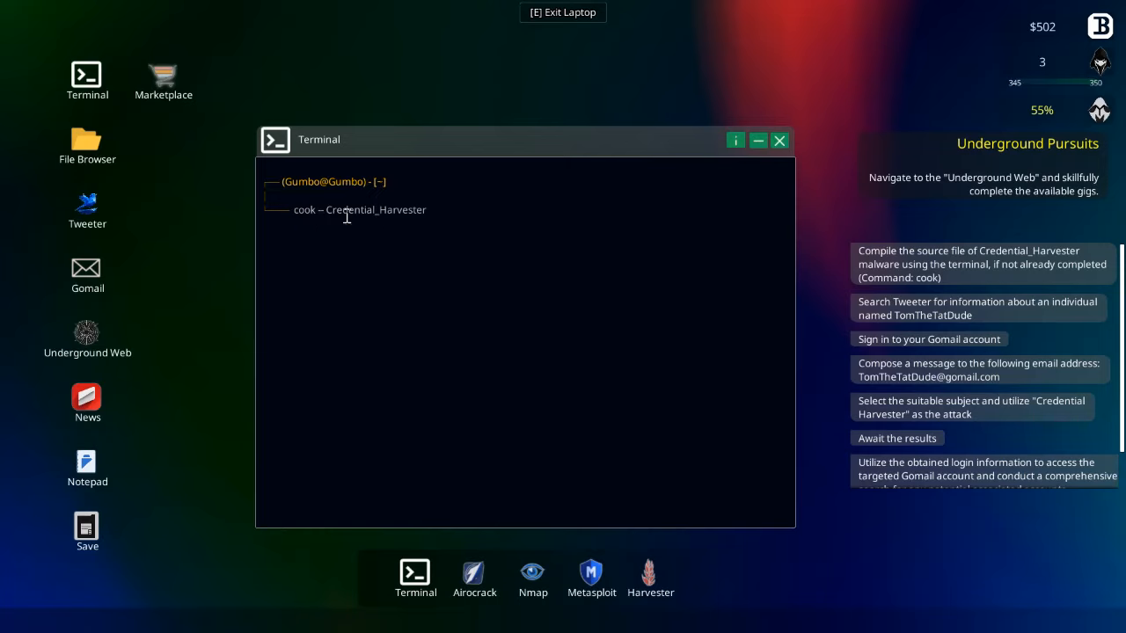
pyautogui.press('Return')
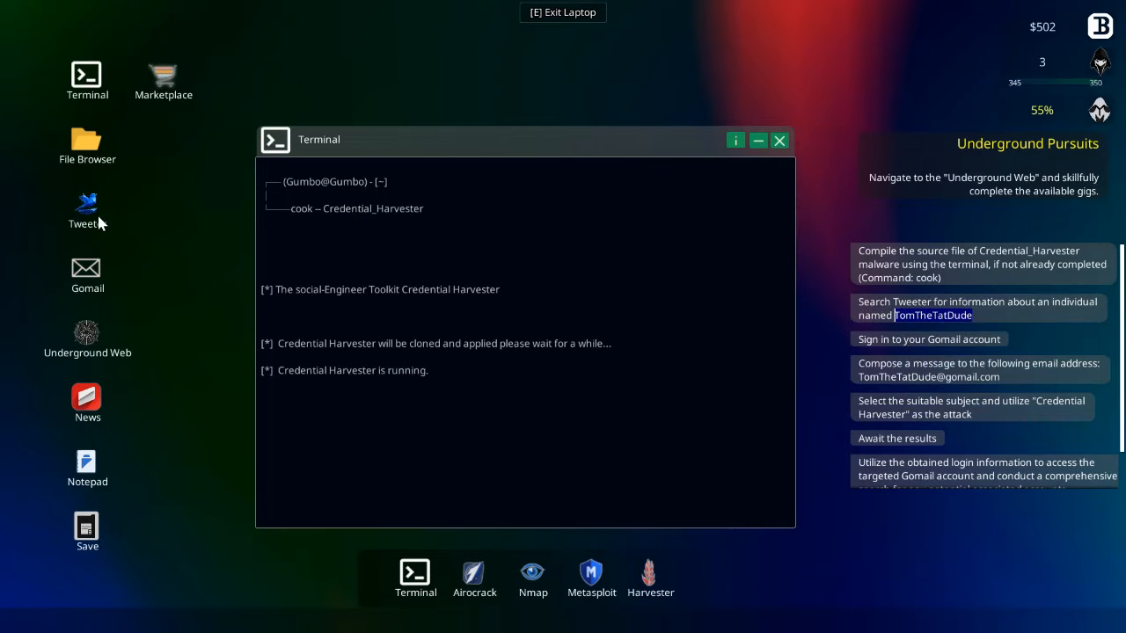
# Search Tweeter for TomTheTatDude's profile, then open the Gomail inbox
pyautogui.click(86, 205)
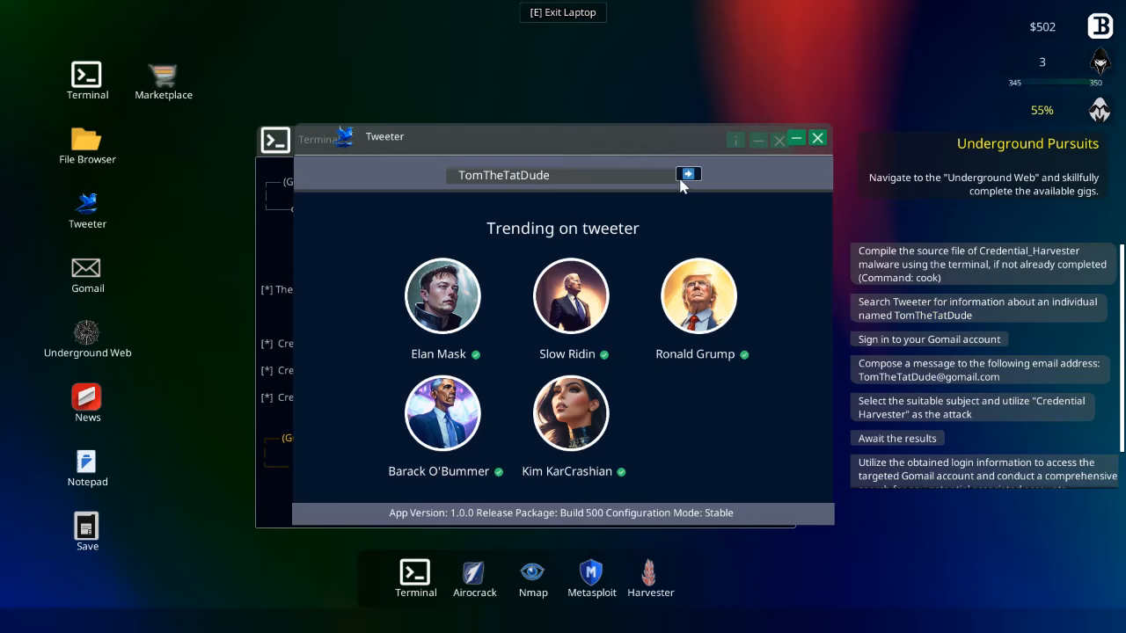
pyautogui.click(688, 174)
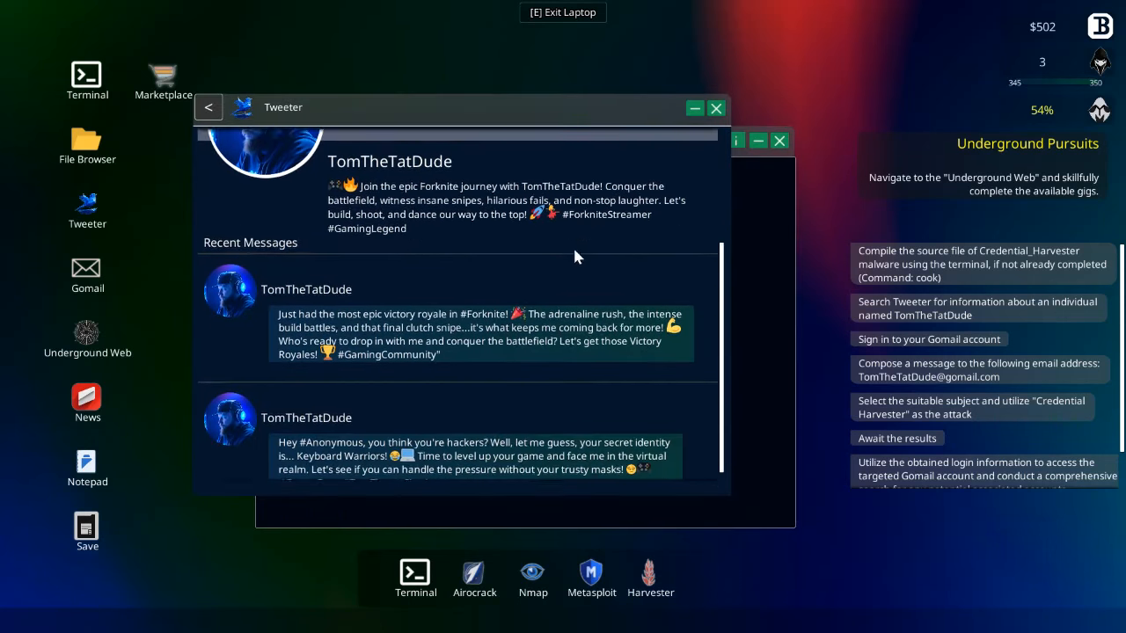
pyautogui.scroll(3)
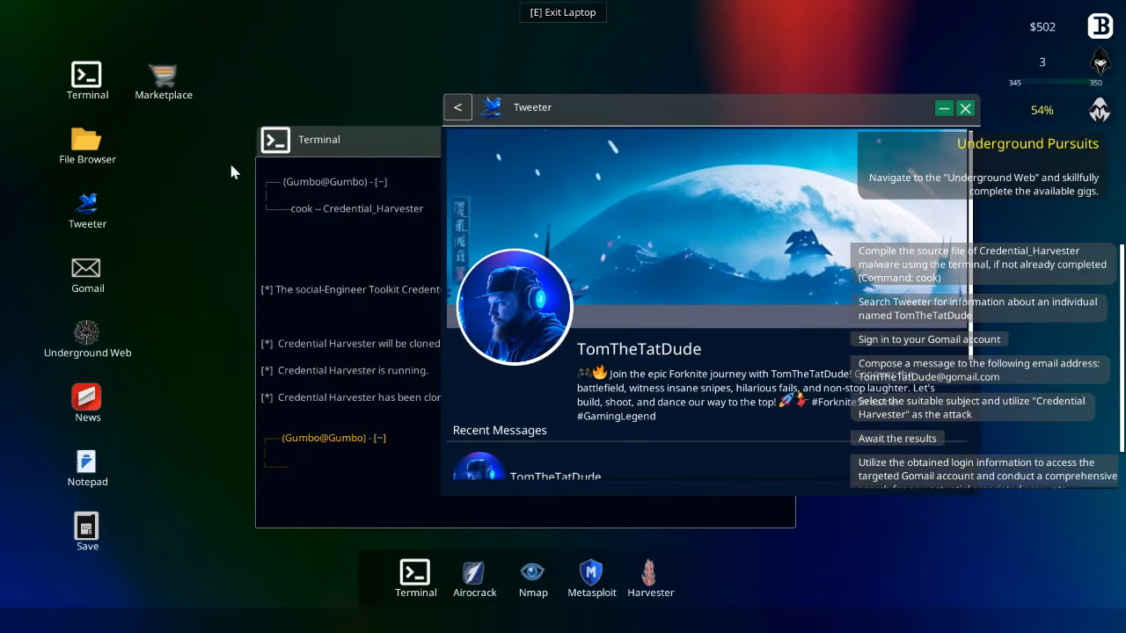
pyautogui.click(86, 276)
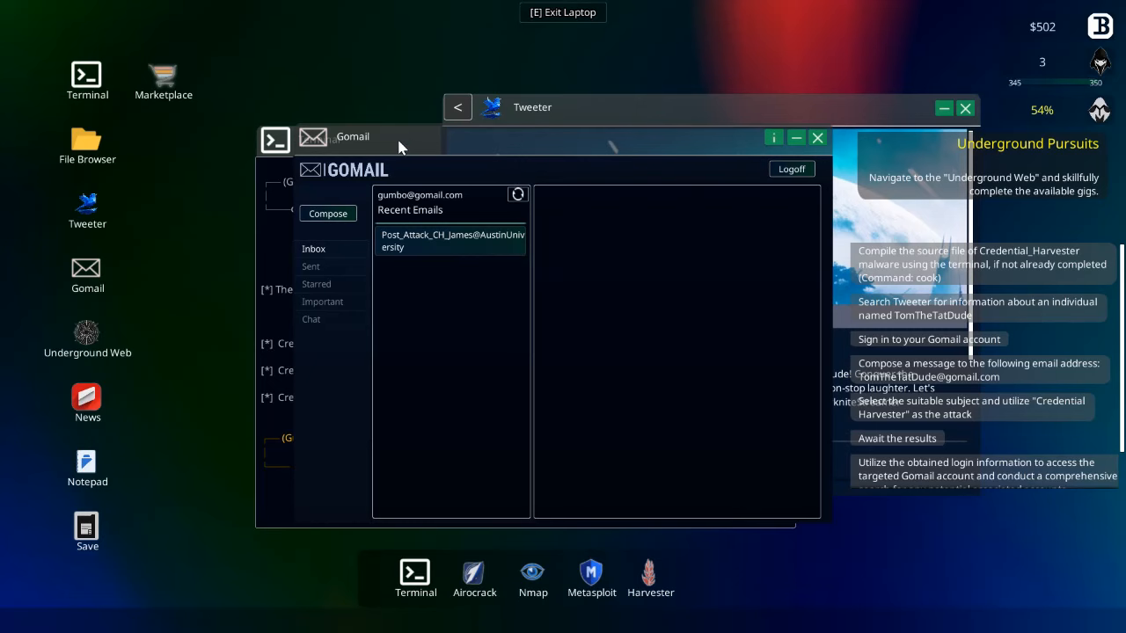
# Send TomTheTatDude a Gaming-subject Credential Harvester email, then close Tweeter
pyautogui.click(327, 213)
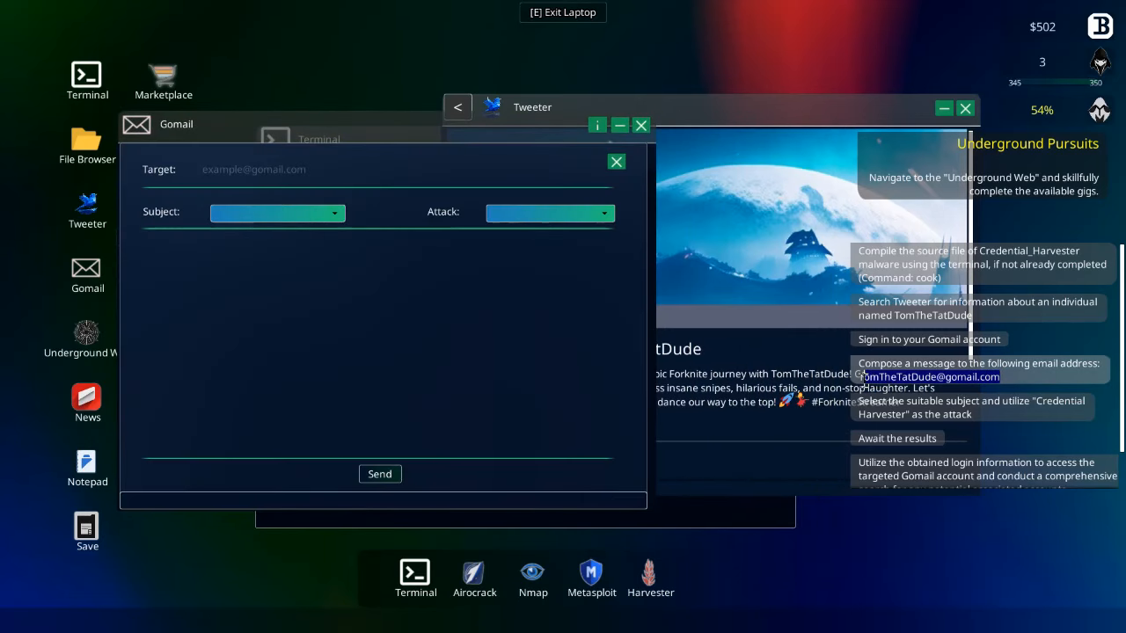
pyautogui.click(253, 170)
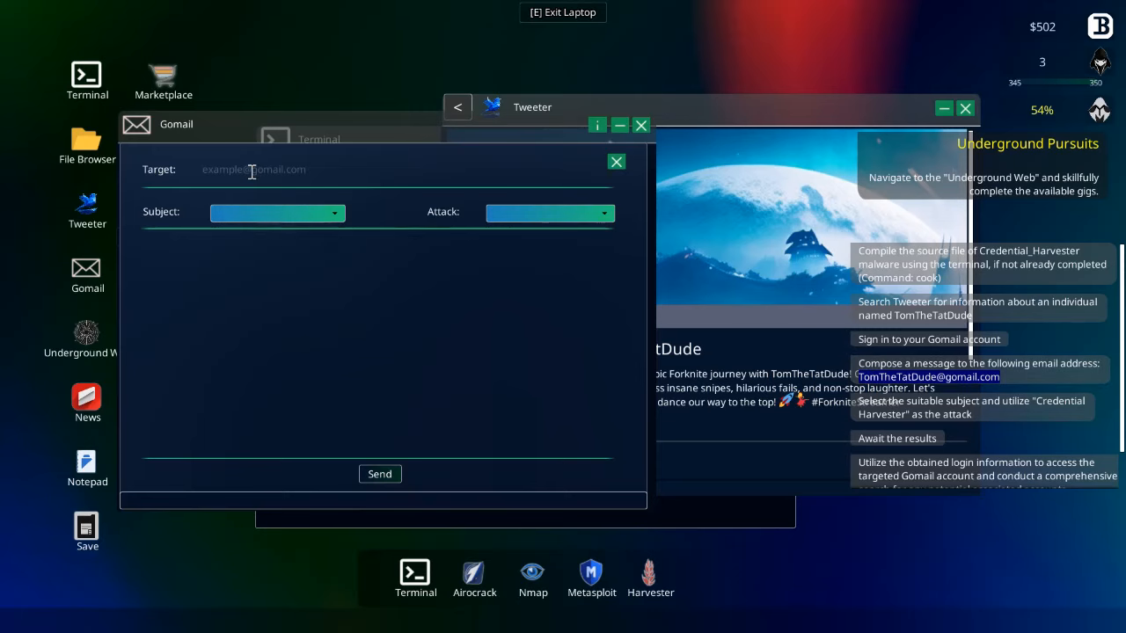
pyautogui.click(277, 213)
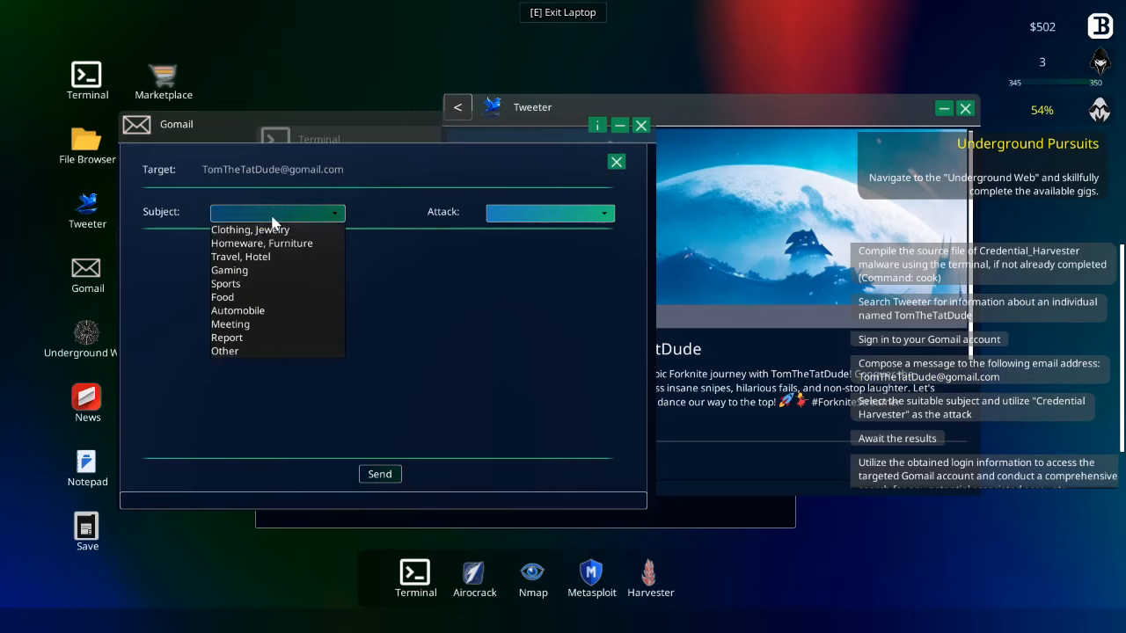
pyautogui.click(229, 270)
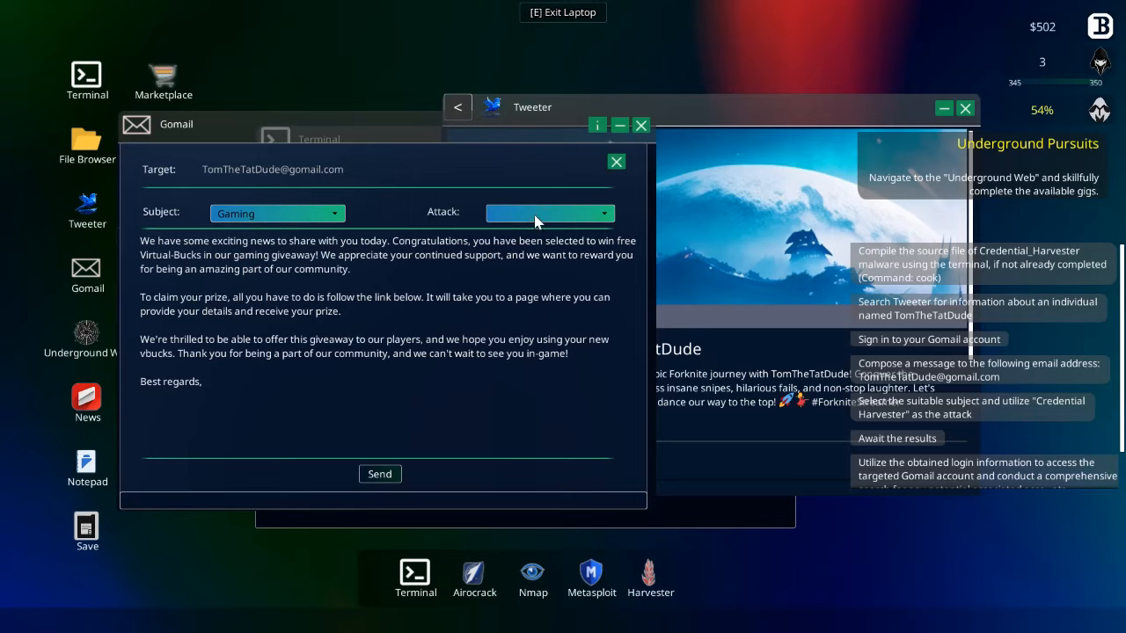
pyautogui.click(549, 213)
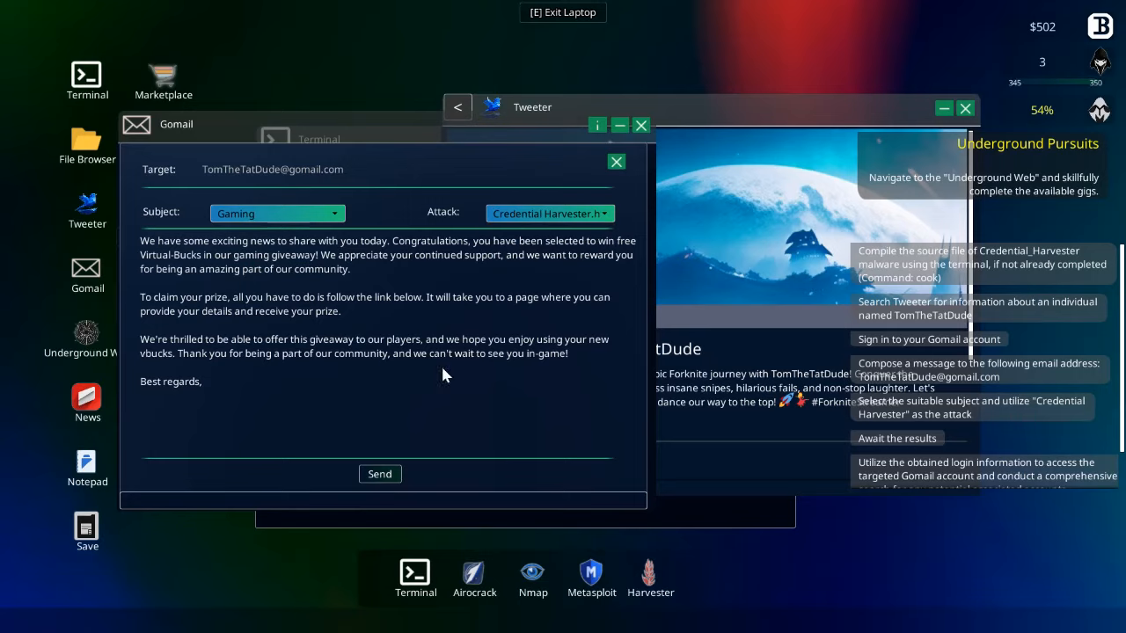
pyautogui.click(380, 474)
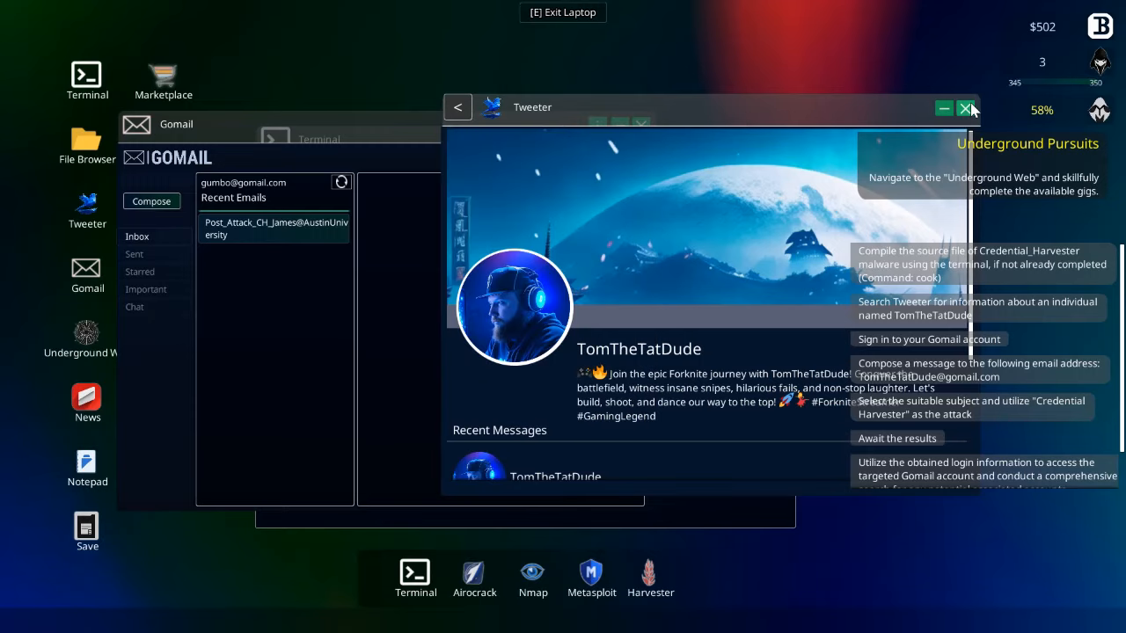
pyautogui.click(967, 108)
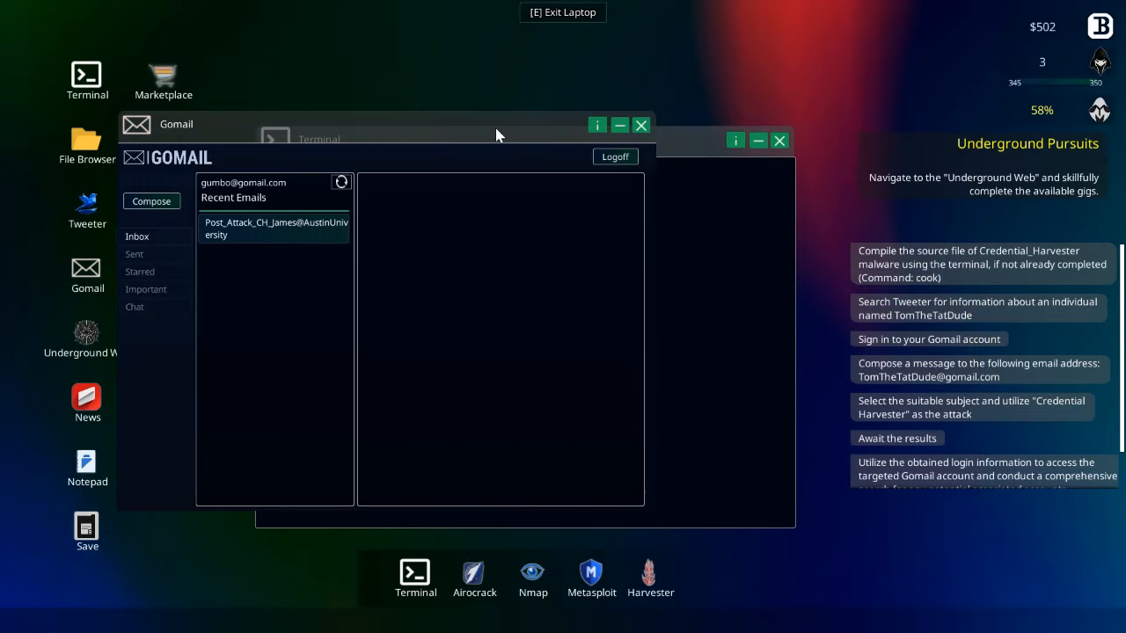
pyautogui.moveTo(497, 126)
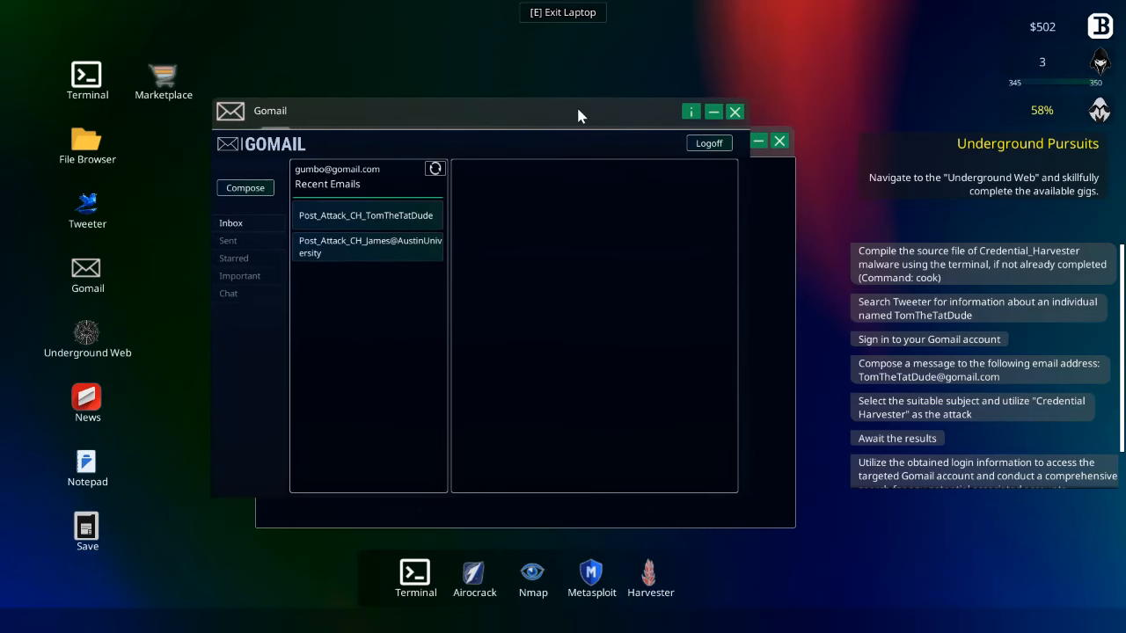
pyautogui.click(365, 214)
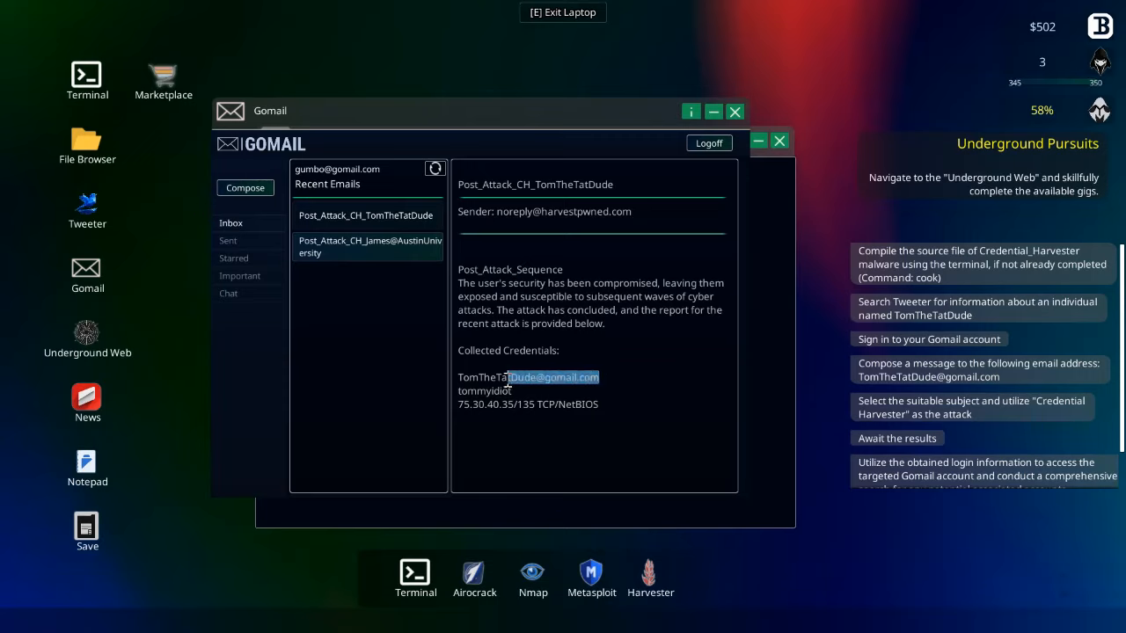
pyautogui.doubleClick(482, 390)
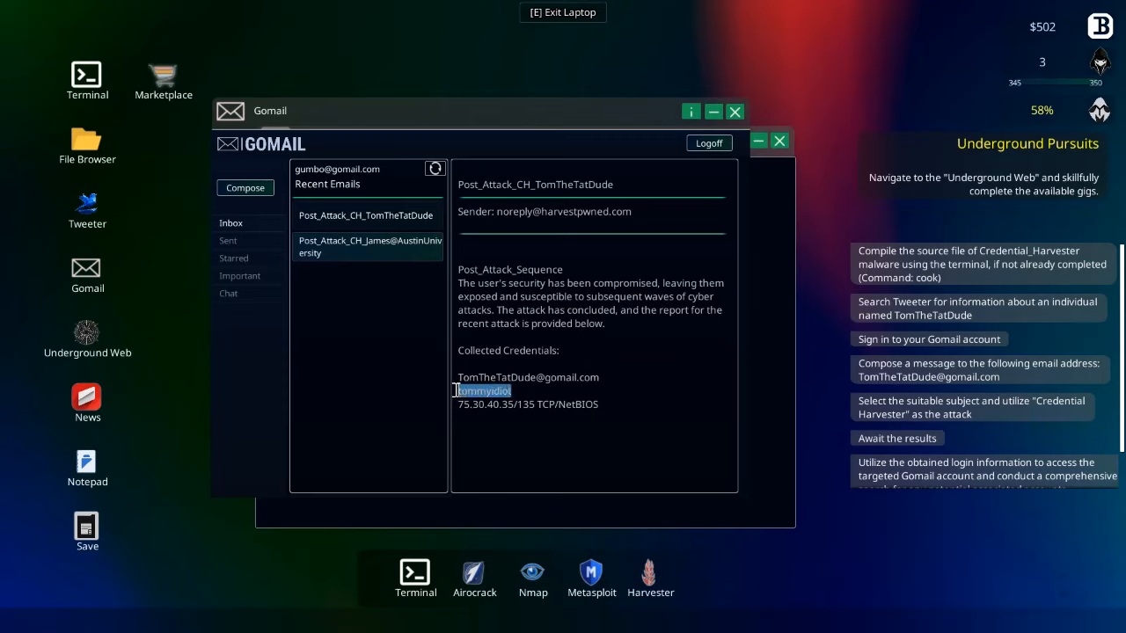
pyautogui.click(708, 143)
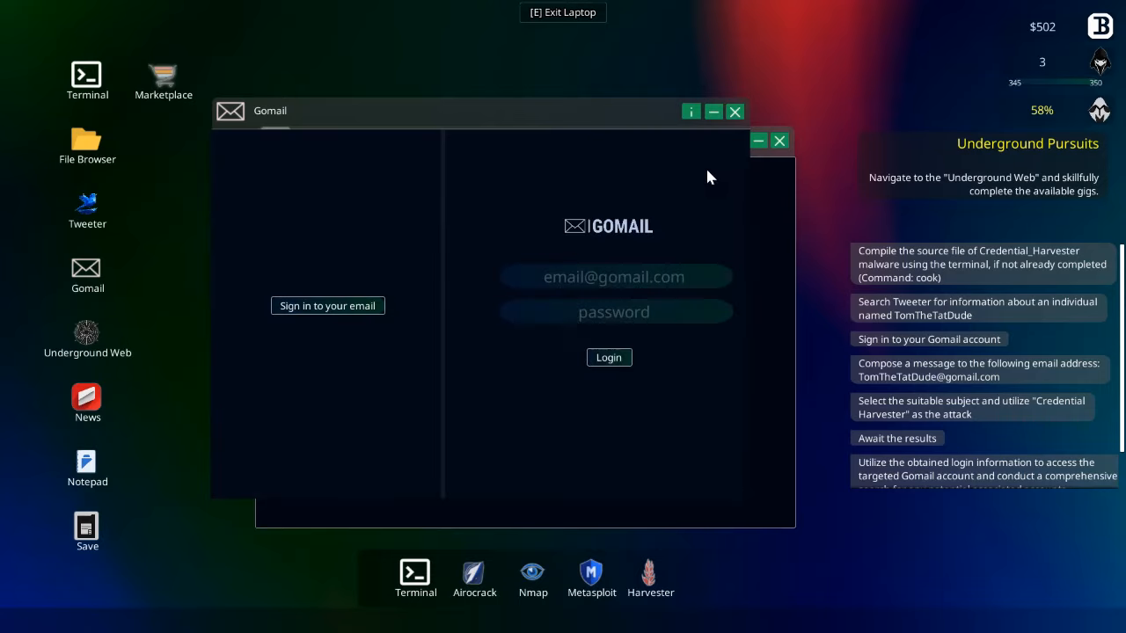
pyautogui.rightClick(614, 311)
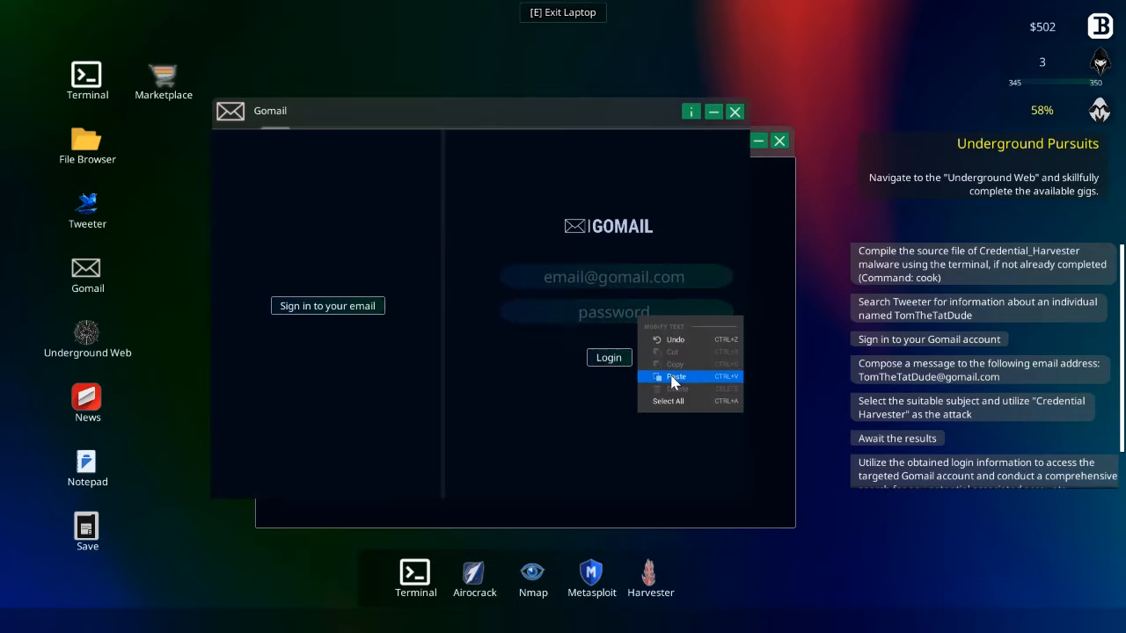
pyautogui.click(675, 377)
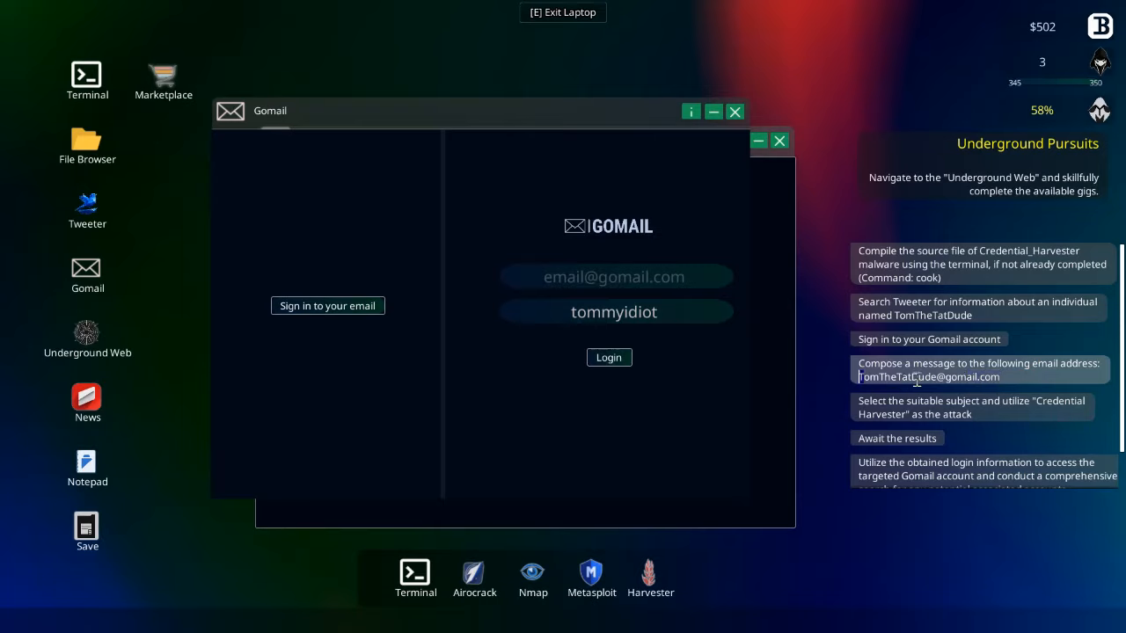
pyautogui.rightClick(930, 377)
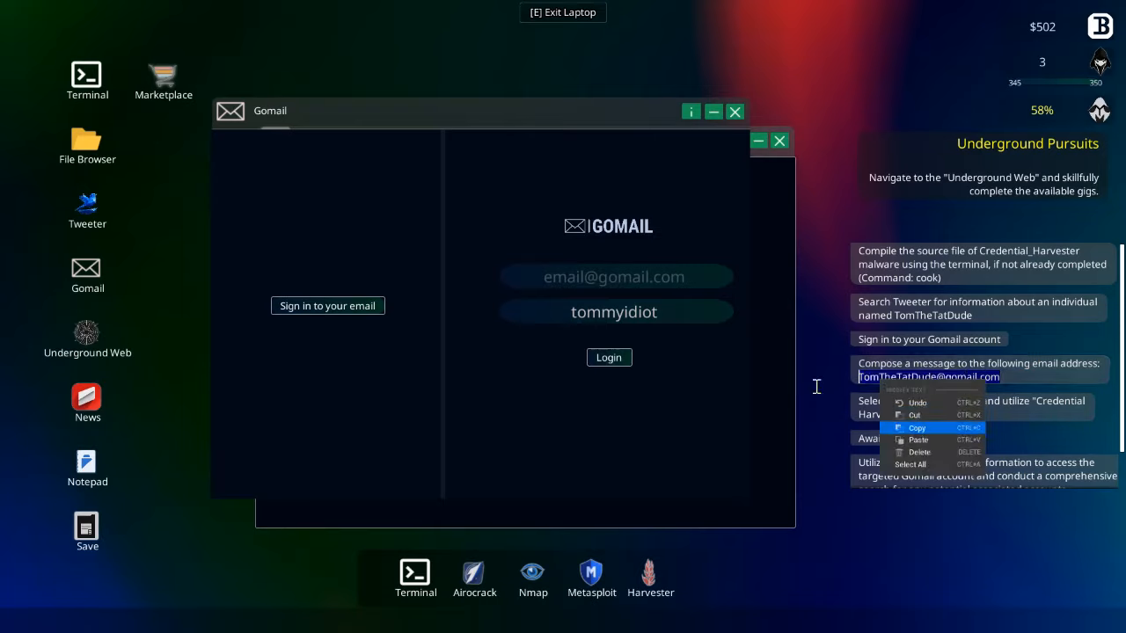
pyautogui.click(608, 357)
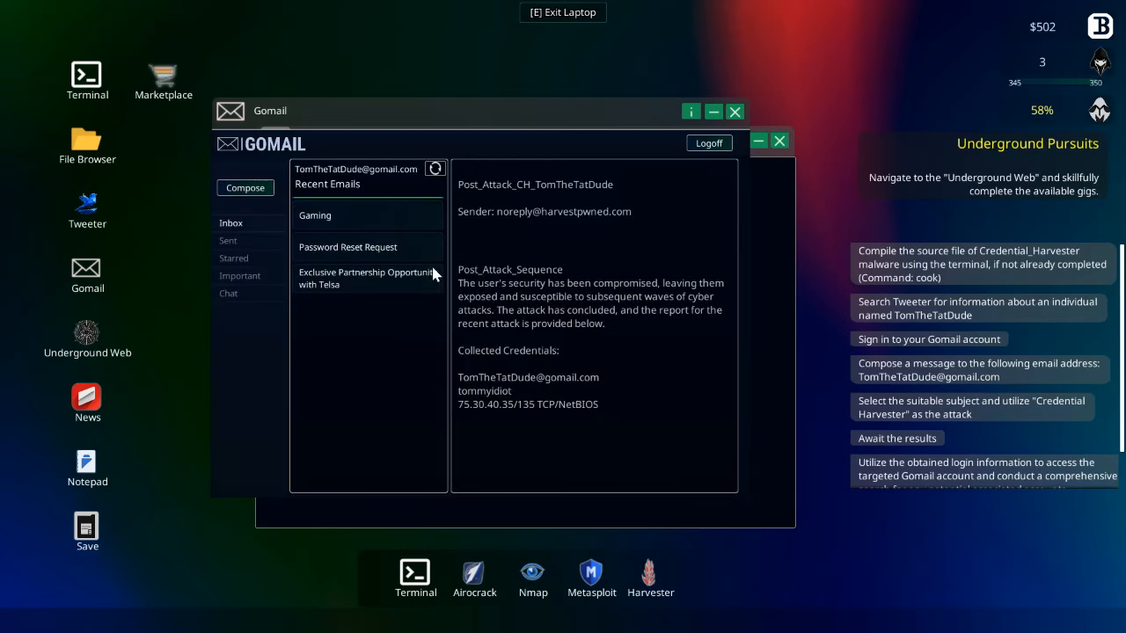
pyautogui.moveTo(407, 247)
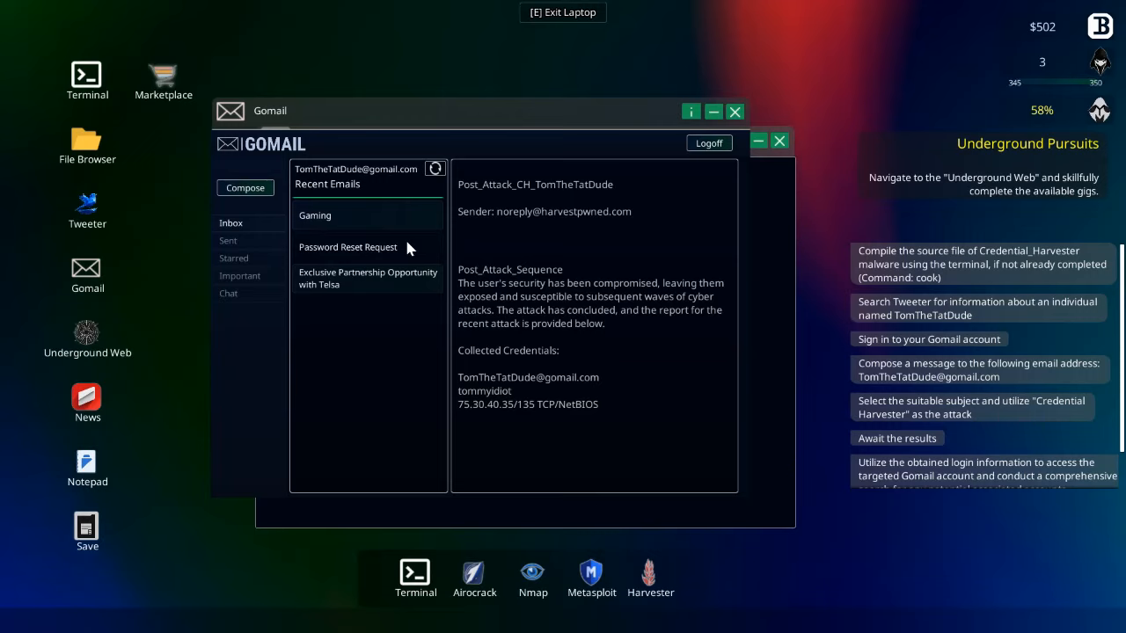
pyautogui.scroll(-3)
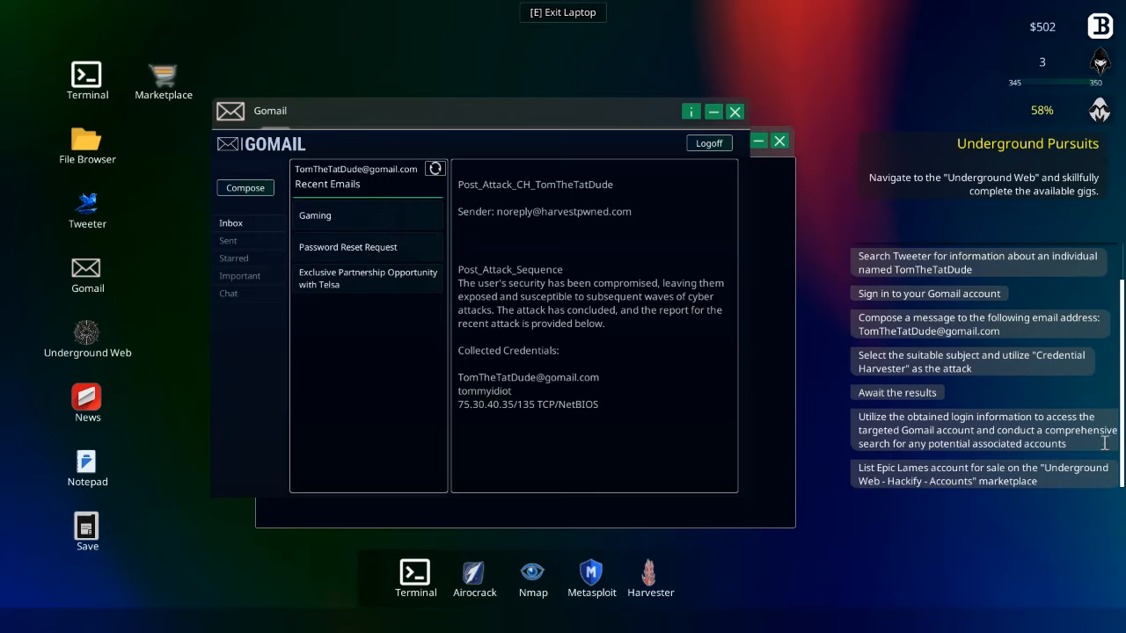
pyautogui.moveTo(979, 457)
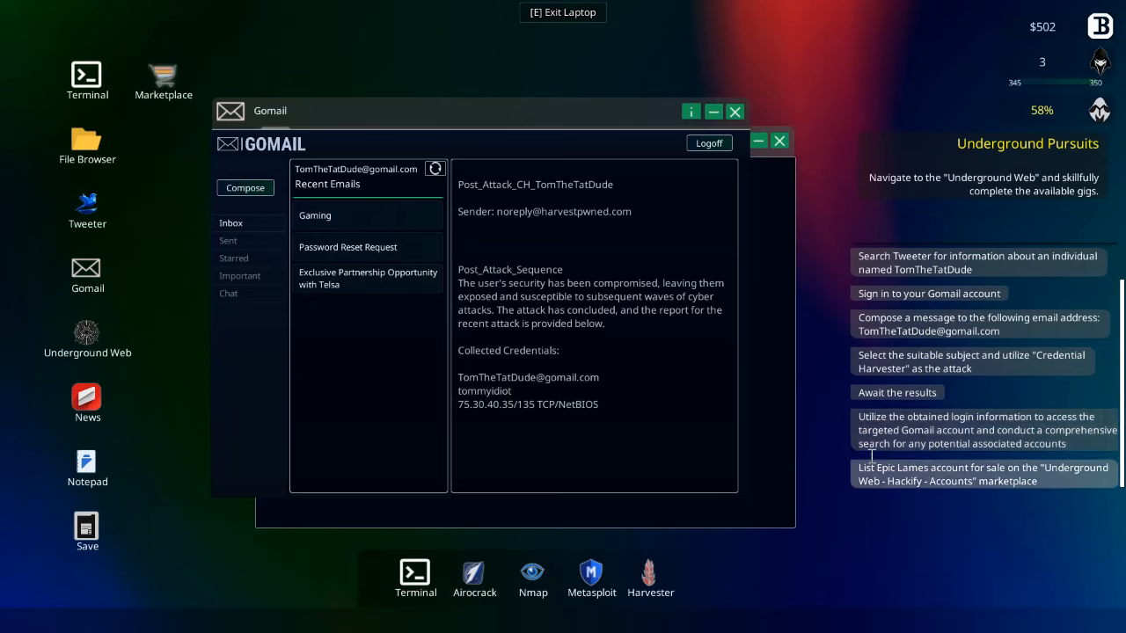
pyautogui.click(347, 247)
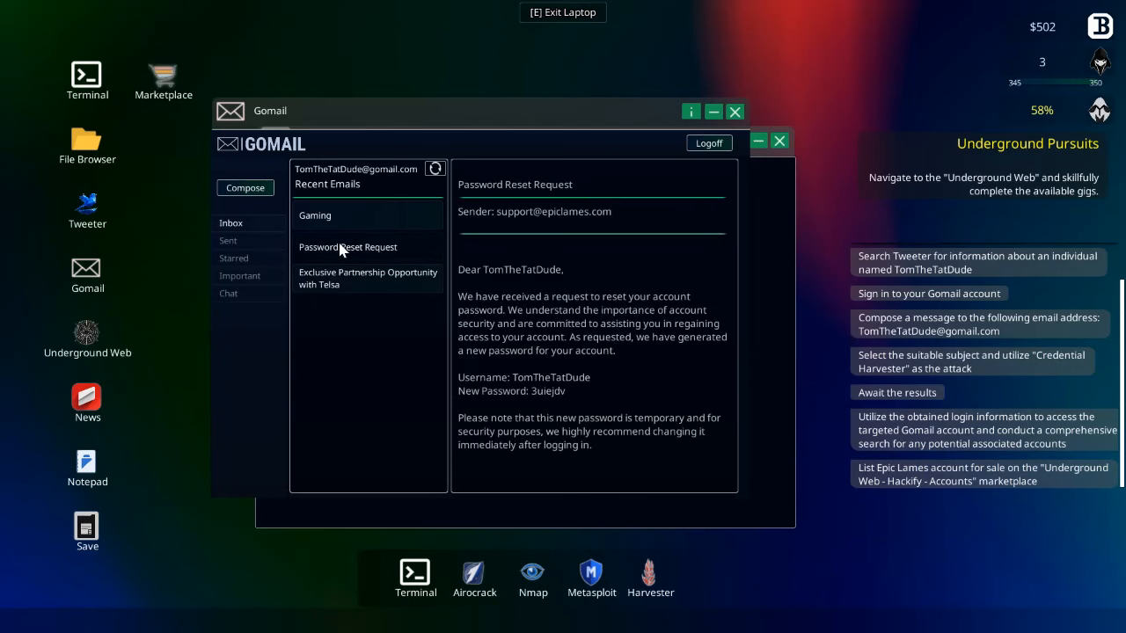
pyautogui.moveTo(111, 271)
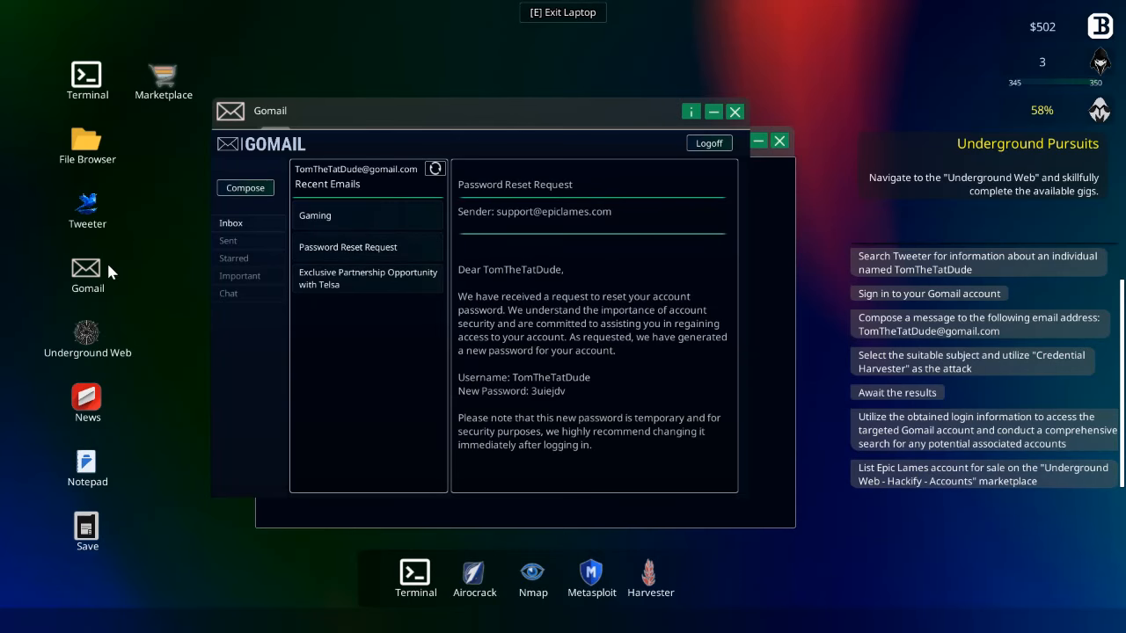
pyautogui.click(87, 337)
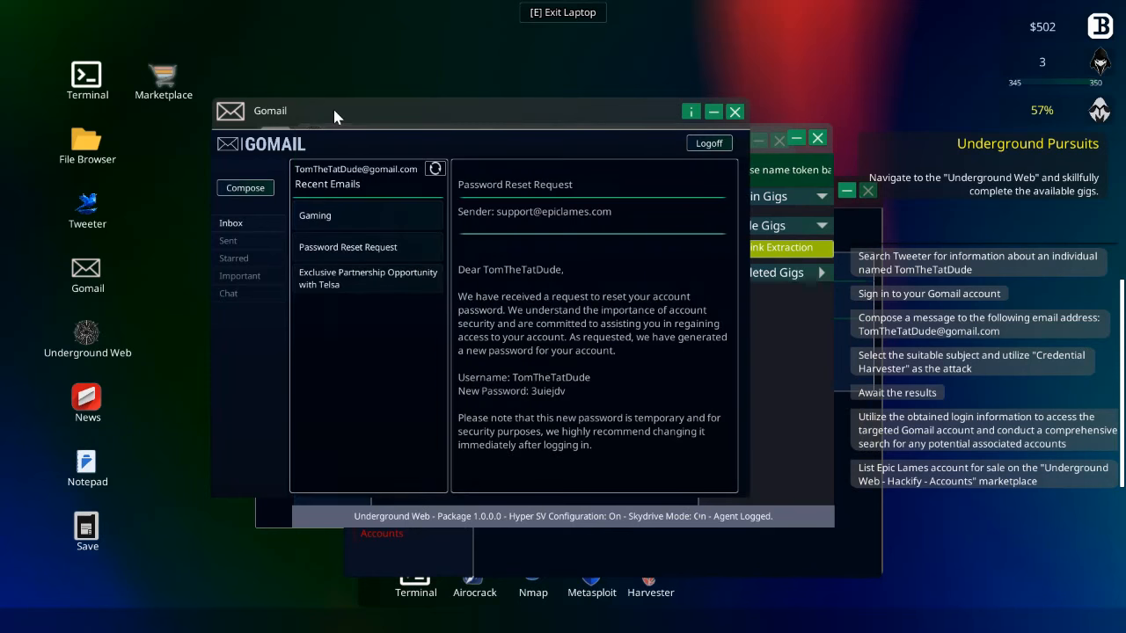
pyautogui.doubleClick(552, 378)
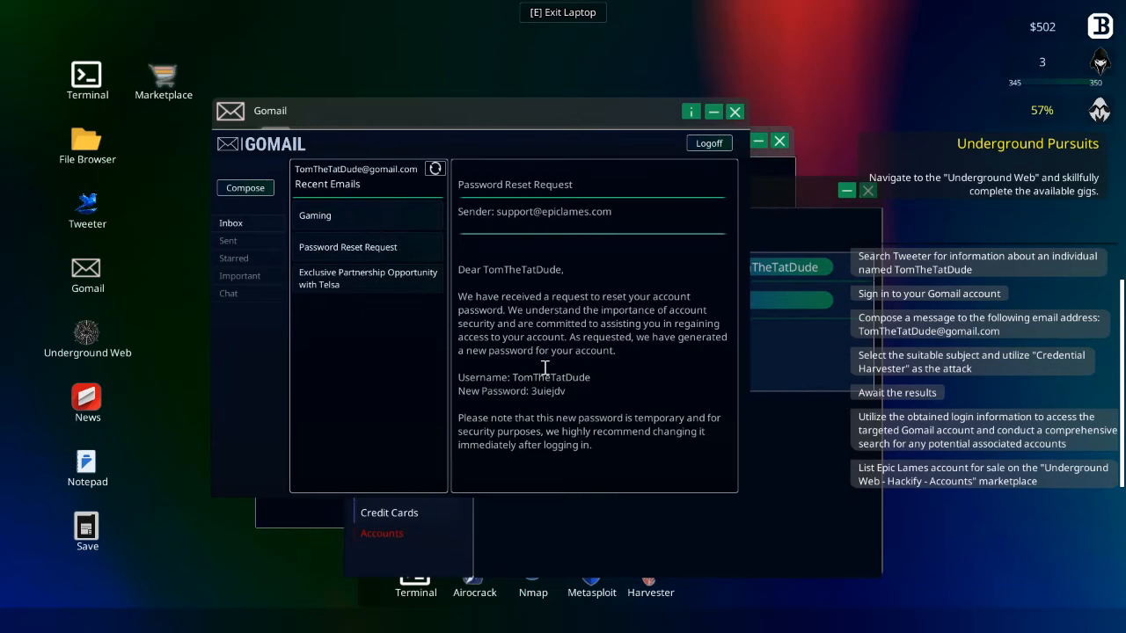
pyautogui.rightClick(548, 391)
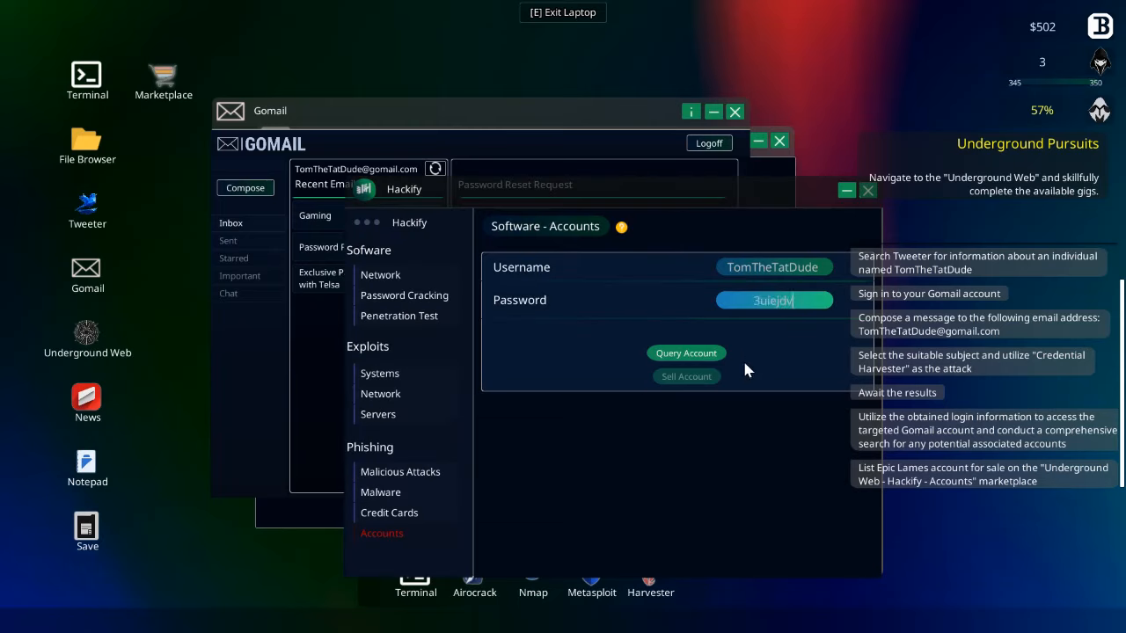
pyautogui.click(686, 376)
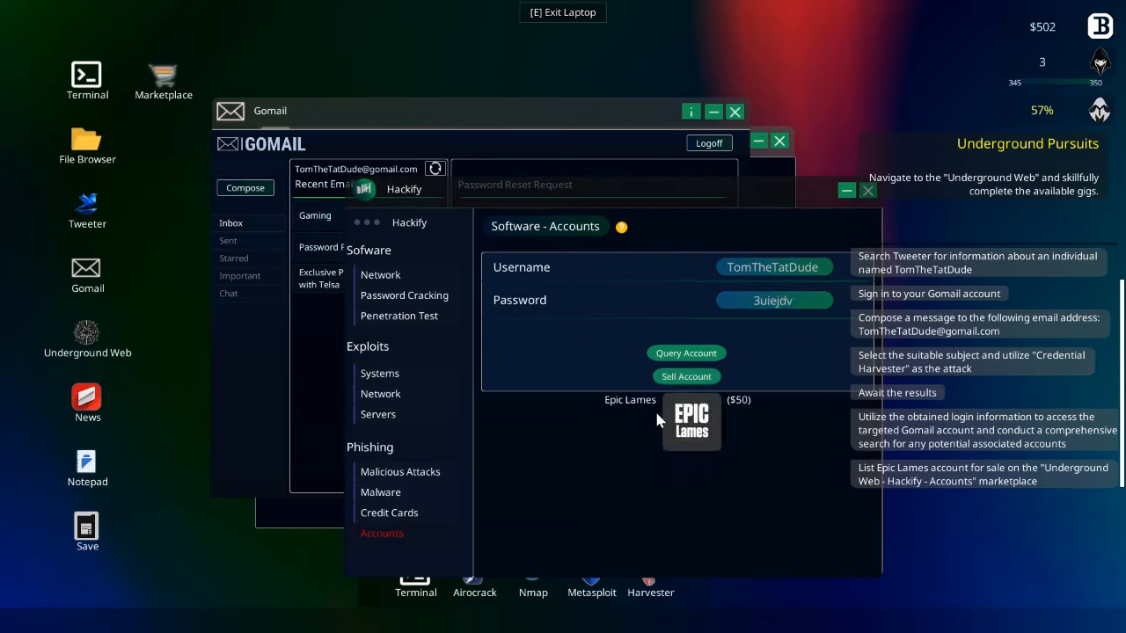
pyautogui.click(685, 376)
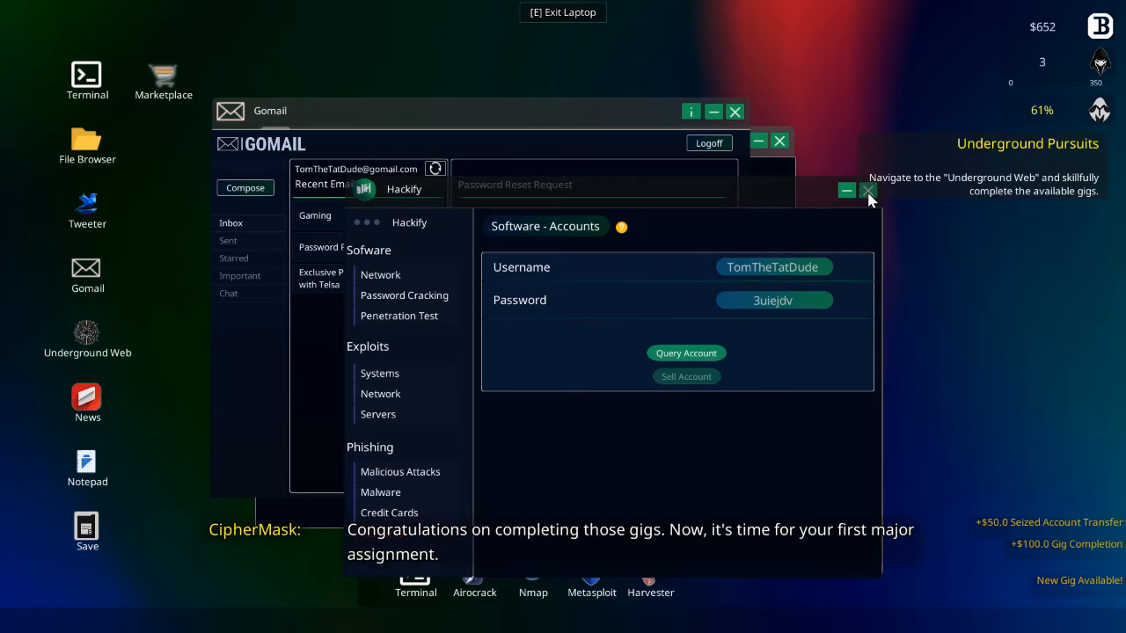
# Take on the Unveiling the Veil gig from the Underground Web
pyautogui.click(868, 191)
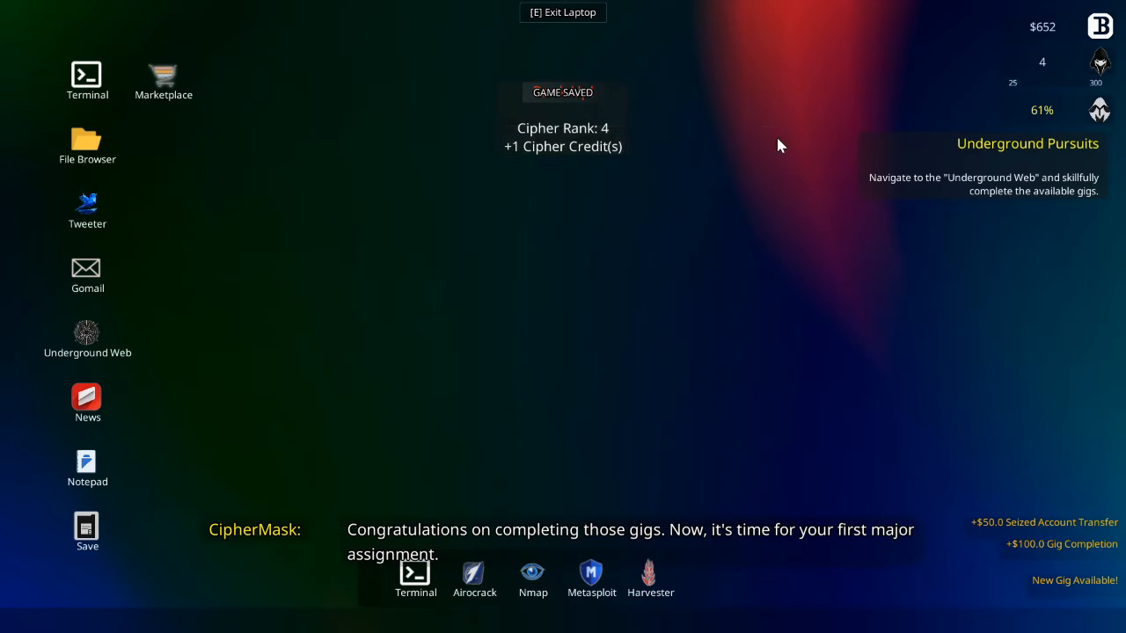
pyautogui.moveTo(666, 217)
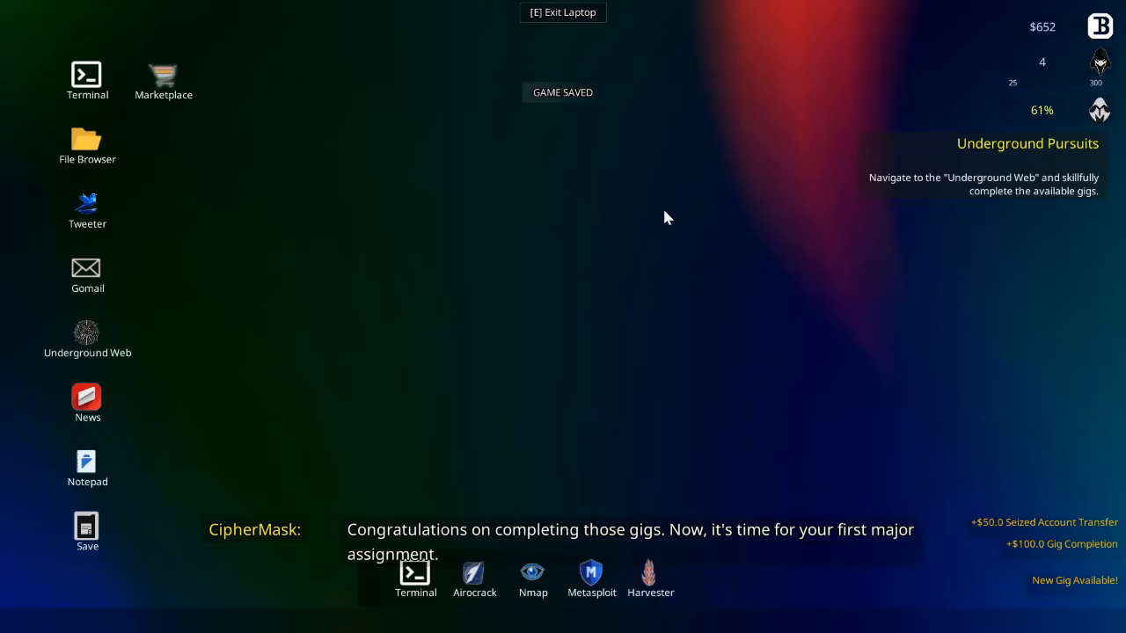
pyautogui.doubleClick(87, 335)
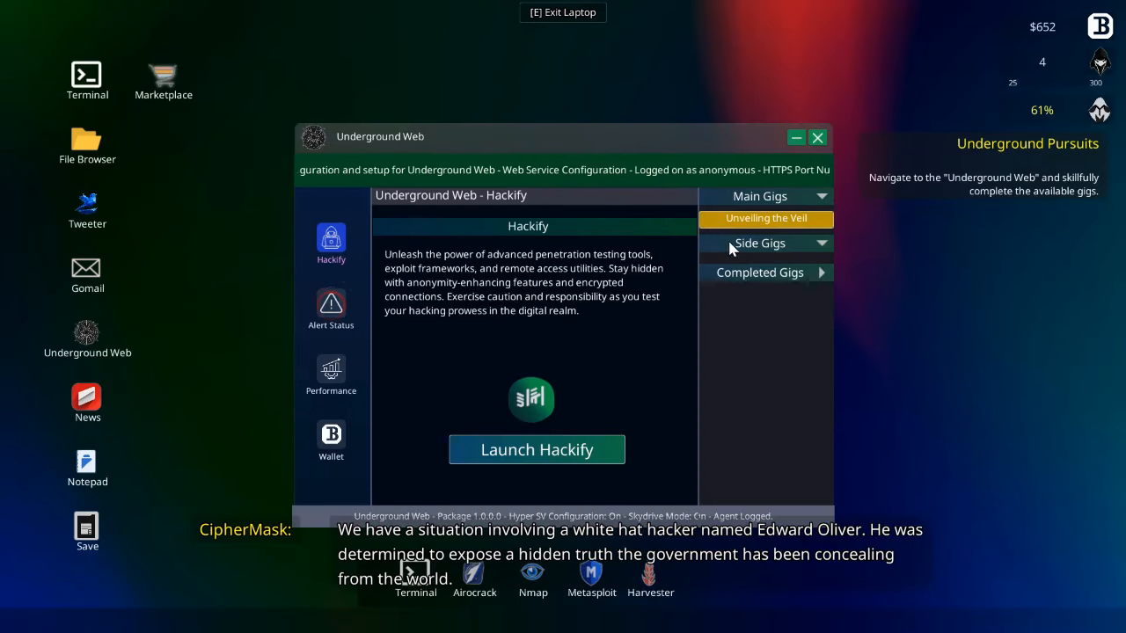
pyautogui.click(764, 218)
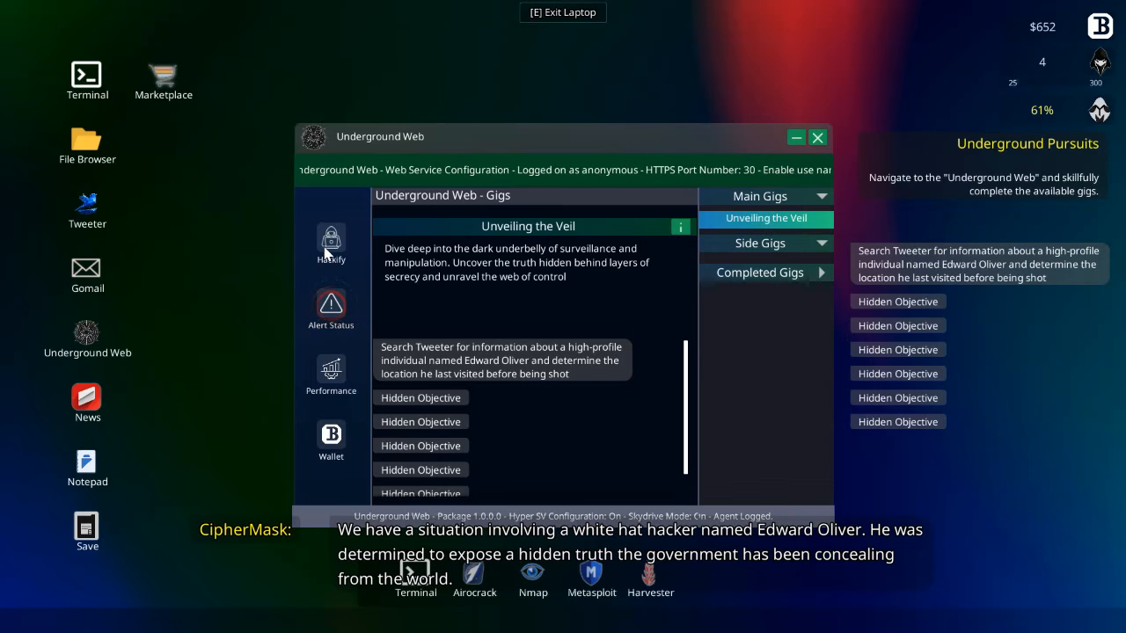
# Buy an Identity Change under Alert Status, cutting heat to 47%, and close the window
pyautogui.click(331, 245)
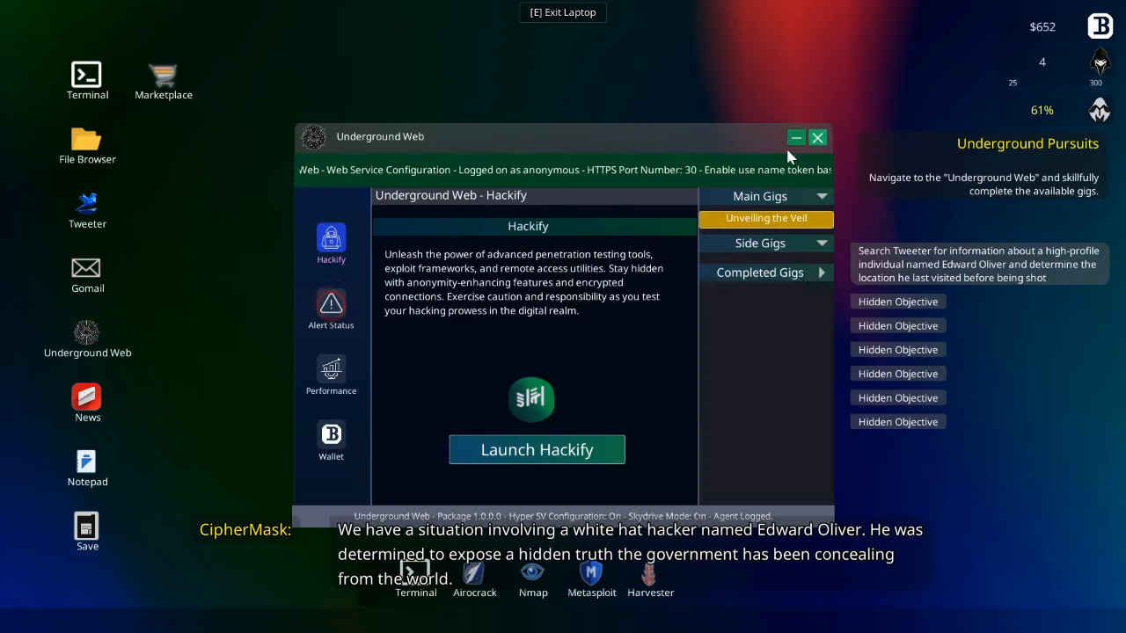
pyautogui.click(331, 303)
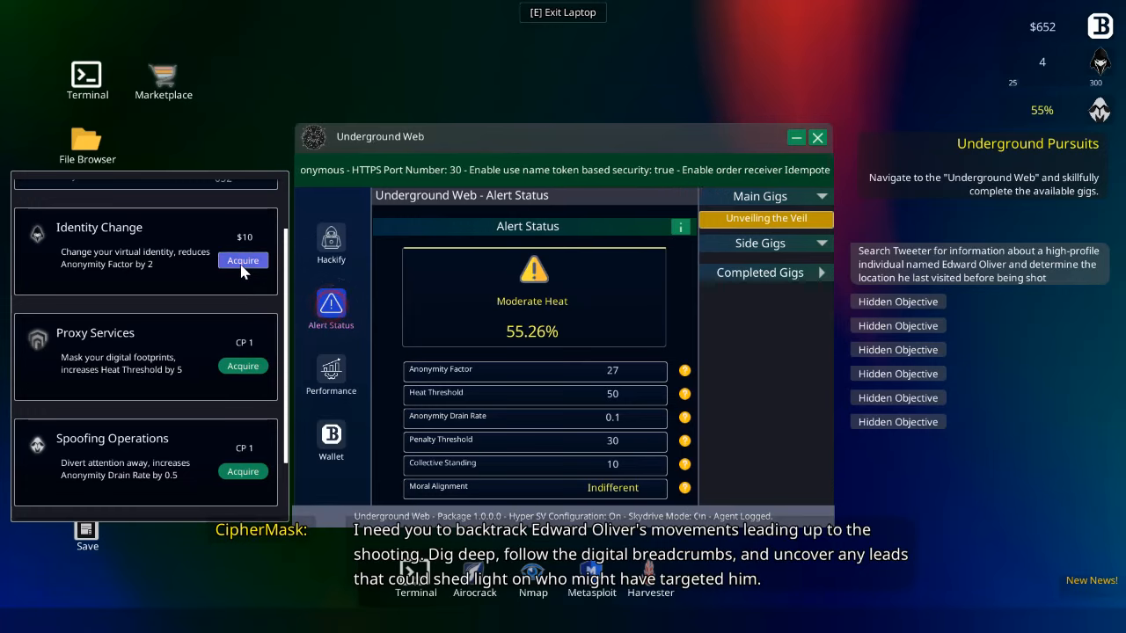
pyautogui.click(242, 261)
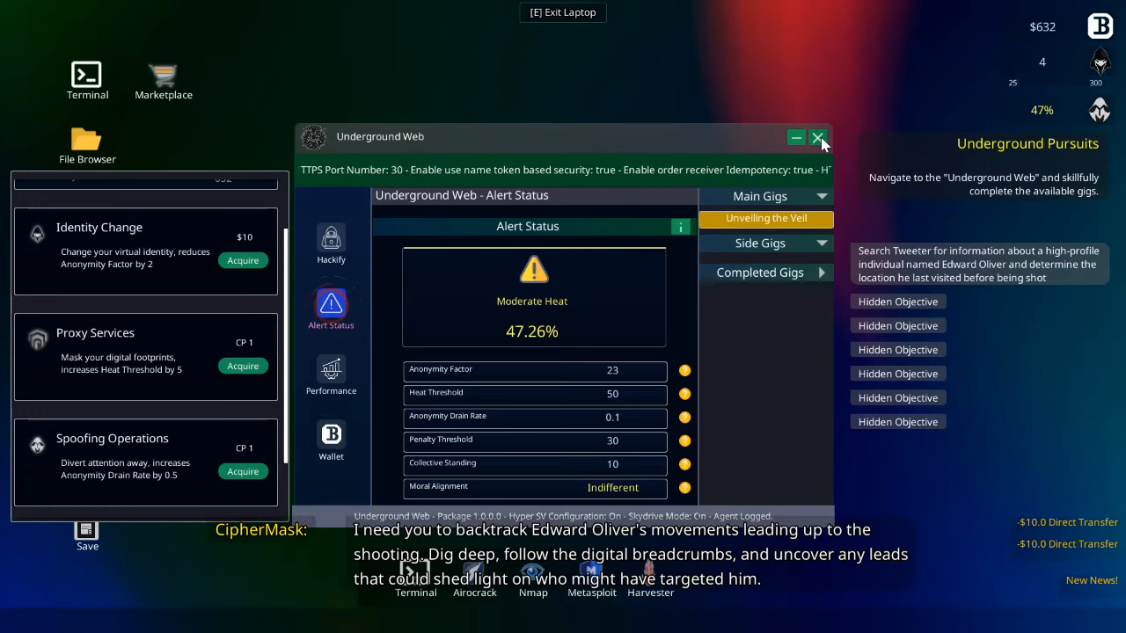
pyautogui.click(818, 137)
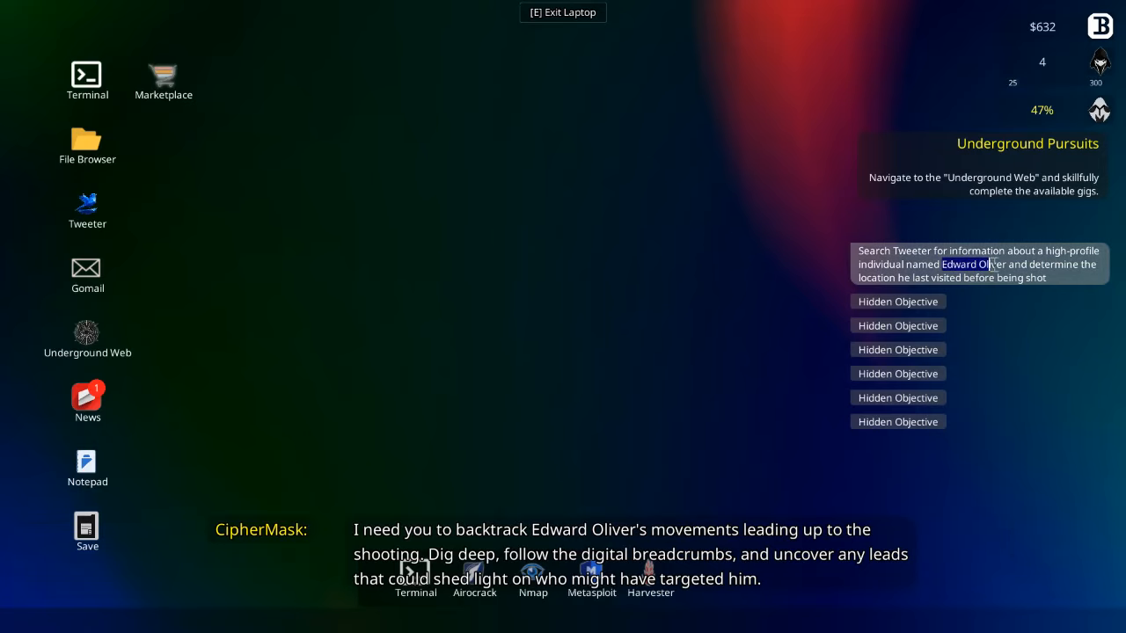
pyautogui.moveTo(752, 301)
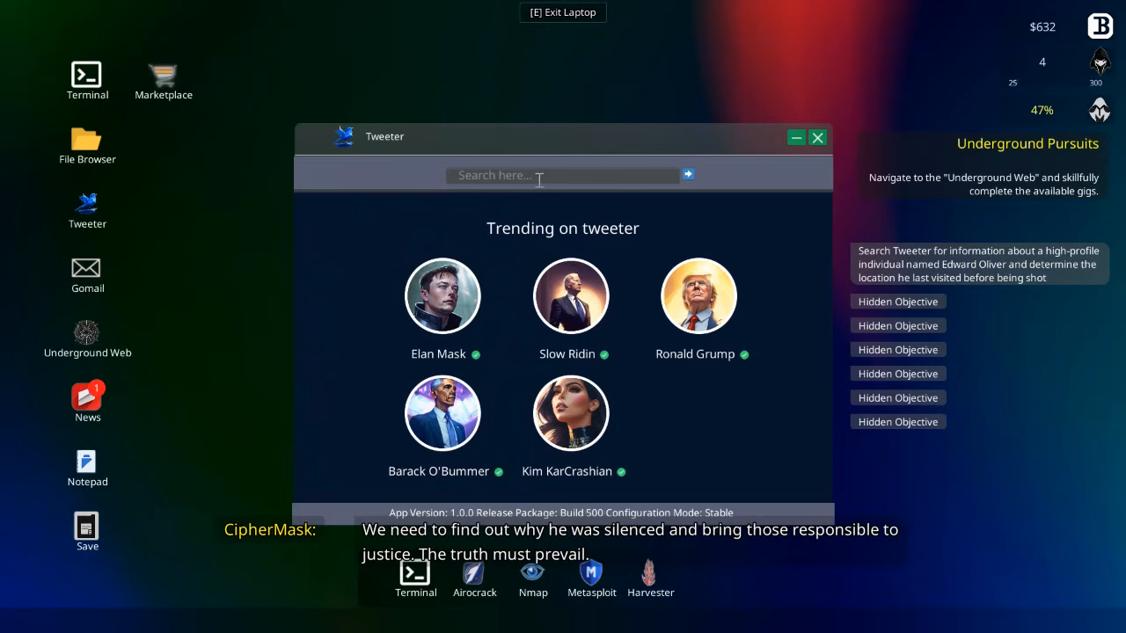
# Find Edward Oliver's Tweeter profile, read his CryptoCon invite post, then open a Terminal
pyautogui.write('Edward Oliver')
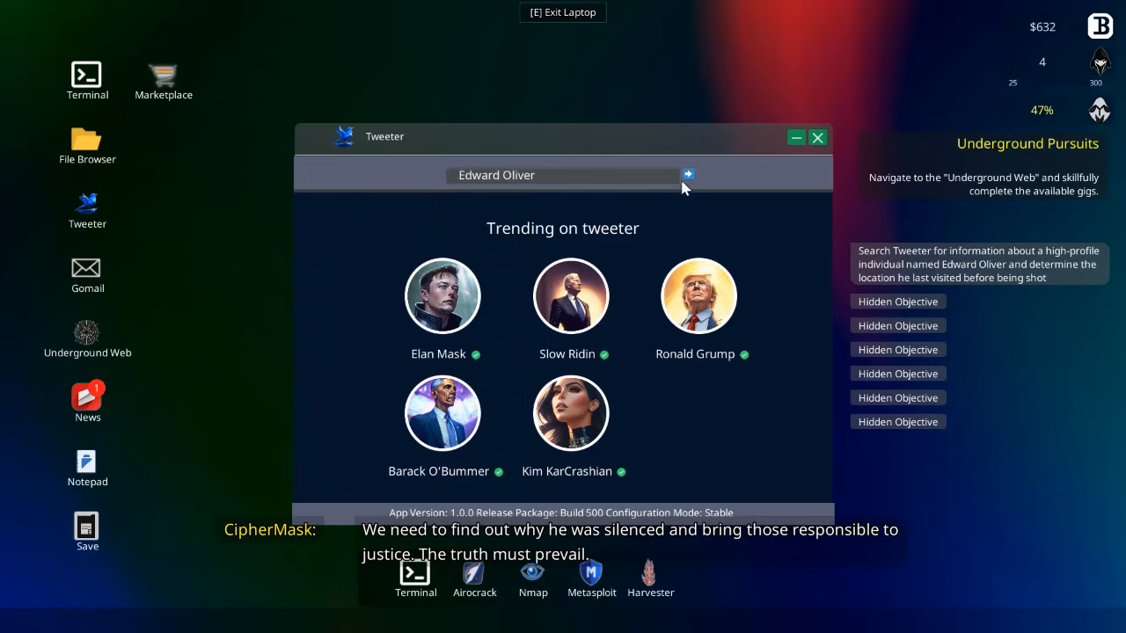
pyautogui.click(688, 174)
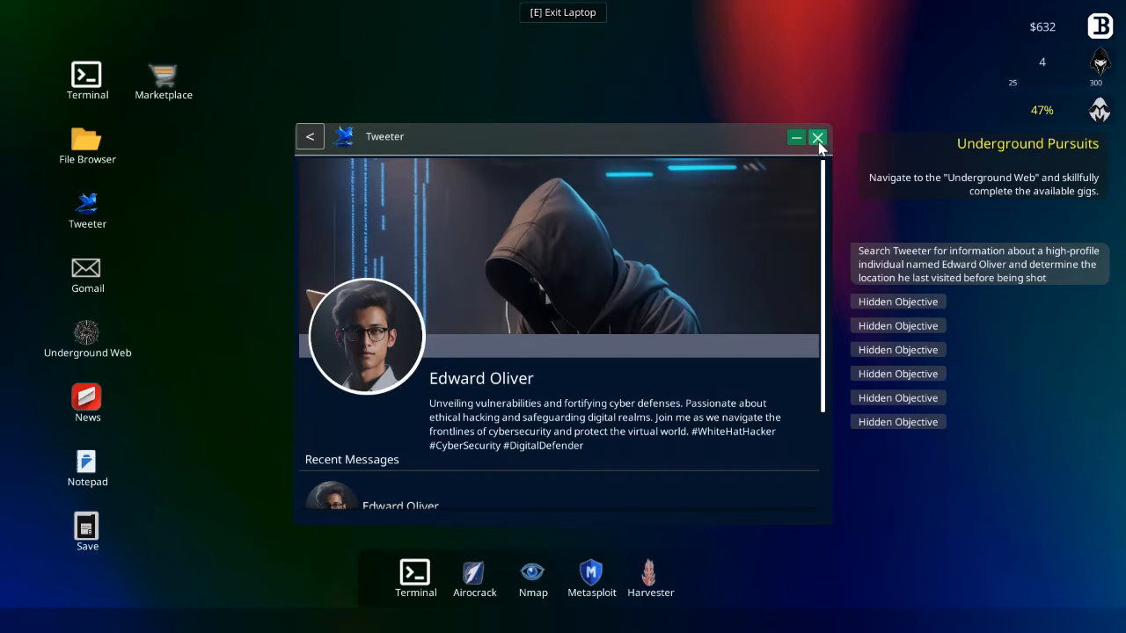
pyautogui.moveTo(563, 136); pyautogui.dragTo(519, 121)
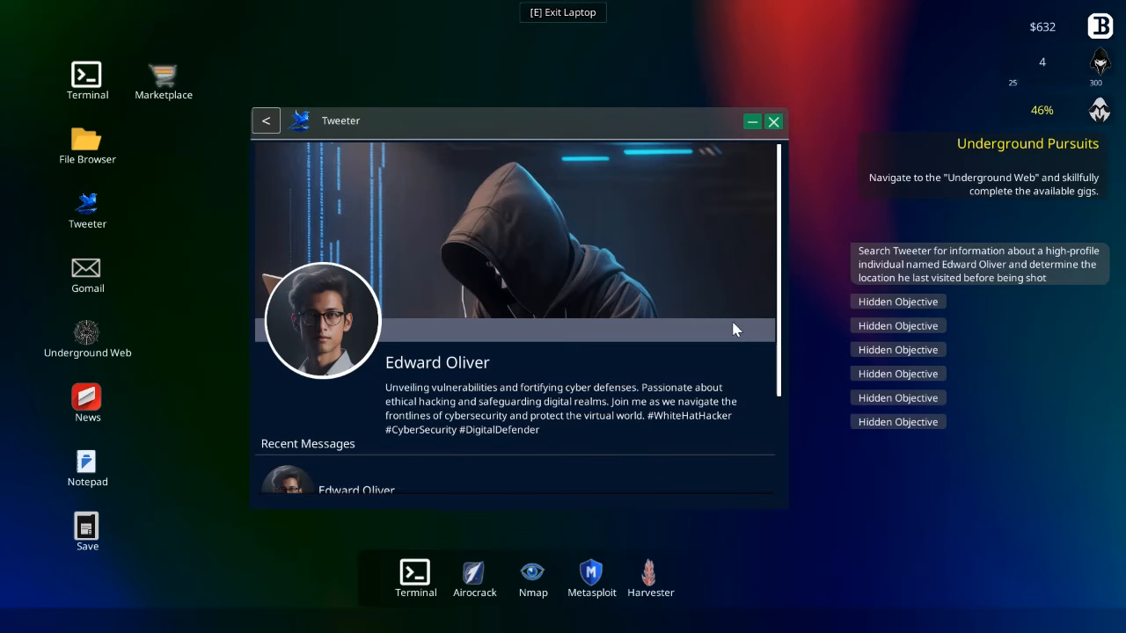
pyautogui.scroll(-3)
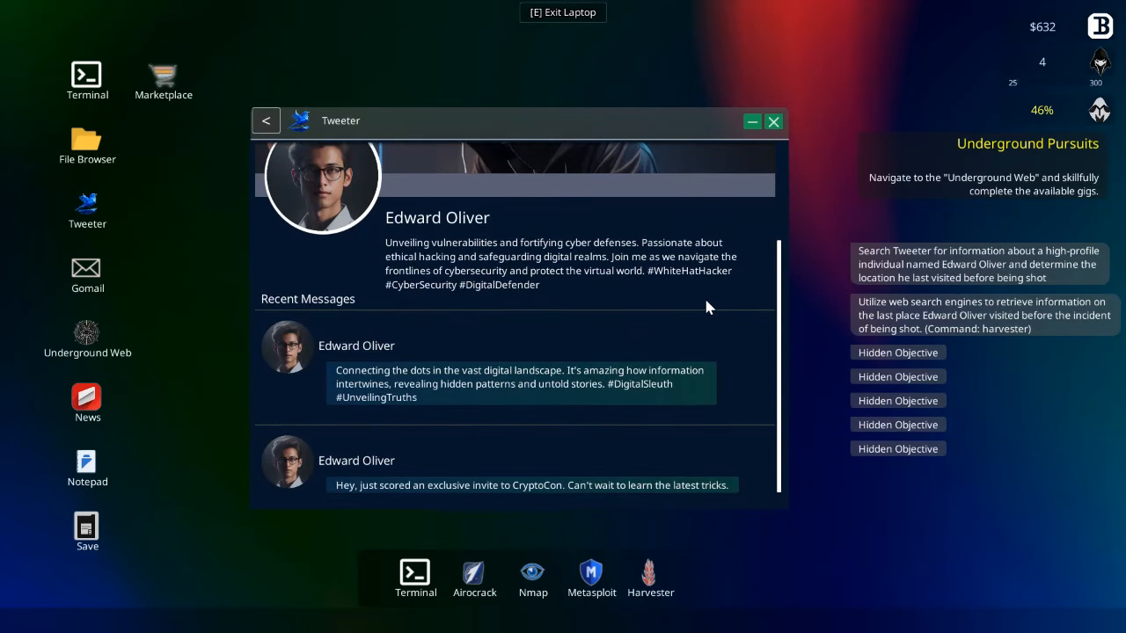
pyautogui.scroll(3)
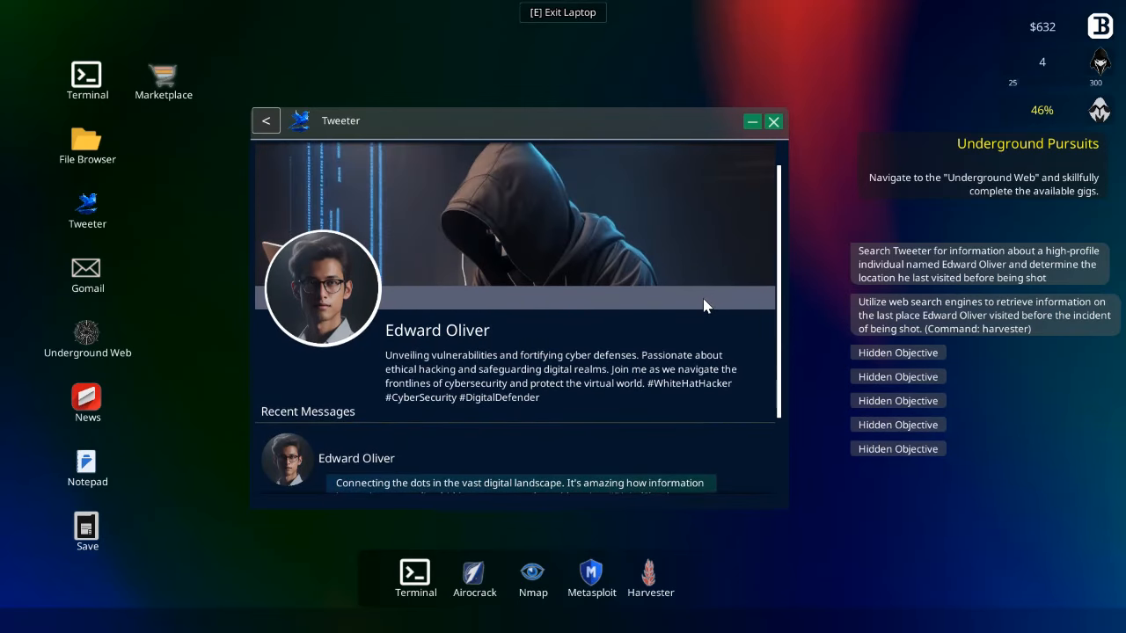
pyautogui.moveTo(103, 308)
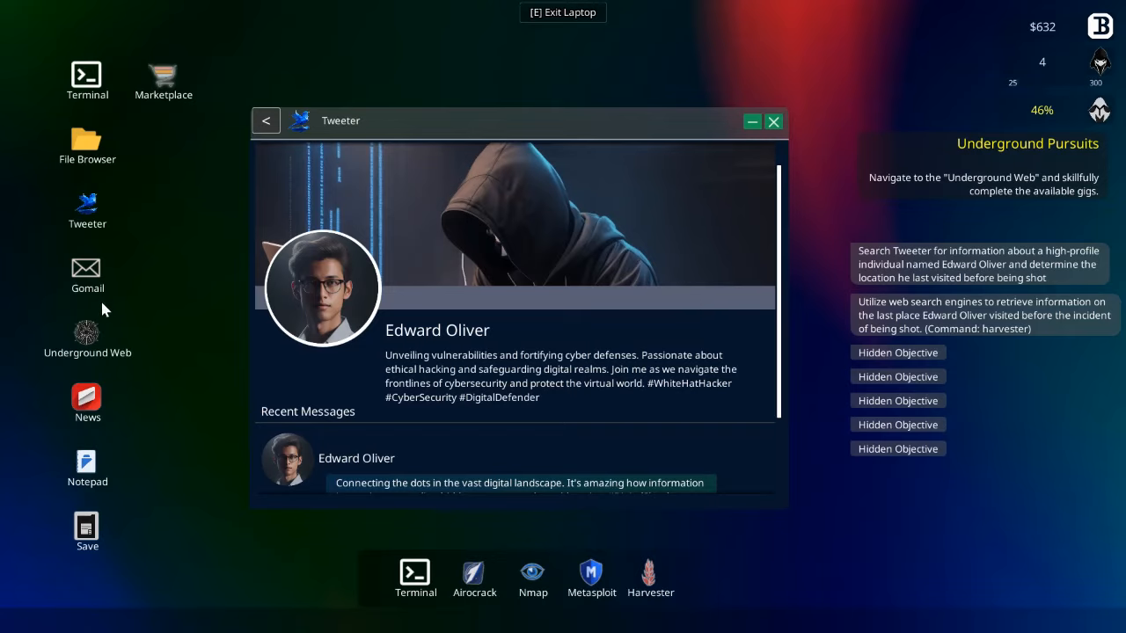
pyautogui.click(416, 576)
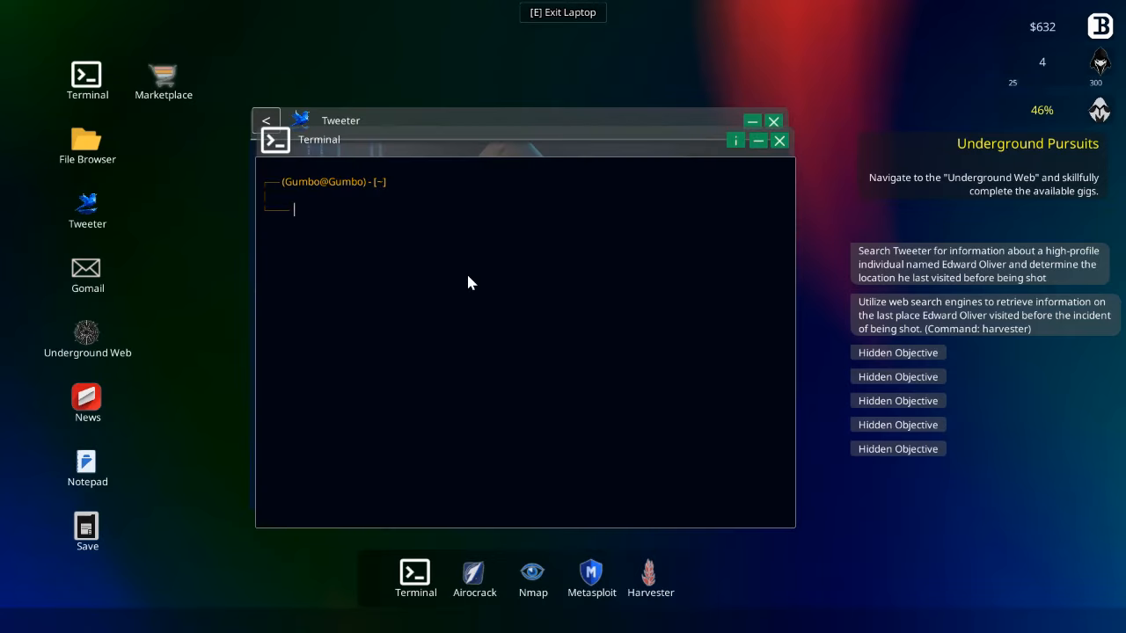
# Run 'harvester -d CryptoCon -s 0' until it finds IP 52.100.37.40
pyautogui.write('harvest')
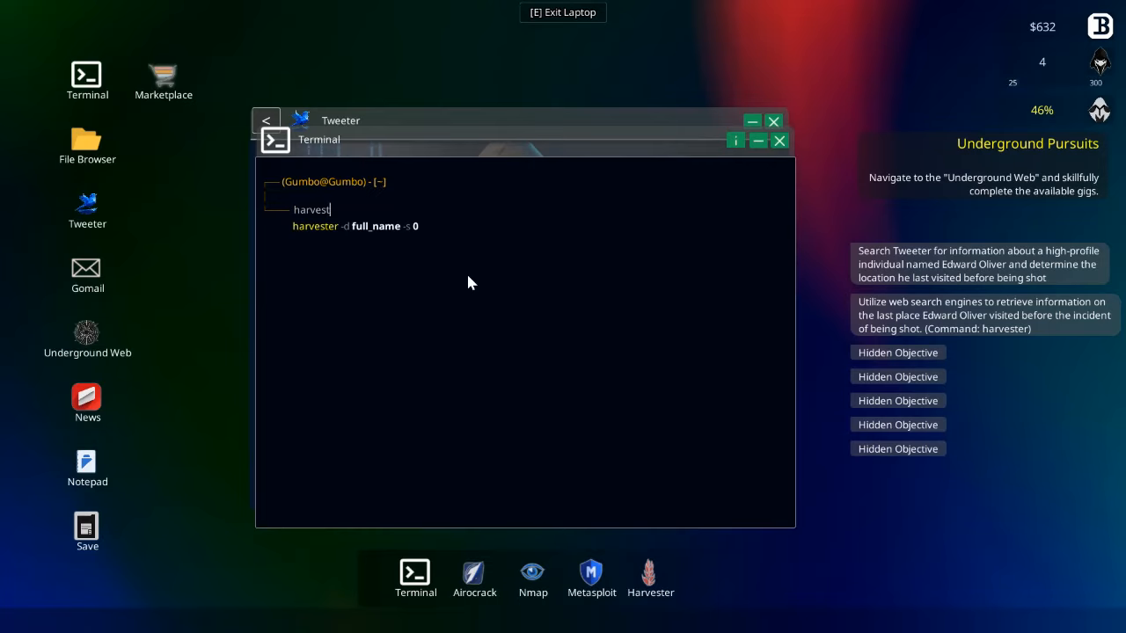
pyautogui.write('er -d')
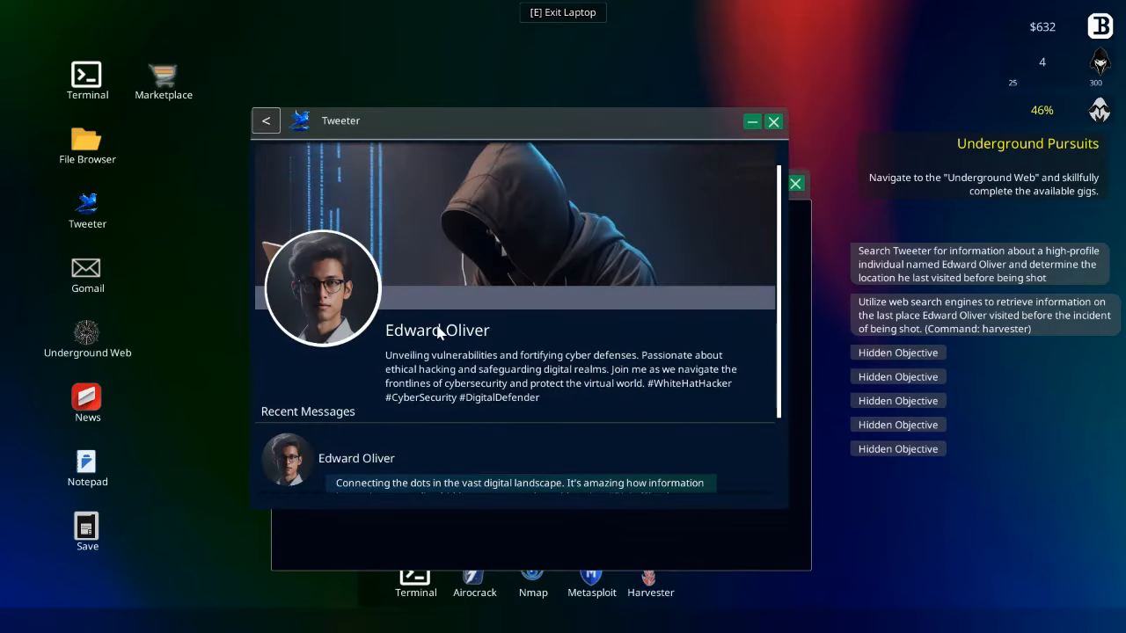
pyautogui.scroll(-3)
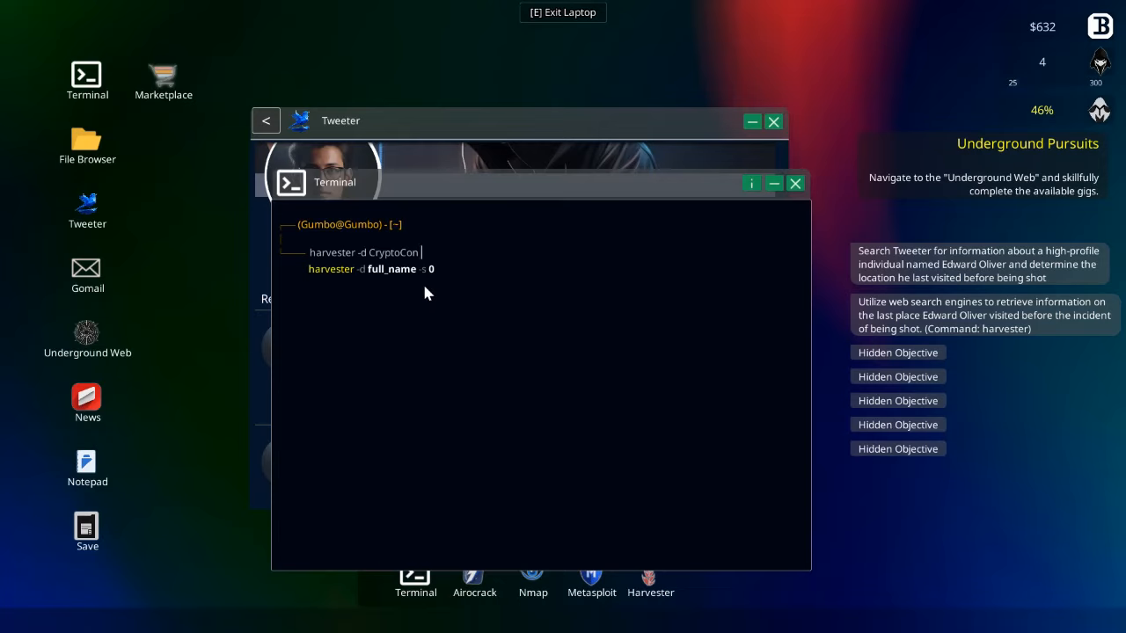
pyautogui.write('-s 0')
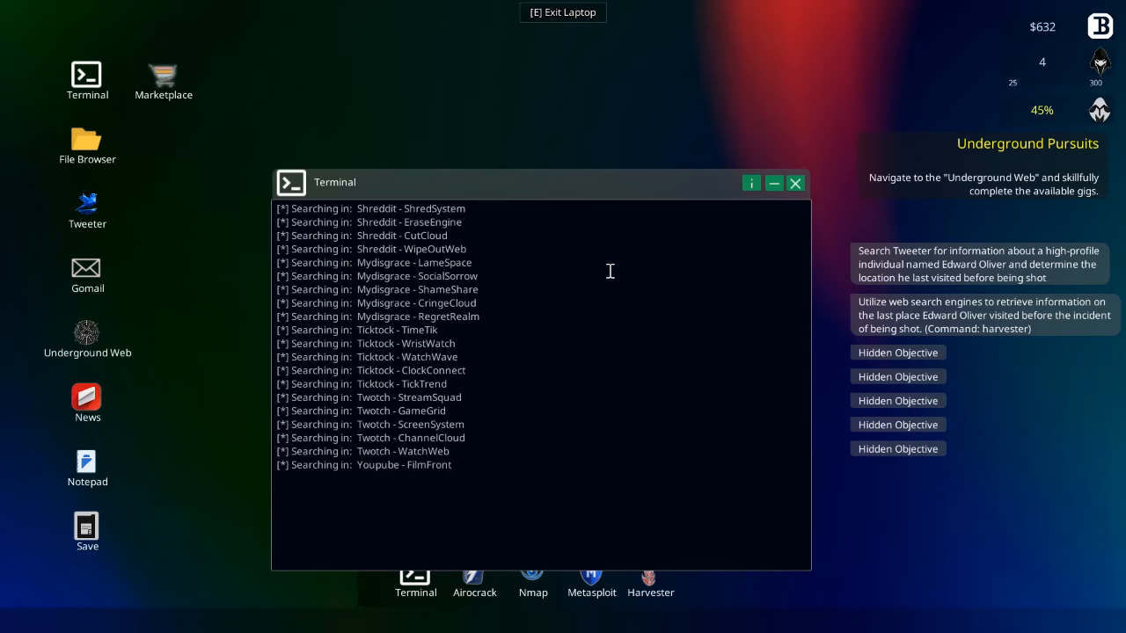
pyautogui.scroll(-3)
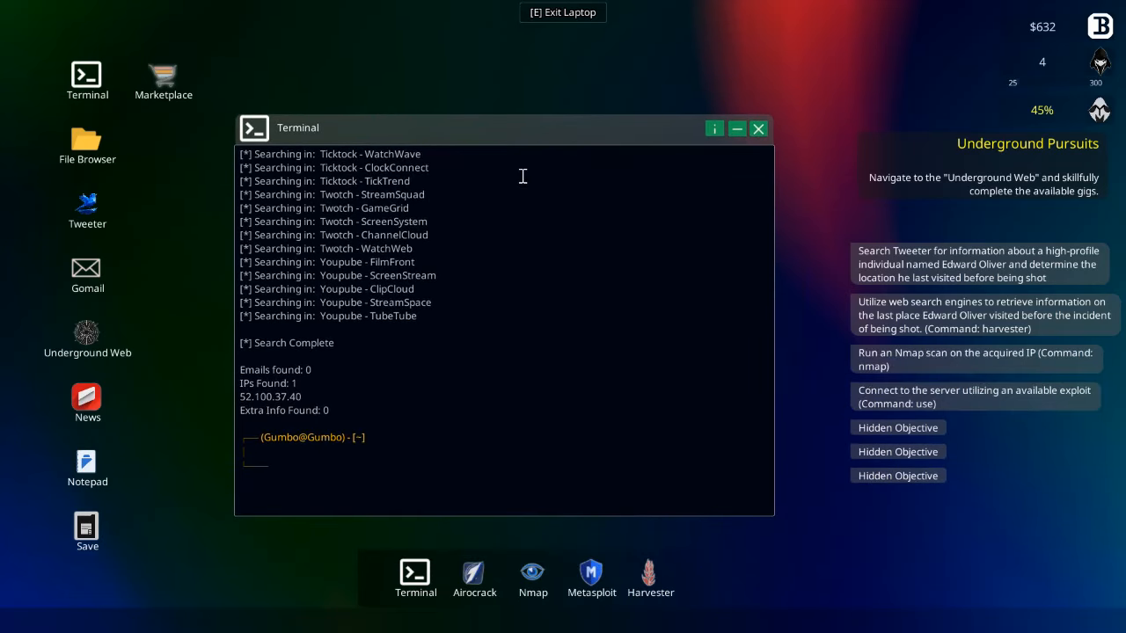
pyautogui.moveTo(321, 396)
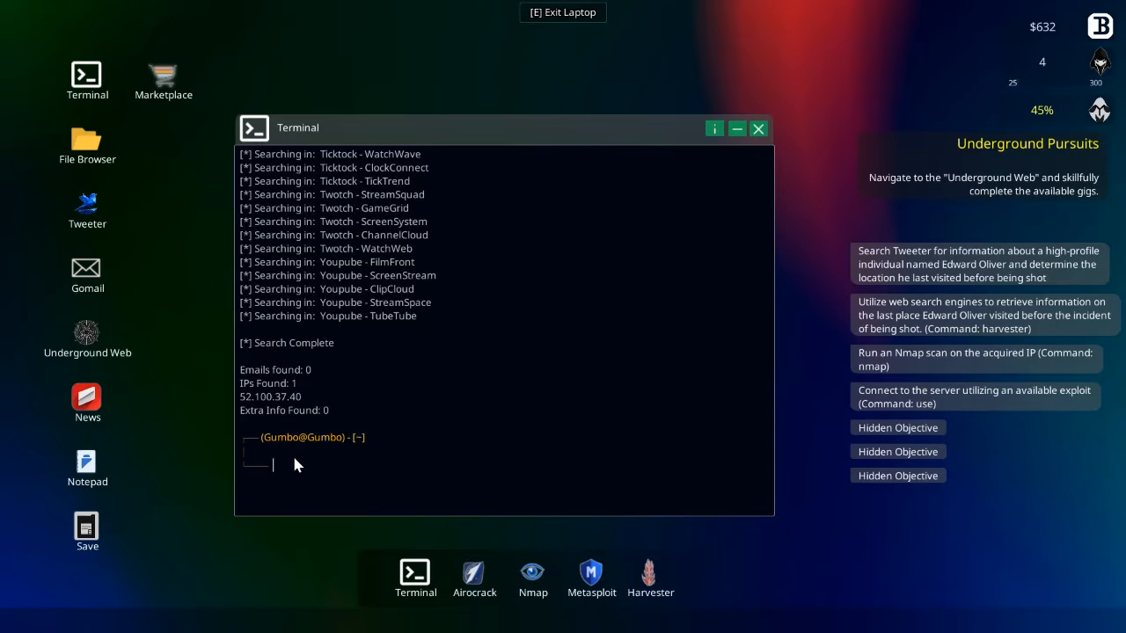
# Nmap-scan 52.100.37.40, then buy RDP_Bruteforce 1.0.1 from Hackify for $30
pyautogui.write('nmap -- 52.100.37.40')
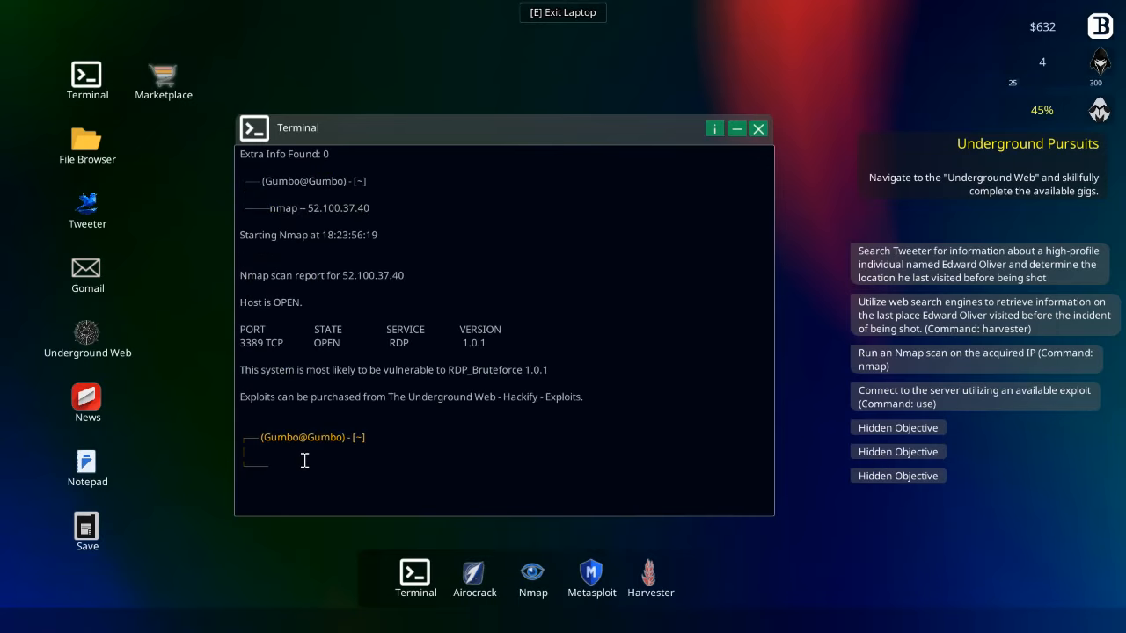
pyautogui.moveTo(86, 337)
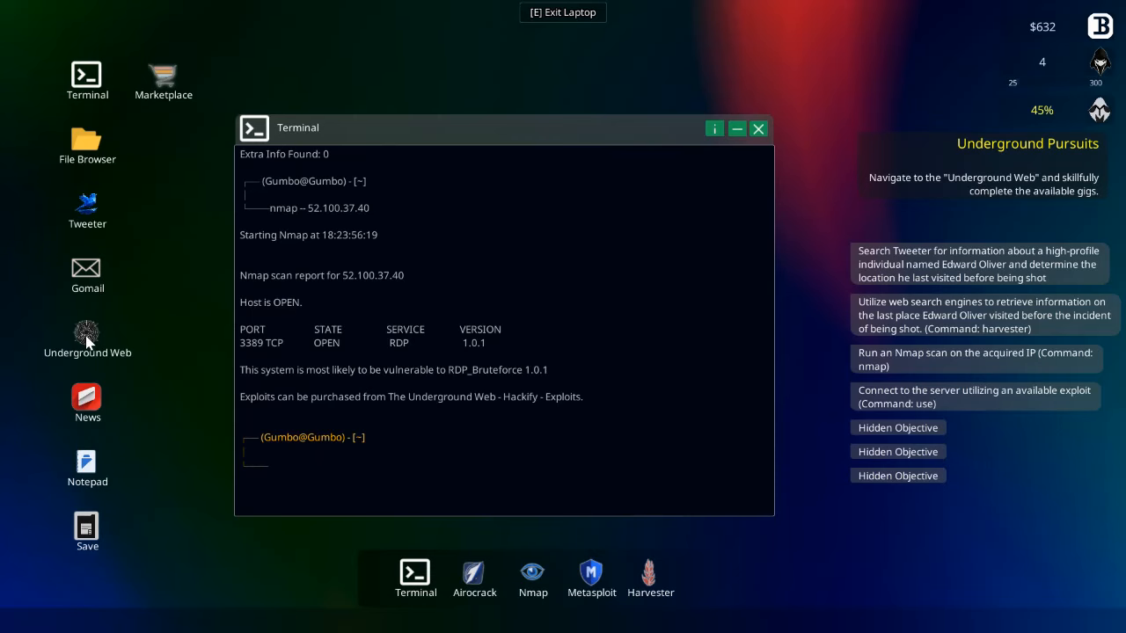
pyautogui.click(86, 337)
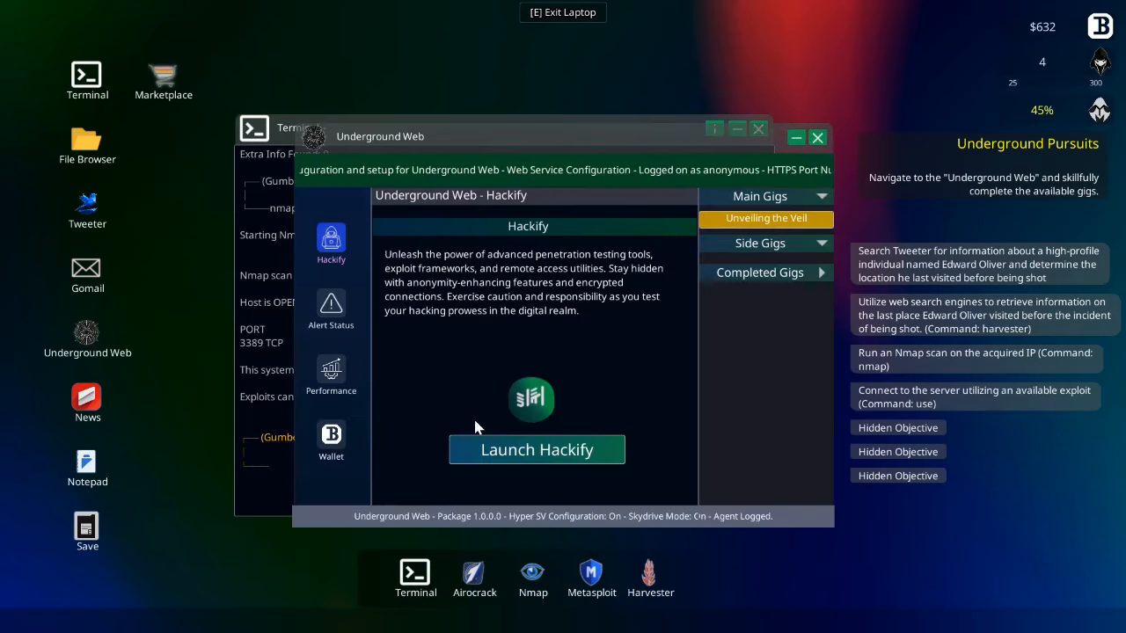
pyautogui.click(536, 450)
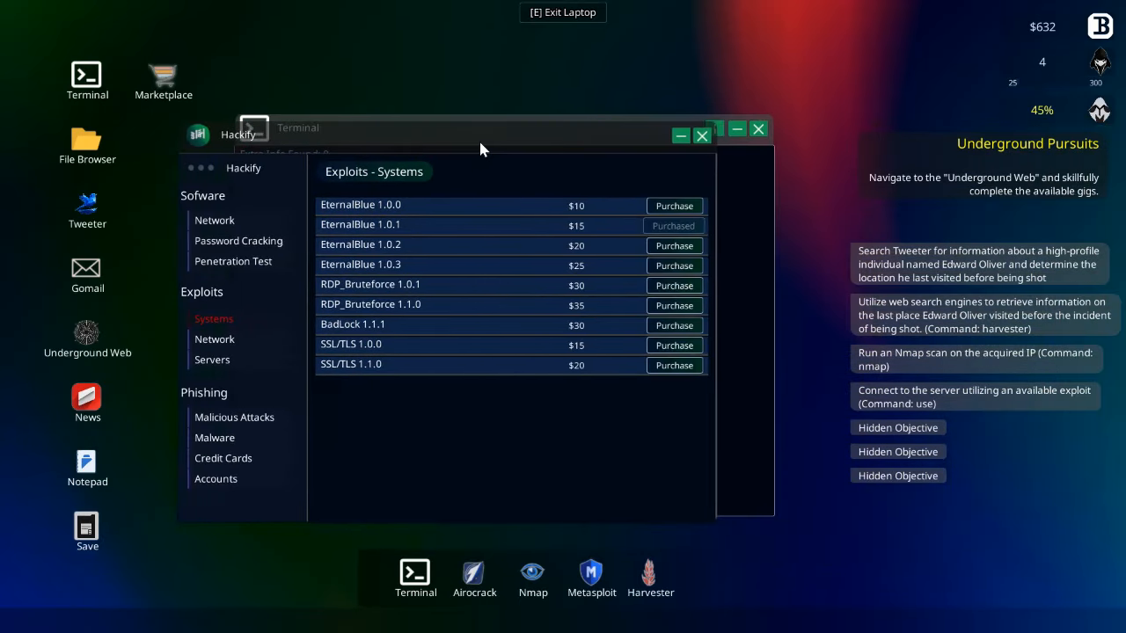
pyautogui.click(674, 285)
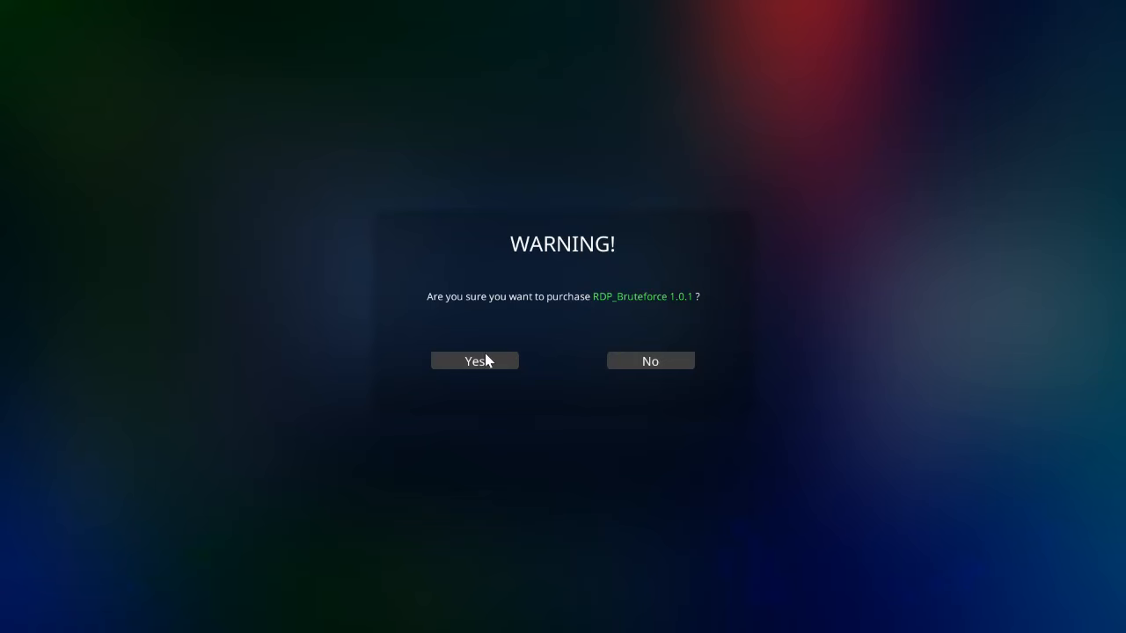
pyautogui.click(474, 361)
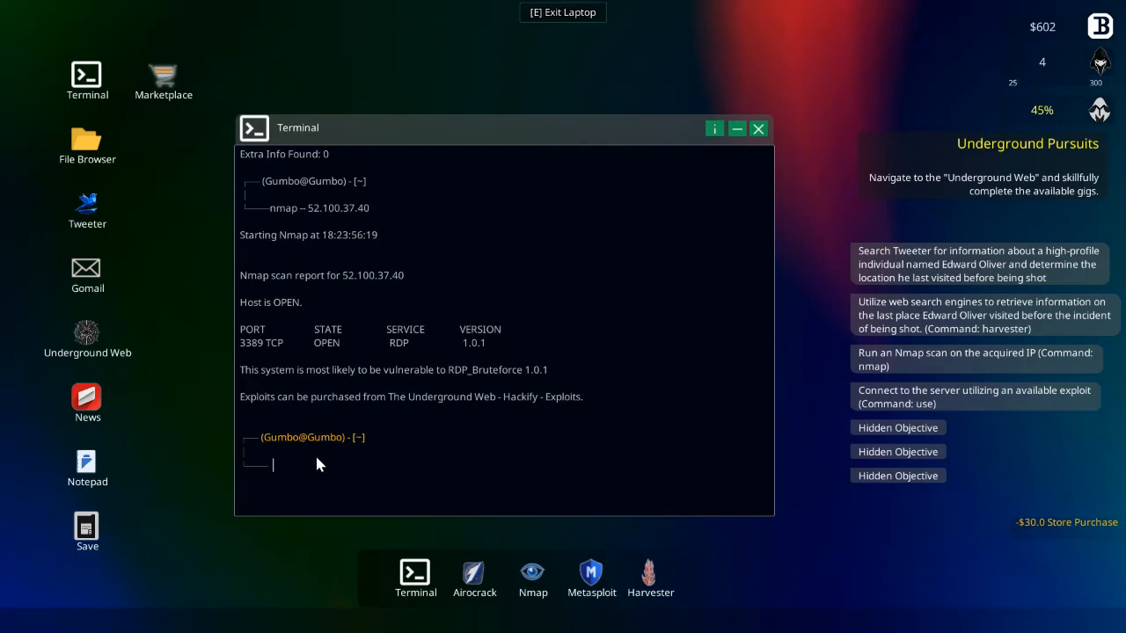
# Run 'use -x RDP_Bruteforce -version 1.0.1 -ip 52.100.37.40' to open a Meterpreter session
pyautogui.write('use')
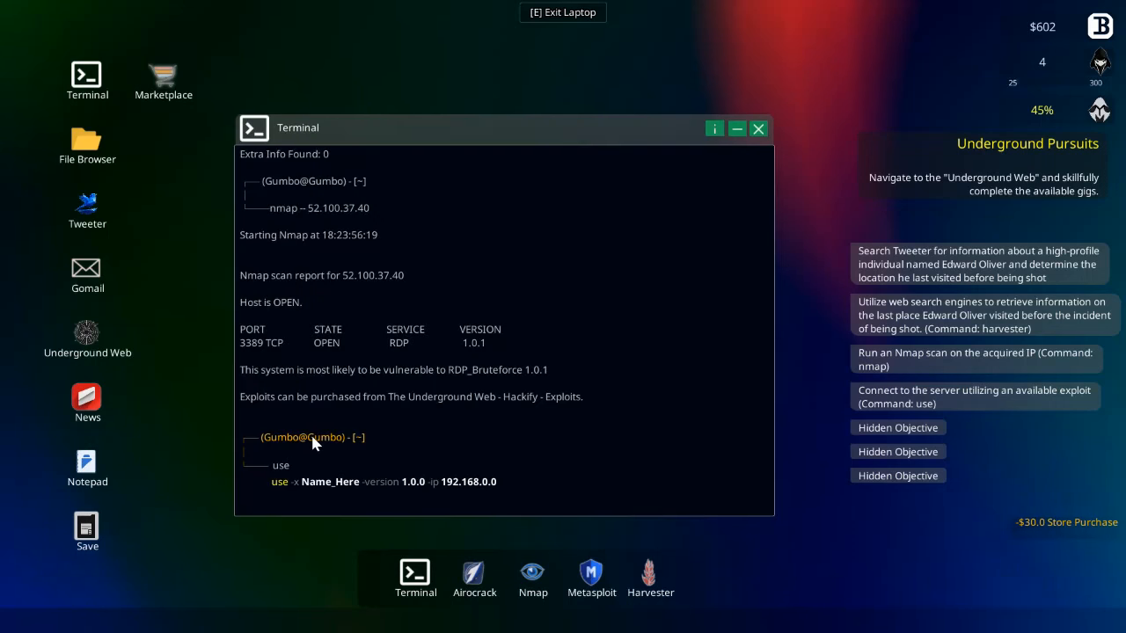
pyautogui.write('-x')
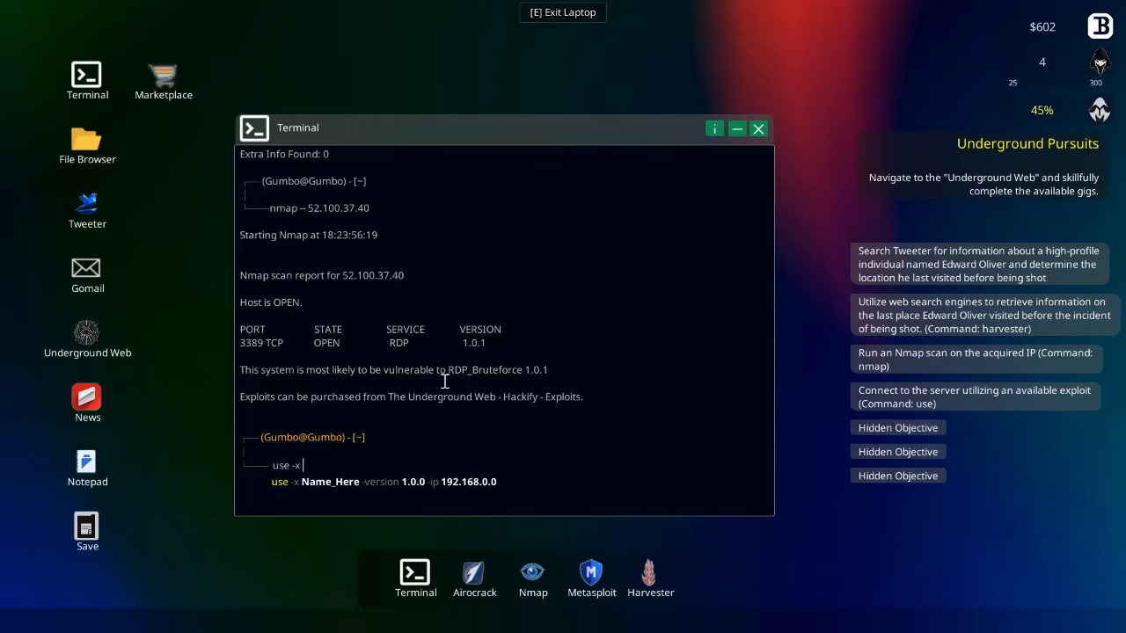
pyautogui.rightClick(484, 370)
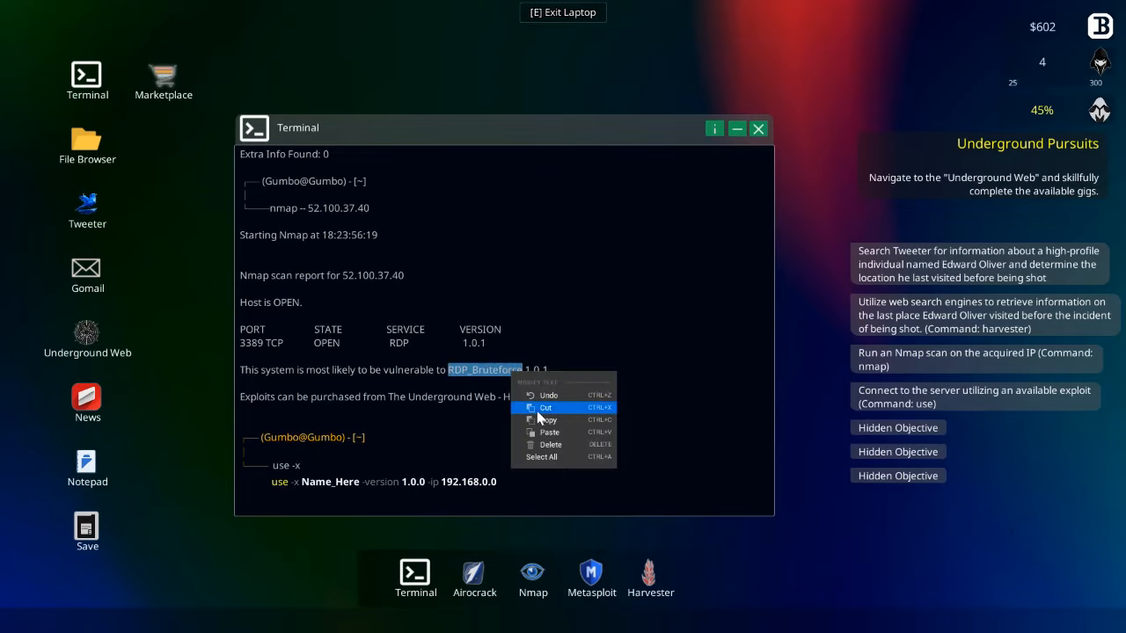
pyautogui.click(548, 432)
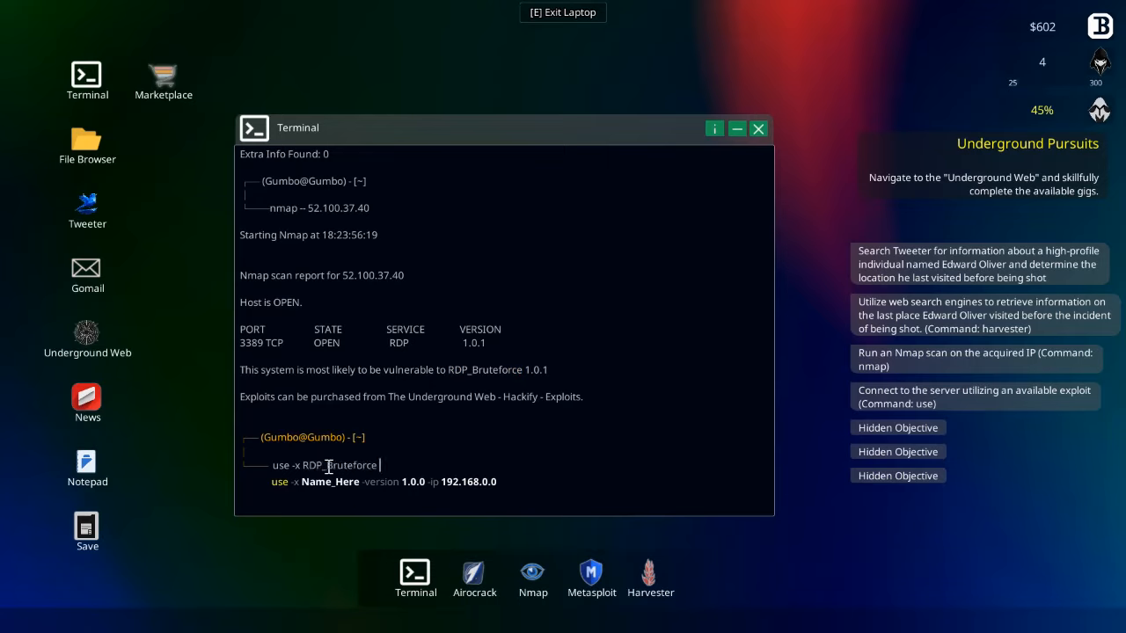
pyautogui.write('-version 1.0')
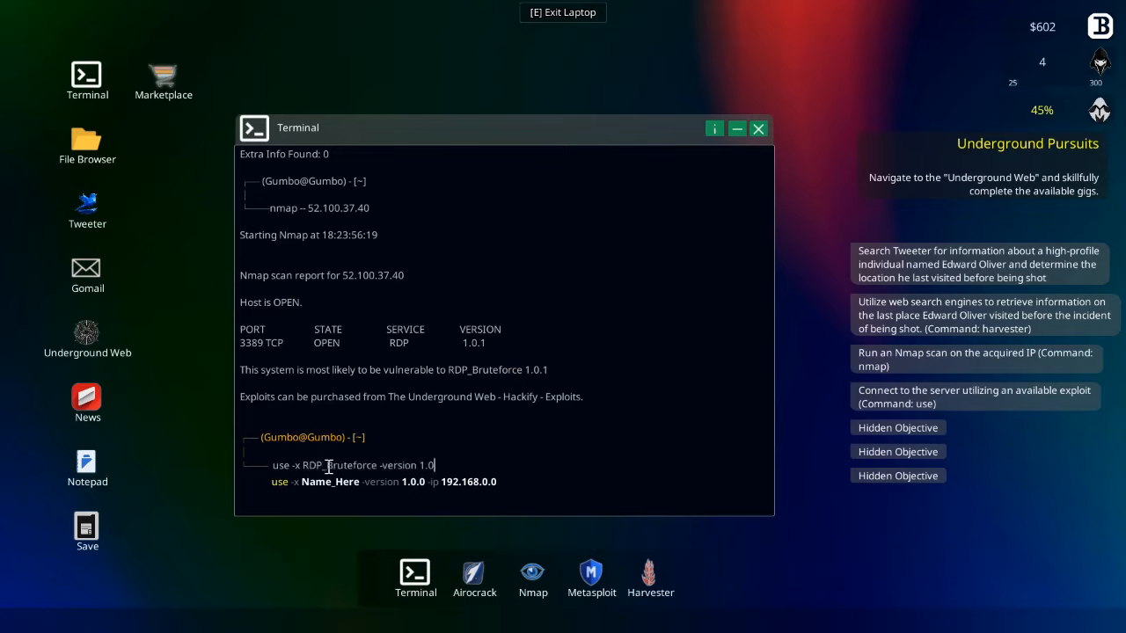
pyautogui.write('1')
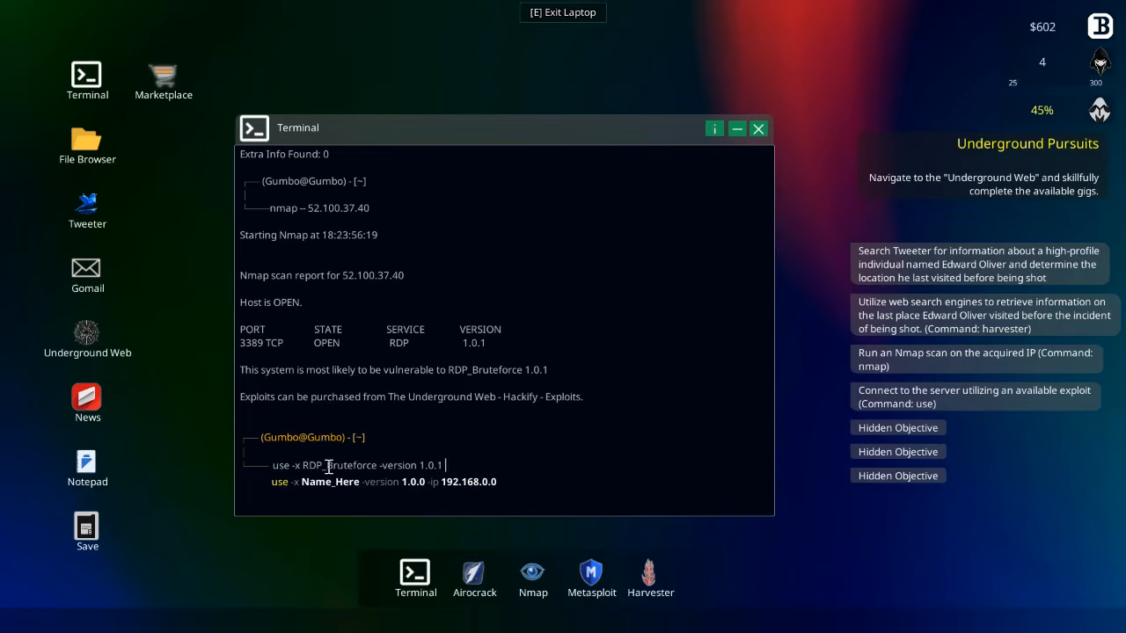
pyautogui.write('ip')
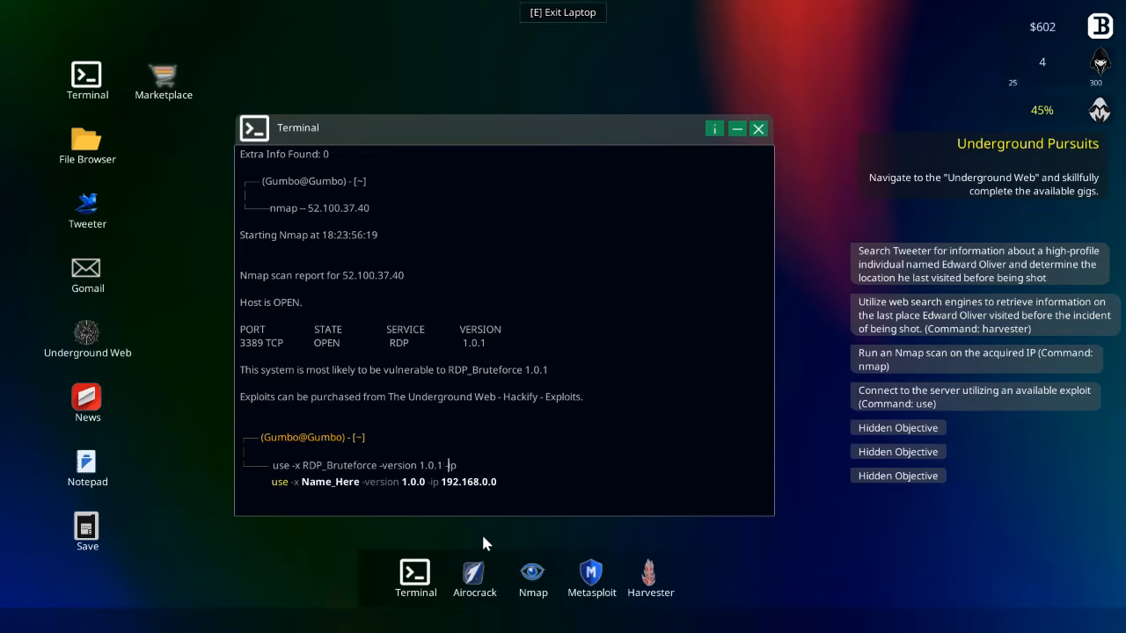
pyautogui.moveTo(361, 291)
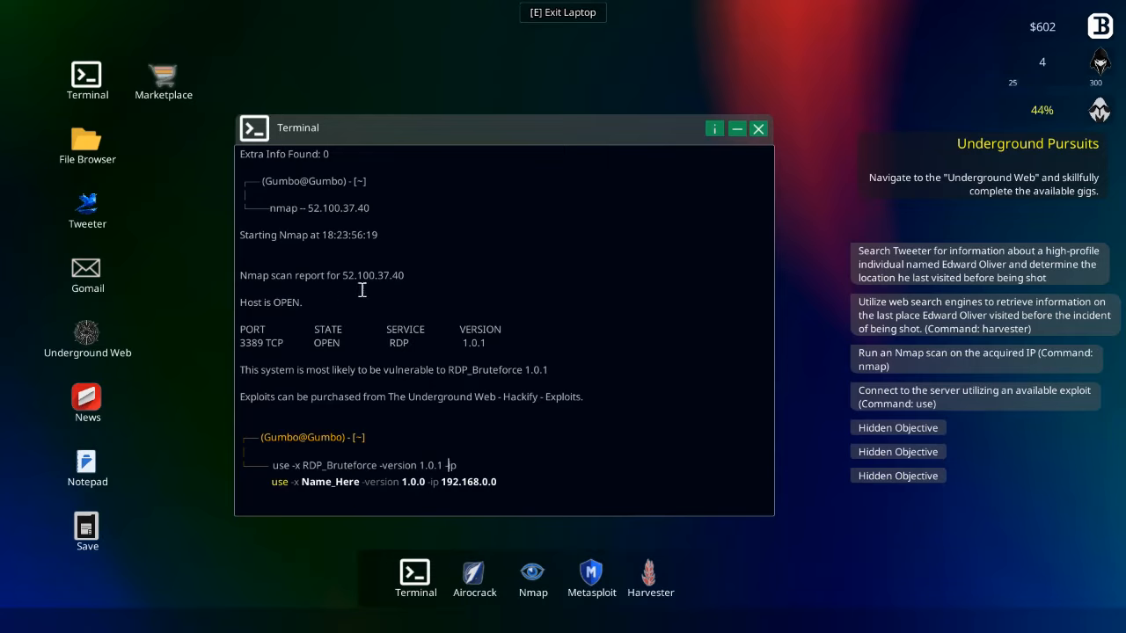
pyautogui.doubleClick(373, 275)
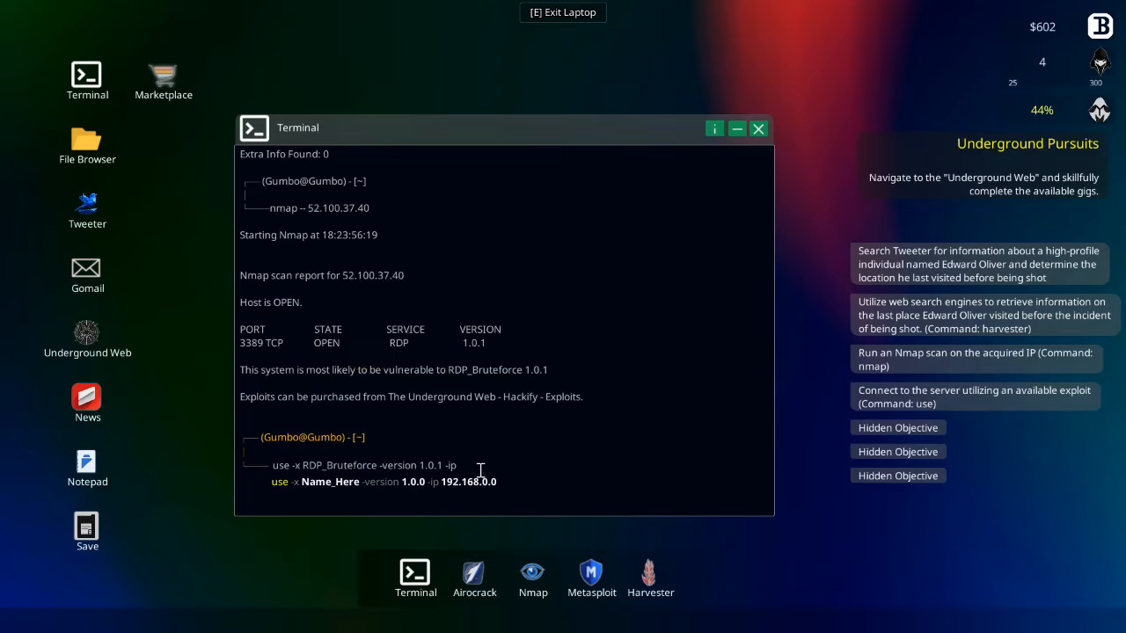
pyautogui.press('Return')
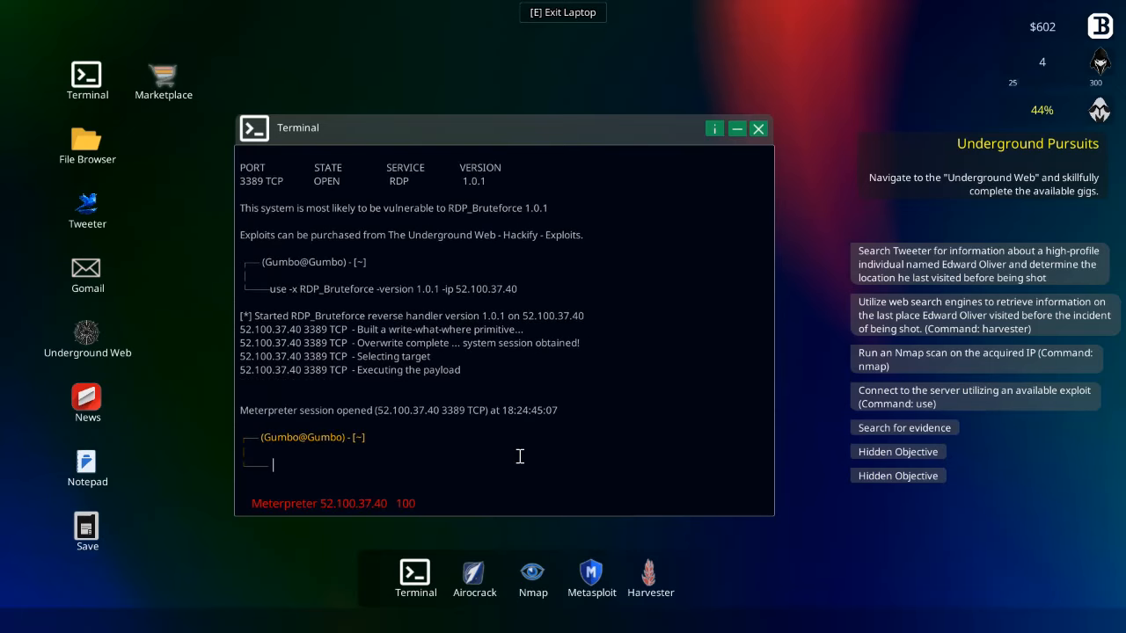
# Download EmailTemplate2.html from the remote File Browser, then close the preview and browser
pyautogui.click(86, 141)
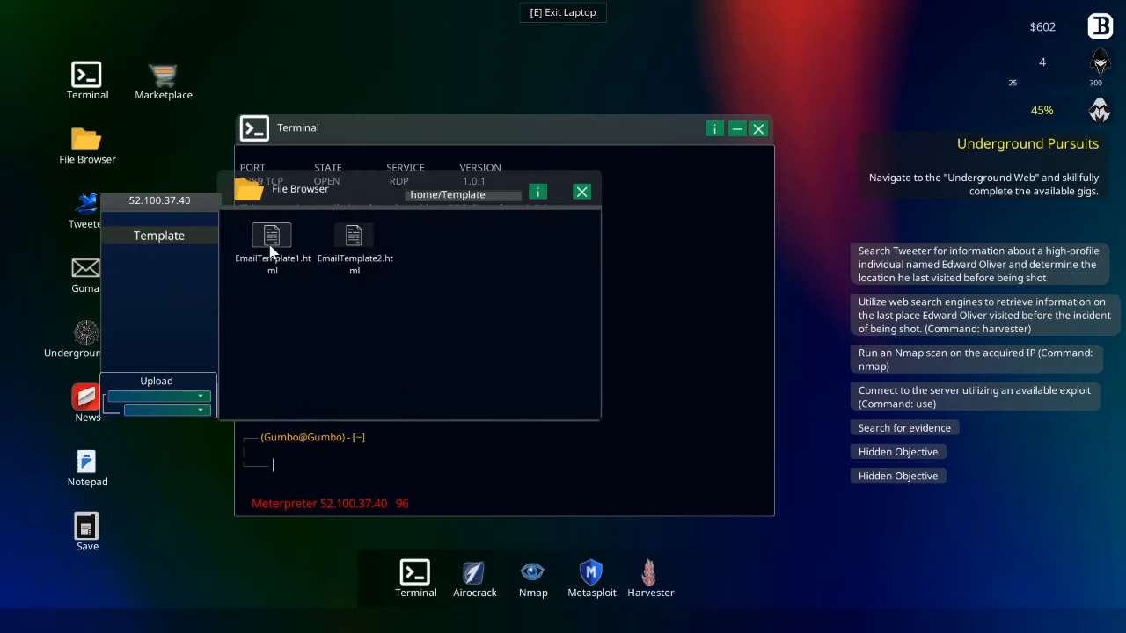
pyautogui.doubleClick(272, 242)
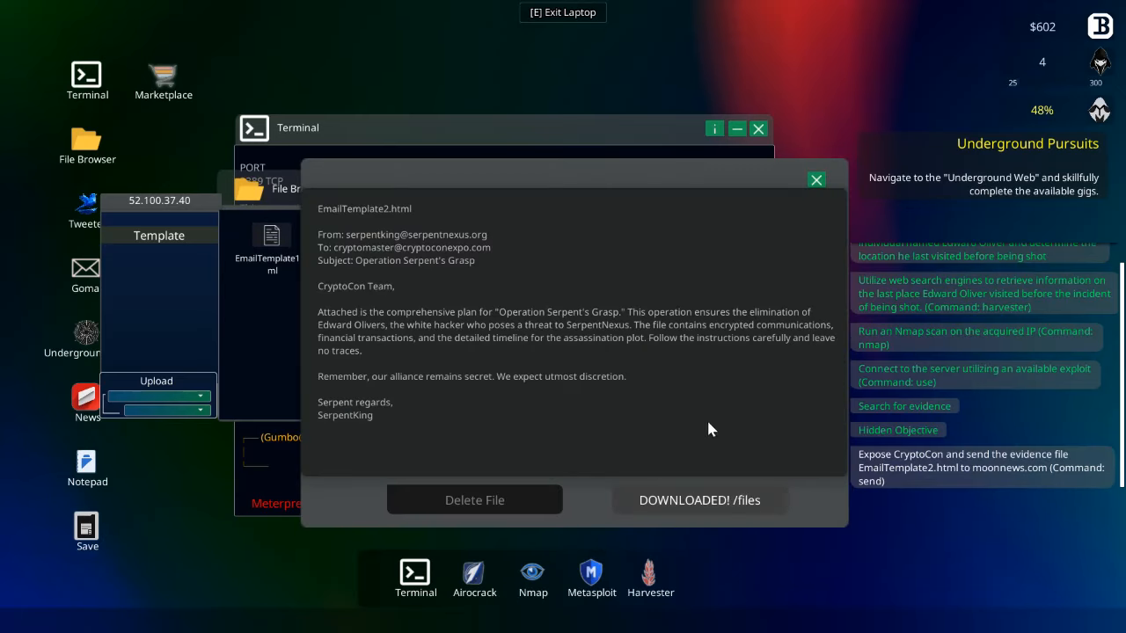
pyautogui.click(815, 179)
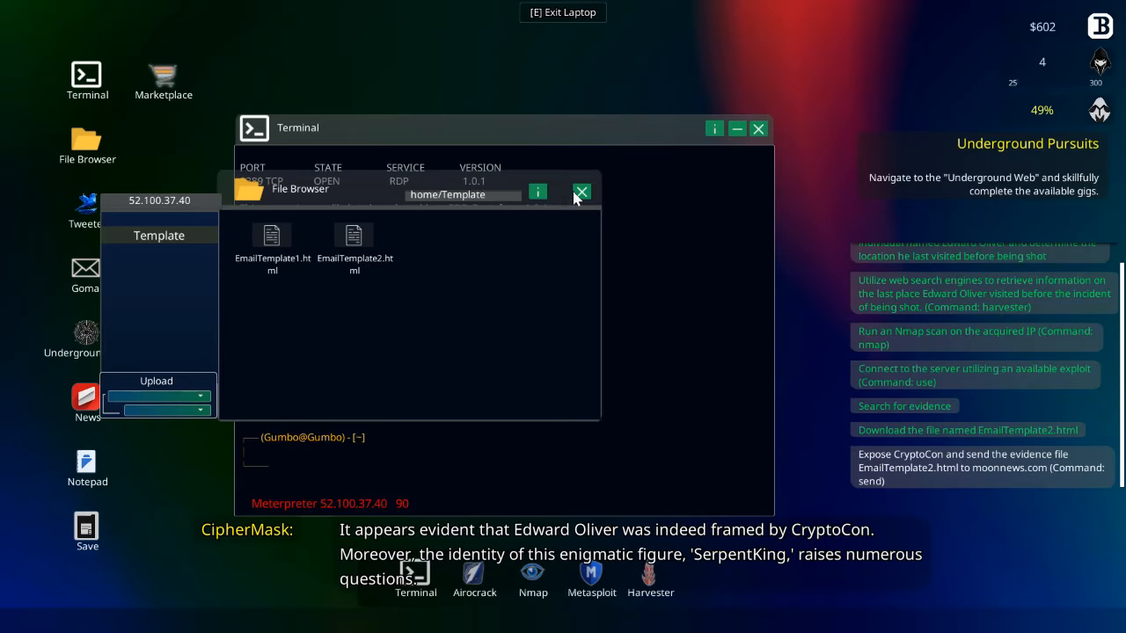
pyautogui.click(581, 192)
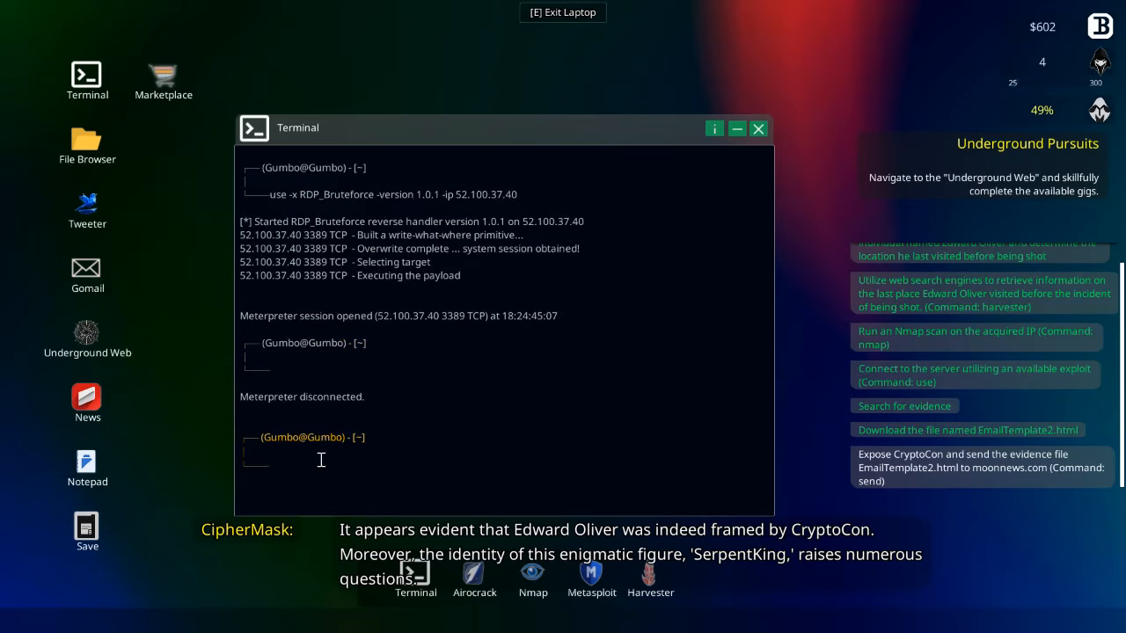
# Send the evidence with 'send -f EmailTemplate2.html -h moonnews.com'
pyautogui.write('send')
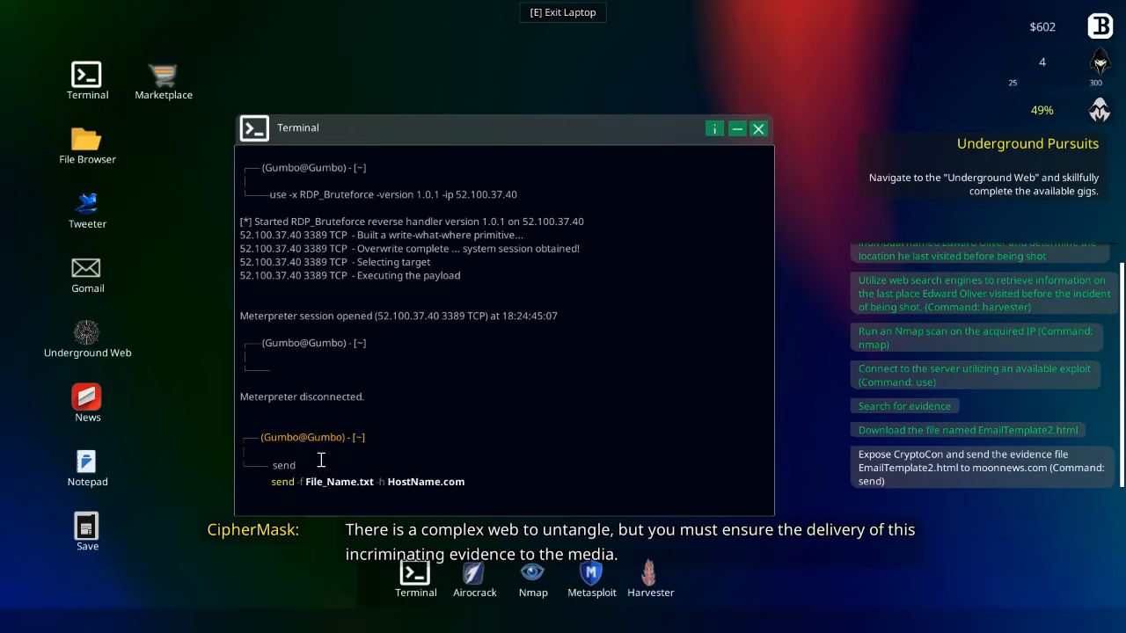
pyautogui.write('-f')
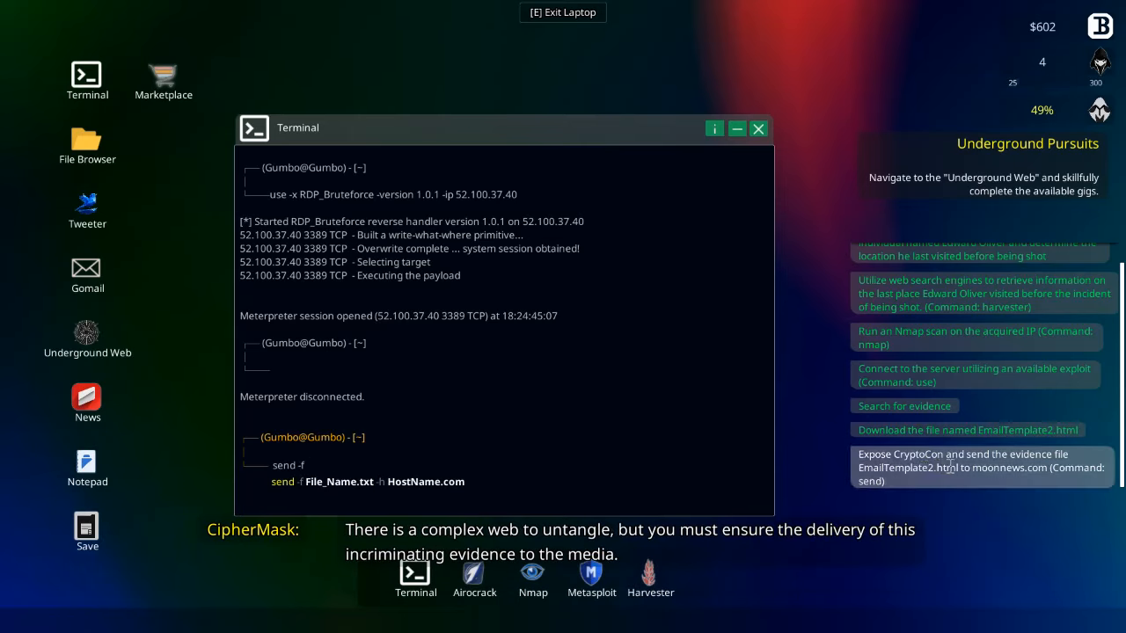
pyautogui.rightClick(908, 468)
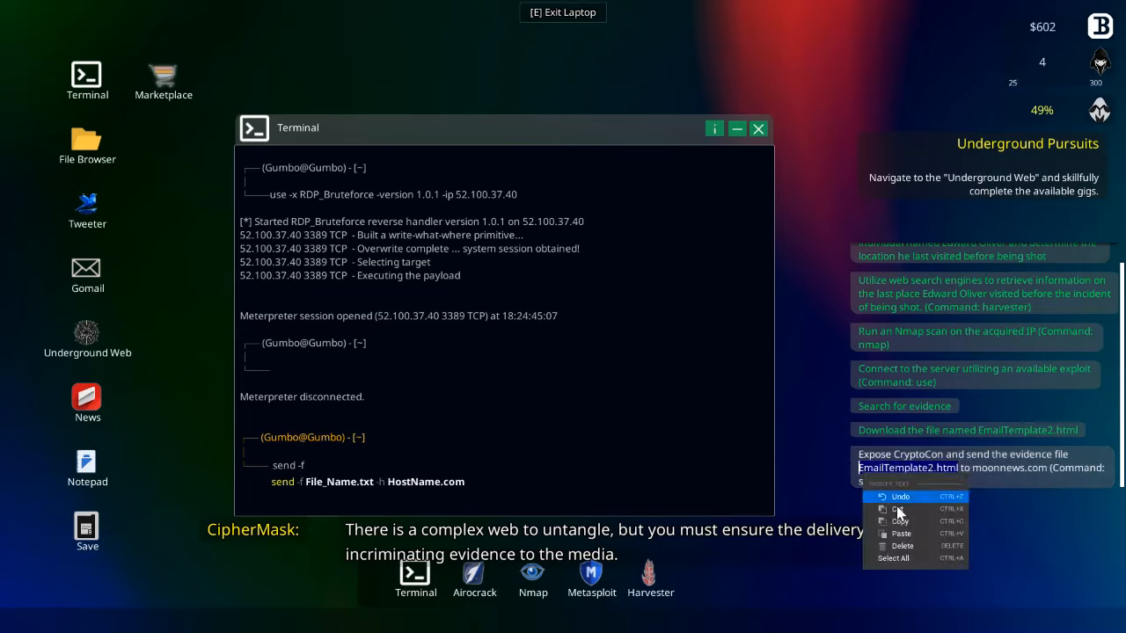
pyautogui.click(900, 534)
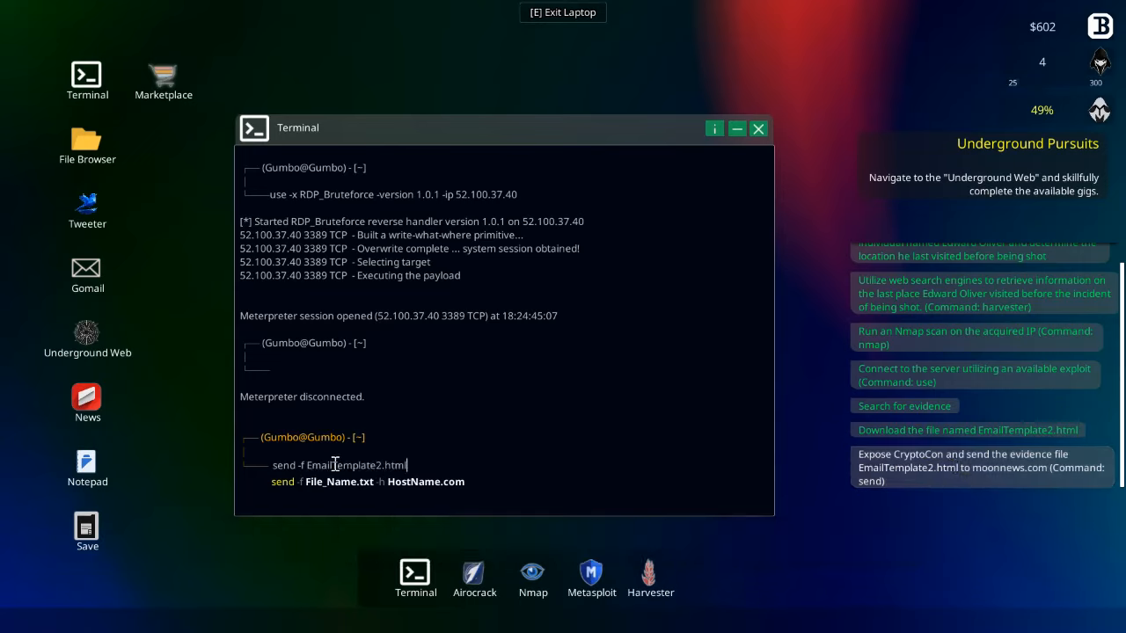
pyautogui.write('-h')
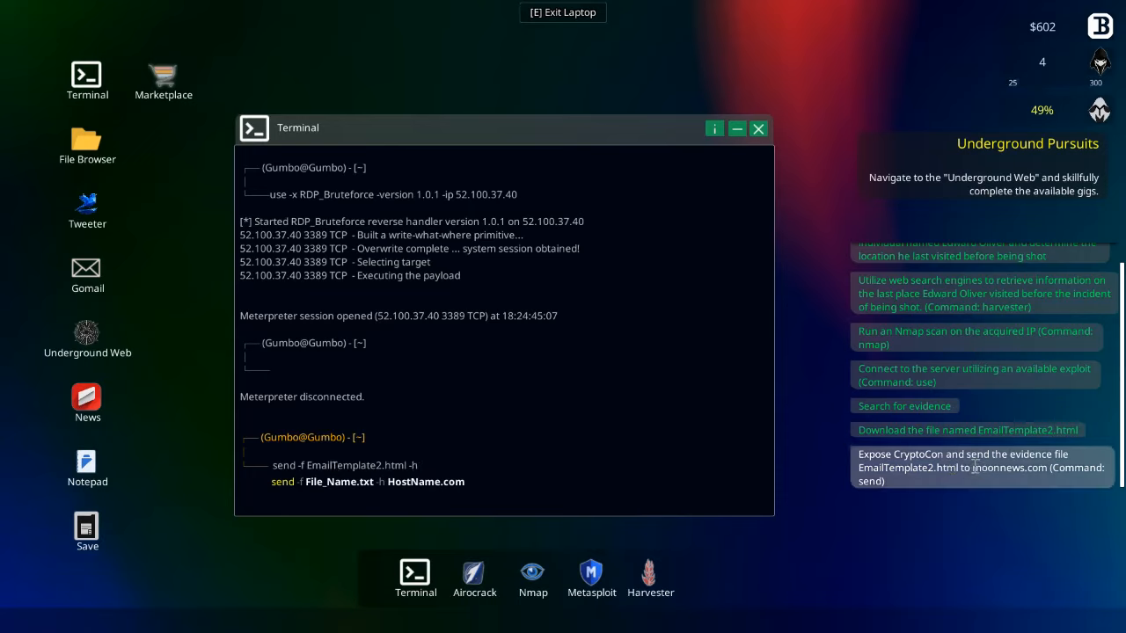
pyautogui.rightClick(1003, 467)
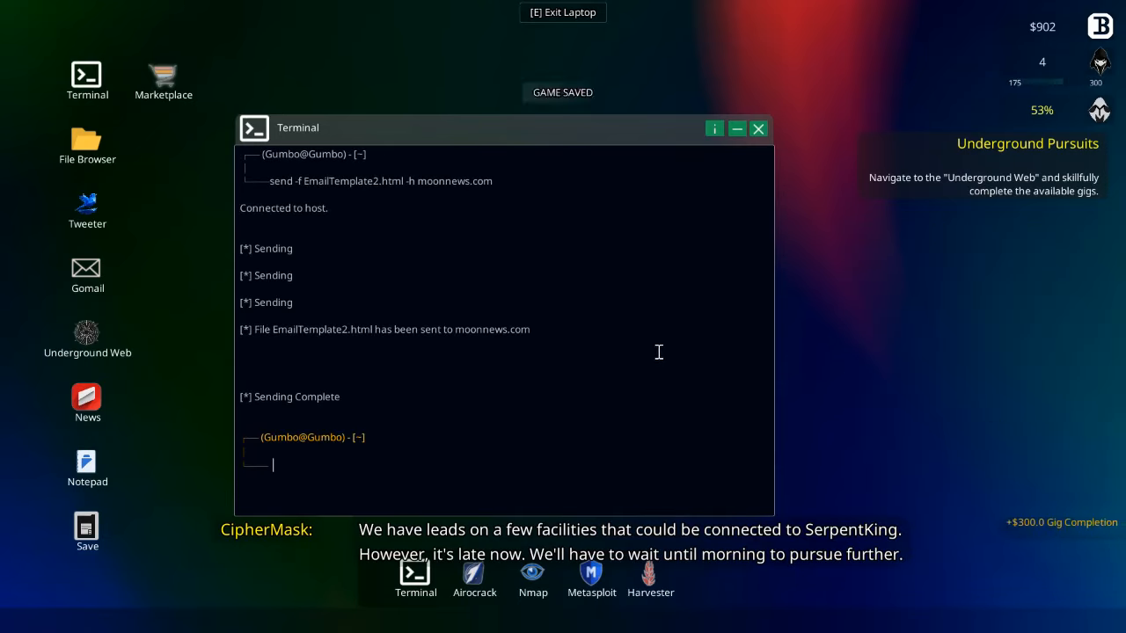
# Close the Terminal, check Underground Web Alert Status, and step away from the laptop
pyautogui.click(758, 128)
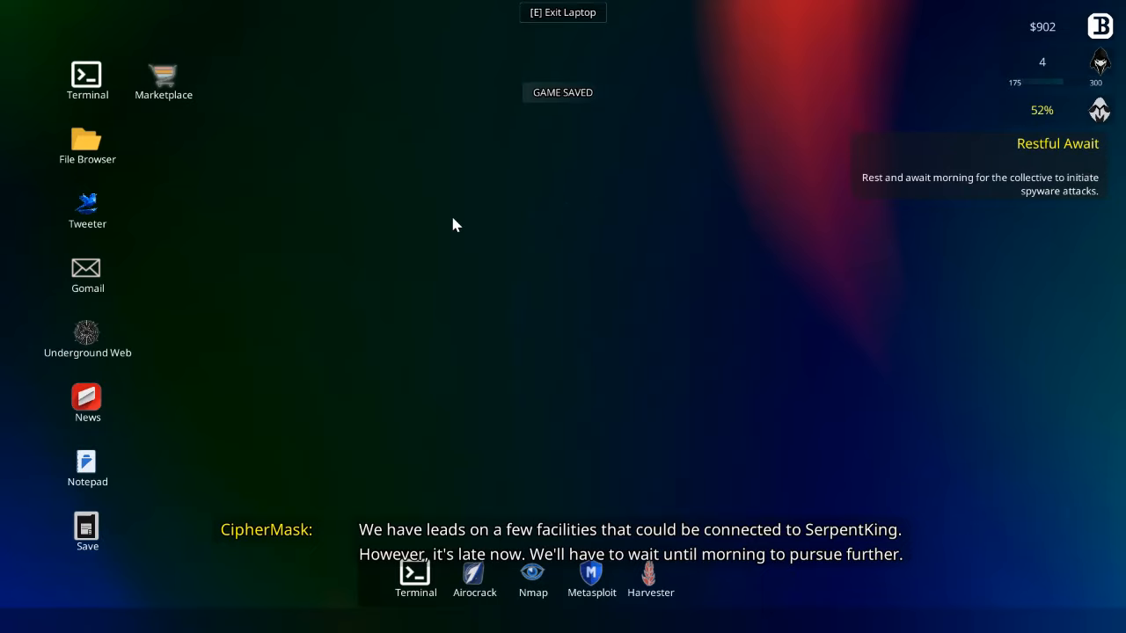
pyautogui.doubleClick(86, 335)
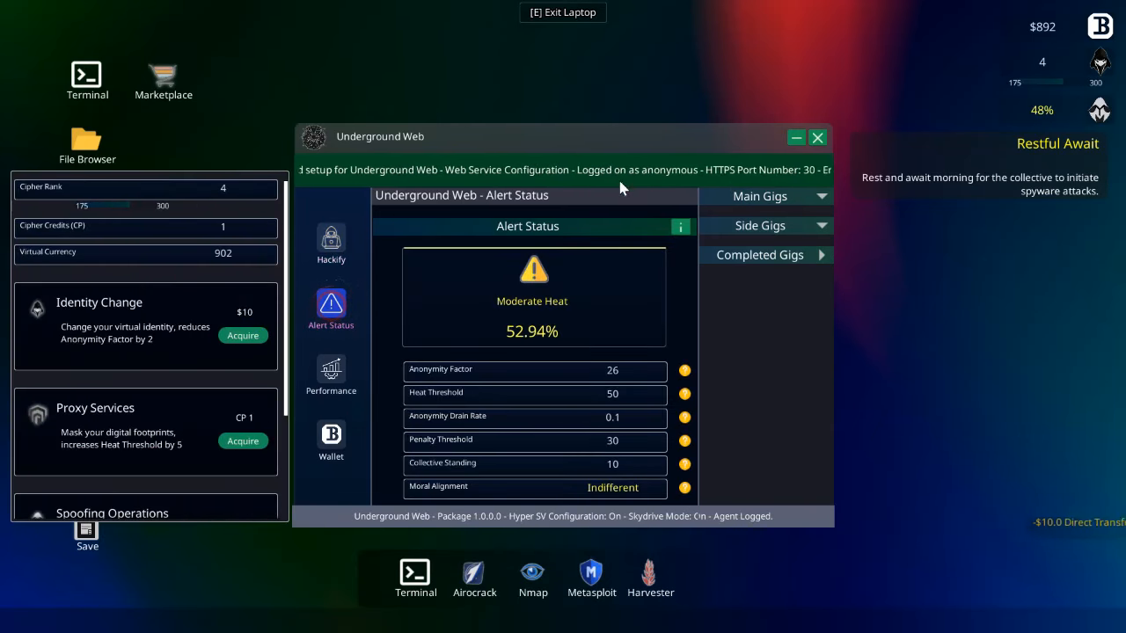
pyautogui.click(817, 137)
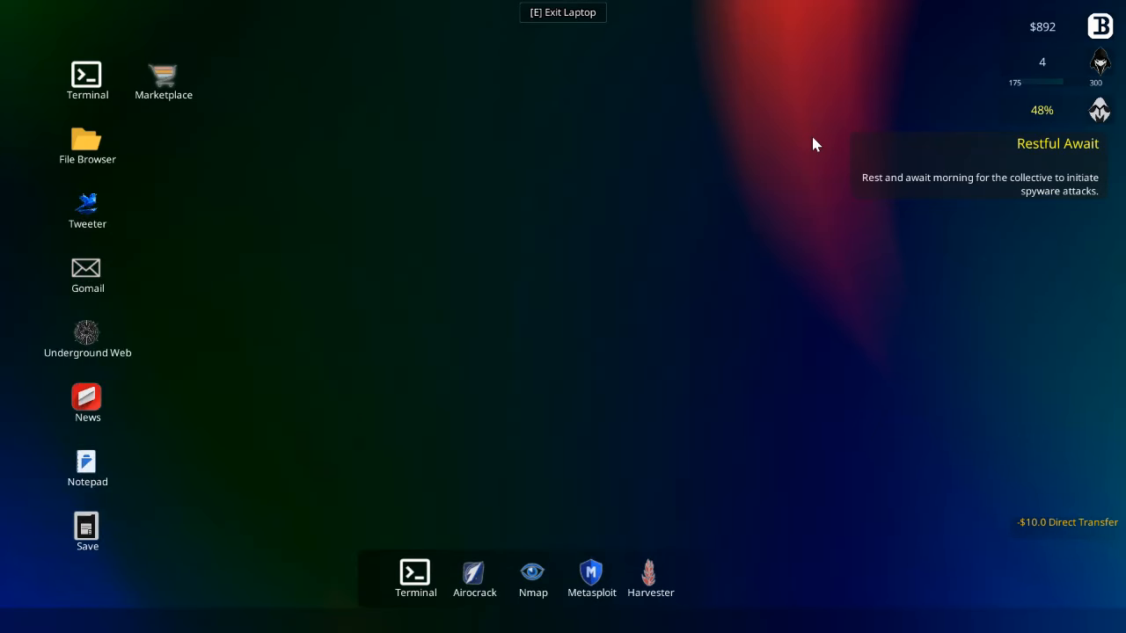
pyautogui.press('e')
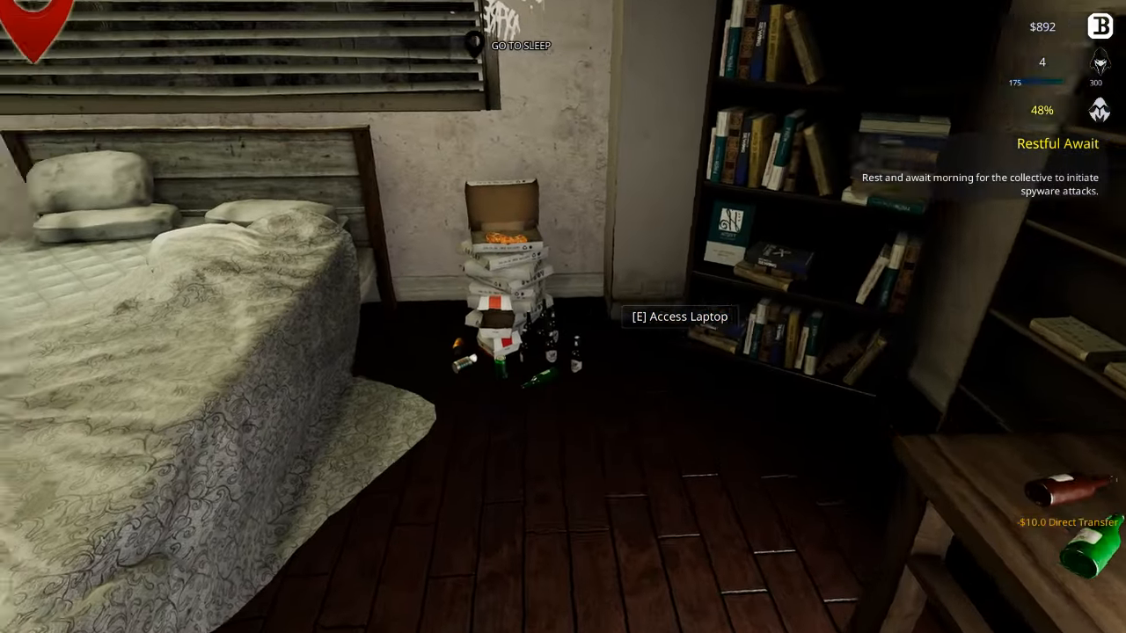
pyautogui.moveTo(563, 316)
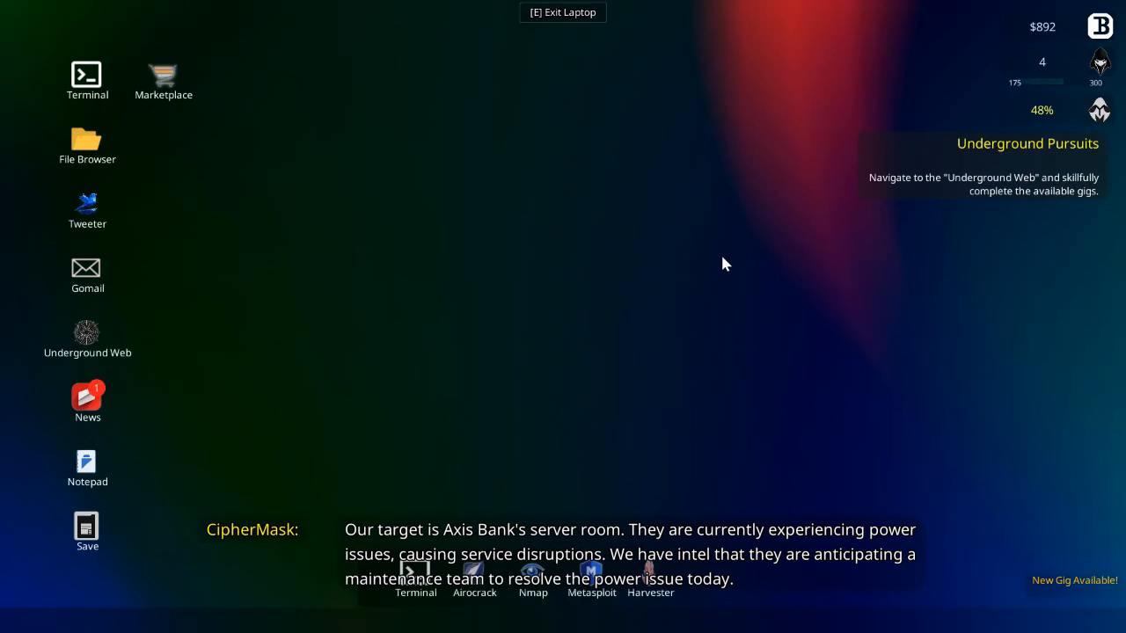
# Read the Capitol Protests news article and take on the Cyber Espionage gig
pyautogui.click(87, 400)
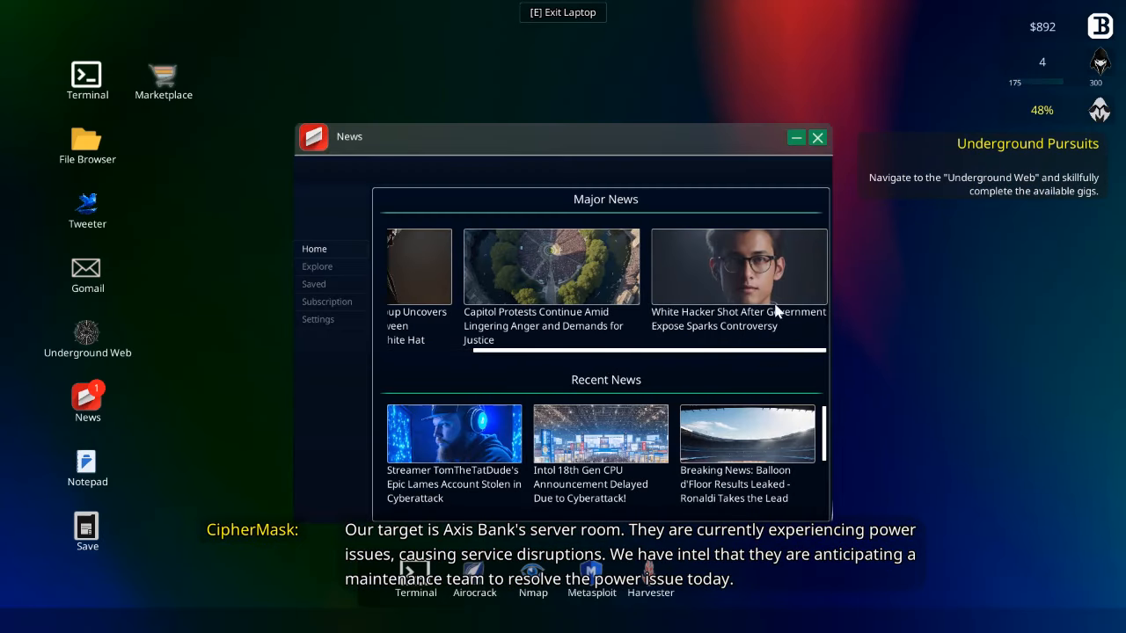
pyautogui.click(816, 137)
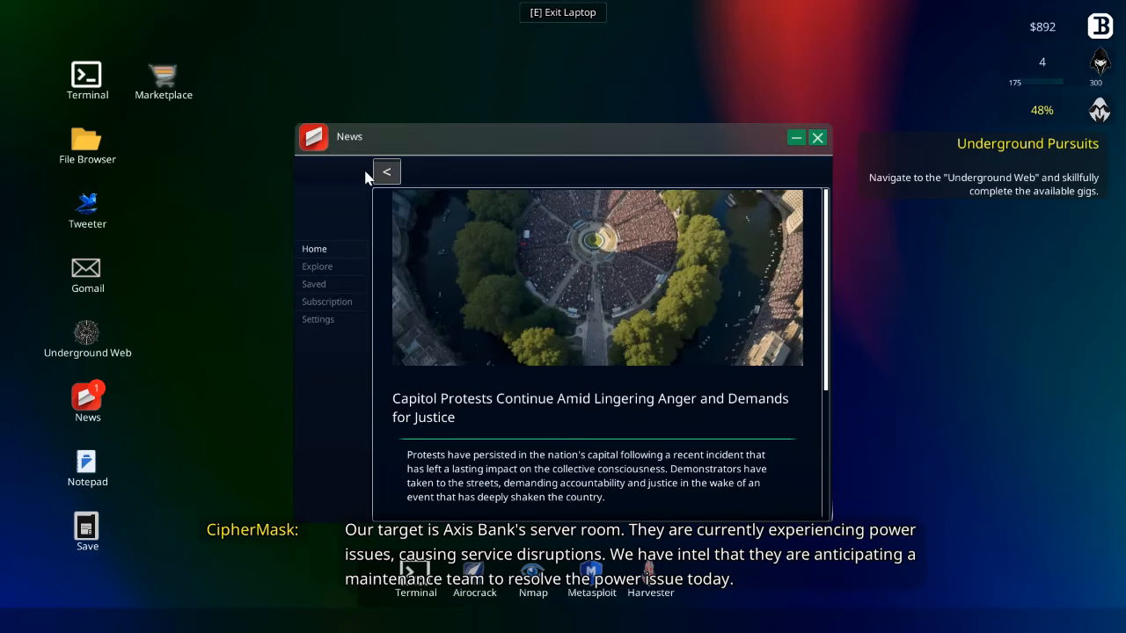
pyautogui.click(386, 172)
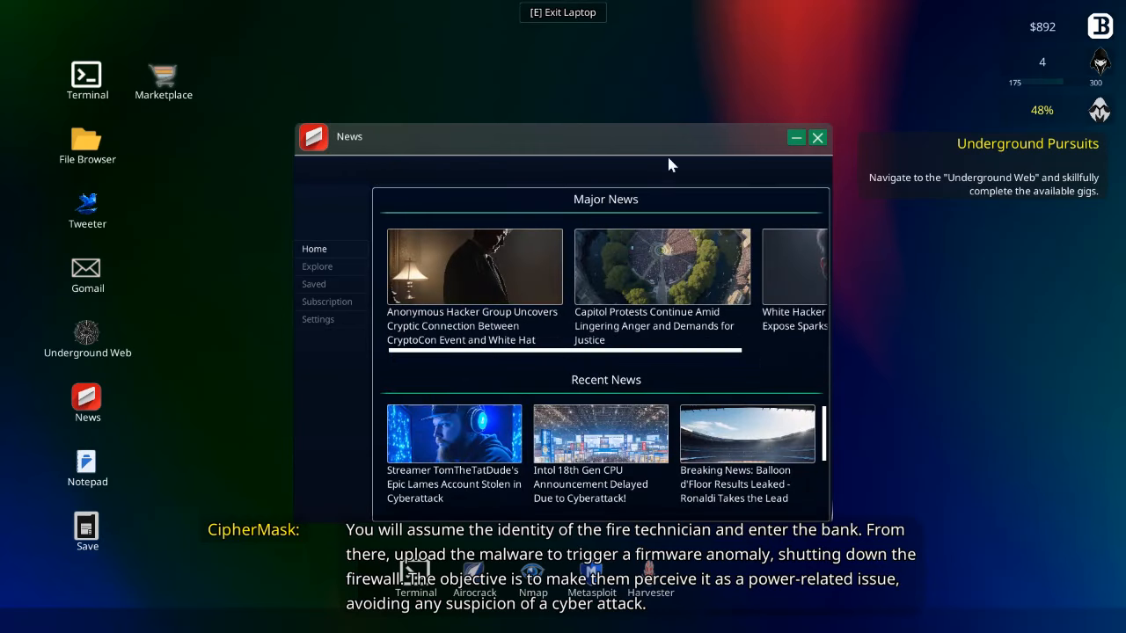
pyautogui.click(816, 137)
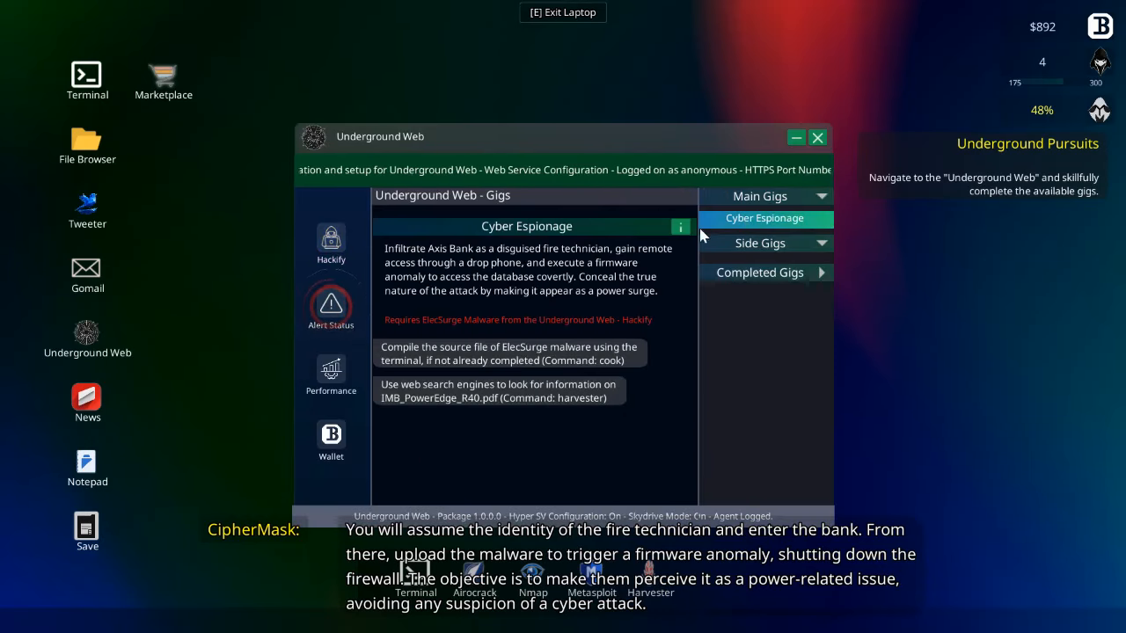
pyautogui.click(681, 227)
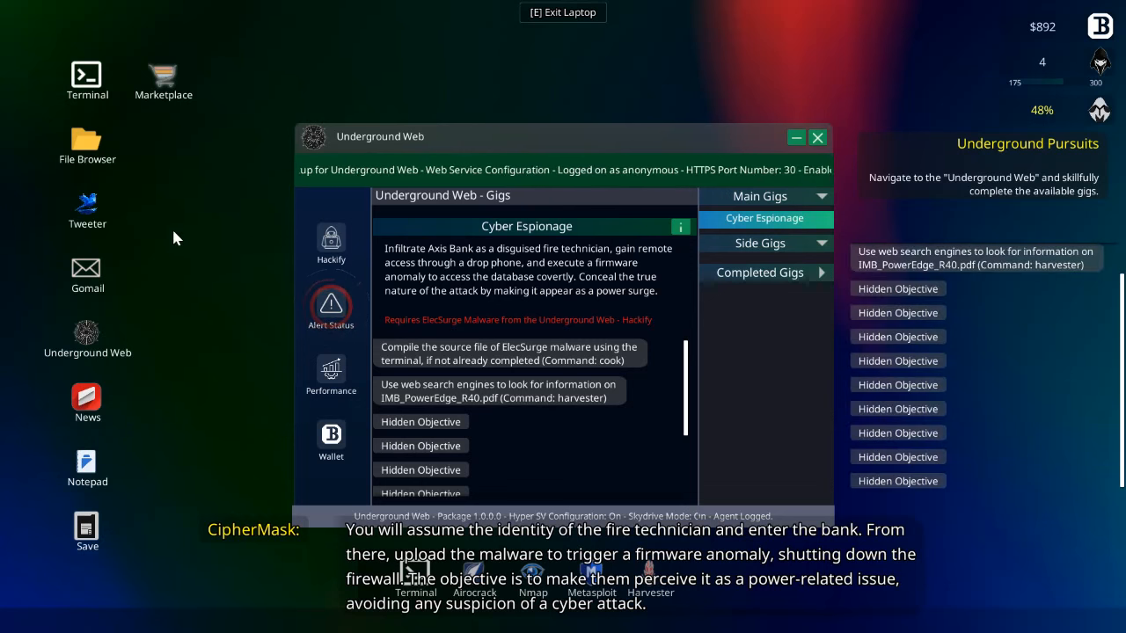
# Buy ElecSurge (Firmware Attack) from Hackify's Malware category for $150, leaving $742
pyautogui.click(331, 244)
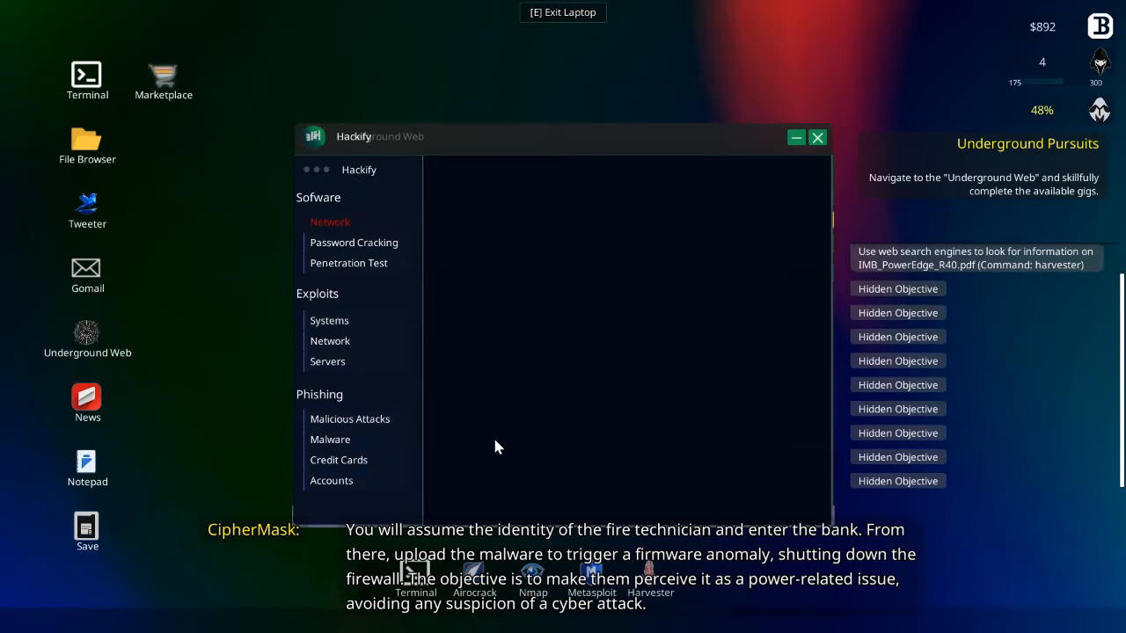
pyautogui.moveTo(350, 419)
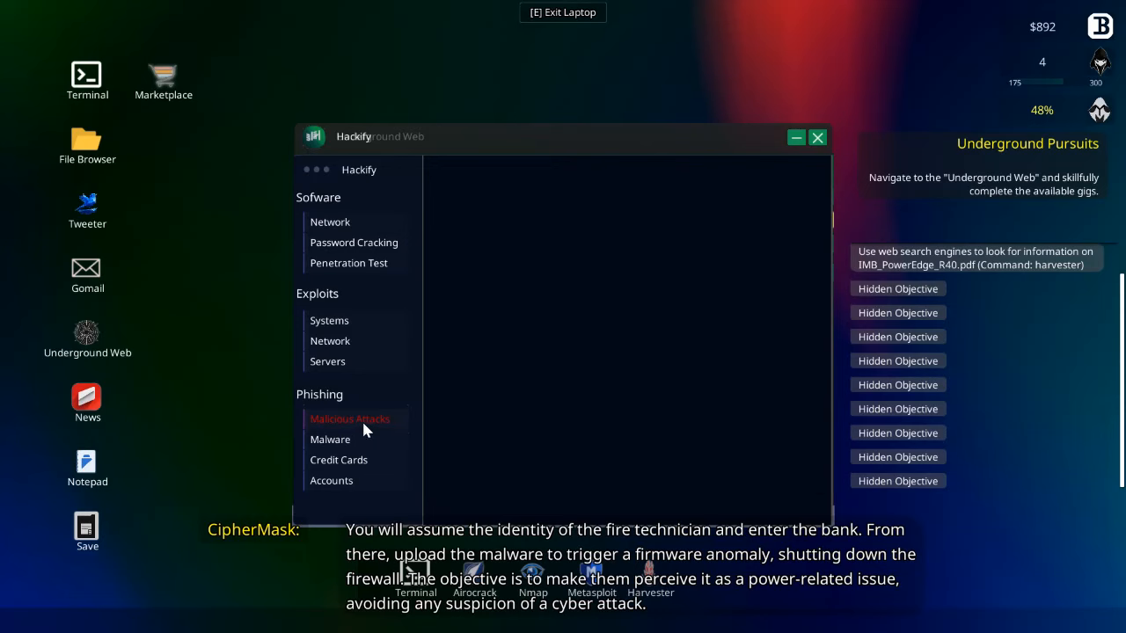
pyautogui.click(330, 439)
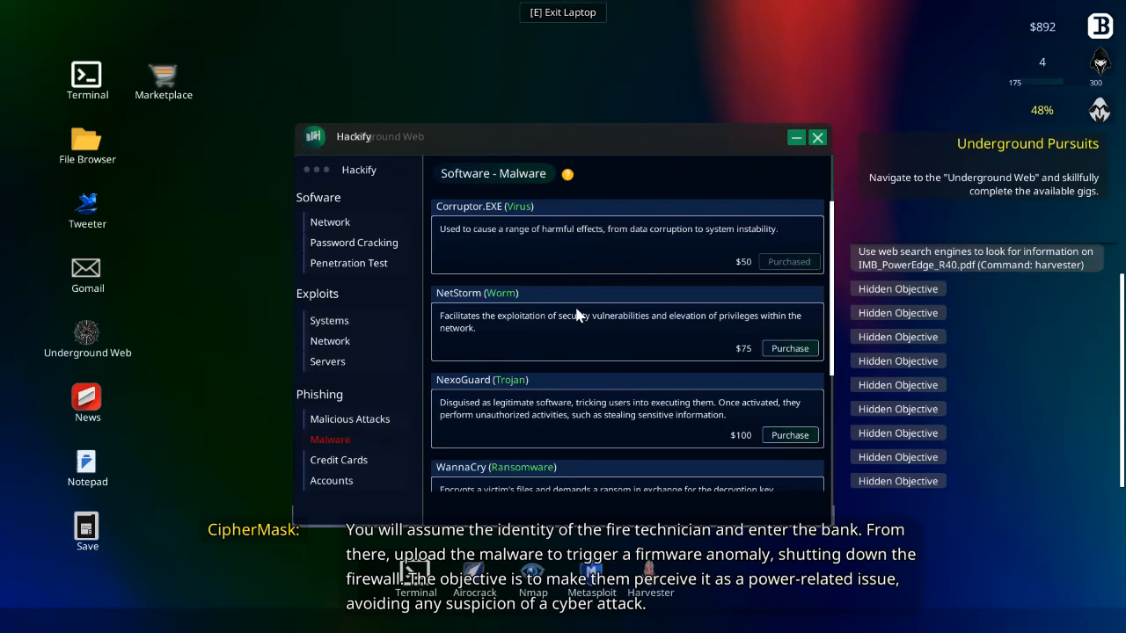
pyautogui.scroll(-3)
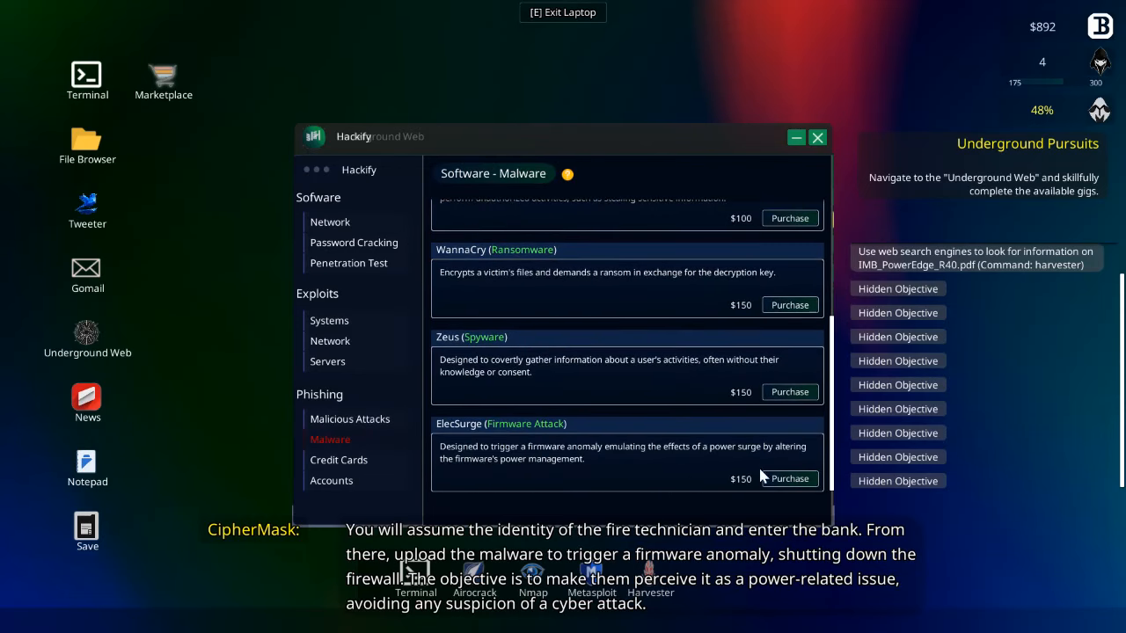
pyautogui.click(789, 478)
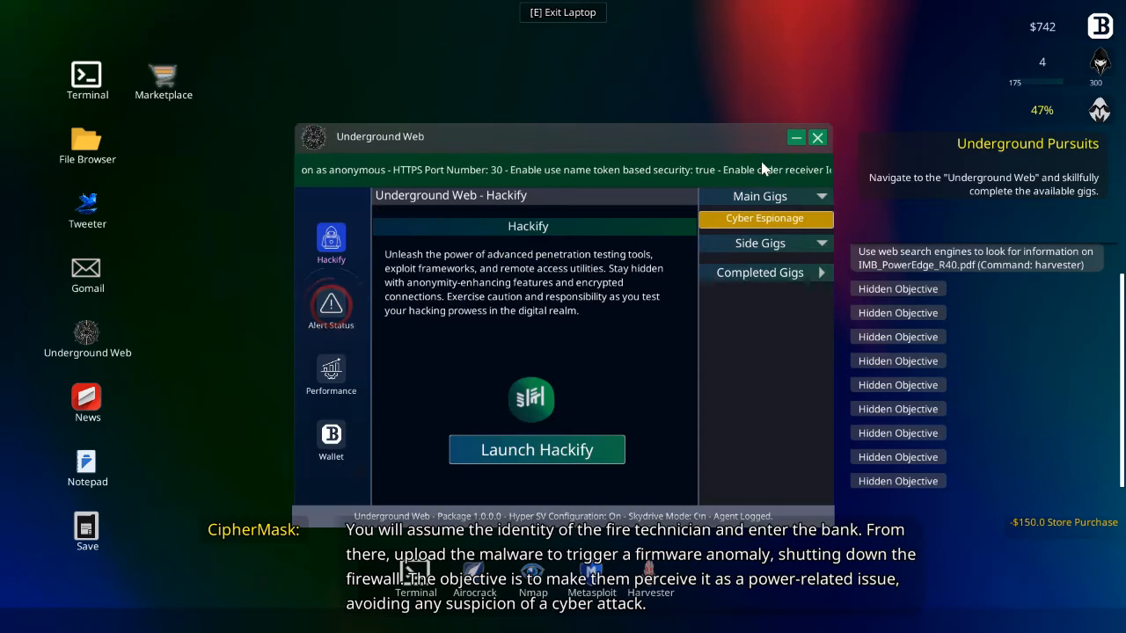
# Run 'cook -- ElecSurge' in Terminal to compile the malware into /malware
pyautogui.click(816, 138)
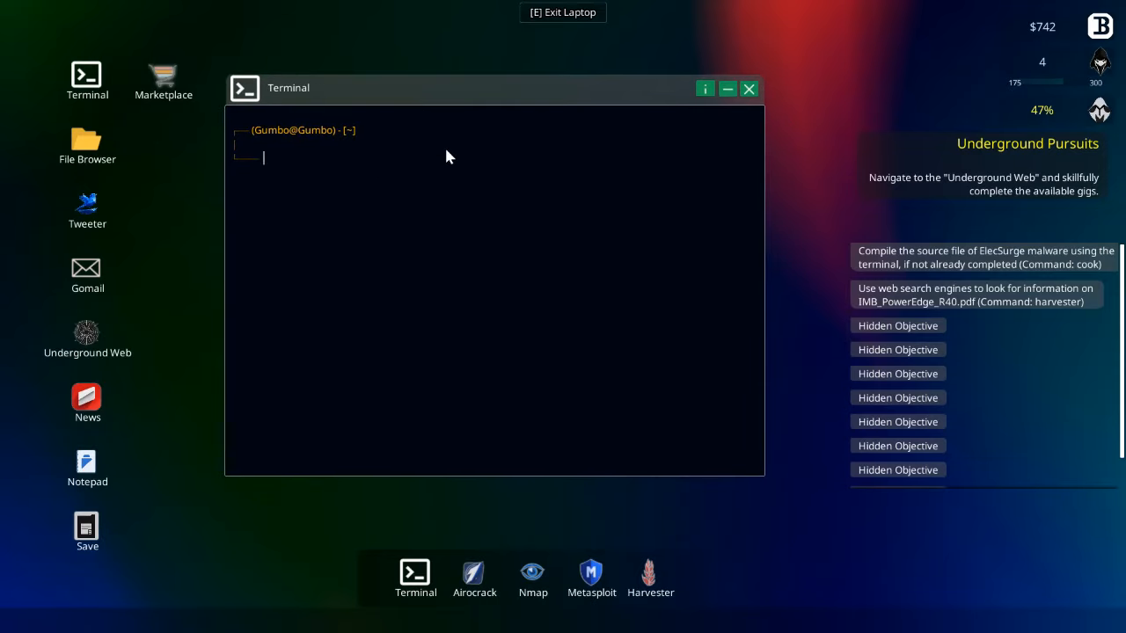
pyautogui.write('cook -- ElecSurge')
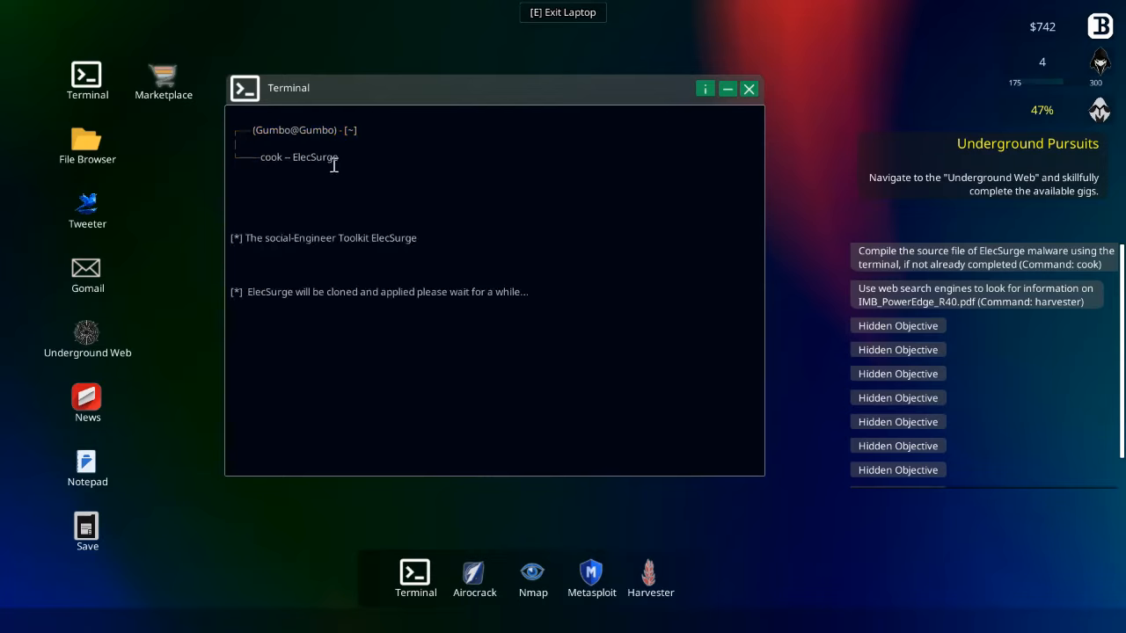
pyautogui.moveTo(319, 334)
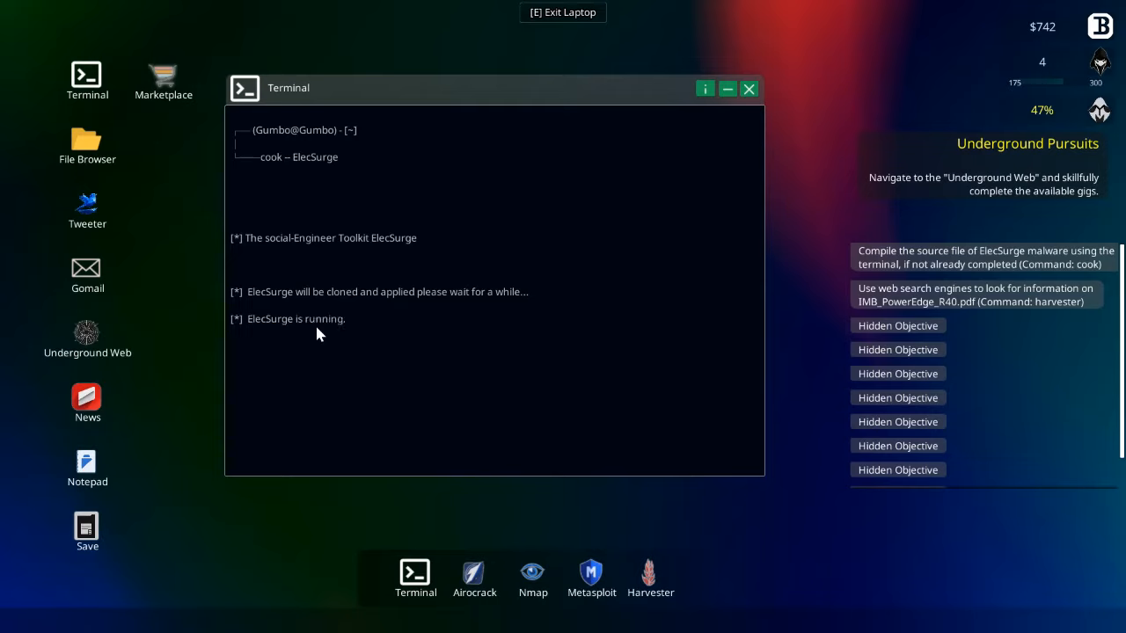
pyautogui.write('harvester -')
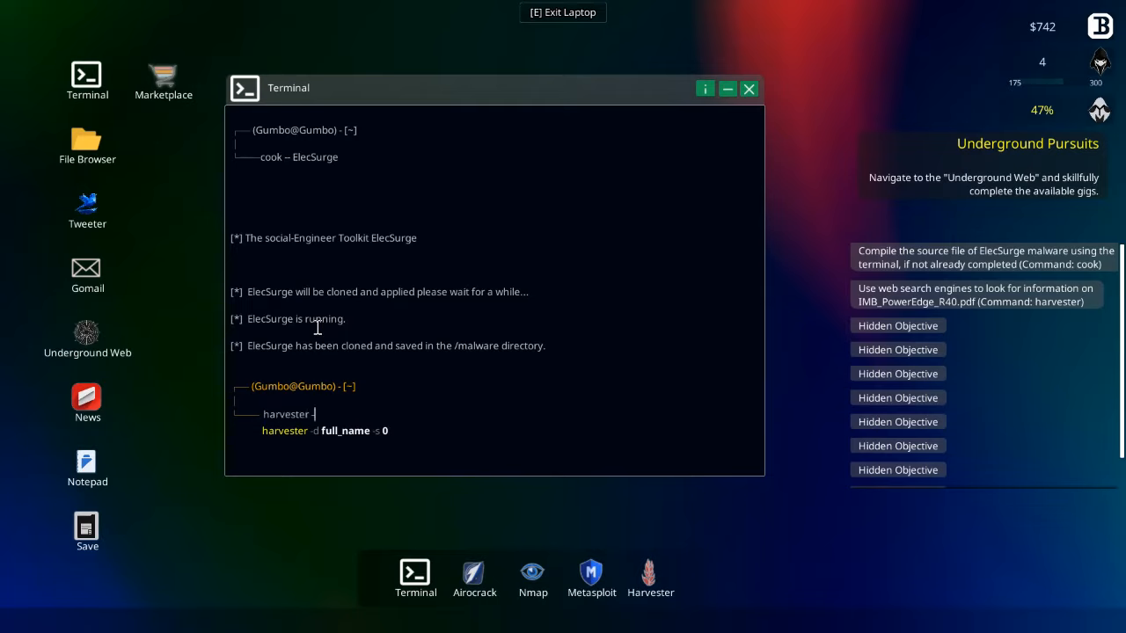
# Run harvester -d on IMB_PowerEdge_R40.pdf, copying the file name from the objective
pyautogui.write('d')
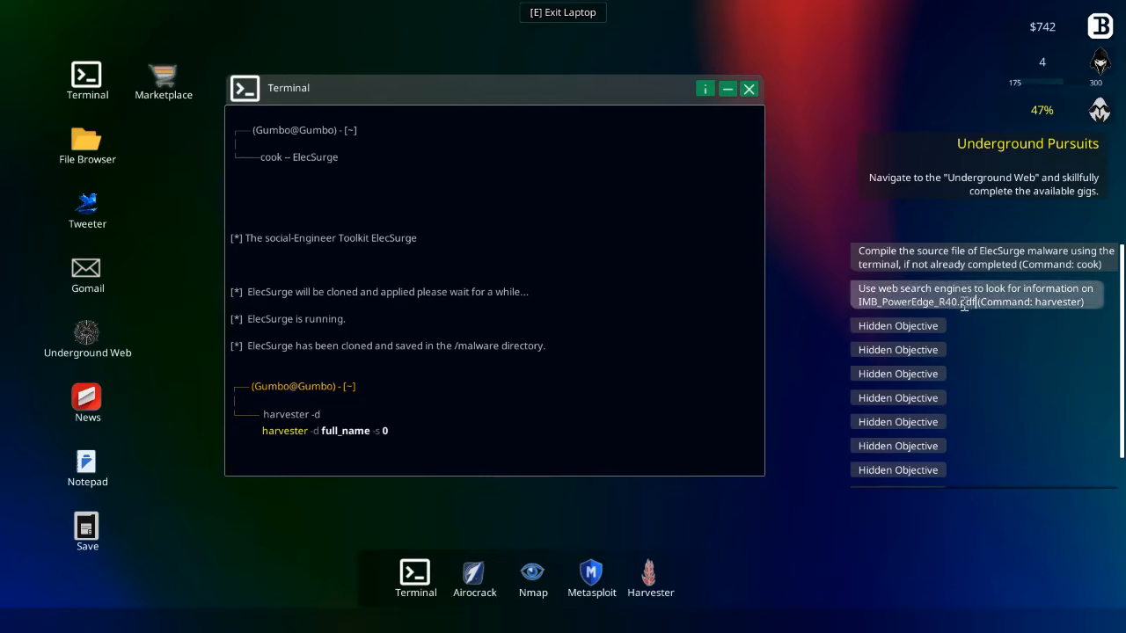
pyautogui.rightClick(968, 302)
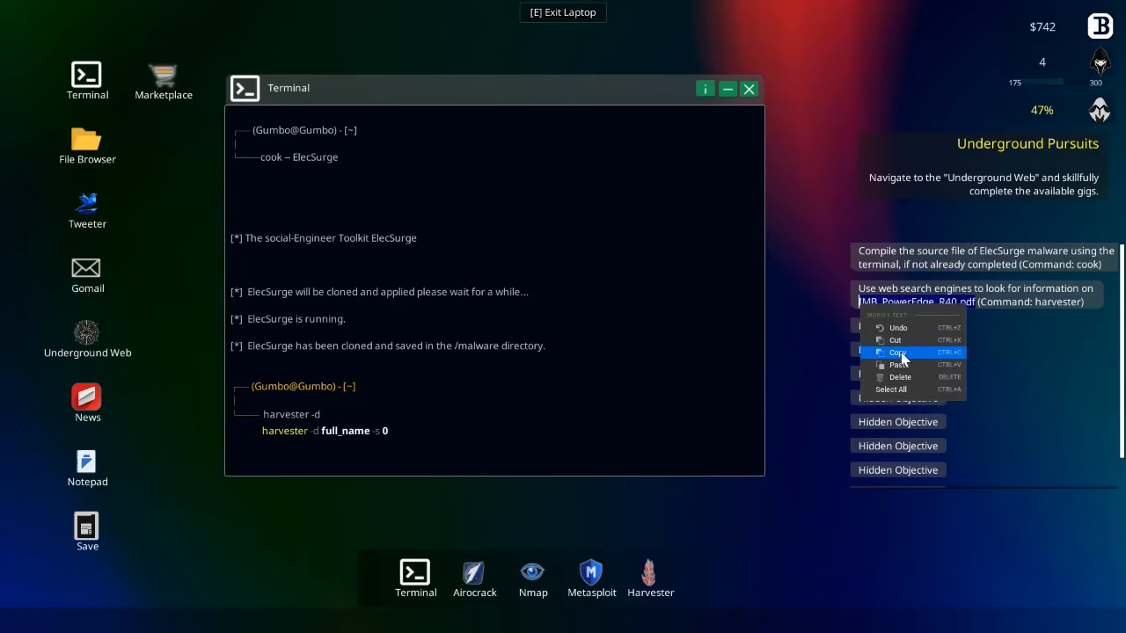
pyautogui.click(896, 364)
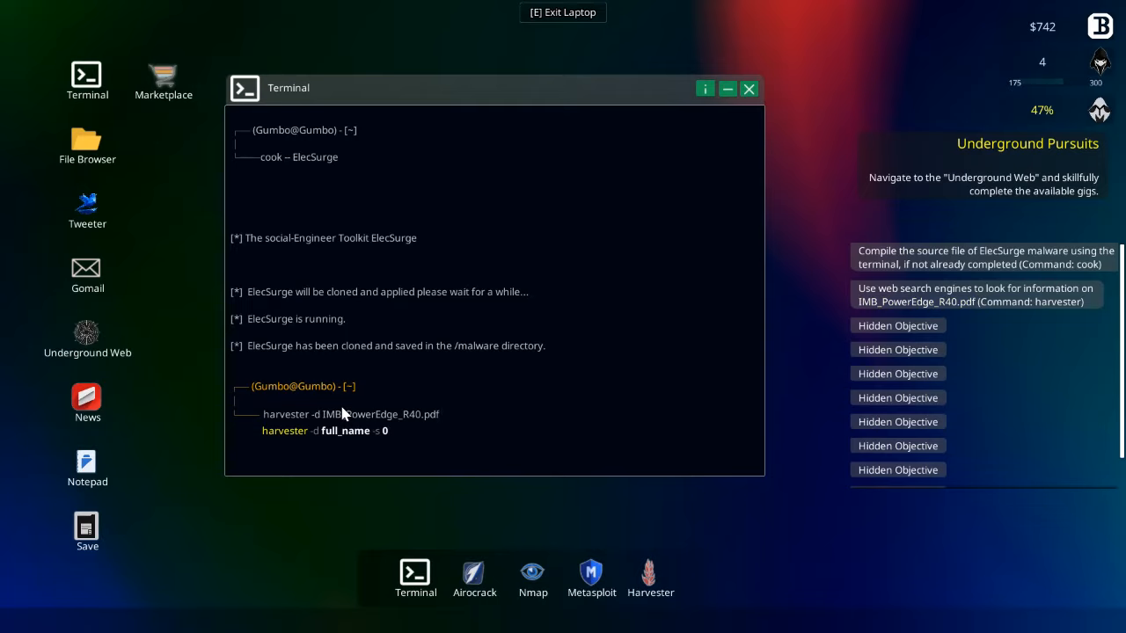
pyautogui.write('-s')
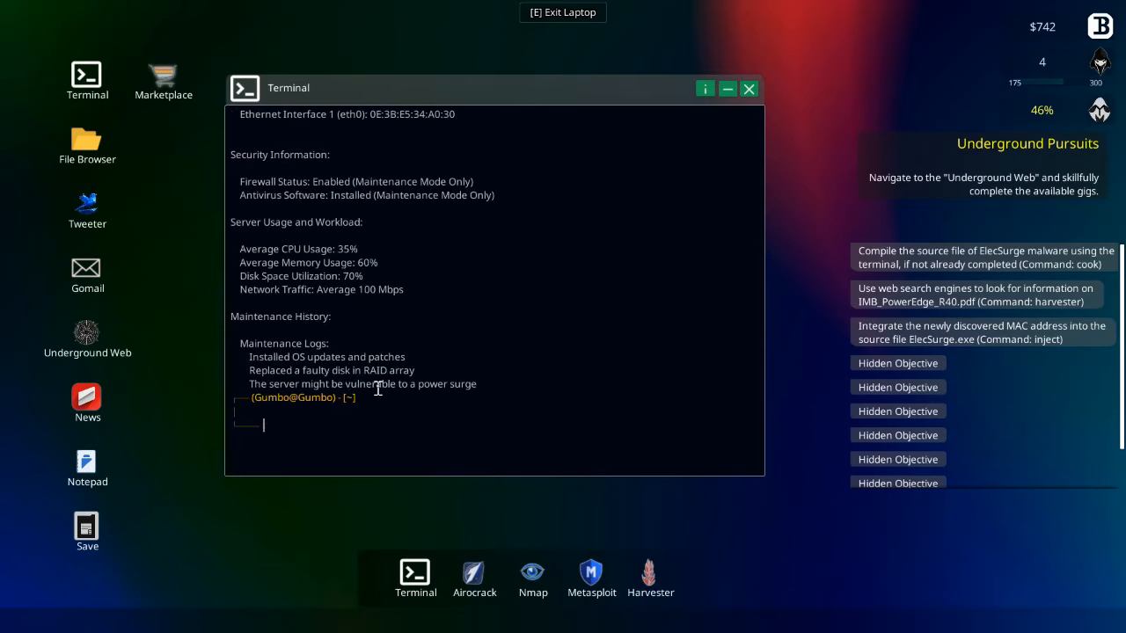
pyautogui.moveTo(497, 346)
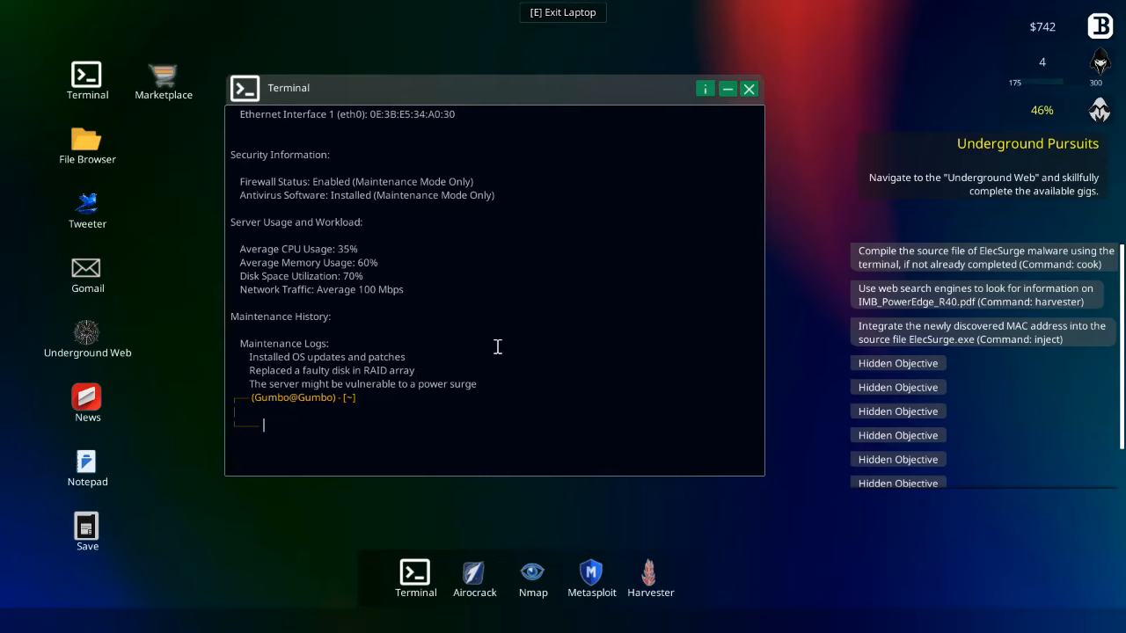
# Inject MAC address 0E:3B:E5:34:A0:30 into ElecSurge.exe with the inject command
pyautogui.write('in')
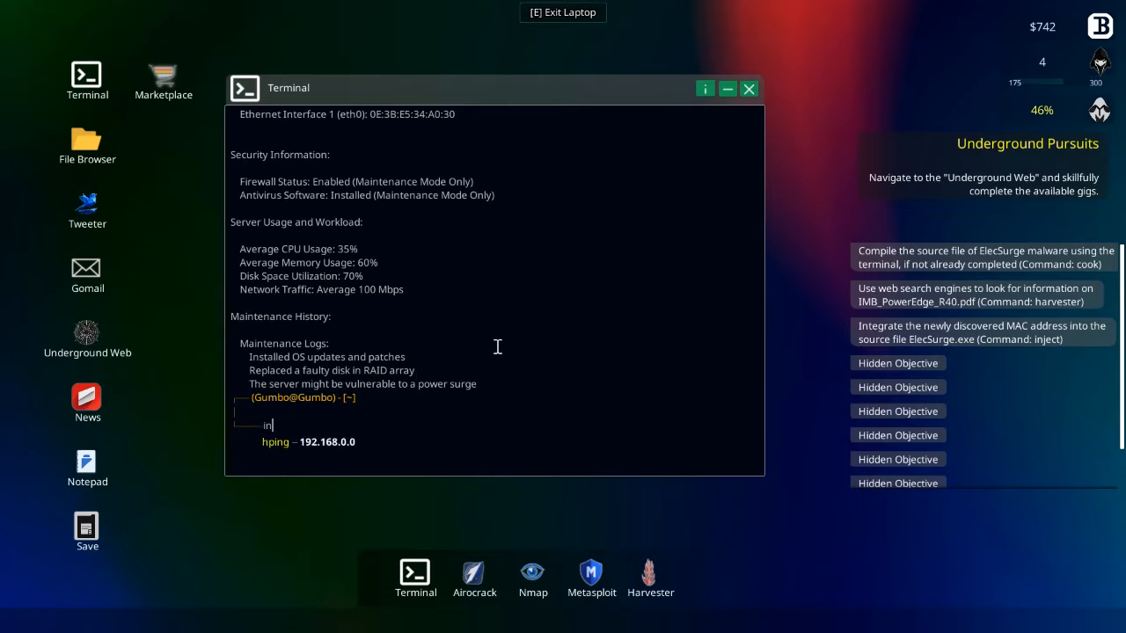
pyautogui.write('inject')
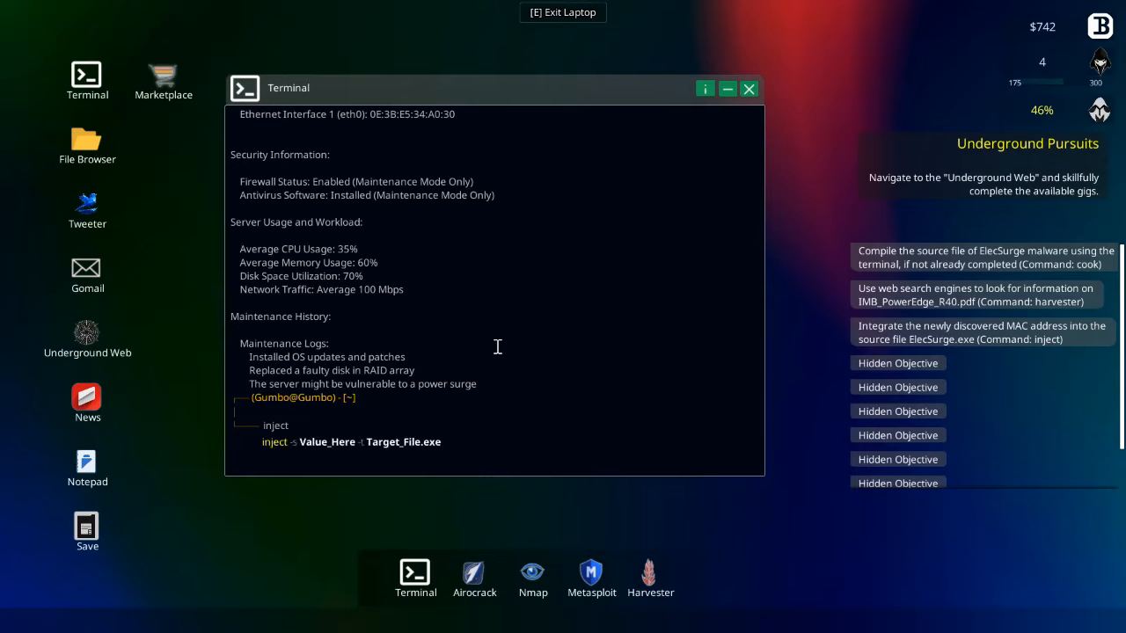
pyautogui.write('-s')
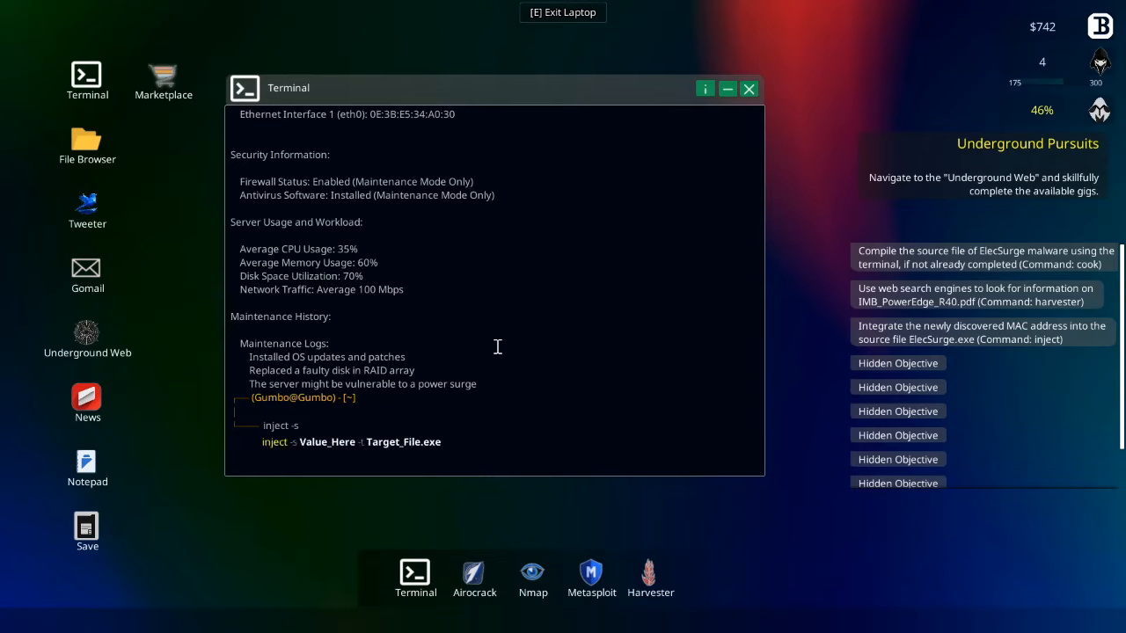
pyautogui.moveTo(449, 315)
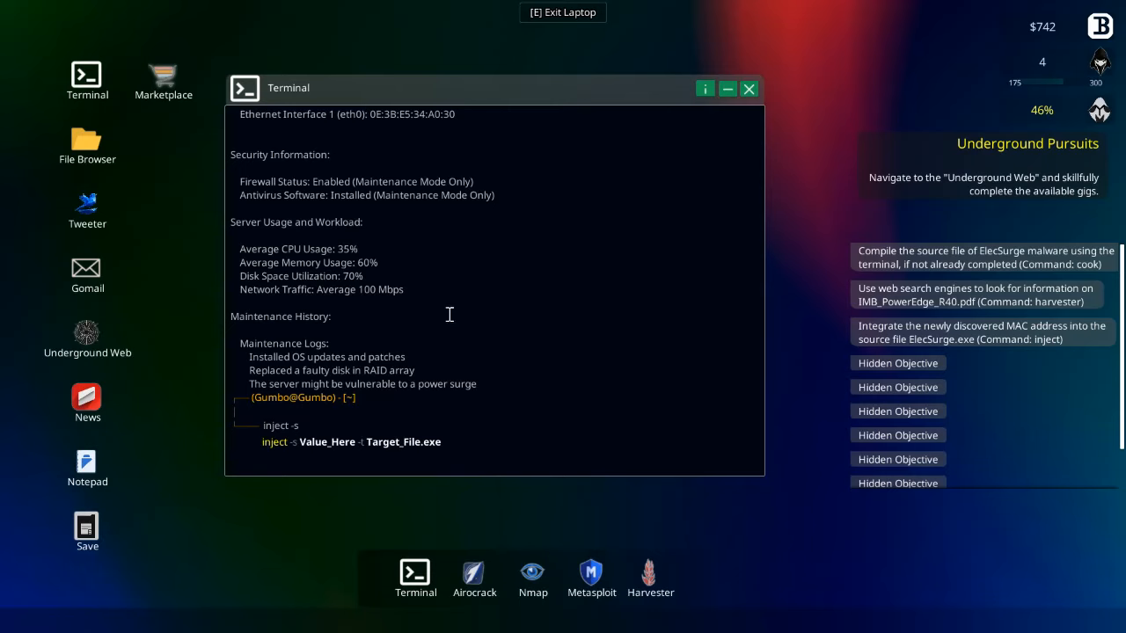
pyautogui.scroll(3)
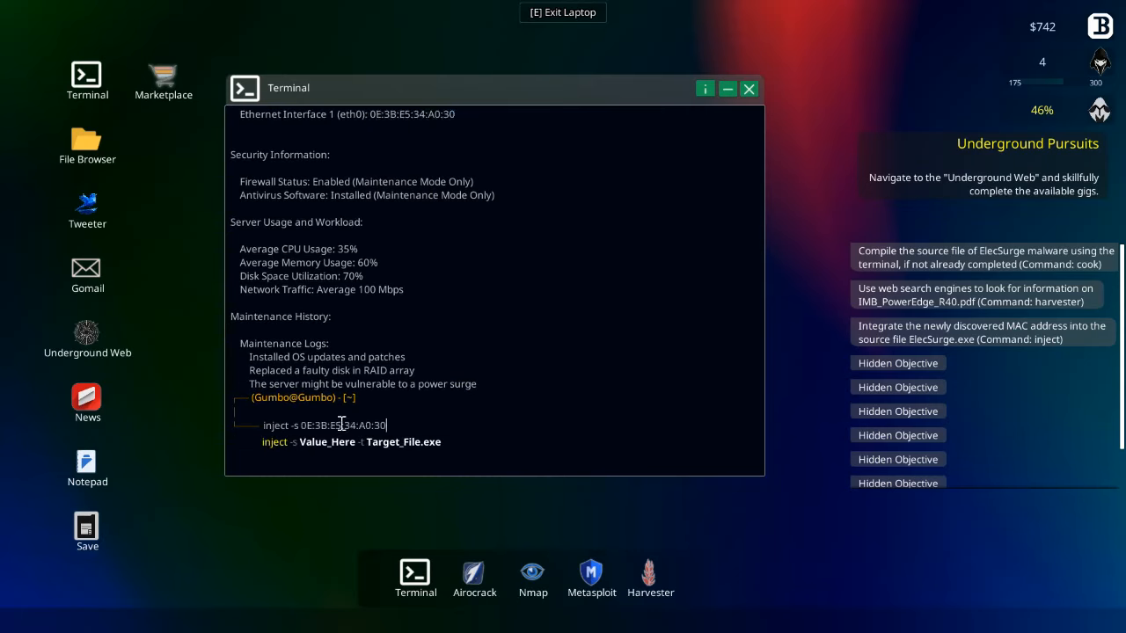
pyautogui.write('-t')
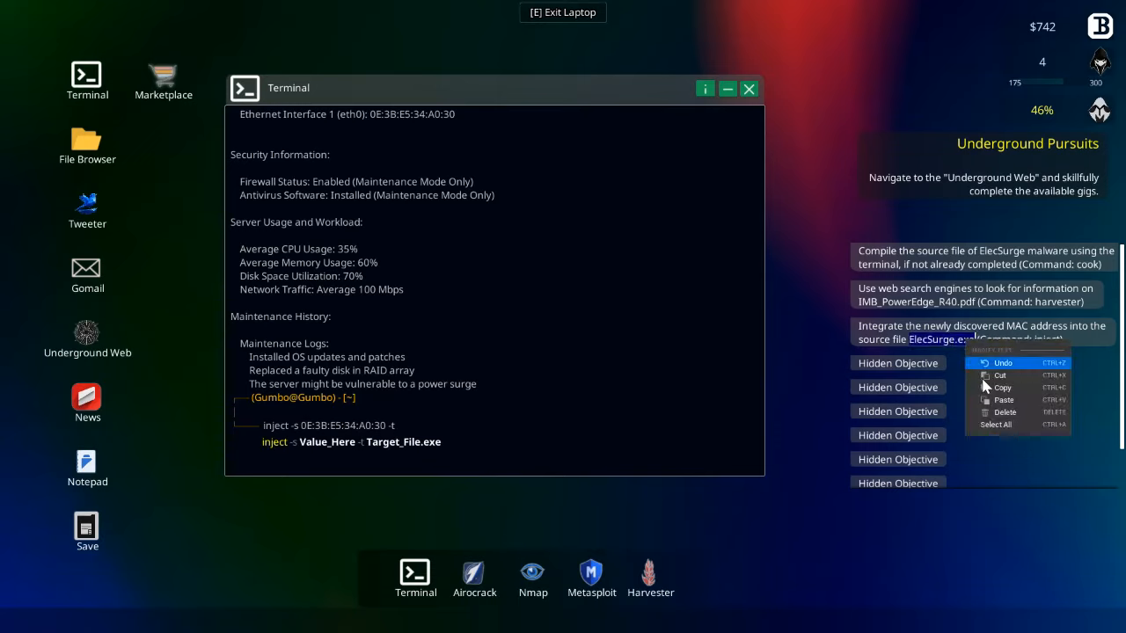
pyautogui.click(1003, 400)
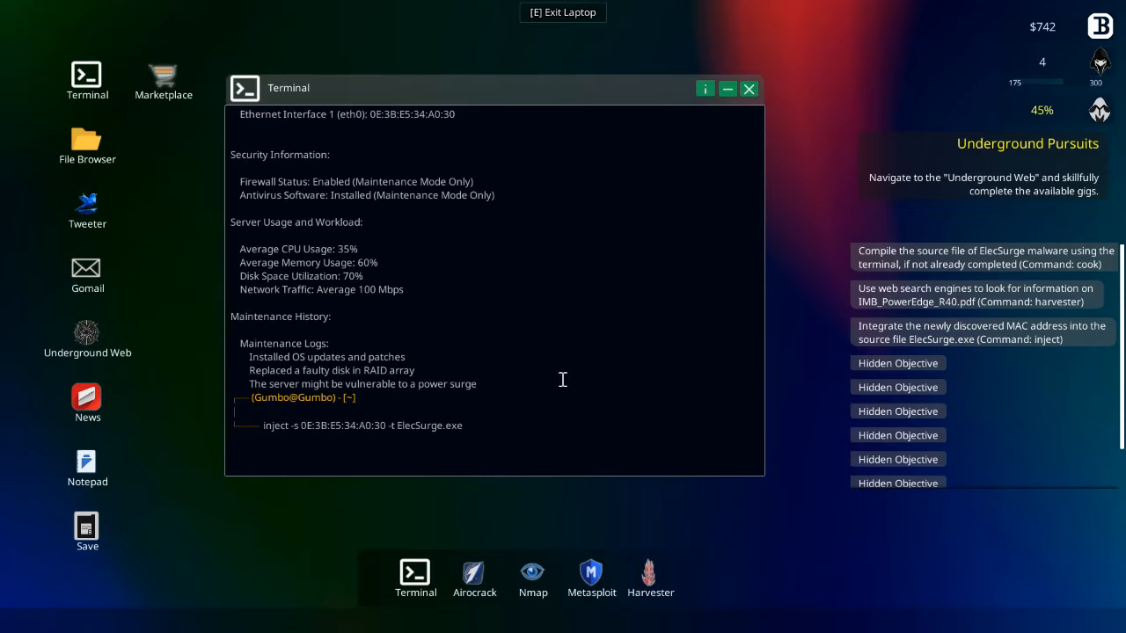
pyautogui.press('Return')
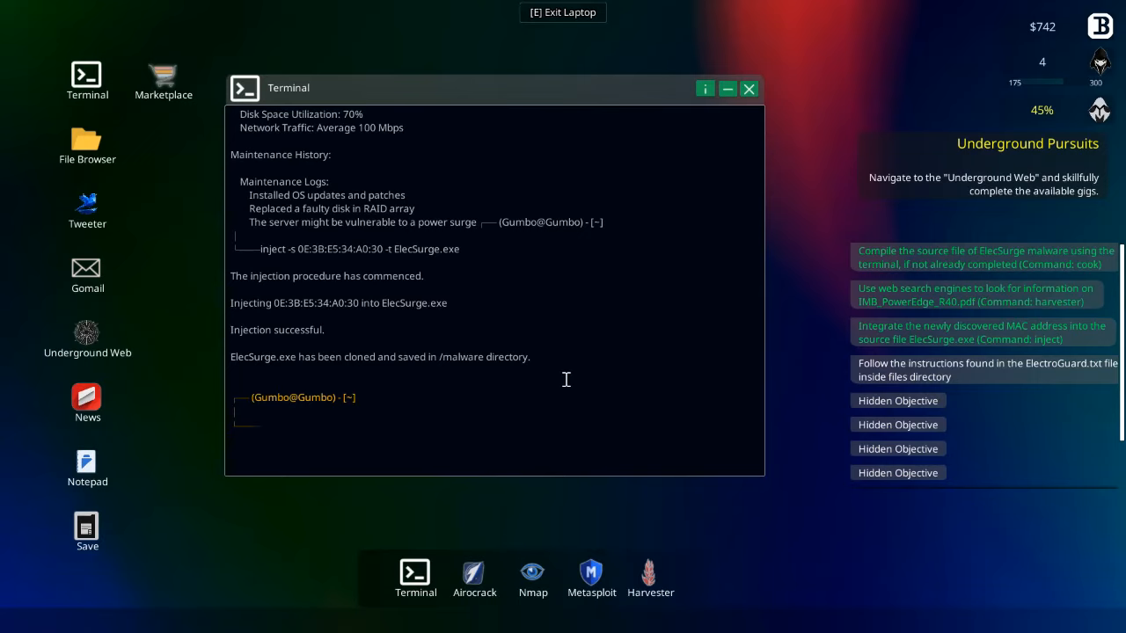
# Open ElectroGuard.txt from the files folder to read the breached login details
pyautogui.click(87, 145)
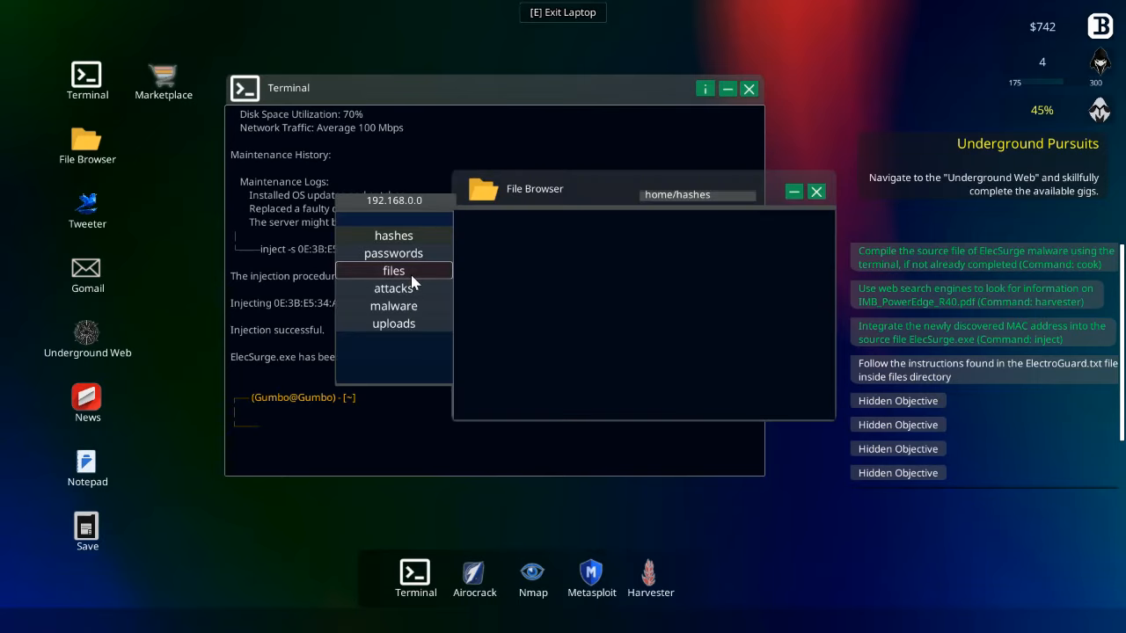
pyautogui.click(393, 270)
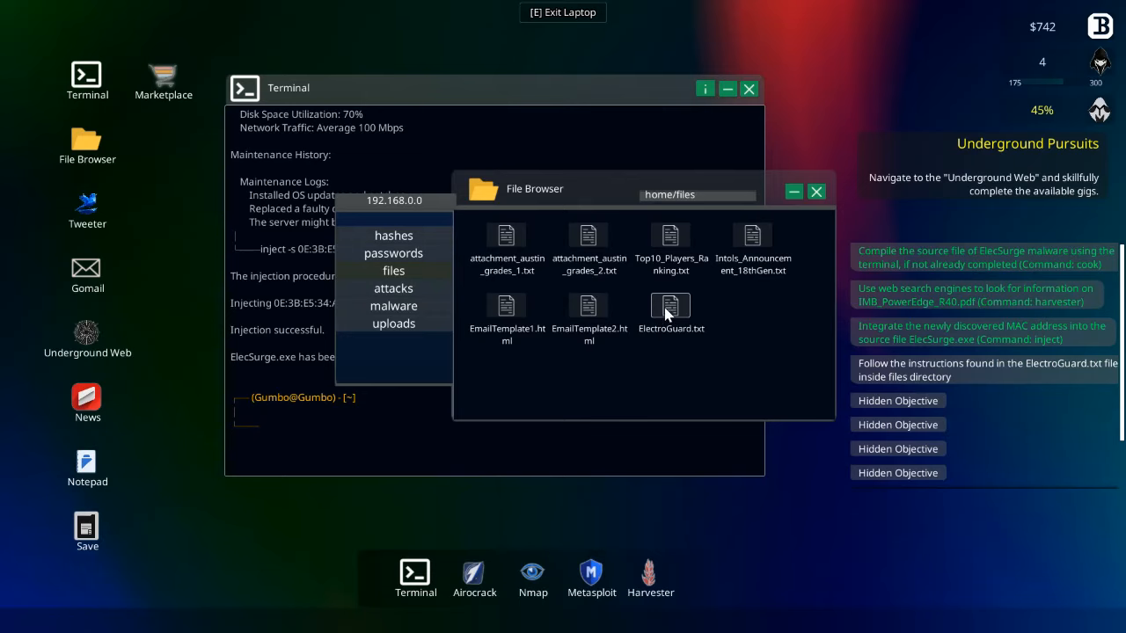
pyautogui.doubleClick(671, 308)
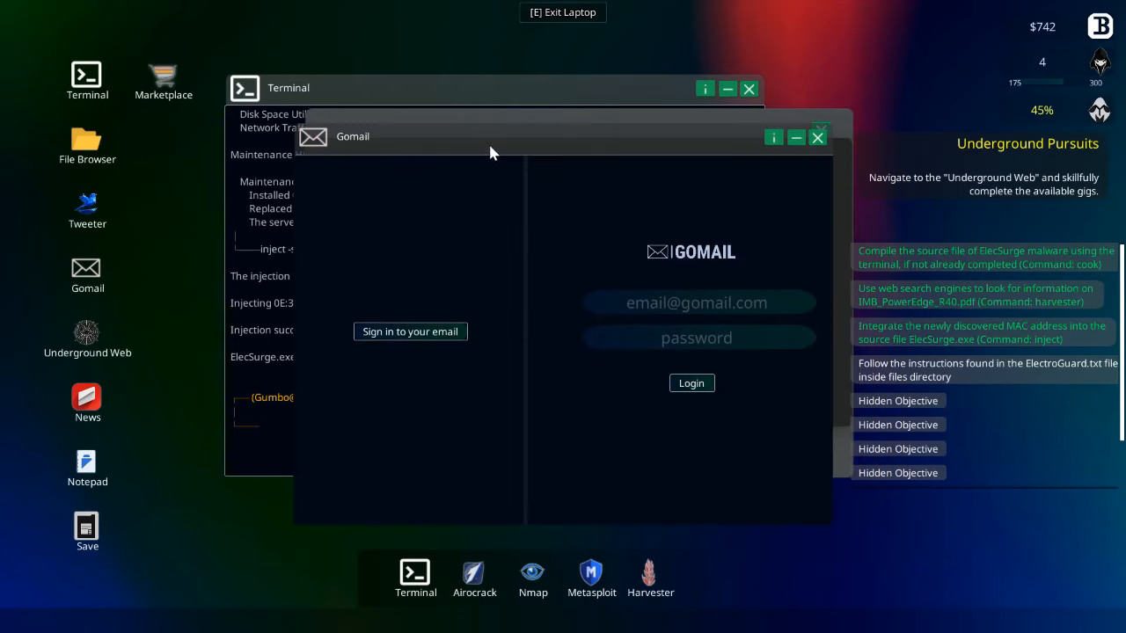
# Start a Gomail draft, discard it, and bring up the email sign-in form
pyautogui.click(691, 383)
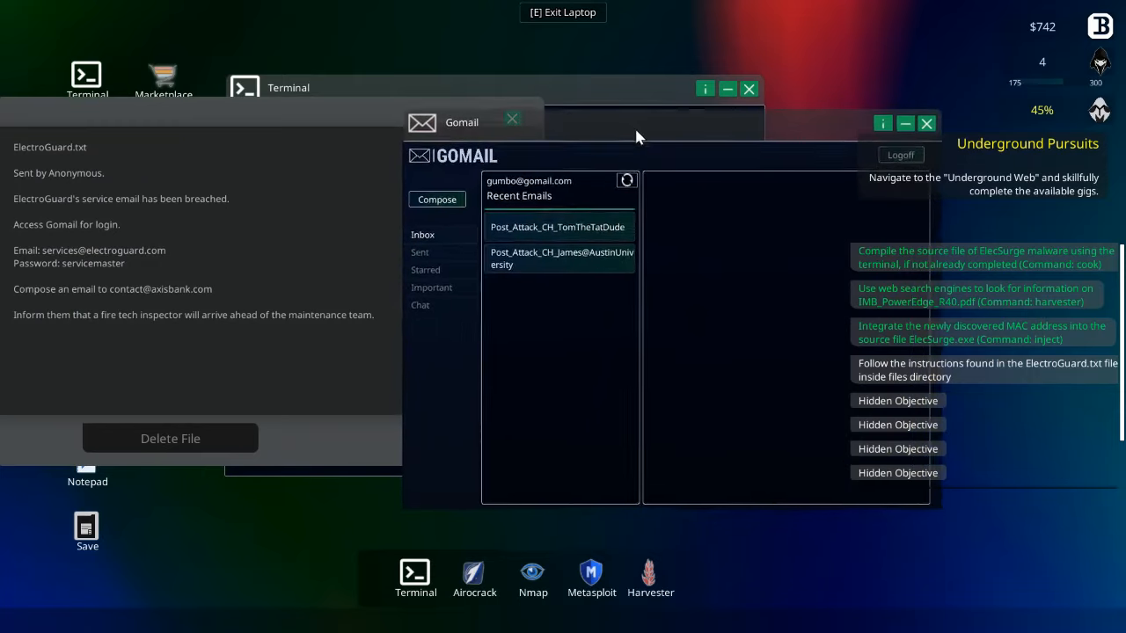
pyautogui.click(437, 199)
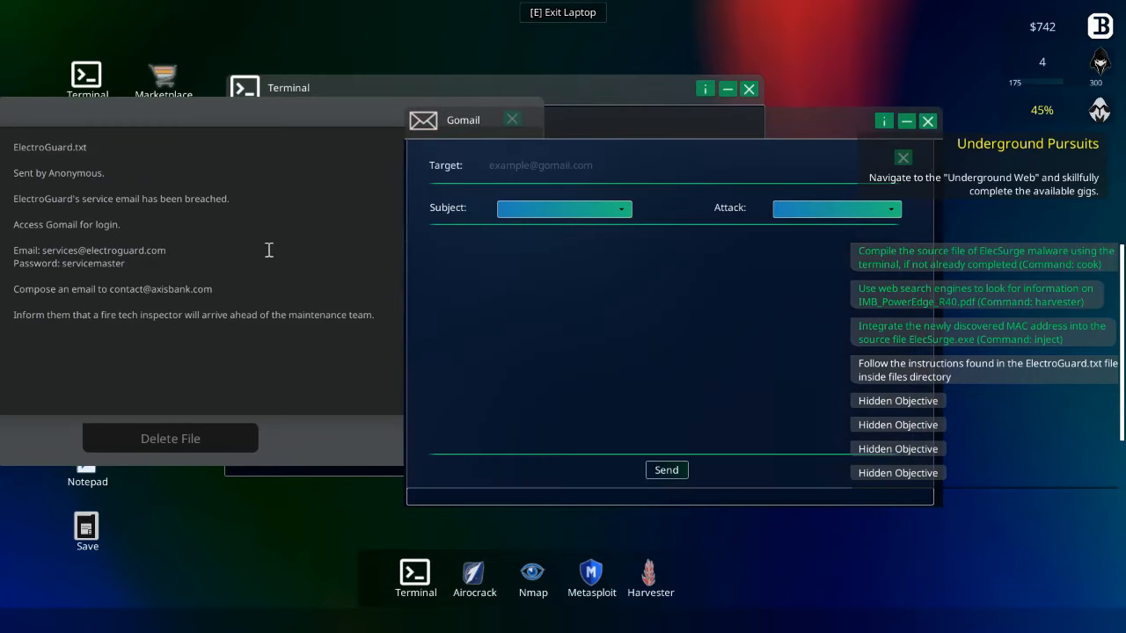
pyautogui.doubleClick(103, 250)
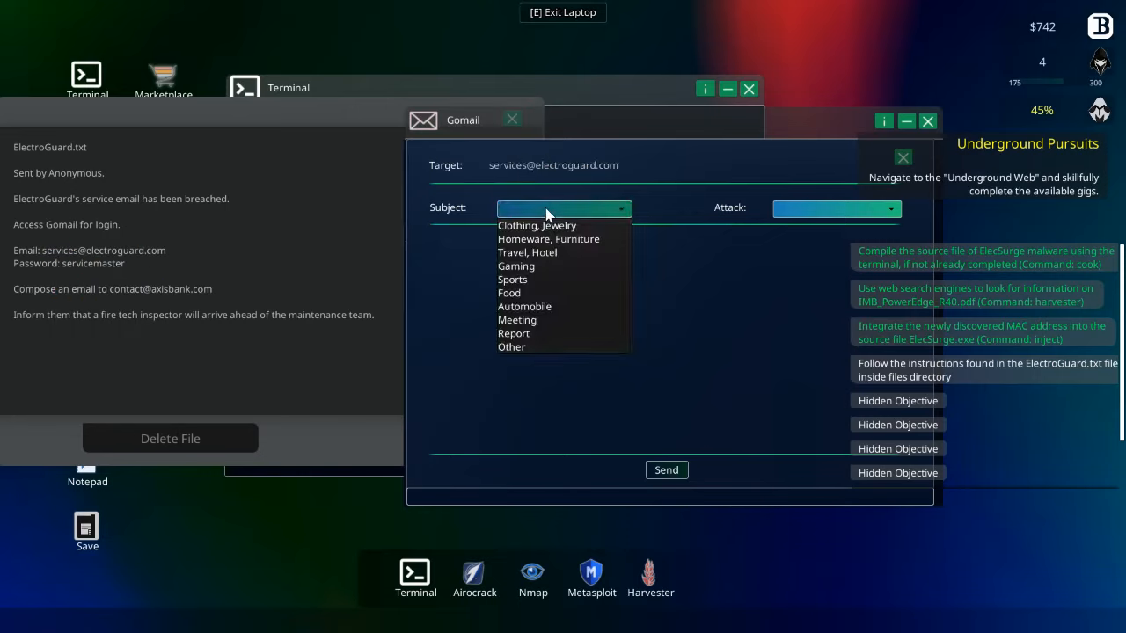
pyautogui.moveTo(539, 335)
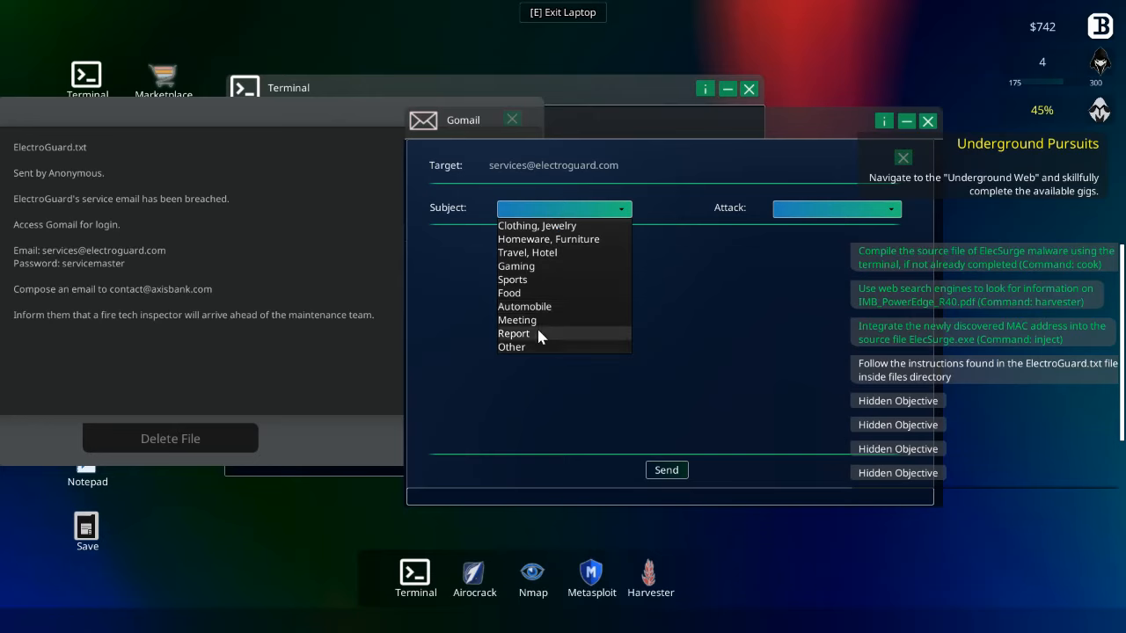
pyautogui.click(514, 333)
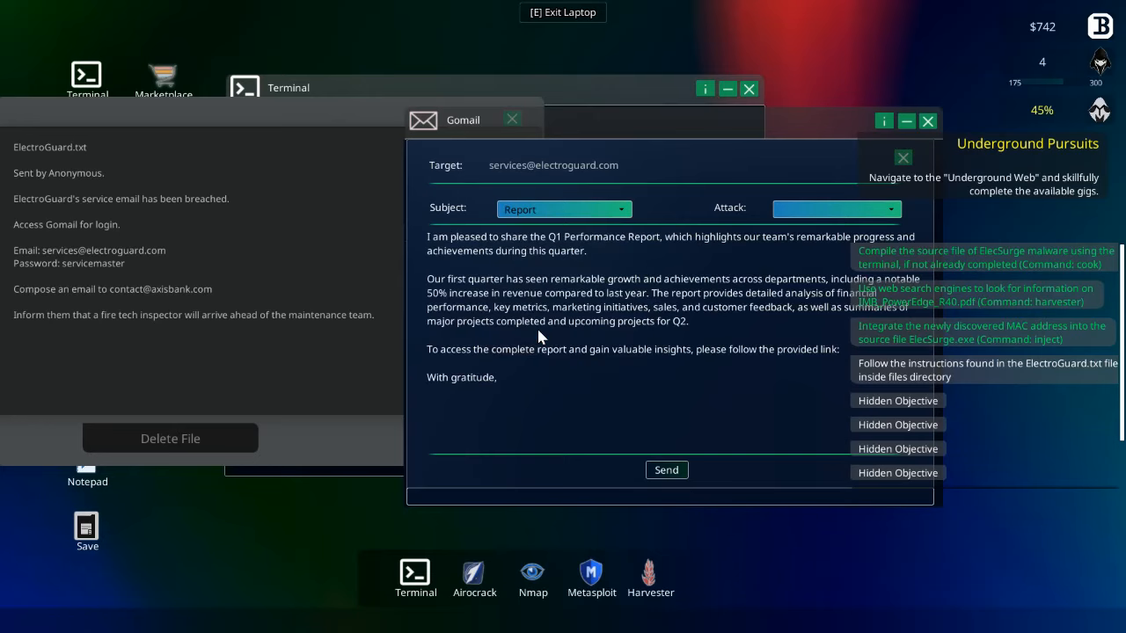
pyautogui.click(563, 208)
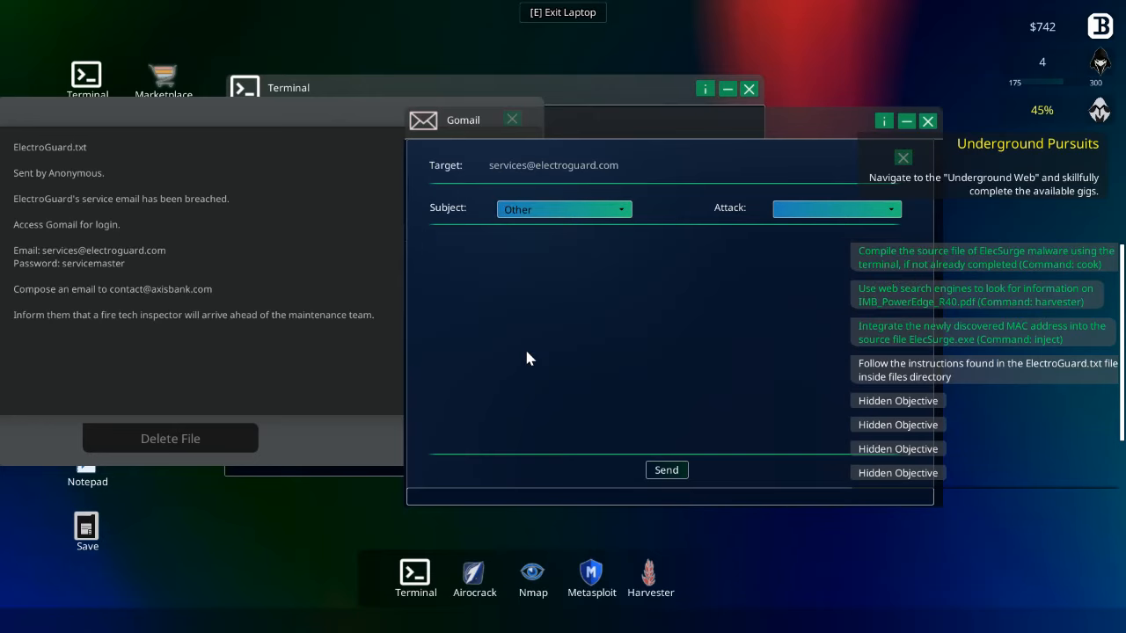
pyautogui.click(834, 209)
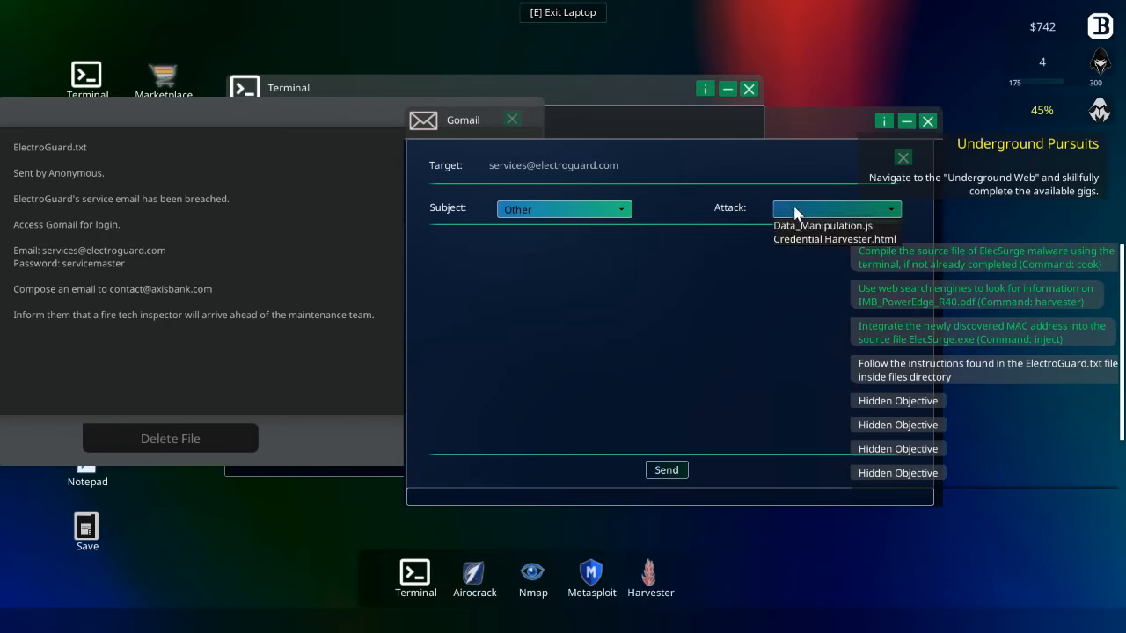
pyautogui.moveTo(799, 248)
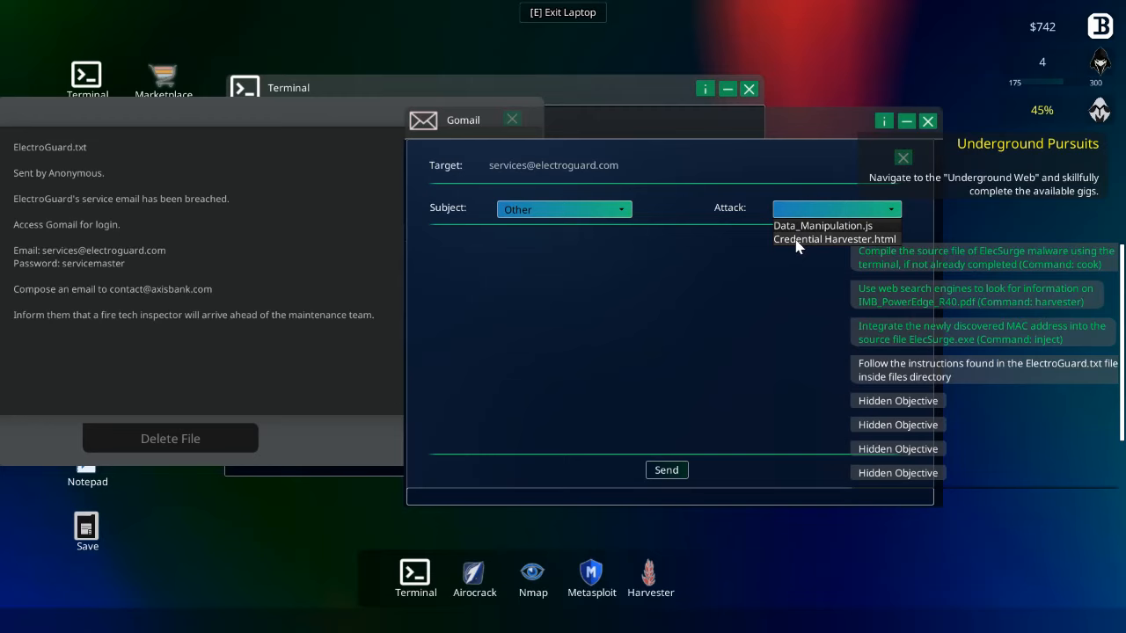
pyautogui.click(834, 238)
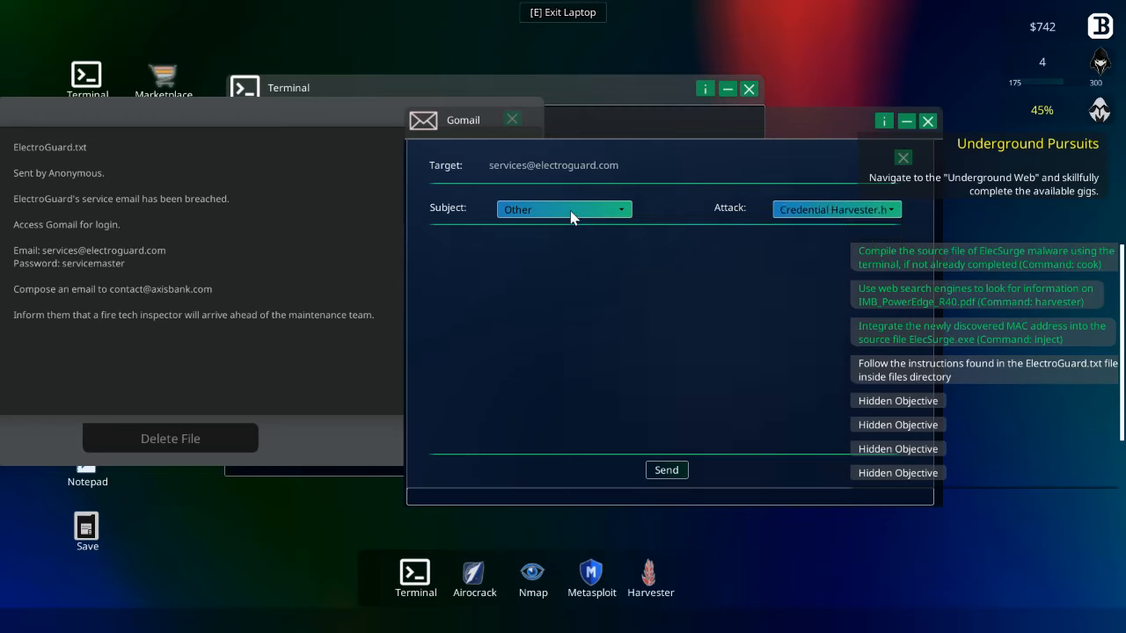
pyautogui.click(563, 209)
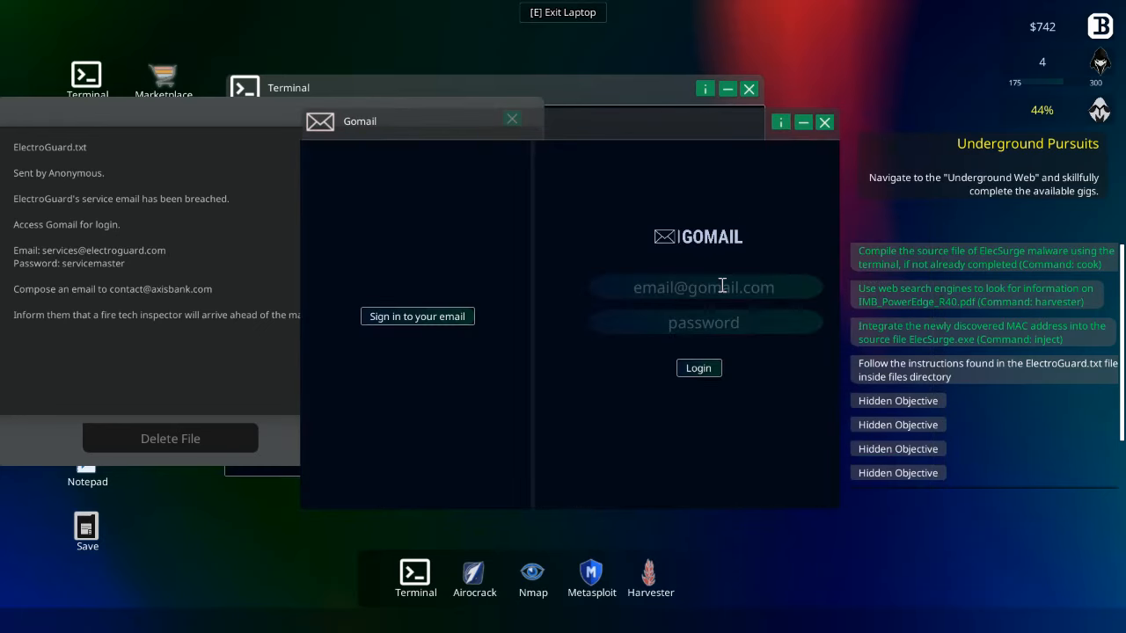
pyautogui.doubleClick(103, 250)
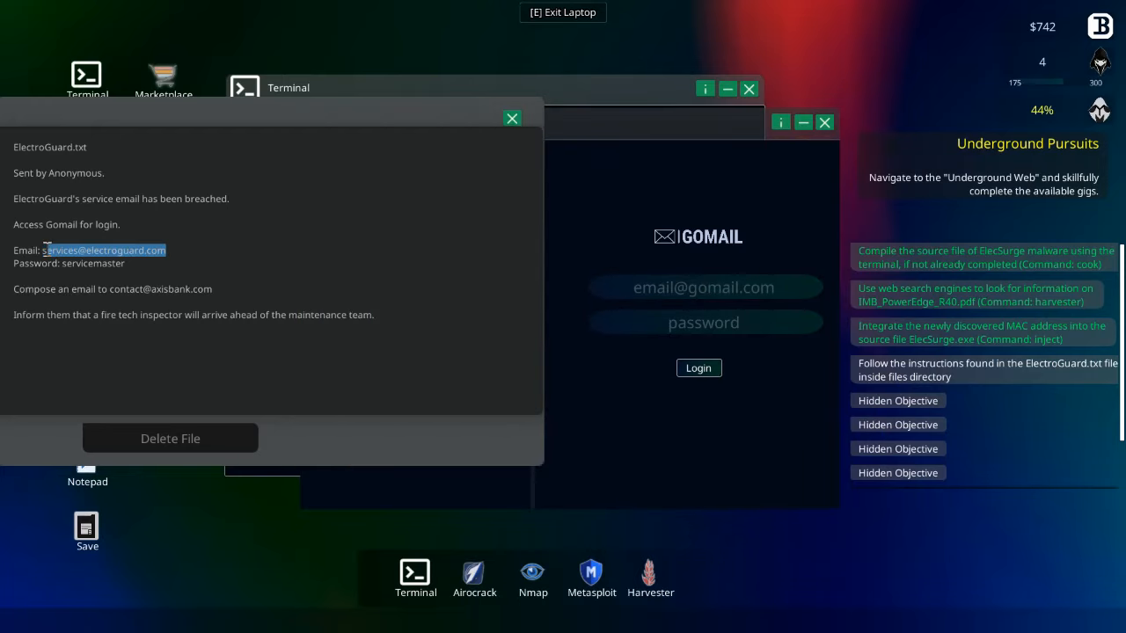
pyautogui.click(704, 287)
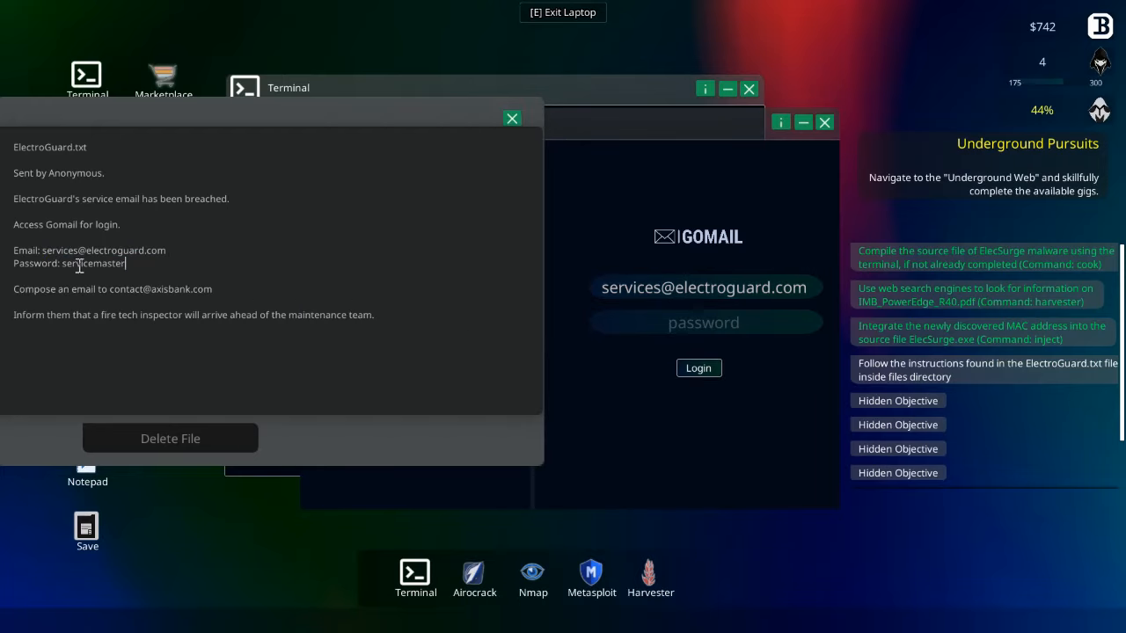
pyautogui.rightClick(92, 263)
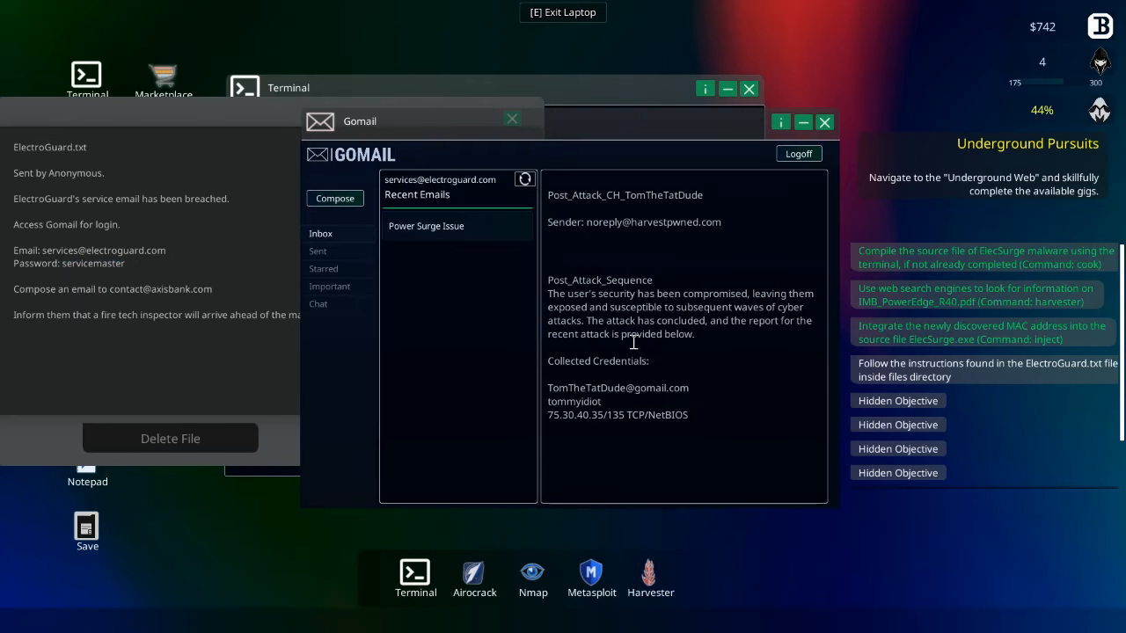
pyautogui.click(426, 226)
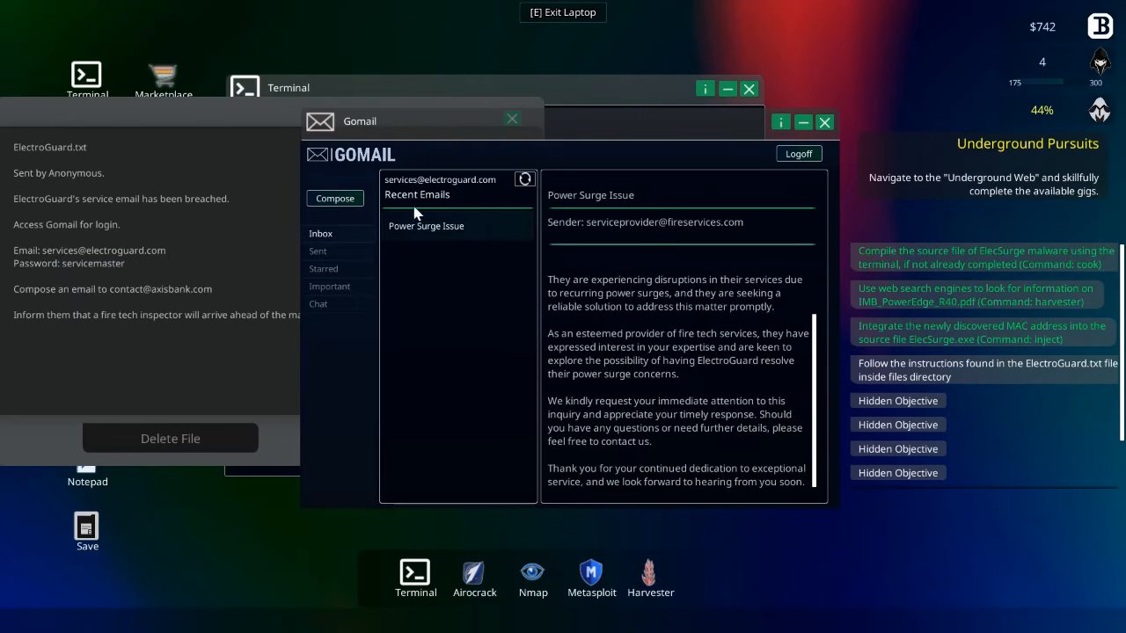
pyautogui.click(334, 198)
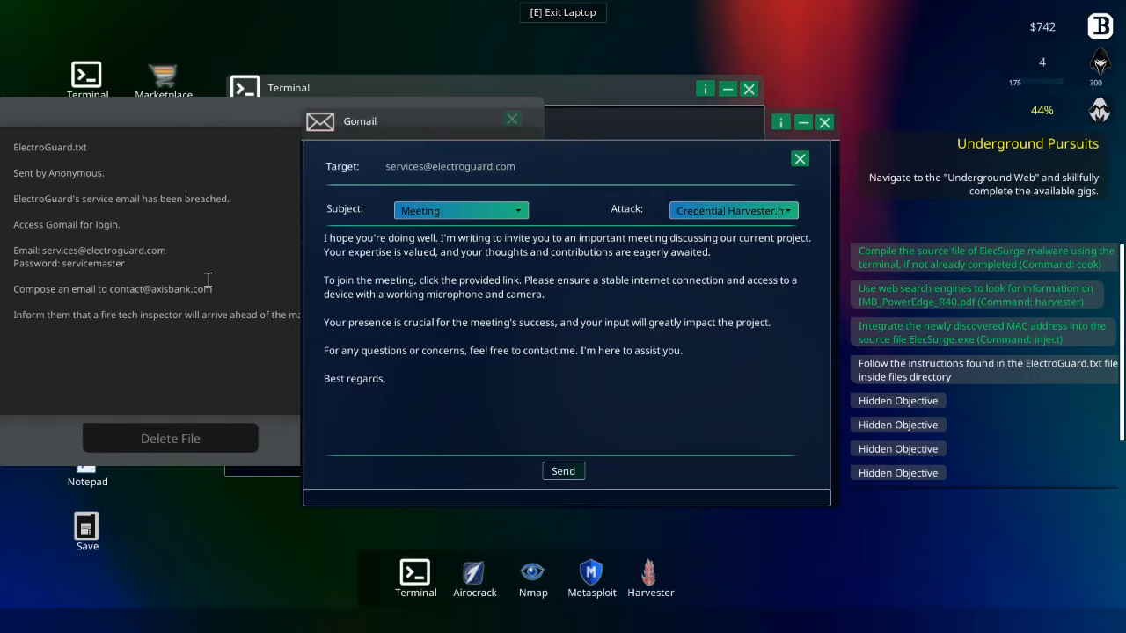
pyautogui.doubleClick(162, 288)
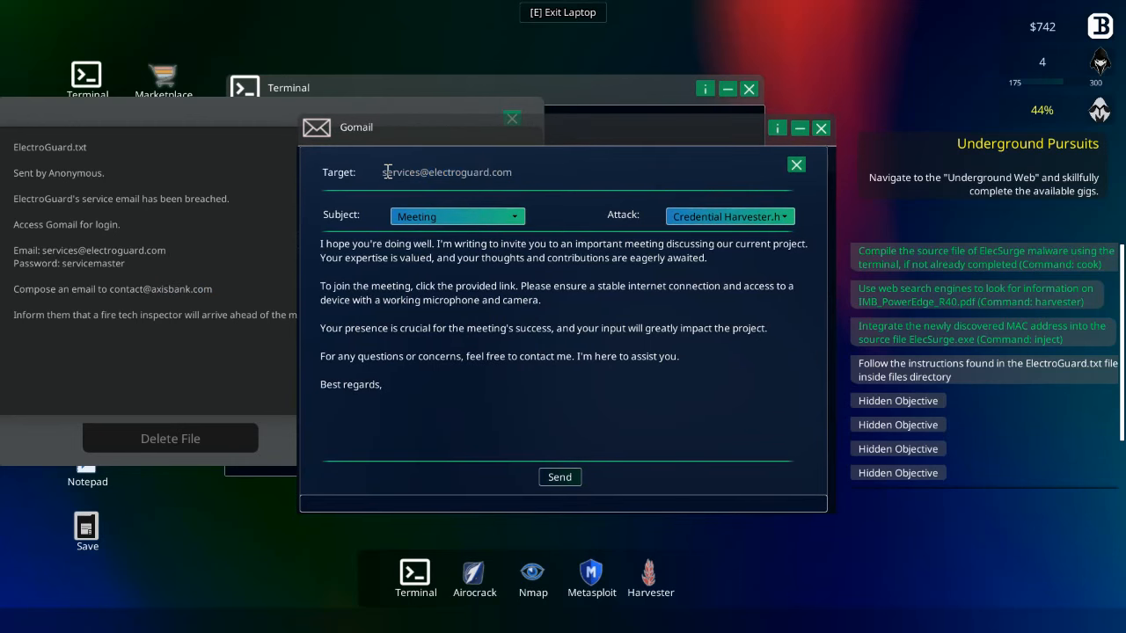
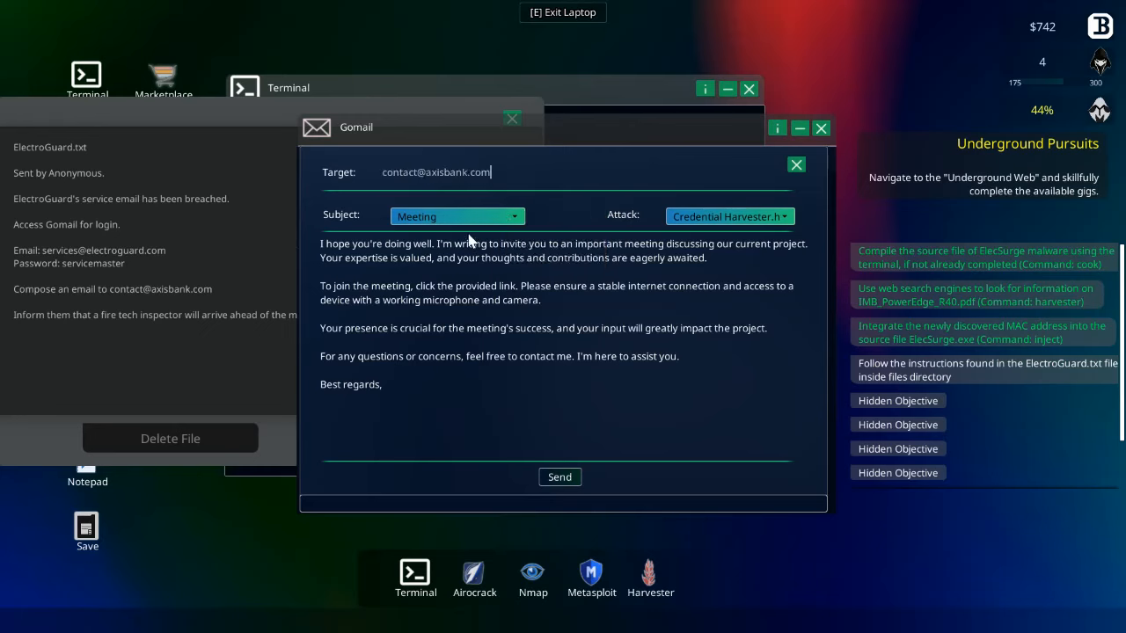
pyautogui.click(457, 216)
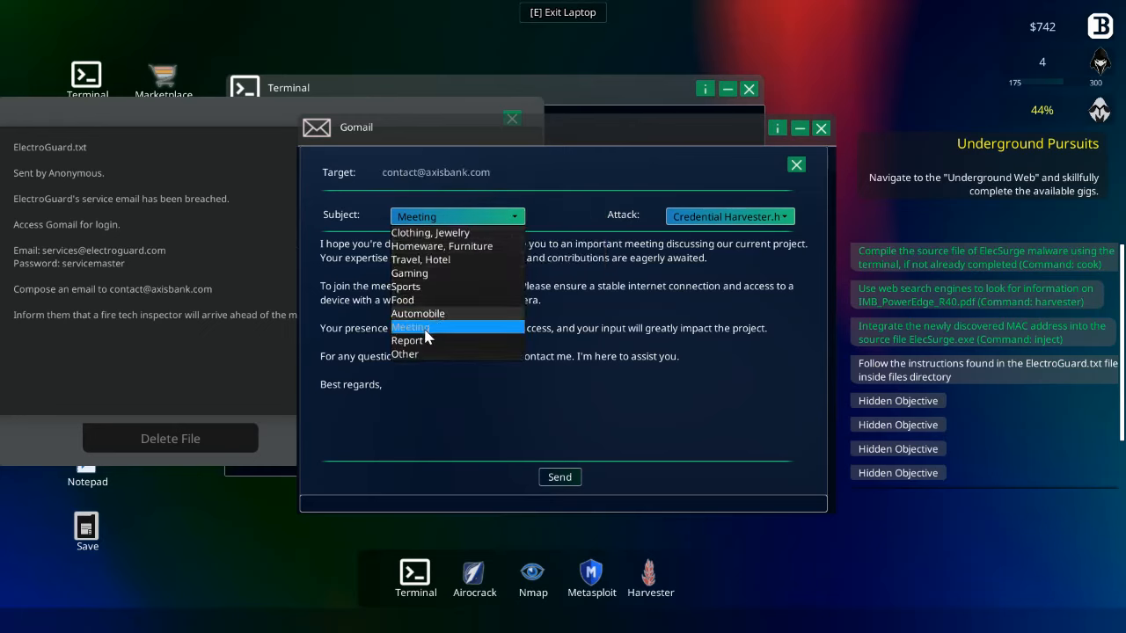
pyautogui.click(407, 341)
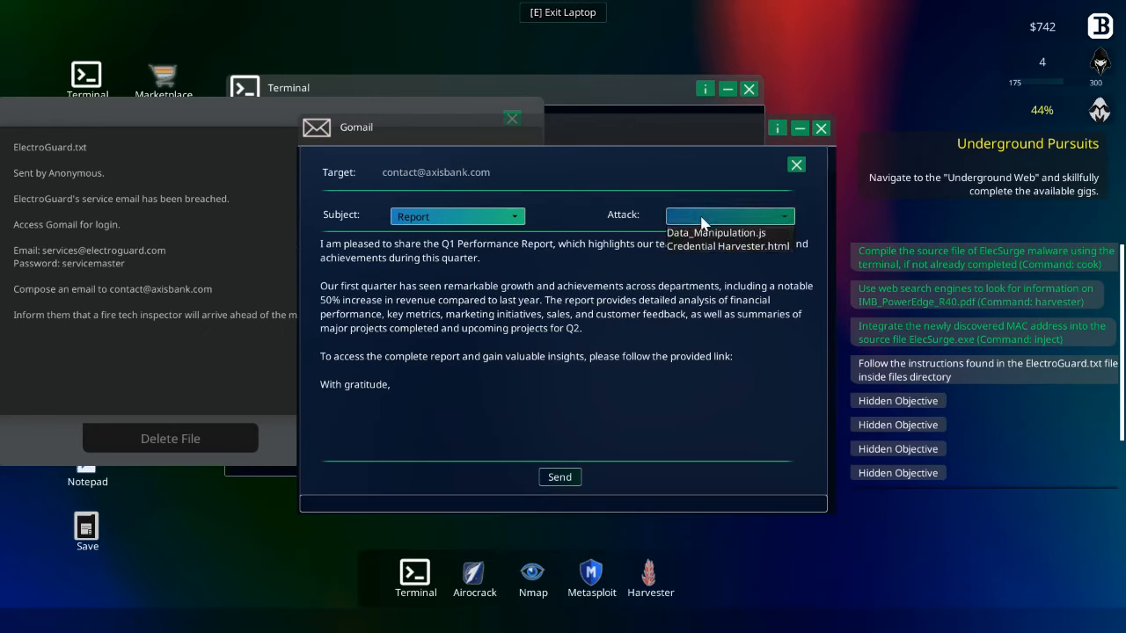
pyautogui.click(727, 245)
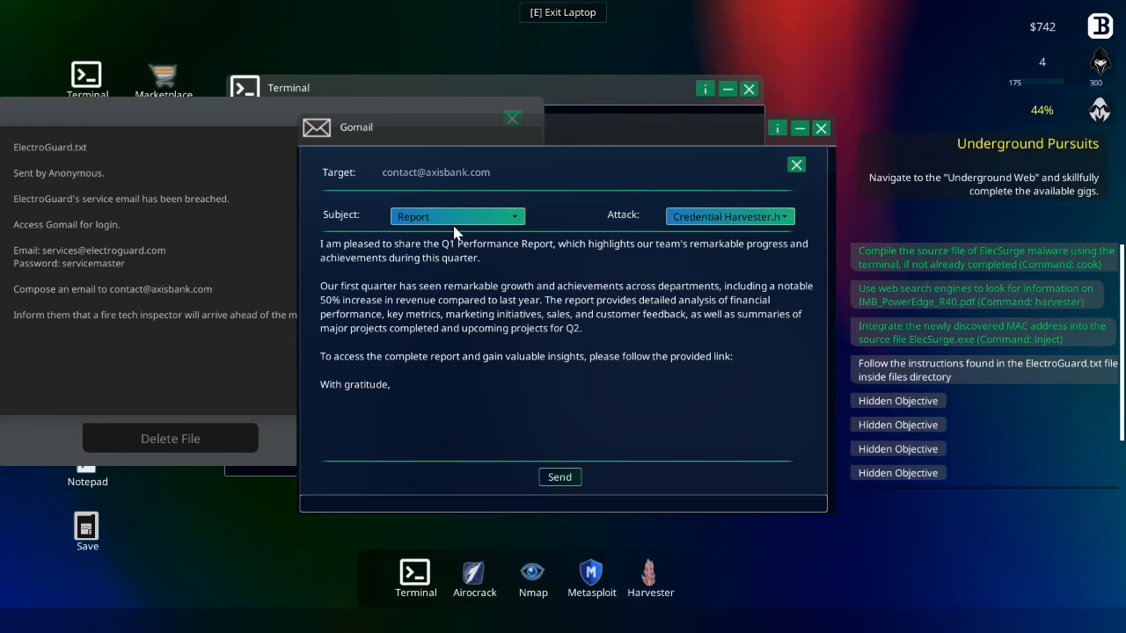
pyautogui.click(457, 217)
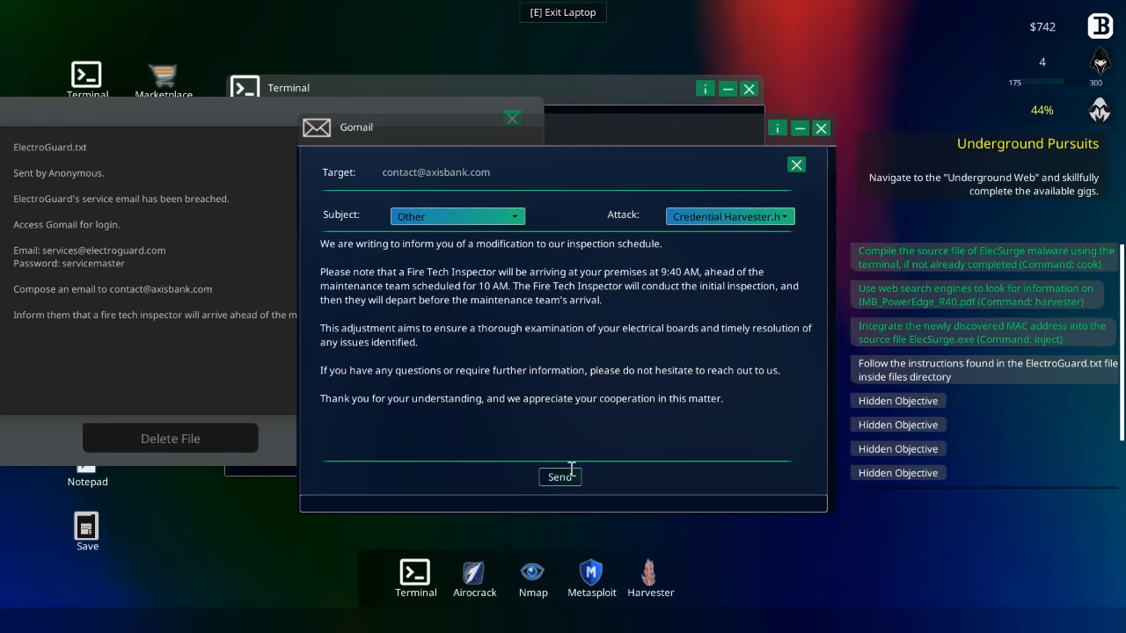
pyautogui.click(559, 477)
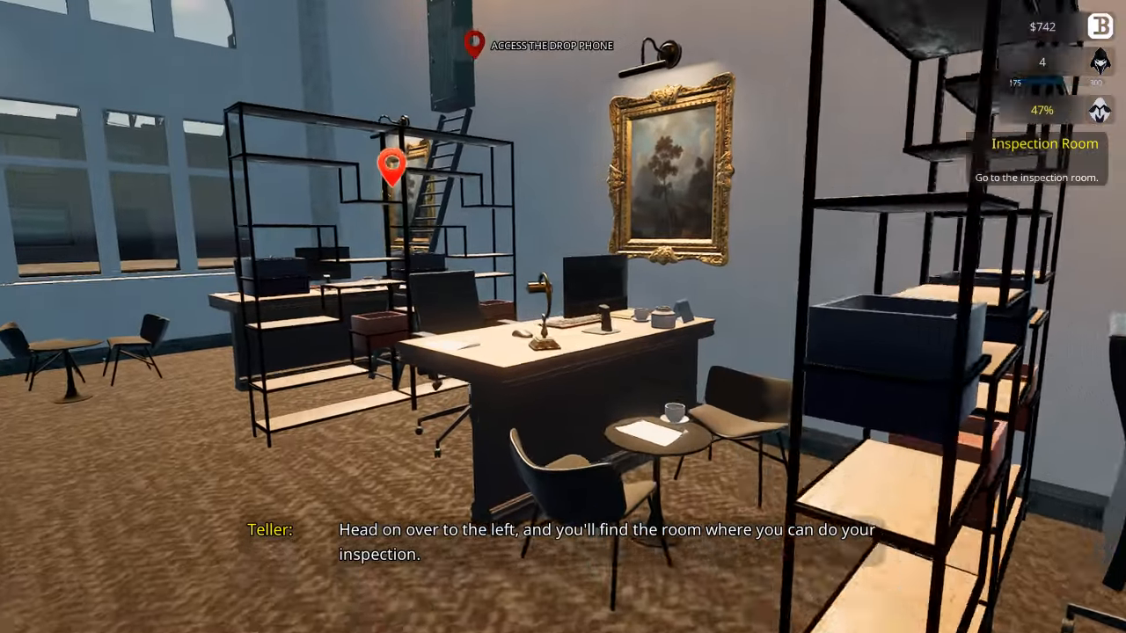
pyautogui.moveTo(563, 316)
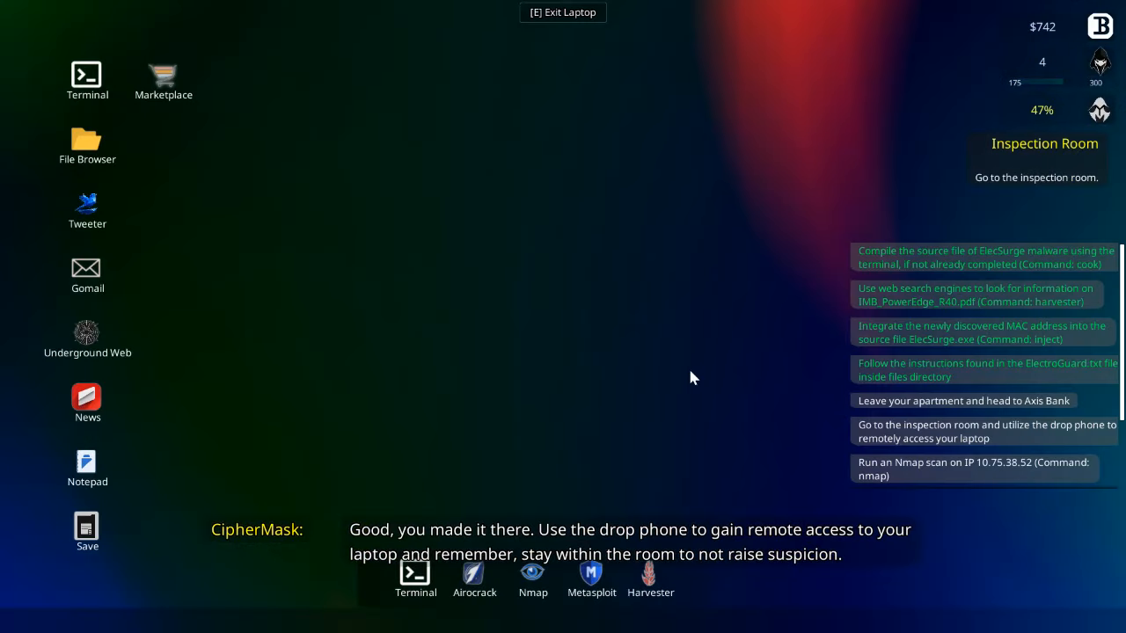
# Scroll through the new objectives list on the laptop after reaching the inspection room
pyautogui.scroll(-3)
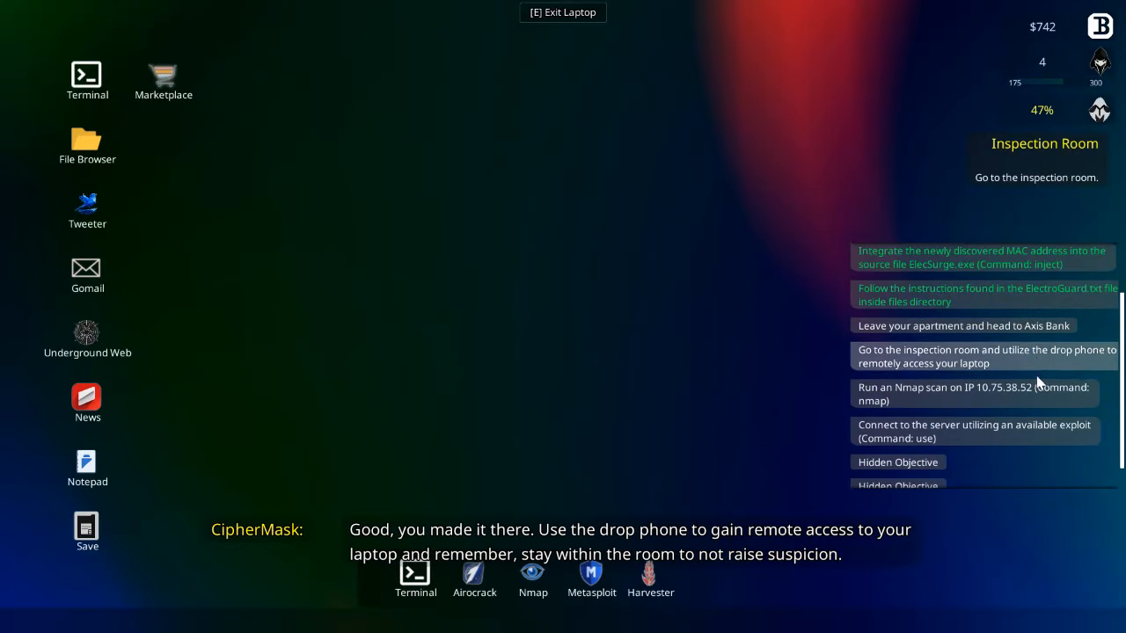
pyautogui.scroll(-3)
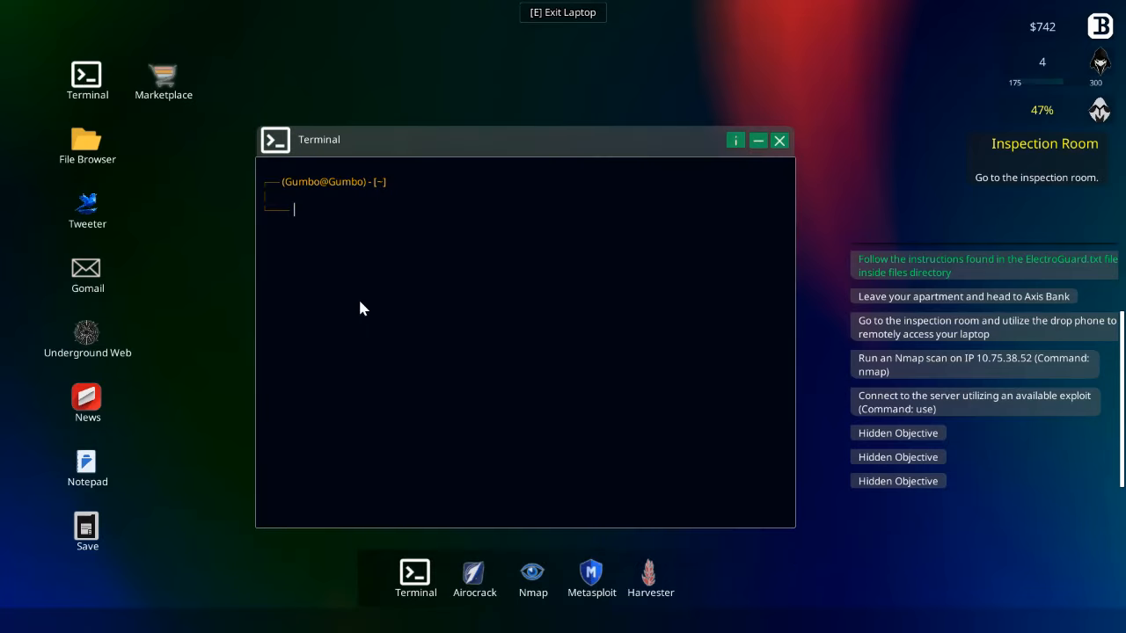
# Scan 10.75.38.52 with nmap, then launch the Underground Web from the desktop
pyautogui.write('nmap --')
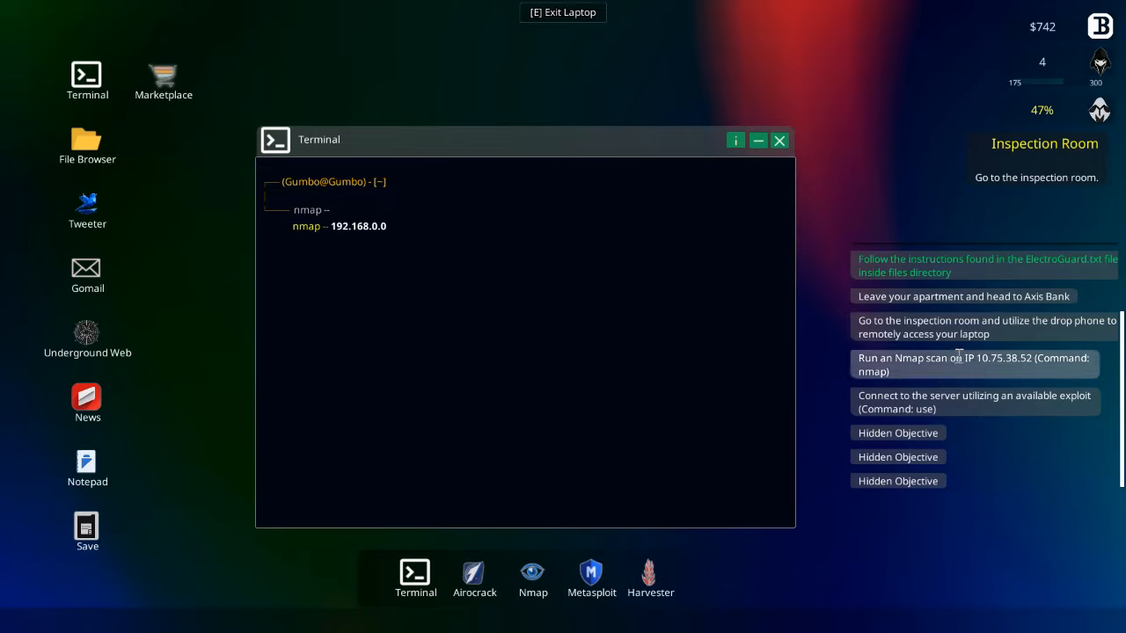
pyautogui.doubleClick(1004, 358)
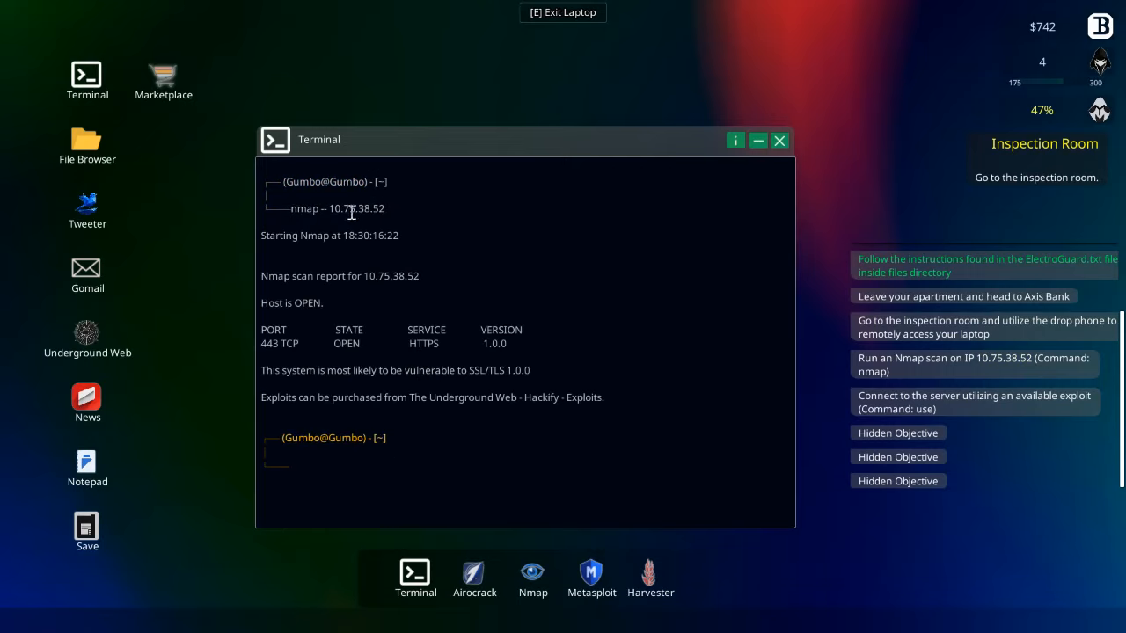
pyautogui.click(87, 339)
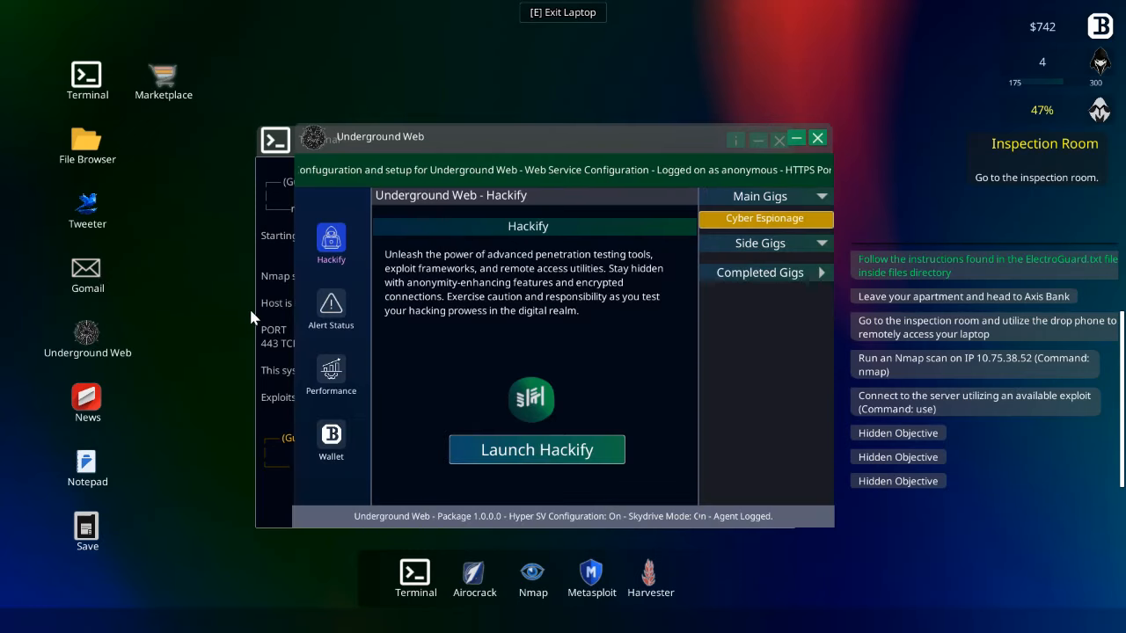
# Buy the SSL/TLS 1.0.0 exploit for $15 under Hackify's Systems exploits
pyautogui.click(537, 449)
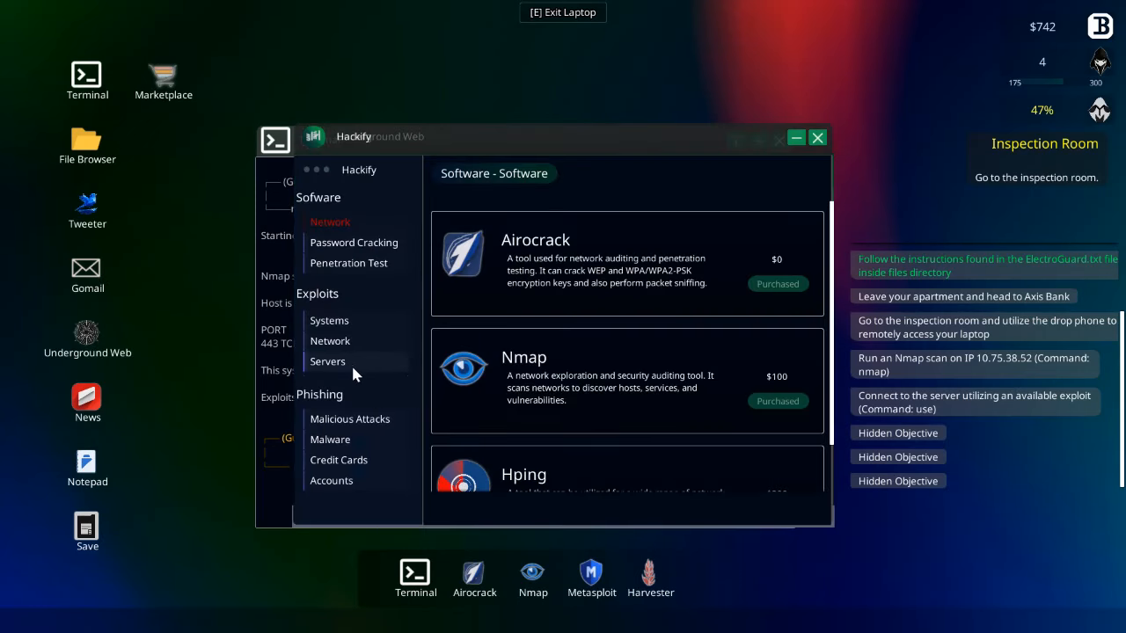
pyautogui.click(327, 362)
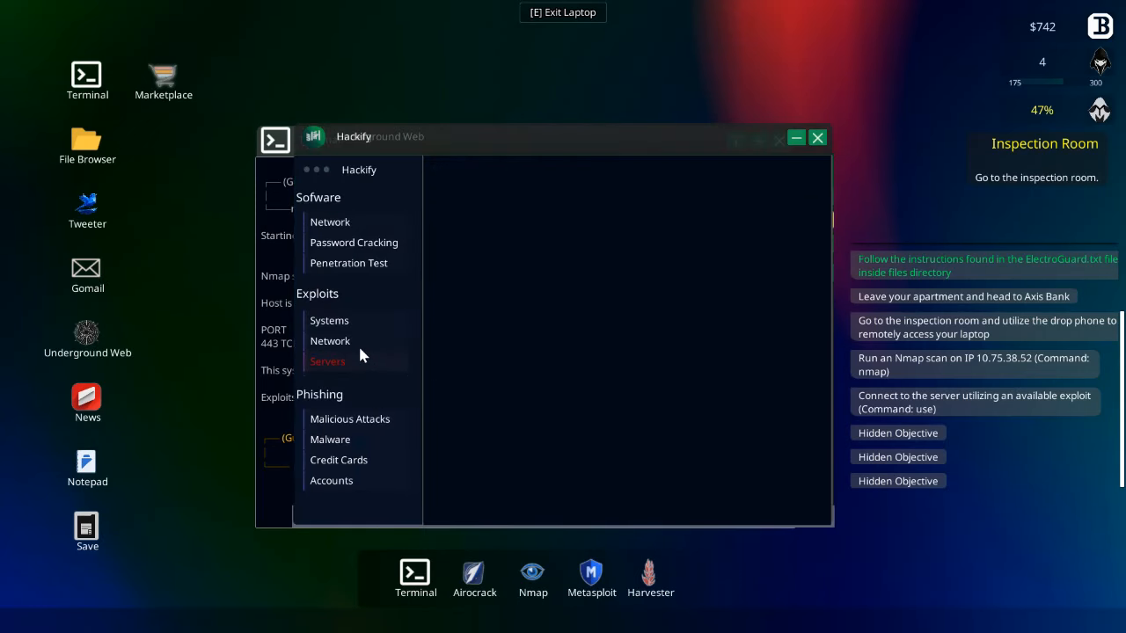
pyautogui.click(329, 321)
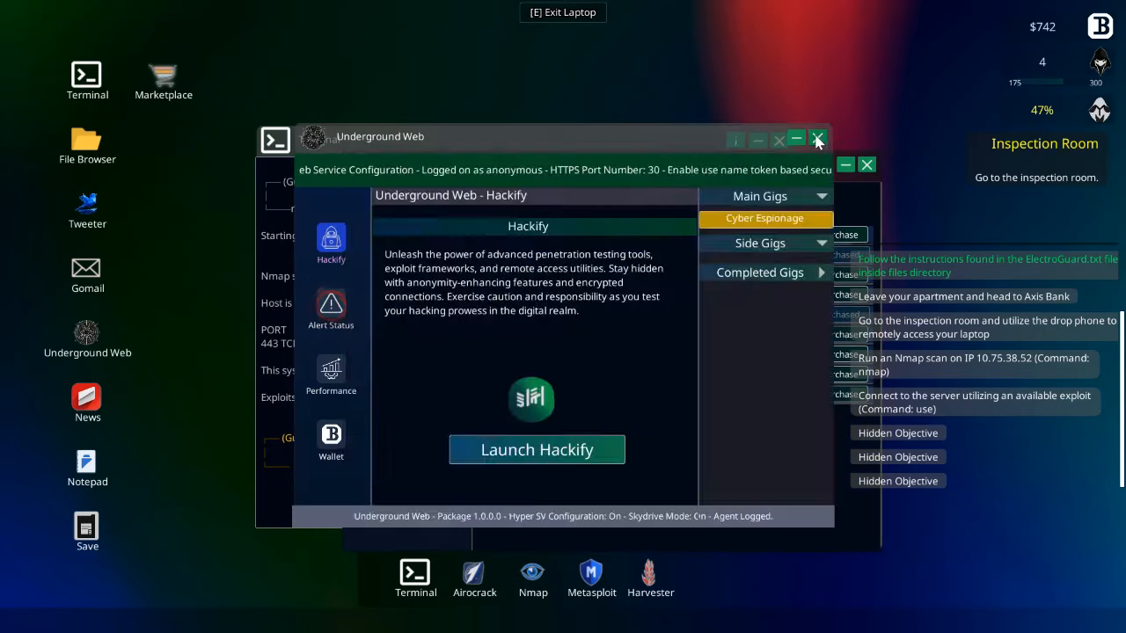
pyautogui.click(817, 139)
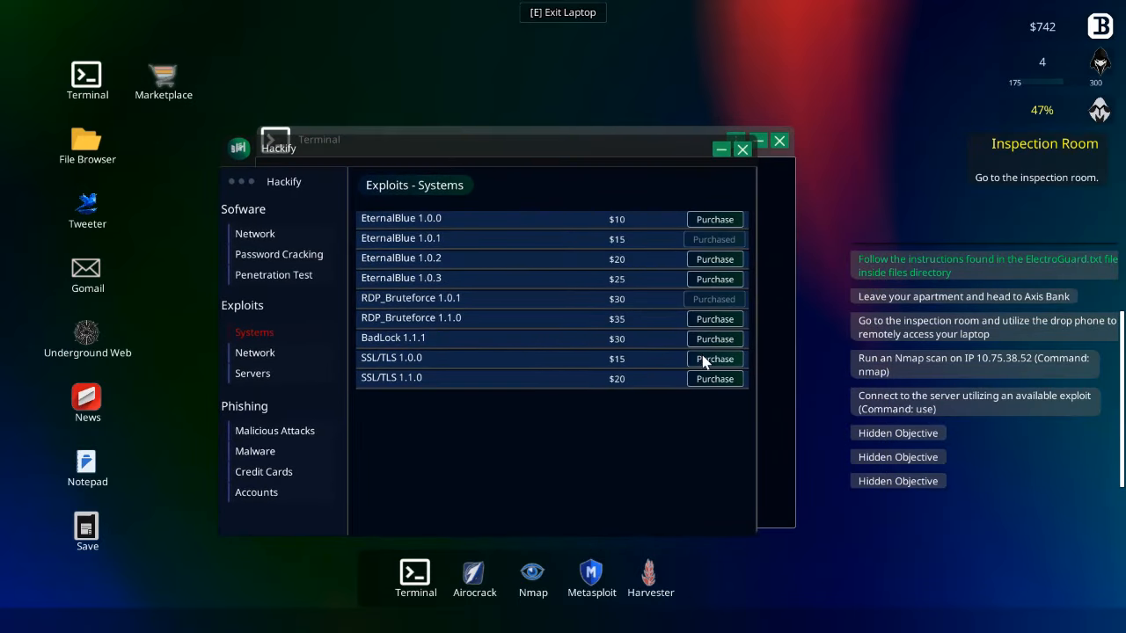
pyautogui.click(714, 359)
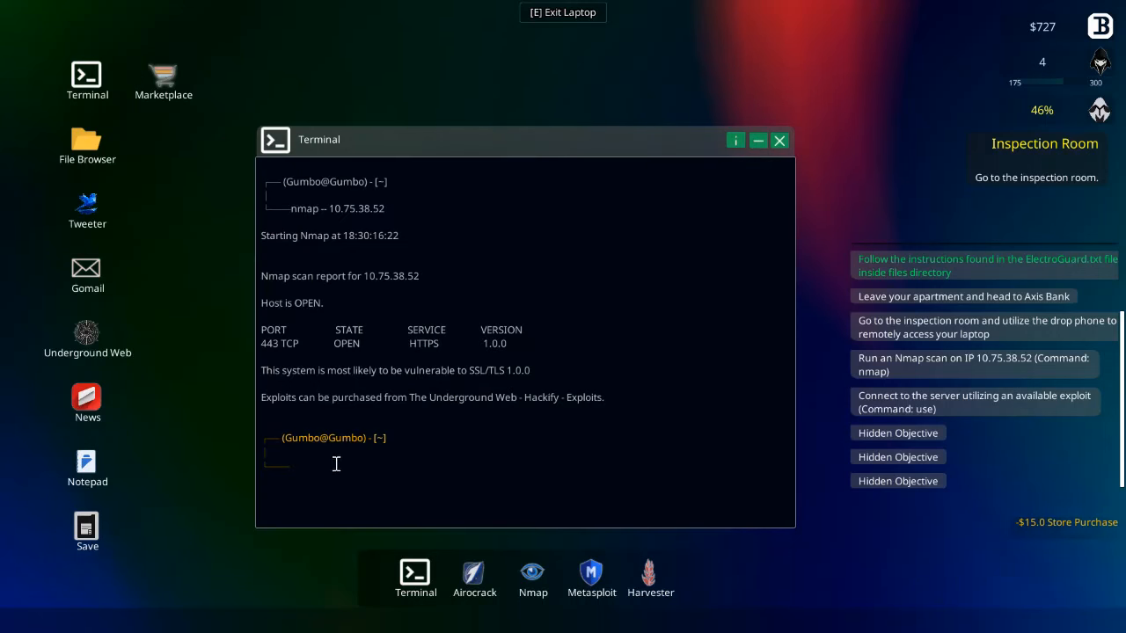
# Run 'use -x SSL/TLS -version 1.0.0 -ip 10.75.38.52' to open a Meterpreter session
pyautogui.write('use')
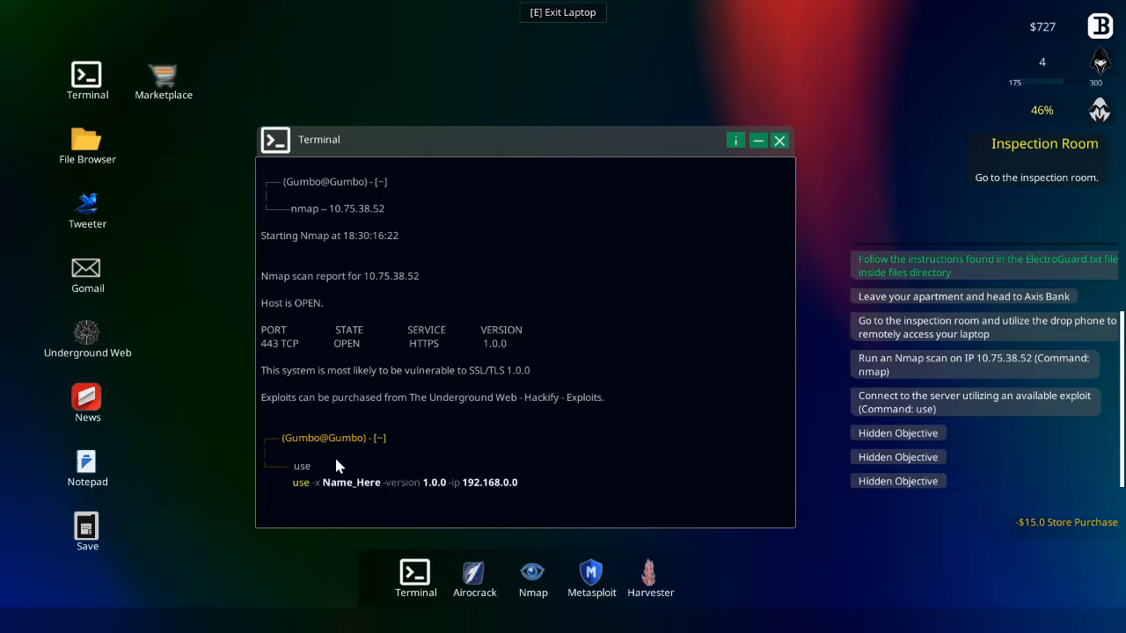
pyautogui.write('-x')
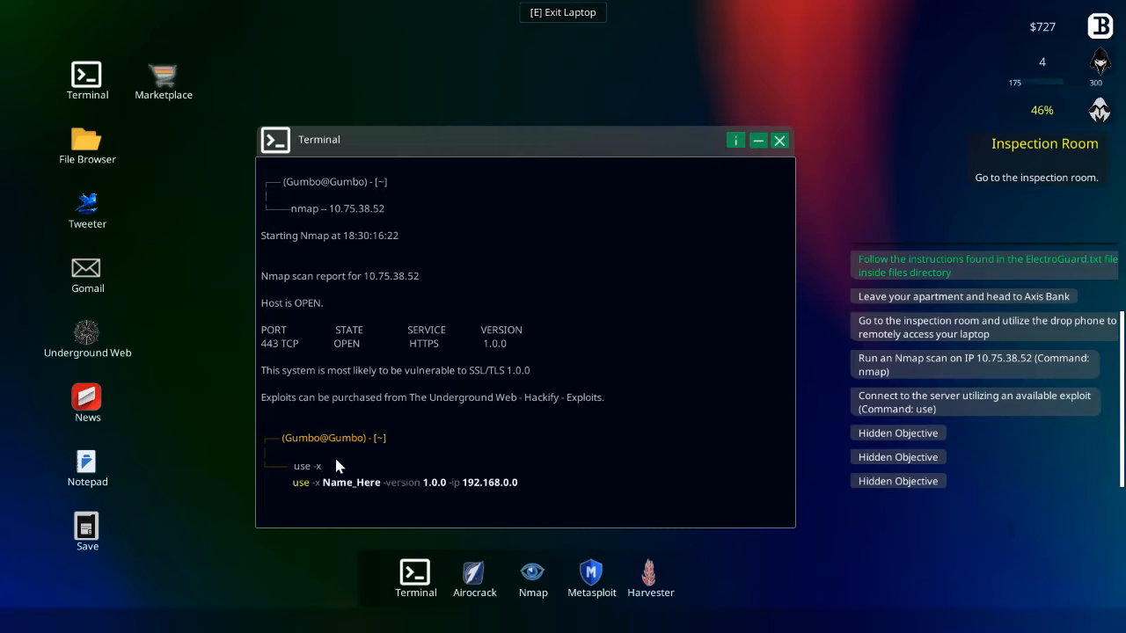
pyautogui.doubleClick(485, 370)
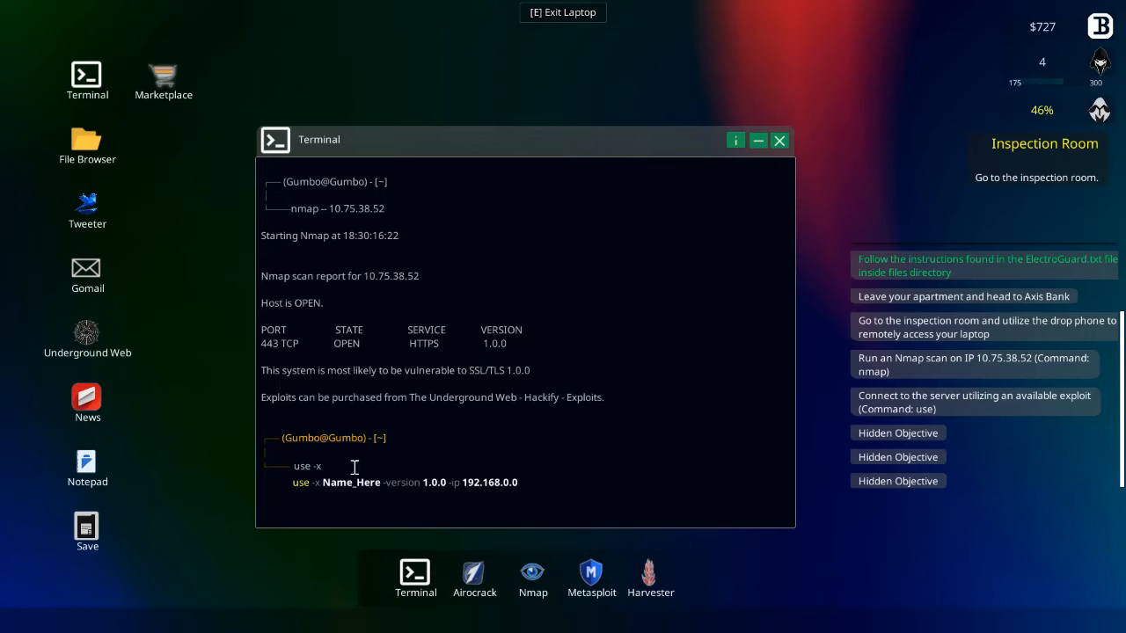
pyautogui.write('SSL/TLS version 1.0.0 -ip')
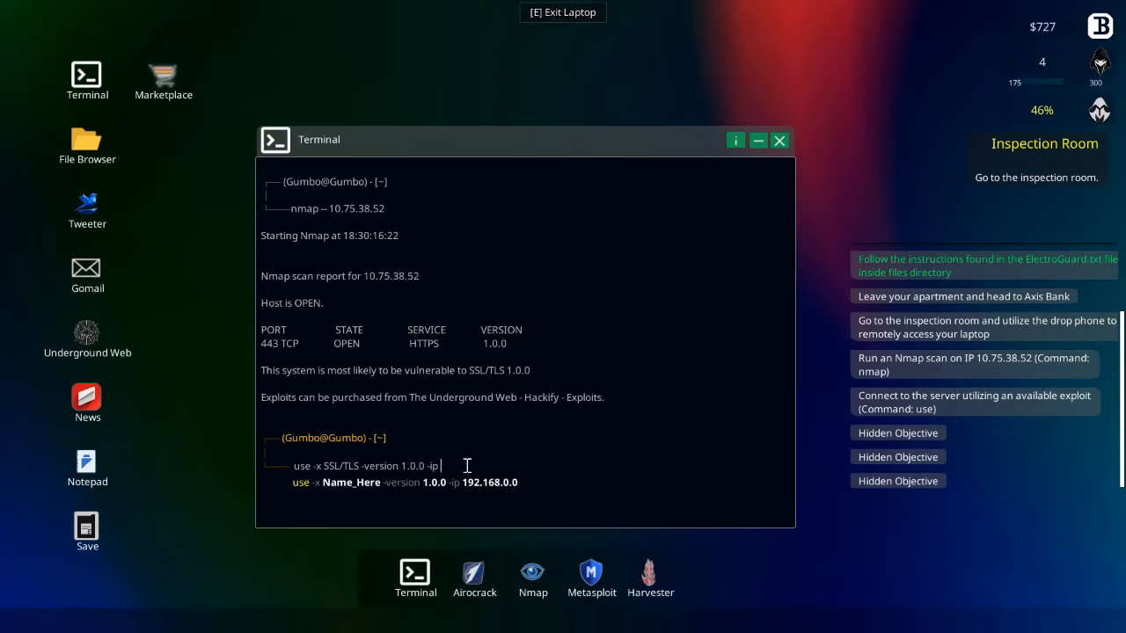
pyautogui.write('10.75.38.52')
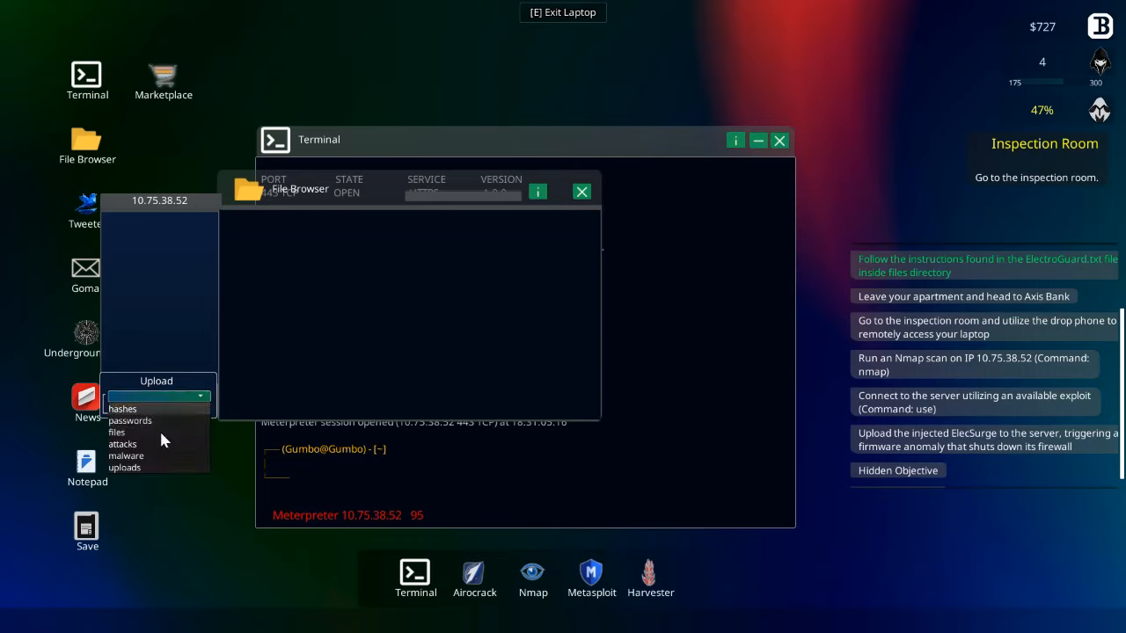
# Upload ElecSurge_Injected_0E.exe from the malware folder to 10.75.38.52, then disconnect
pyautogui.click(126, 456)
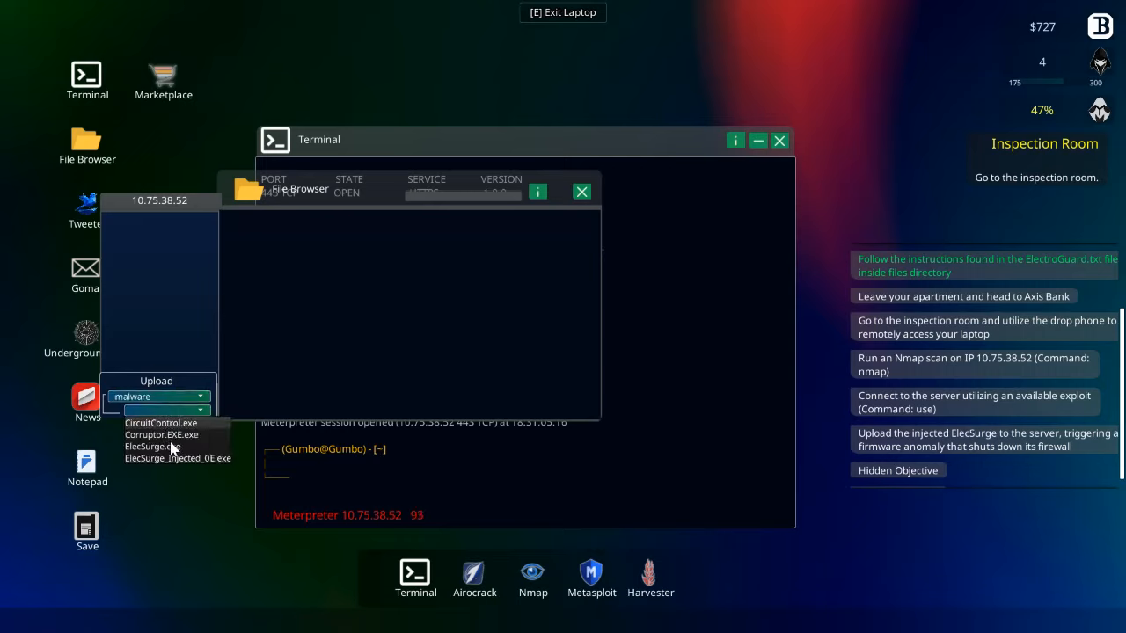
pyautogui.click(166, 446)
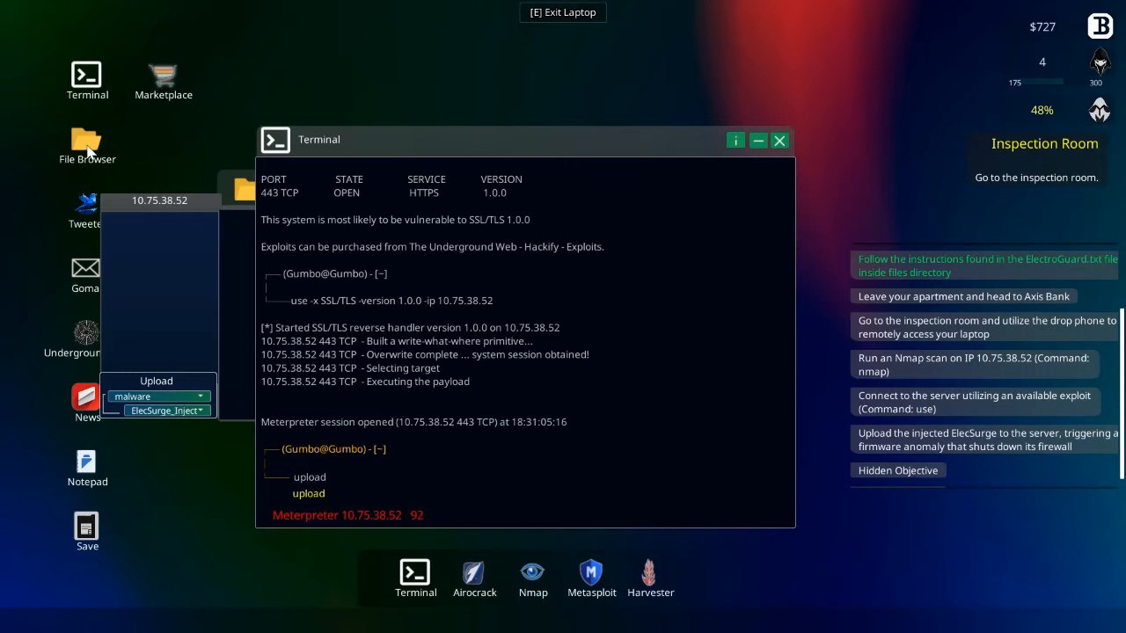
pyautogui.click(164, 411)
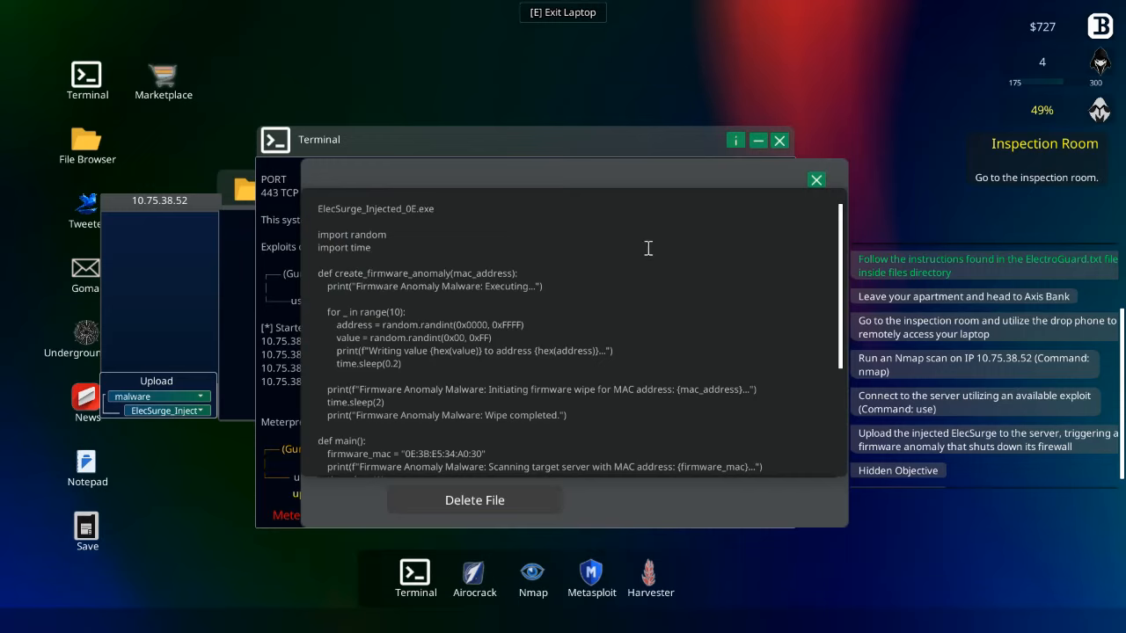
pyautogui.rightClick(376, 209)
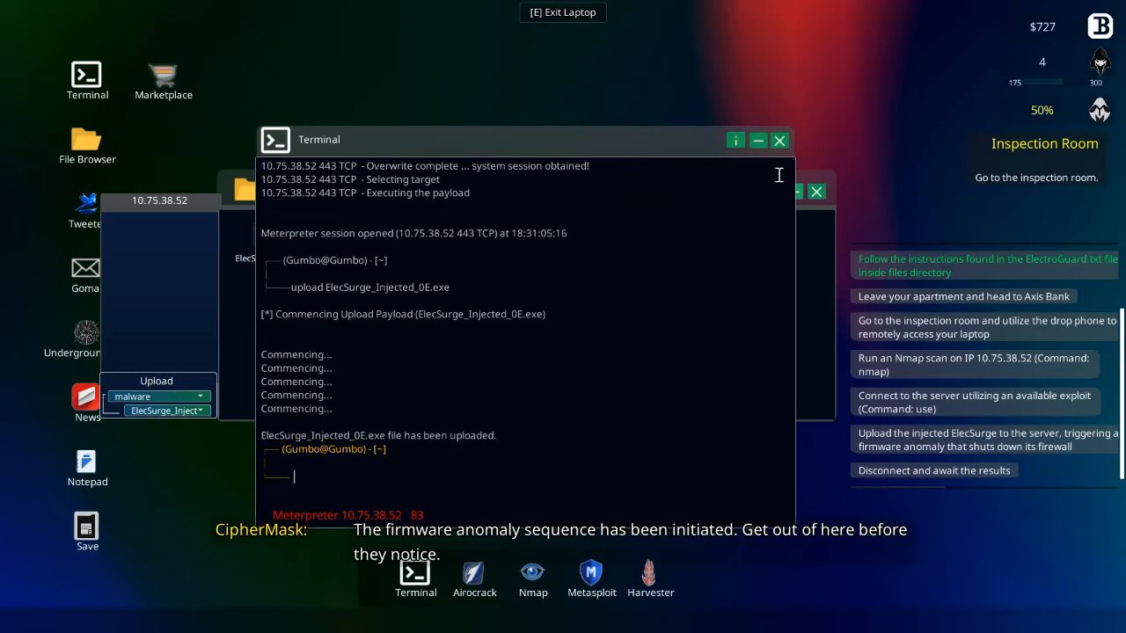
pyautogui.write('dis')
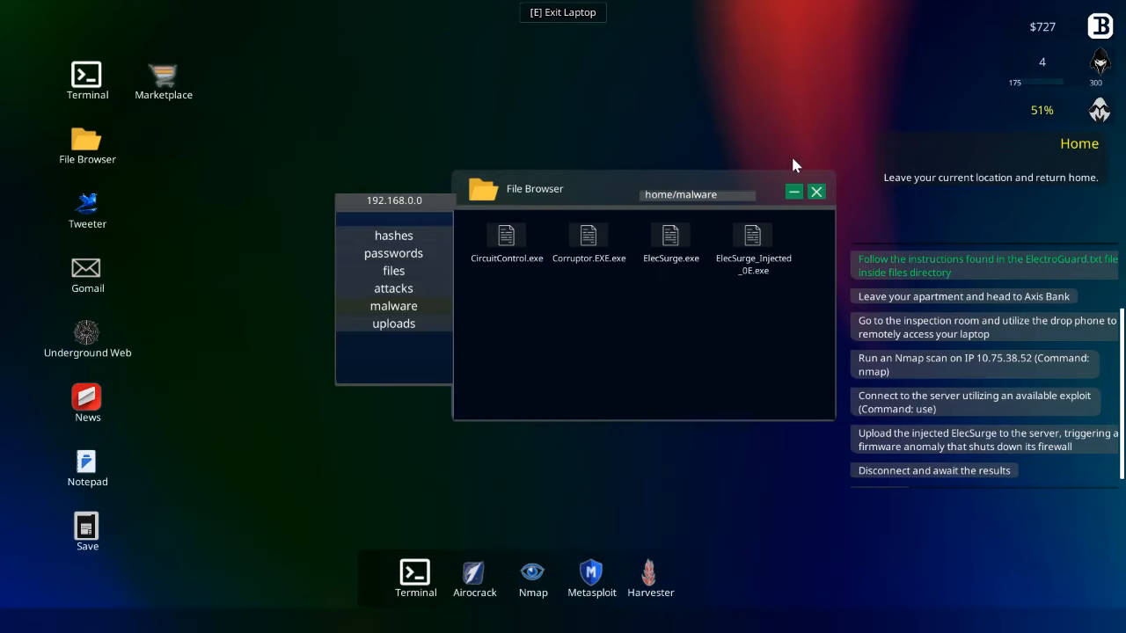
pyautogui.press('e')
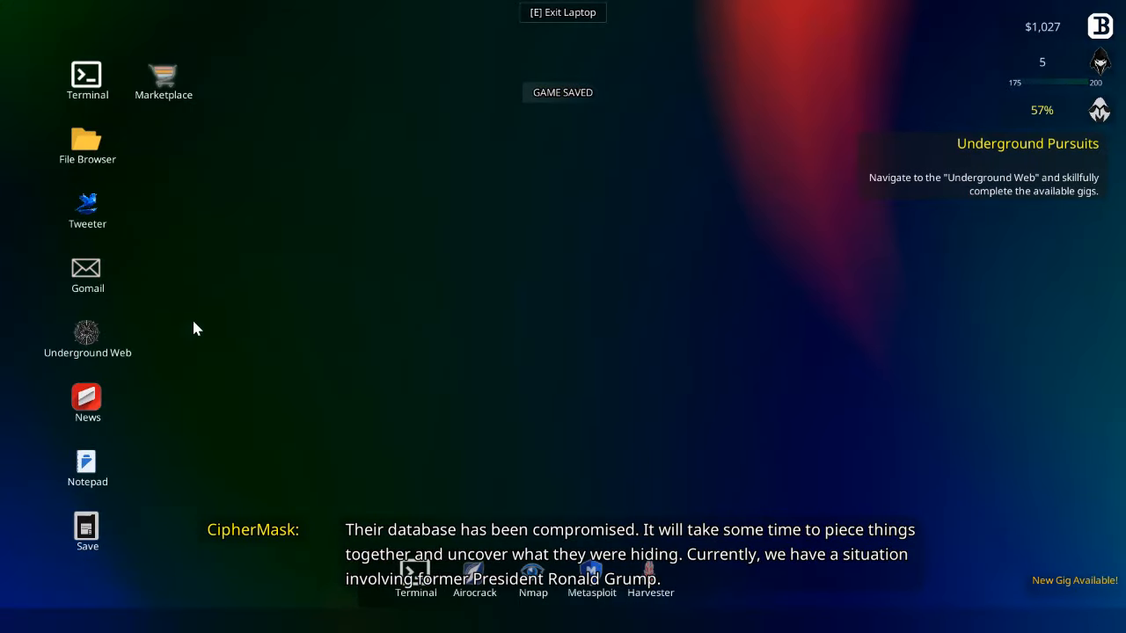
# Open the Underground Web to see the new Secret Obliteration side gig
pyautogui.click(87, 333)
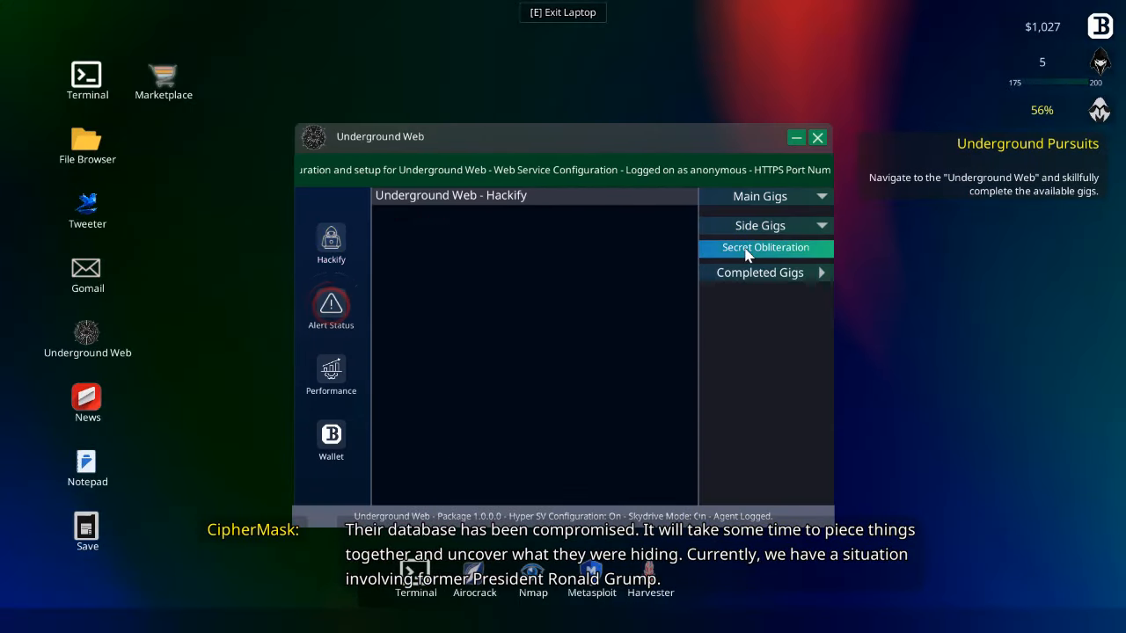
# View the Secret Obliteration gig and buy an Identity Change to lower heat
pyautogui.click(764, 247)
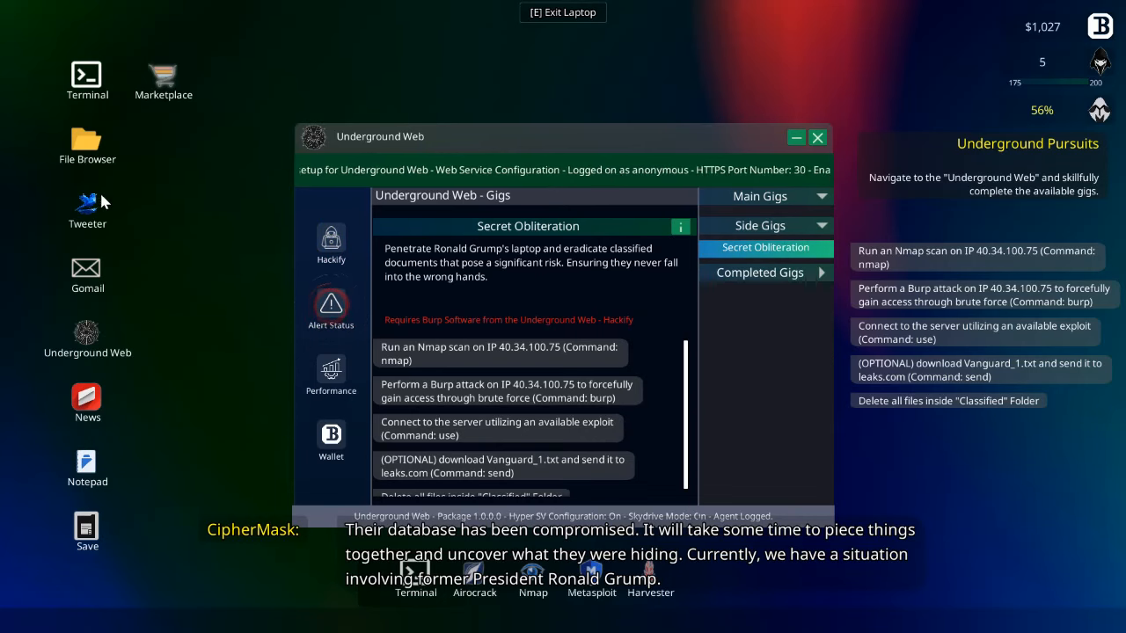
pyautogui.moveTo(341, 295)
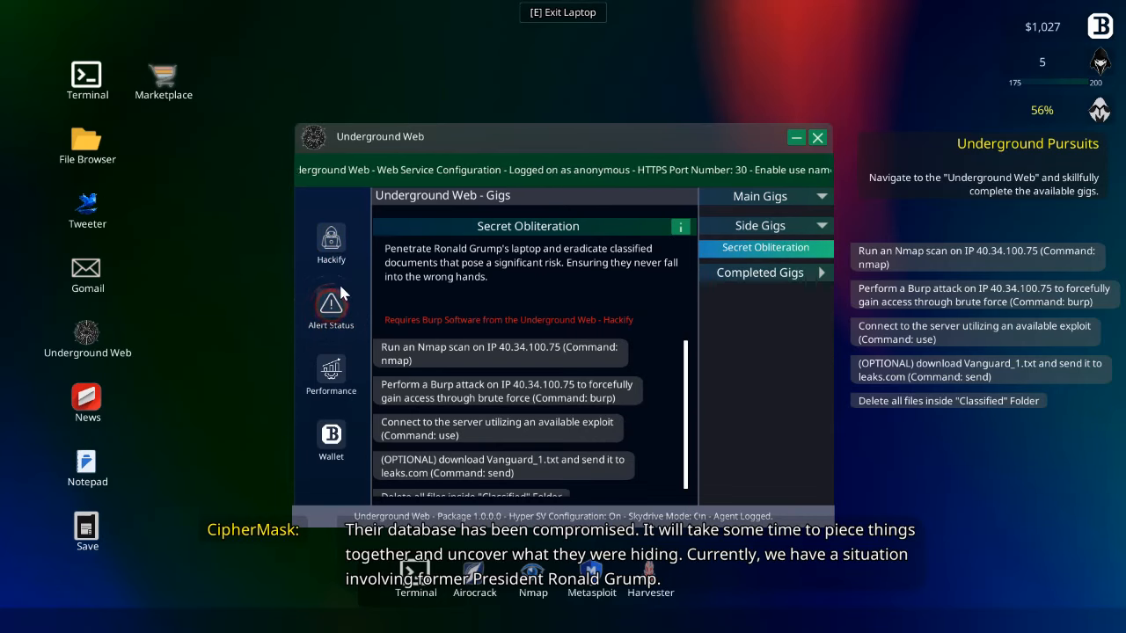
pyautogui.click(331, 308)
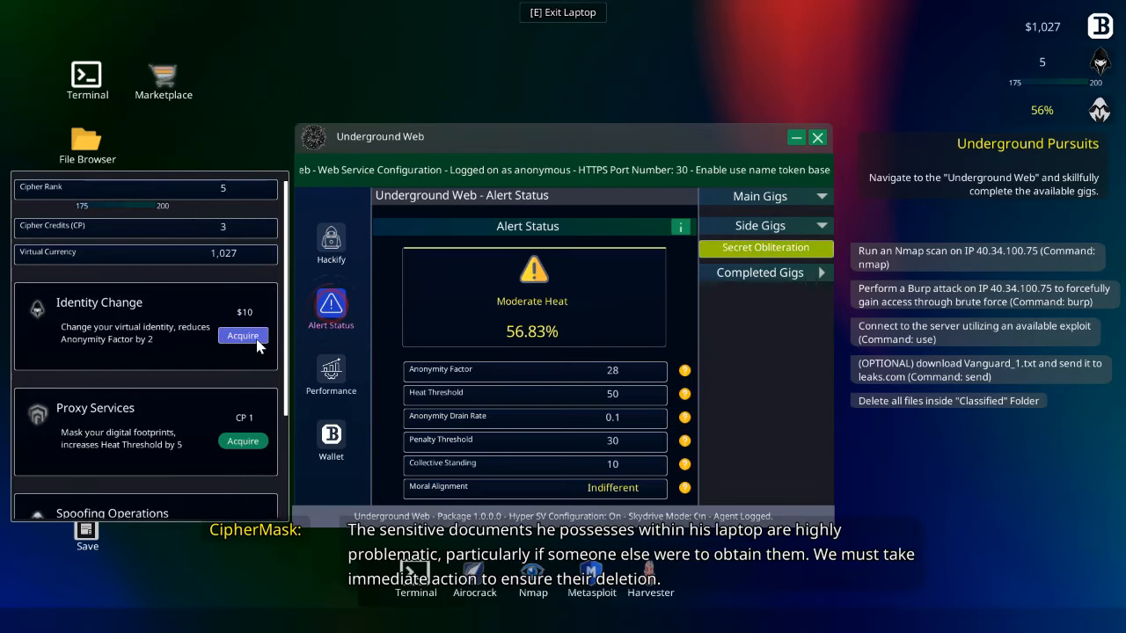
pyautogui.click(243, 335)
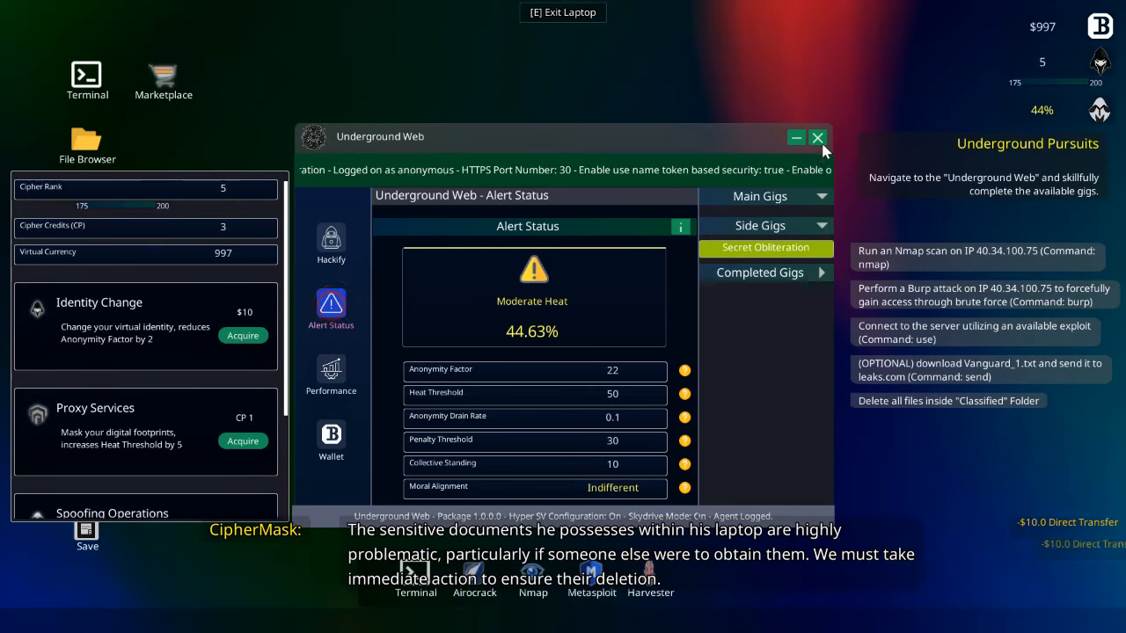
# Buy the Burp brute-force tool for $200 from Hackify's Password Cracking section
pyautogui.click(331, 245)
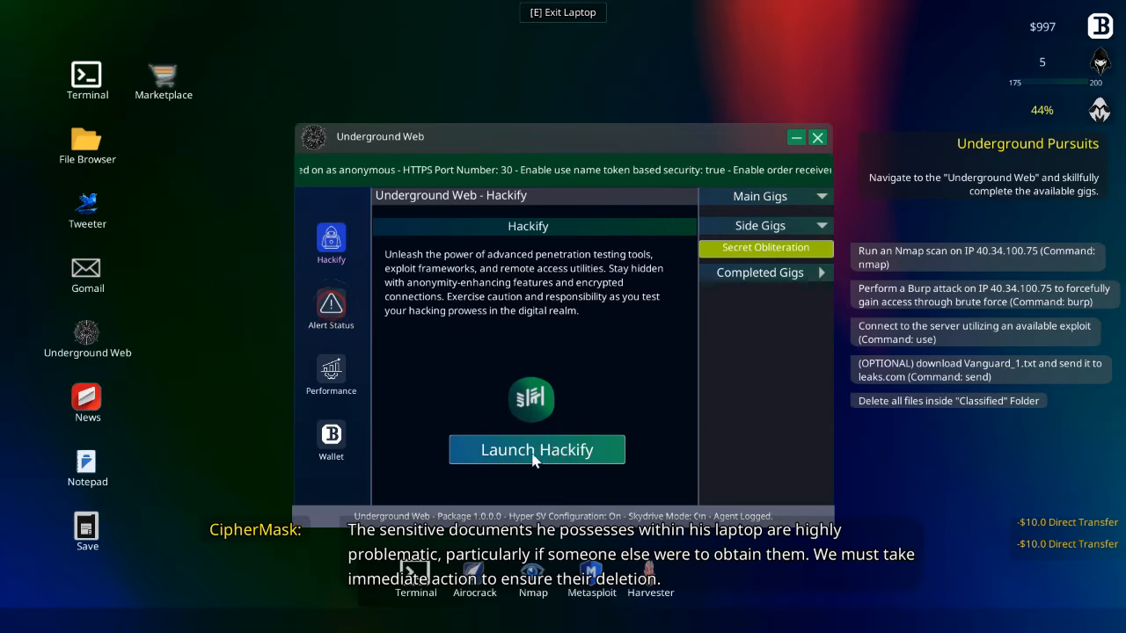
pyautogui.click(536, 450)
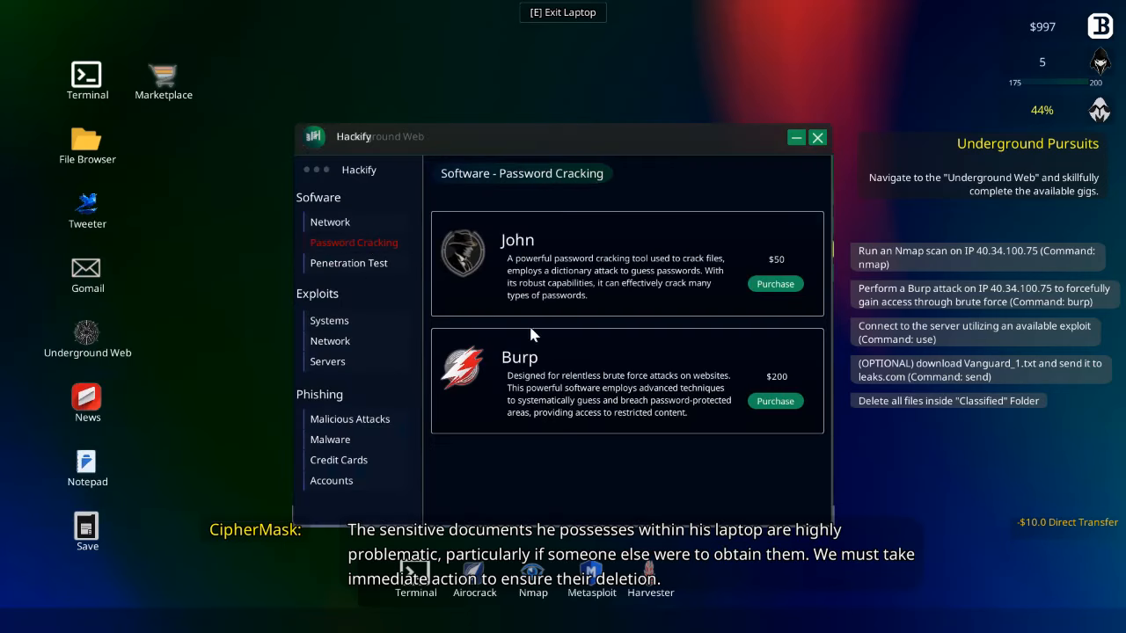
pyautogui.click(775, 401)
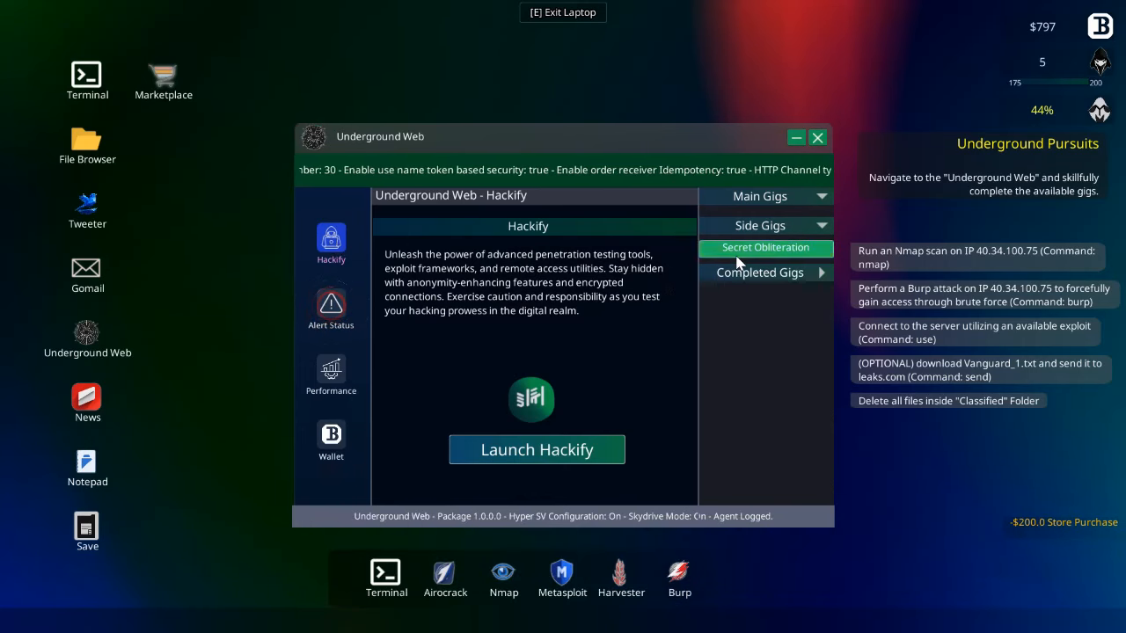
pyautogui.click(765, 247)
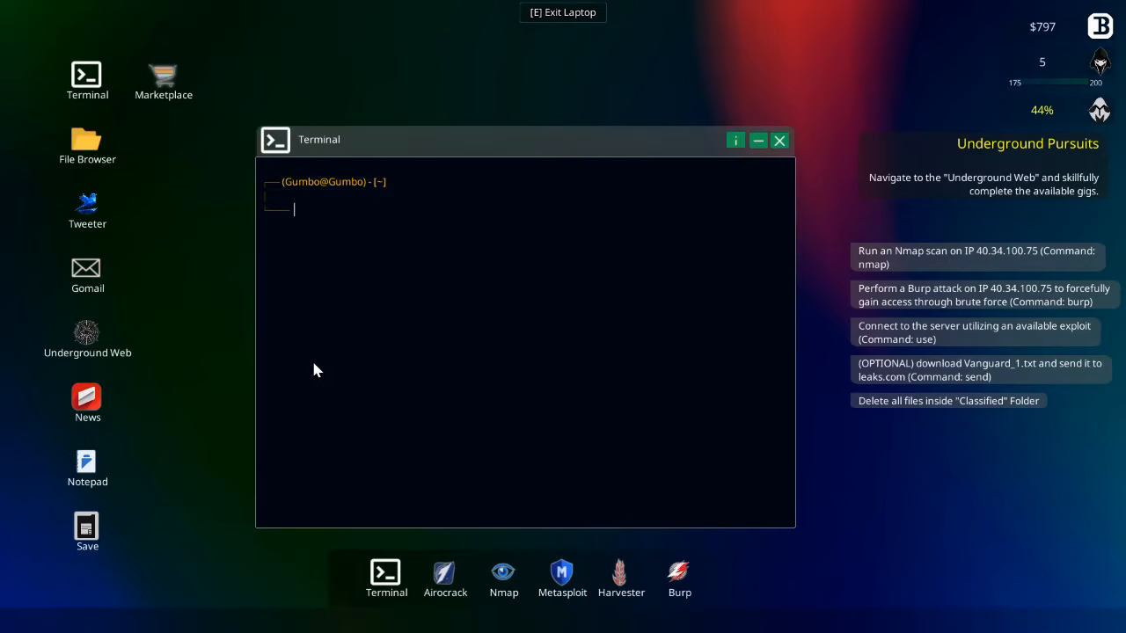
# Nmap-scan 40.34.100.75, then buy the EternalBlue 1.0.3 exploit for $25
pyautogui.write('nmap --')
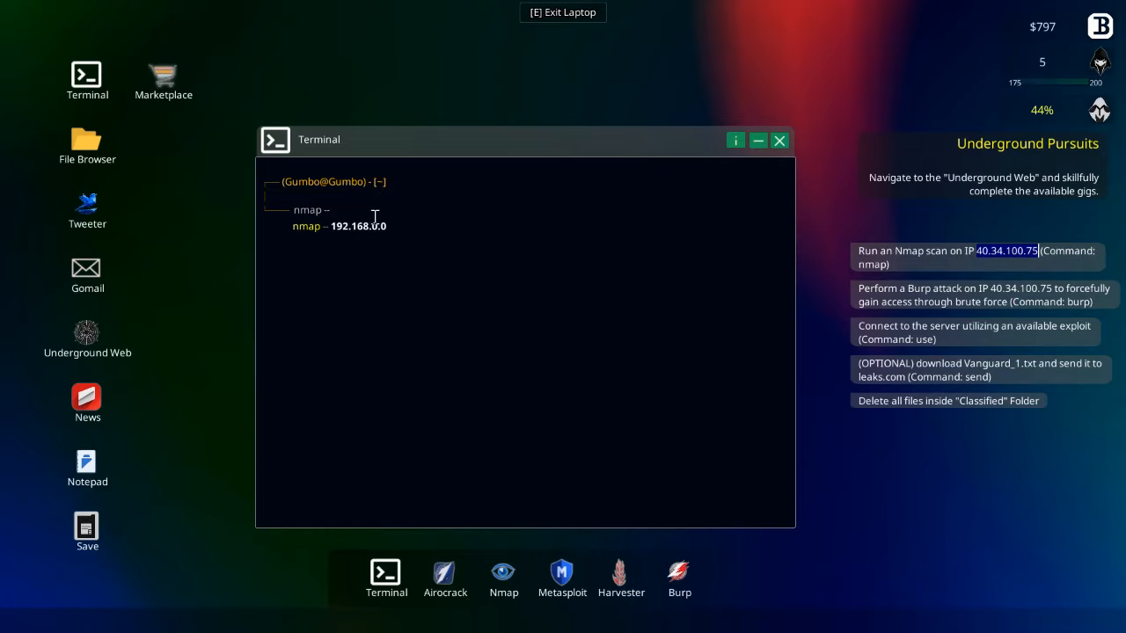
pyautogui.press('Return')
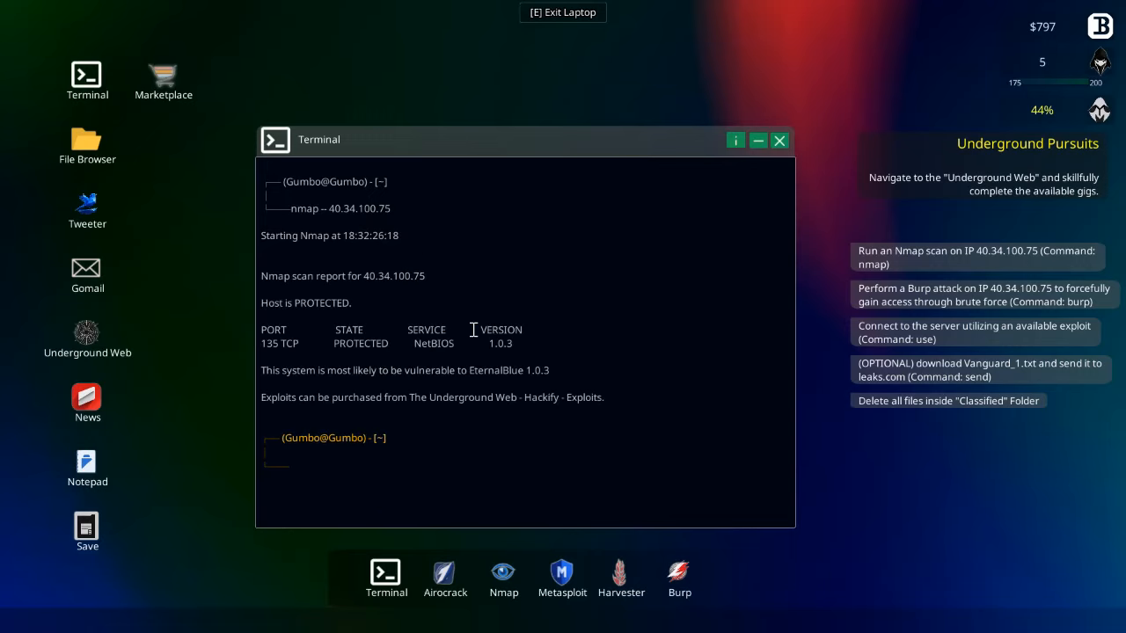
pyautogui.click(87, 339)
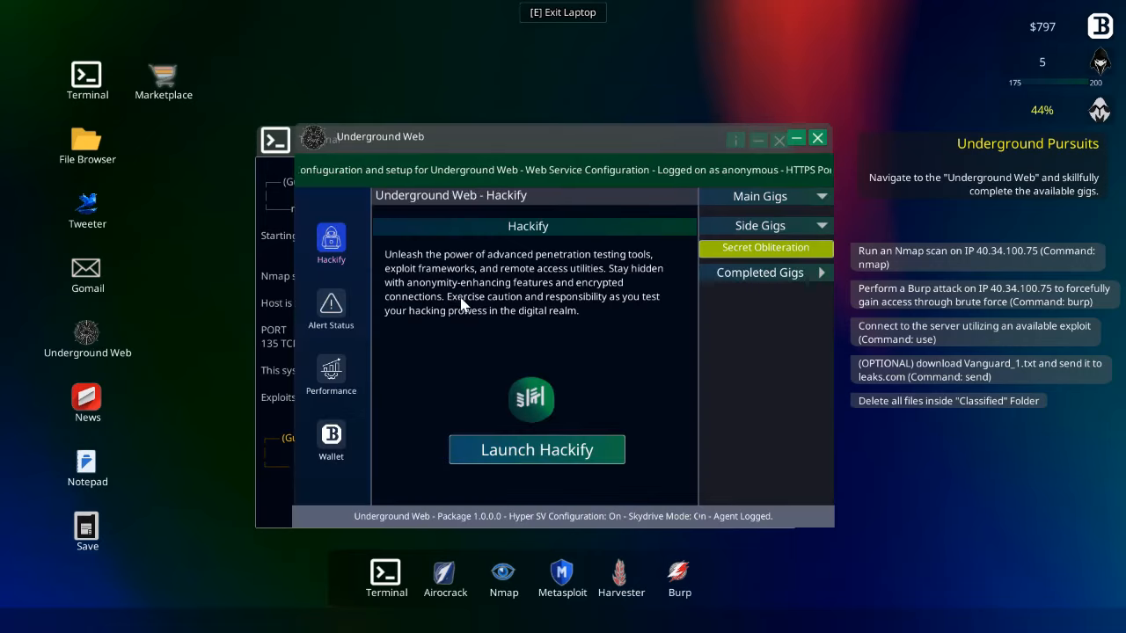
pyautogui.click(536, 450)
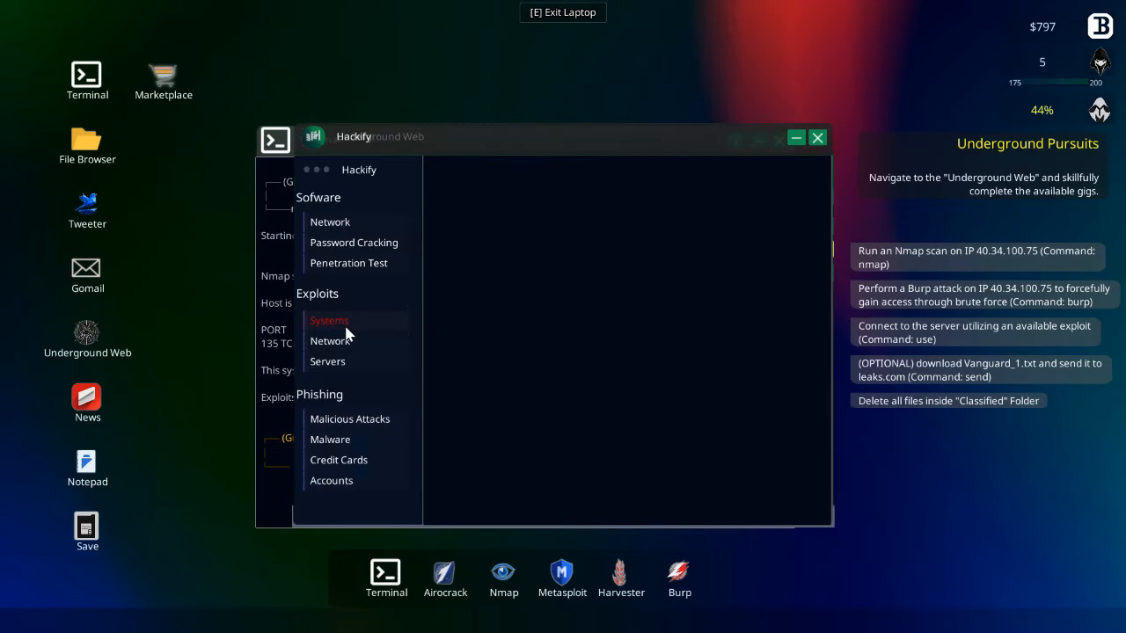
pyautogui.click(330, 320)
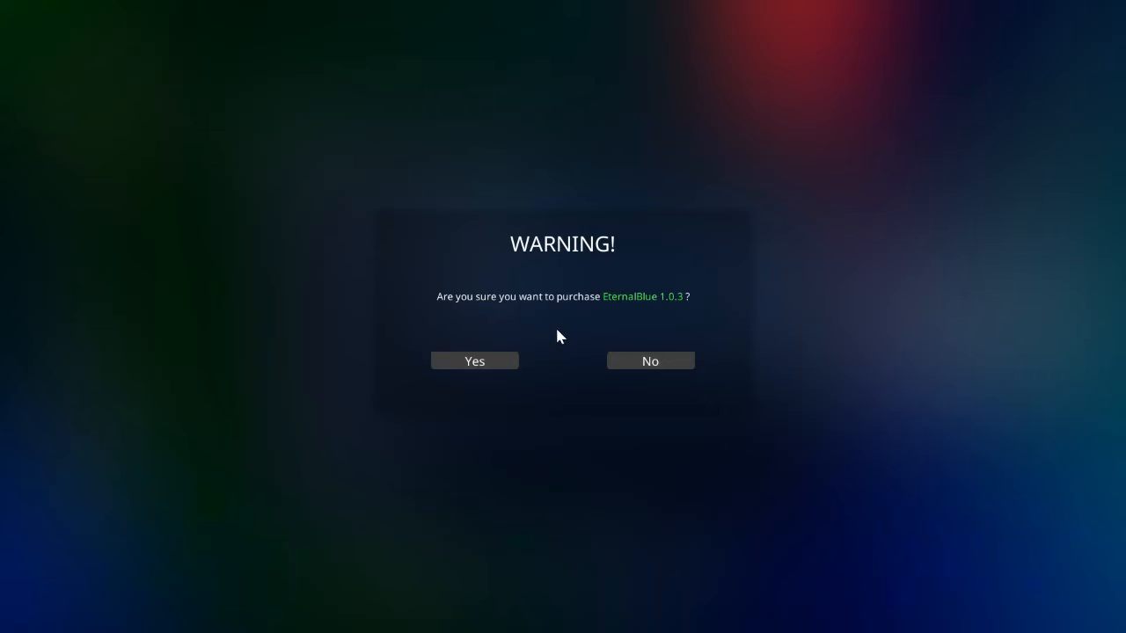
pyautogui.click(474, 361)
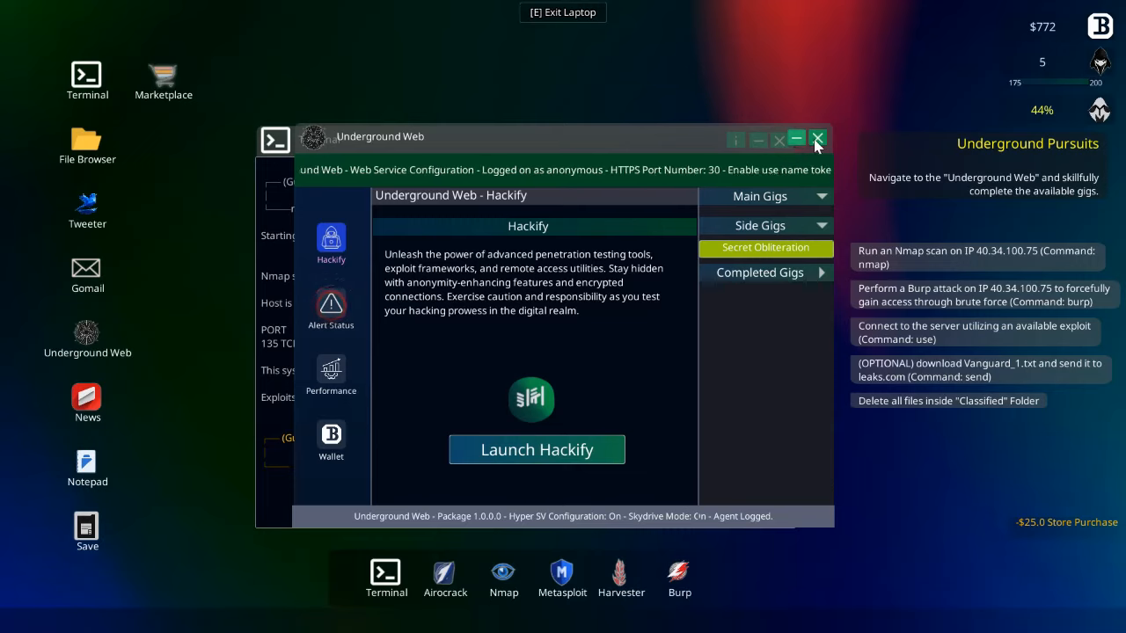
pyautogui.click(817, 140)
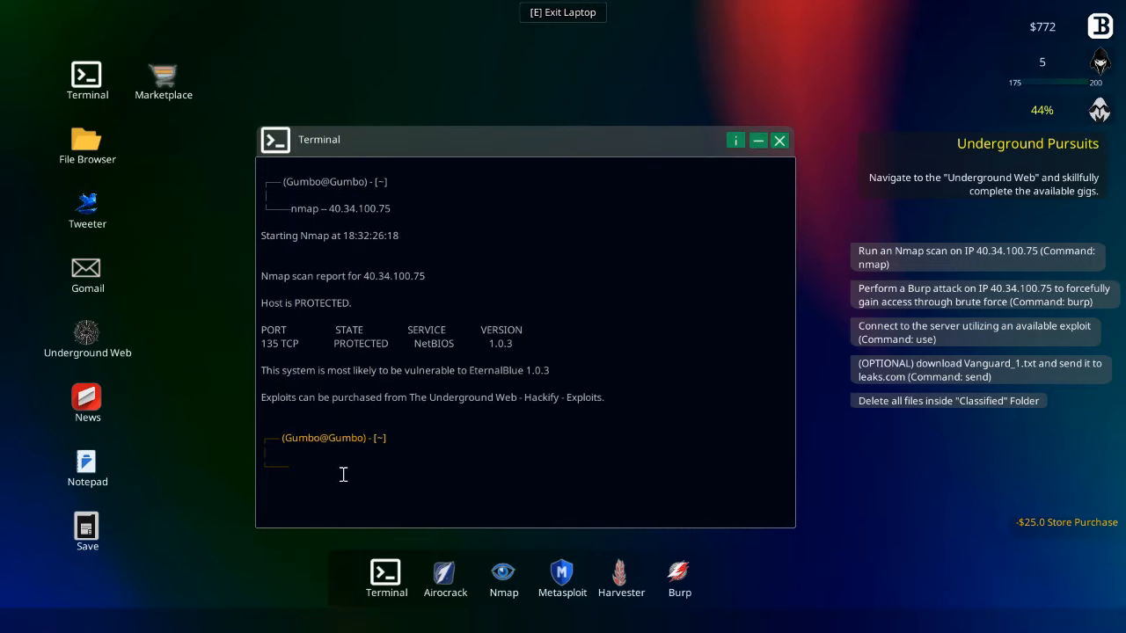
# Begin the EternalBlue exploit command, copying EternalBlue and the target IP from the scan
pyautogui.write('use -x')
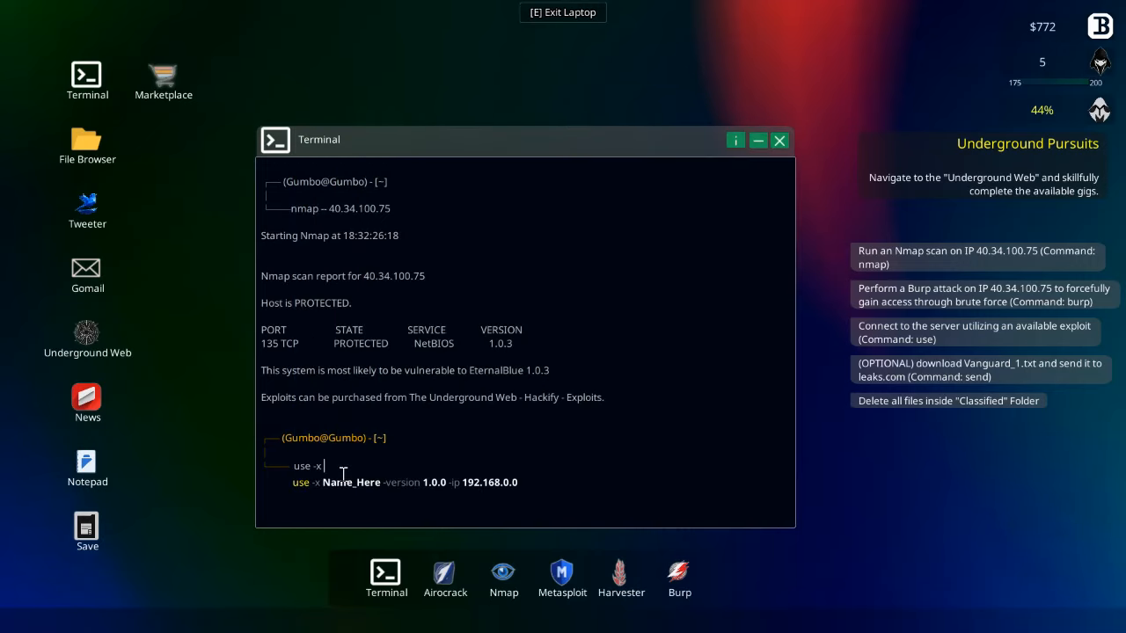
pyautogui.doubleClick(489, 370)
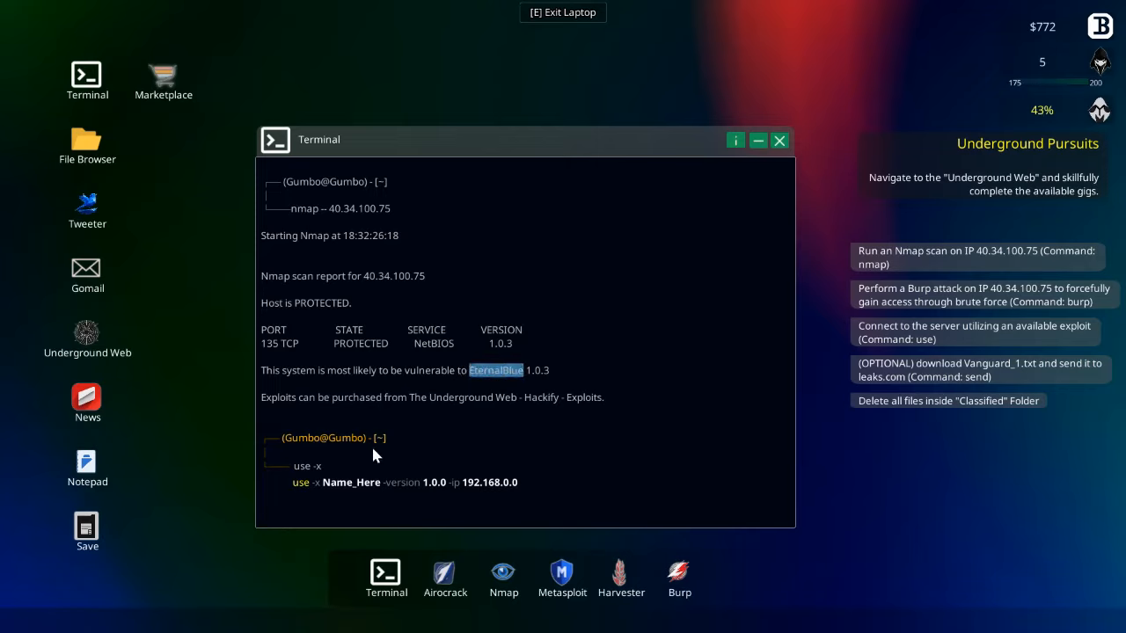
pyautogui.write('EternalBlue -version 1.0.3 -ip')
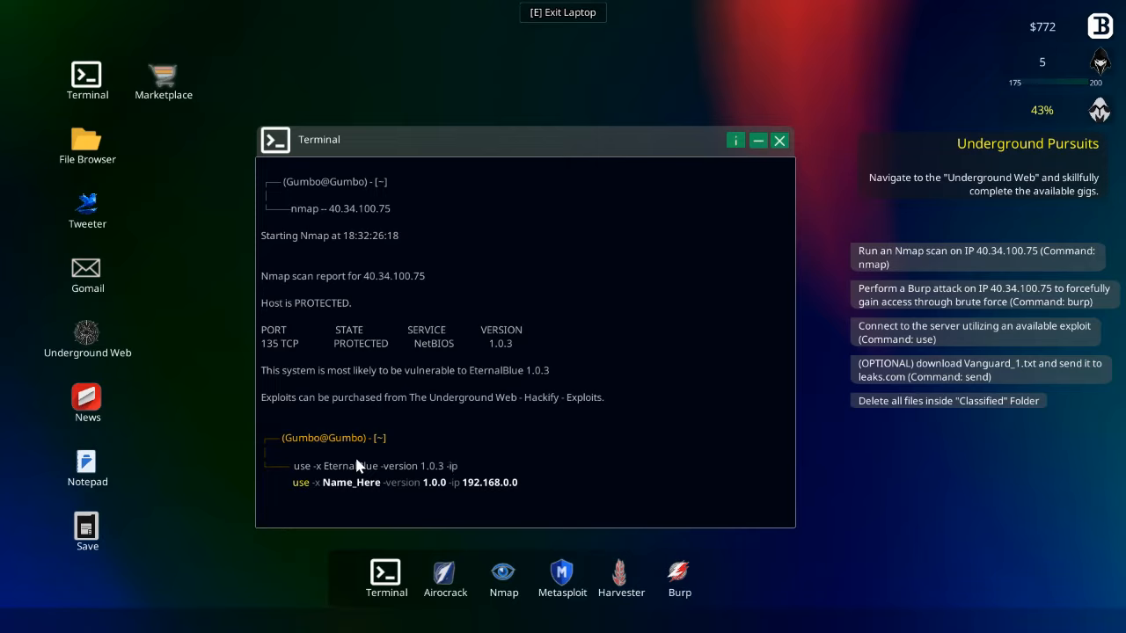
pyautogui.doubleClick(394, 275)
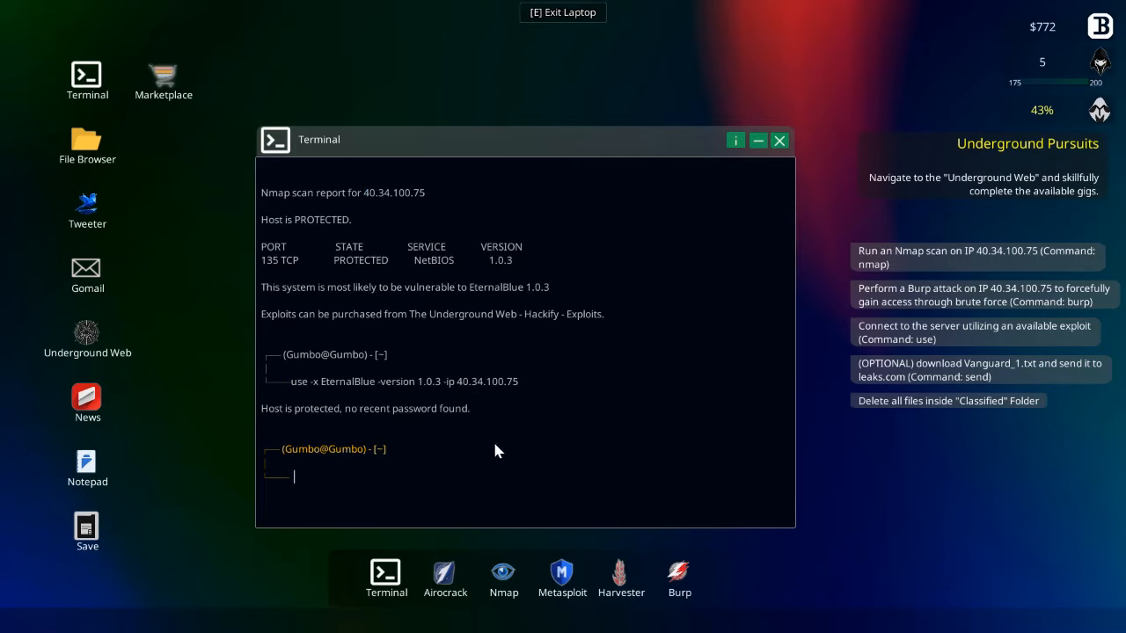
pyautogui.moveTo(475, 435)
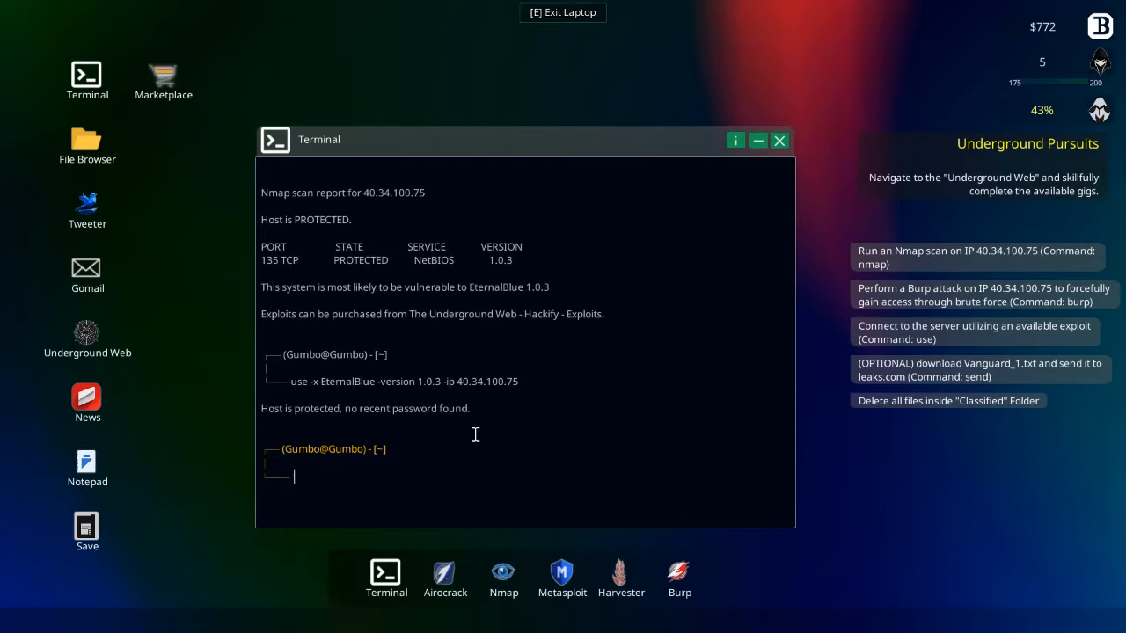
pyautogui.moveTo(467, 429)
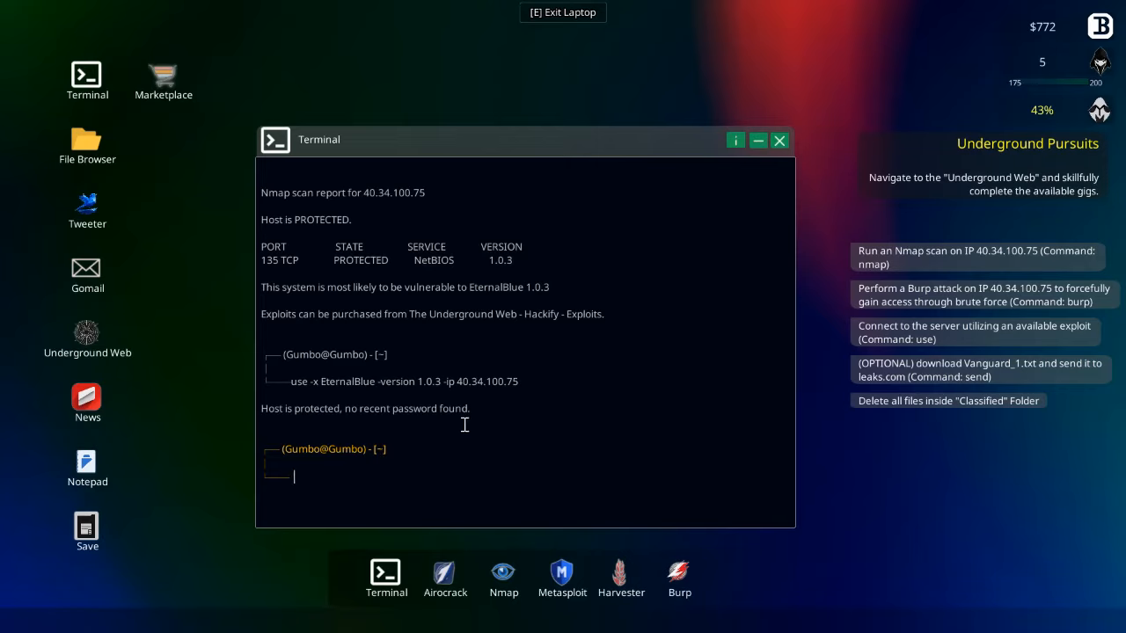
pyautogui.moveTo(421, 330)
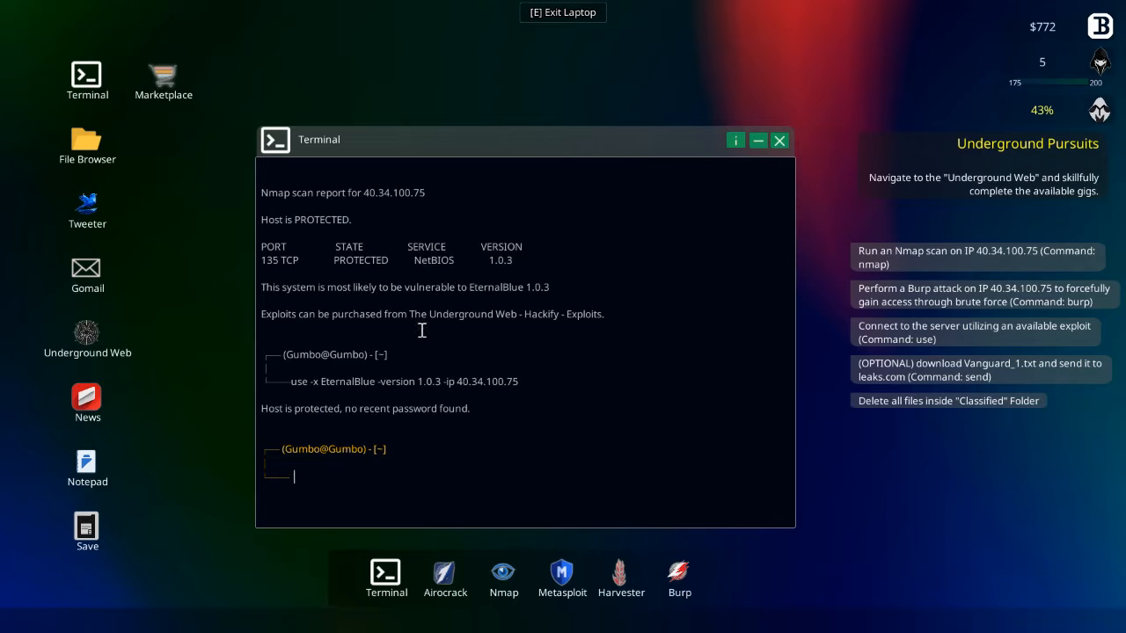
pyautogui.moveTo(802, 445)
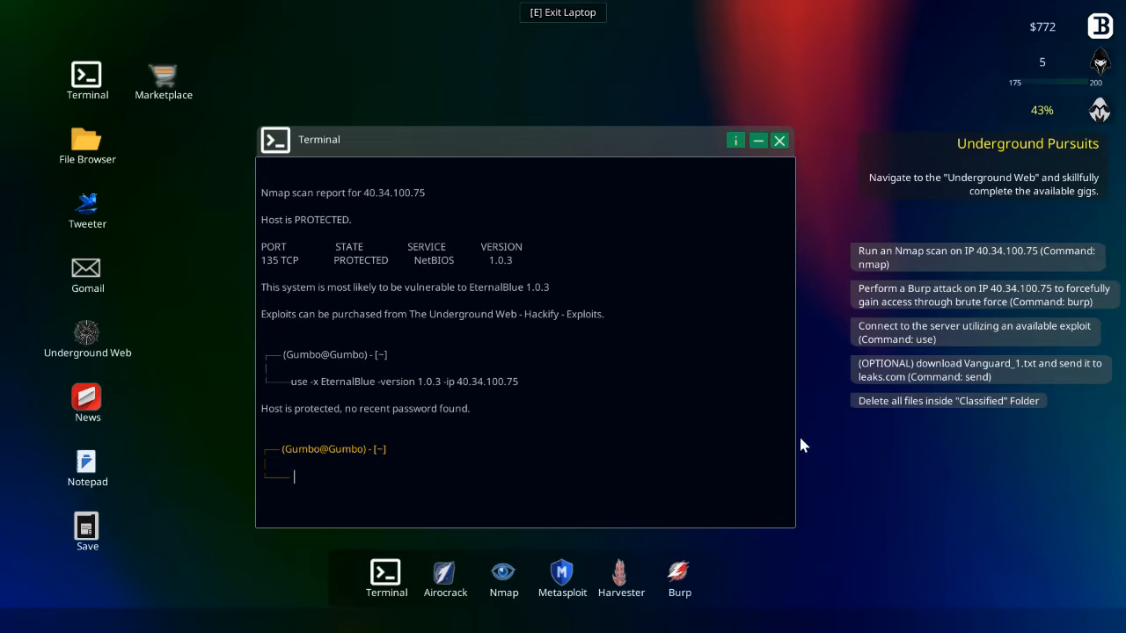
# Run use -x EternalBlue -version 1.0.3 -ip 40.34.100.75; host reports protected
pyautogui.write('use -x')
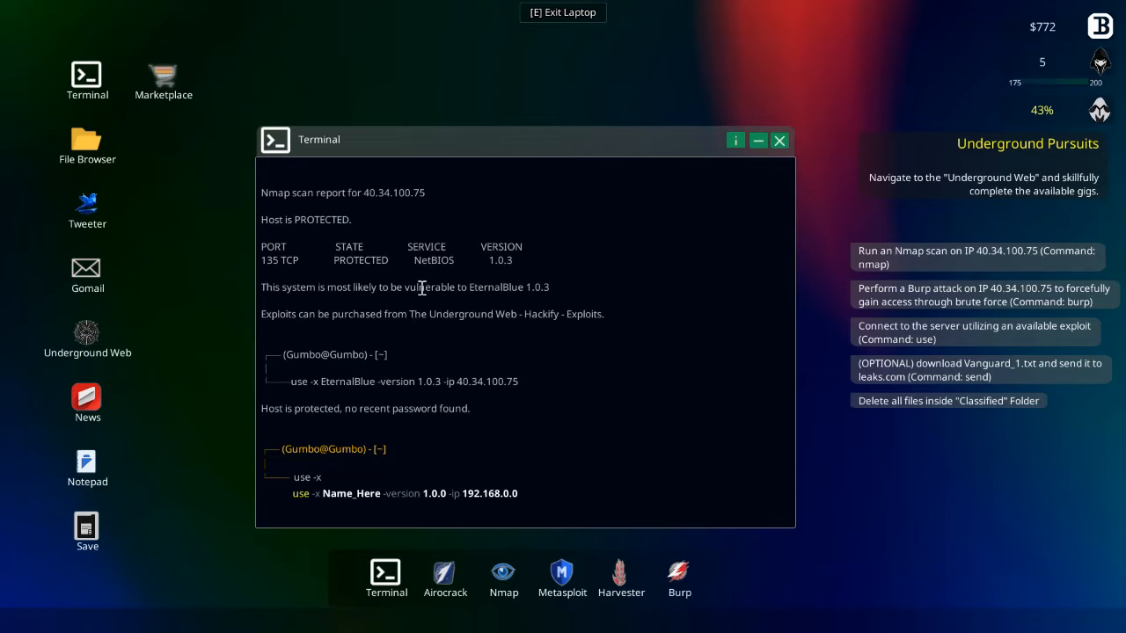
pyautogui.rightClick(490, 287)
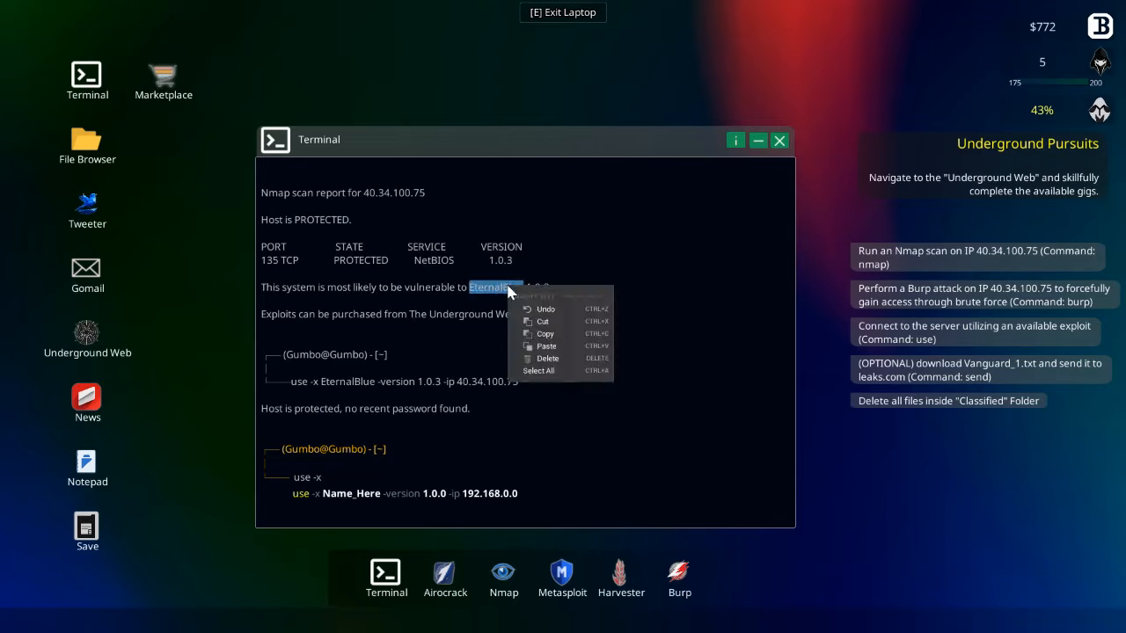
pyautogui.click(343, 465)
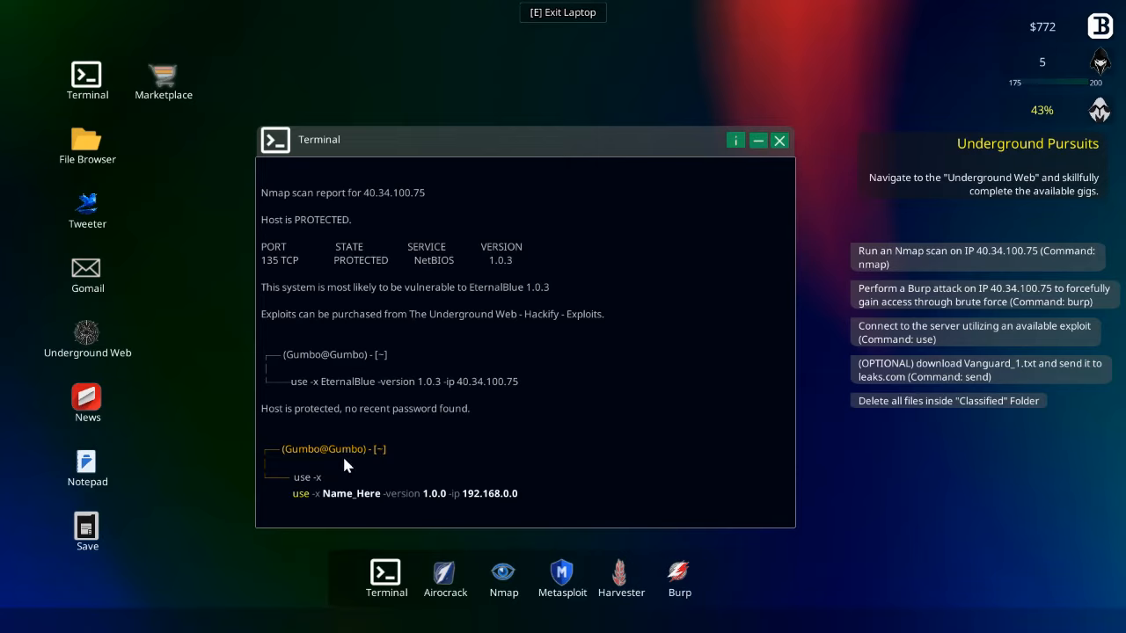
pyautogui.write('EternalBlue')
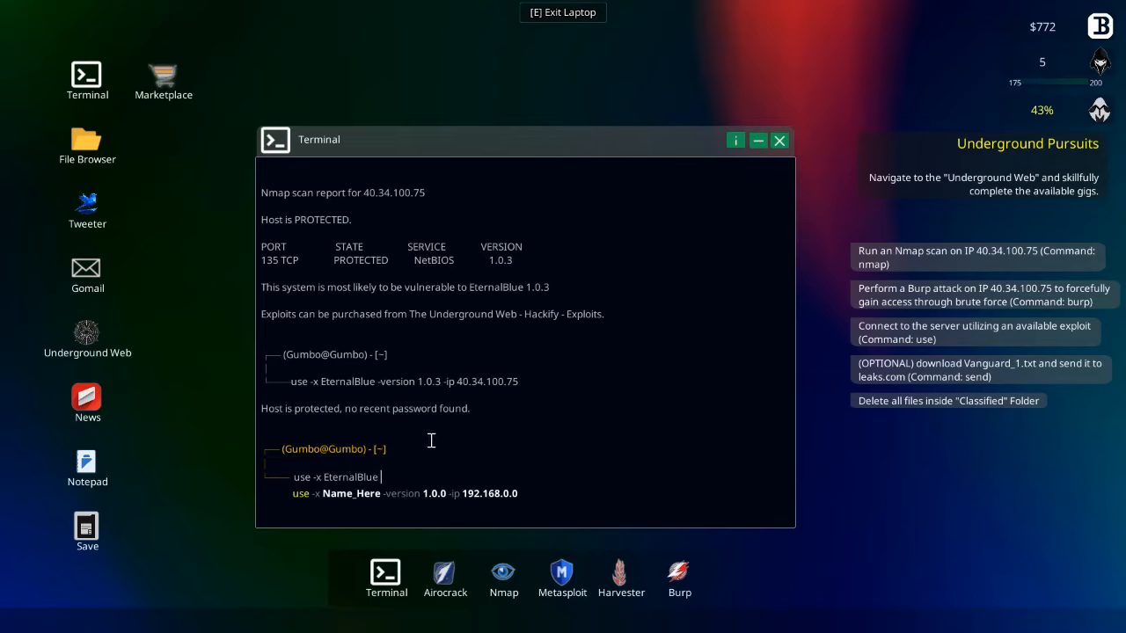
pyautogui.write('-versio')
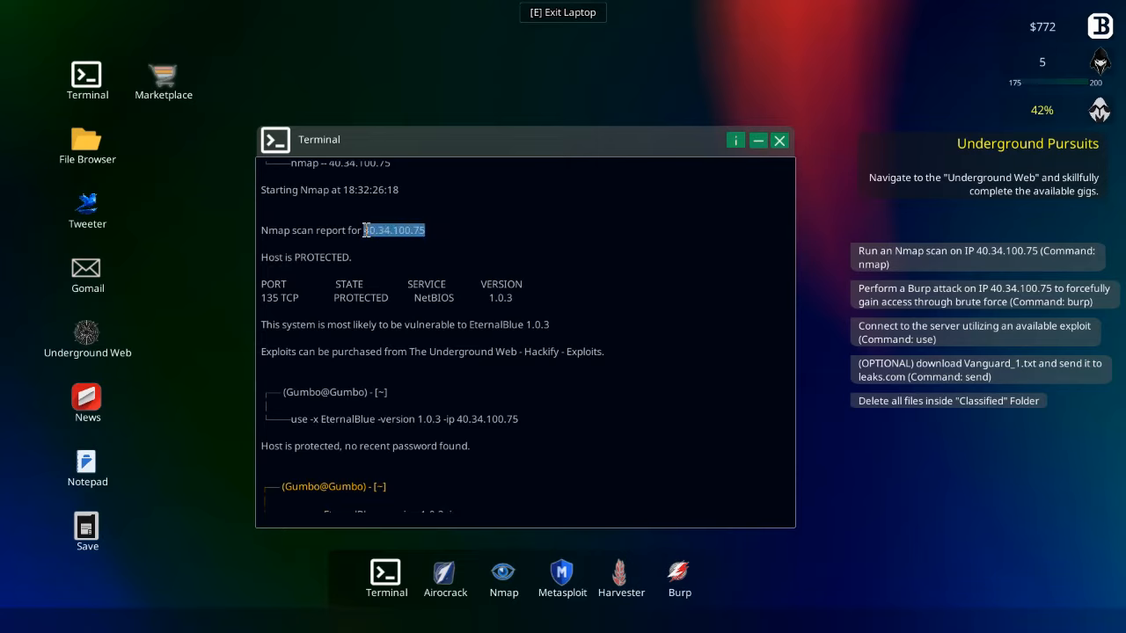
pyautogui.rightClick(395, 230)
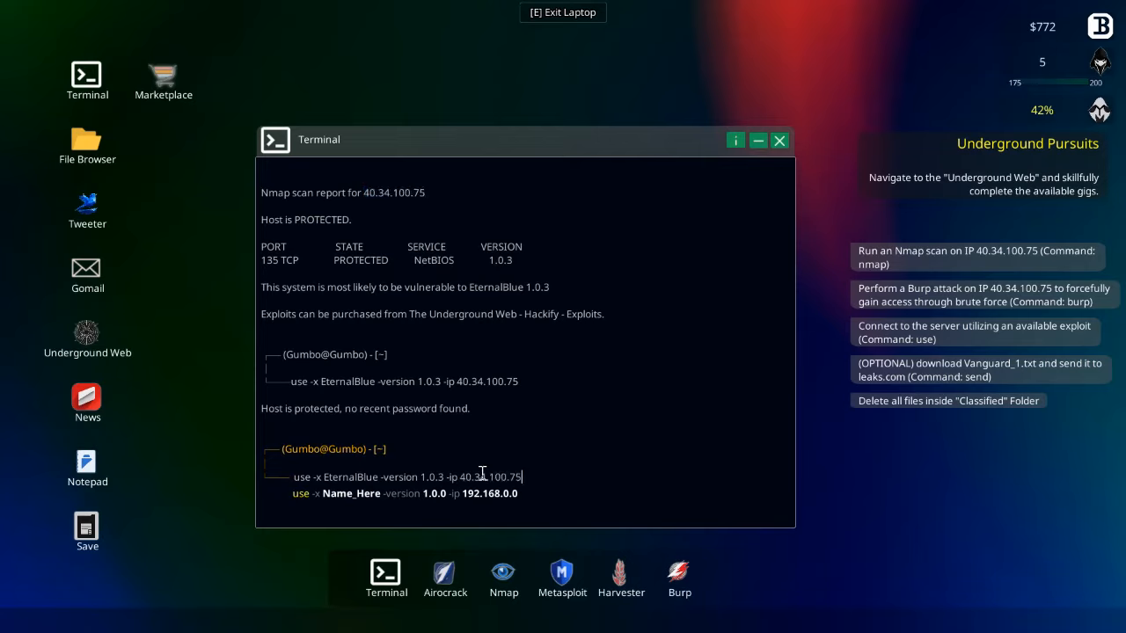
pyautogui.press('Return')
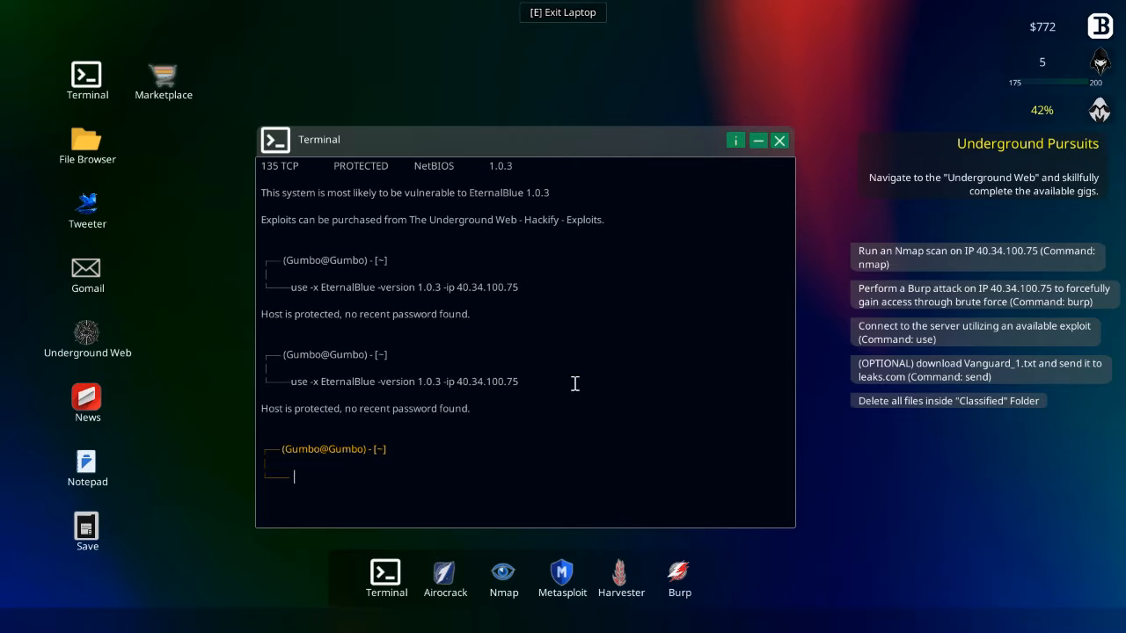
pyautogui.moveTo(398, 327)
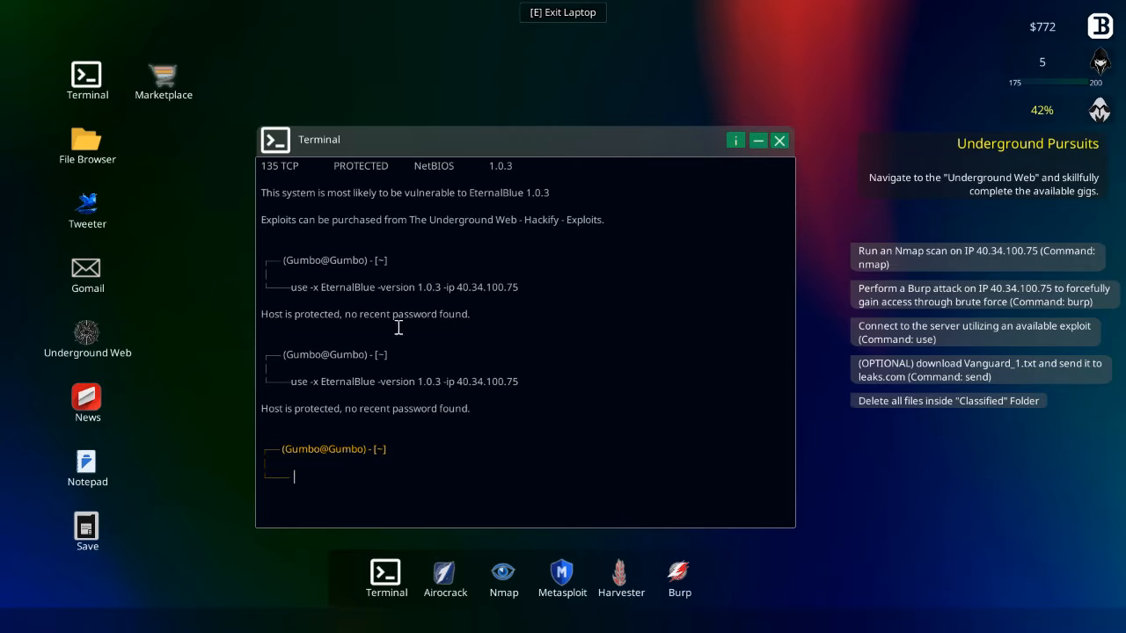
pyautogui.click(87, 335)
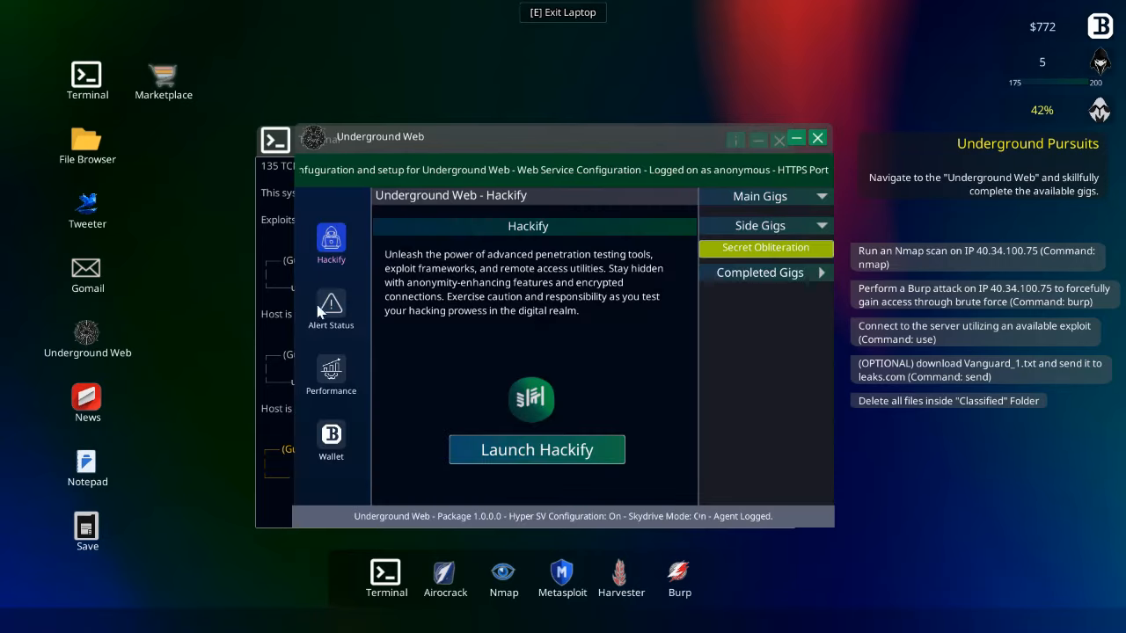
pyautogui.click(537, 450)
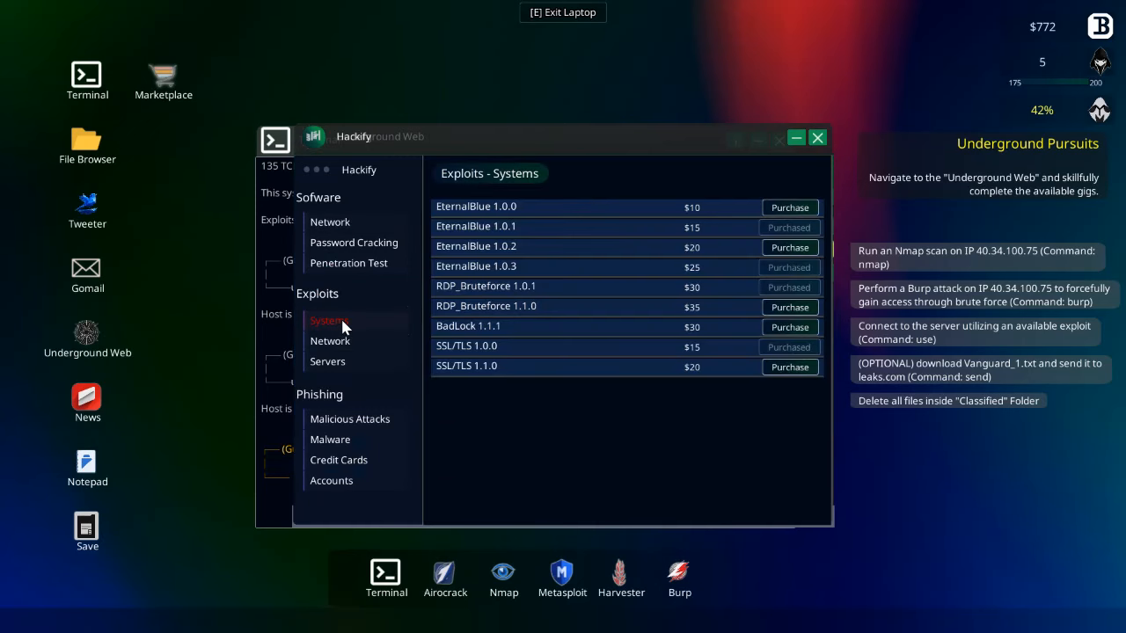
pyautogui.moveTo(788, 167)
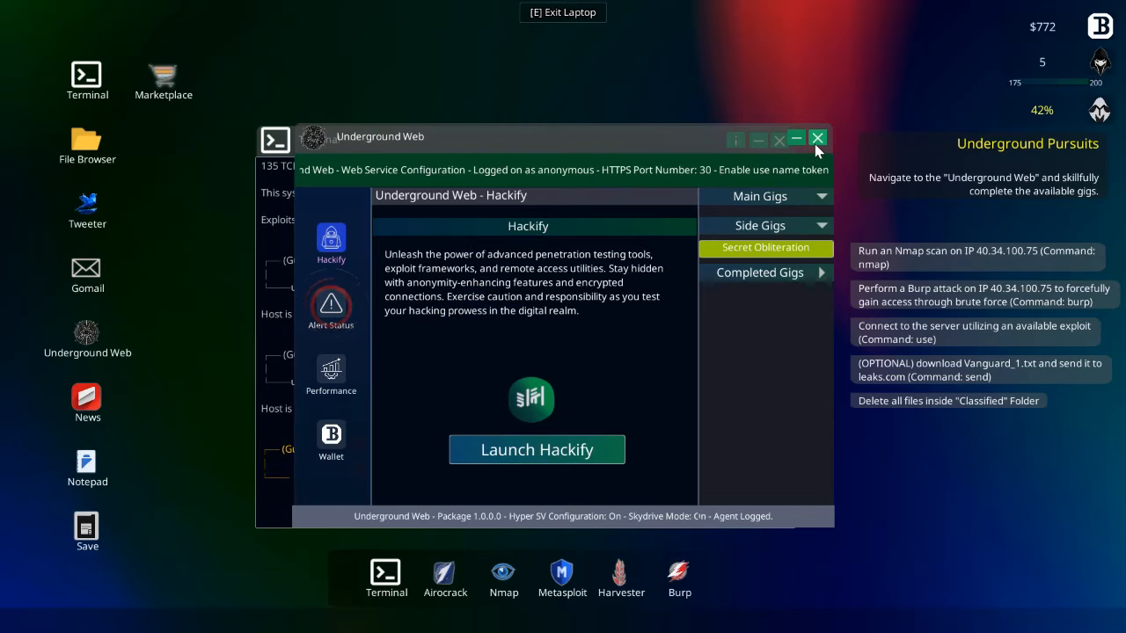
pyautogui.click(818, 139)
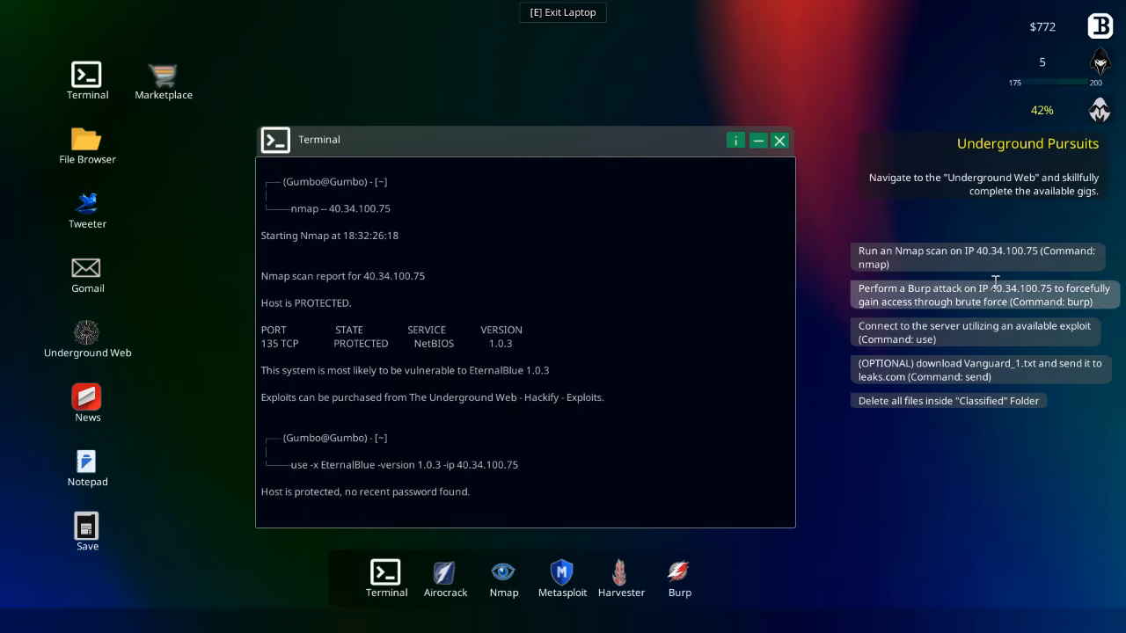
pyautogui.moveTo(946, 289)
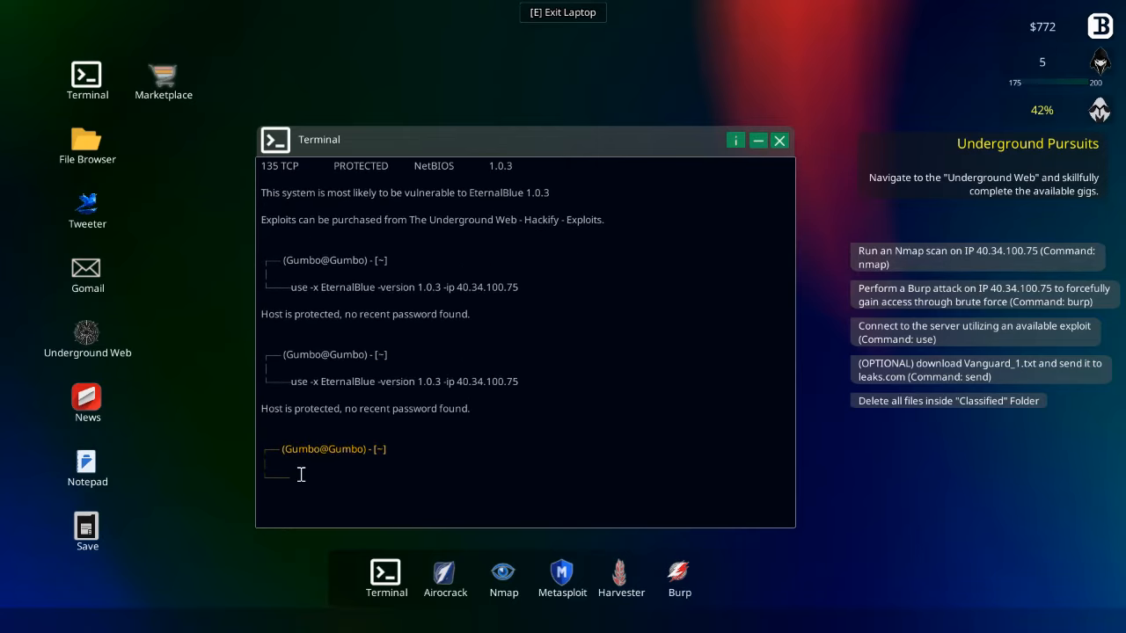
# Run burp -ip 40.34.100.75 -payload 0 and let the brute-force complete
pyautogui.write('burp -ip')
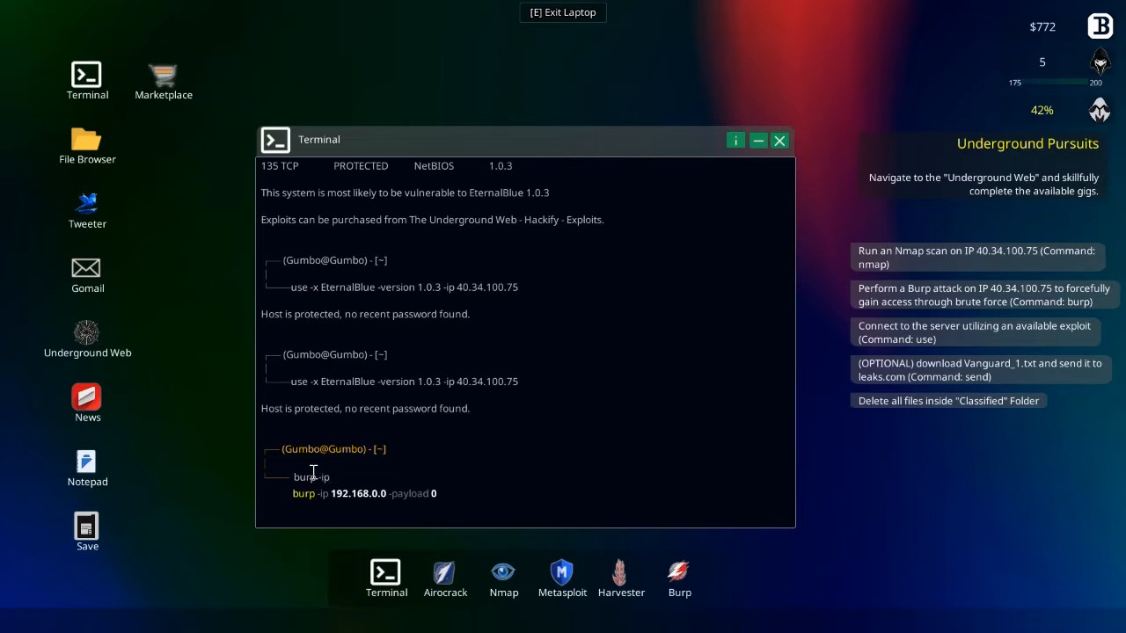
pyautogui.write('40.34.100.75')
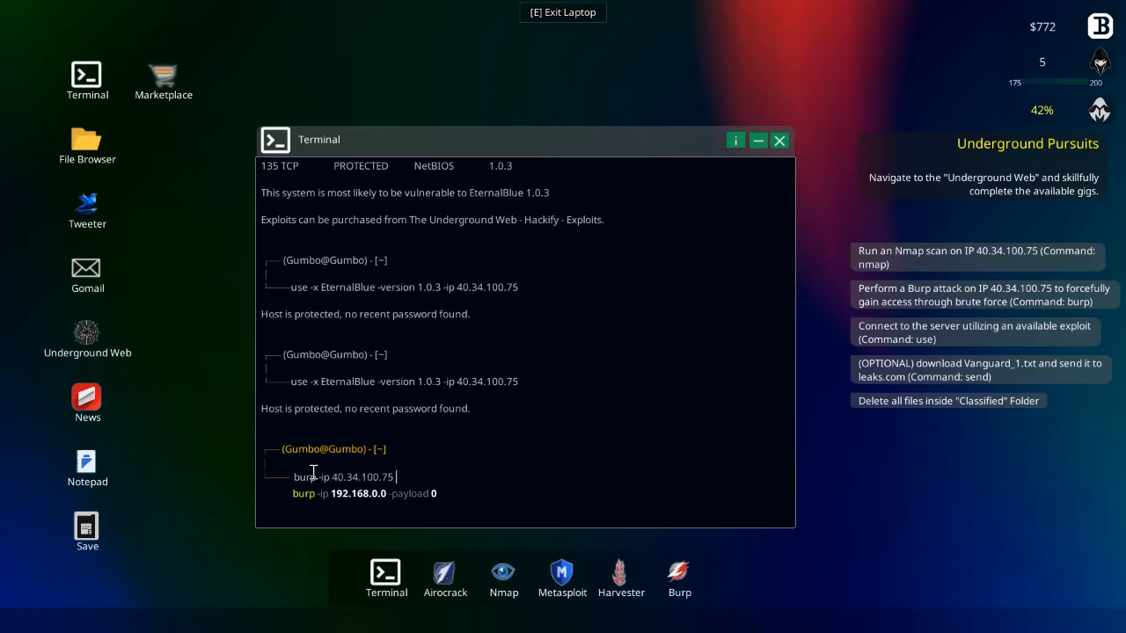
pyautogui.write('-payloa')
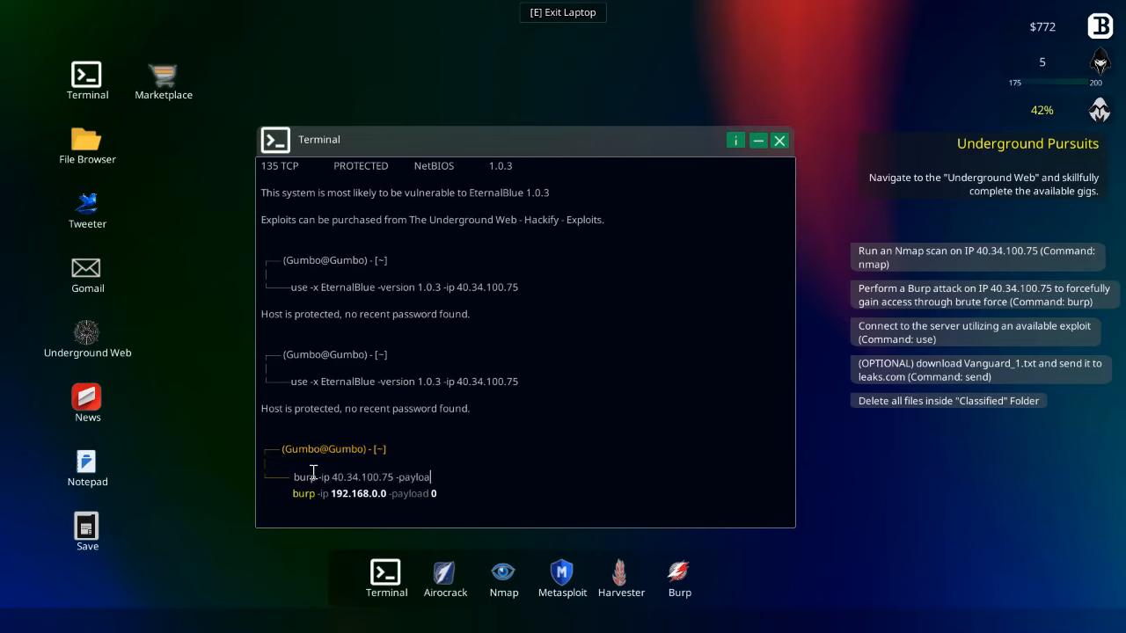
pyautogui.press('Return')
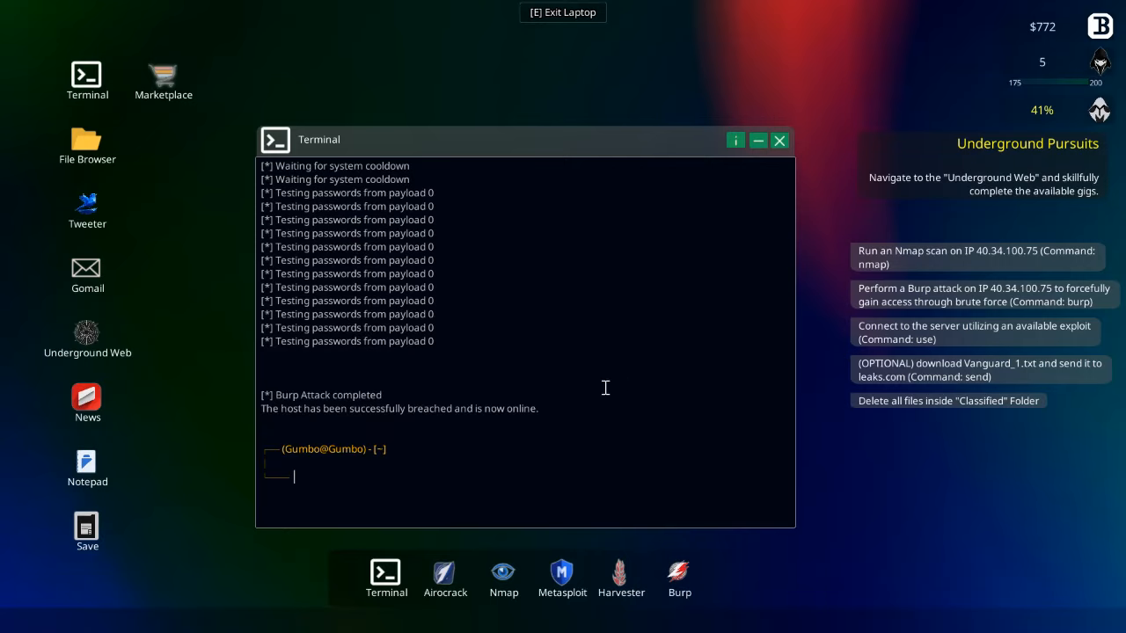
pyautogui.moveTo(472, 442)
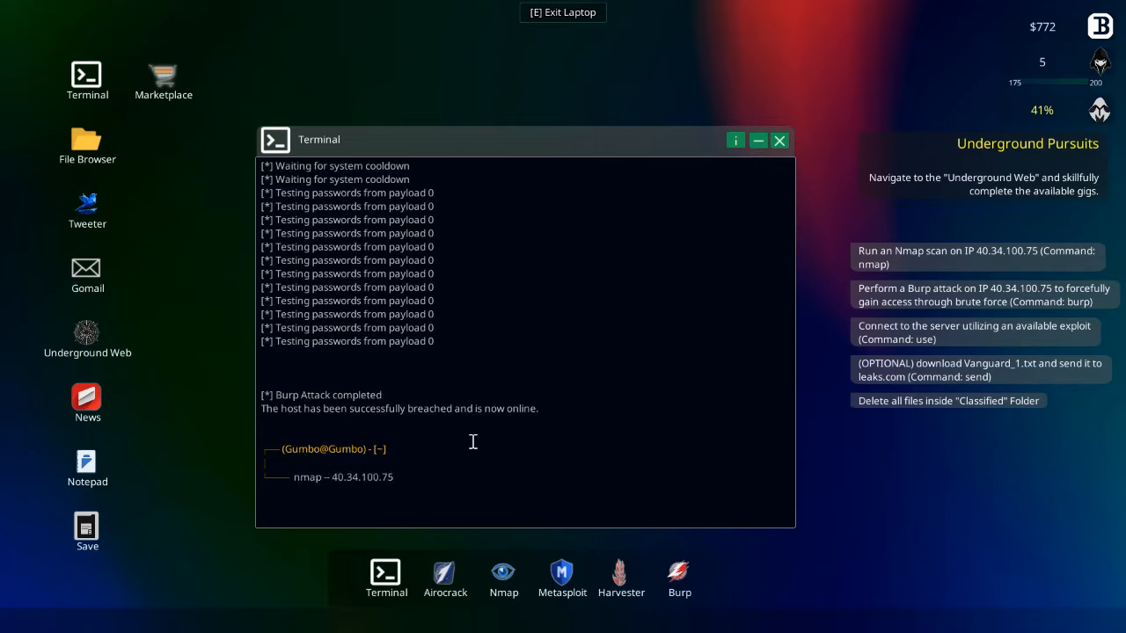
# Exploit 40.34.100.75 with EternalBlue 1.0.3 and browse its Classified folder
pyautogui.write('use -x EternalBlue -version 1.0.3 -ip 40.34.100.75')
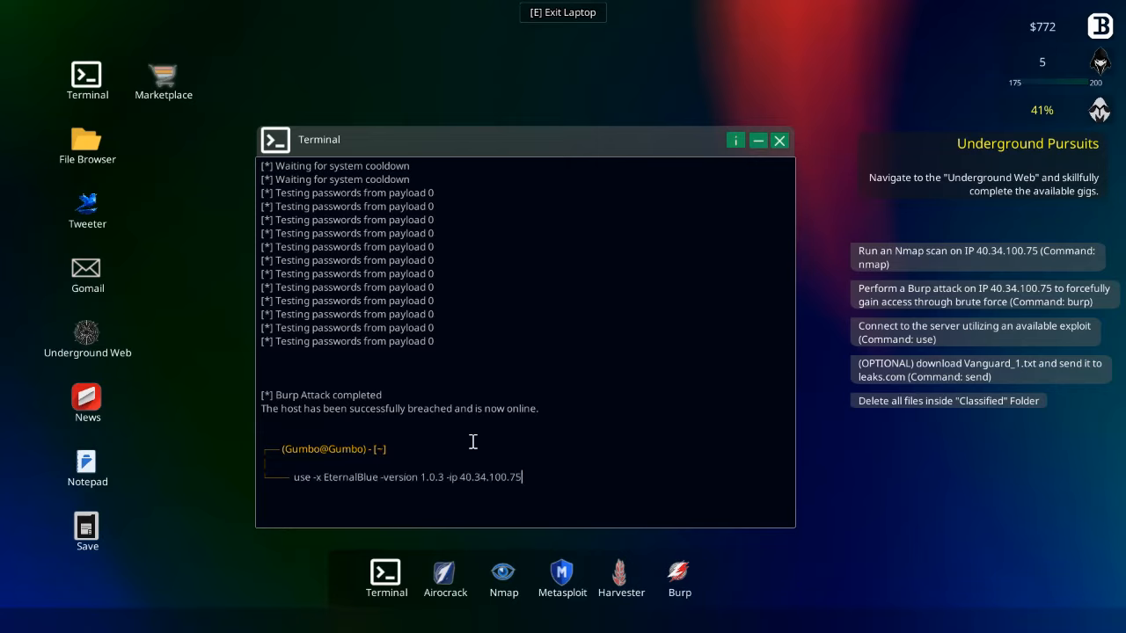
pyautogui.press('Return')
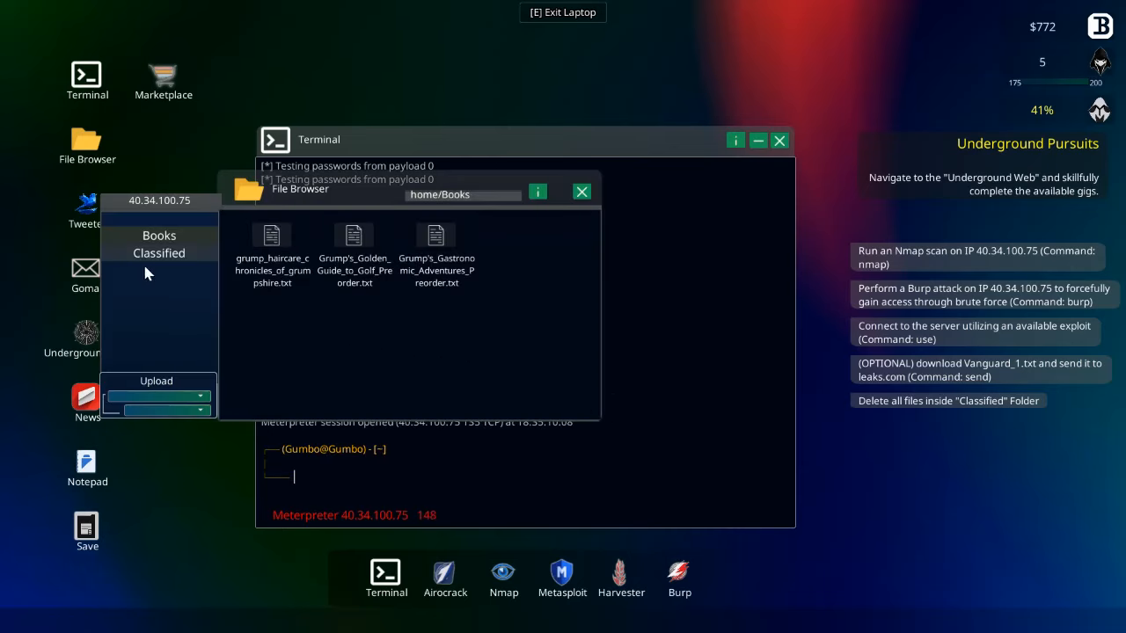
pyautogui.click(159, 253)
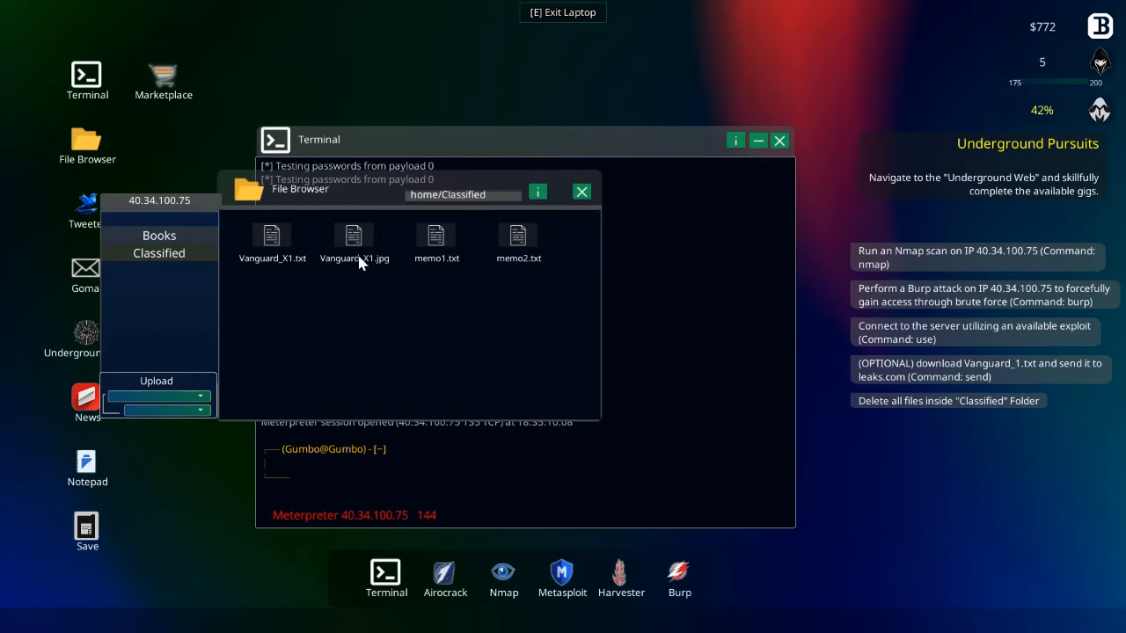
pyautogui.doubleClick(354, 236)
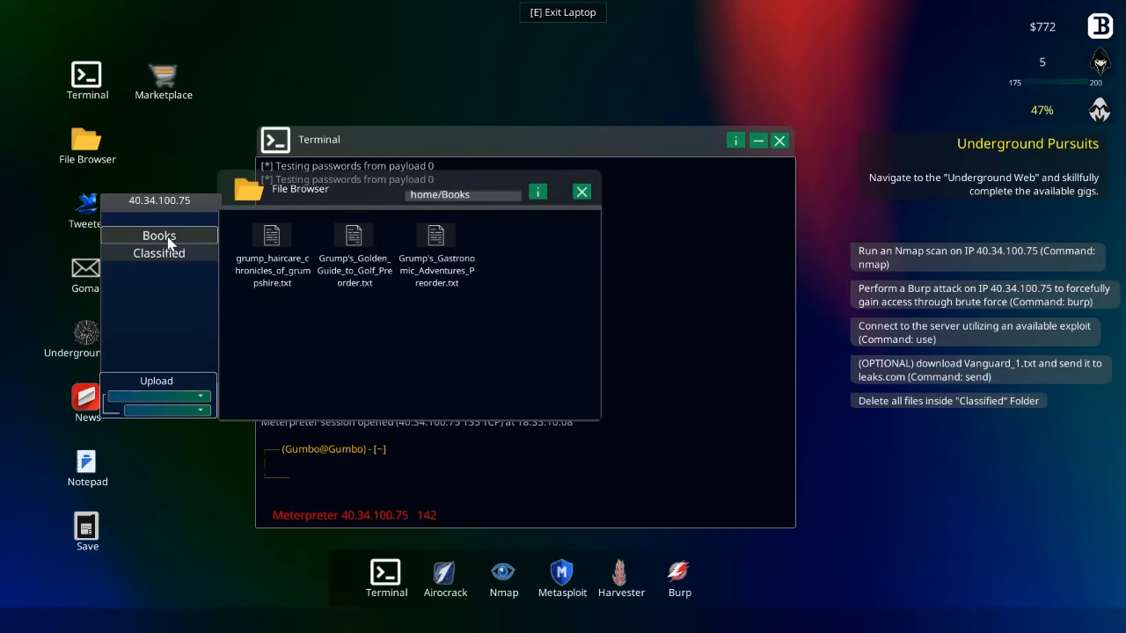
pyautogui.moveTo(158, 253)
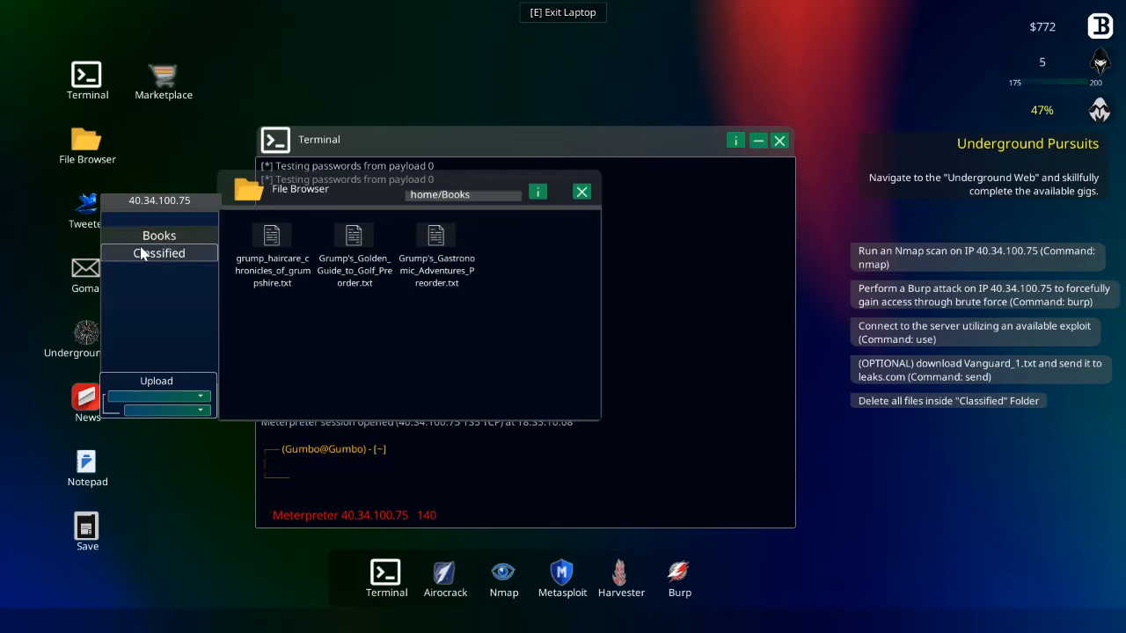
pyautogui.moveTo(528, 229)
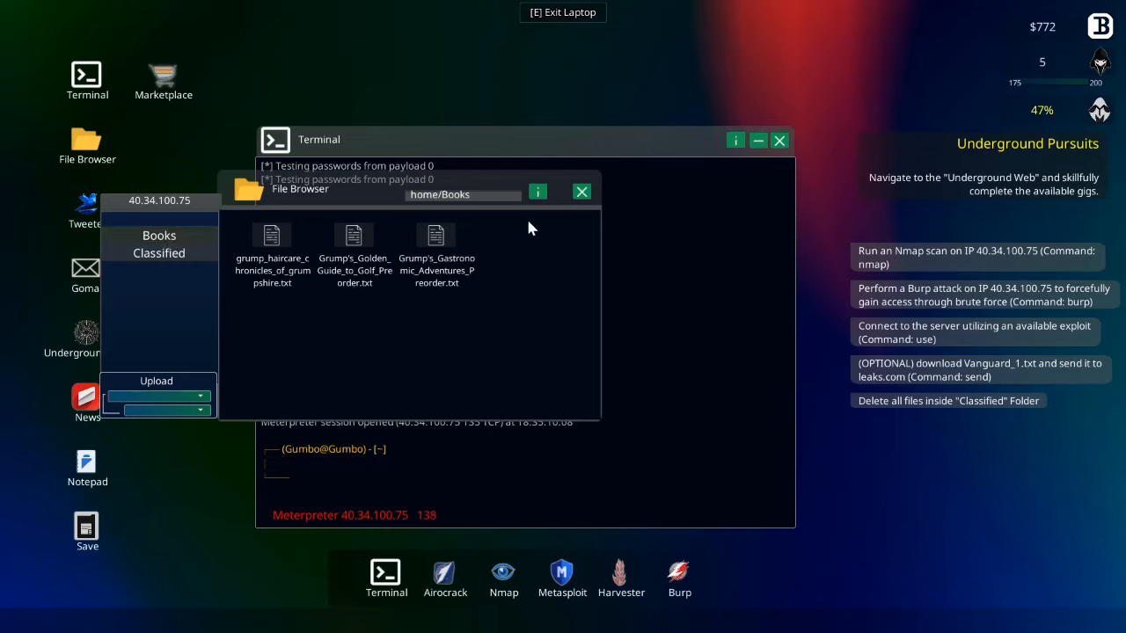
# Start a send -f command and download Vanguard_X1.txt from the target's files
pyautogui.write('send')
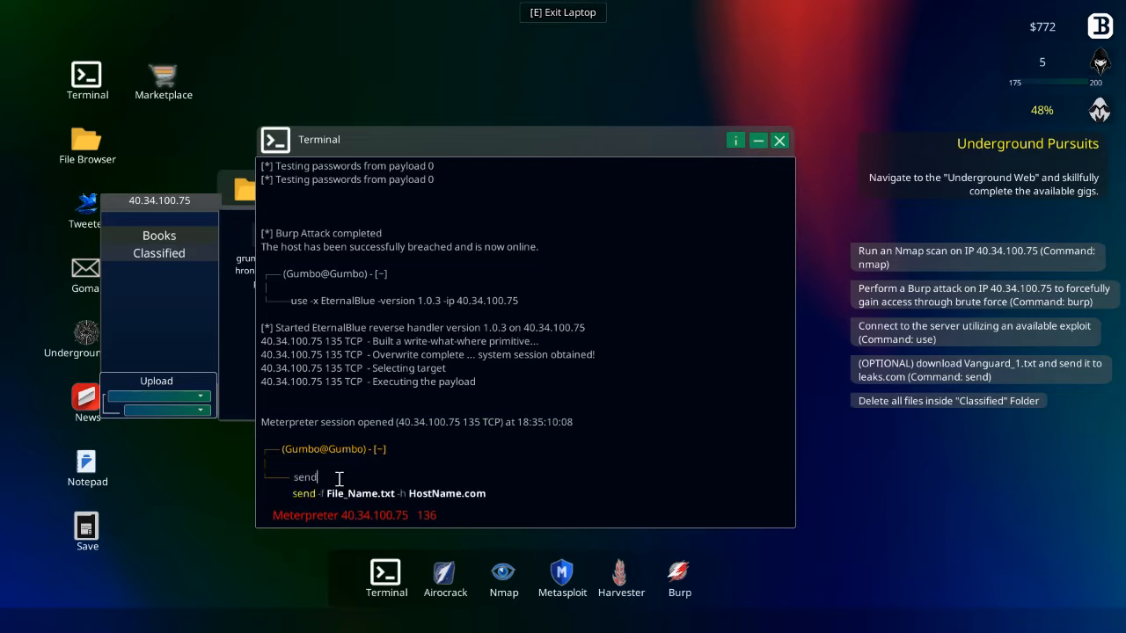
pyautogui.write('-f')
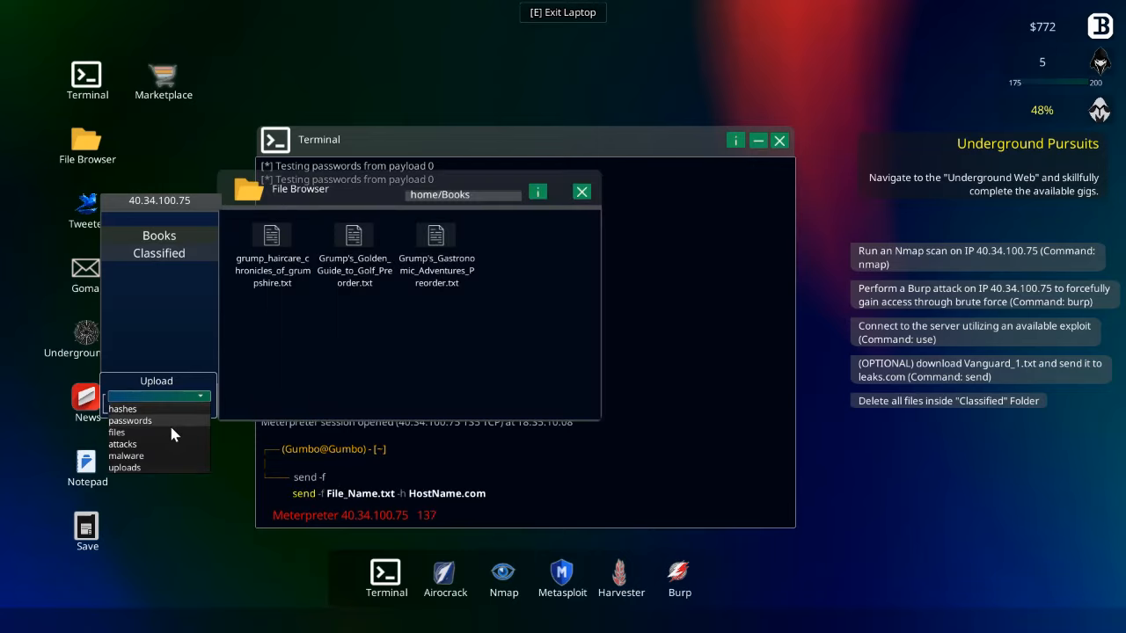
pyautogui.click(117, 432)
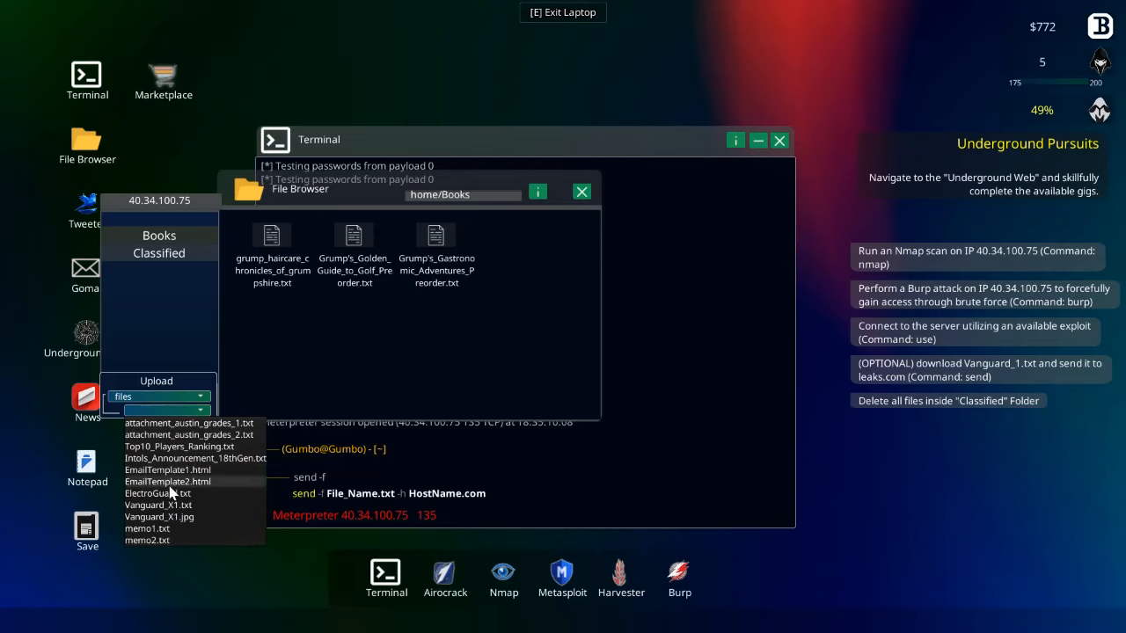
pyautogui.click(157, 505)
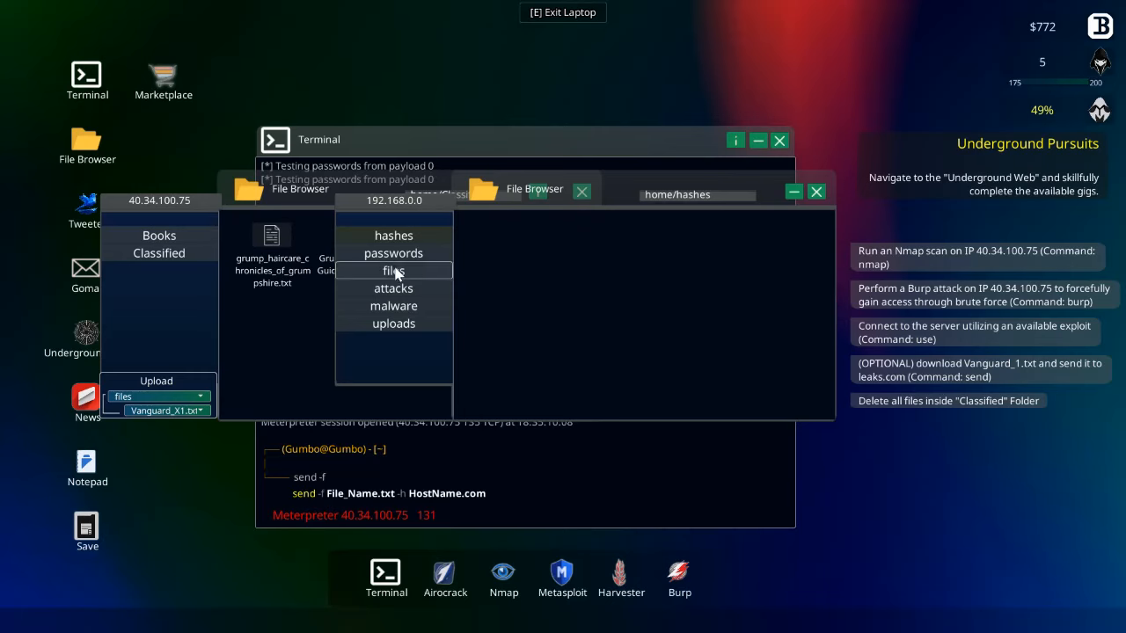
# Send the local Vanguard_X1.txt to leaks.com
pyautogui.click(393, 270)
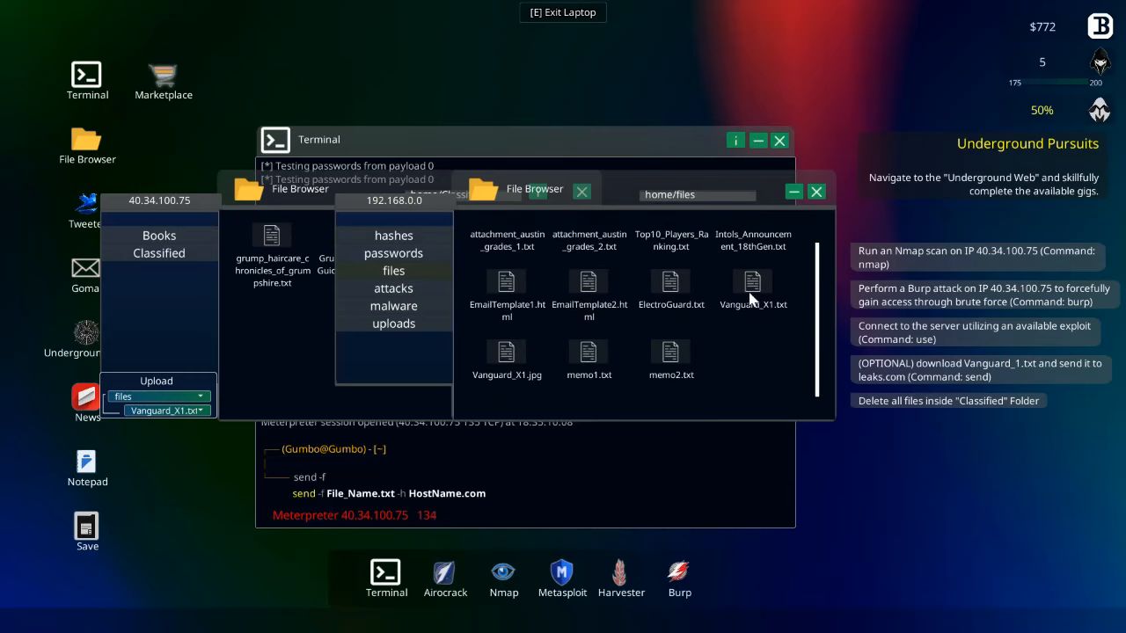
pyautogui.doubleClick(753, 281)
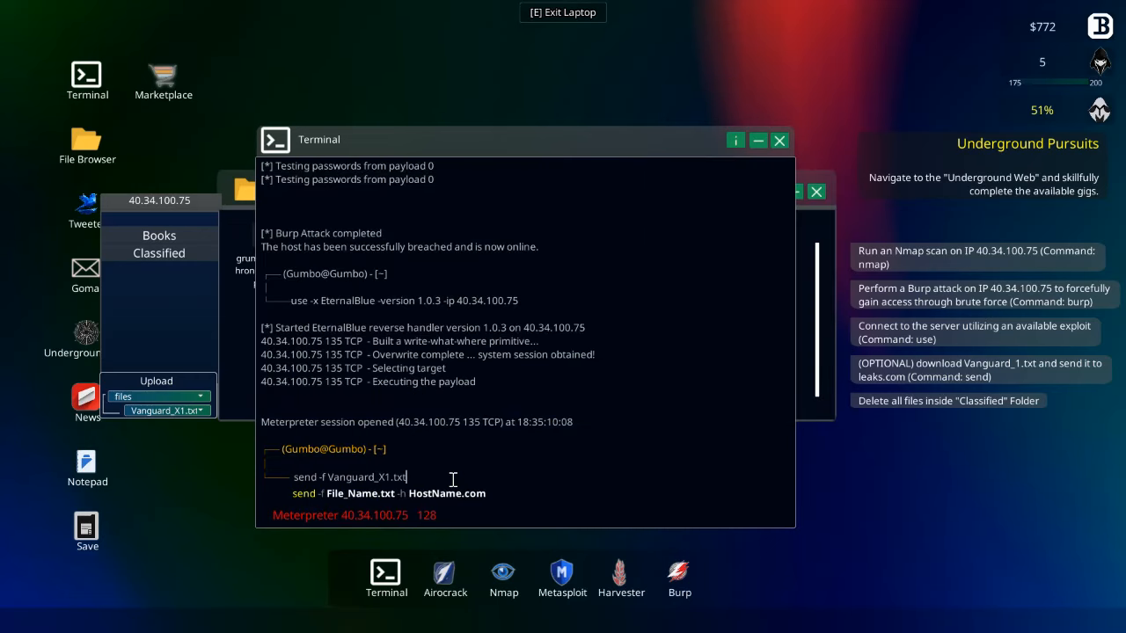
pyautogui.write('-h')
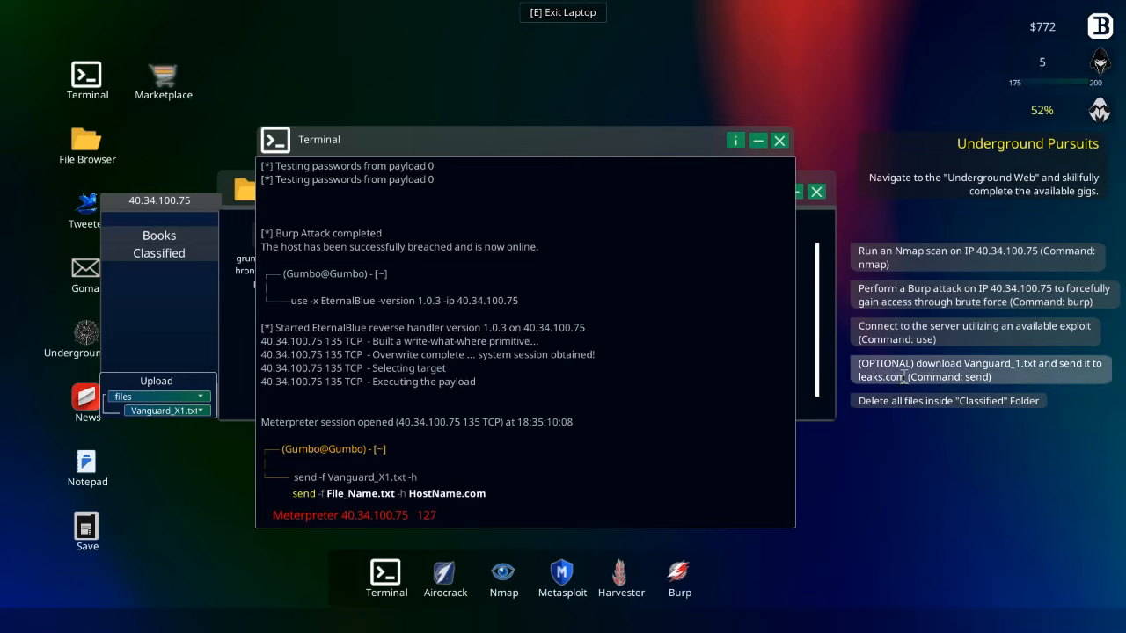
pyautogui.rightClick(897, 377)
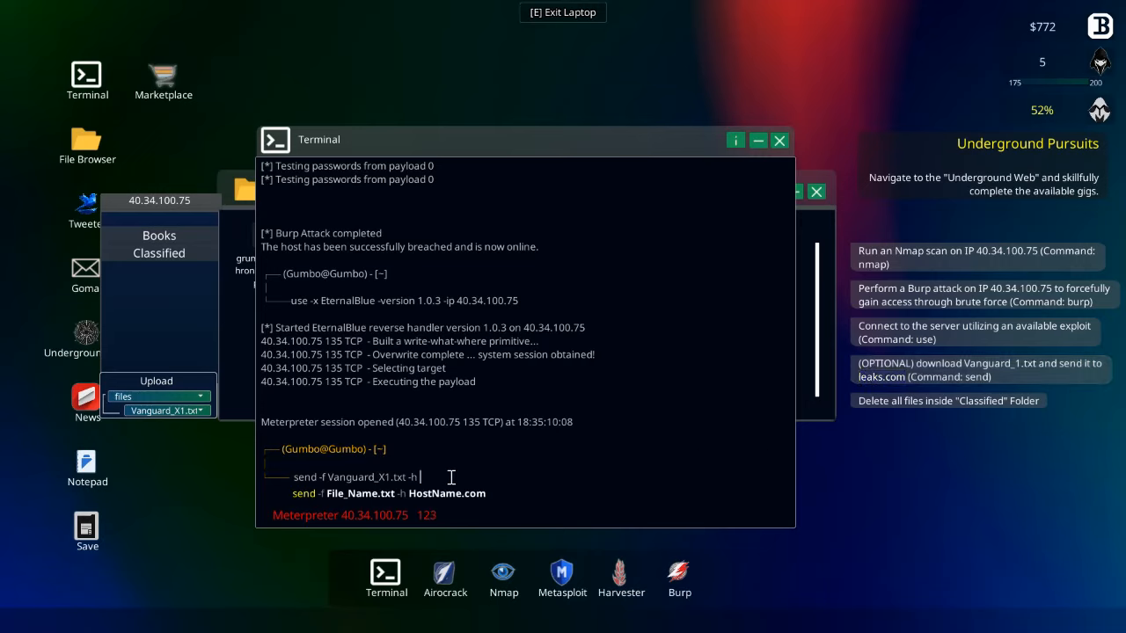
pyautogui.write('leaks.com')
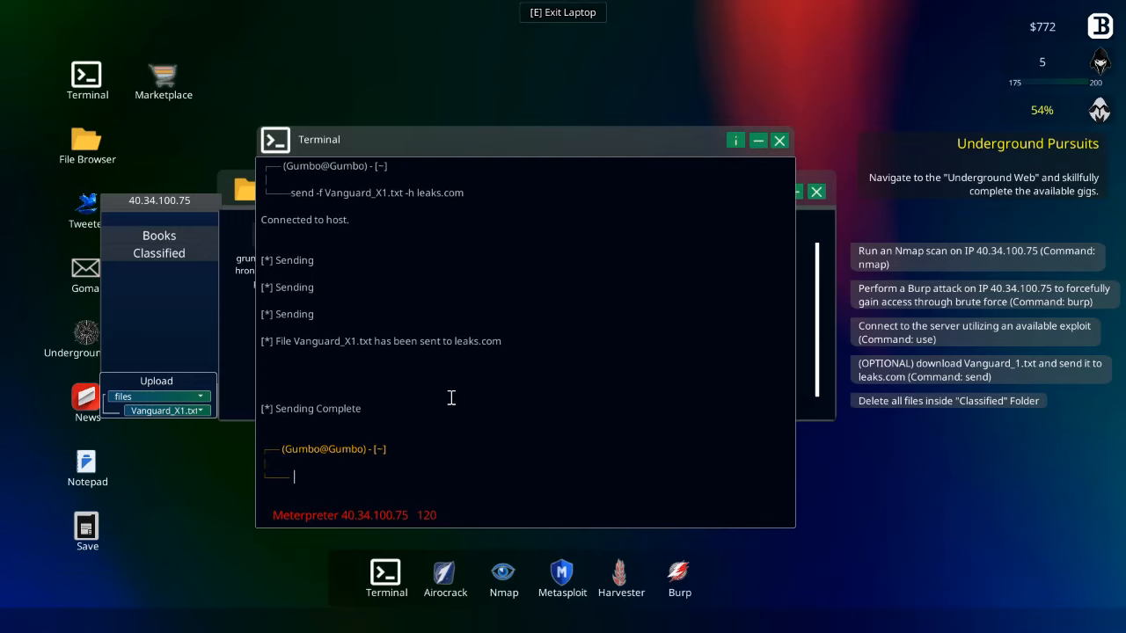
# Delete memo1.txt from the server's Classified folder and close the File Browser
pyautogui.click(159, 253)
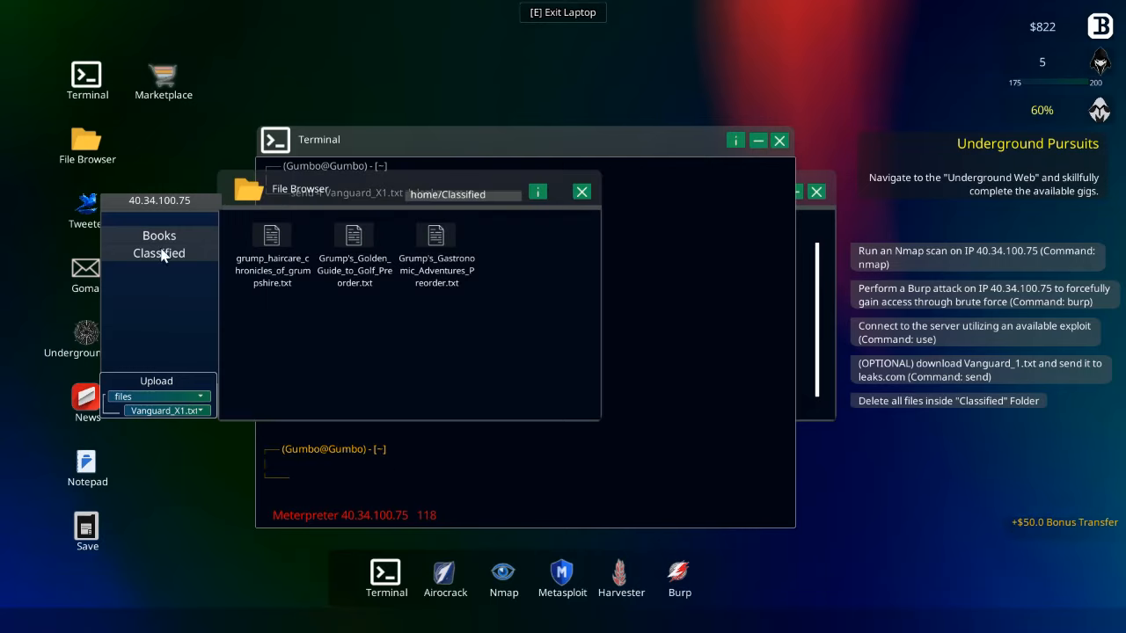
pyautogui.click(159, 253)
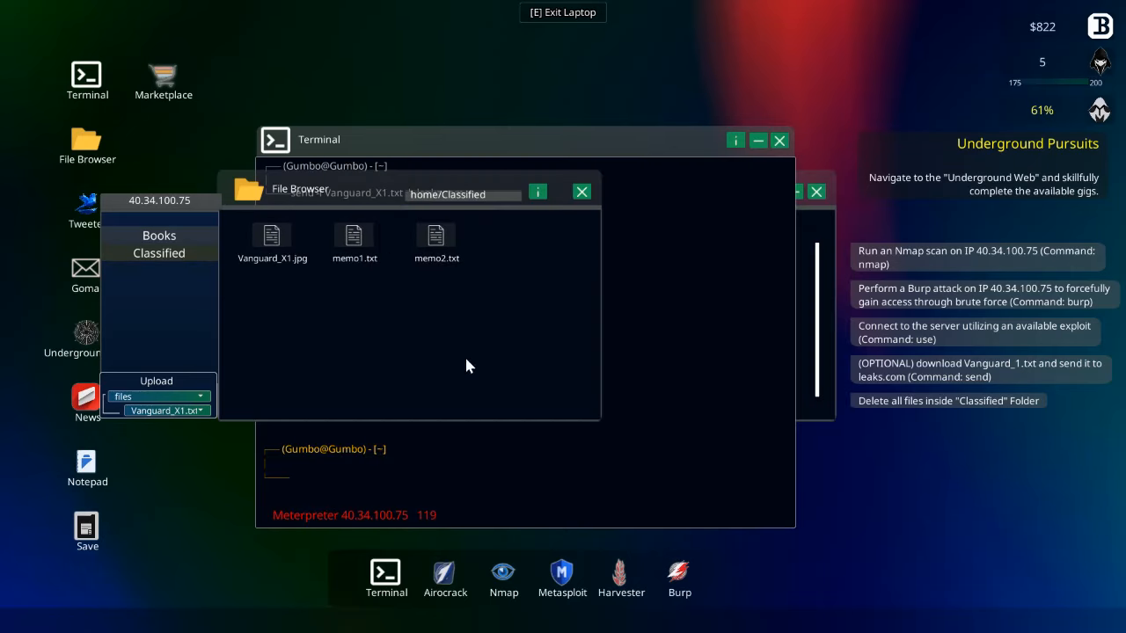
pyautogui.doubleClick(354, 238)
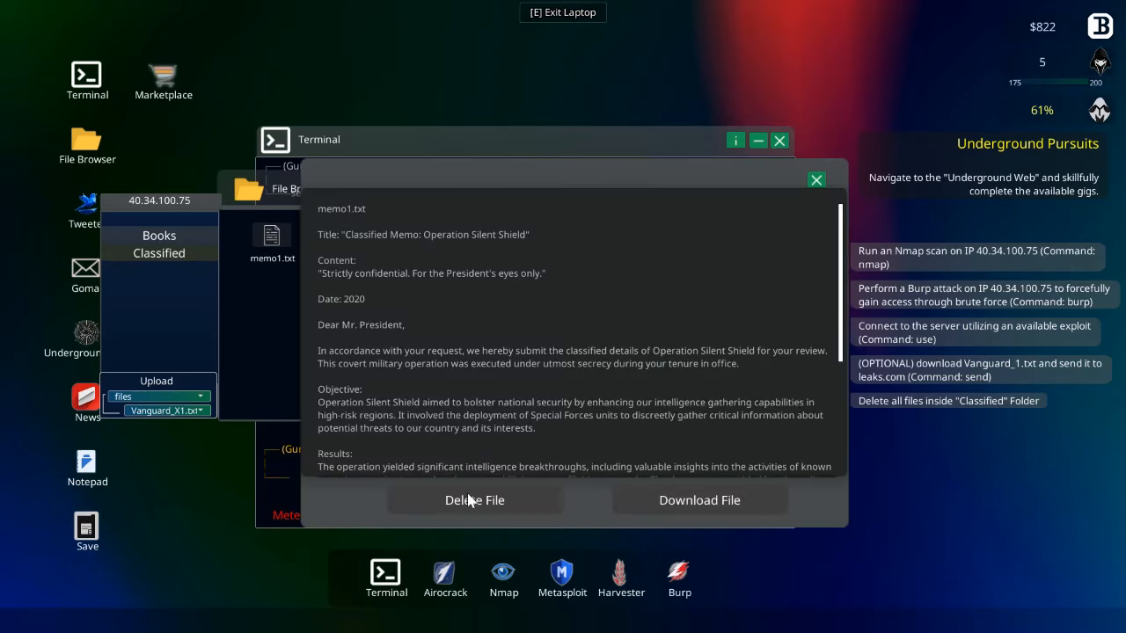
pyautogui.click(474, 500)
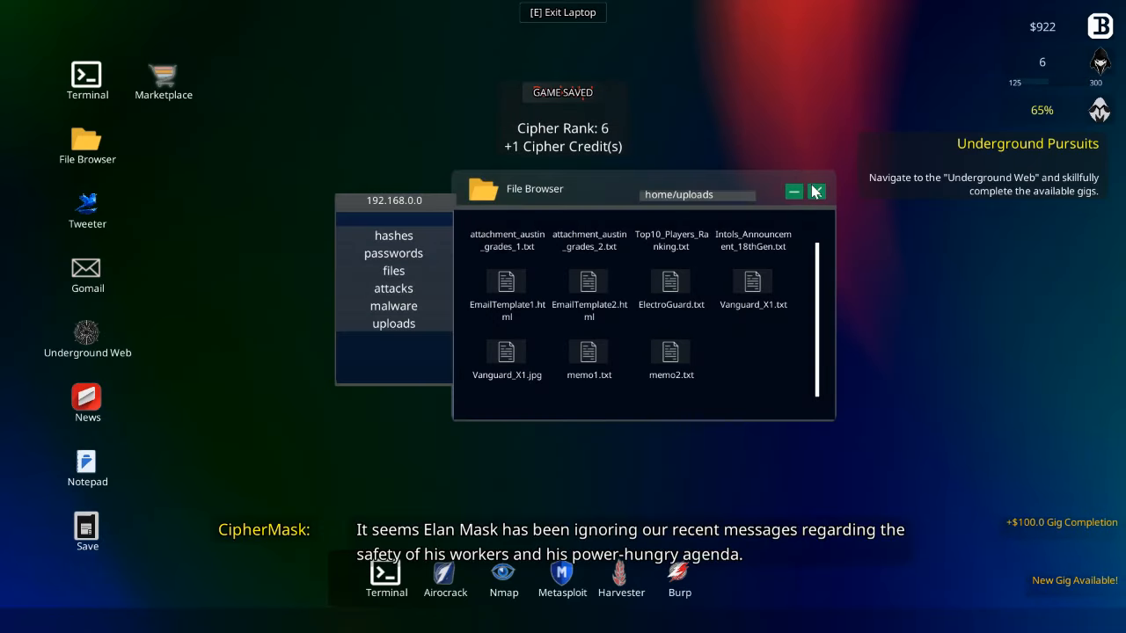
pyautogui.click(816, 192)
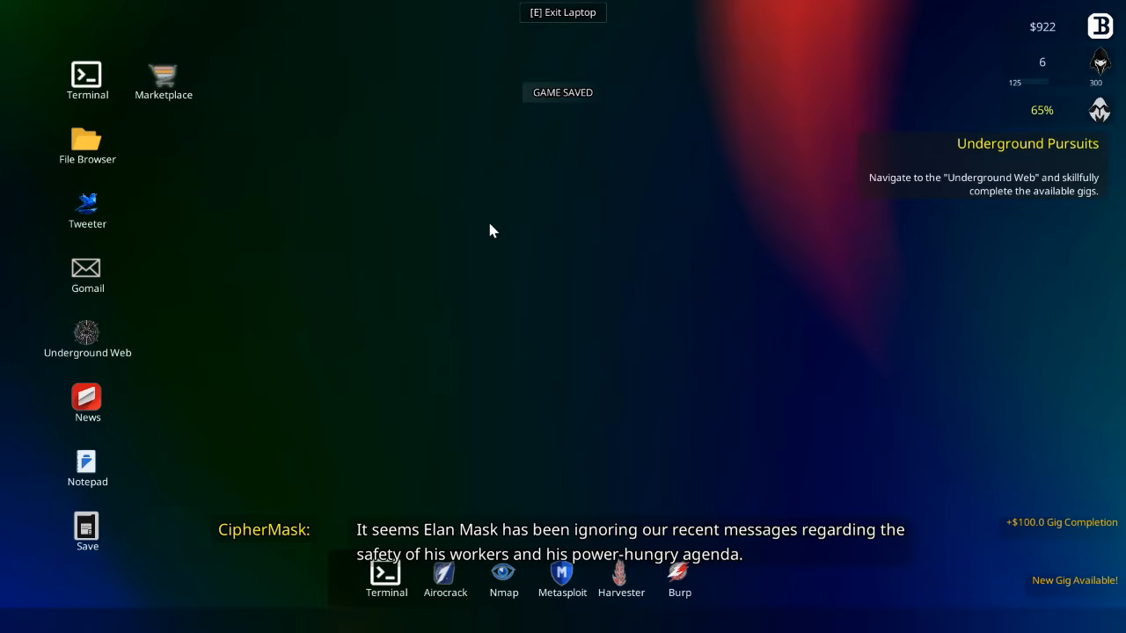
# Buy Spoofing Operations and two Identity Changes, cutting heat to 45% with $872 left
pyautogui.doubleClick(86, 335)
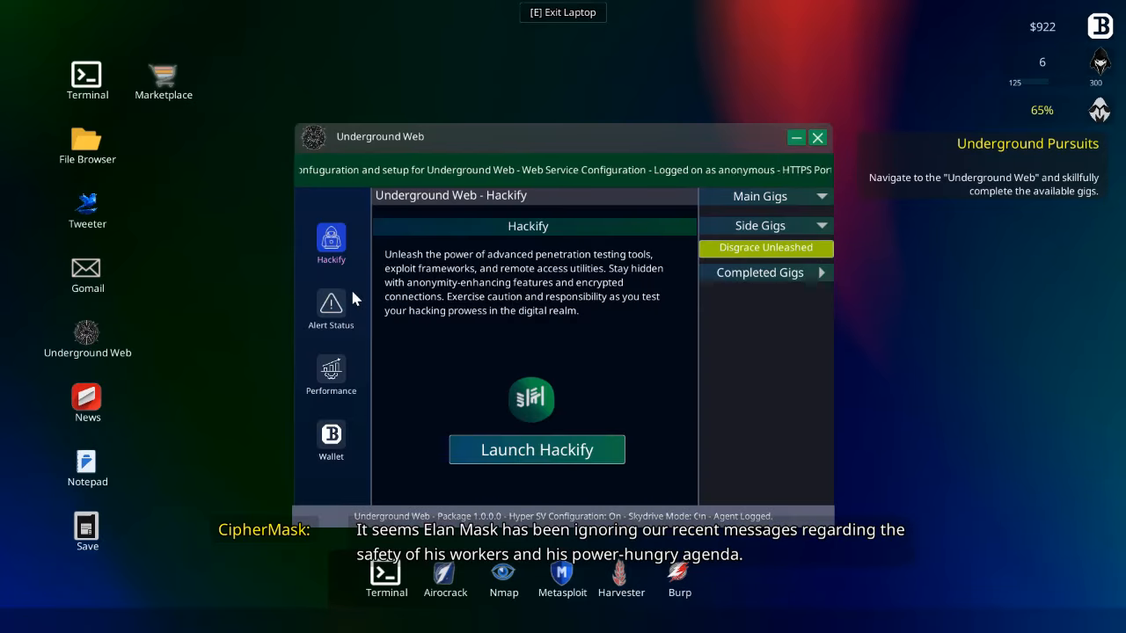
pyautogui.click(330, 308)
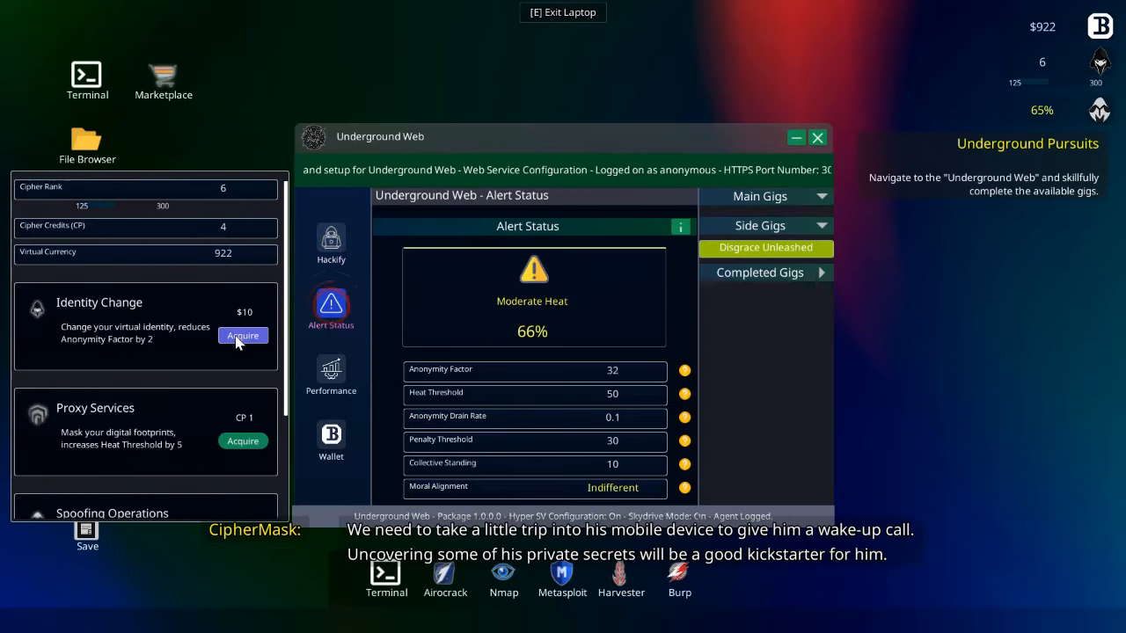
pyautogui.scroll(-3)
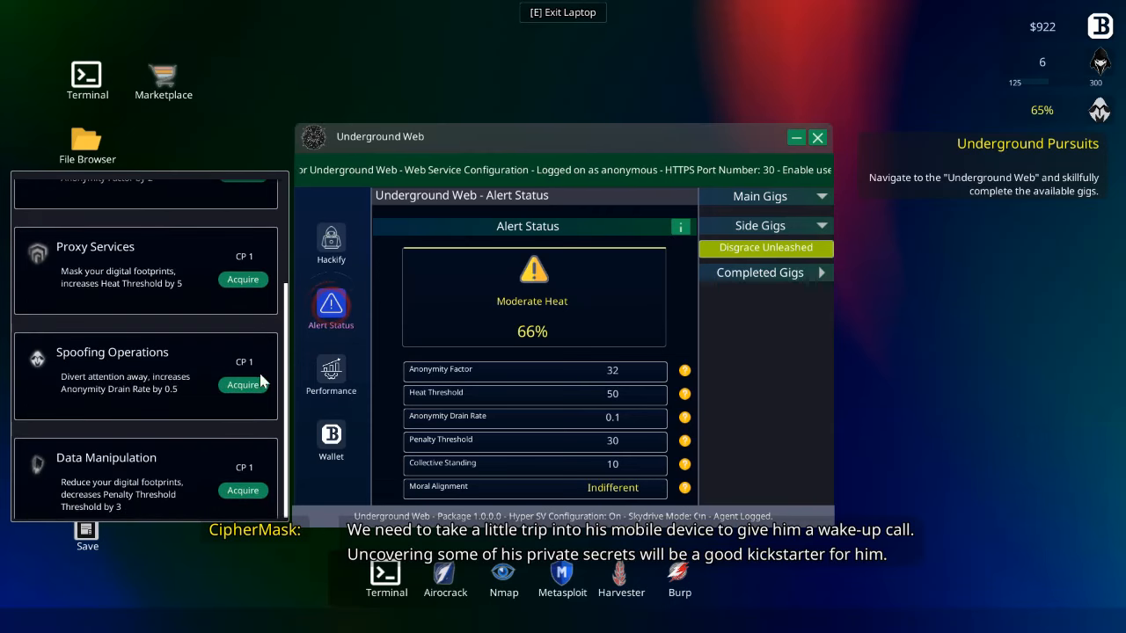
pyautogui.click(243, 385)
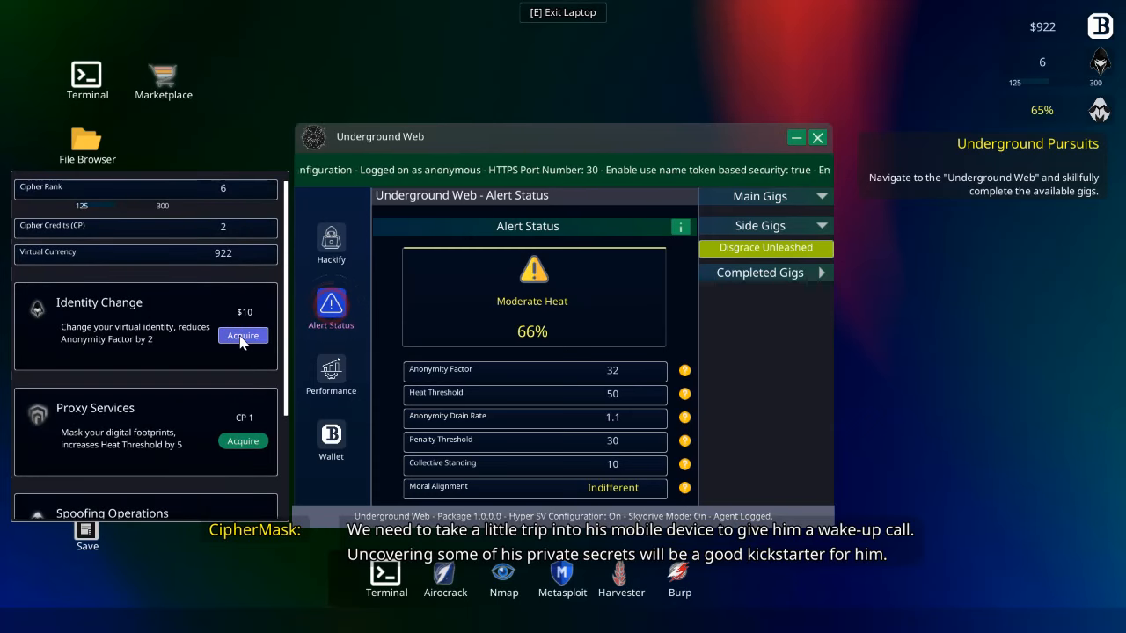
pyautogui.click(243, 336)
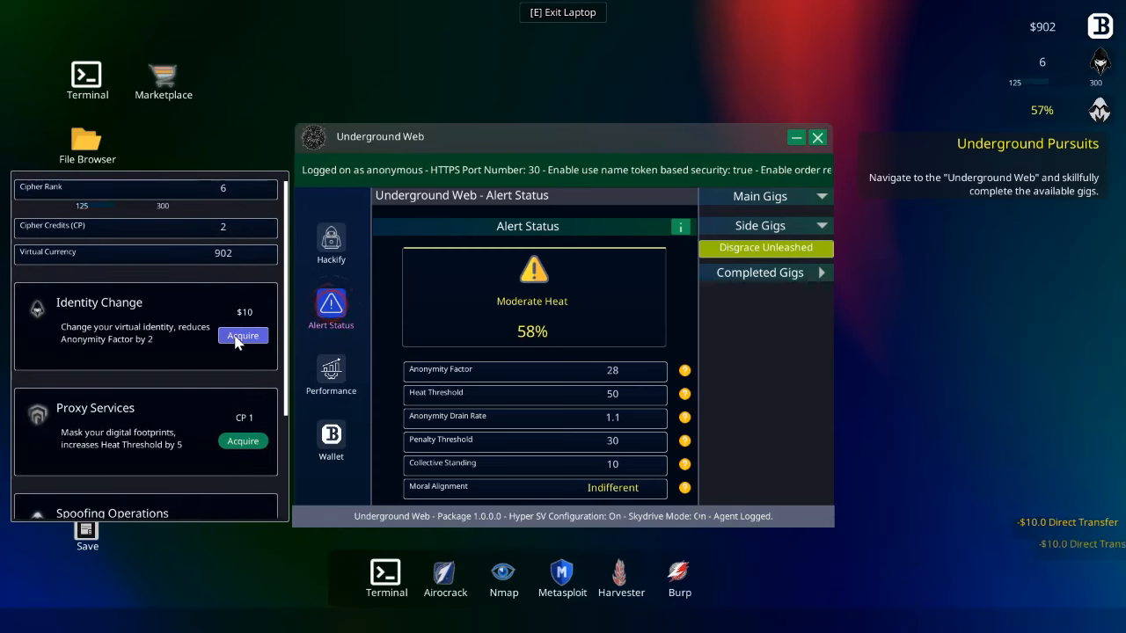
pyautogui.click(243, 335)
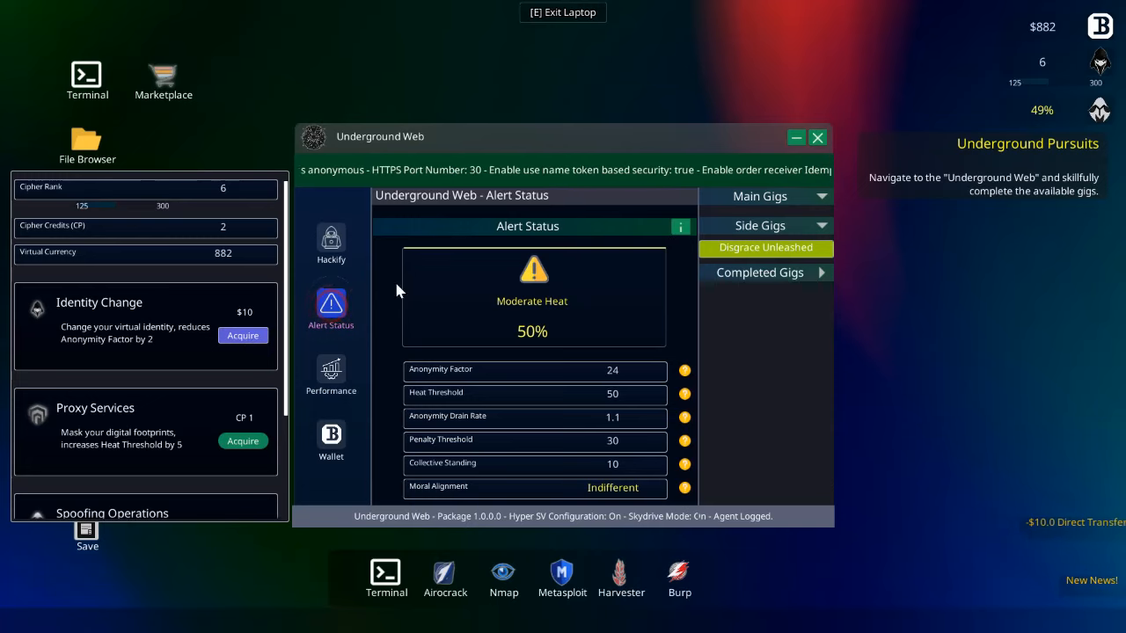
pyautogui.click(817, 137)
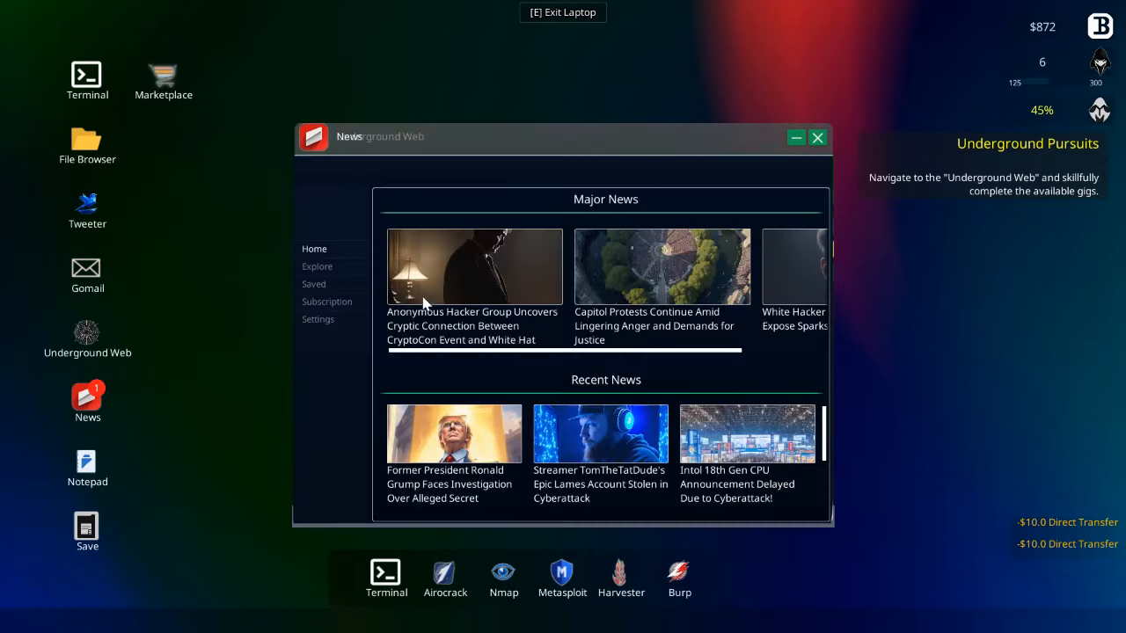
pyautogui.click(86, 334)
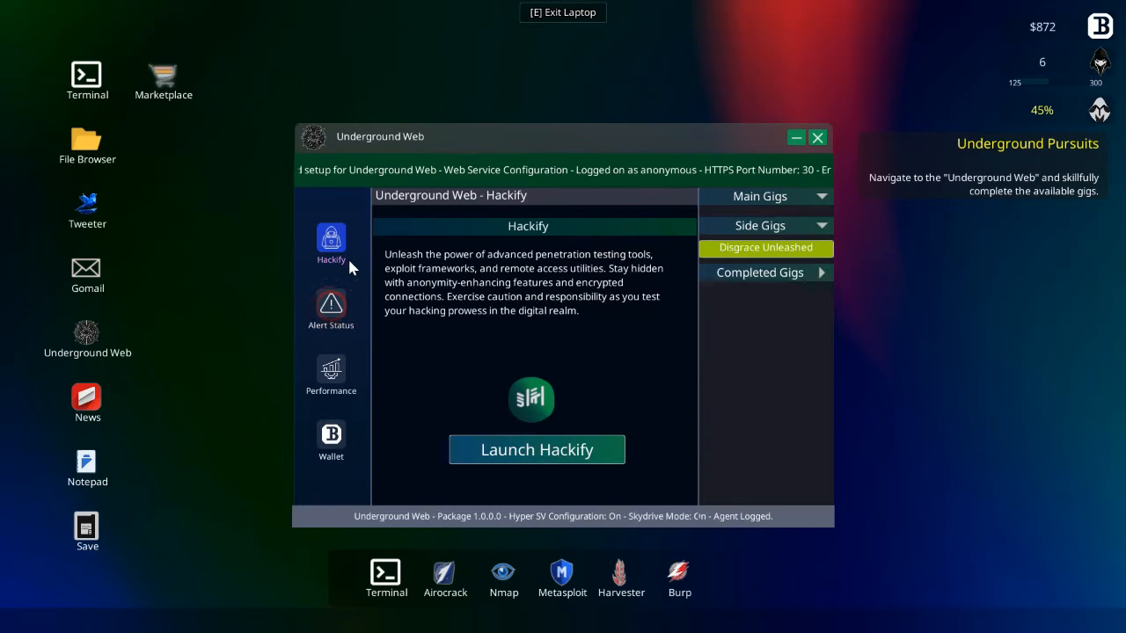
# Open and accept the Disgrace Unleashed side gig
pyautogui.click(765, 247)
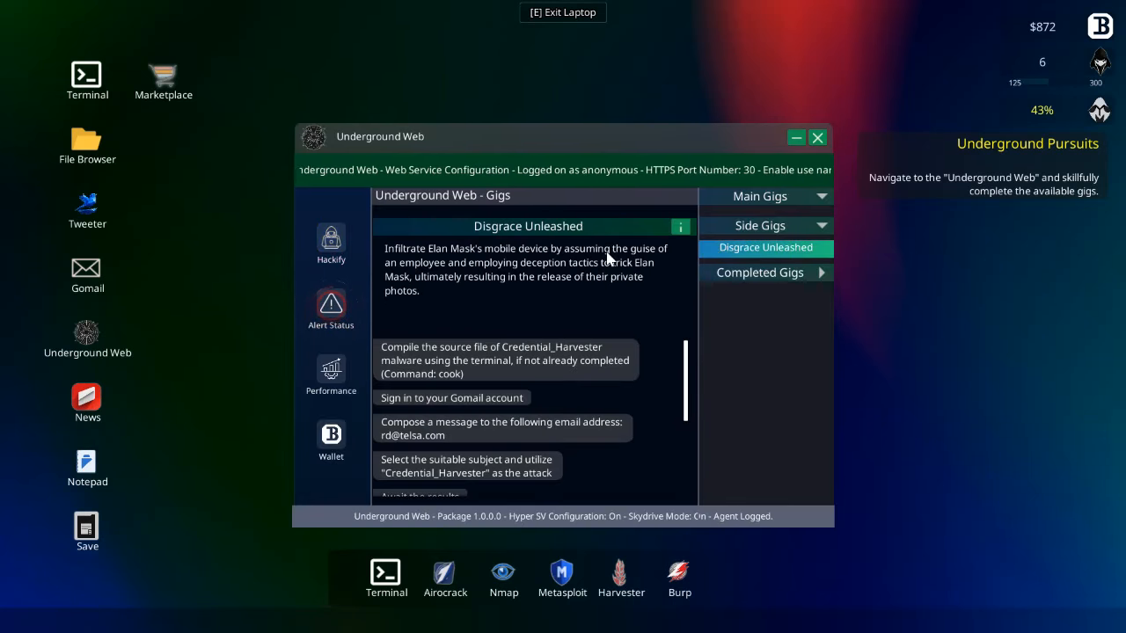
pyautogui.click(817, 137)
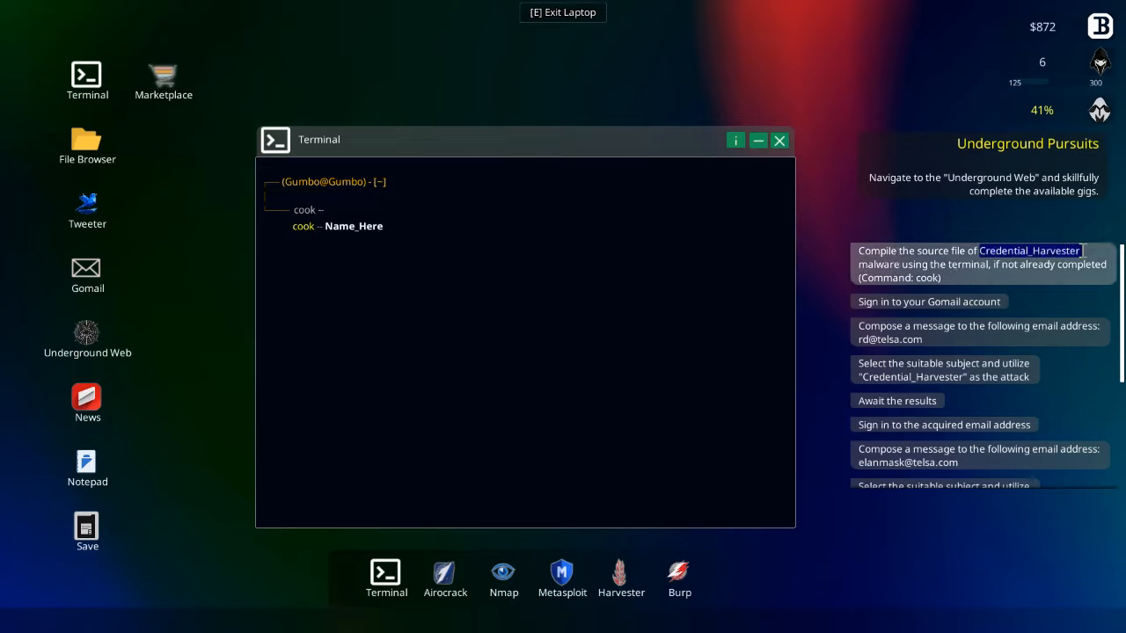
# Run cook -- Credential_Harvester in Terminal, then bring up the Gomail inbox
pyautogui.rightClick(1029, 250)
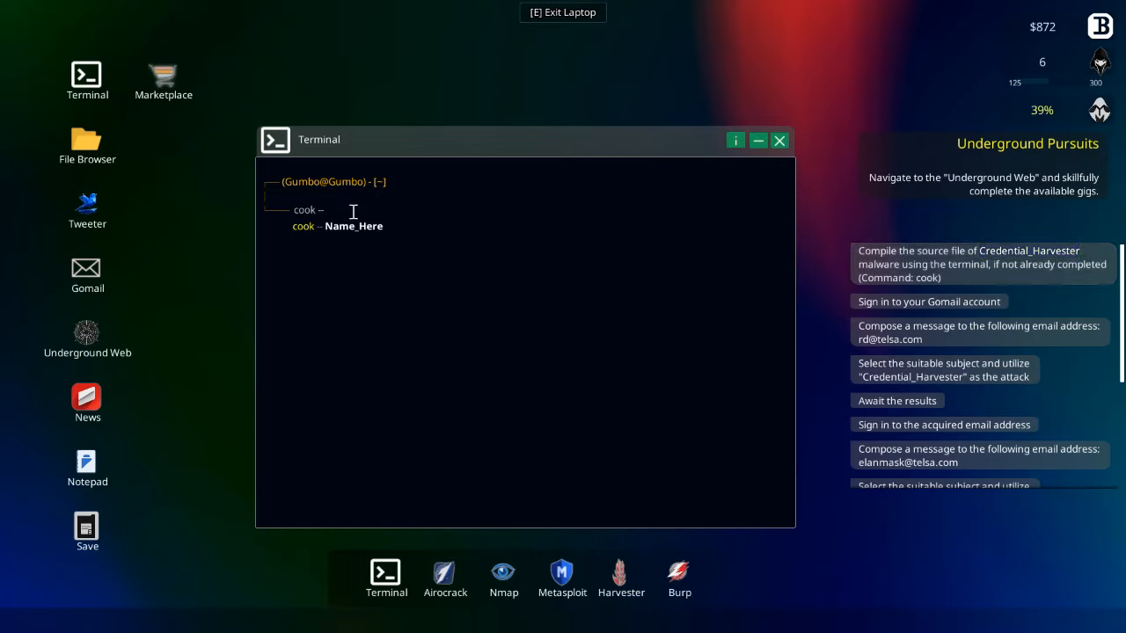
pyautogui.write('Credential_Harvester')
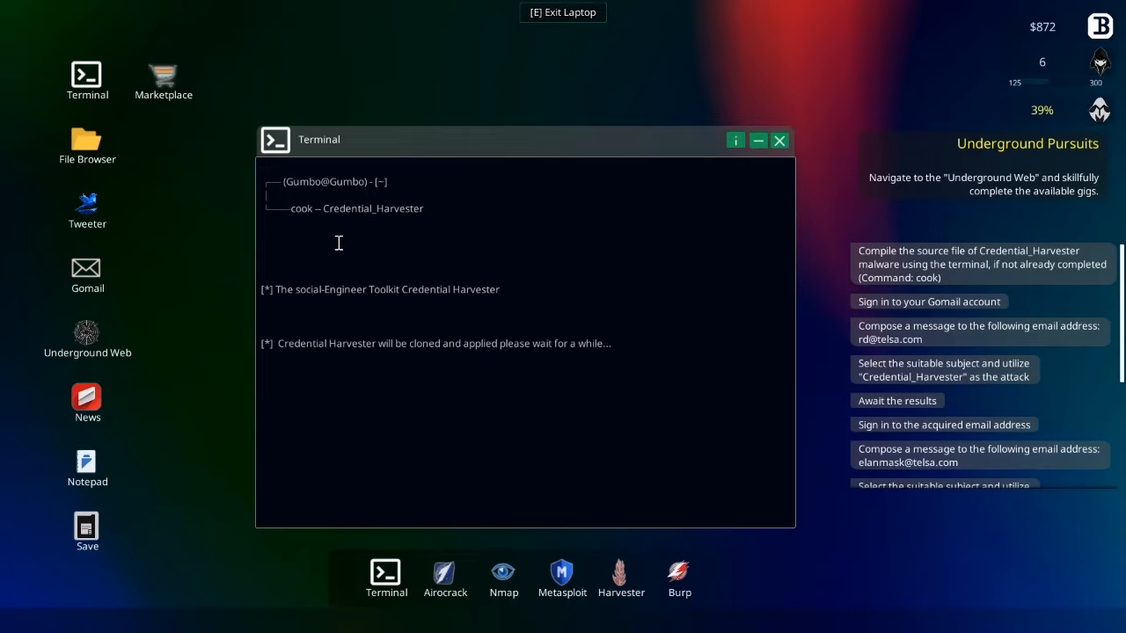
pyautogui.click(86, 268)
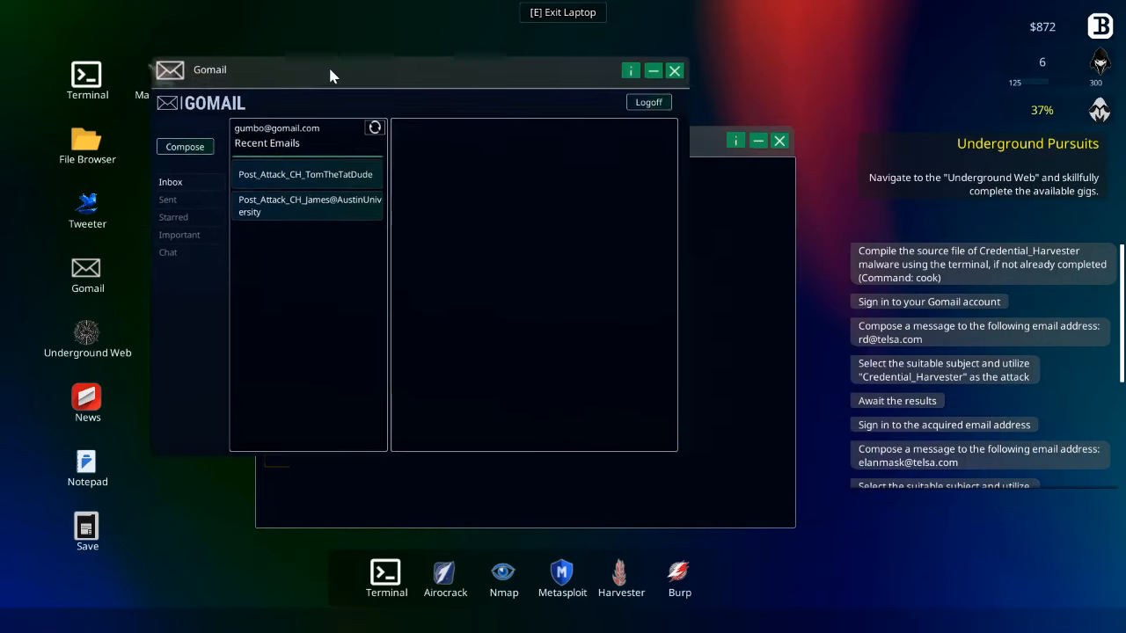
pyautogui.click(185, 147)
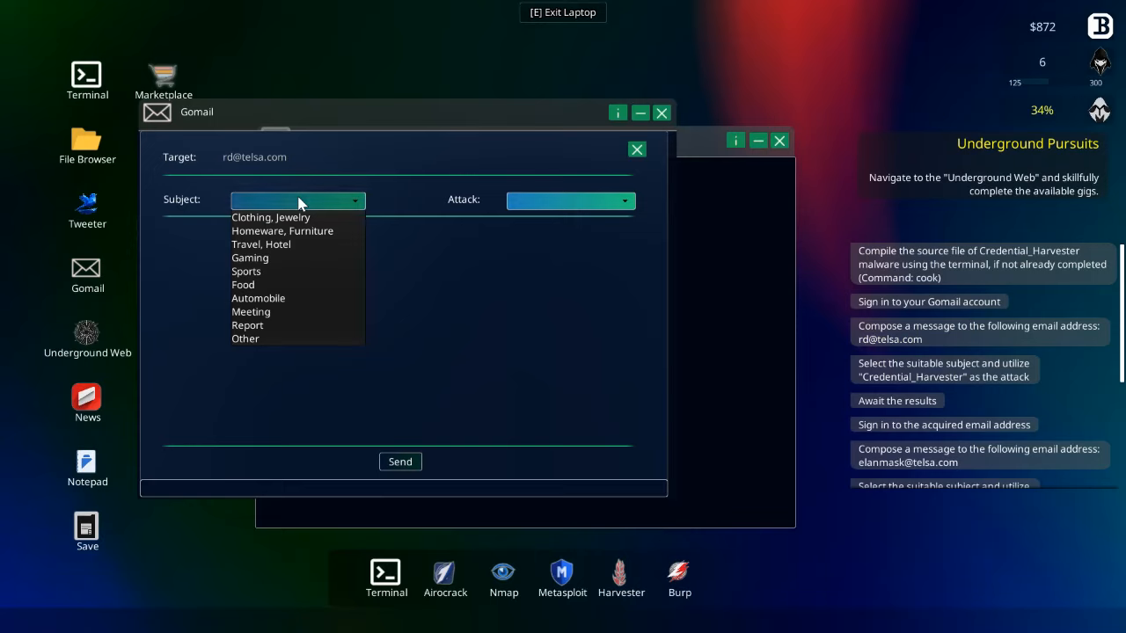
pyautogui.moveTo(279, 318)
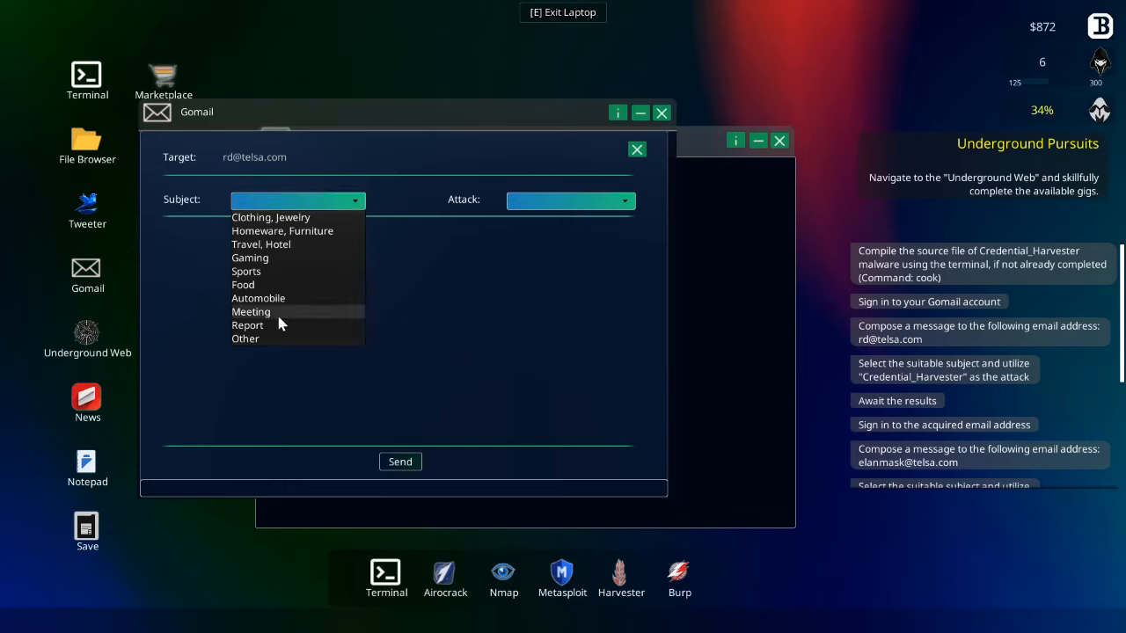
pyautogui.click(250, 311)
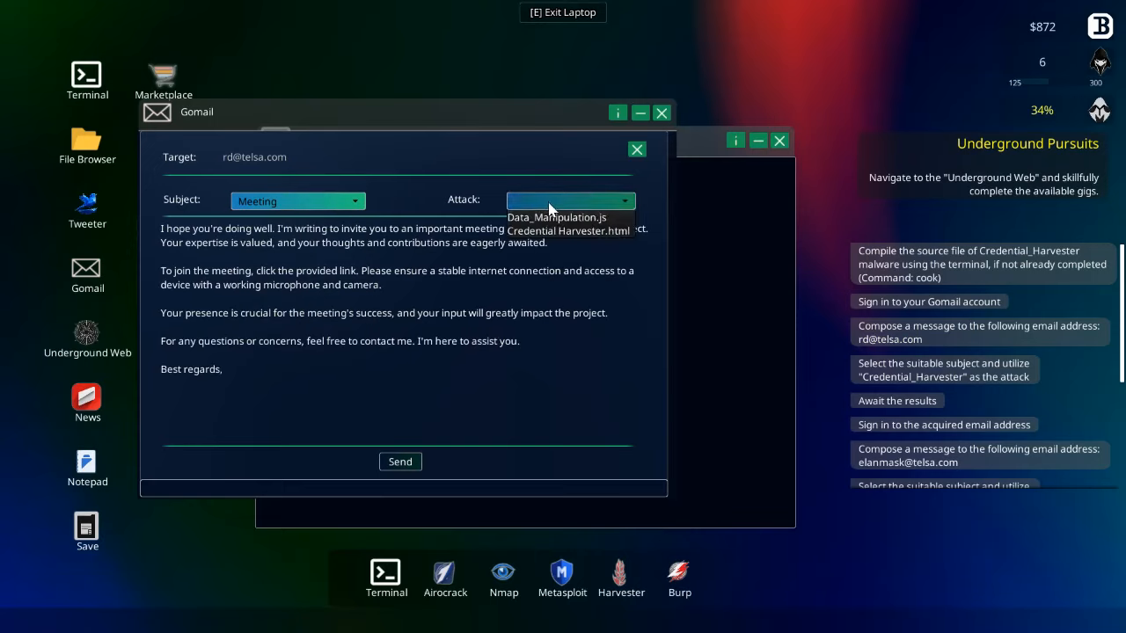
pyautogui.click(400, 462)
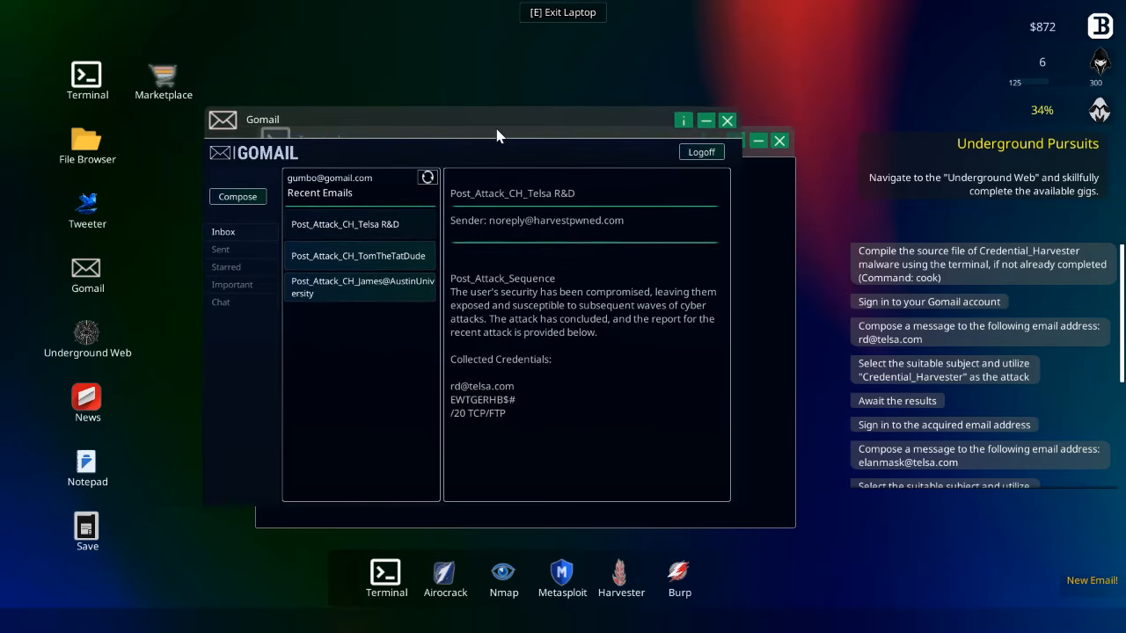
pyautogui.doubleClick(506, 401)
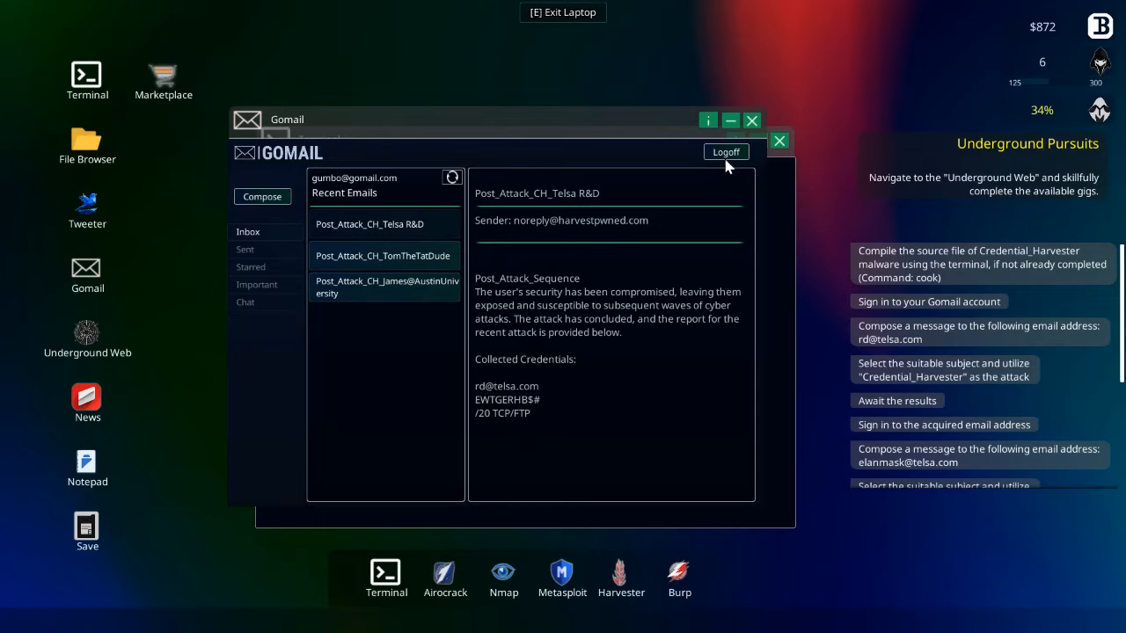
pyautogui.click(726, 152)
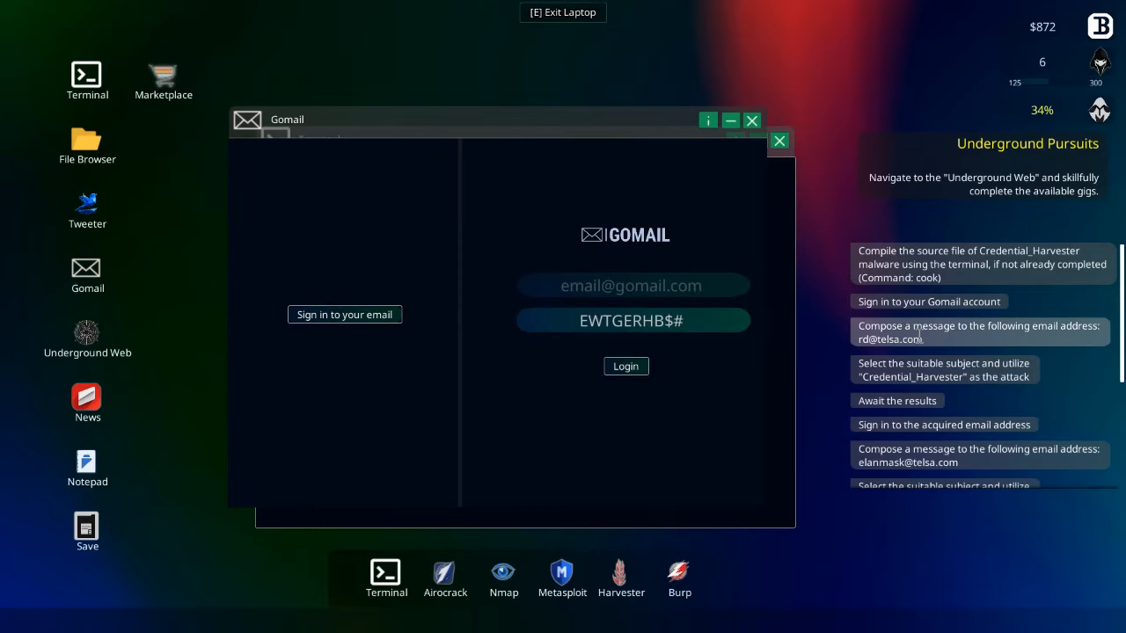
pyautogui.click(632, 285)
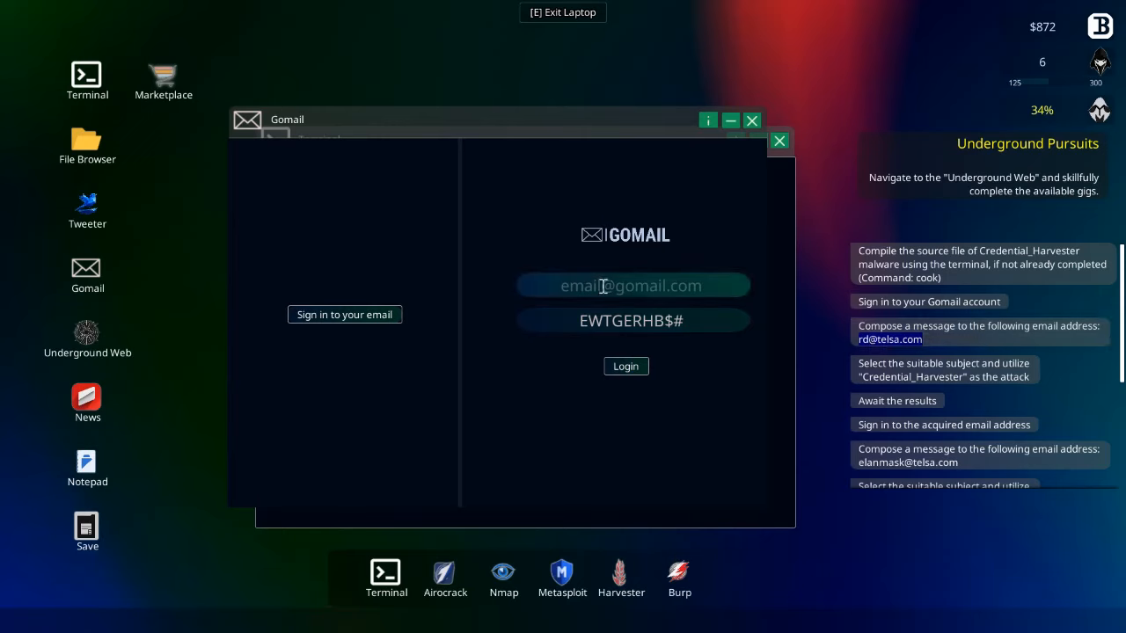
pyautogui.click(626, 366)
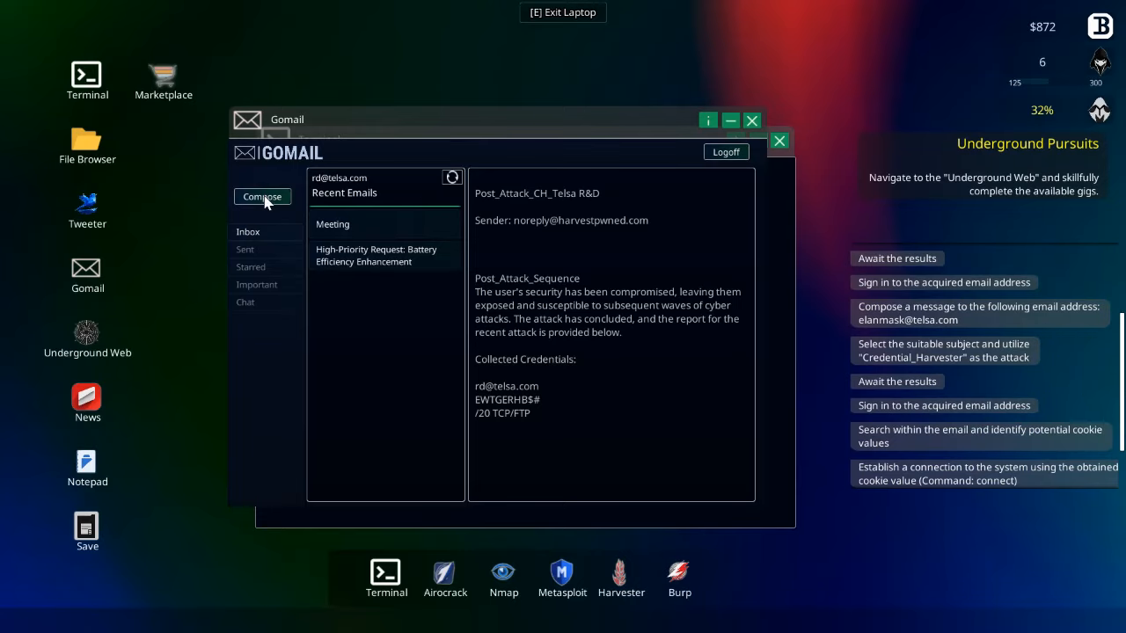
pyautogui.click(262, 196)
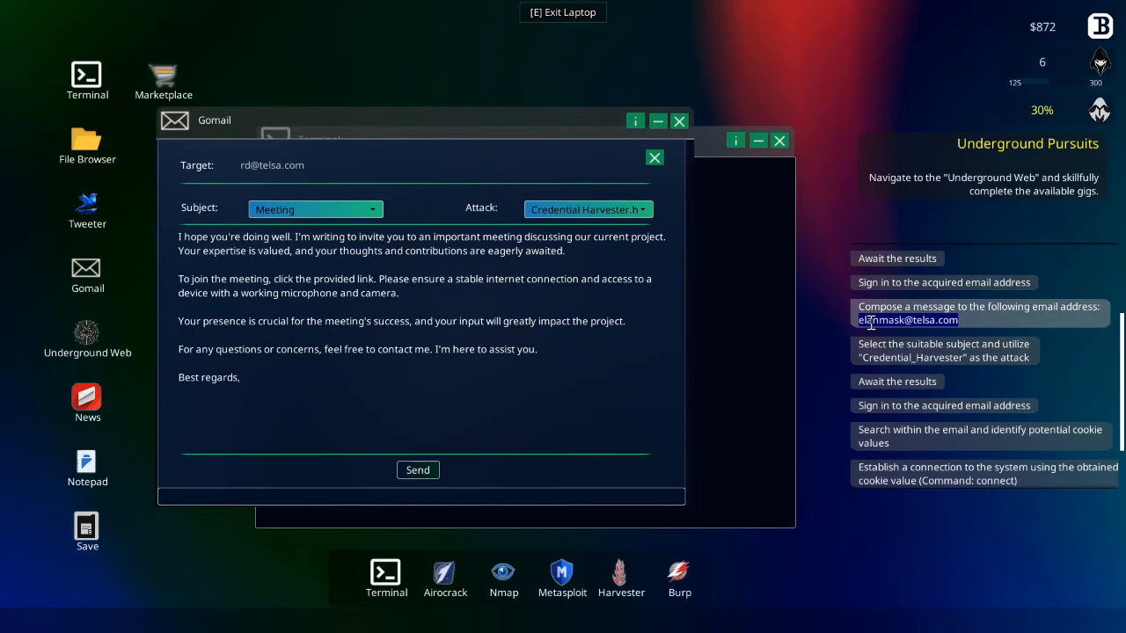
pyautogui.tripleClick(272, 165)
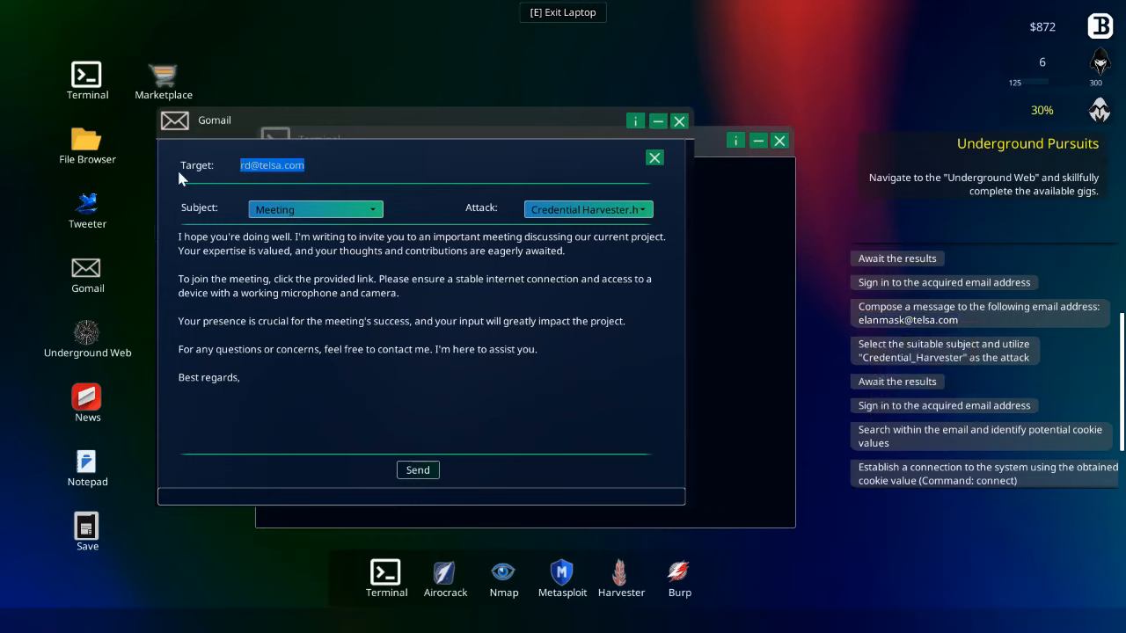
pyautogui.write('elanmask@telsa.com')
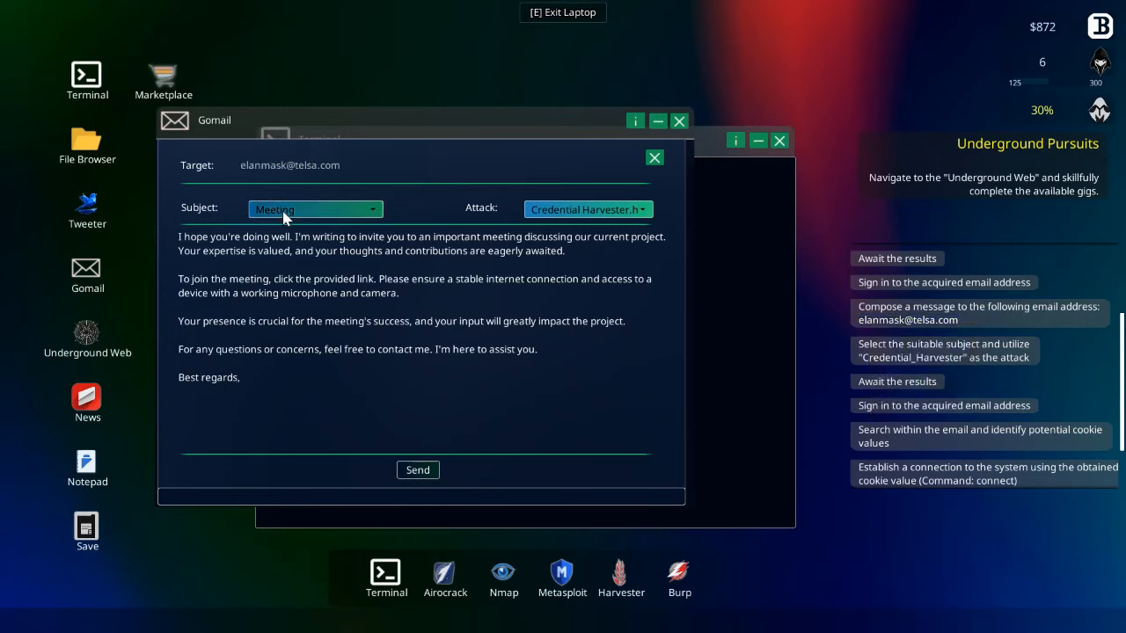
pyautogui.click(314, 209)
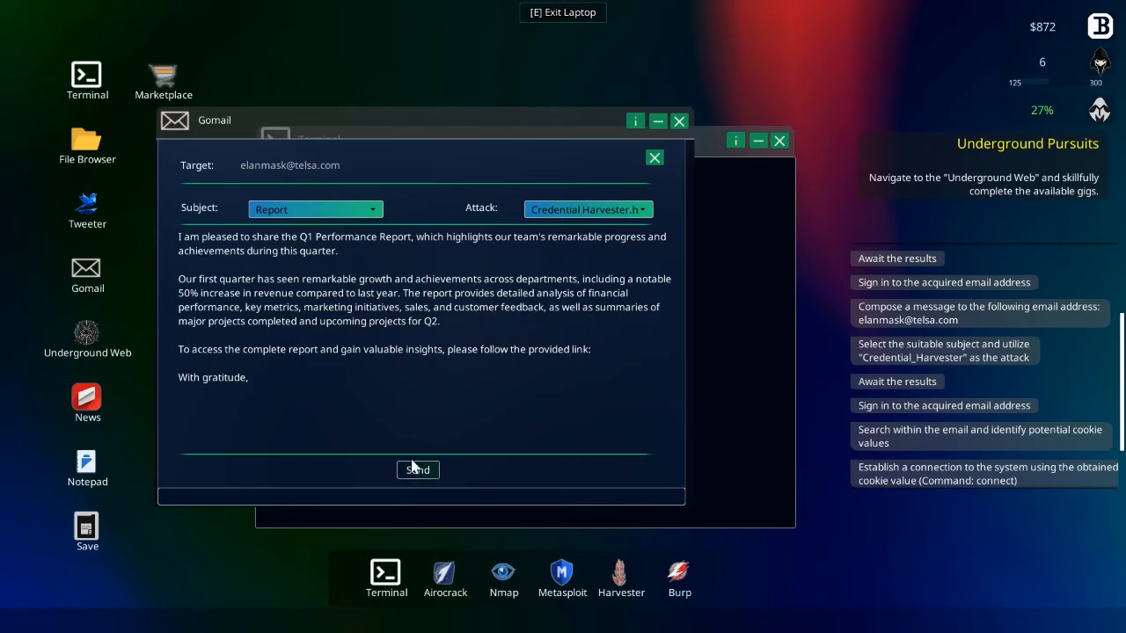
pyautogui.click(418, 470)
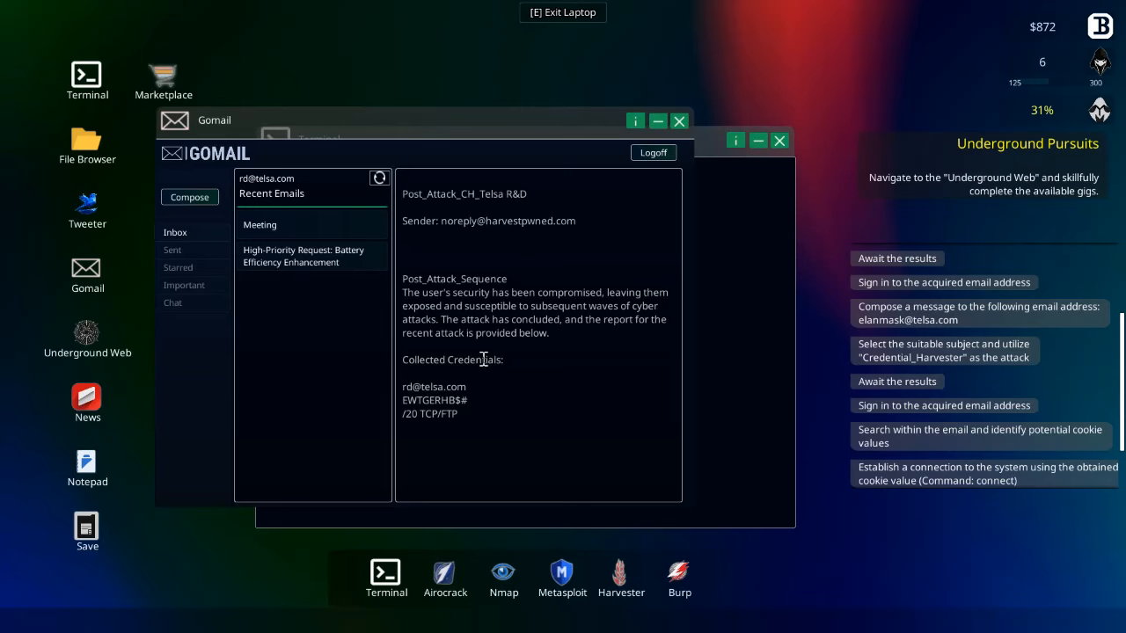
pyautogui.click(304, 256)
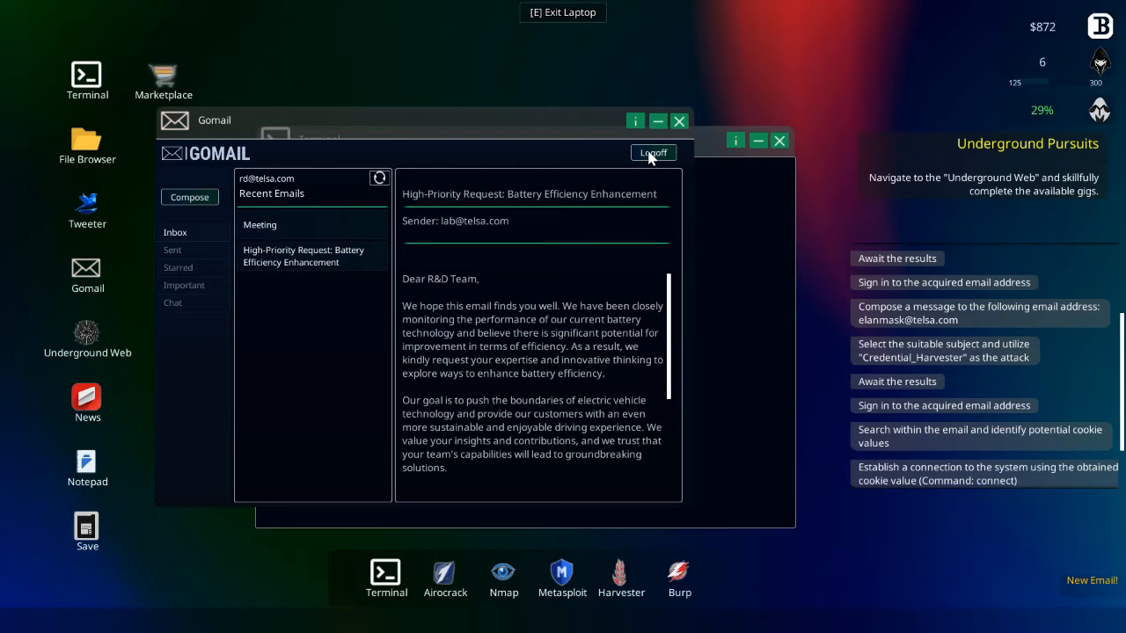
pyautogui.click(653, 153)
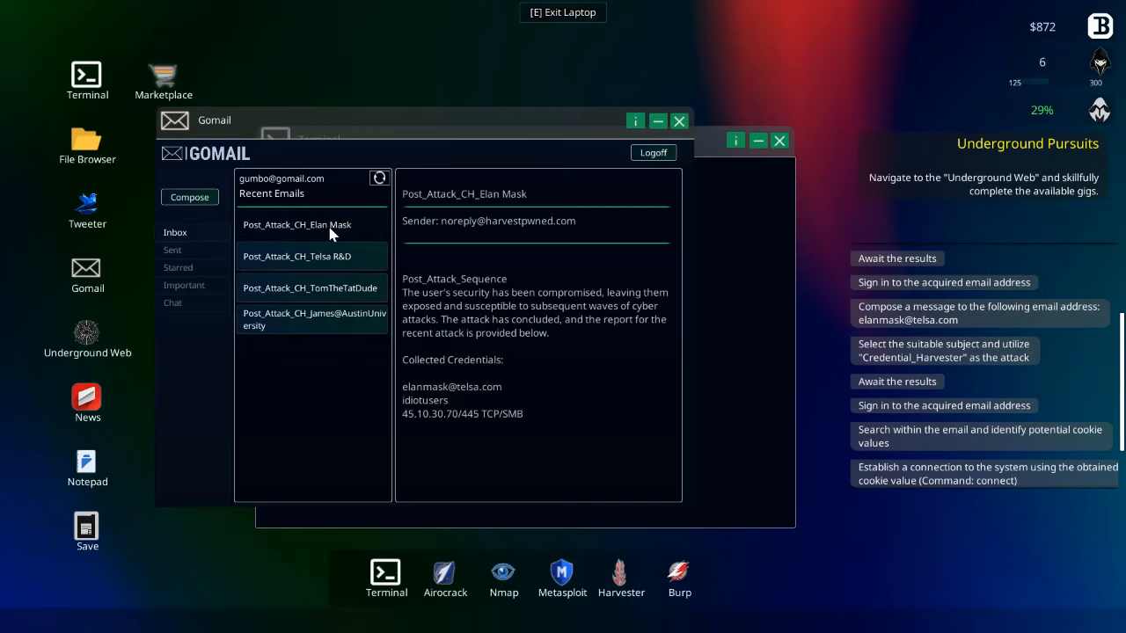
pyautogui.moveTo(292, 225)
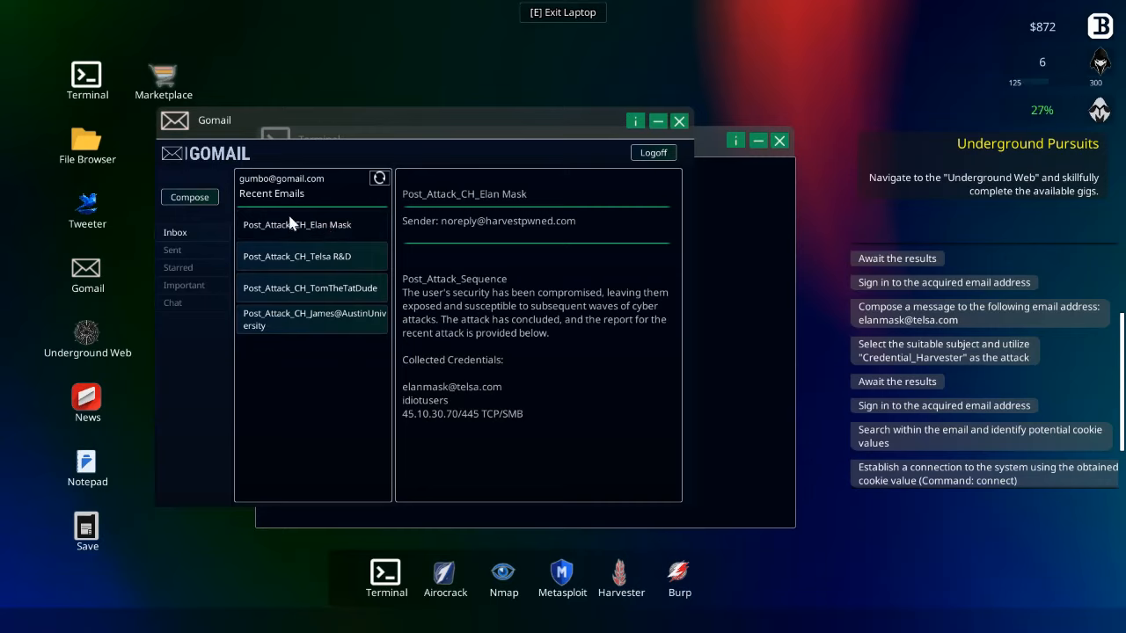
pyautogui.rightClick(425, 401)
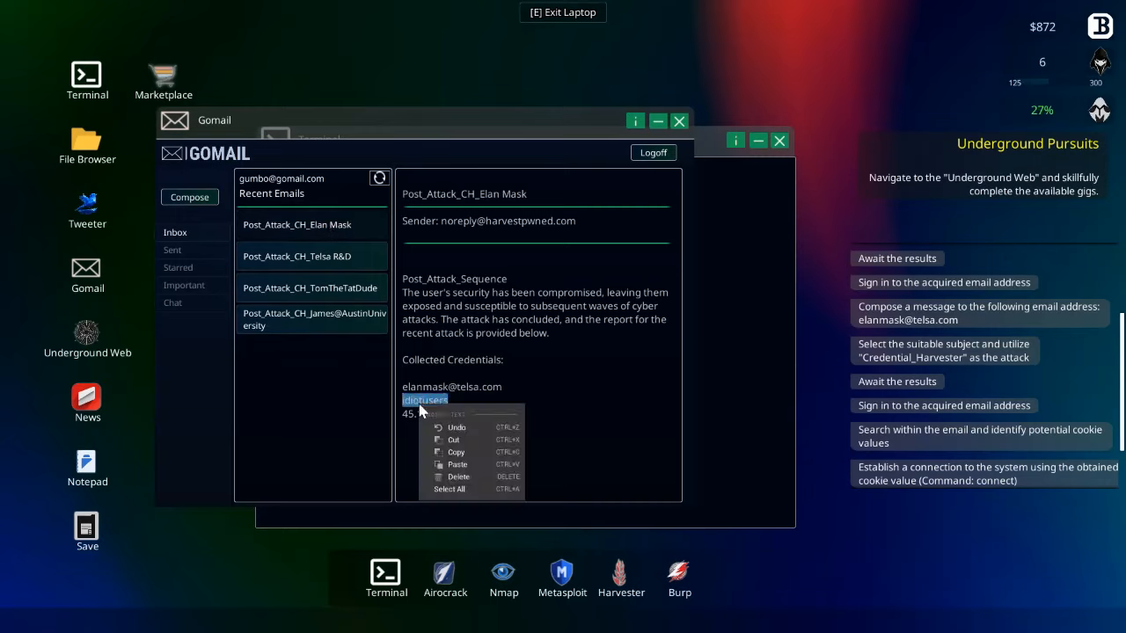
pyautogui.click(653, 152)
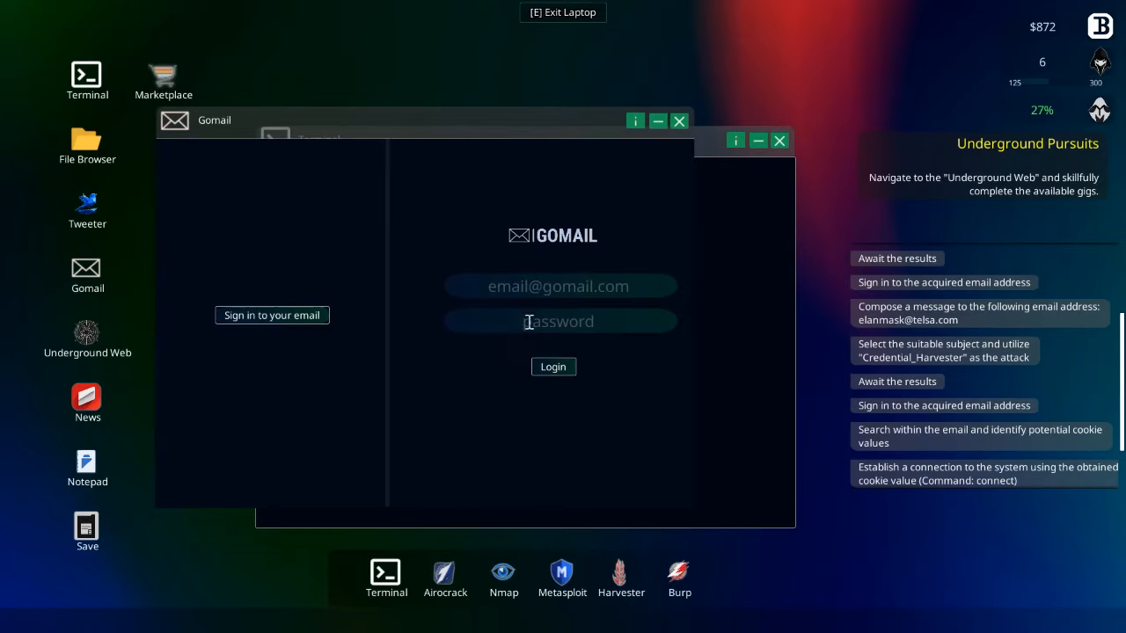
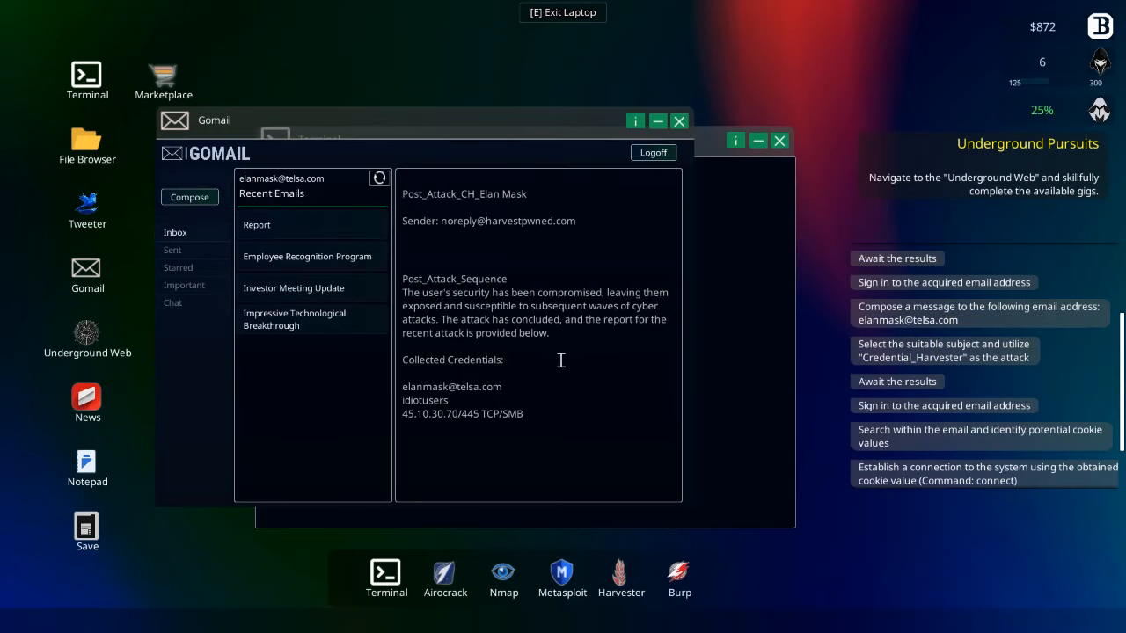
# Copy the cookie from the Investor Meeting Update email into a connect -s command
pyautogui.click(293, 287)
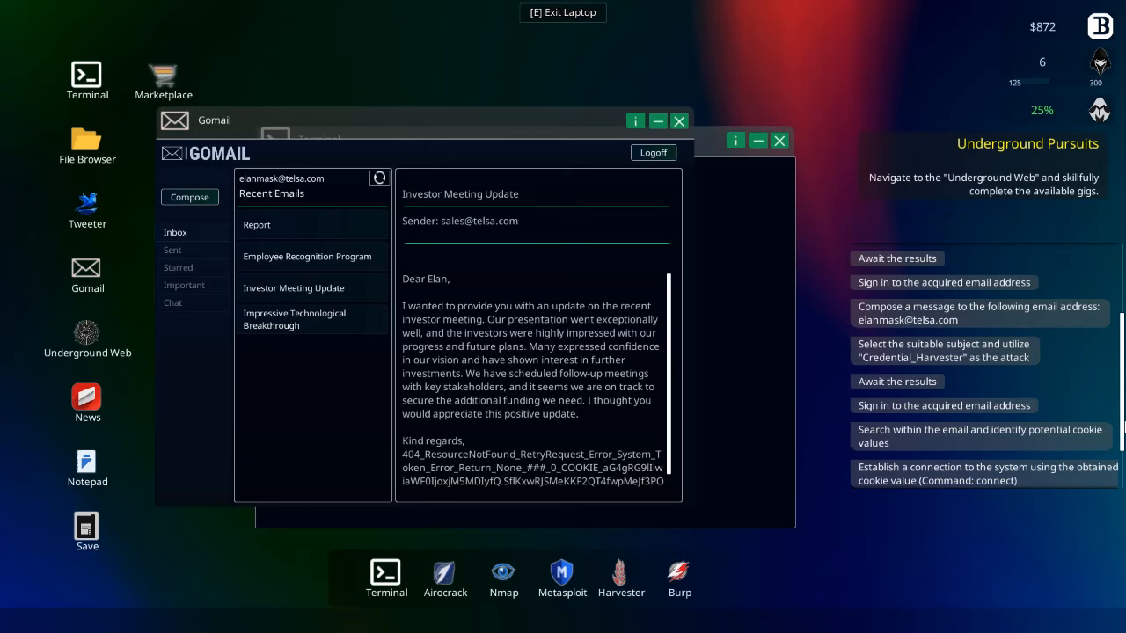
pyautogui.scroll(-3)
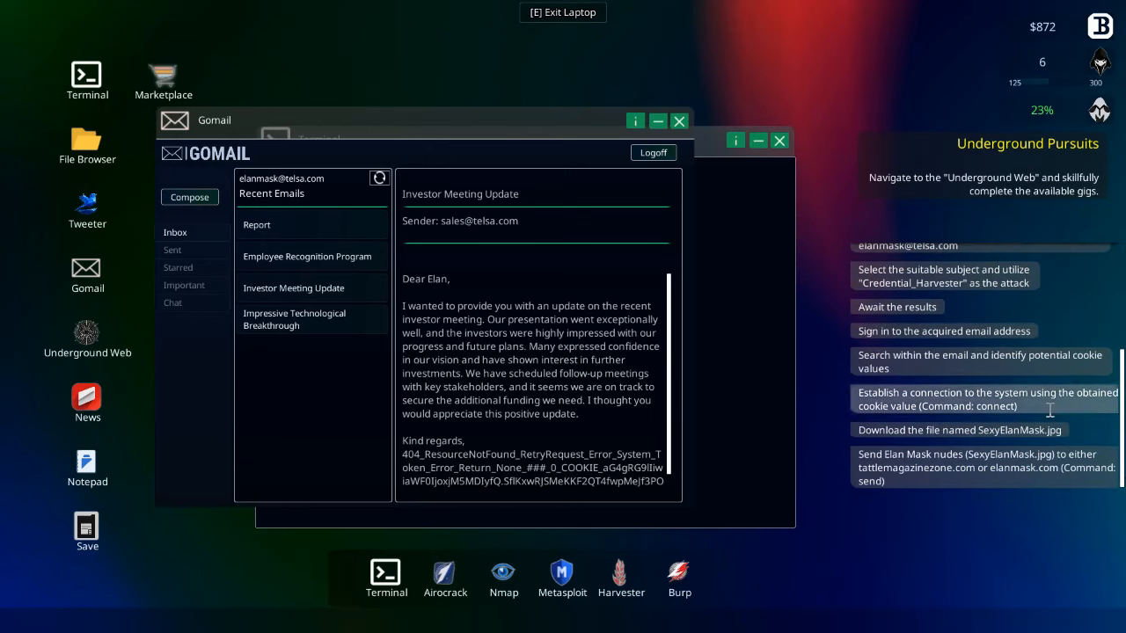
pyautogui.moveTo(733, 426)
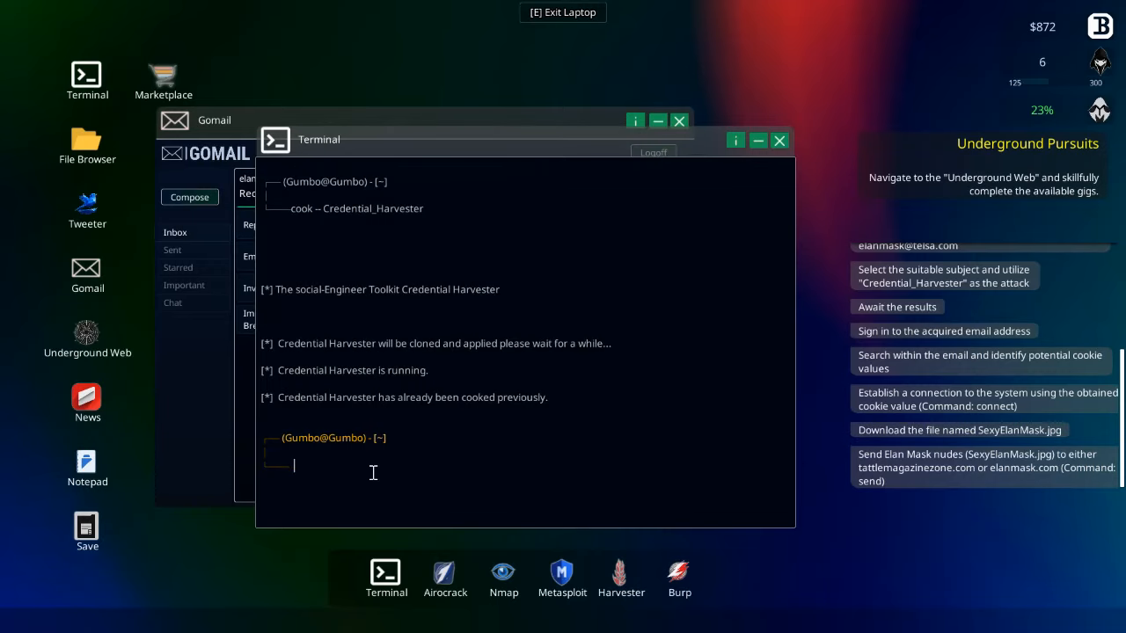
pyautogui.write('connec')
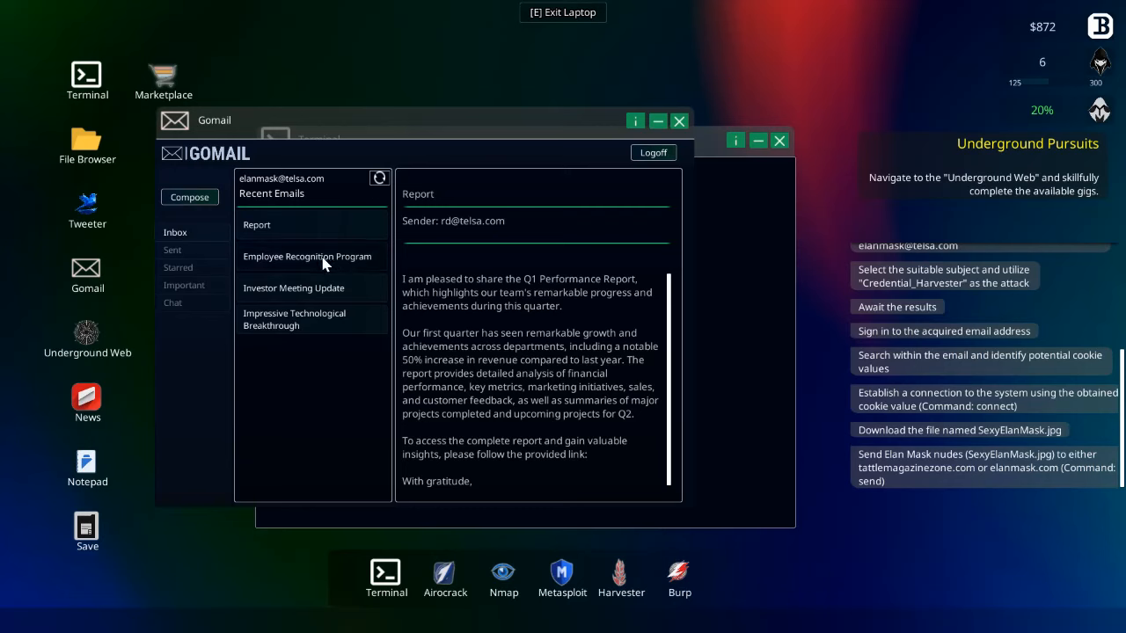
pyautogui.click(294, 319)
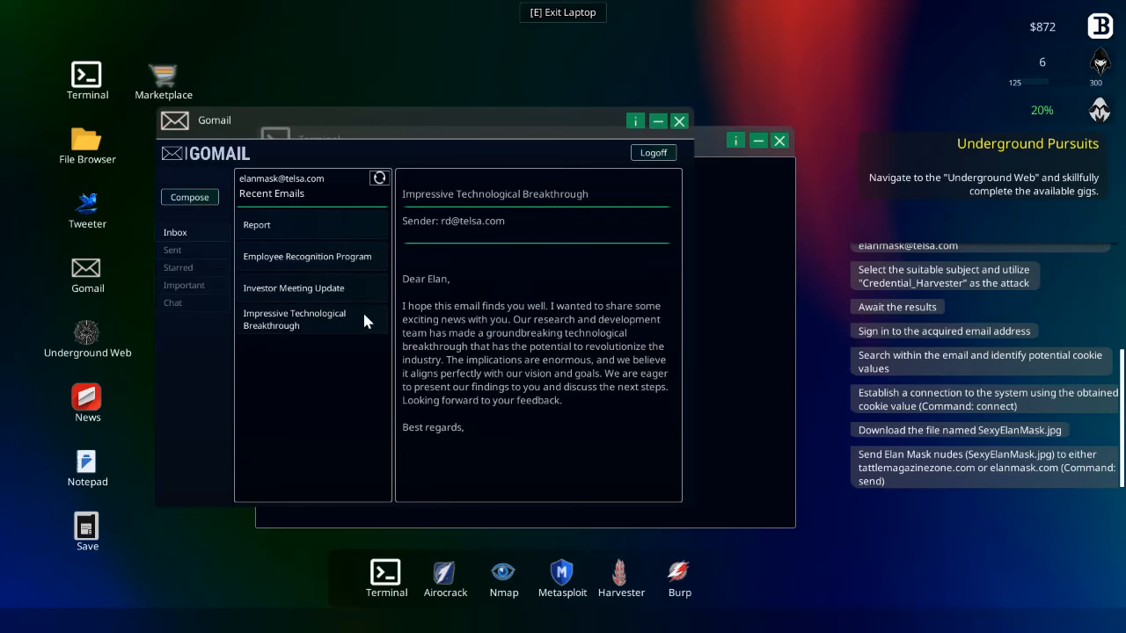
pyautogui.click(293, 288)
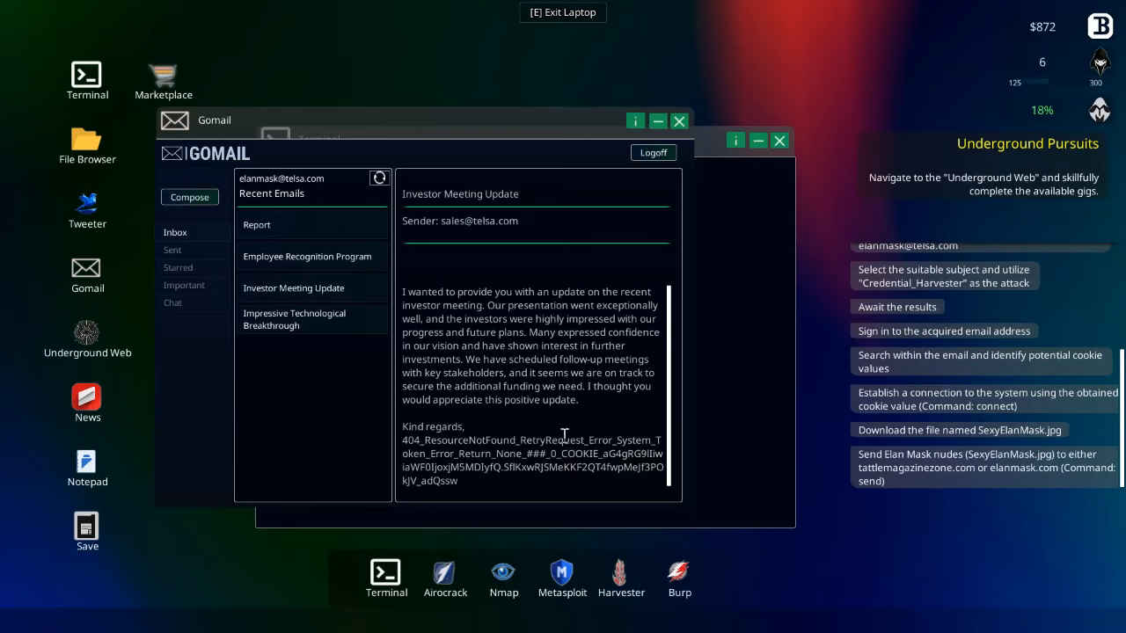
pyautogui.moveTo(612, 449)
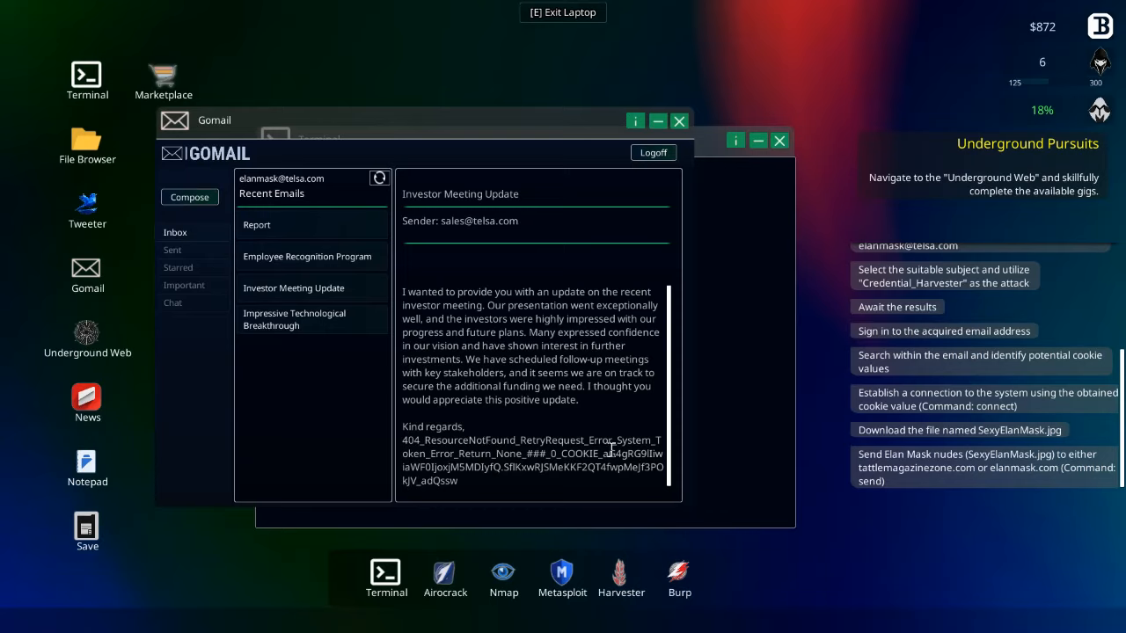
pyautogui.moveTo(594, 455)
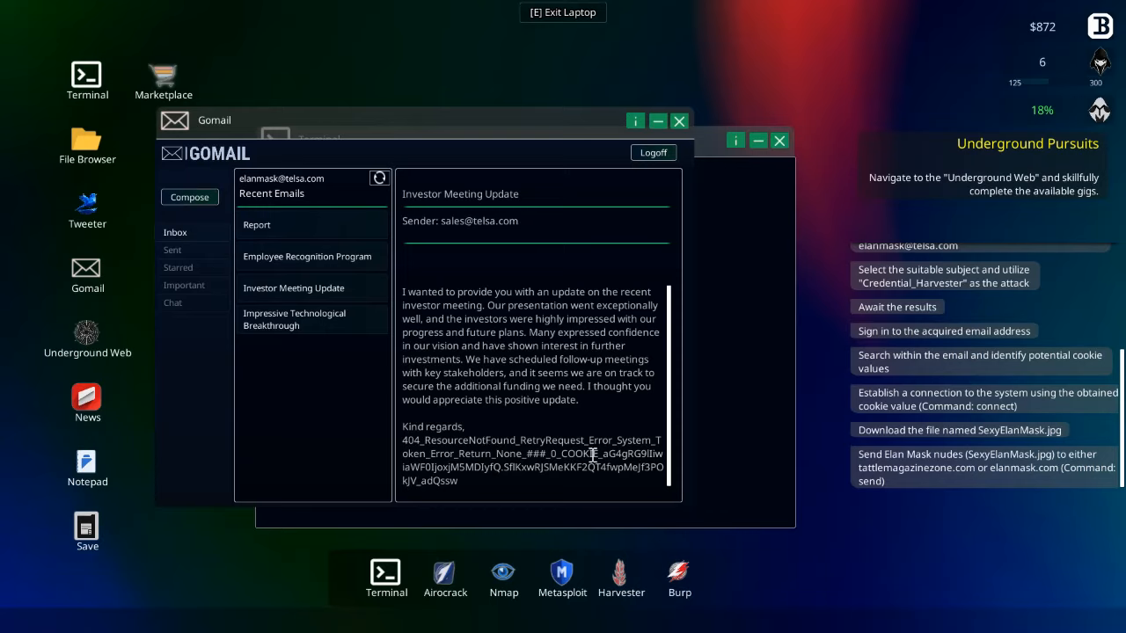
pyautogui.moveTo(532, 462)
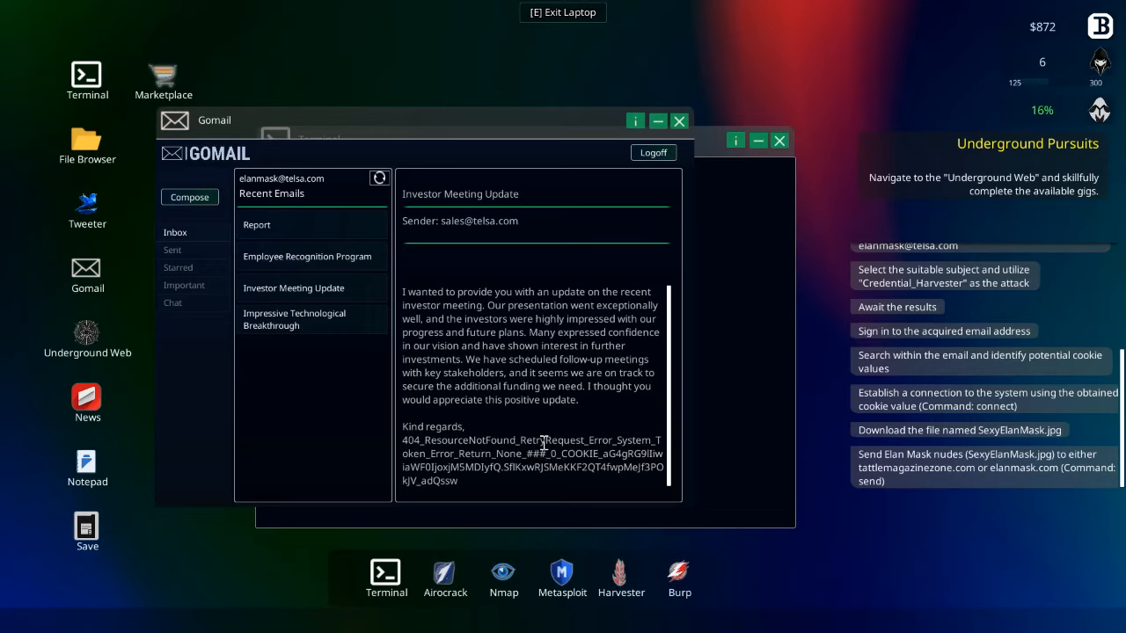
pyautogui.moveTo(603, 455); pyautogui.dragTo(629, 468)
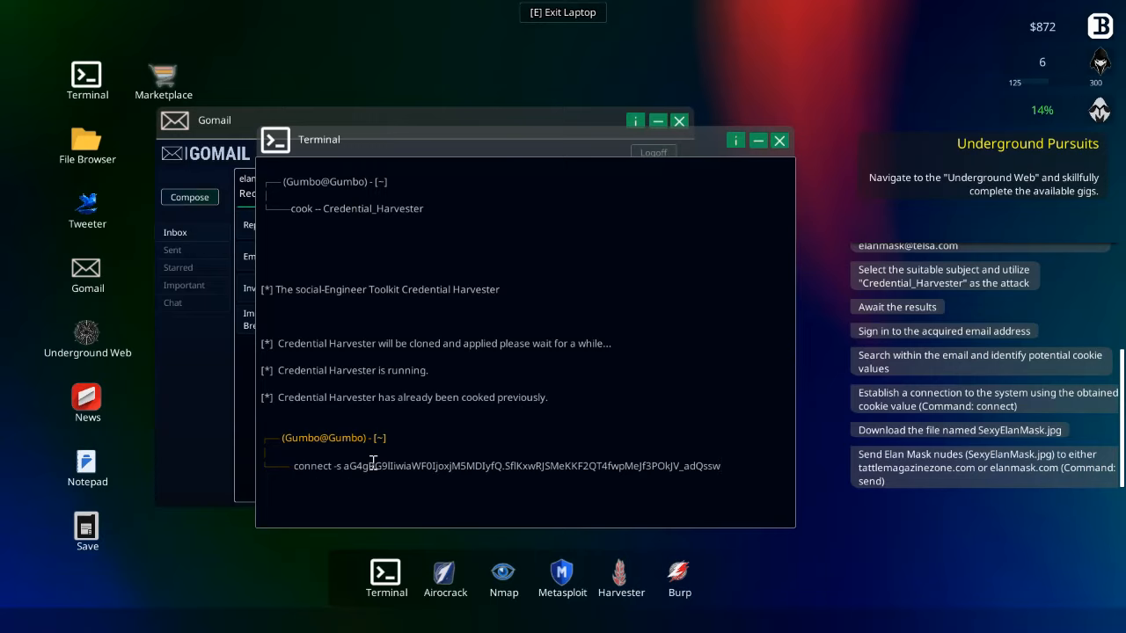
# Connect to 45.10.30.70 with the cookie and list remote files to find SexyElanMask.jpg
pyautogui.press('Return')
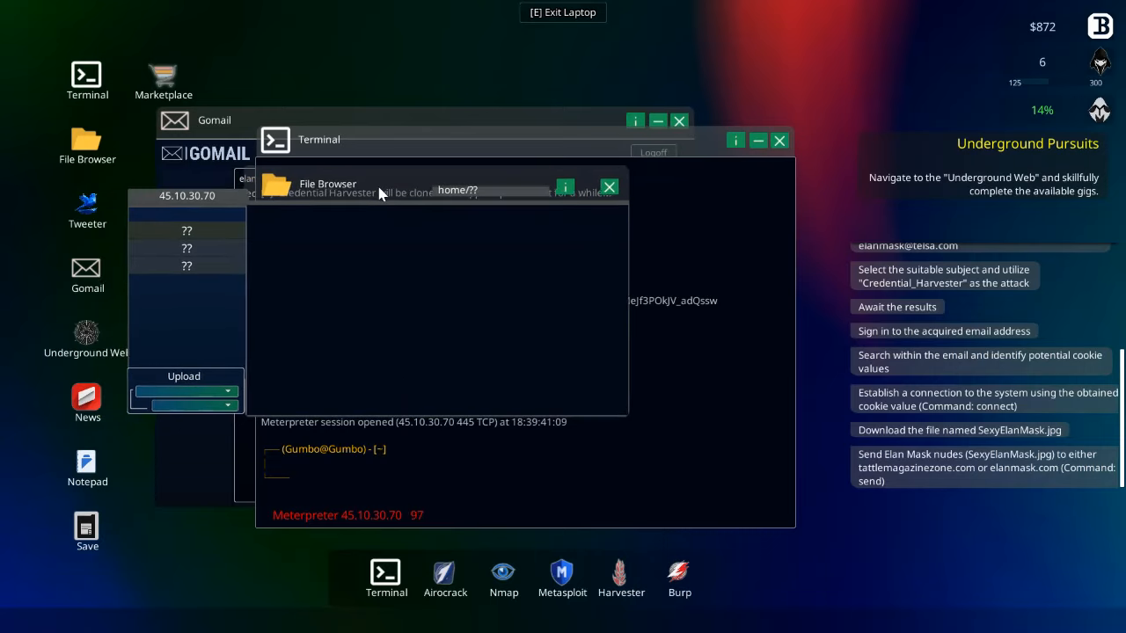
pyautogui.click(190, 267)
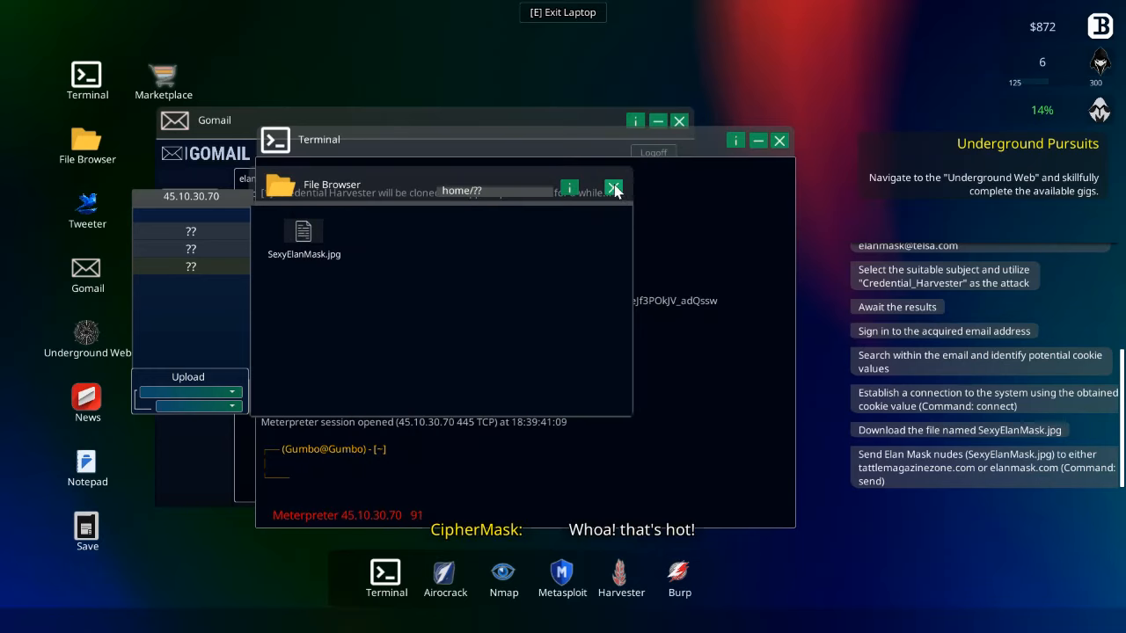
pyautogui.click(614, 189)
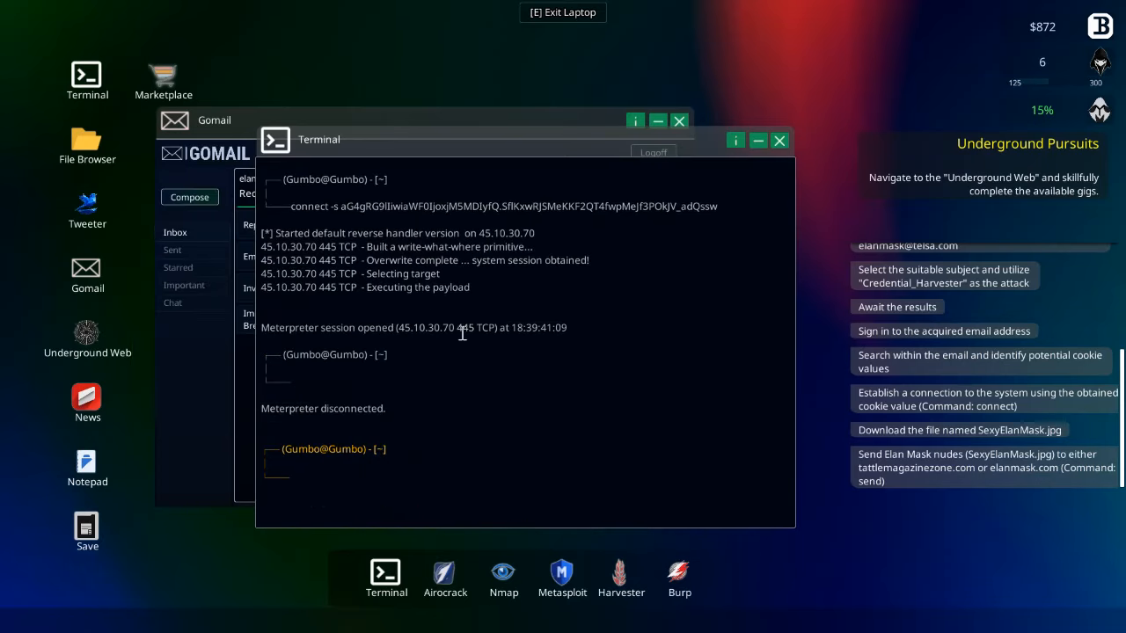
# Run send -f SexyElanMask.jpg -h tattlemagazinezone.com, then close Terminal
pyautogui.write('s')
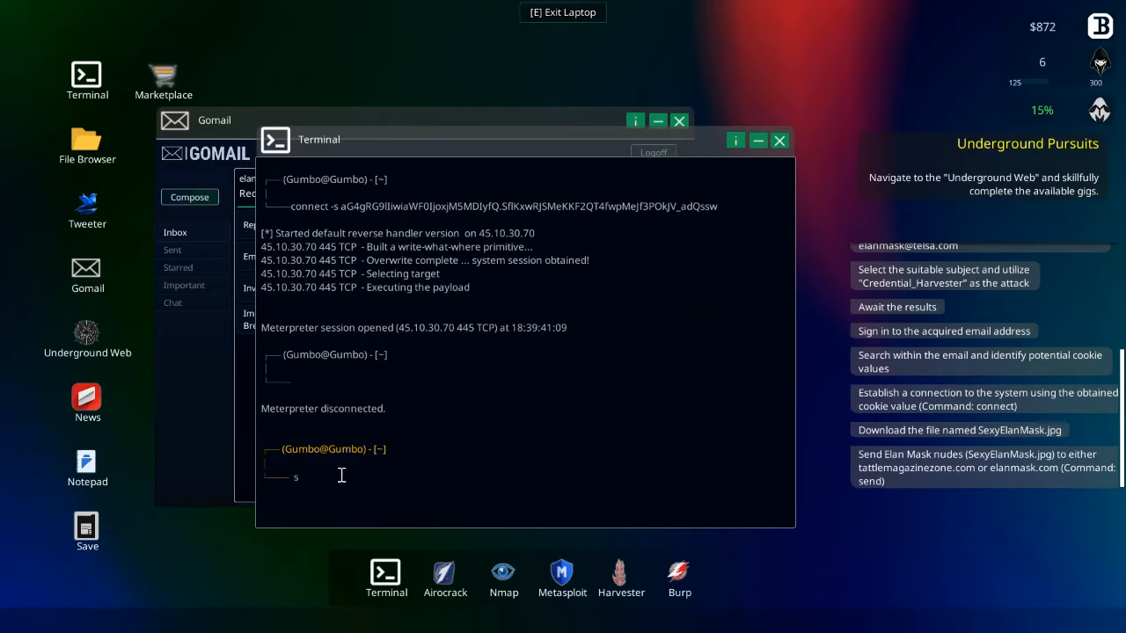
pyautogui.write('end')
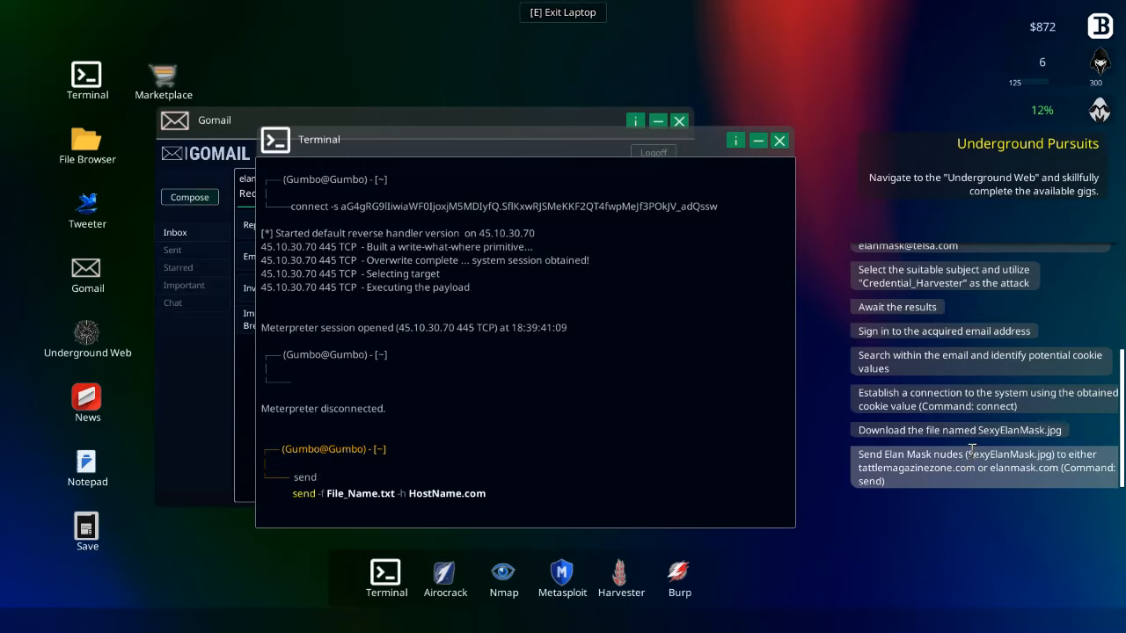
pyautogui.doubleClick(1009, 455)
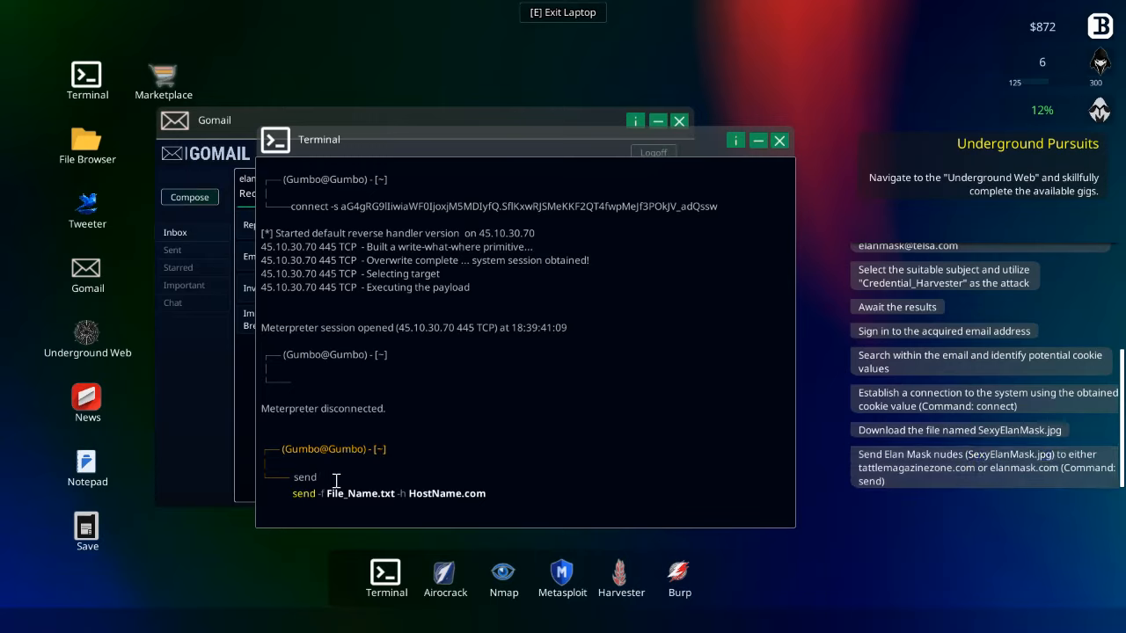
pyautogui.write('-f')
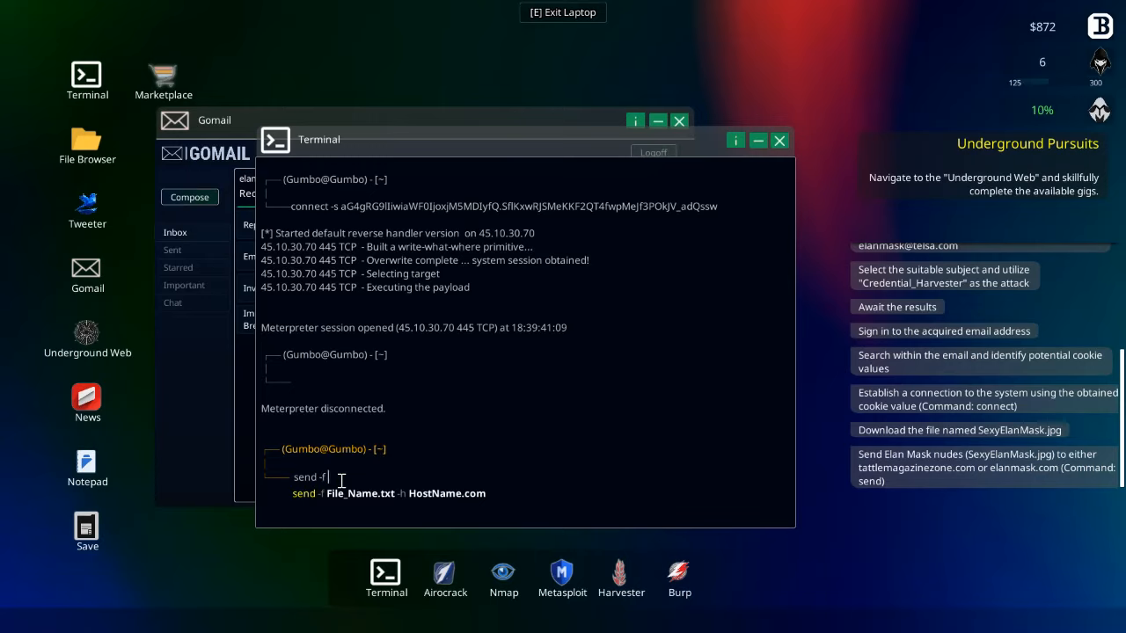
pyautogui.write('SexyElanMask.jpg -h')
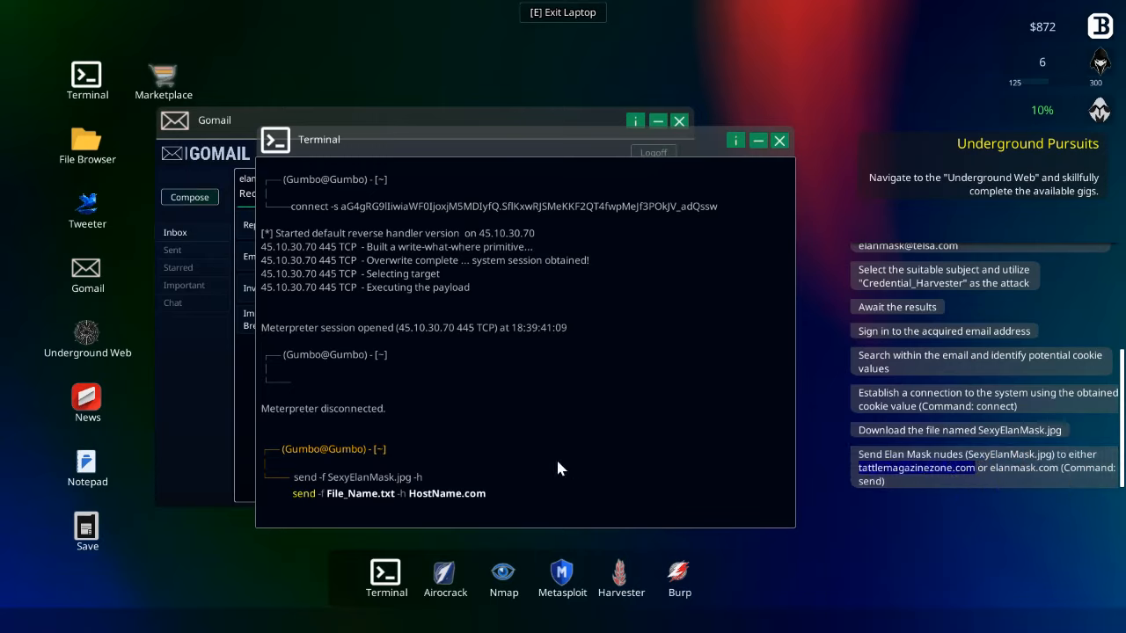
pyautogui.write('tattlemagazinezone.com')
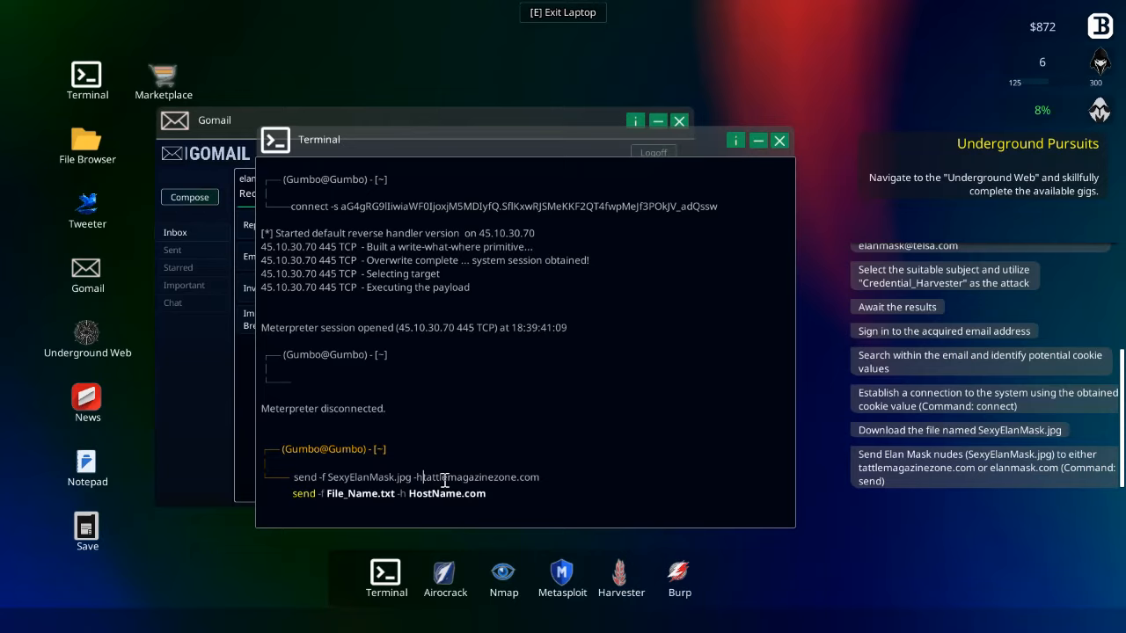
pyautogui.press('Return')
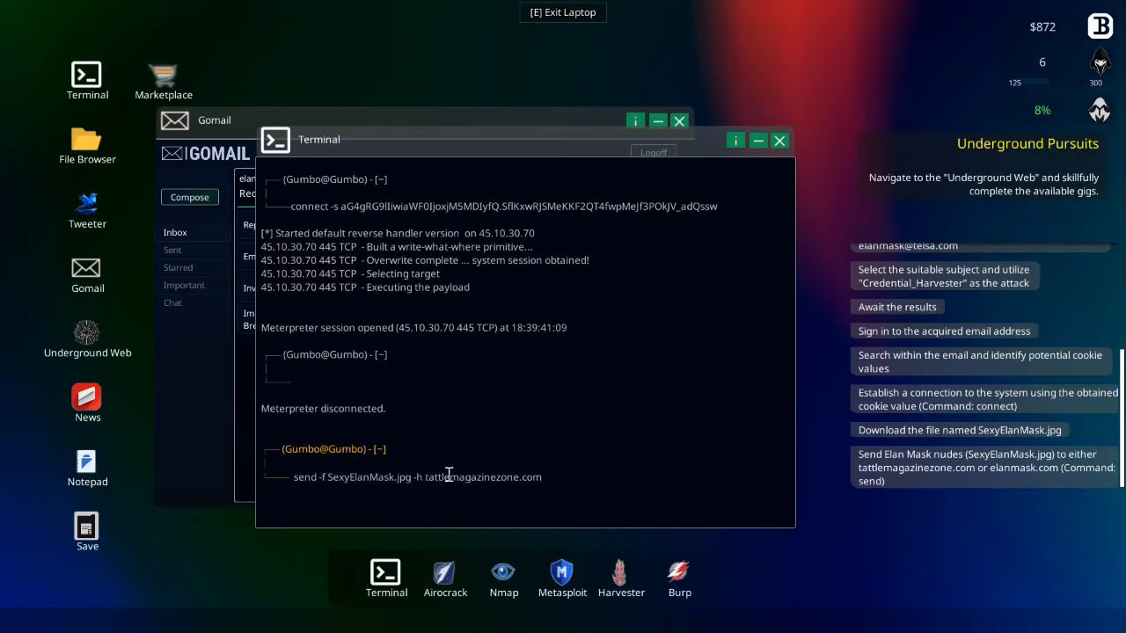
pyautogui.press('Return')
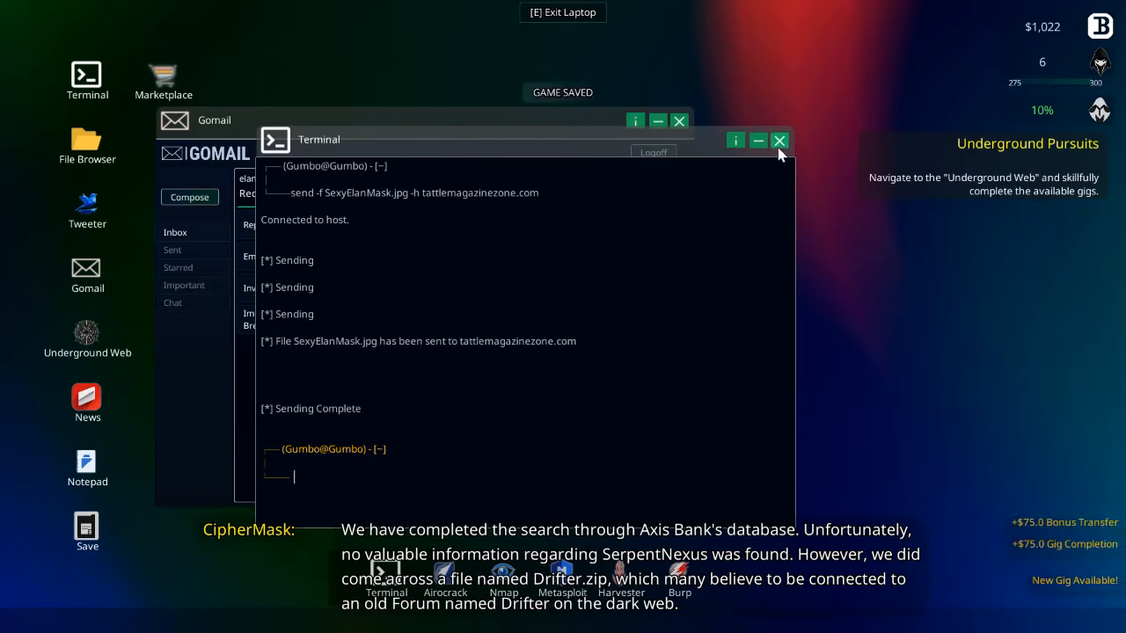
pyautogui.click(779, 140)
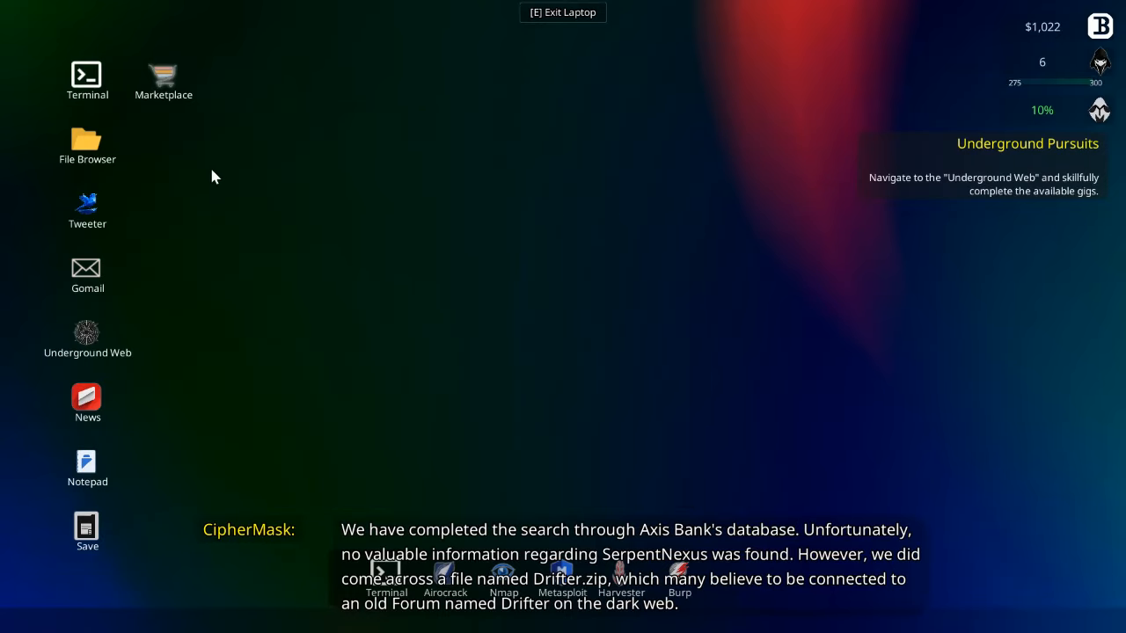
pyautogui.moveTo(138, 222)
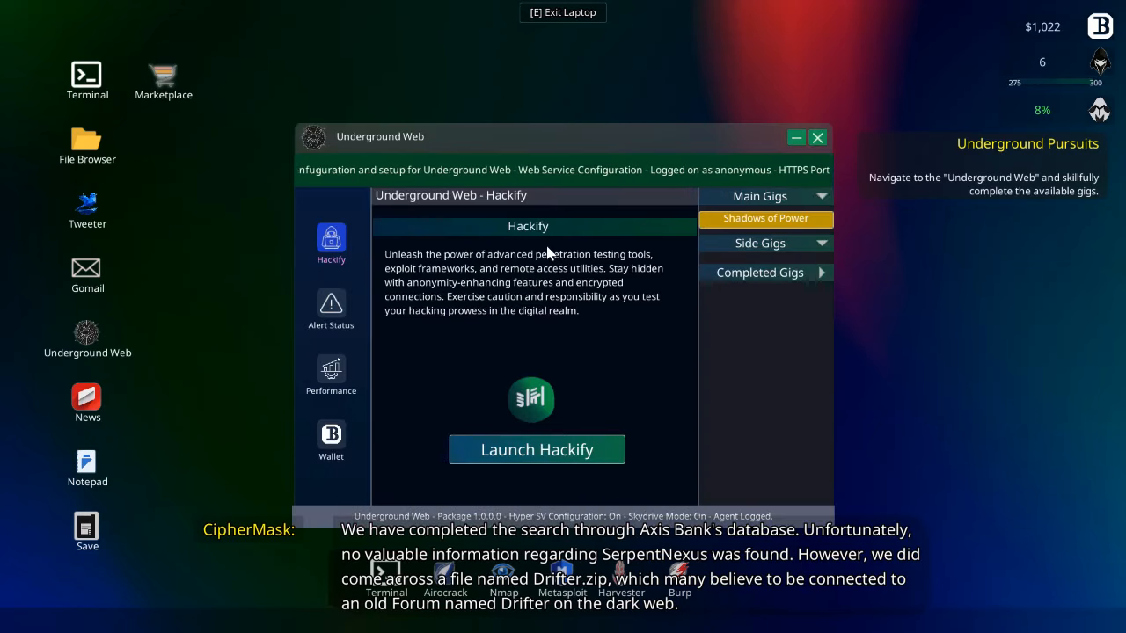
# Buy the NexoGuard trojan from Hackify's Malware section for the Shadows of Power gig
pyautogui.click(766, 218)
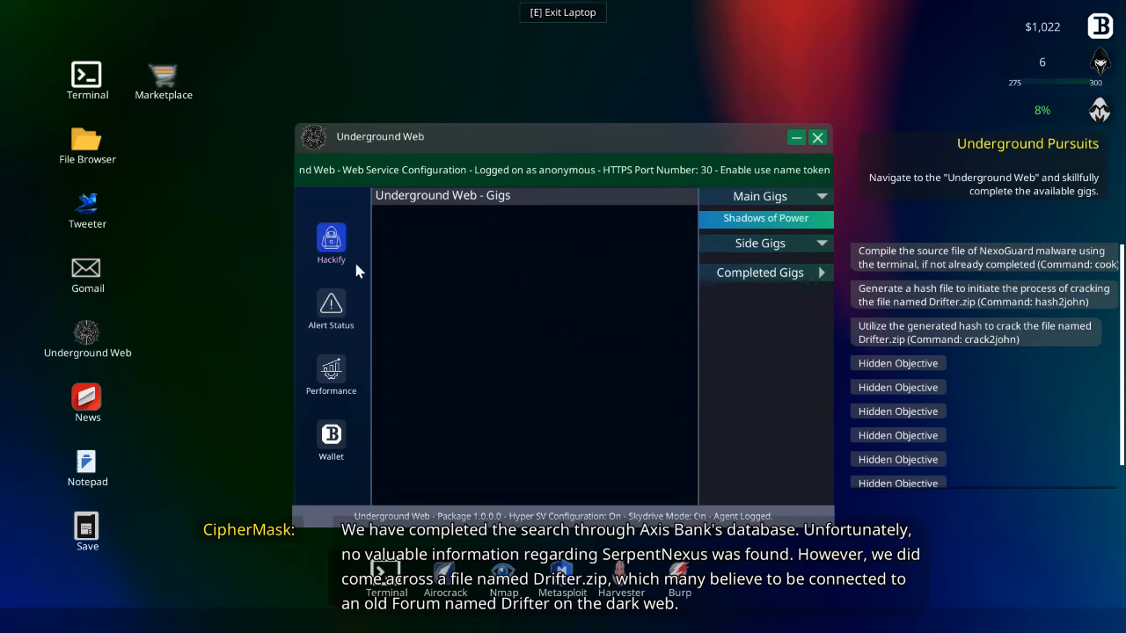
pyautogui.click(331, 245)
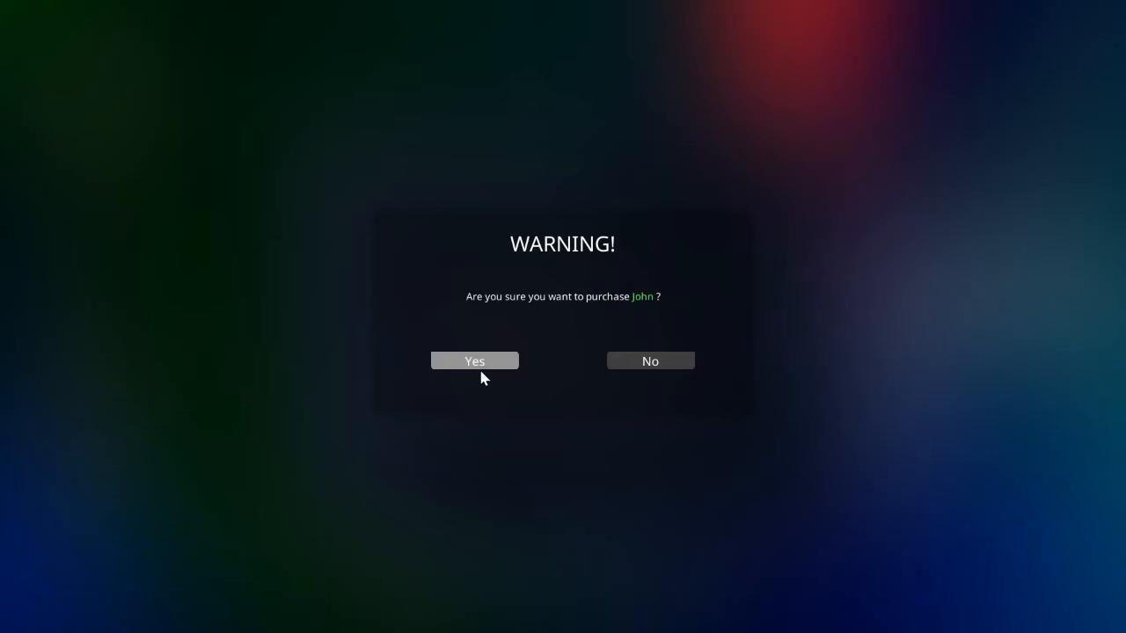
pyautogui.click(474, 361)
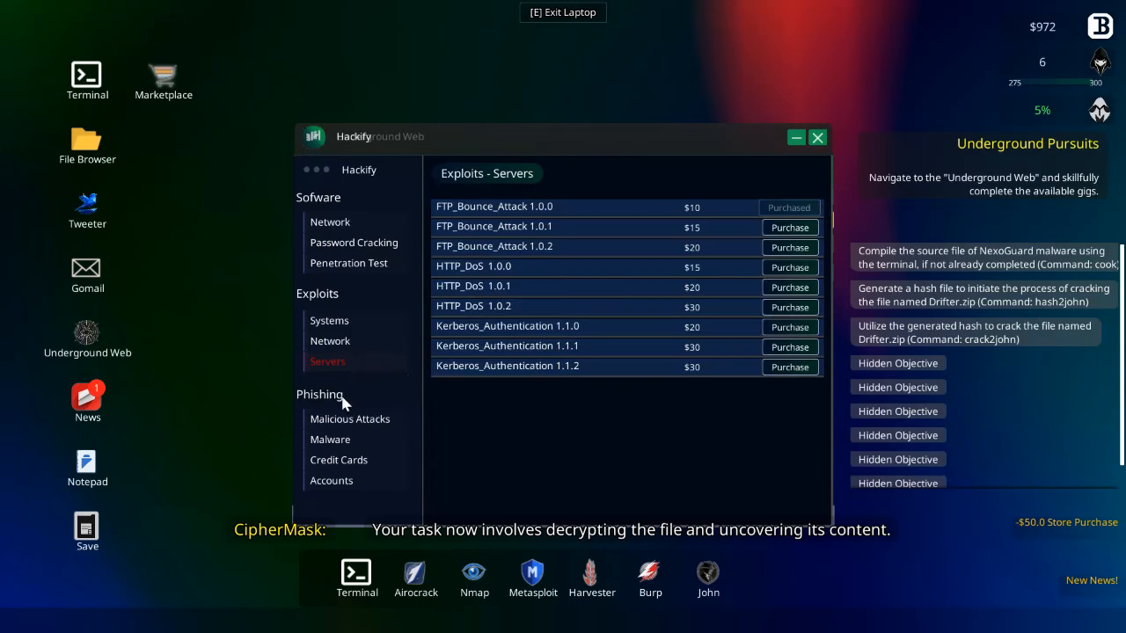
pyautogui.click(330, 439)
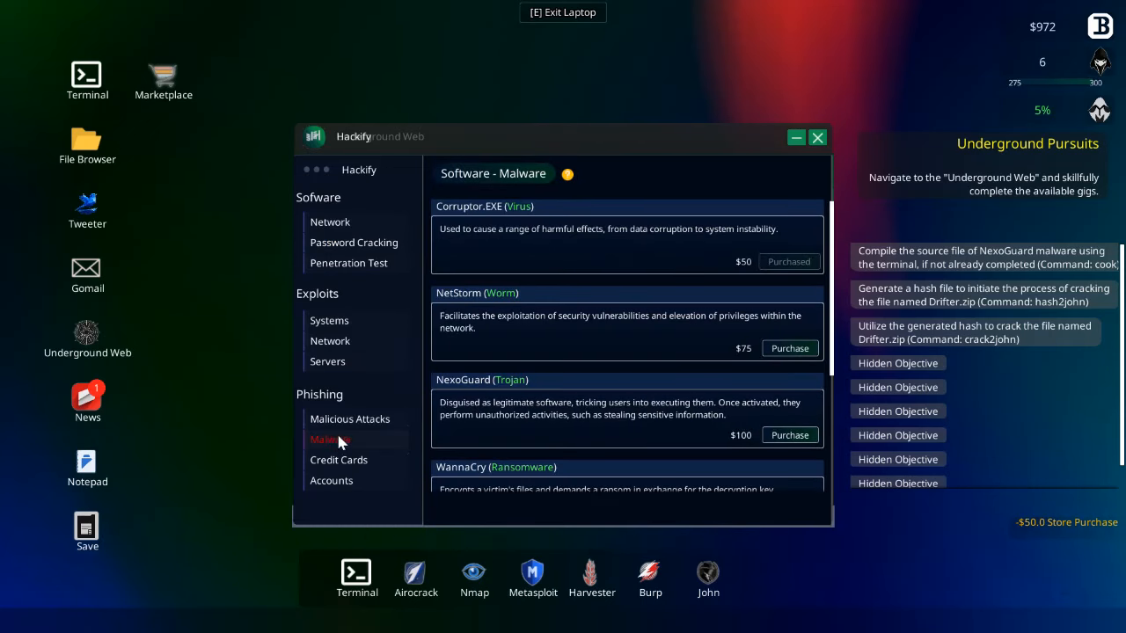
pyautogui.click(789, 435)
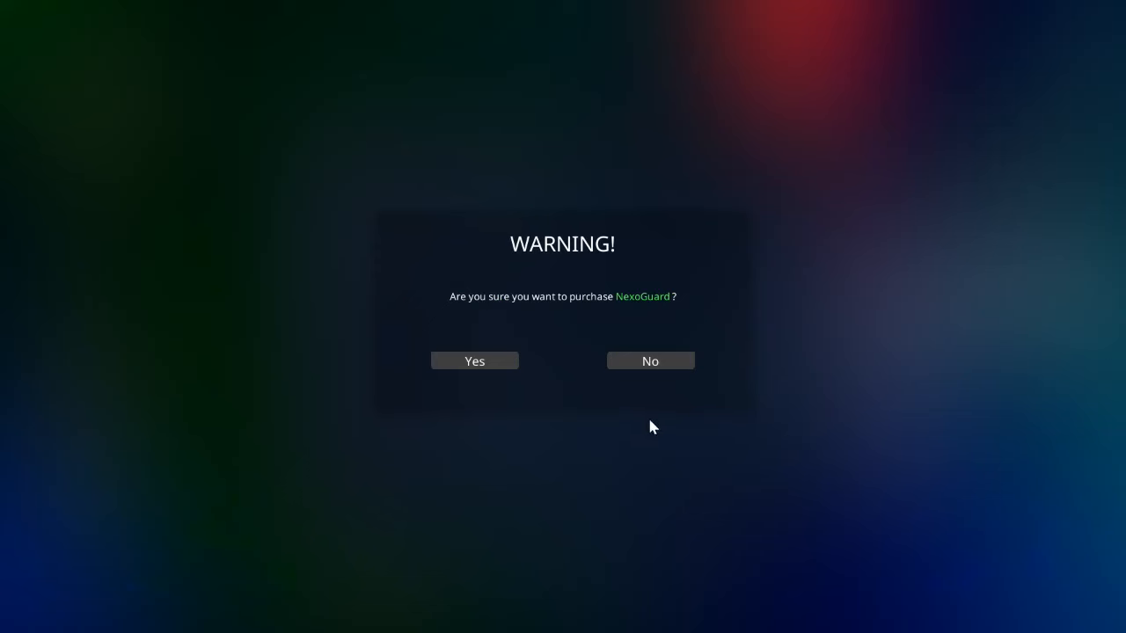
pyautogui.click(475, 361)
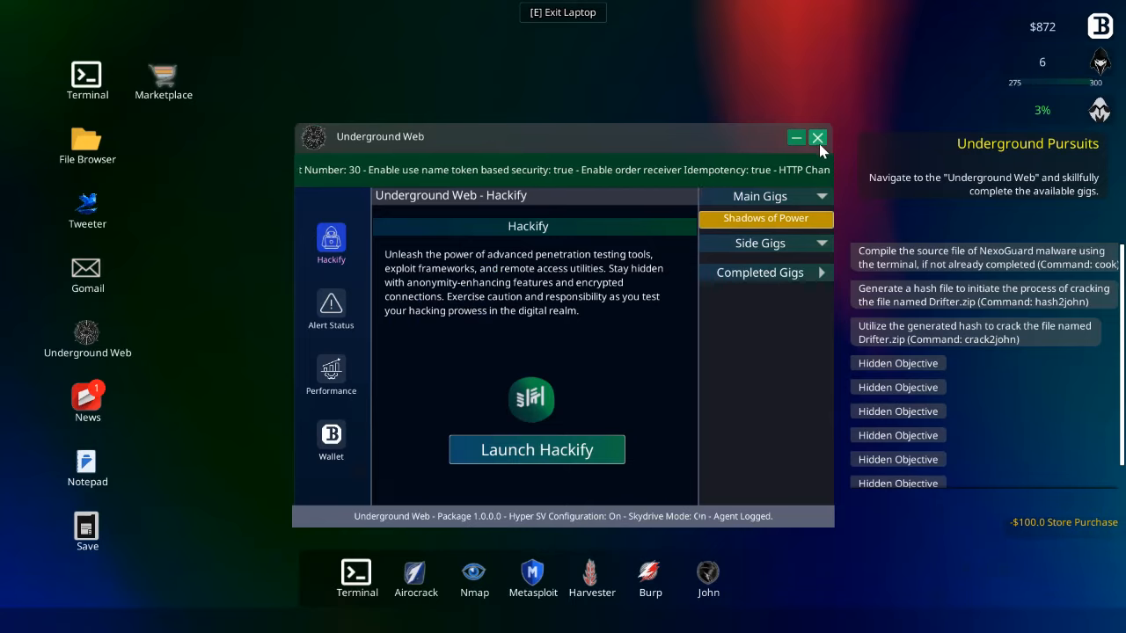
pyautogui.click(817, 137)
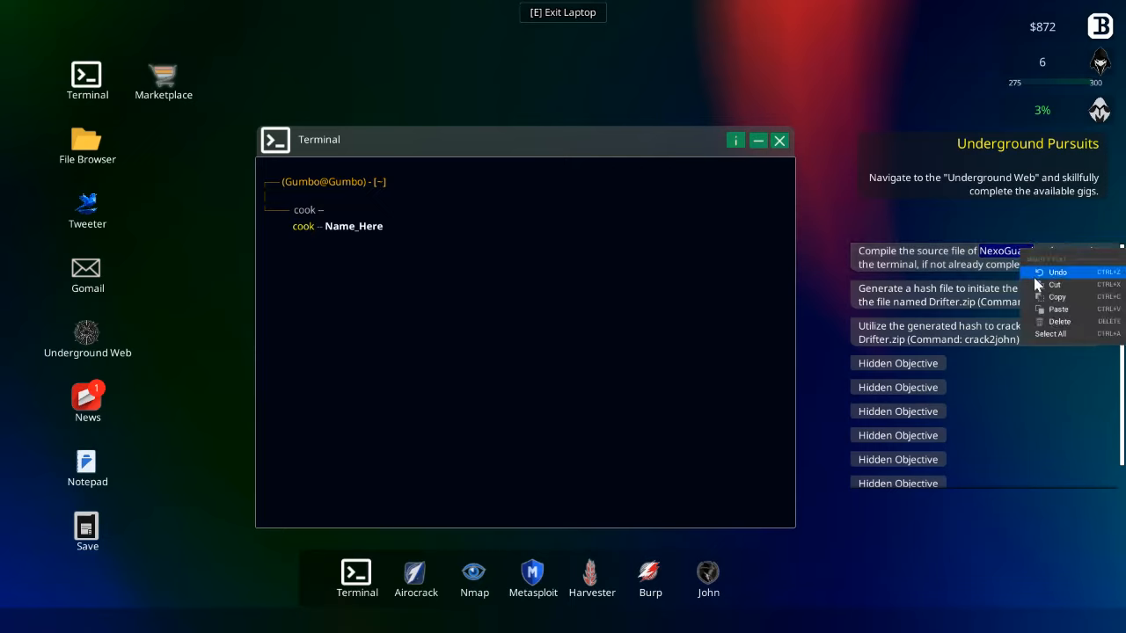
# Copy NexoGuard from the objective and run cook -- NexoGuard
pyautogui.click(1058, 309)
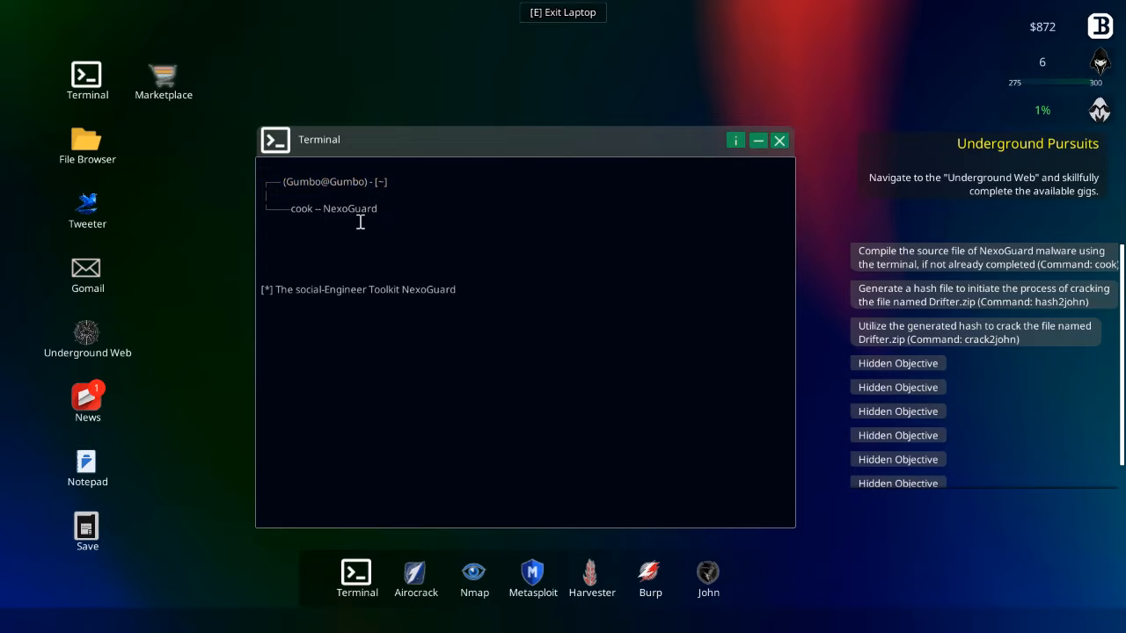
pyautogui.press('Return')
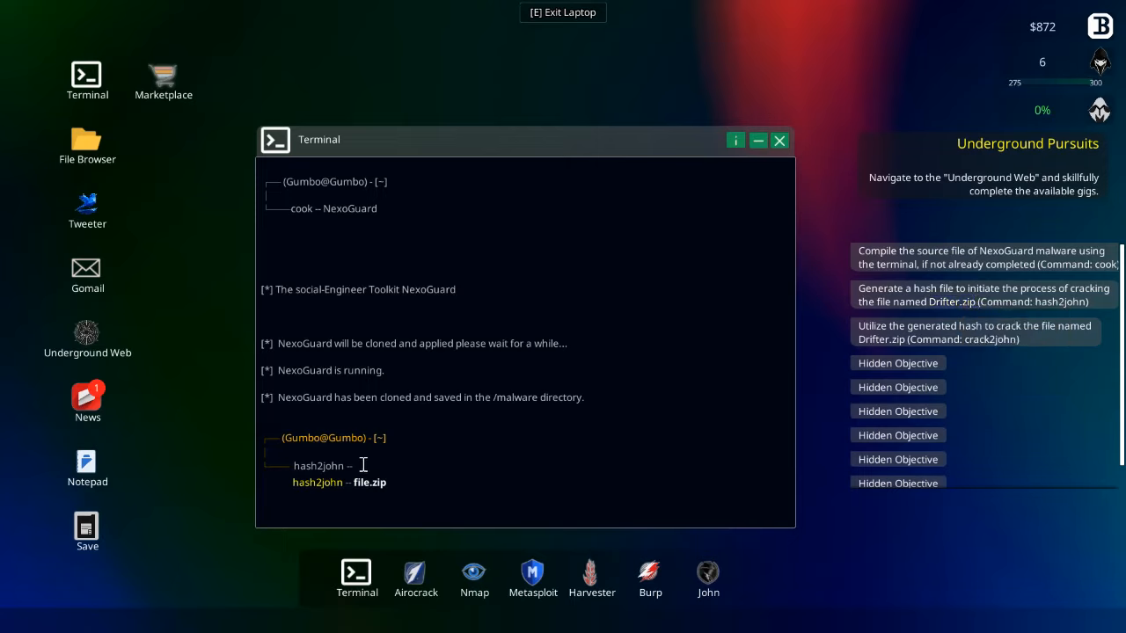
# Run hash2john on Drifter.zip to produce hashes/Drifter_h.txt
pyautogui.write('Drifter.zip')
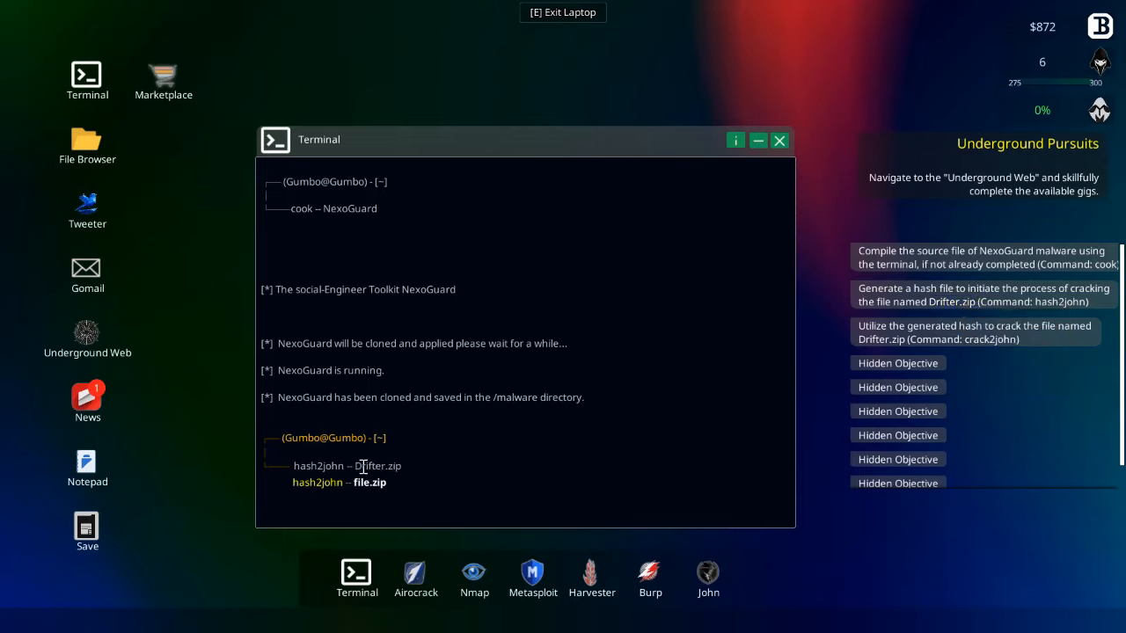
pyautogui.press('Return')
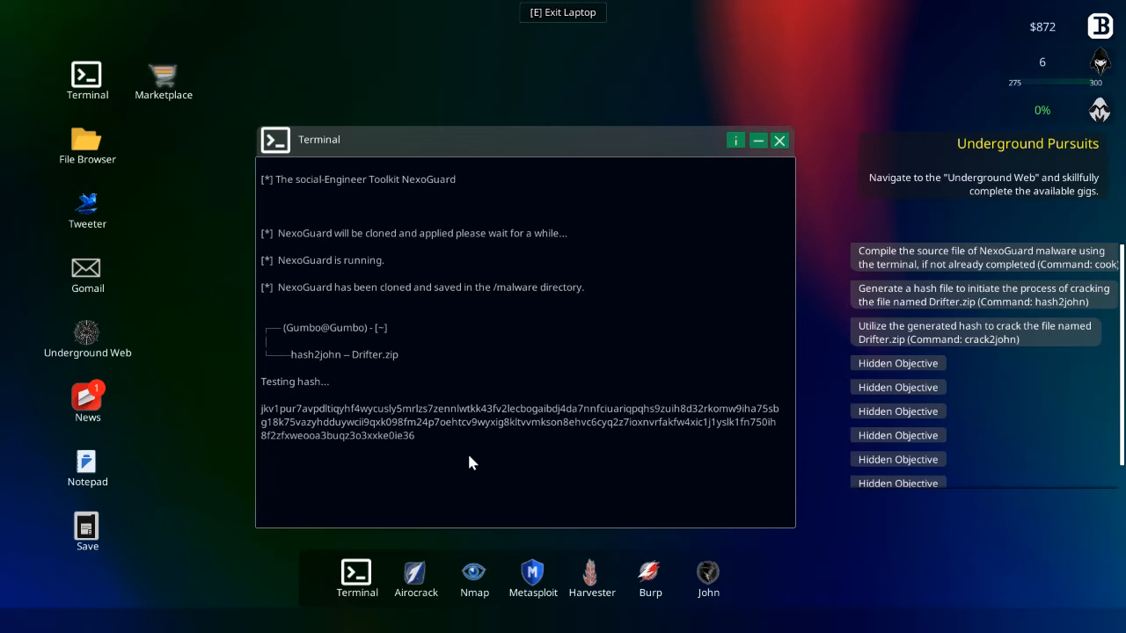
pyautogui.press('Return')
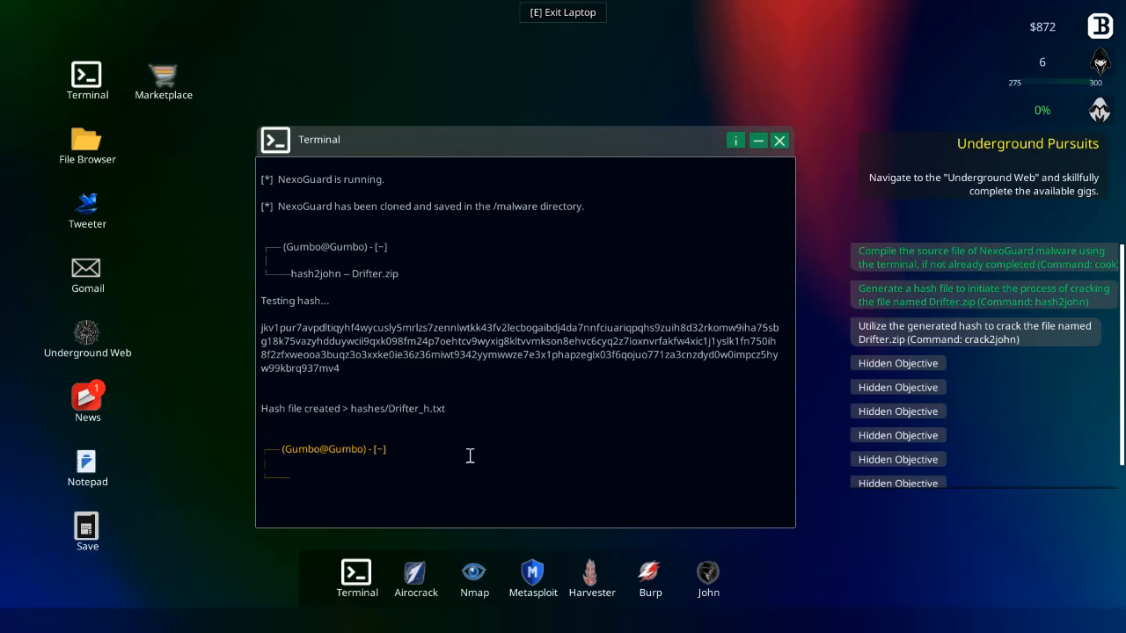
pyautogui.write('crack2')
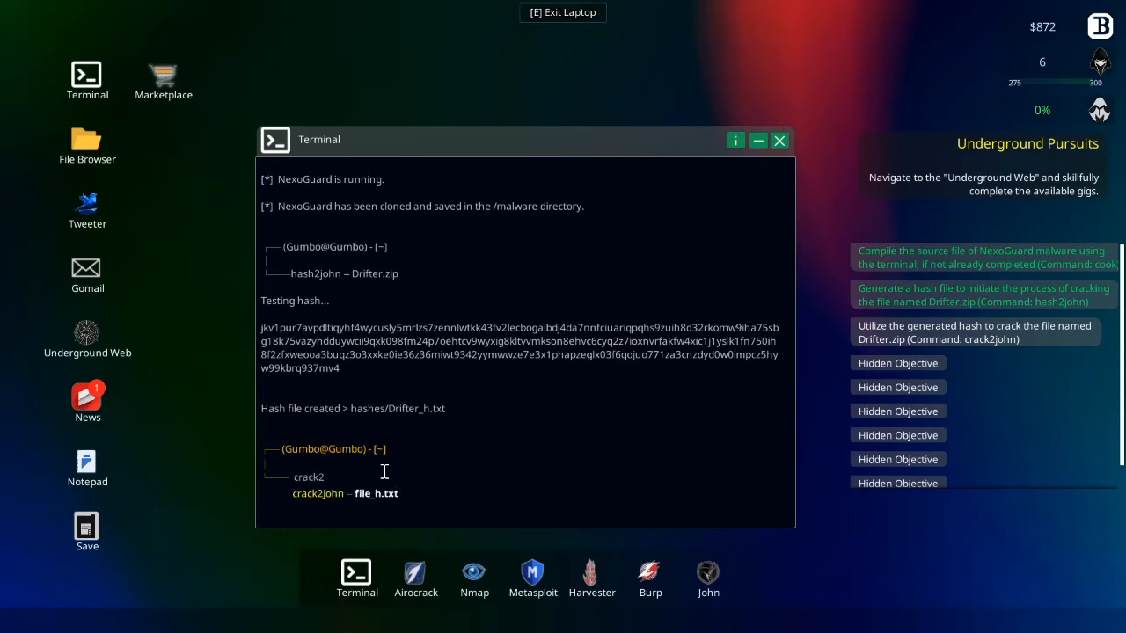
# Run crack2john on the copied Drifter_h.txt, saving the password to passwords/Drifter_h_p.txt
pyautogui.write('john --')
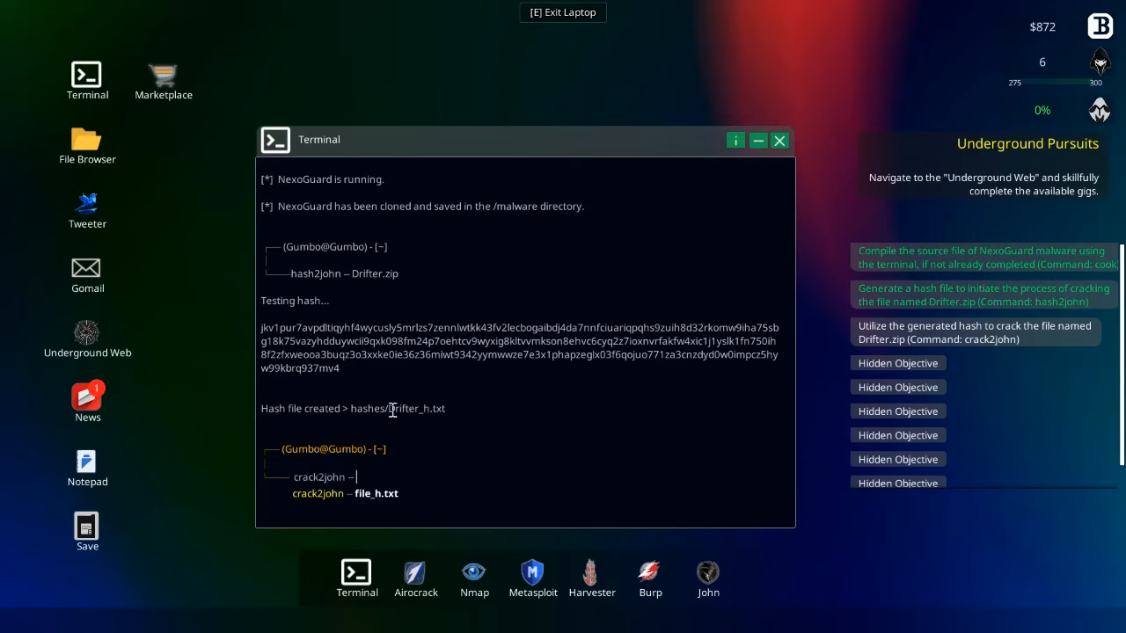
pyautogui.rightClick(415, 408)
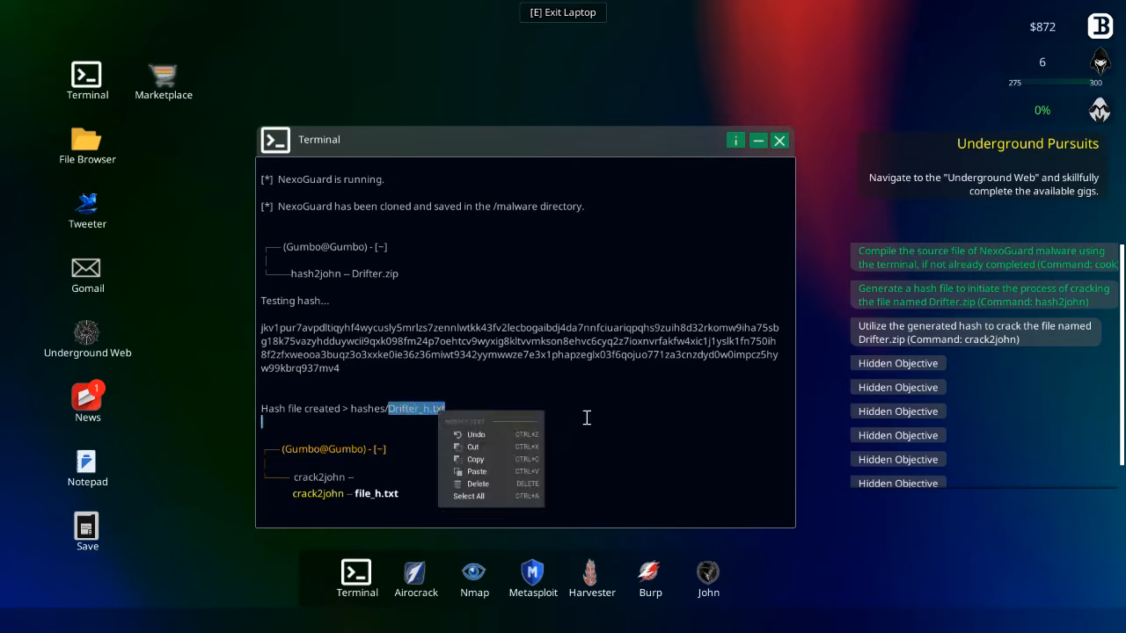
pyautogui.click(398, 409)
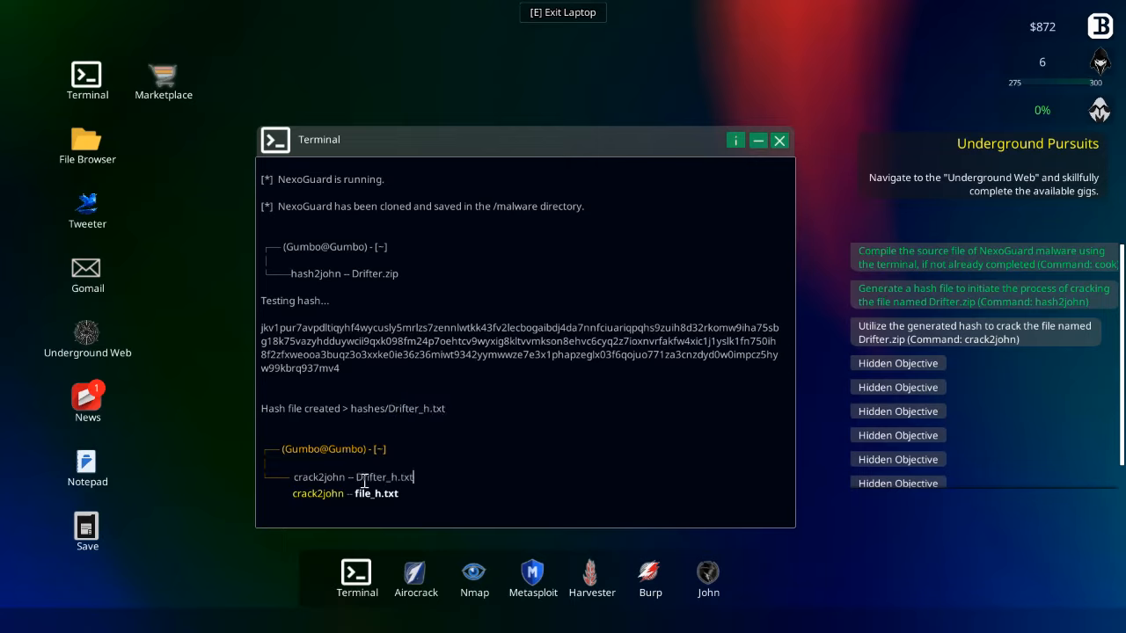
pyautogui.press('Return')
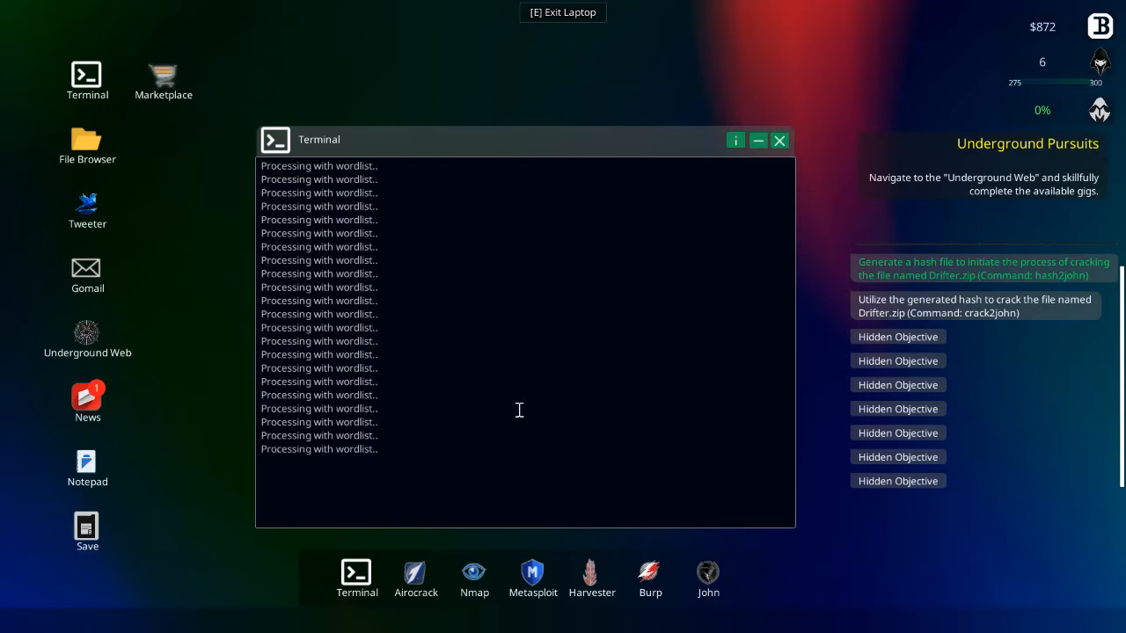
pyautogui.moveTo(172, 84)
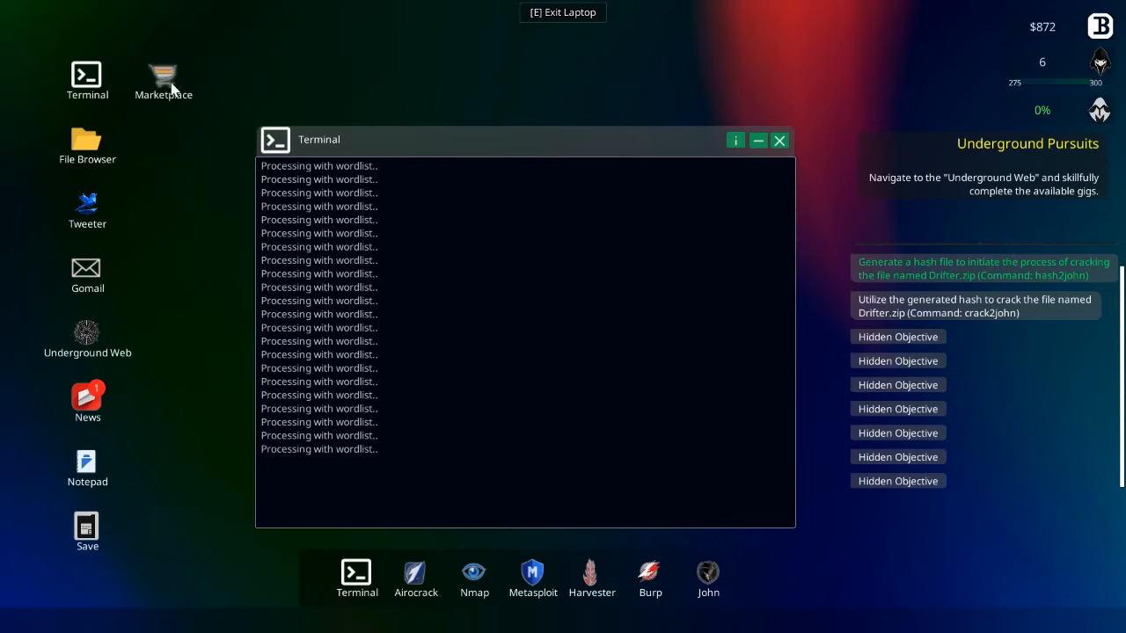
pyautogui.click(163, 79)
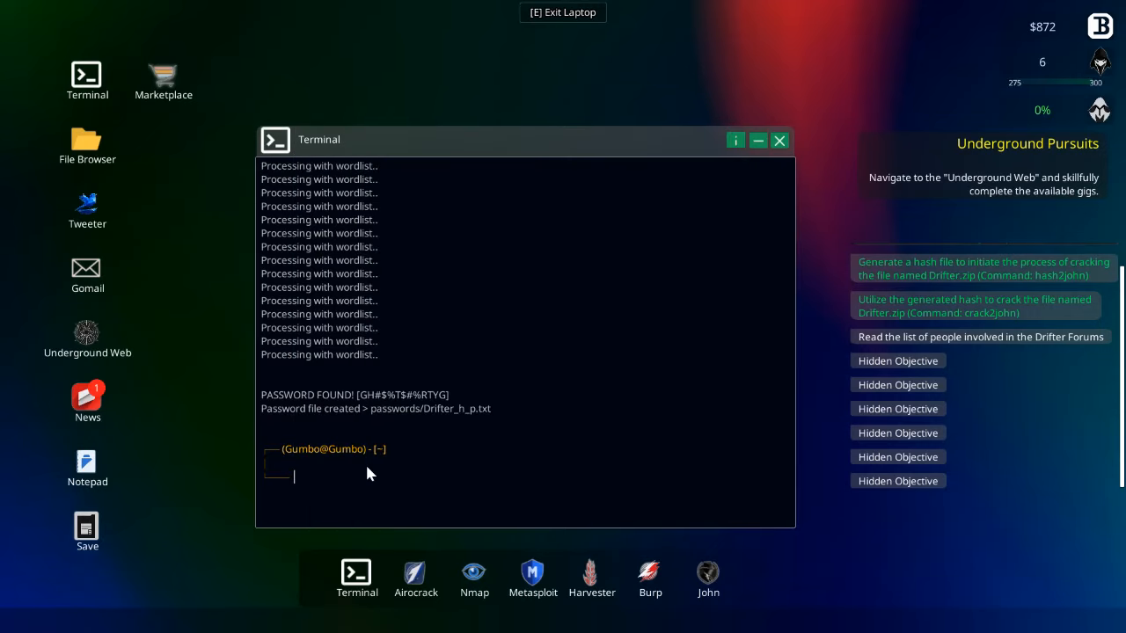
# Open Drifter.zip and unlock it with the pre-filled cracked password
pyautogui.click(86, 141)
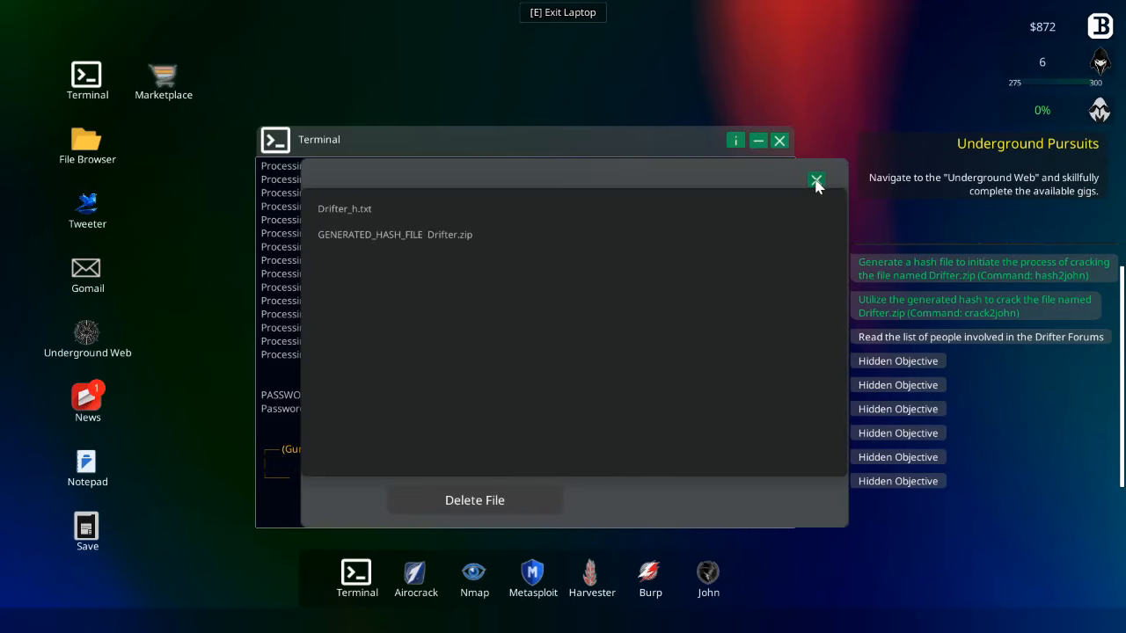
pyautogui.click(816, 180)
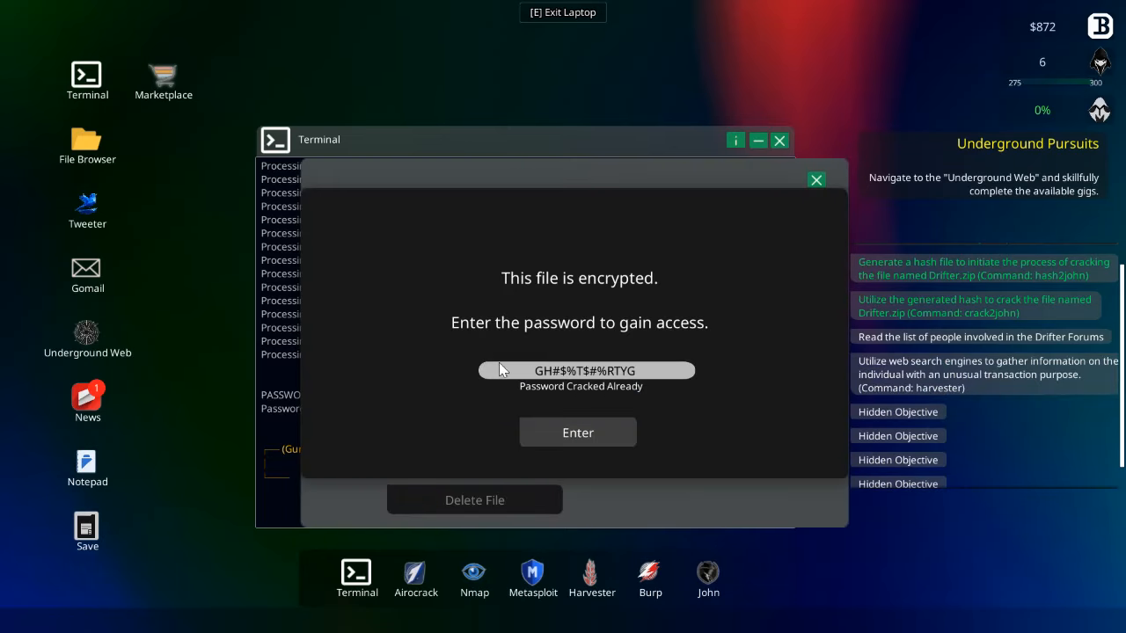
pyautogui.click(578, 432)
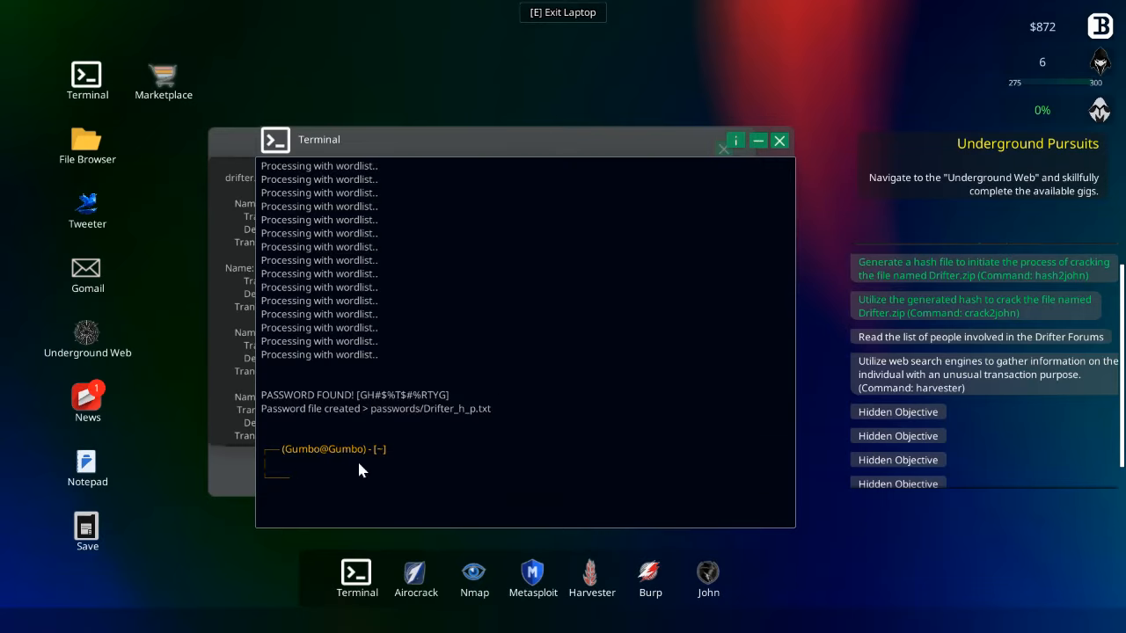
# Scroll Drifter.zip's list to George_Wesley's undisclosed-source payment while drafting 'harvester -d'
pyautogui.write('harvest')
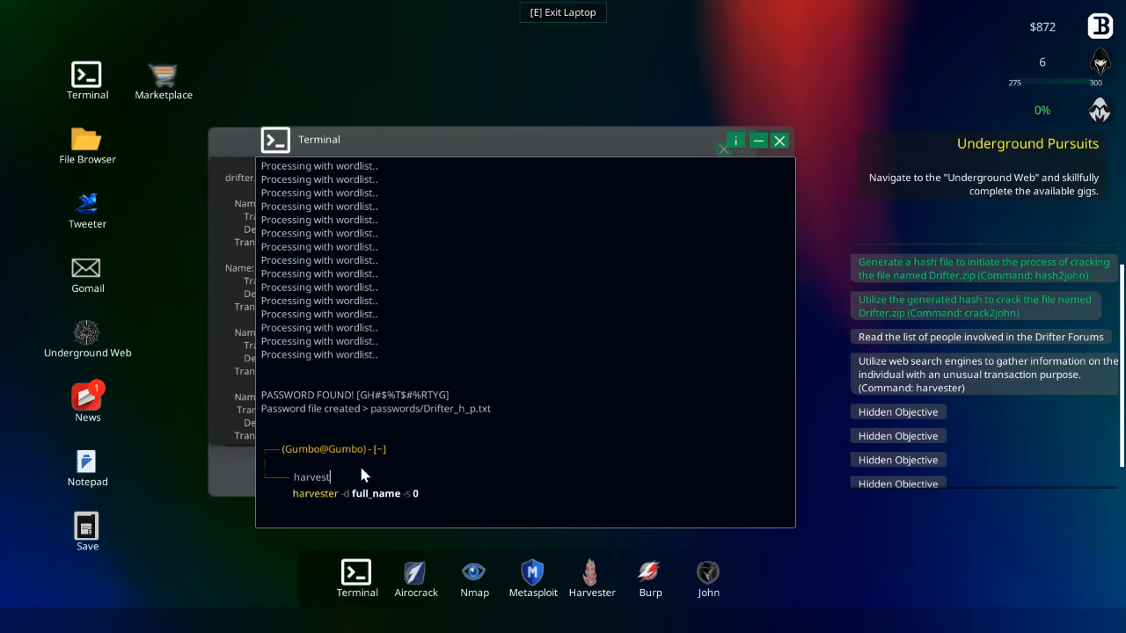
pyautogui.write('er -d')
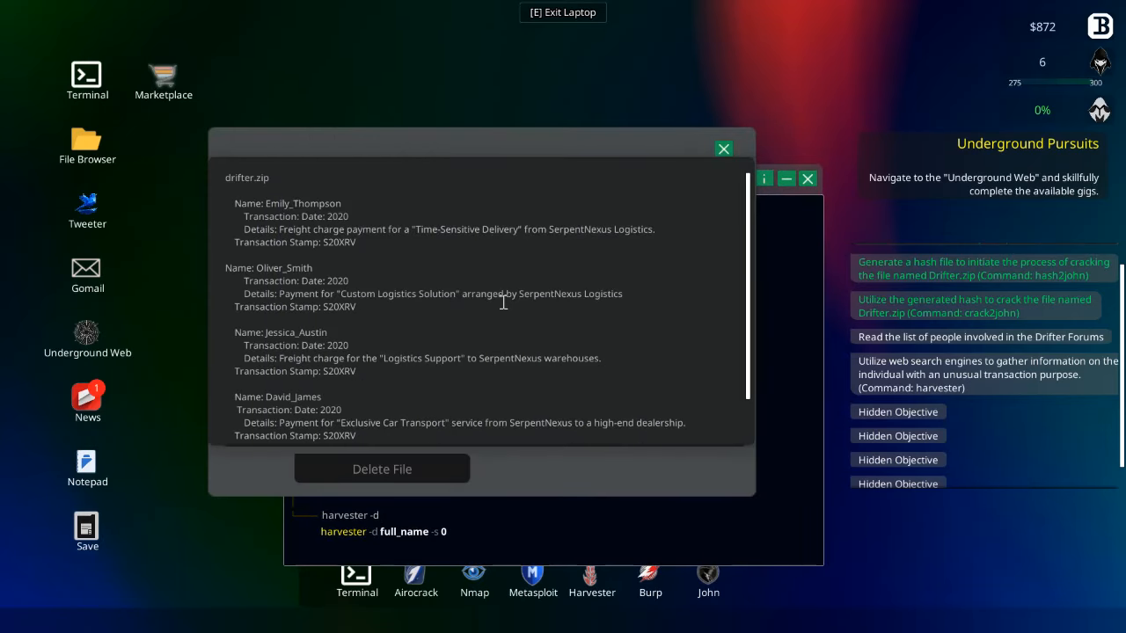
pyautogui.scroll(-3)
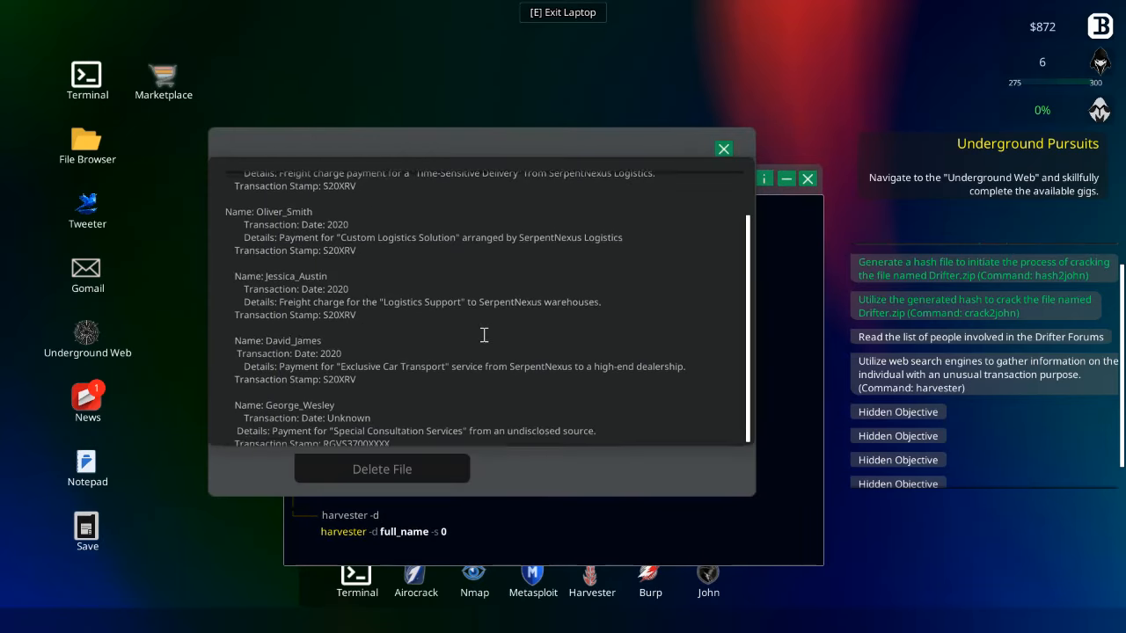
pyautogui.scroll(3)
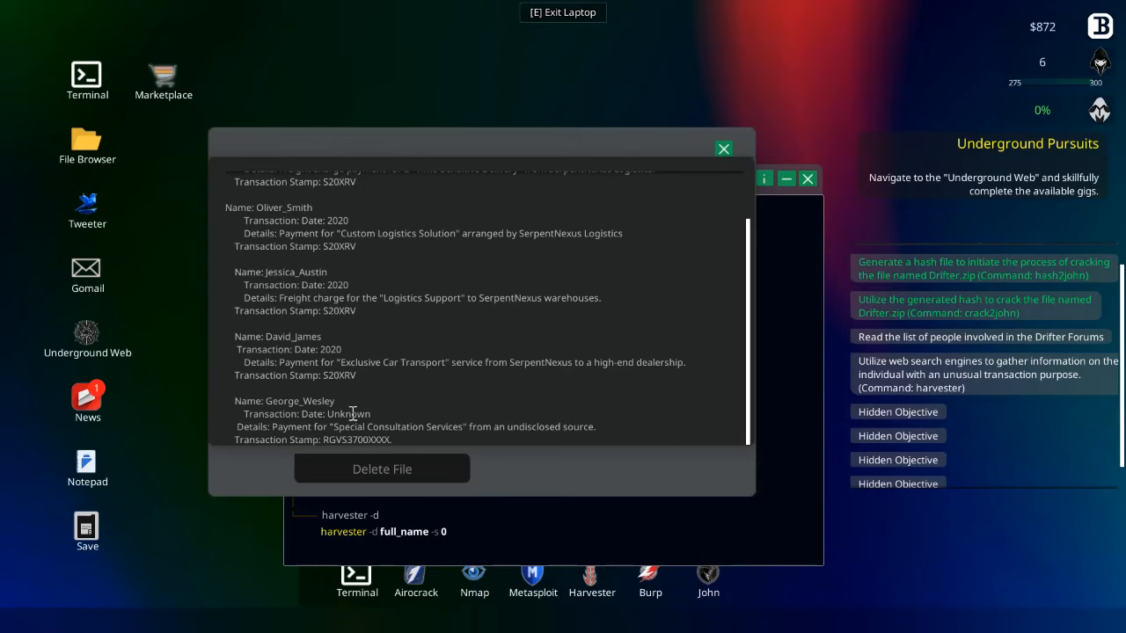
pyautogui.moveTo(546, 431)
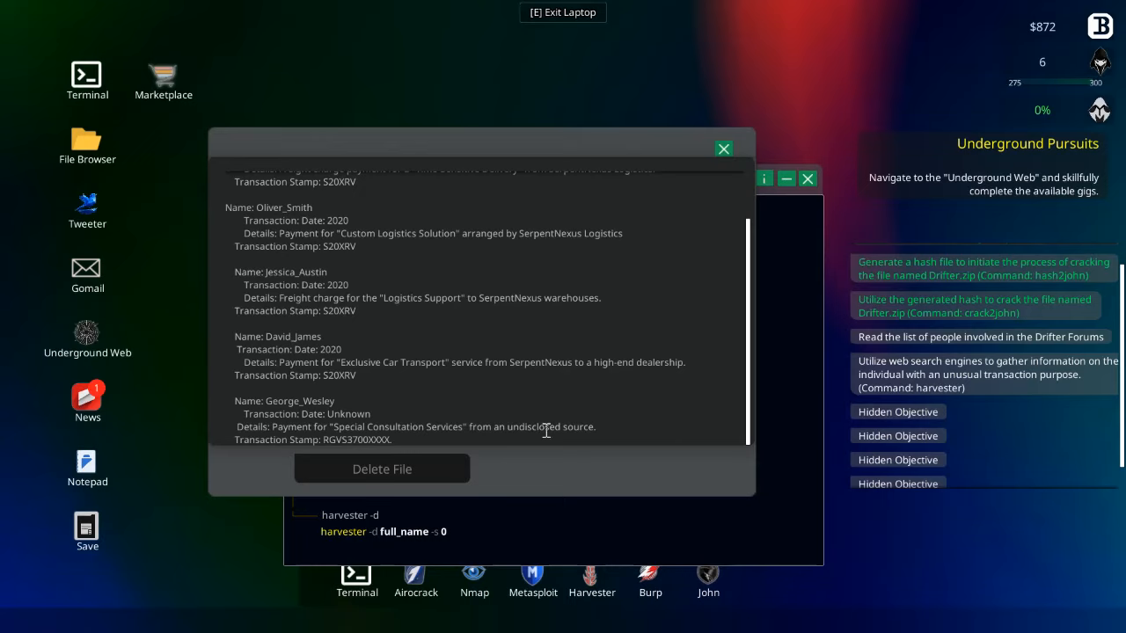
pyautogui.doubleClick(299, 401)
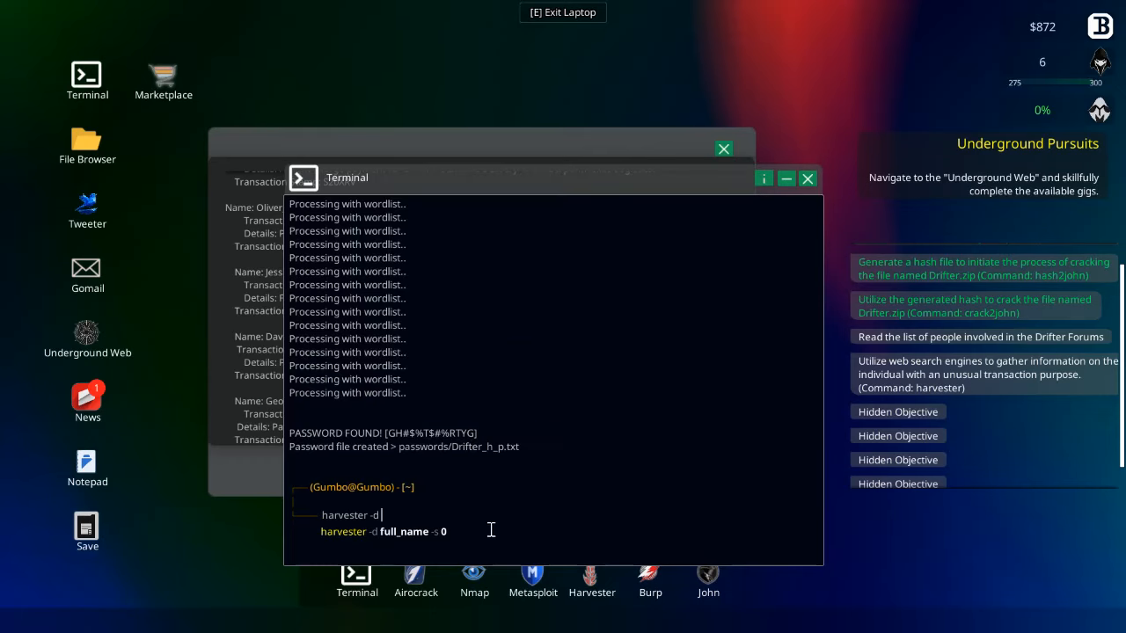
pyautogui.write('George_Wesley -s')
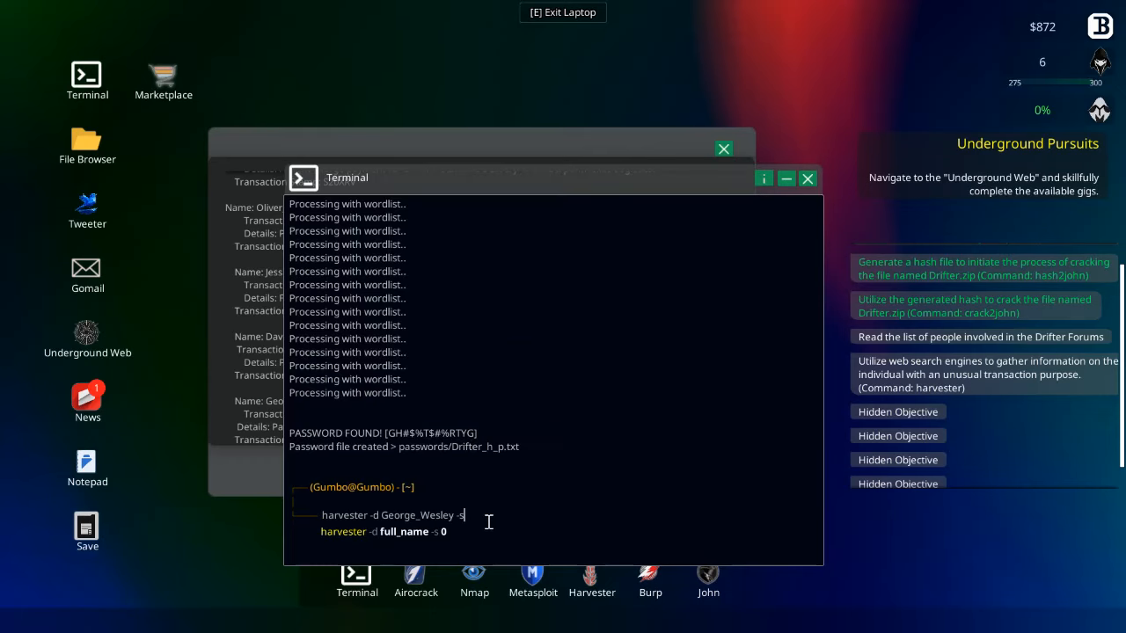
pyautogui.press('Return')
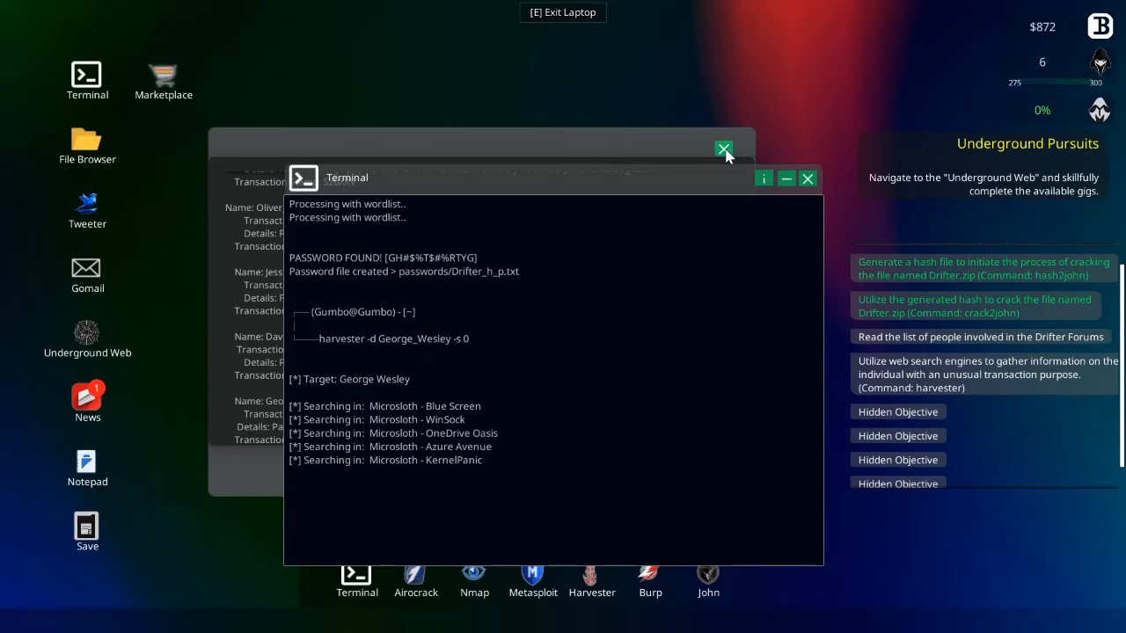
pyautogui.click(724, 148)
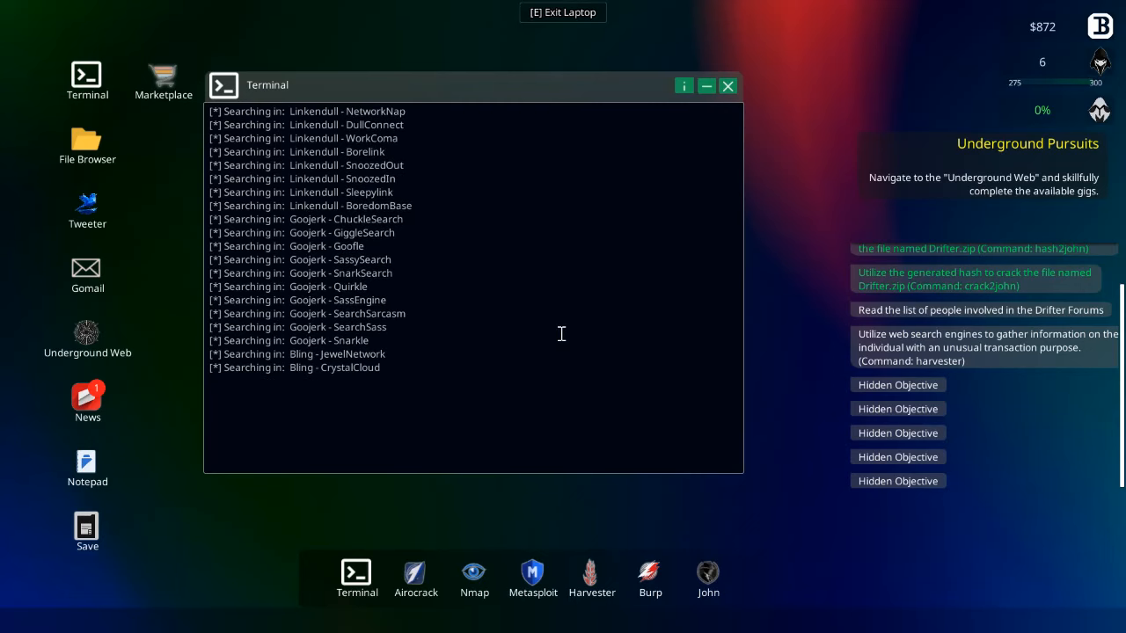
pyautogui.click(86, 400)
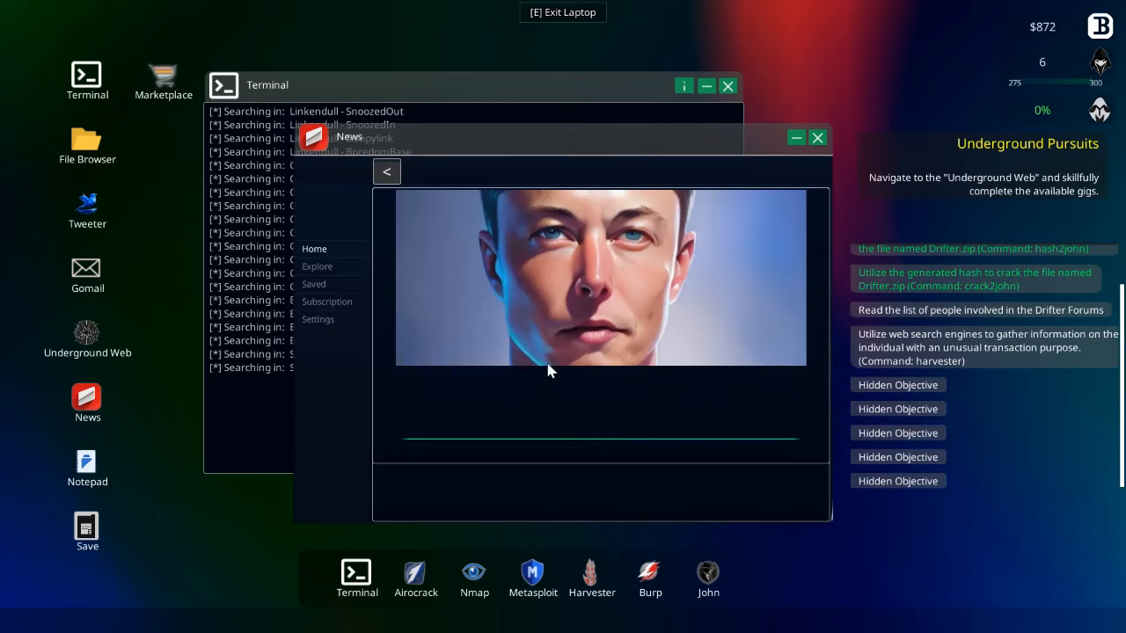
pyautogui.click(817, 137)
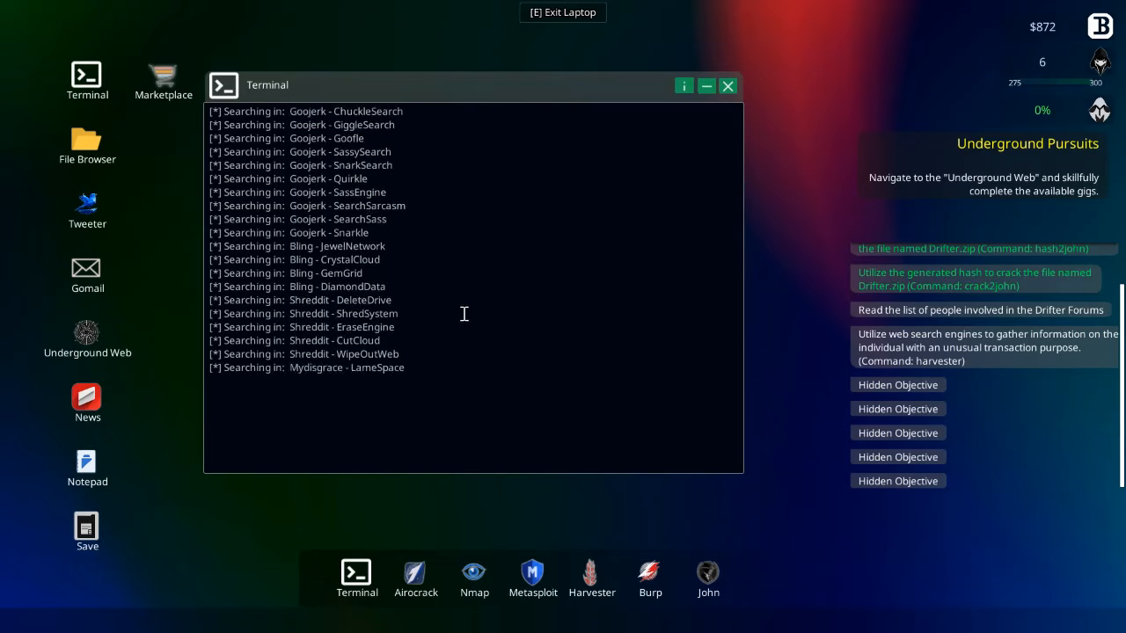
pyautogui.scroll(-3)
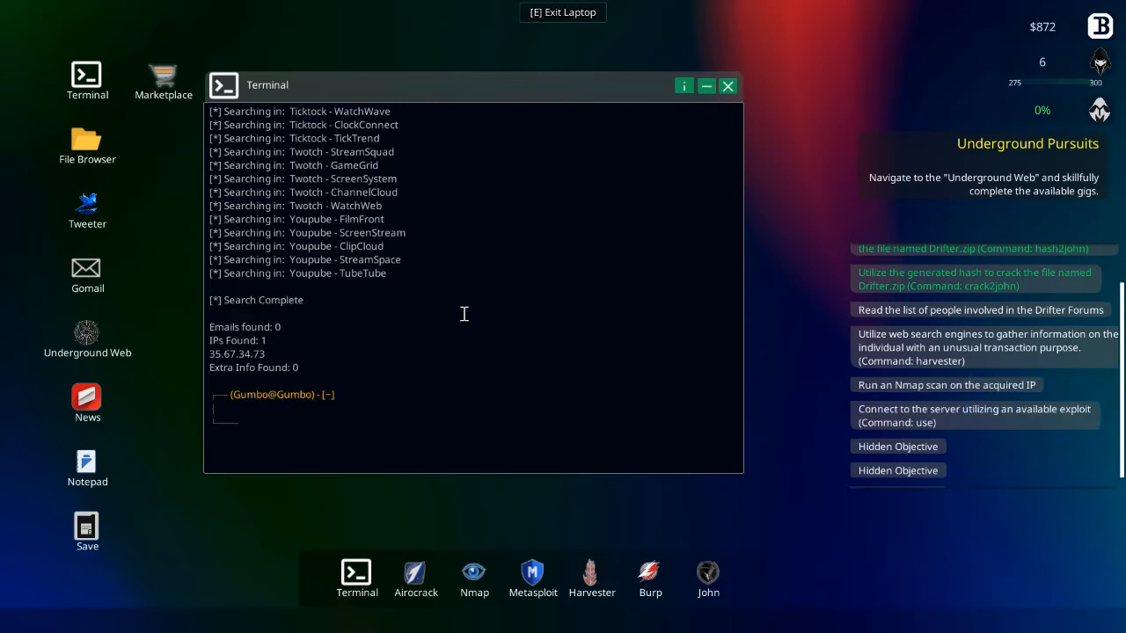
pyautogui.moveTo(280, 420)
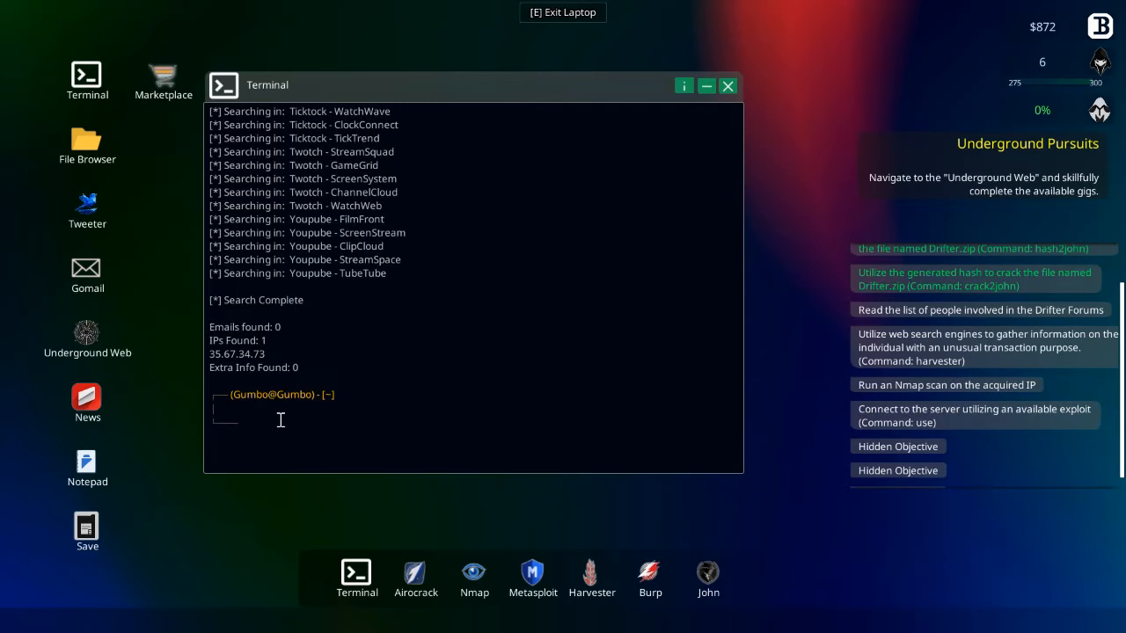
# Nmap-scan 35.67.34.73, revealing port 135 vulnerable to EternalBlue 1.0.2
pyautogui.write('nma')
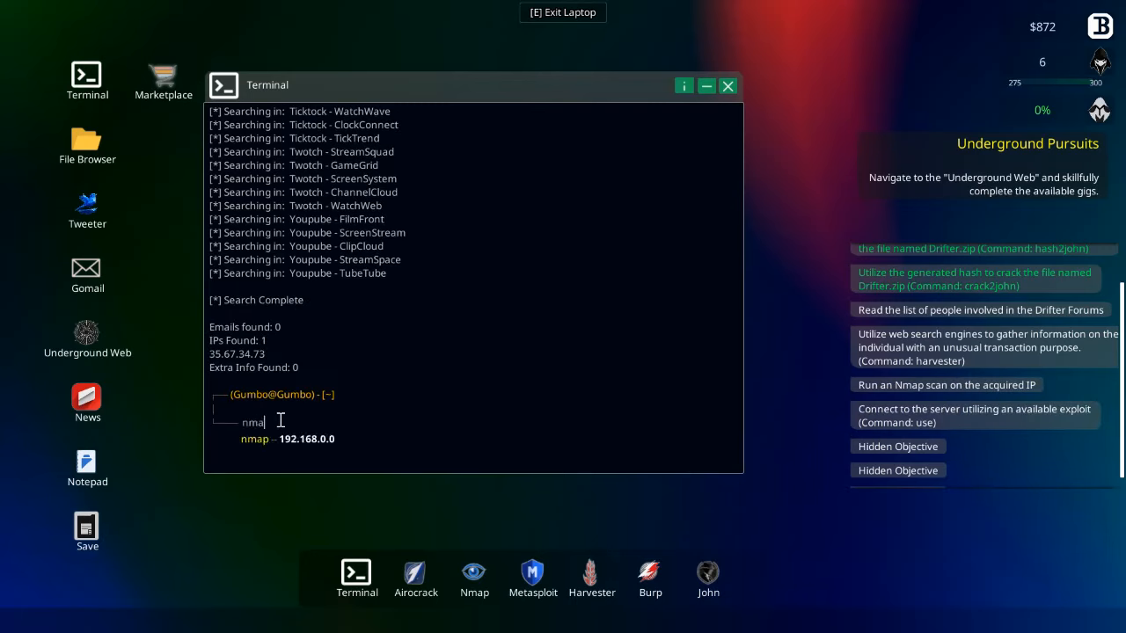
pyautogui.write('p')
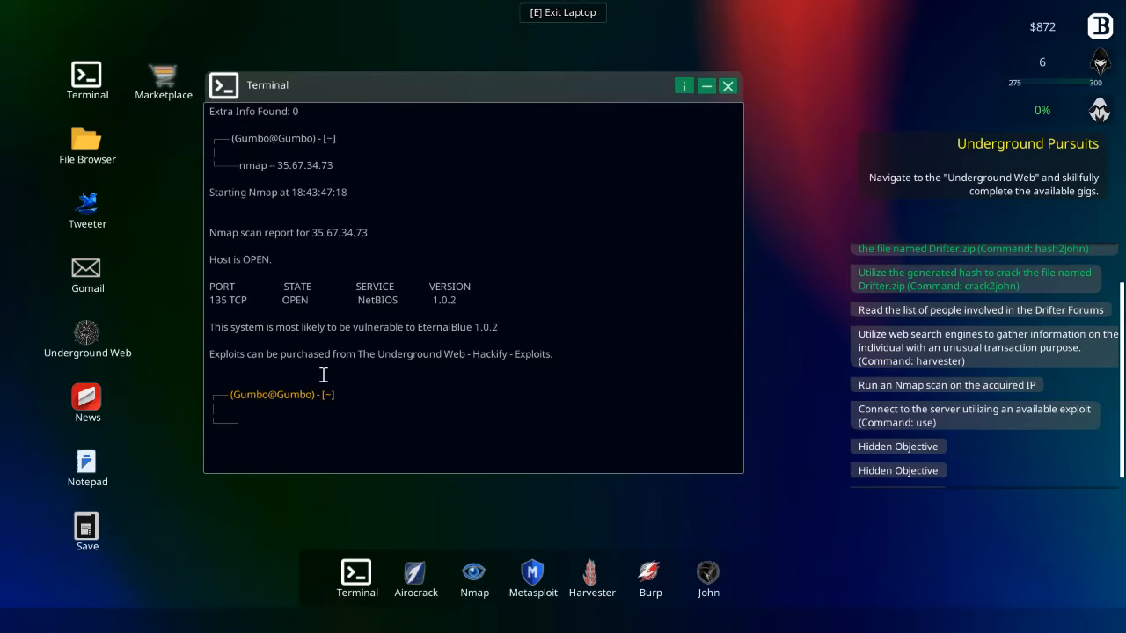
# Purchase EternalBlue 1.0.2 in Hackify's exploit store for $20, then close Underground Web
pyautogui.click(86, 334)
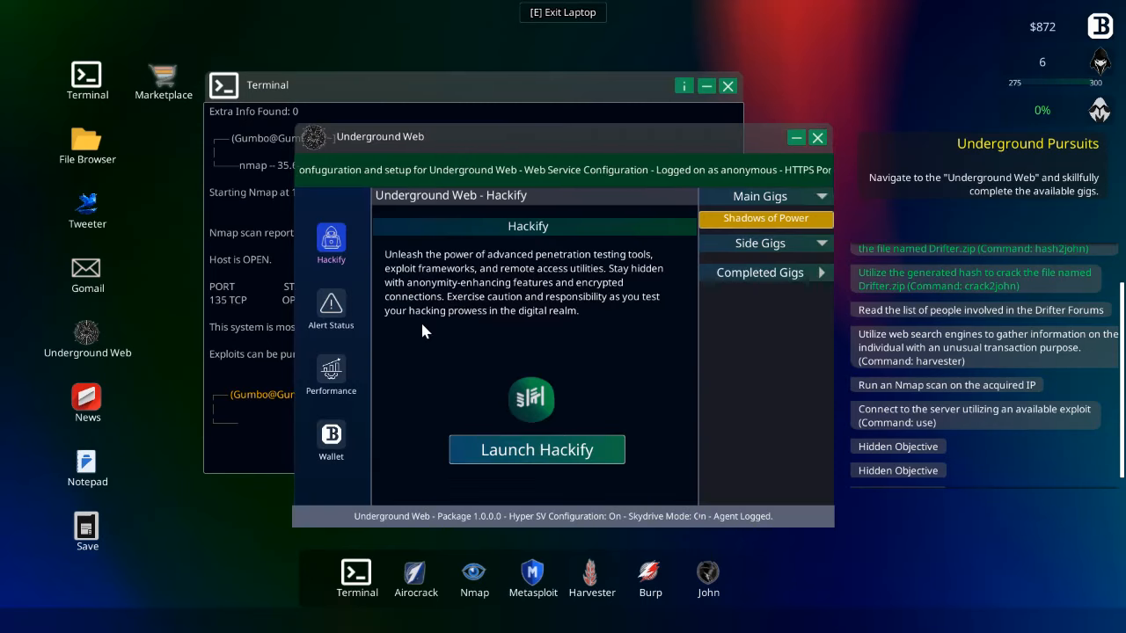
pyautogui.click(537, 450)
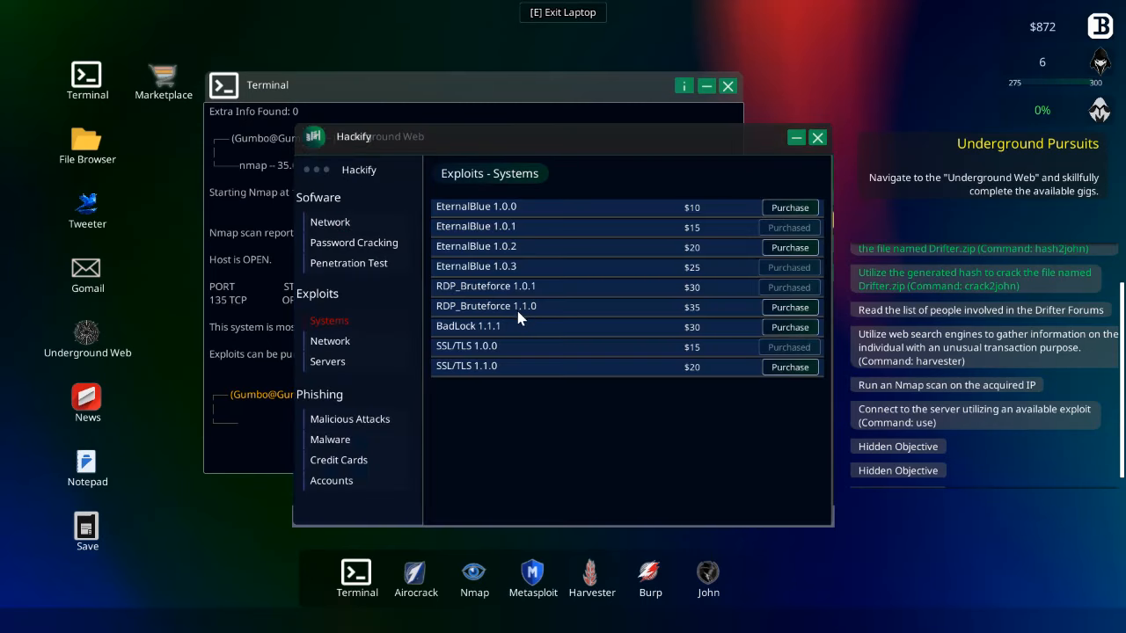
pyautogui.click(789, 247)
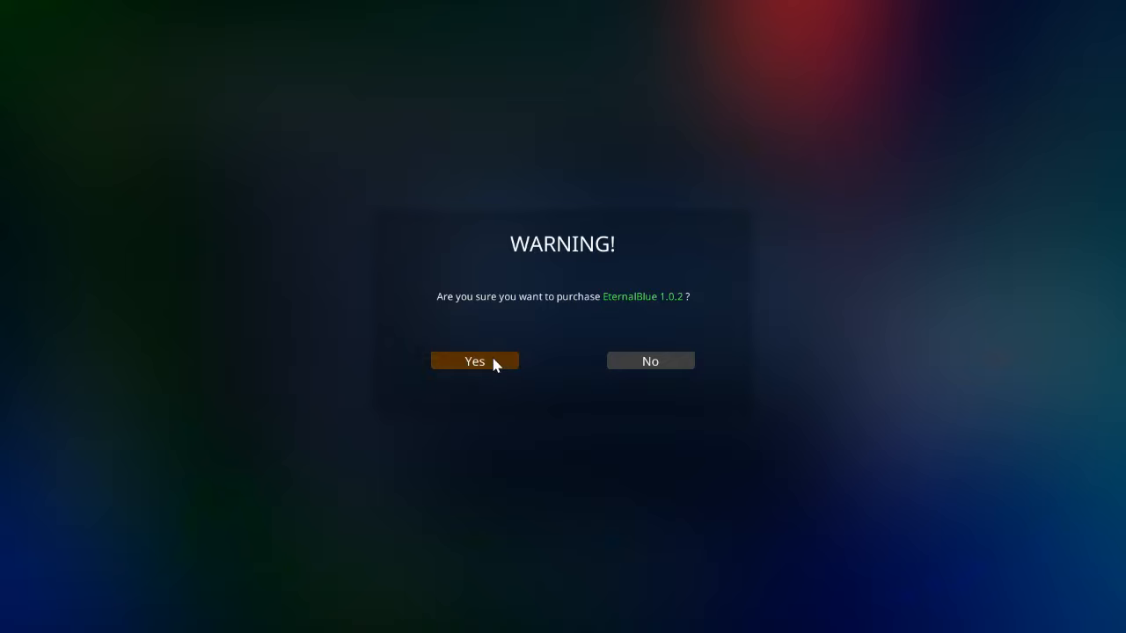
pyautogui.click(474, 361)
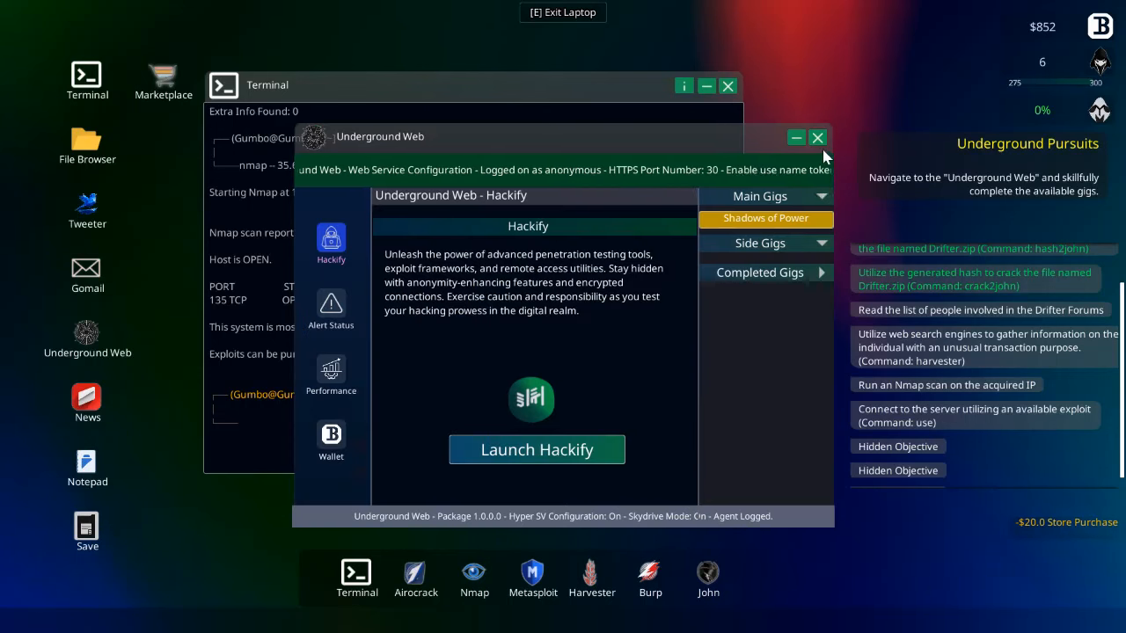
pyautogui.click(817, 137)
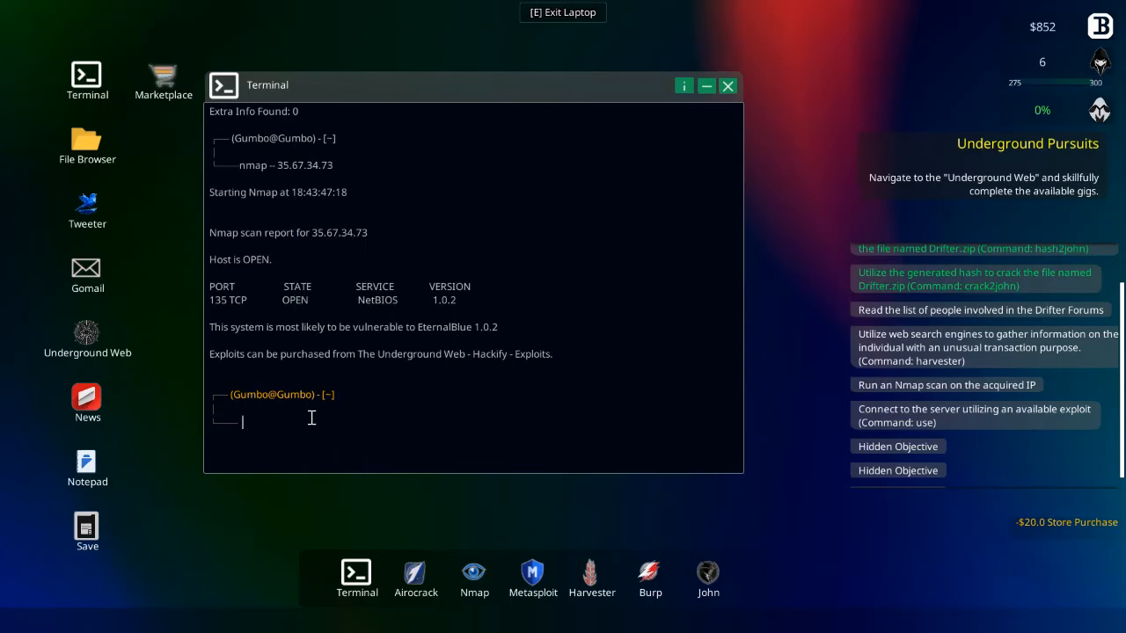
# Run 'use -x EternalBlue -version 1.0.2 -ip 35.67.34.73' to open Meterpreter
pyautogui.write('use')
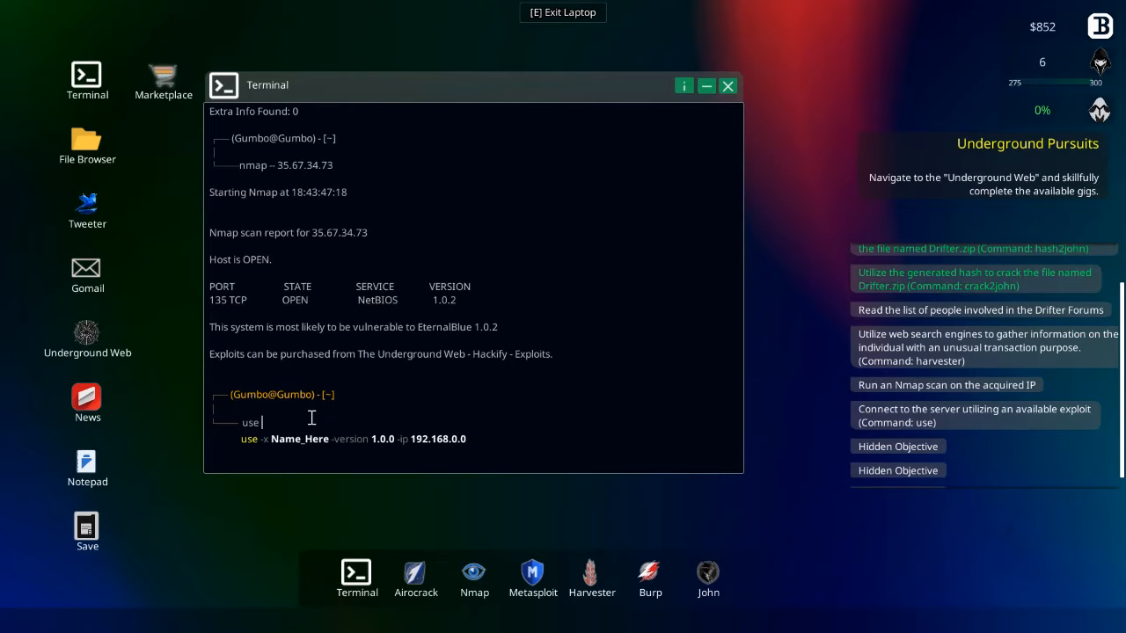
pyautogui.write('-x')
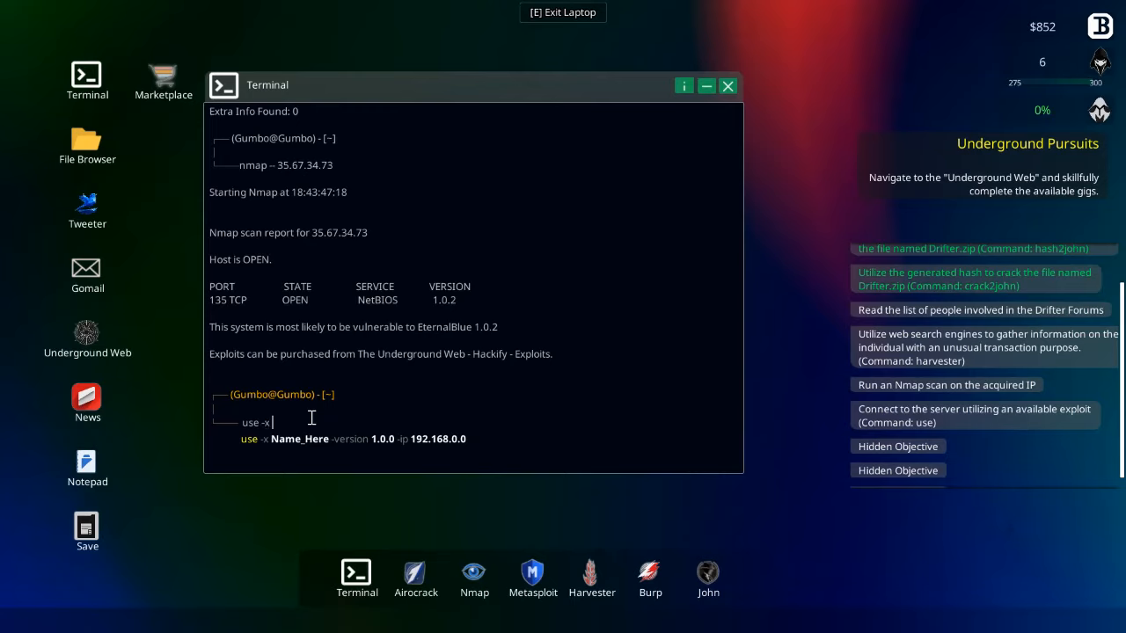
pyautogui.doubleClick(443, 326)
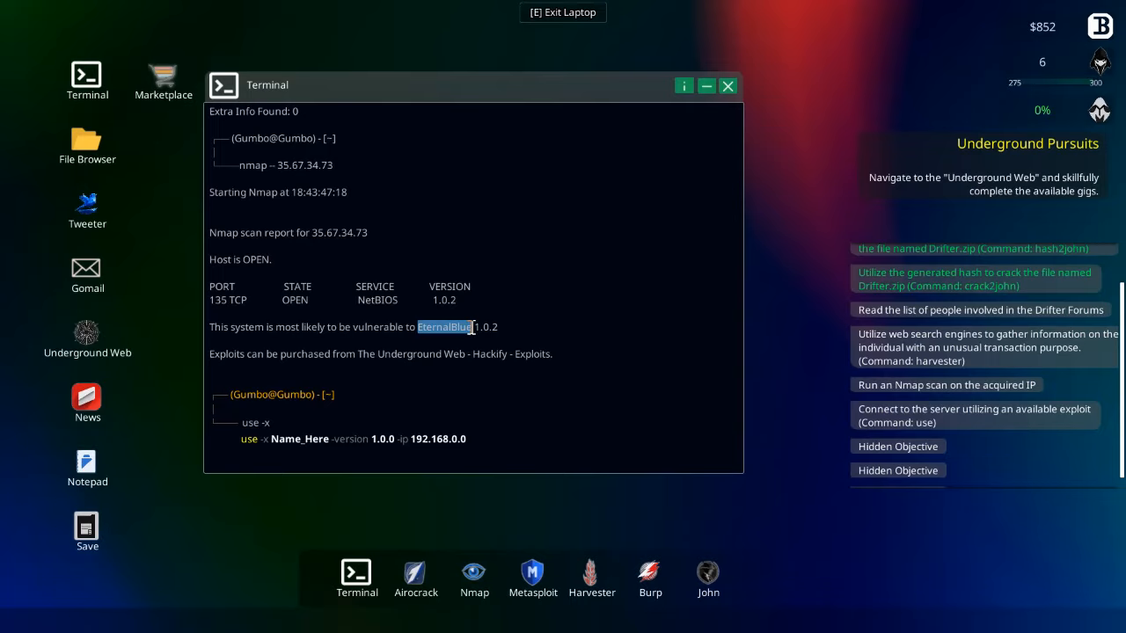
pyautogui.write('EternalBlue')
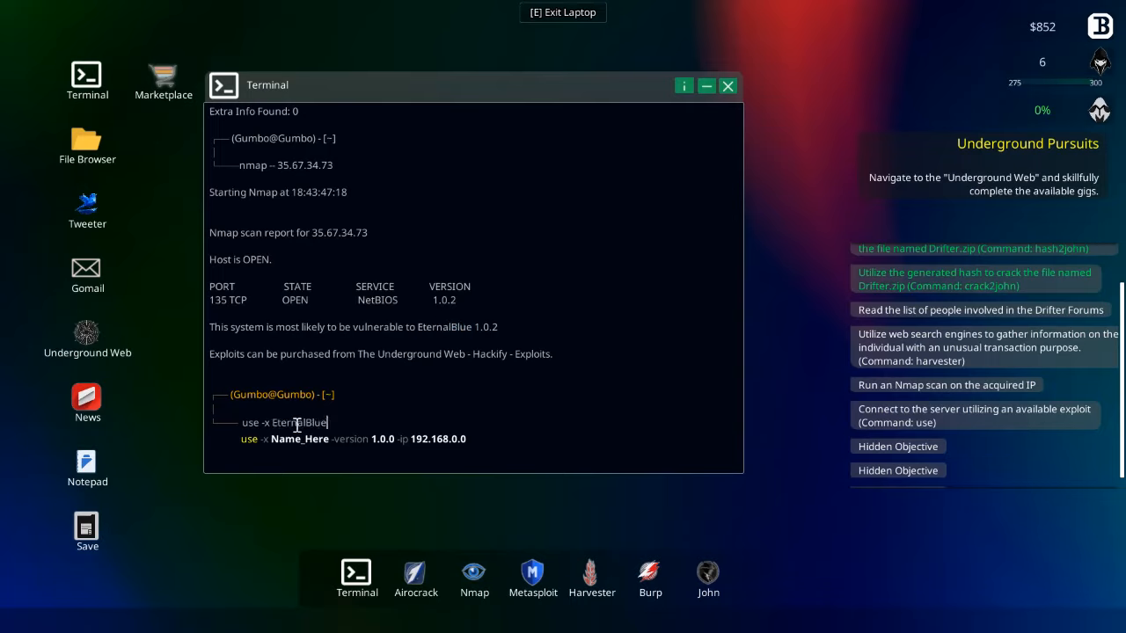
pyautogui.write('-version')
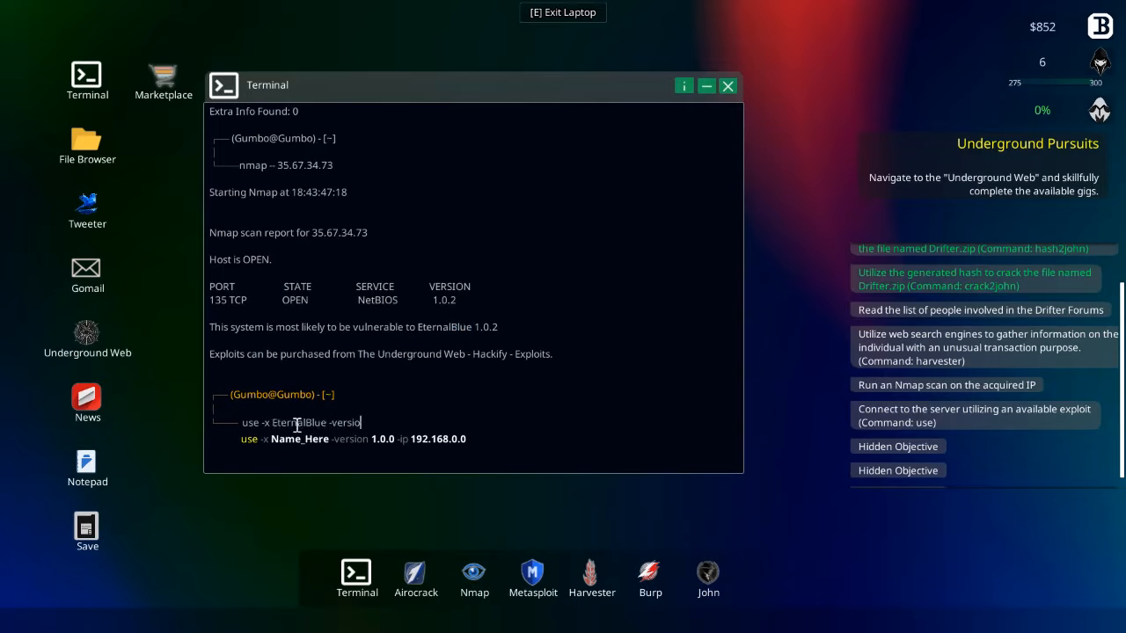
pyautogui.write('n 1')
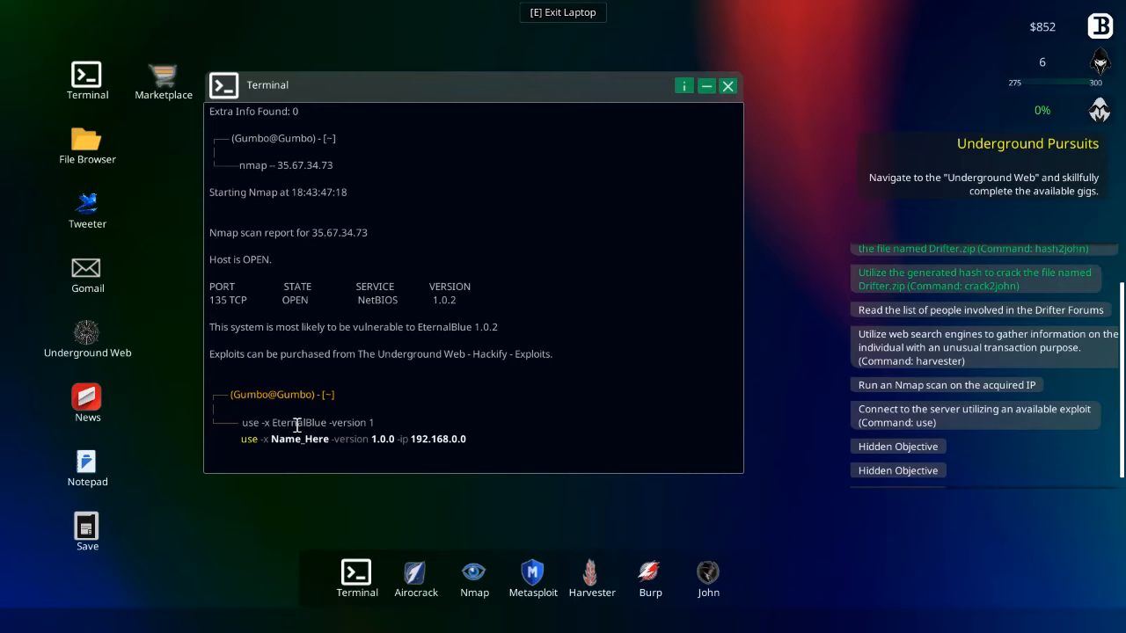
pyautogui.write('.0.2')
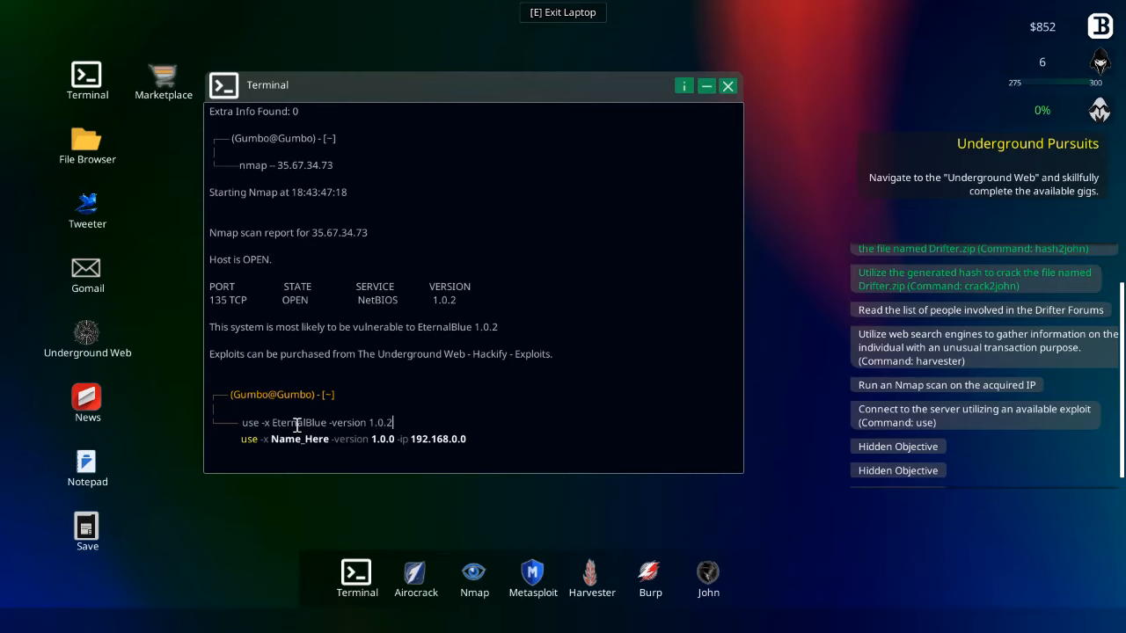
pyautogui.write('-ip')
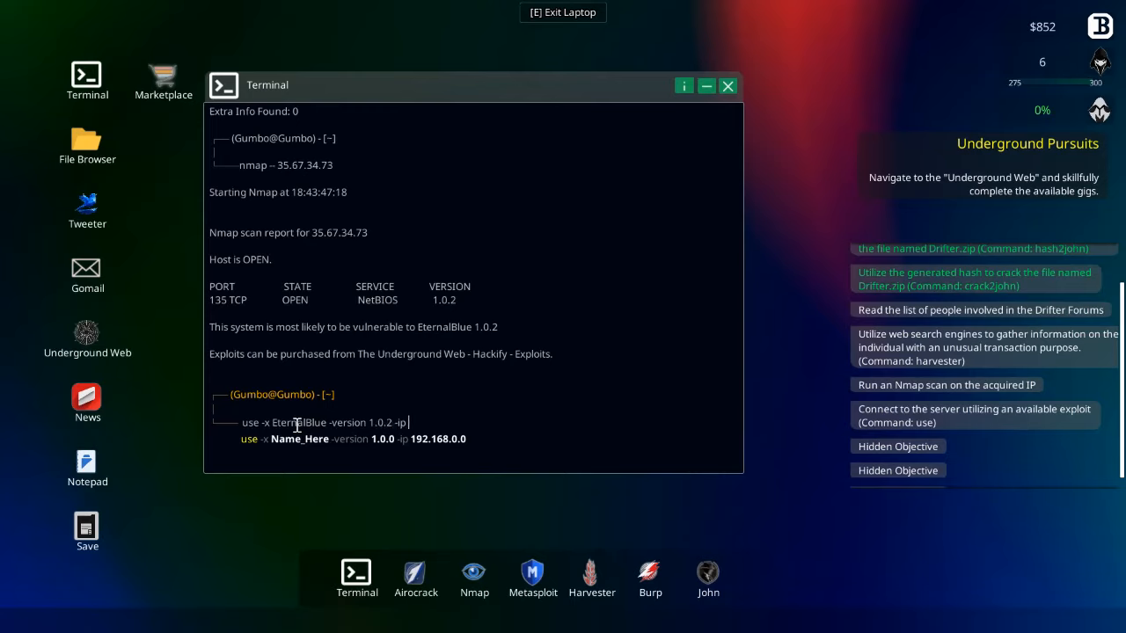
pyautogui.doubleClick(341, 233)
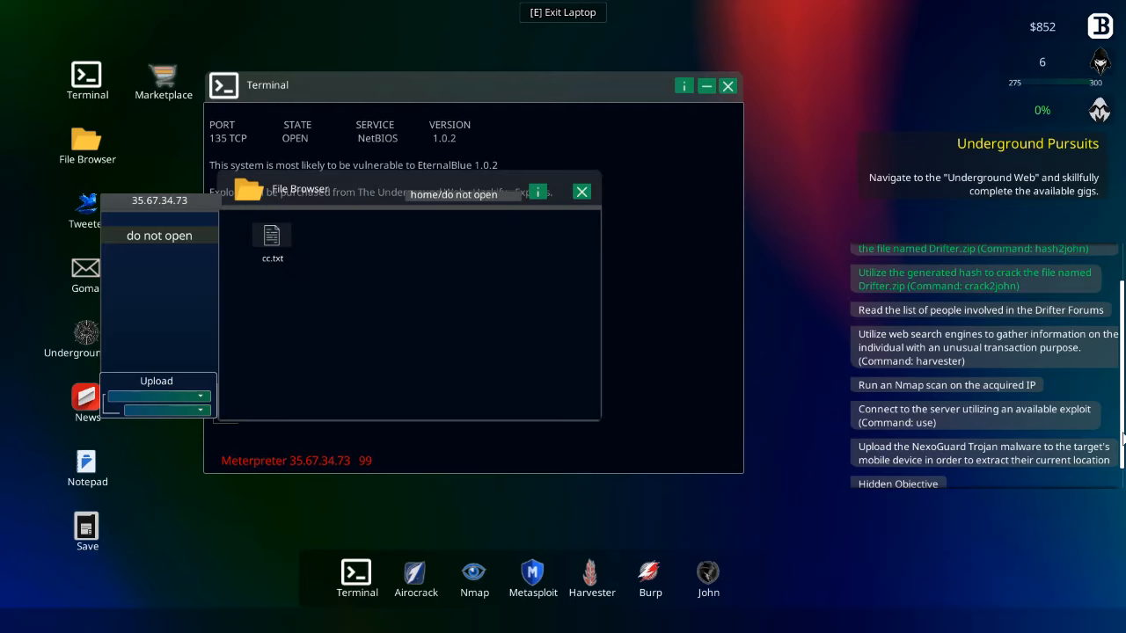
# Open Hackify's credit card phishing tool and copy the card number from cc.txt
pyautogui.scroll(-3)
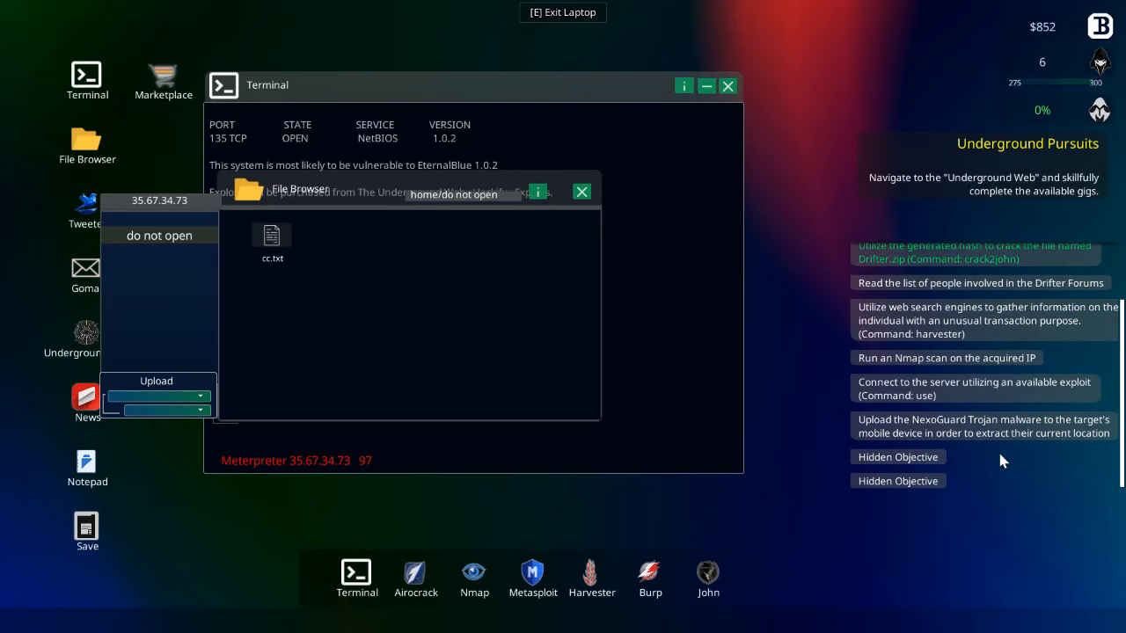
pyautogui.doubleClick(272, 238)
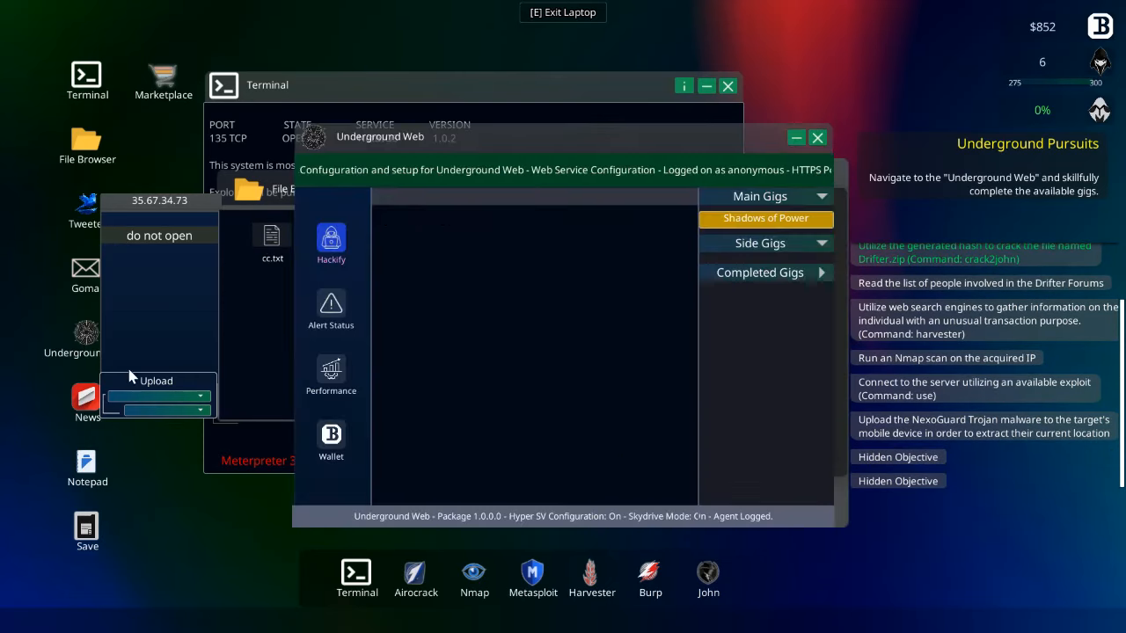
pyautogui.click(331, 245)
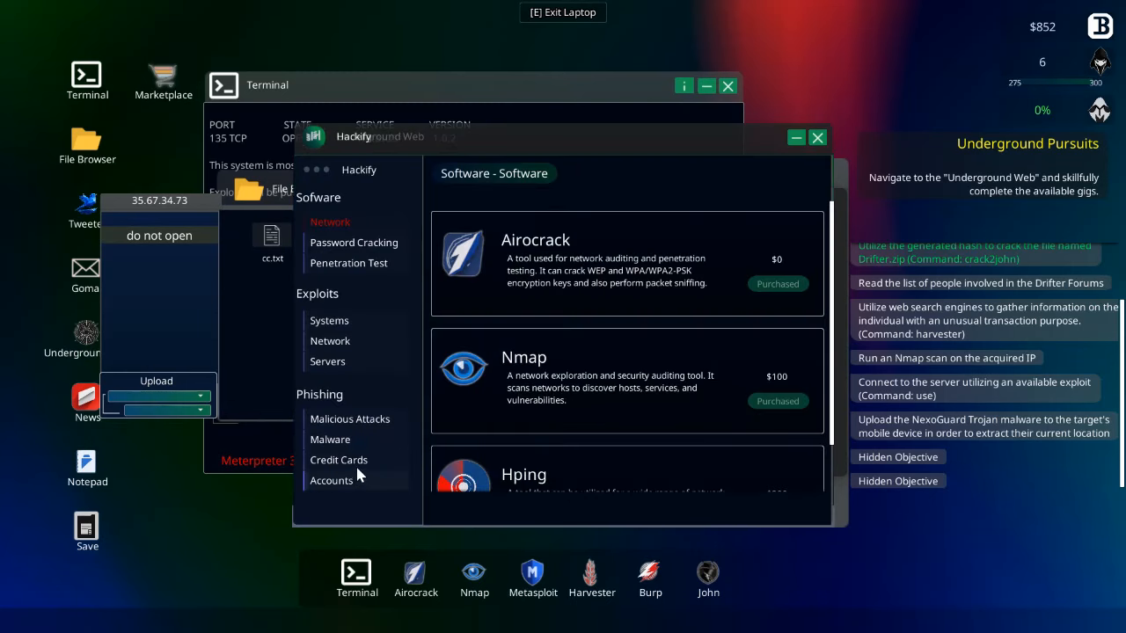
pyautogui.click(339, 460)
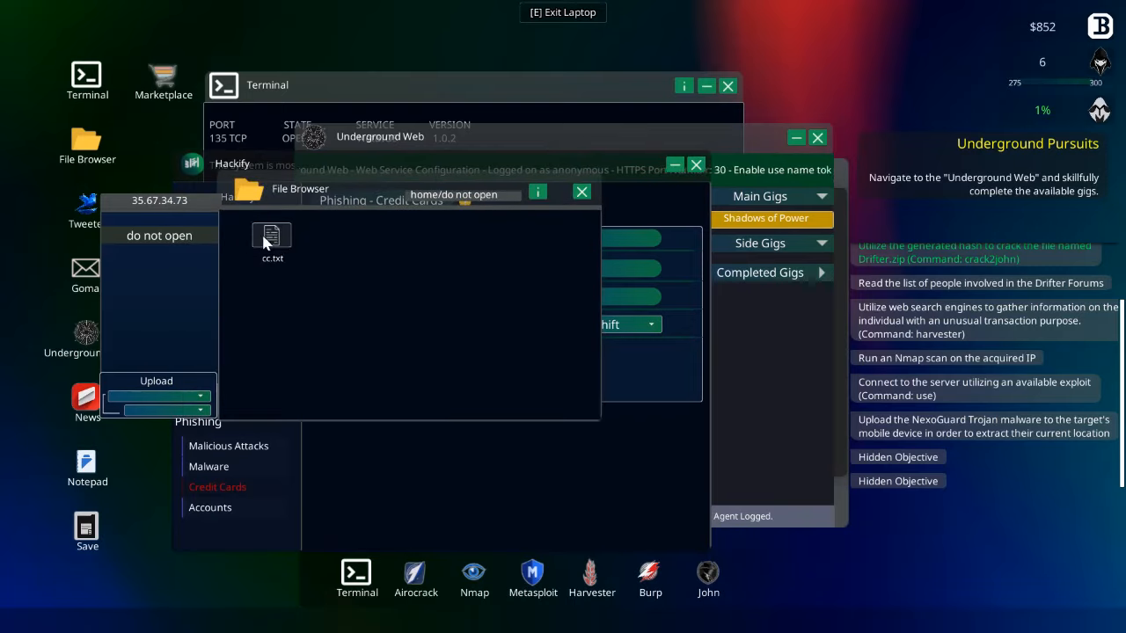
pyautogui.doubleClick(272, 238)
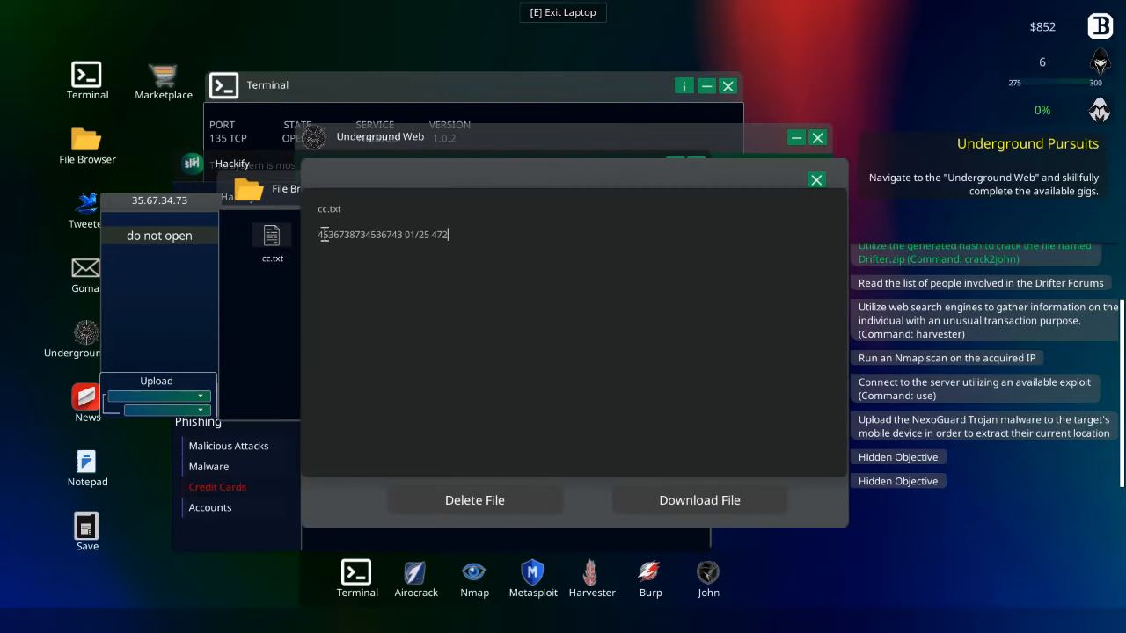
pyautogui.rightClick(387, 234)
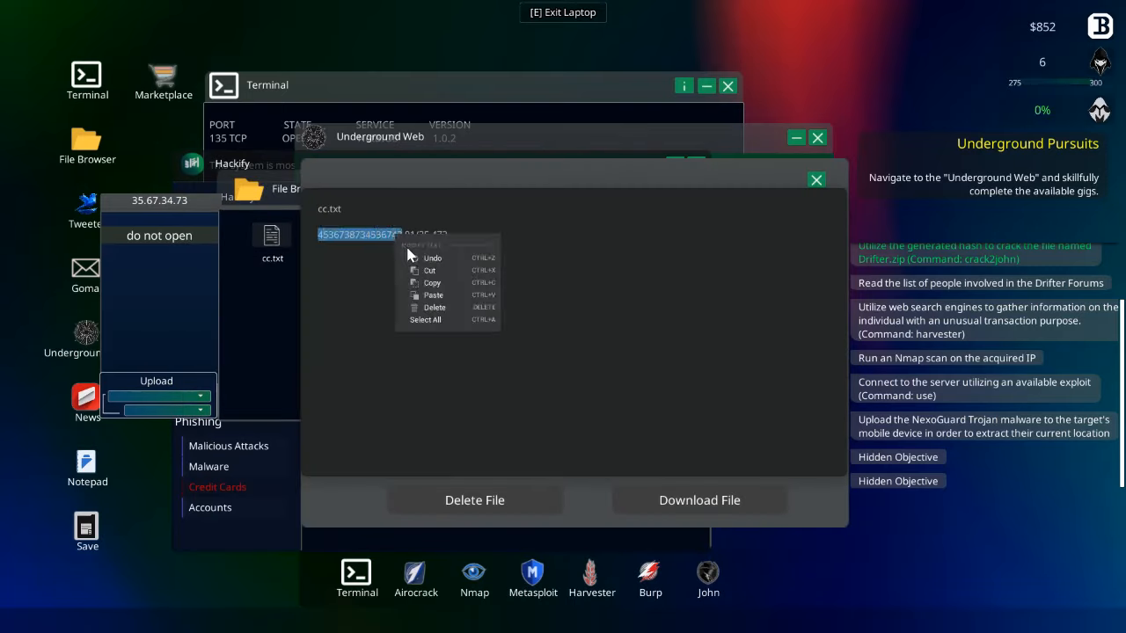
pyautogui.click(815, 179)
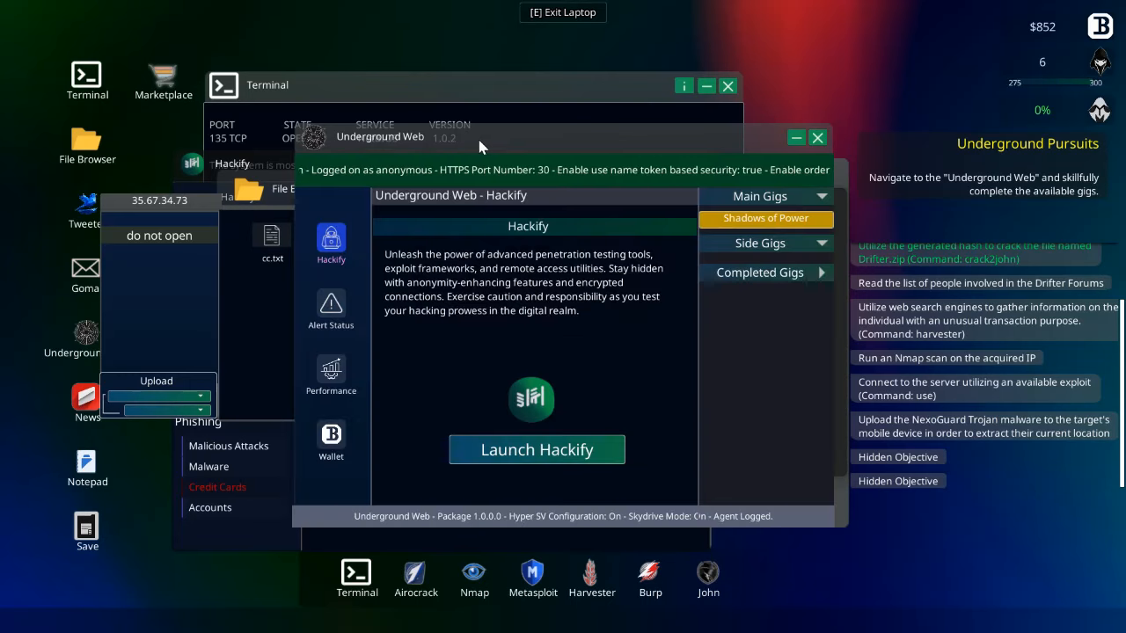
# Enter the card's expiry and CVV, then transfer its $90 balance to the wallet
pyautogui.click(536, 450)
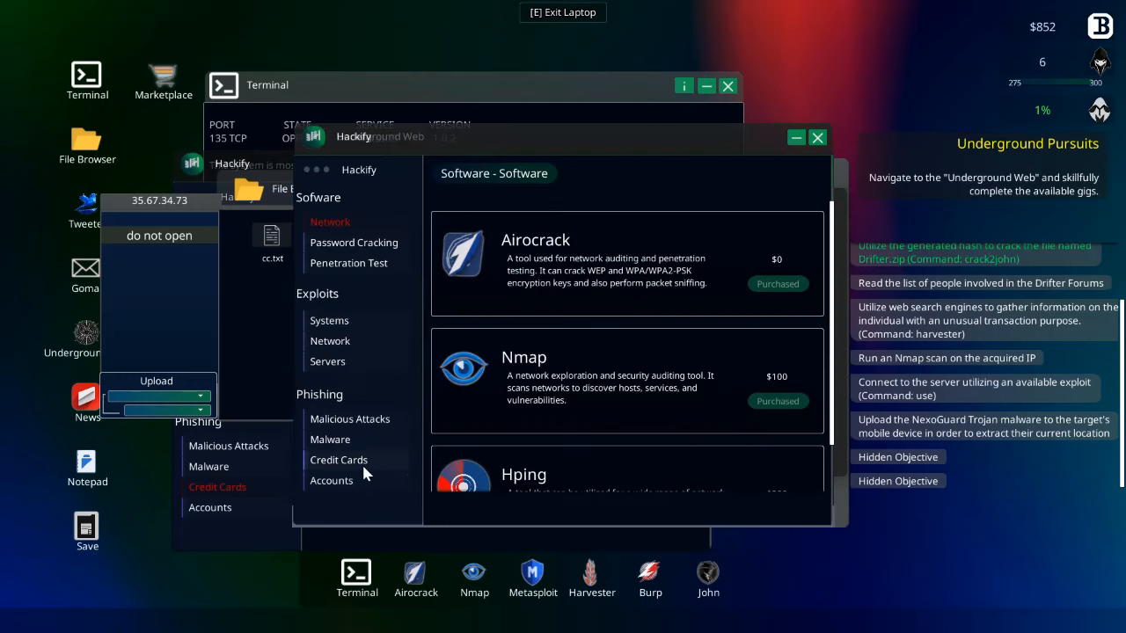
pyautogui.click(339, 460)
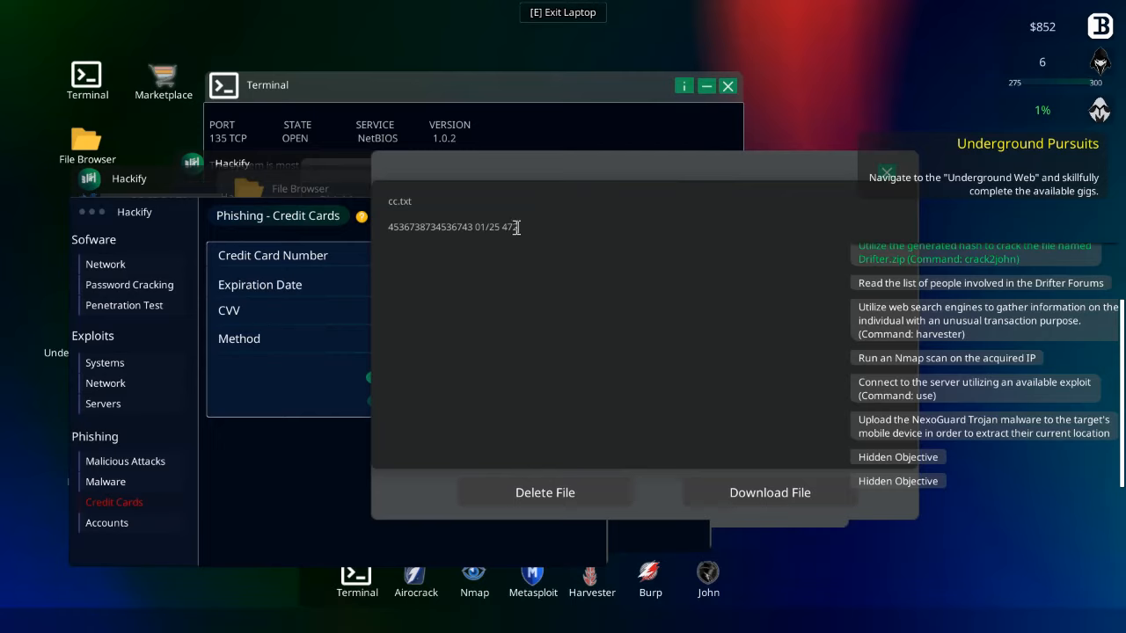
pyautogui.rightClick(506, 227)
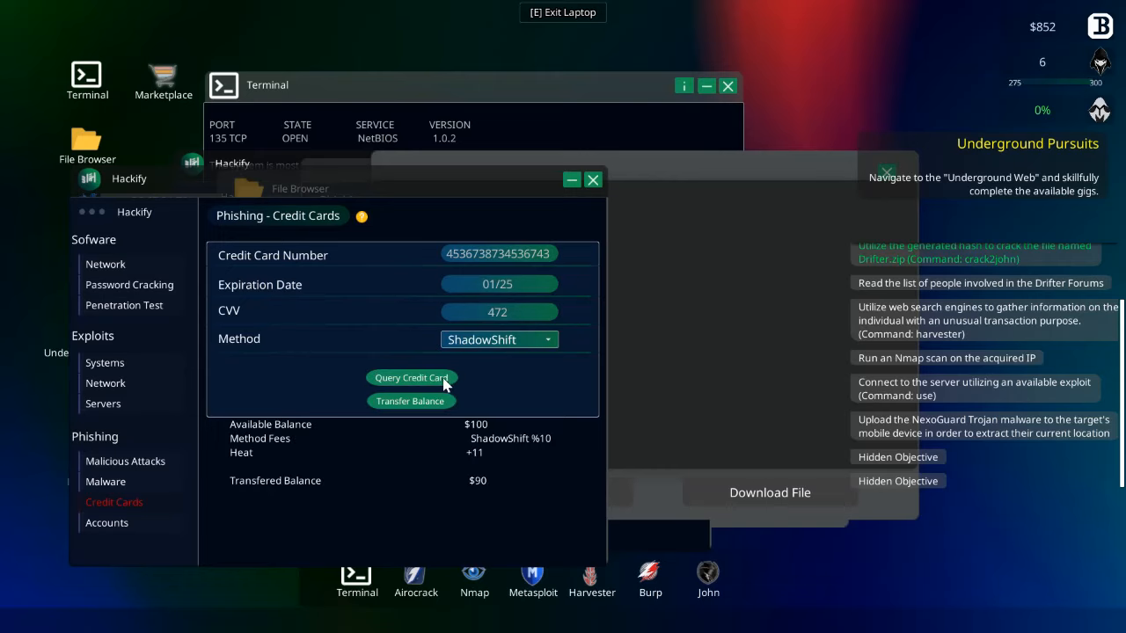
pyautogui.click(411, 402)
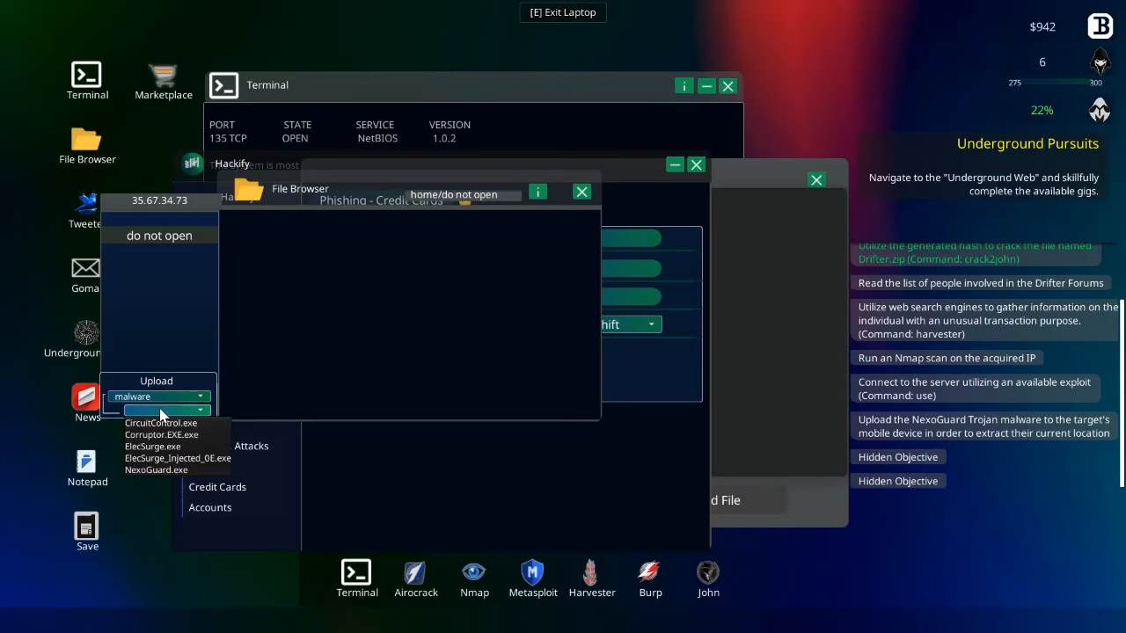
# Upload NexoGuard to the target and view NexoGuard.exe in the 'do not open' folder
pyautogui.click(156, 469)
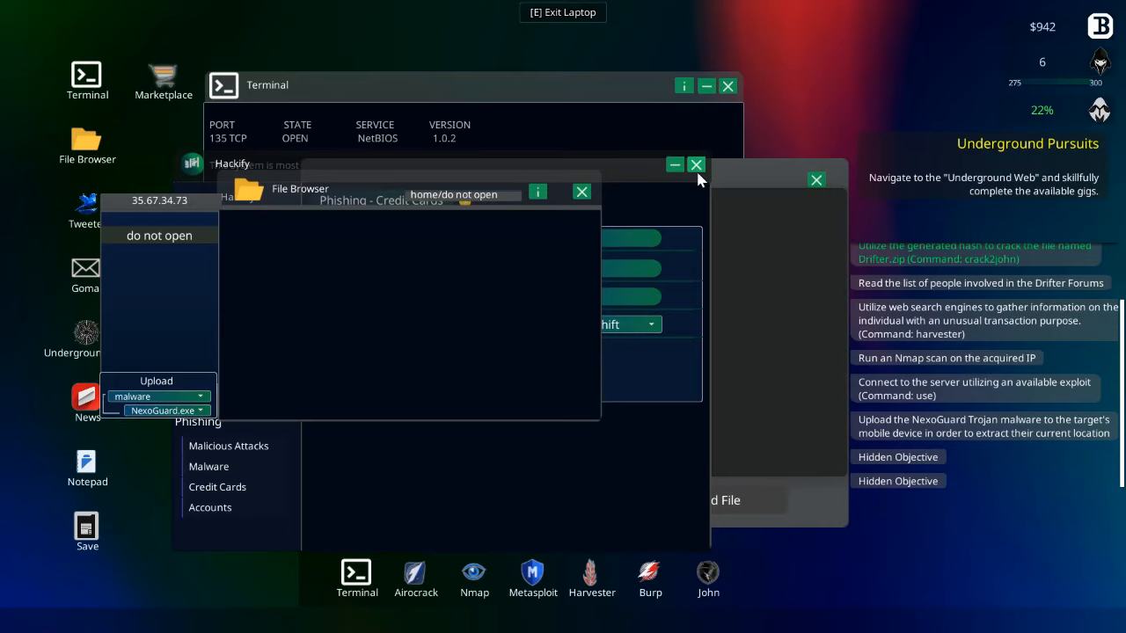
pyautogui.click(696, 164)
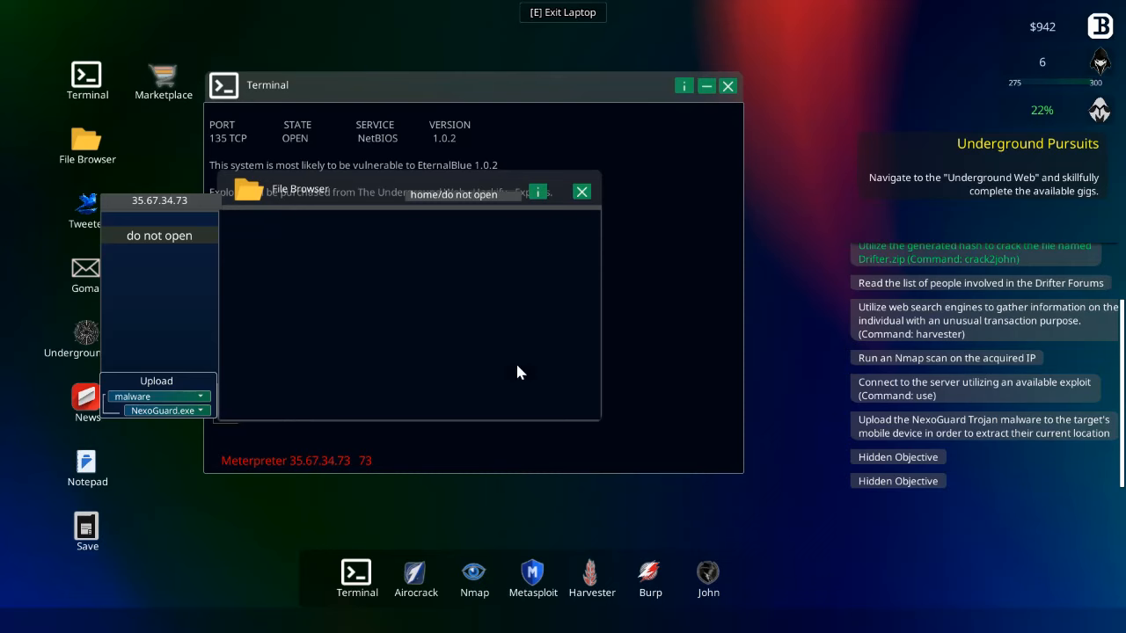
pyautogui.click(581, 192)
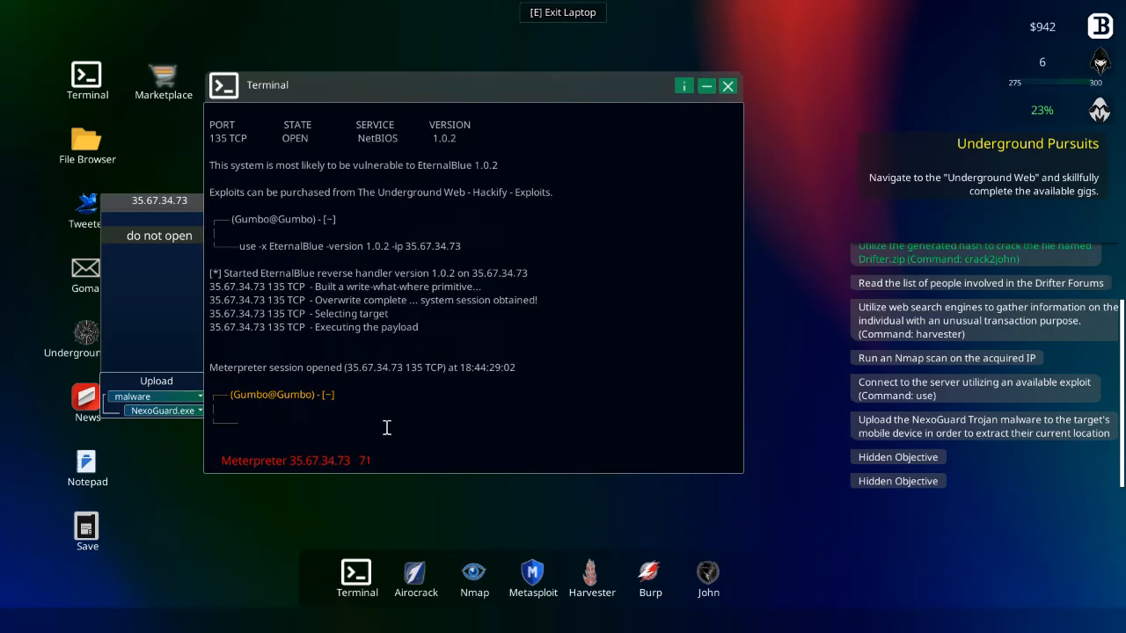
pyautogui.write('up')
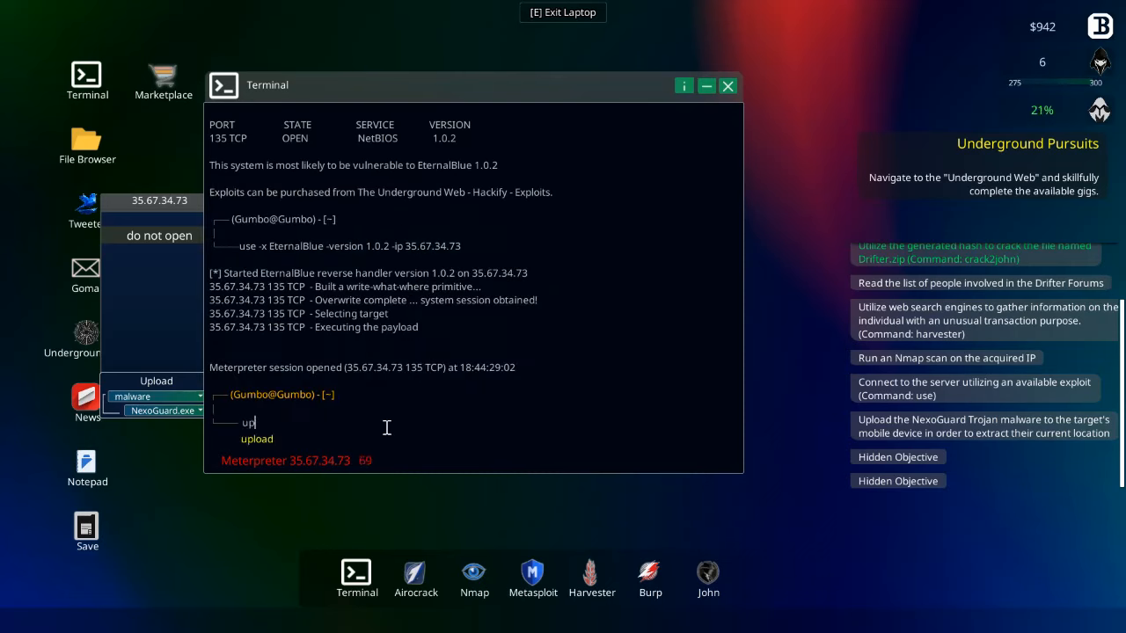
pyautogui.write('load')
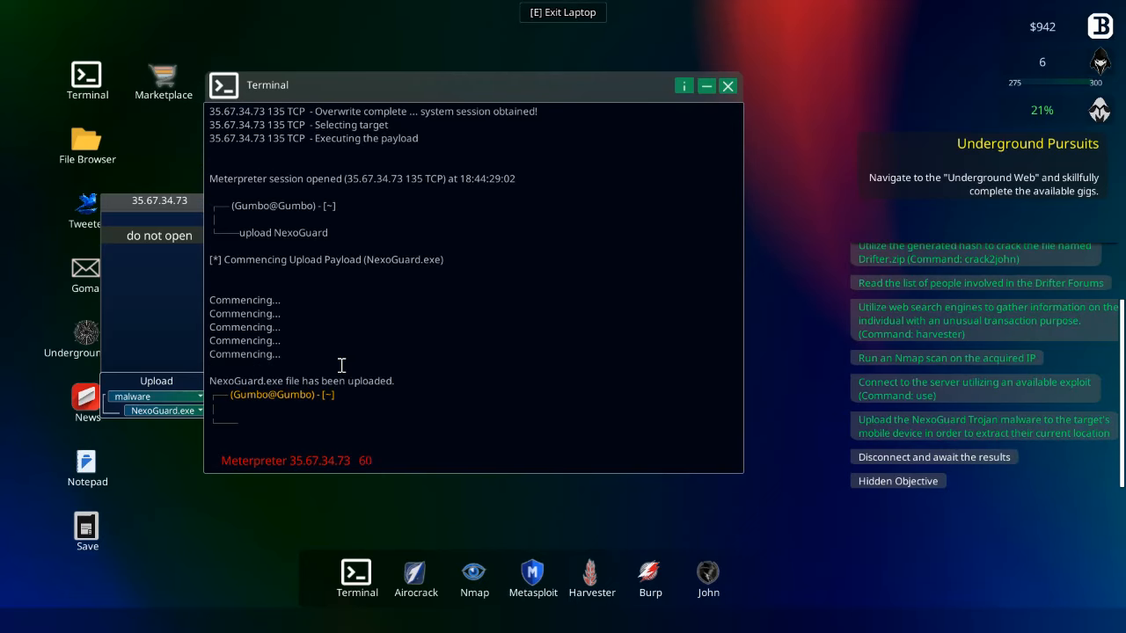
pyautogui.click(87, 145)
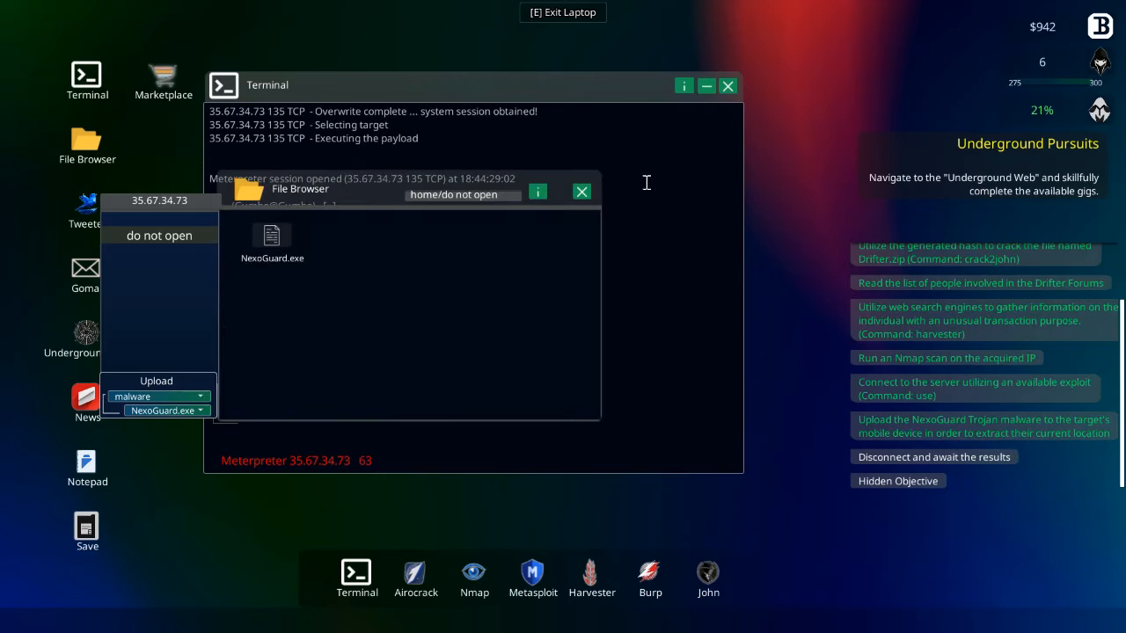
# Disconnect from 35.67.34.73, then browse the local files, malware and hashes folders in File Browser
pyautogui.click(156, 381)
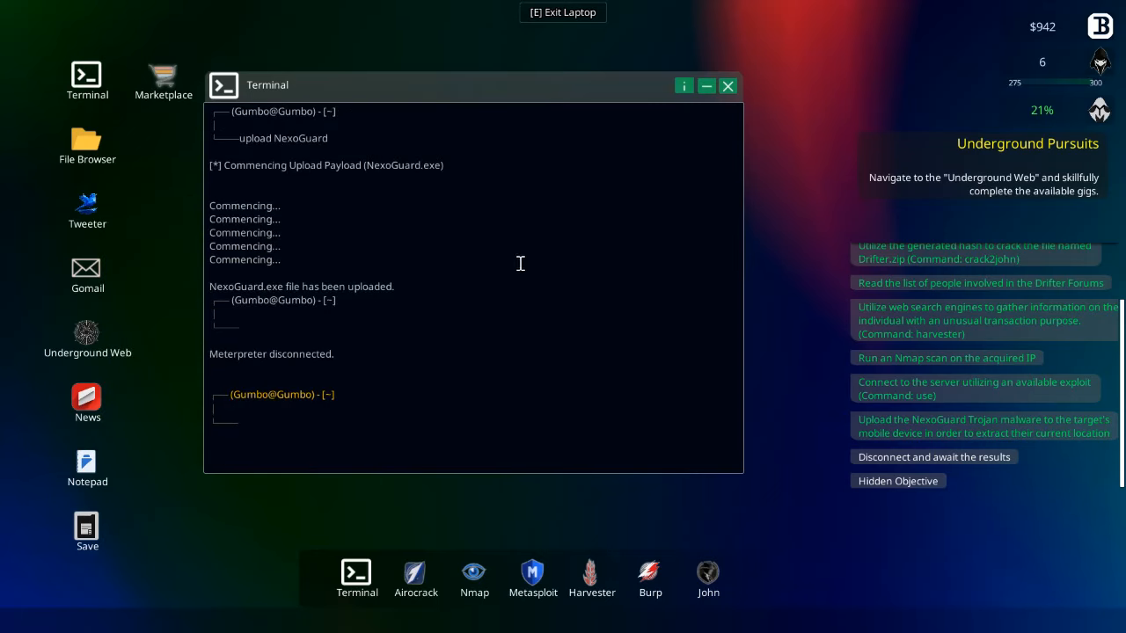
pyautogui.click(86, 145)
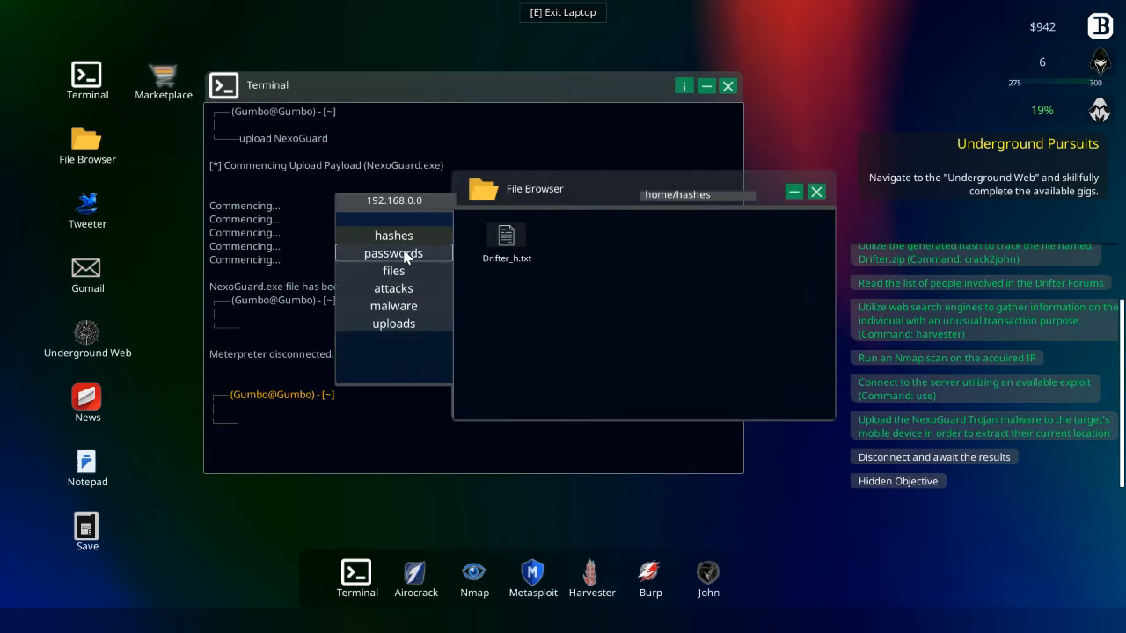
pyautogui.click(393, 270)
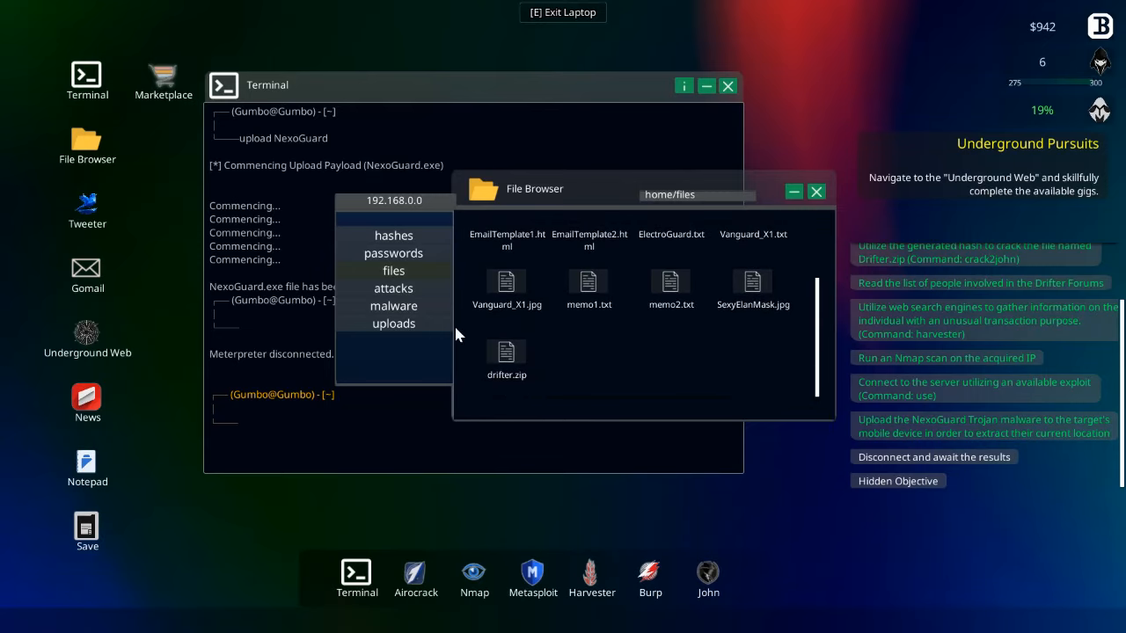
pyautogui.click(393, 306)
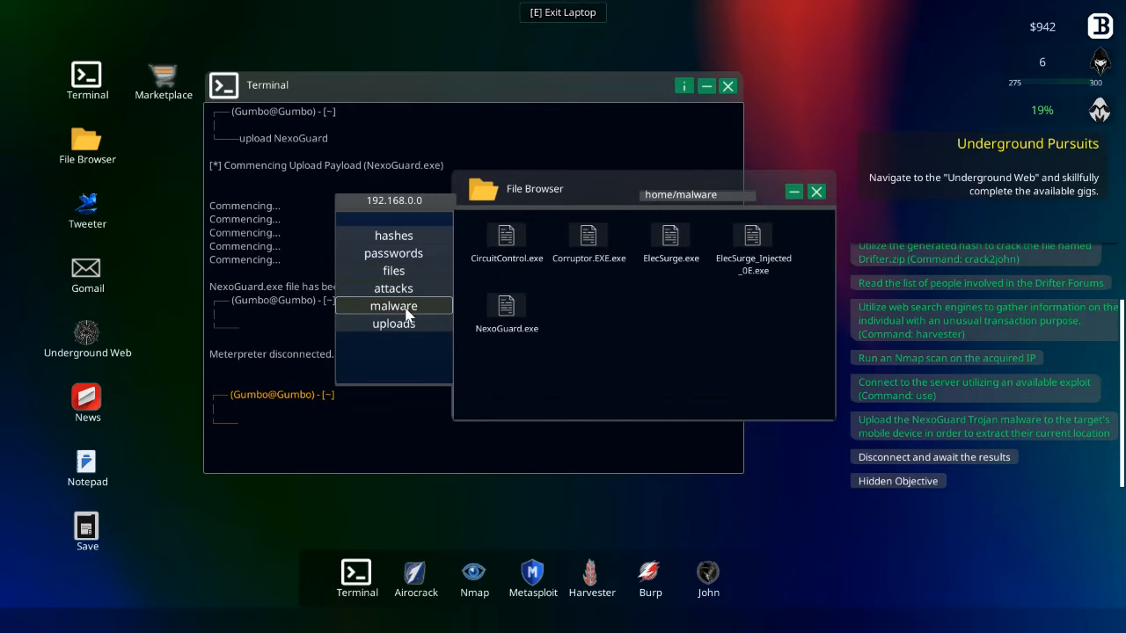
pyautogui.doubleClick(506, 313)
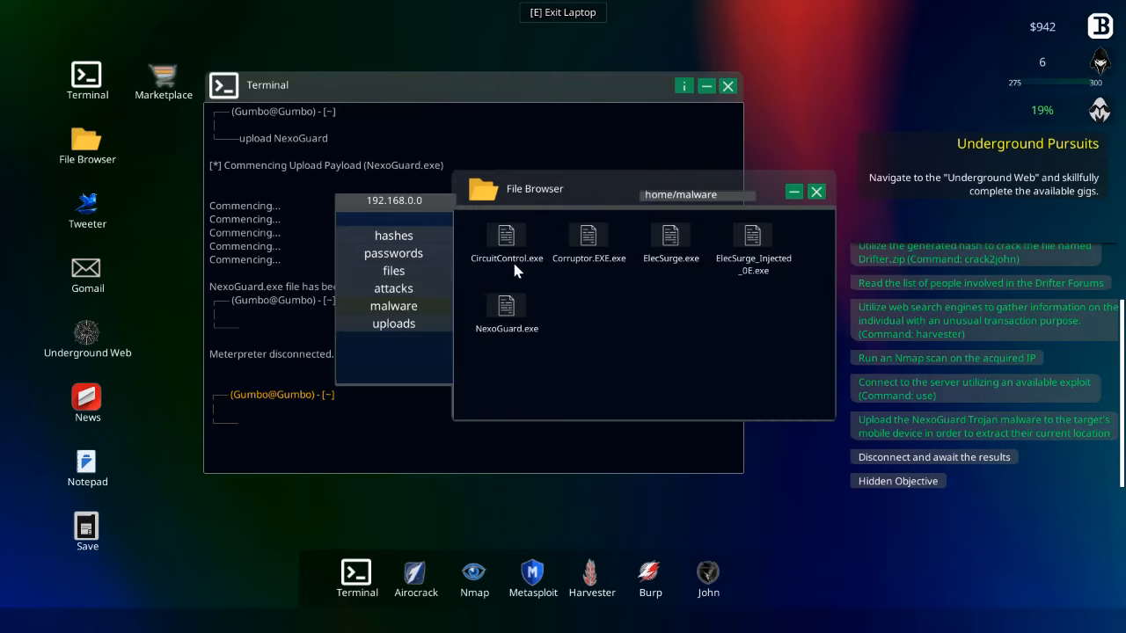
pyautogui.click(394, 235)
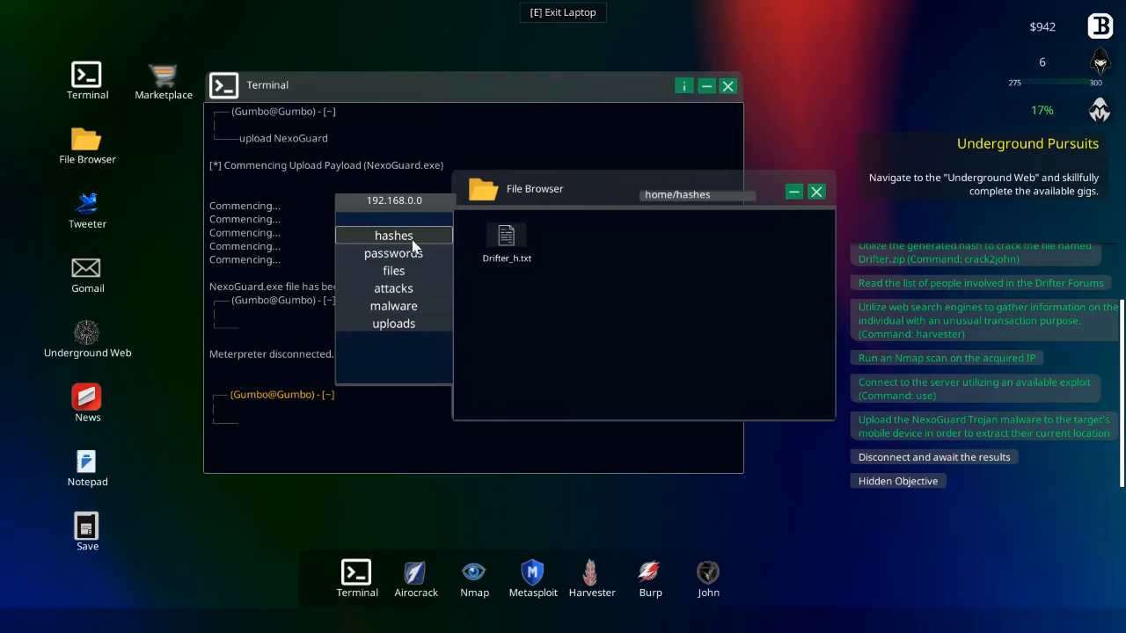
pyautogui.moveTo(550, 232)
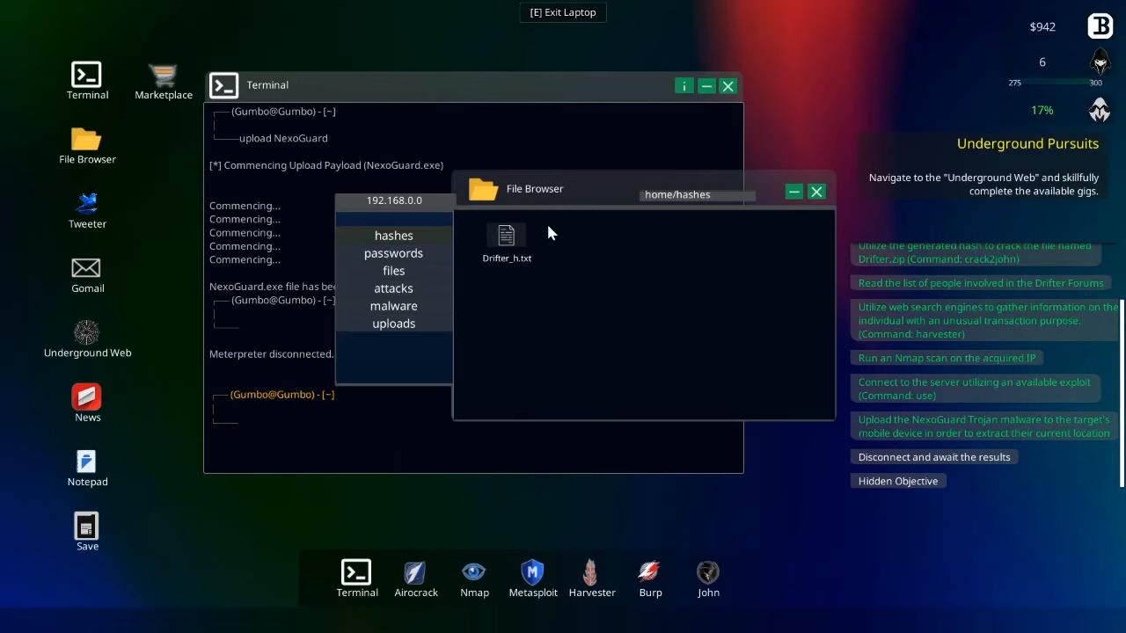
pyautogui.moveTo(816, 192)
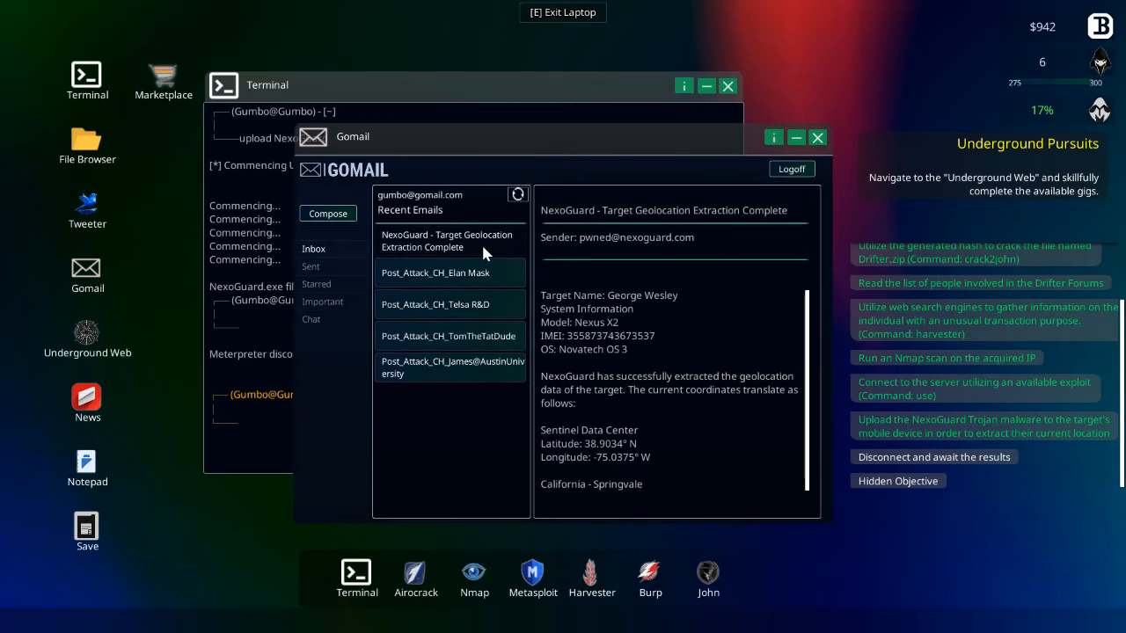
pyautogui.moveTo(666, 341)
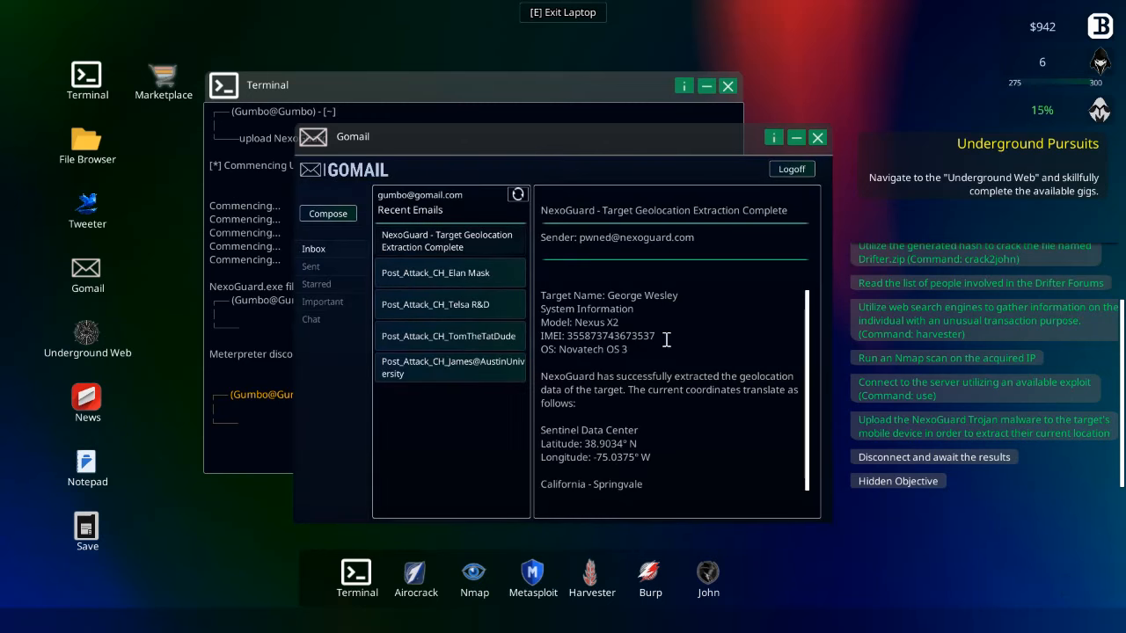
# Read NexoGuard's geolocation email placing George Wesley at Sentinel Data Center, then close Gomail
pyautogui.scroll(-3)
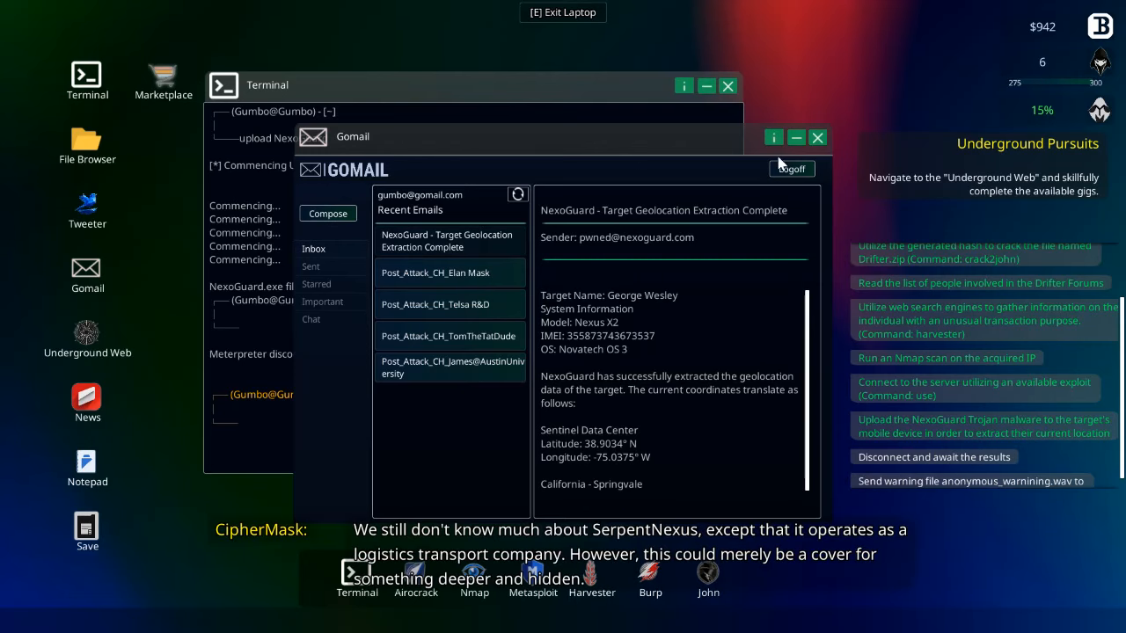
pyautogui.click(816, 137)
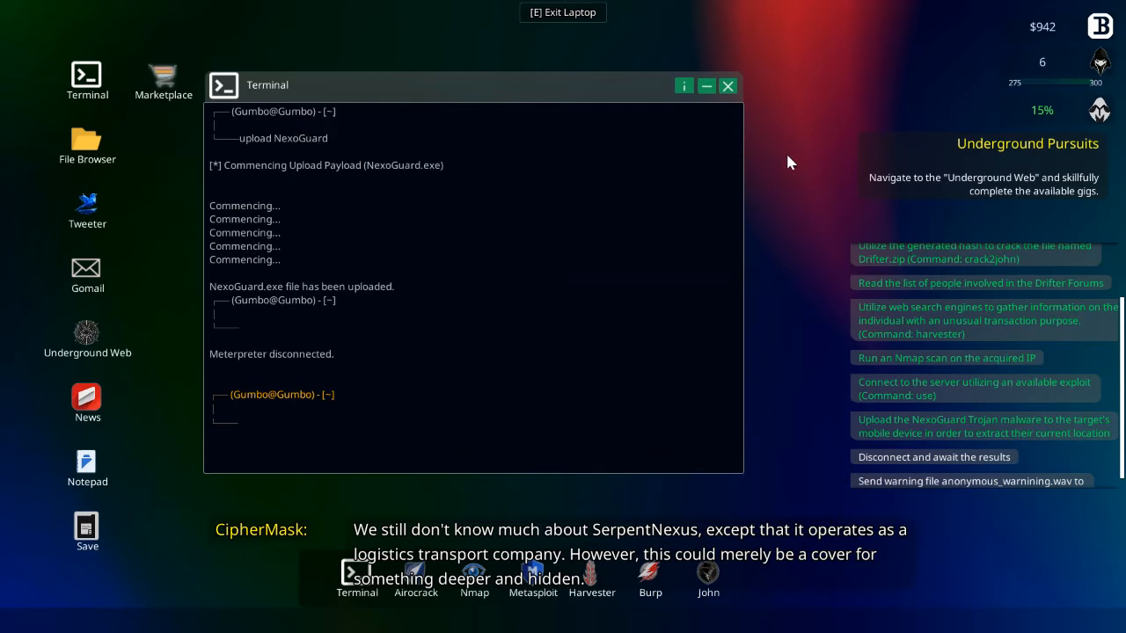
# Run 'send -f anonymous_warning.wav -h sentineldatacenter.com', then close the Terminal window
pyautogui.write('send')
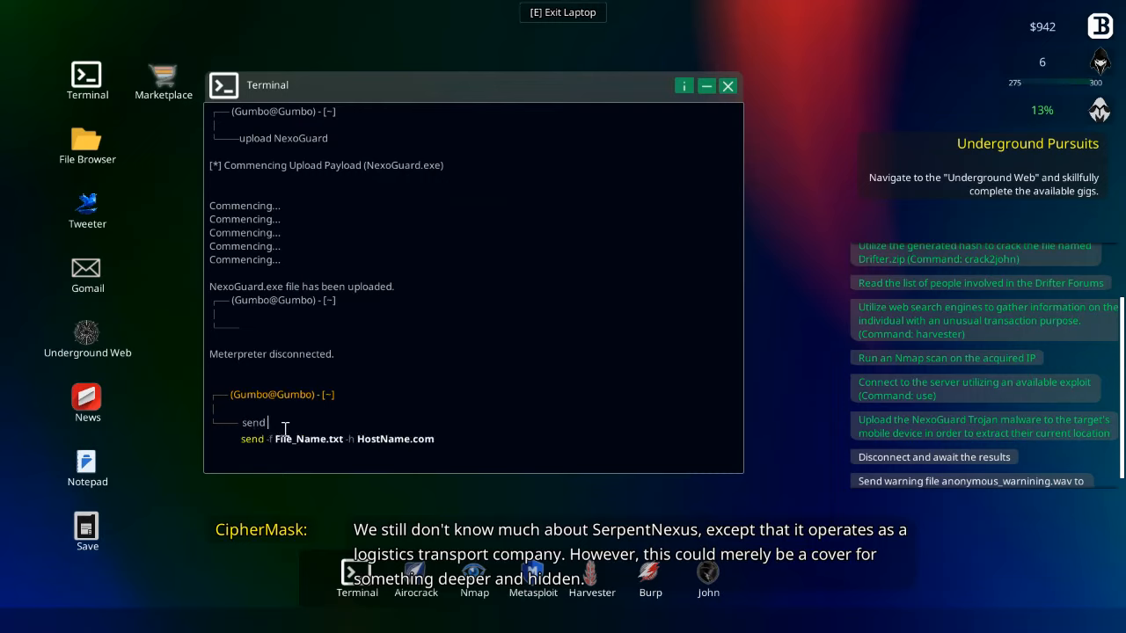
pyautogui.write('-f')
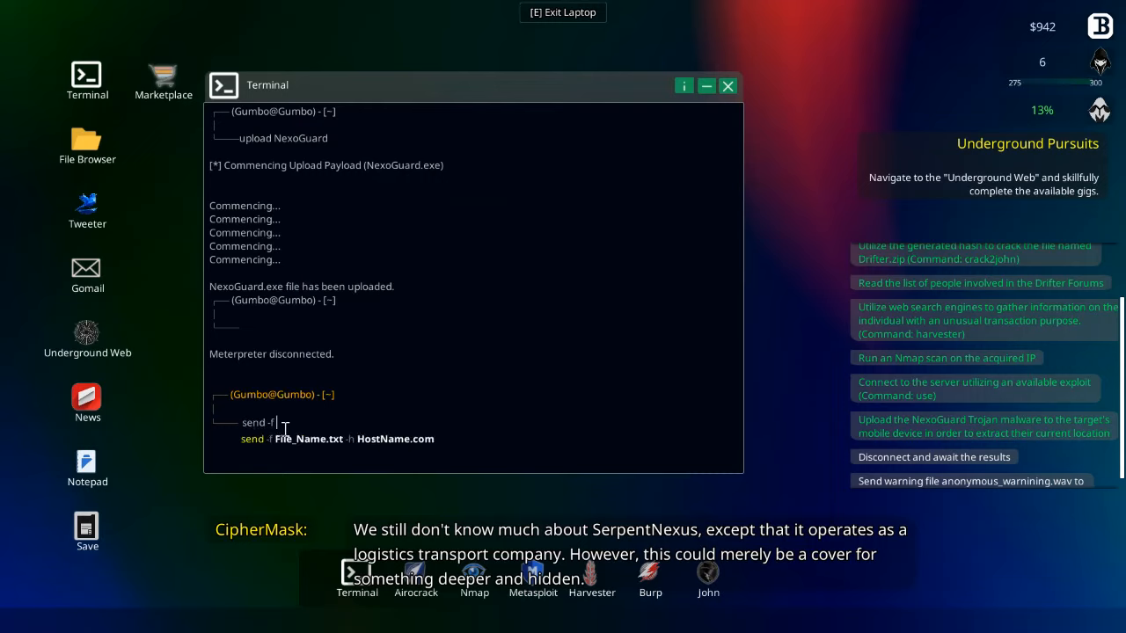
pyautogui.scroll(-3)
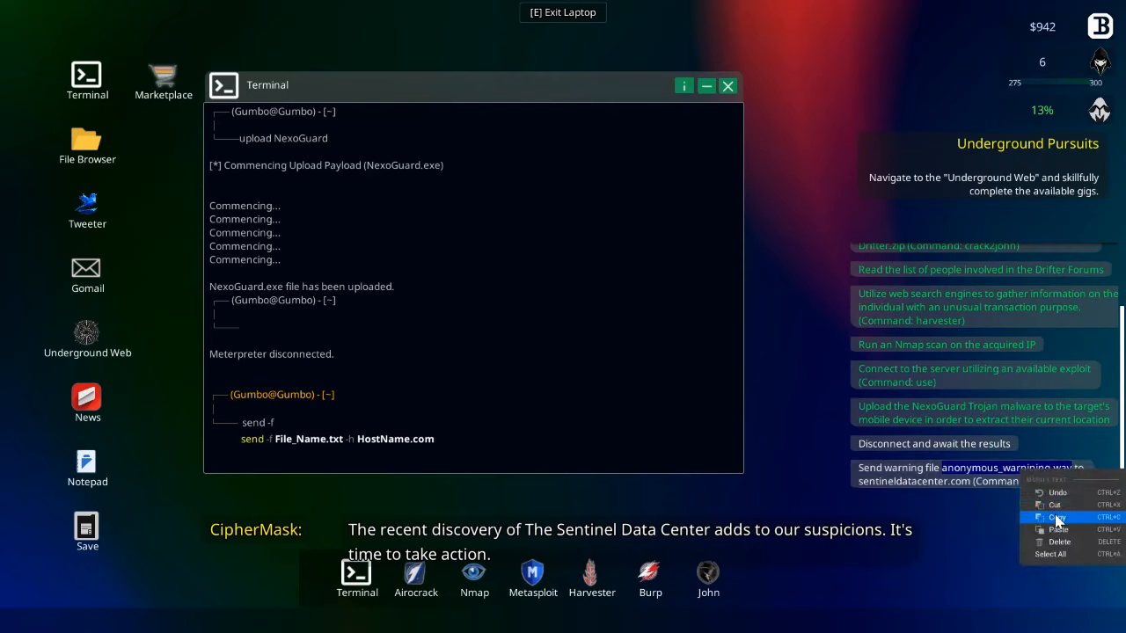
pyautogui.click(1059, 529)
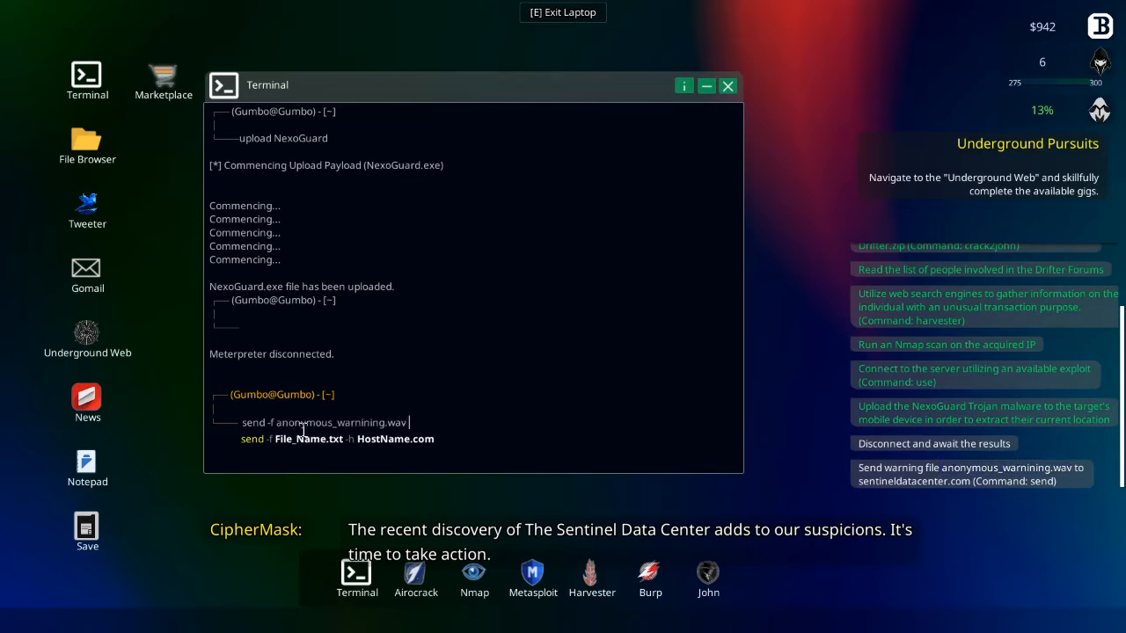
pyautogui.write('-h')
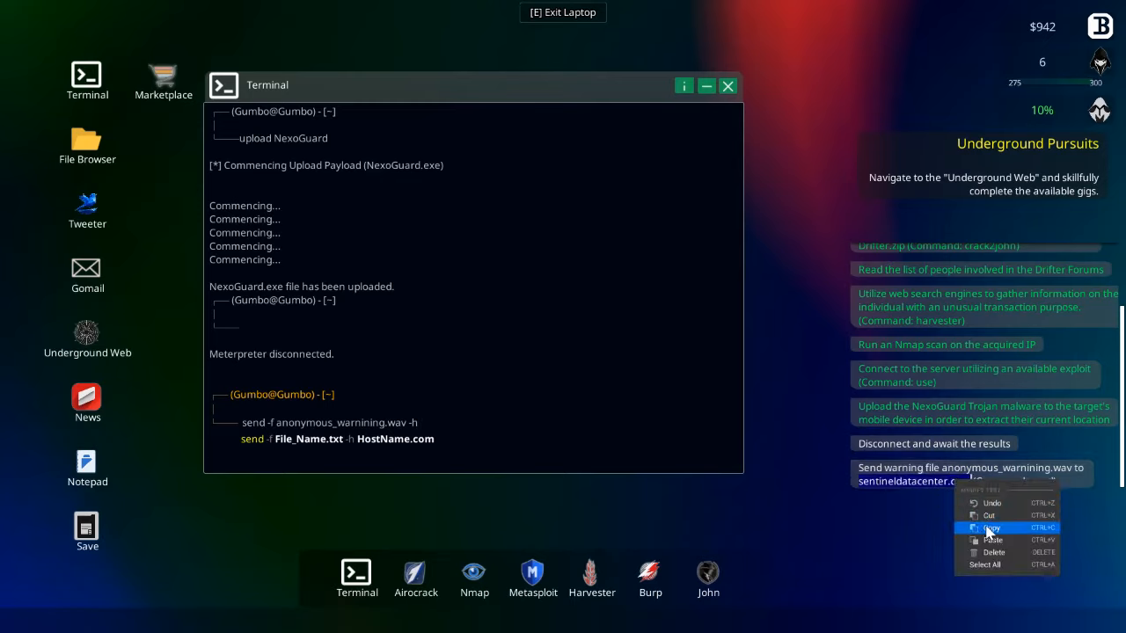
pyautogui.click(992, 540)
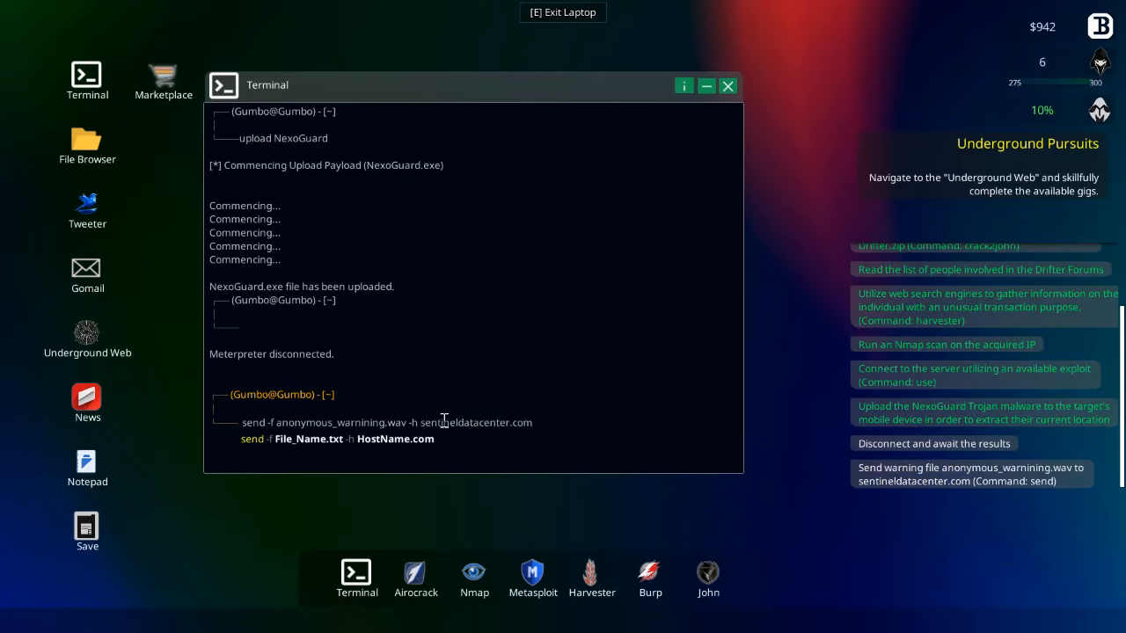
pyautogui.press('Return')
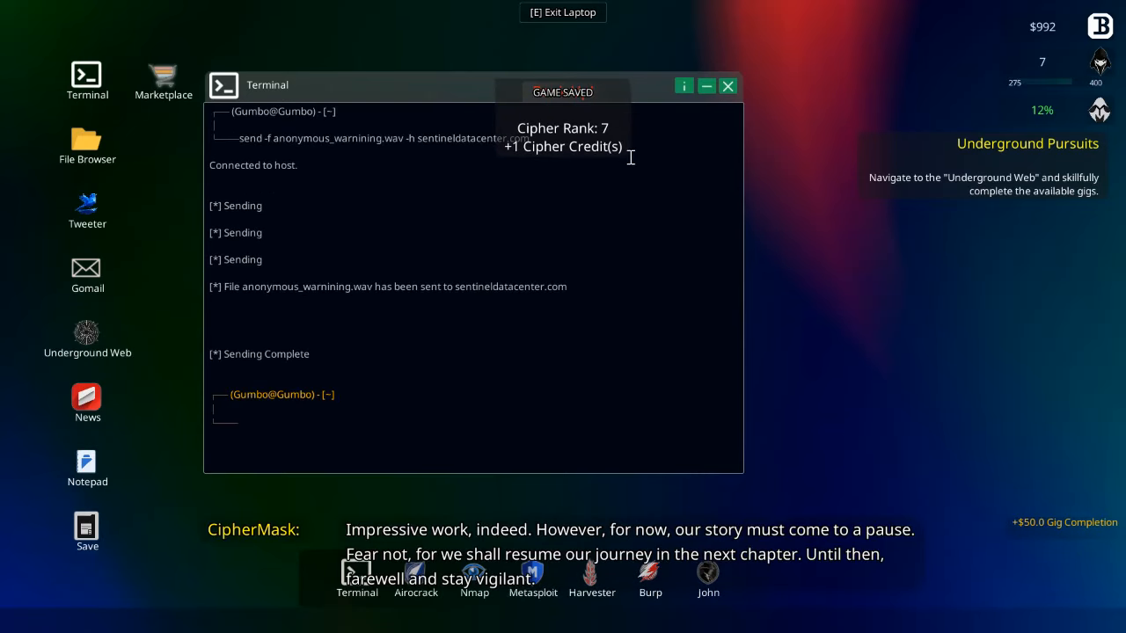
pyautogui.click(728, 85)
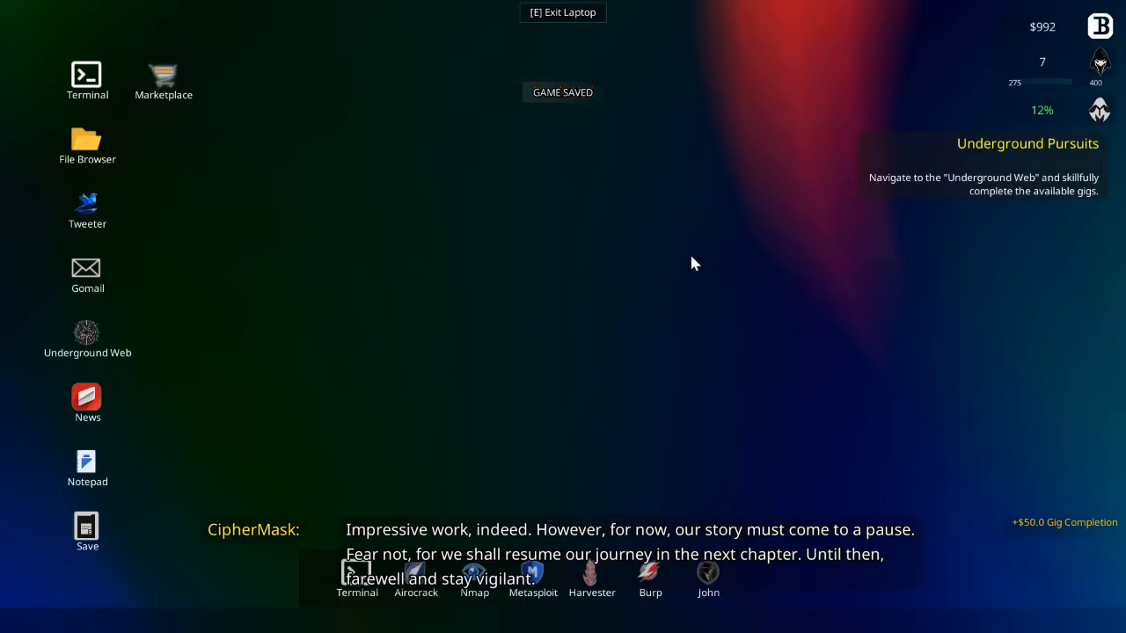